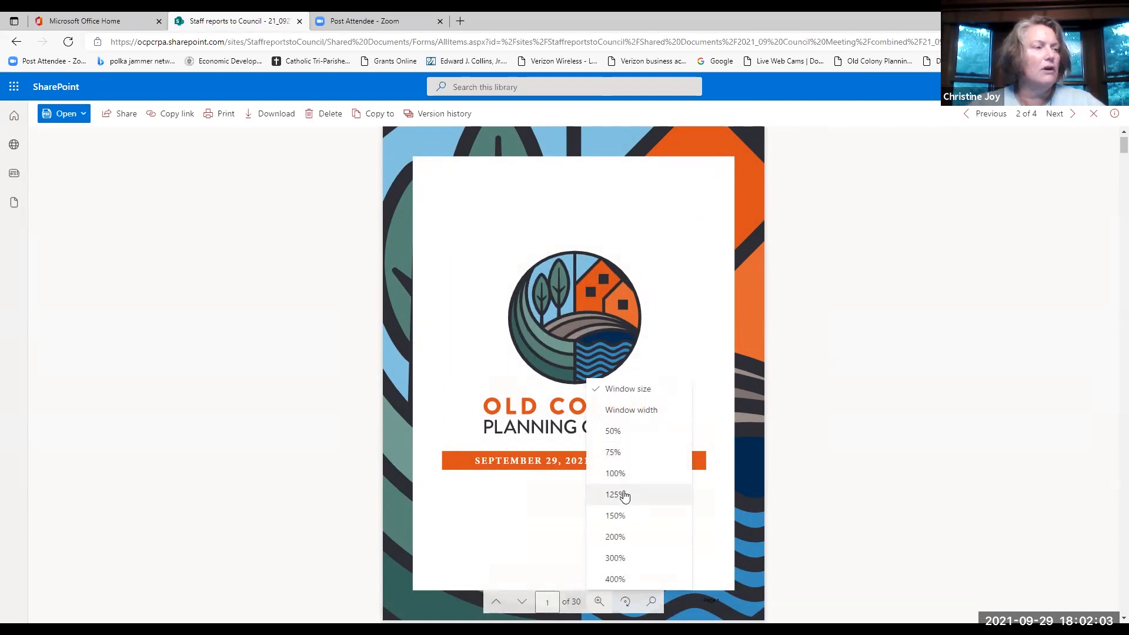
Step: Zoom the council packet to 125% and scroll to page 2's Accessibility Statement
left_click(613, 494)
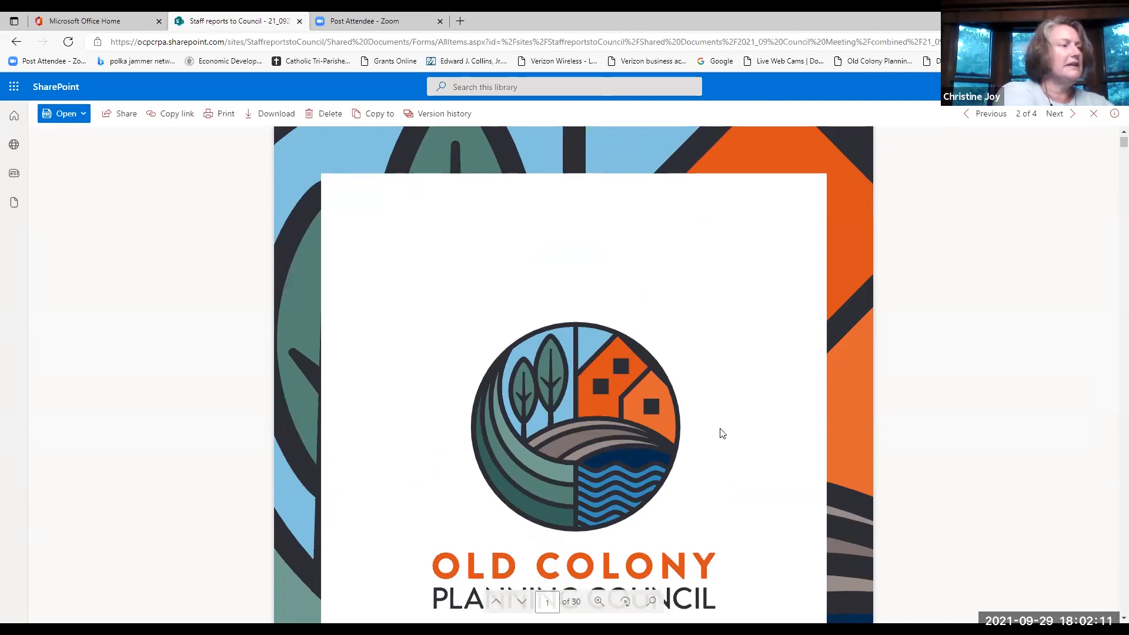
scroll("down", 3)
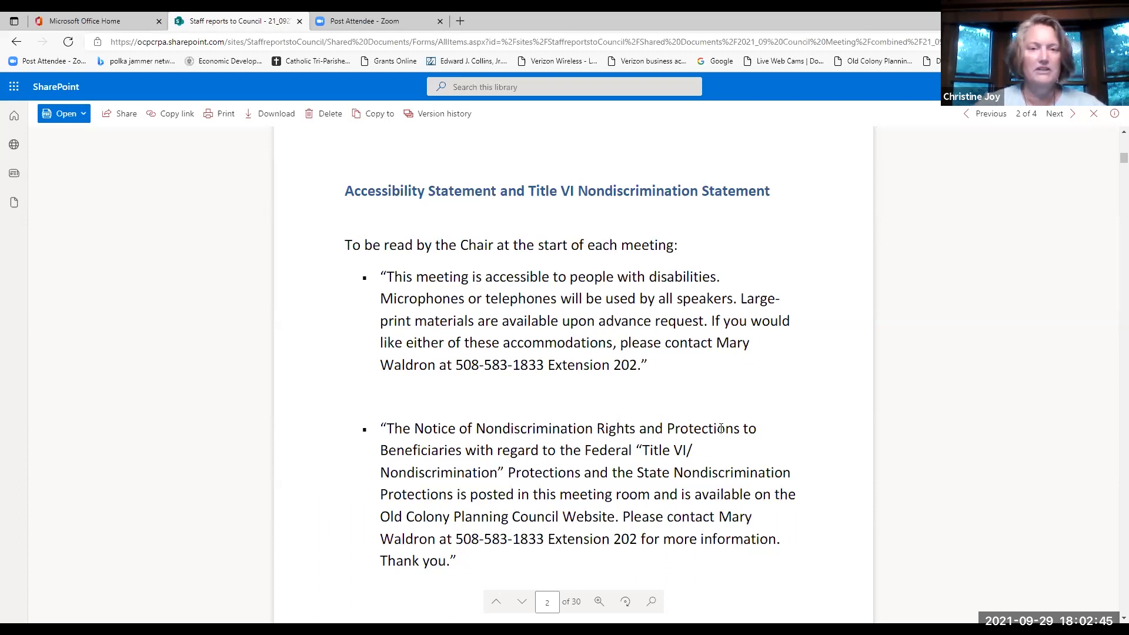
scroll("down", 3)
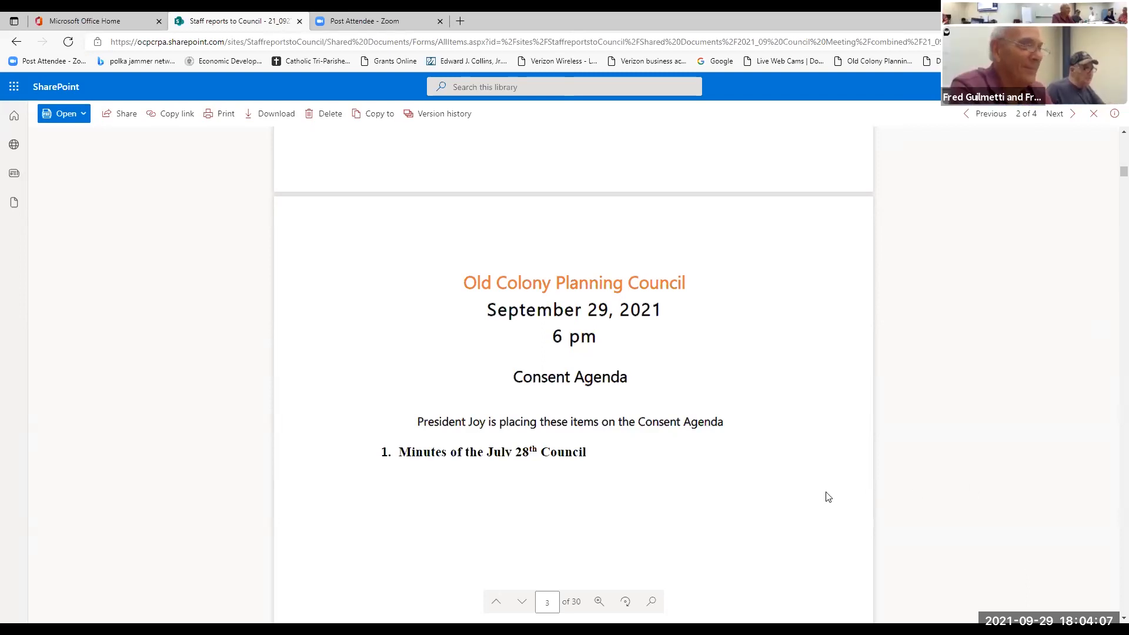
mouse_move(752, 519)
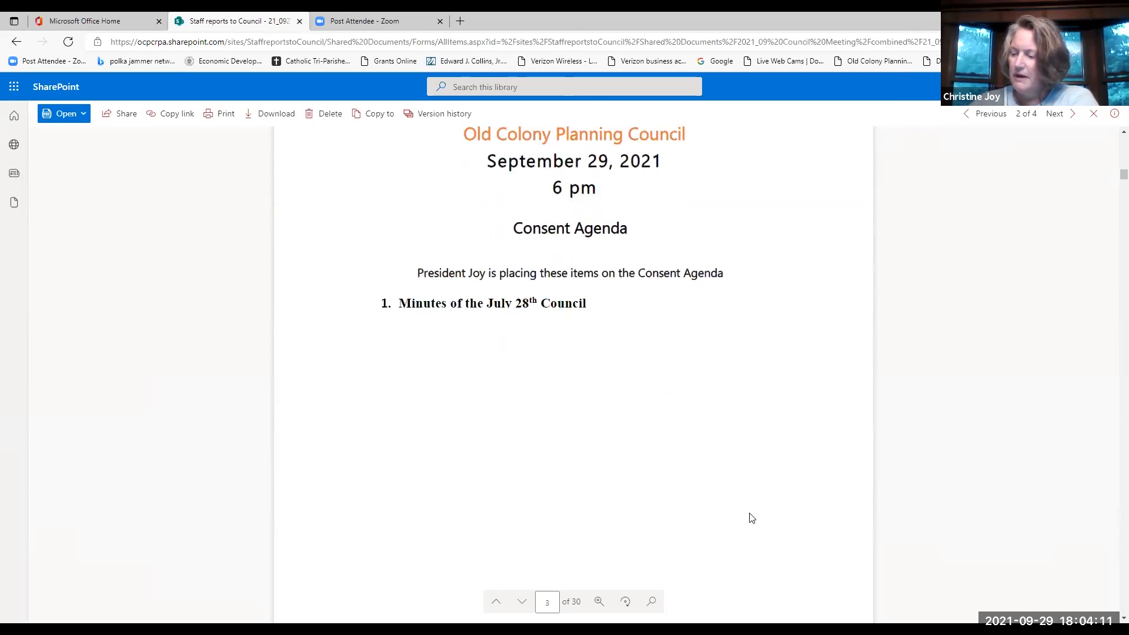
mouse_move(824, 503)
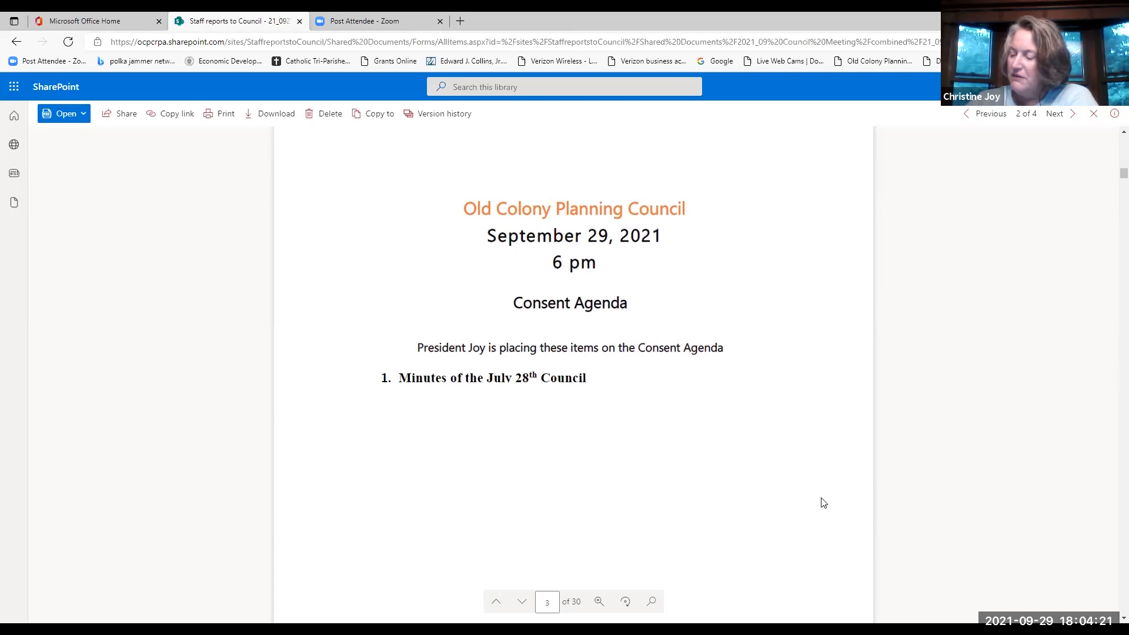
mouse_move(969, 159)
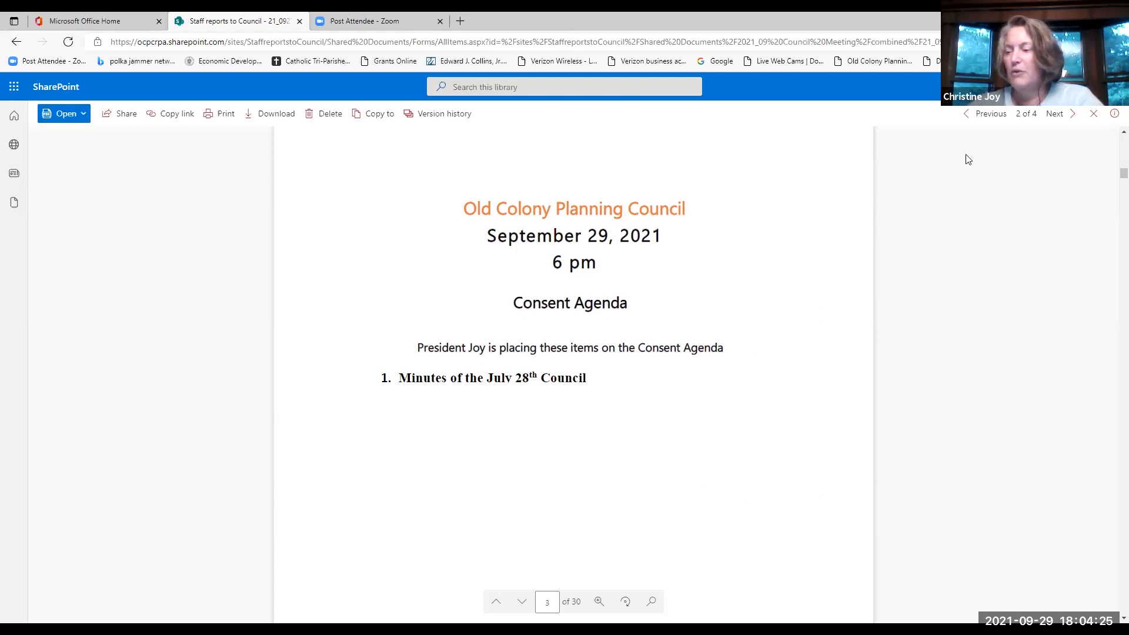
mouse_move(954, 154)
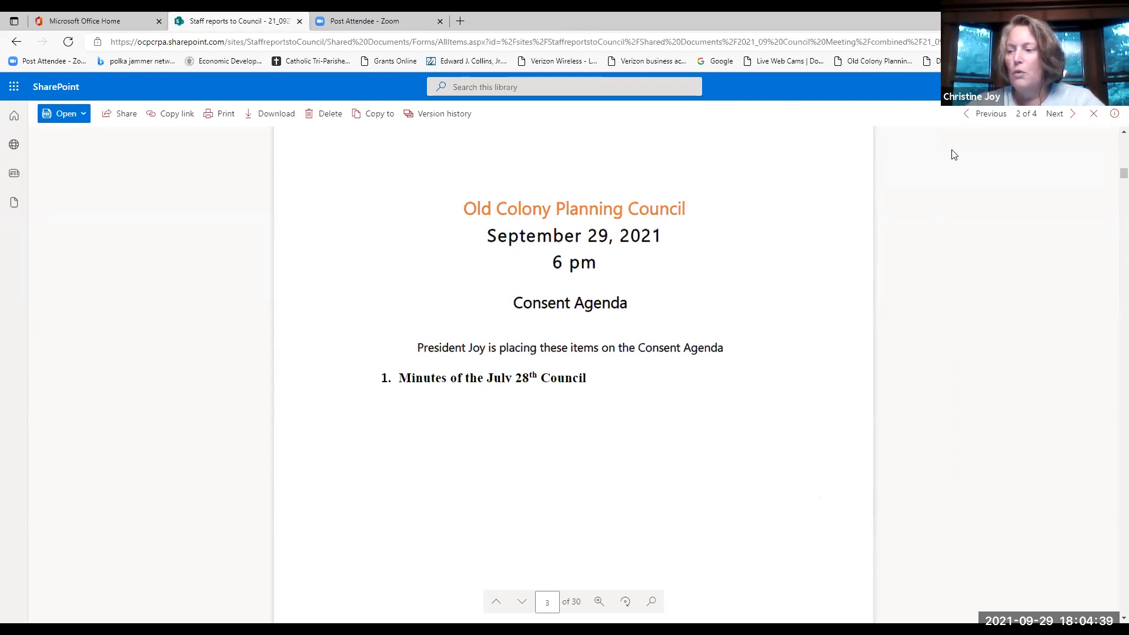
mouse_move(928, 157)
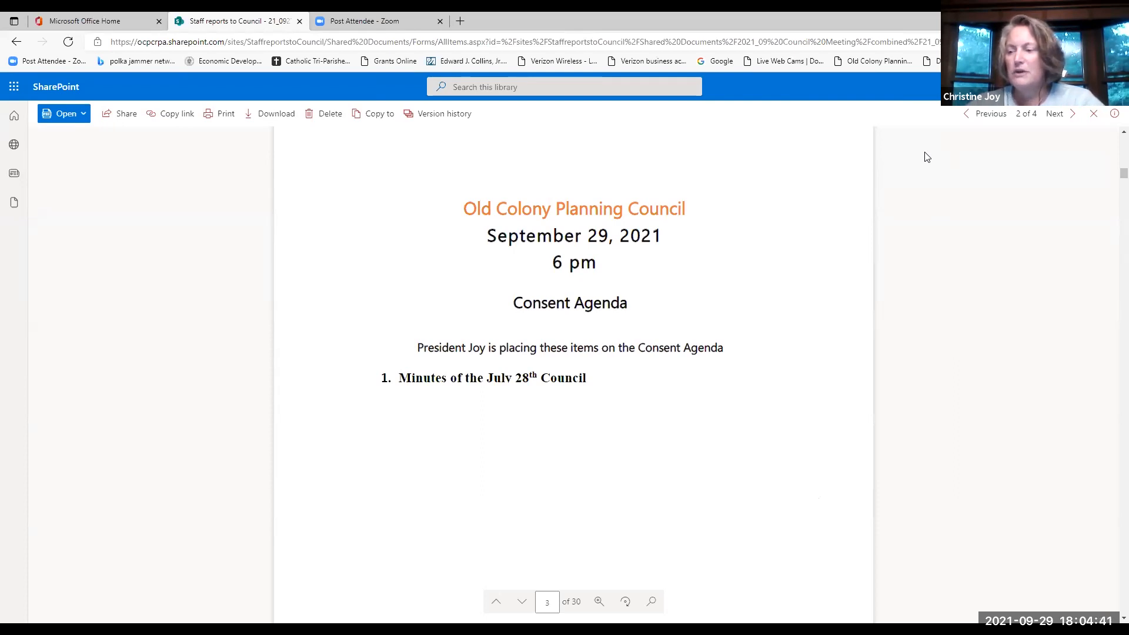
mouse_move(799, 336)
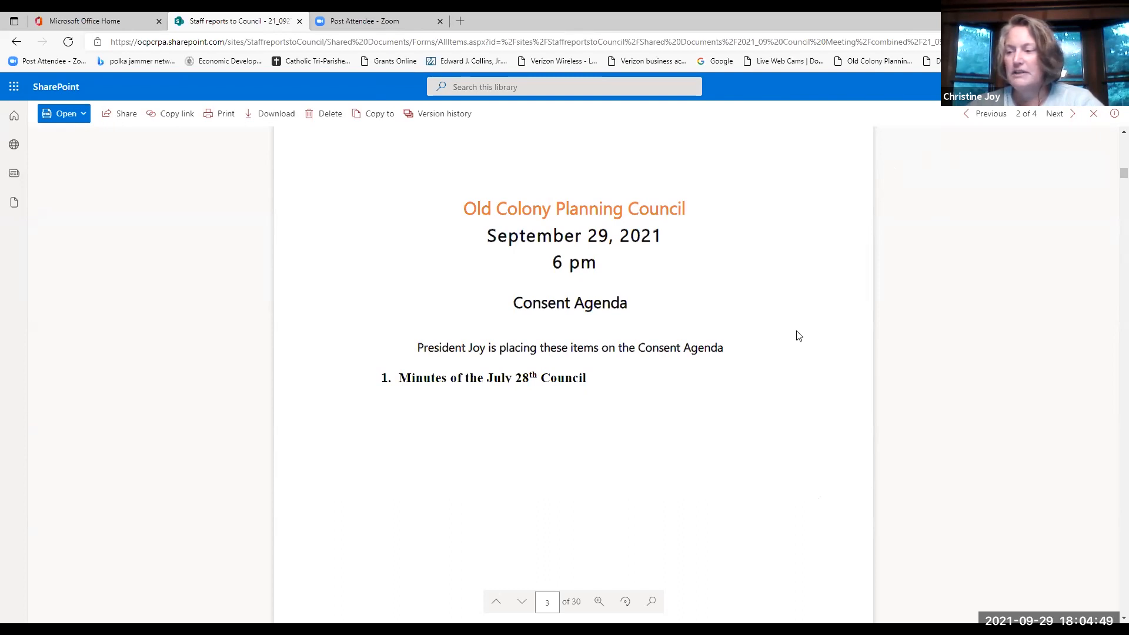
mouse_move(814, 332)
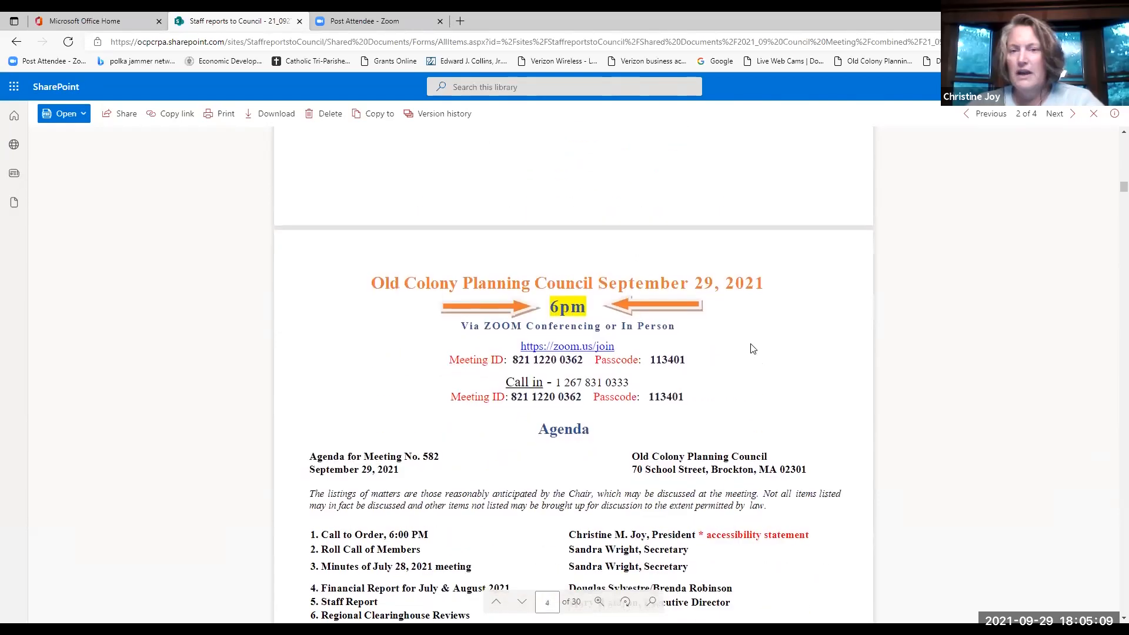
scroll("down", 3)
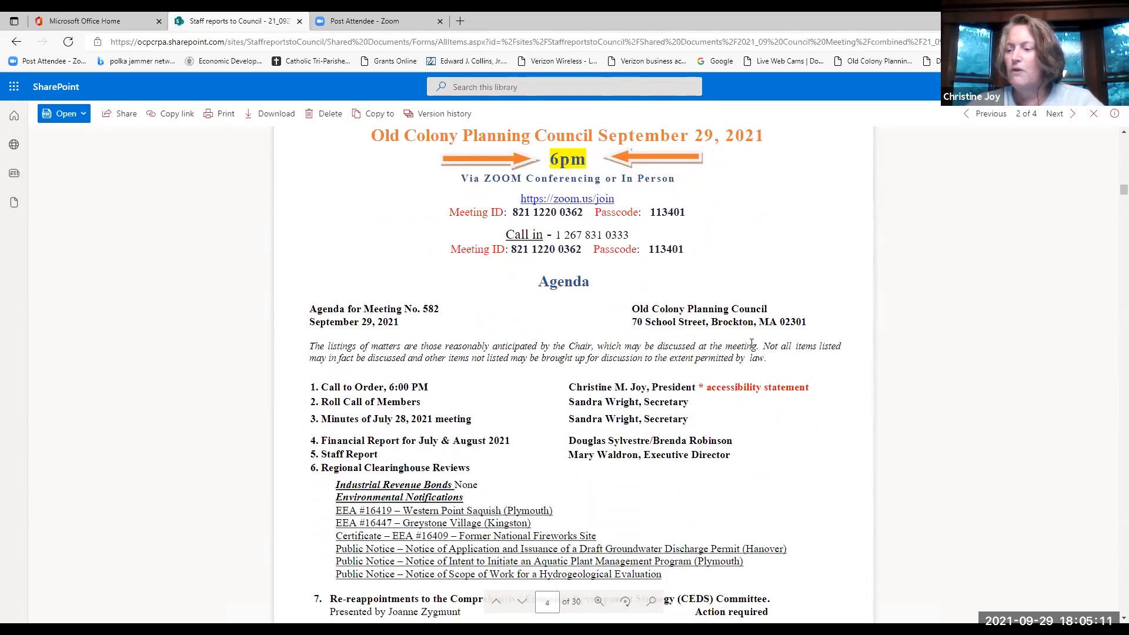
scroll("down", 3)
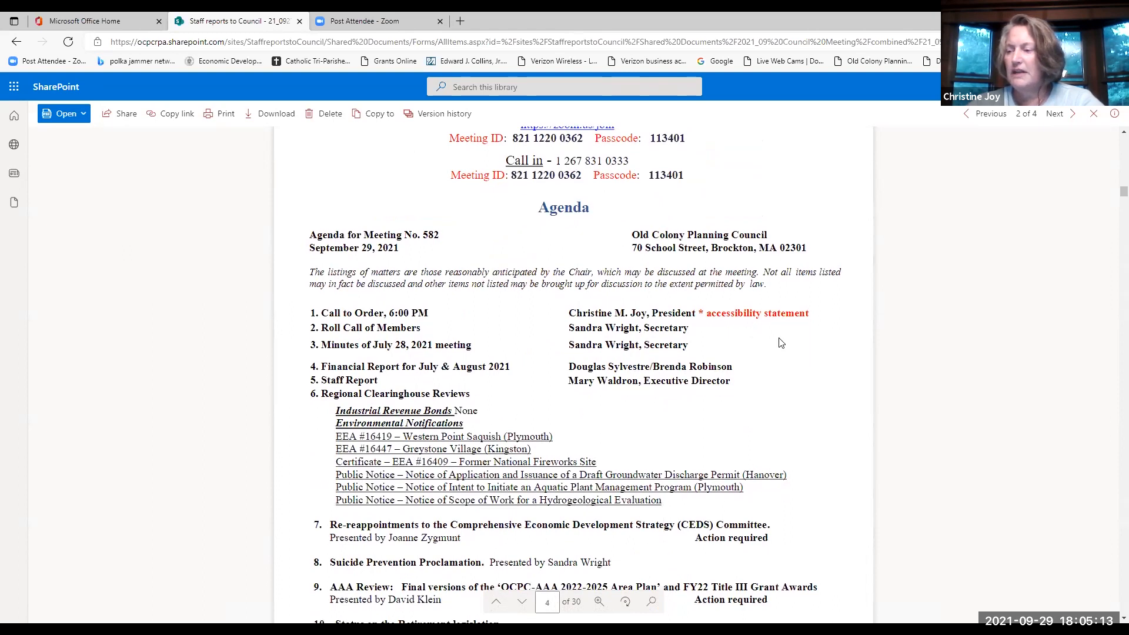
mouse_move(776, 343)
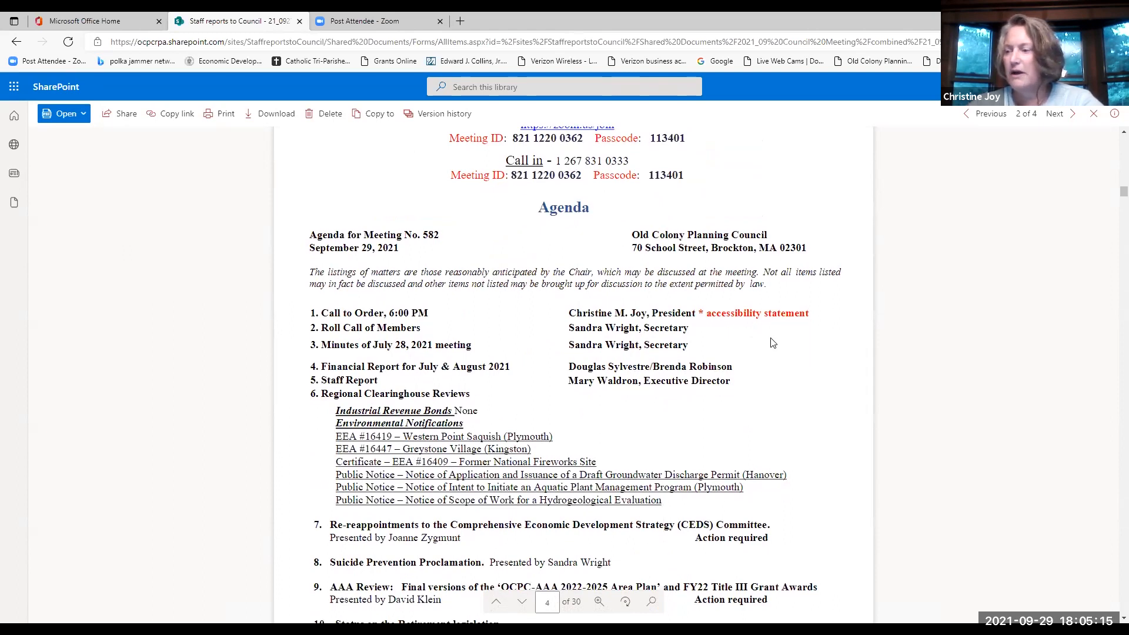
scroll("up", 3)
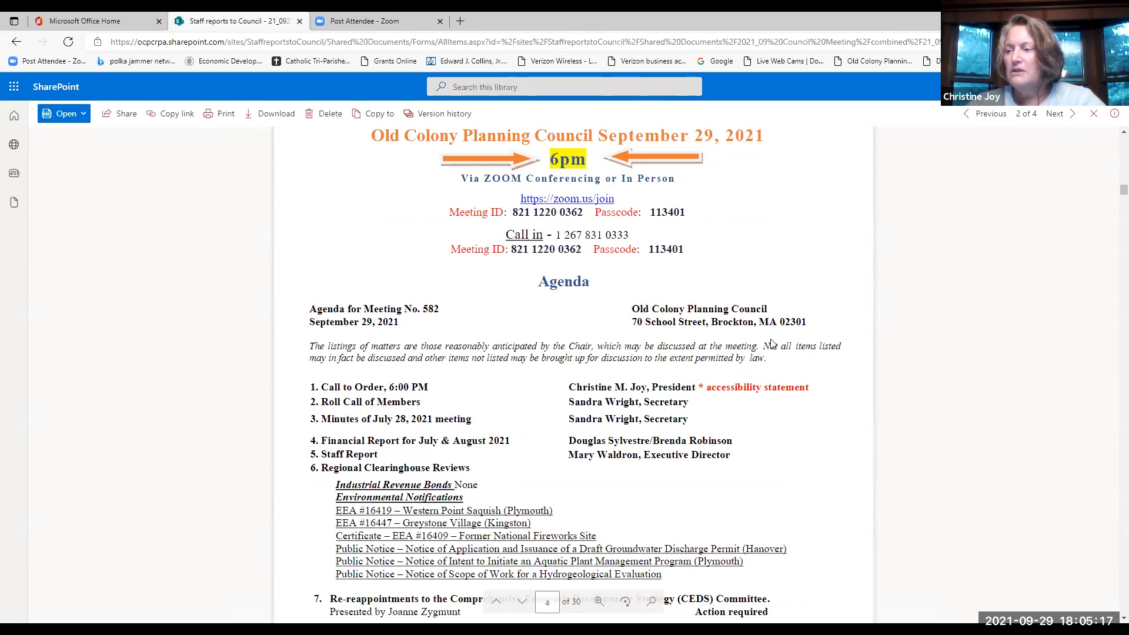
mouse_move(708, 424)
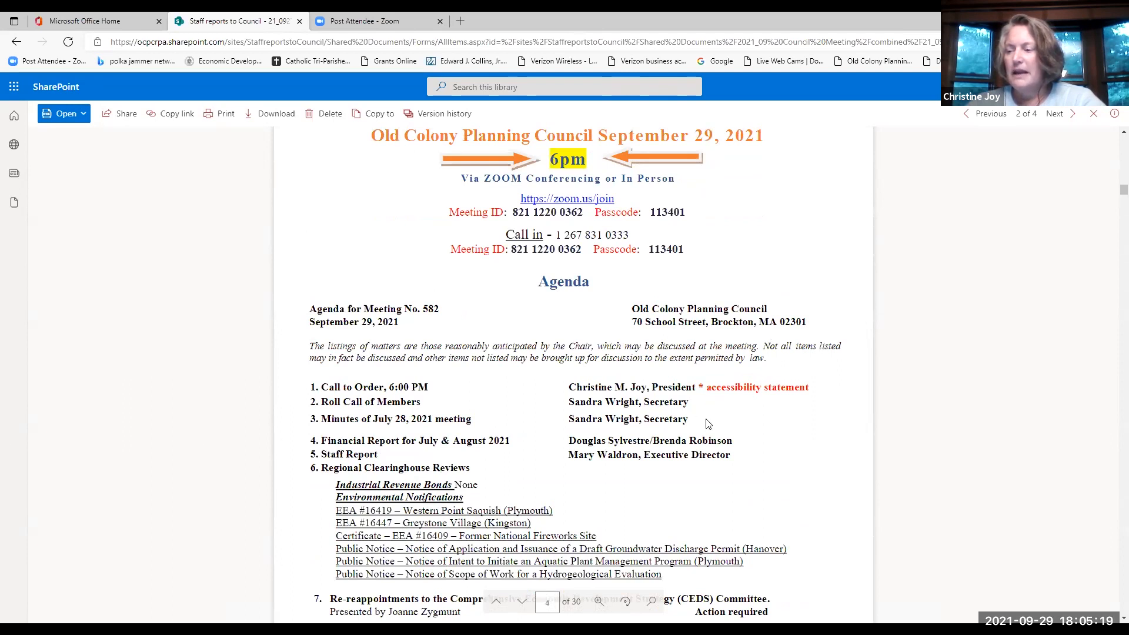
mouse_move(724, 447)
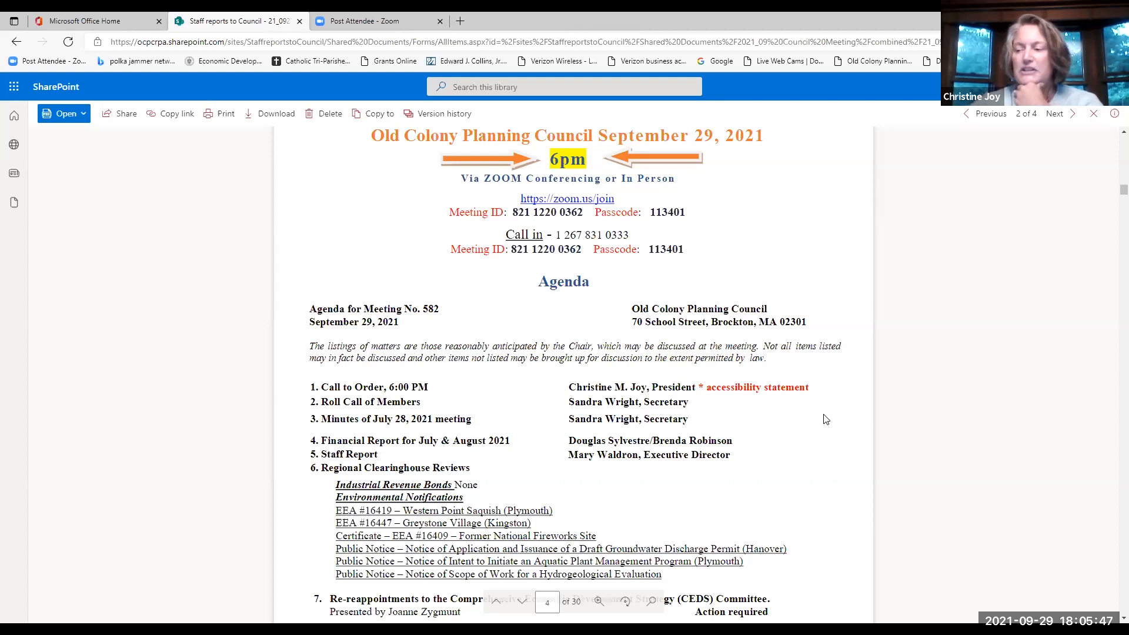
mouse_move(973, 481)
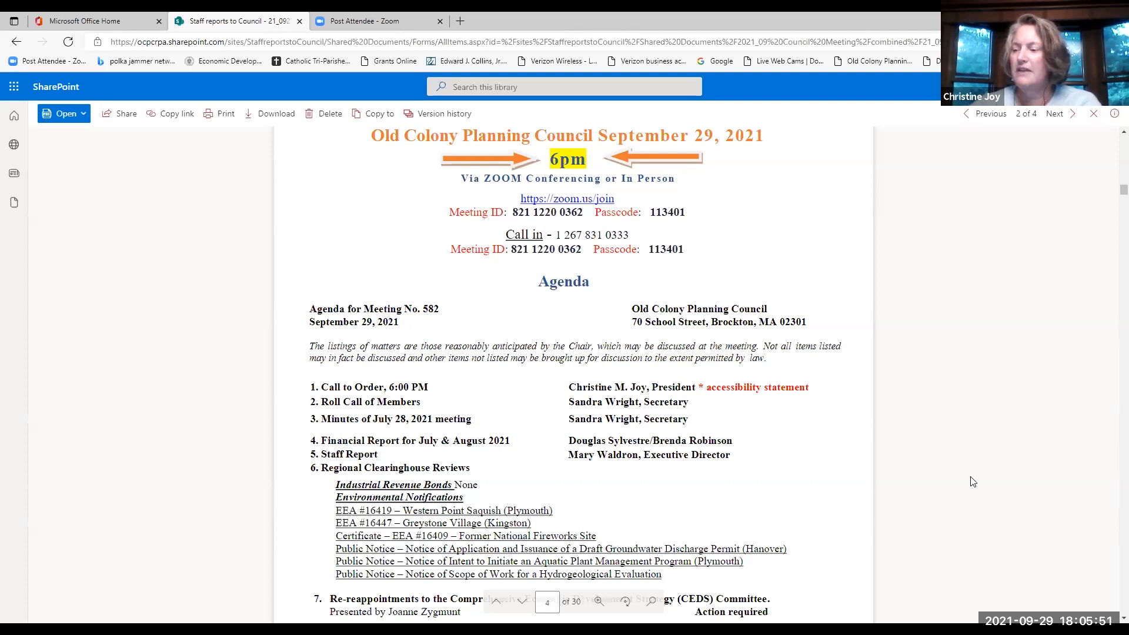
mouse_move(1111, 283)
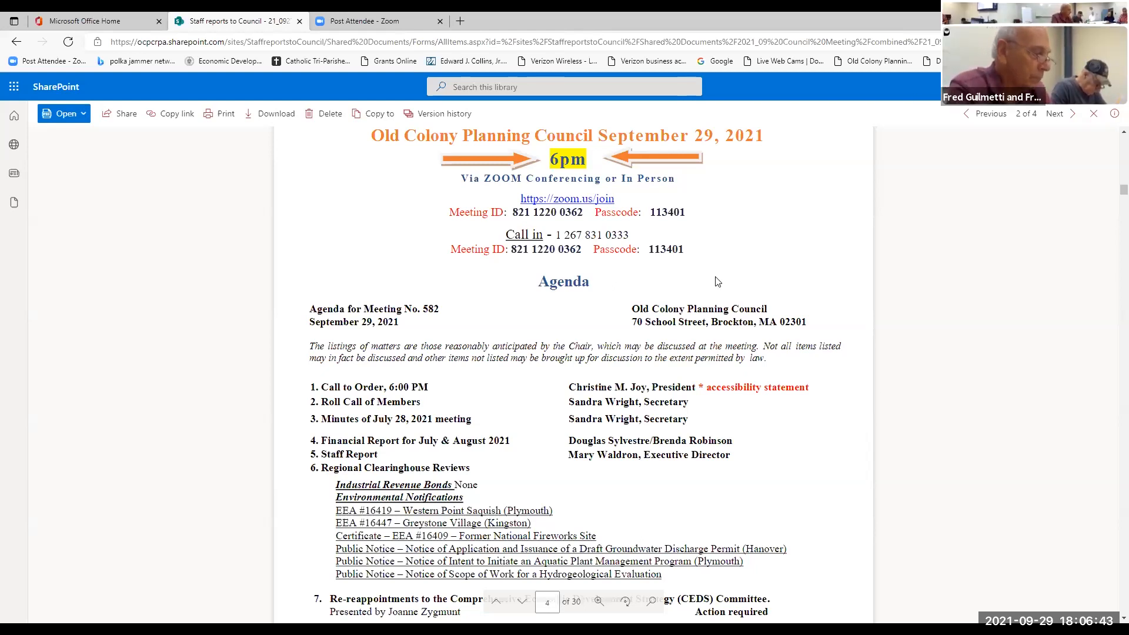
Step: Go back to the combined meeting folder and open July 2021 Financials.pdf
scroll("down", 3)
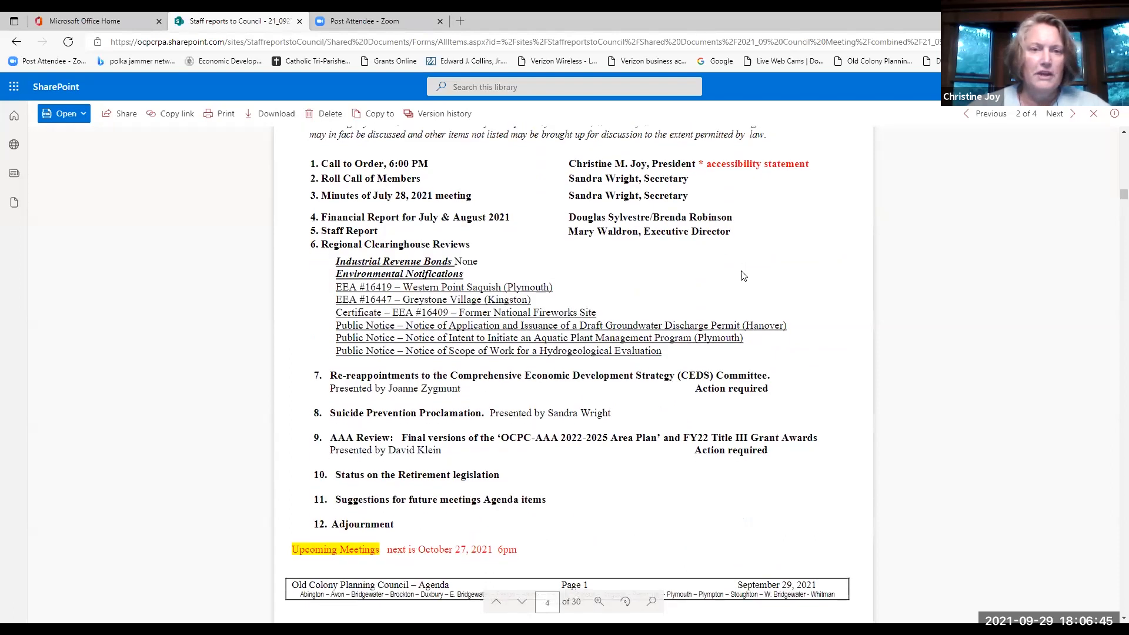
scroll("down", 3)
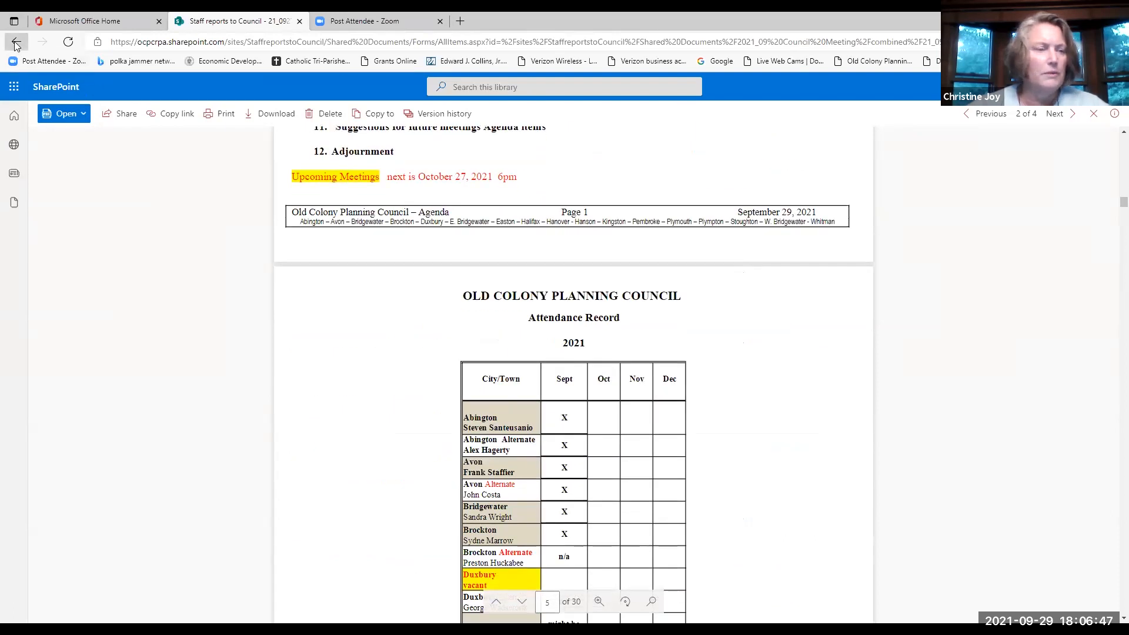
left_click(16, 42)
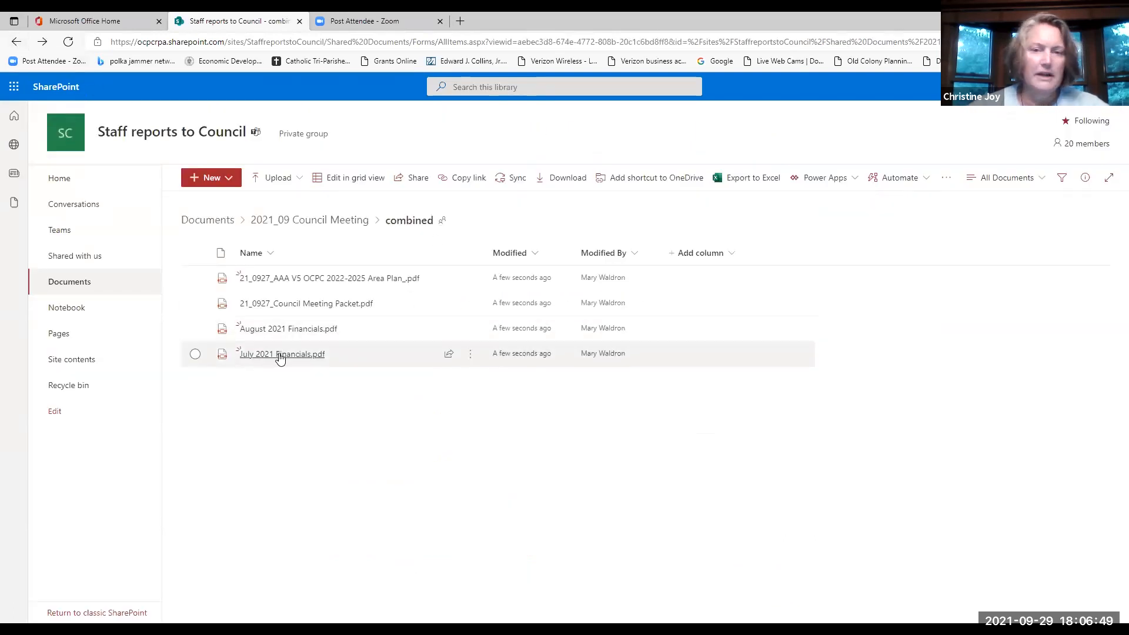
left_click(281, 354)
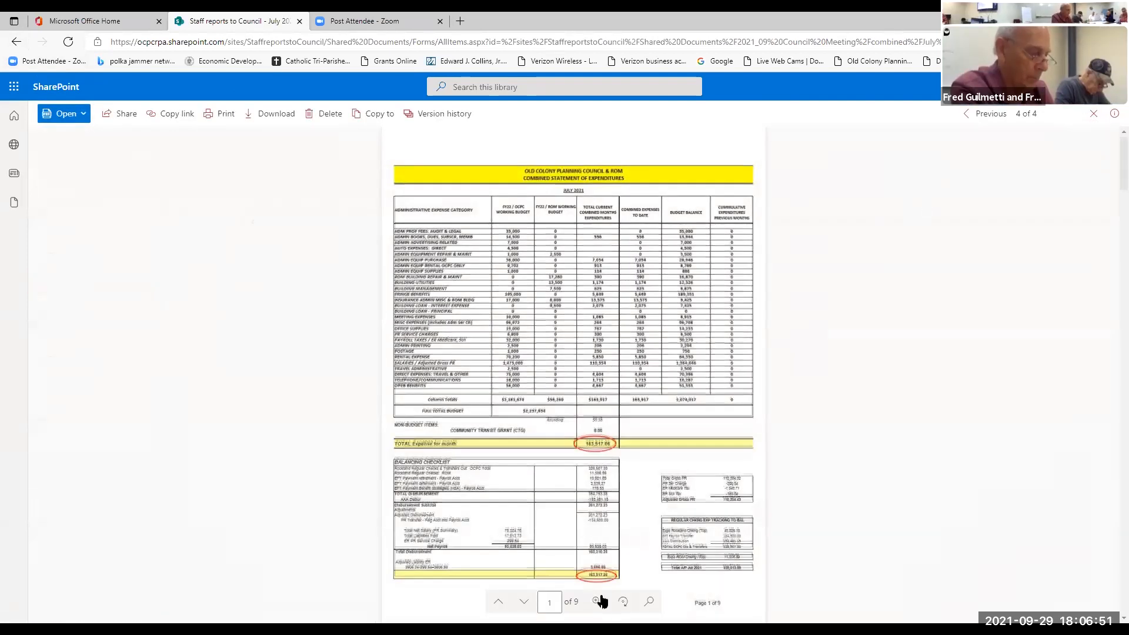
Step: Enlarge the July report and scroll to the Page 2 of 9 footer, reconciling to $1,566,857.94
left_click(595, 601)
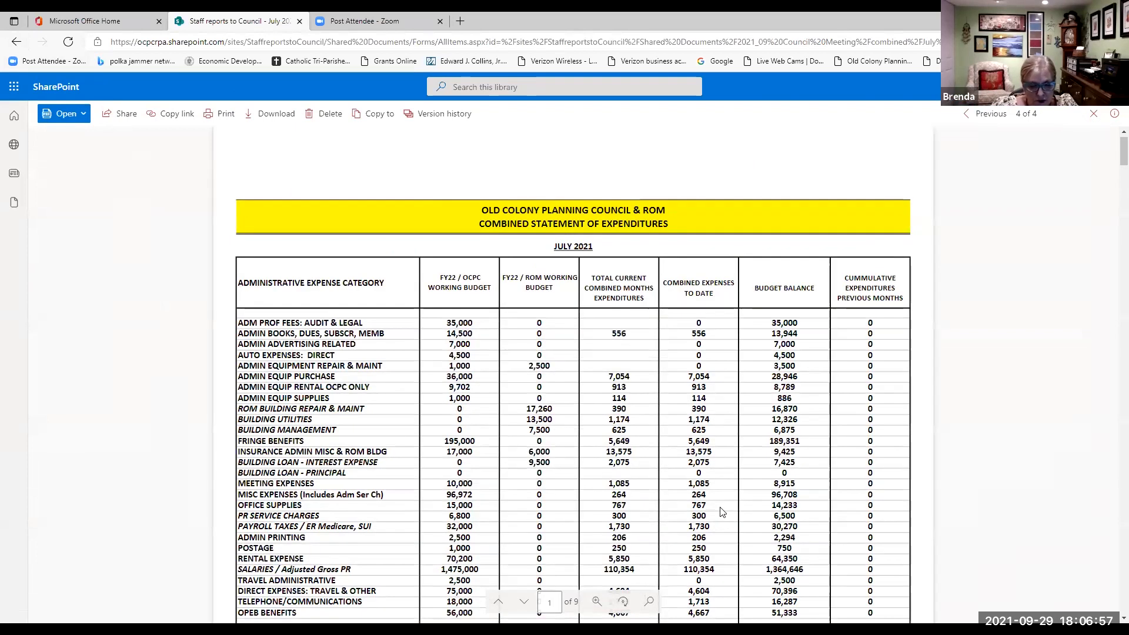
scroll("down", 3)
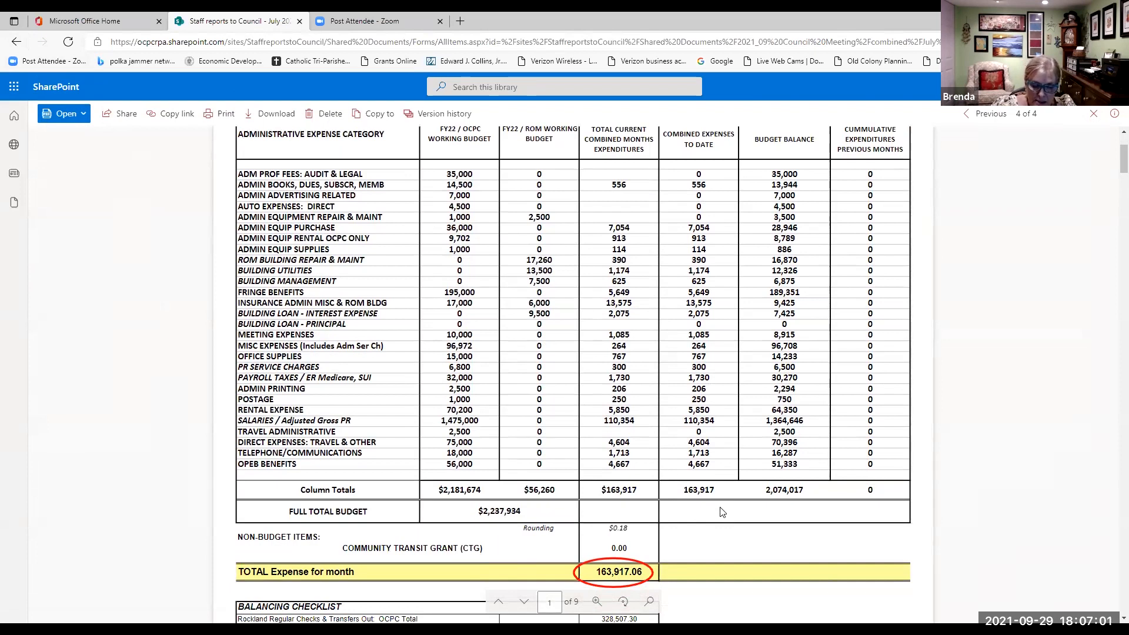
scroll("down", 3)
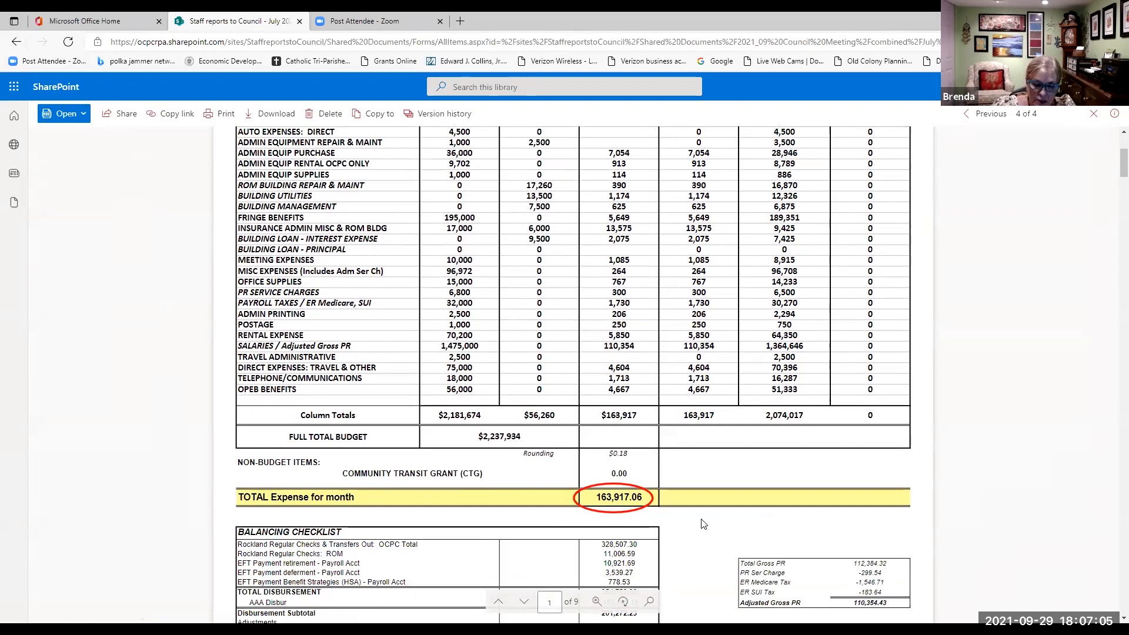
scroll("down", 3)
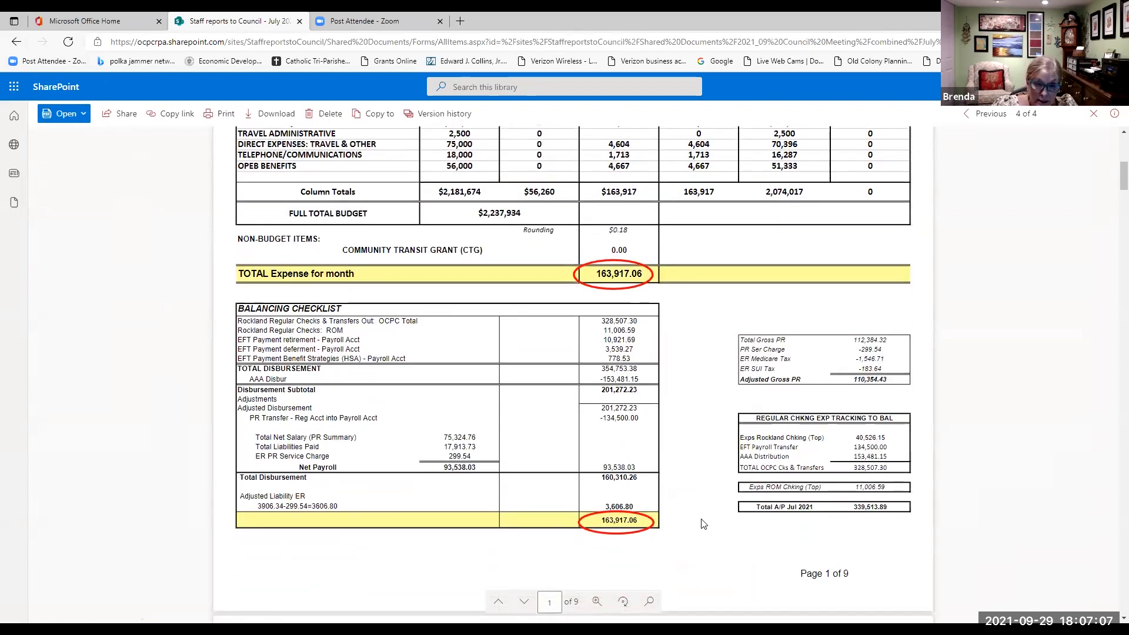
left_click(524, 602)
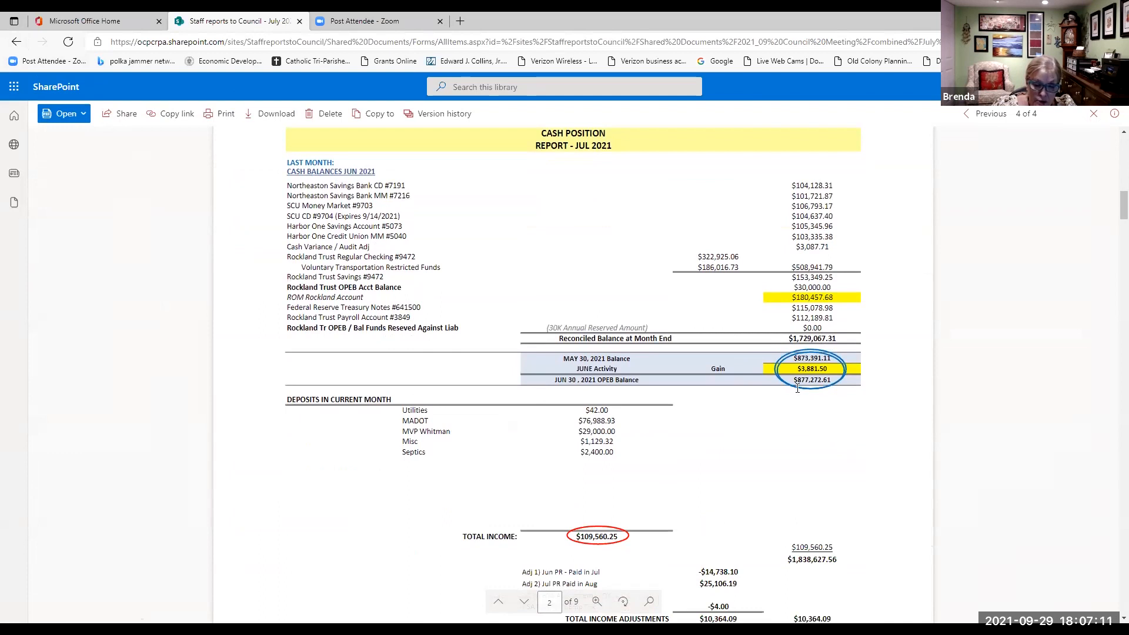
mouse_move(567, 574)
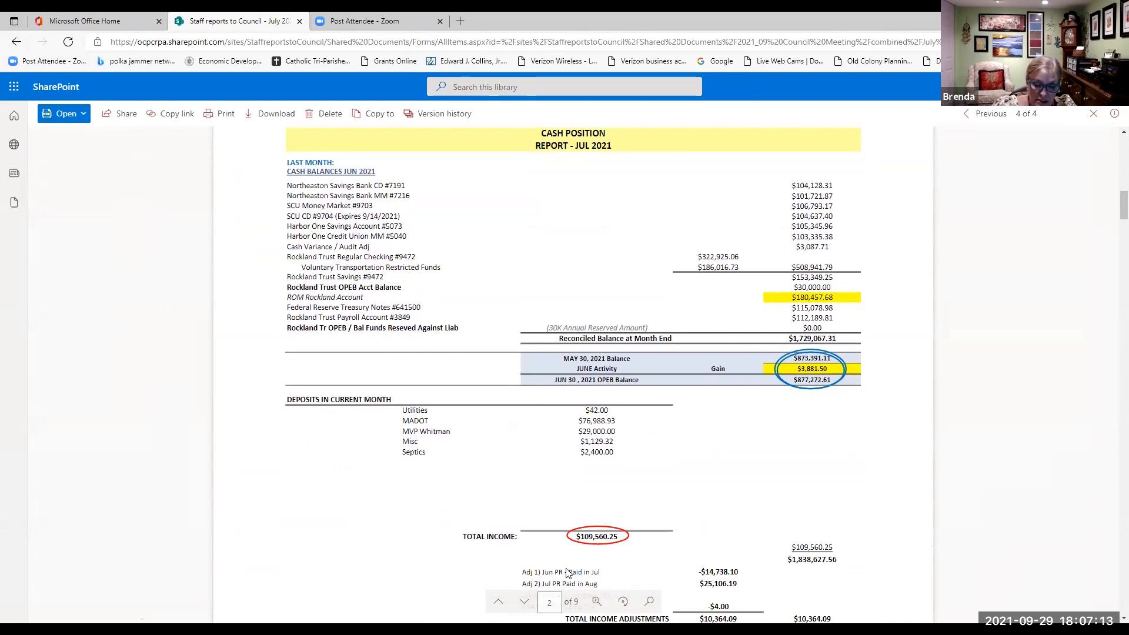
scroll("down", 3)
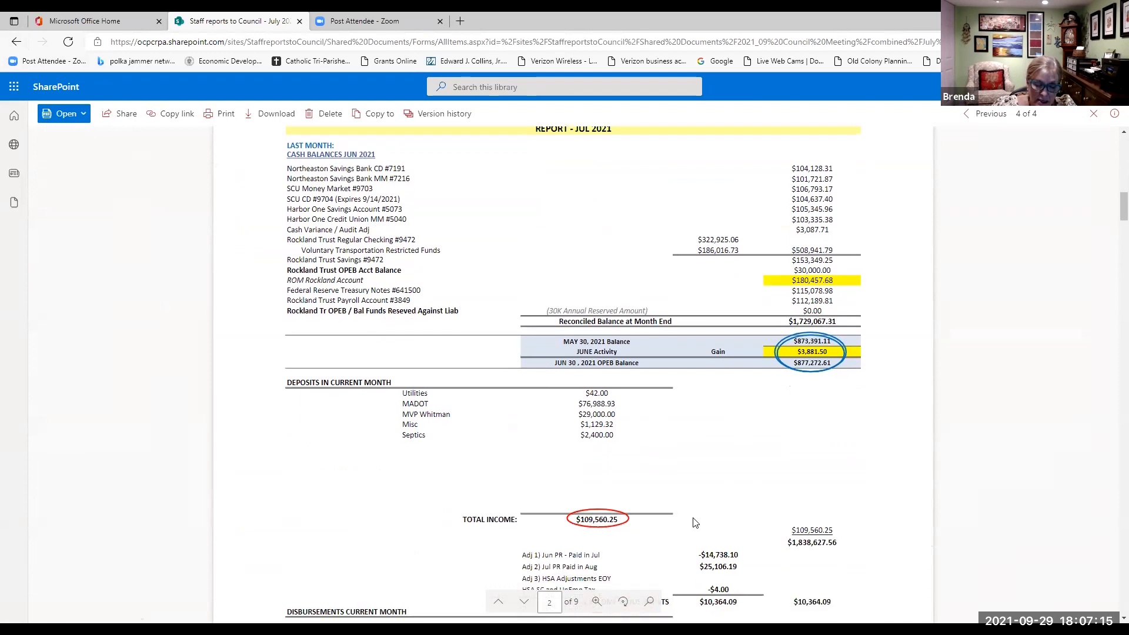
scroll("down", 3)
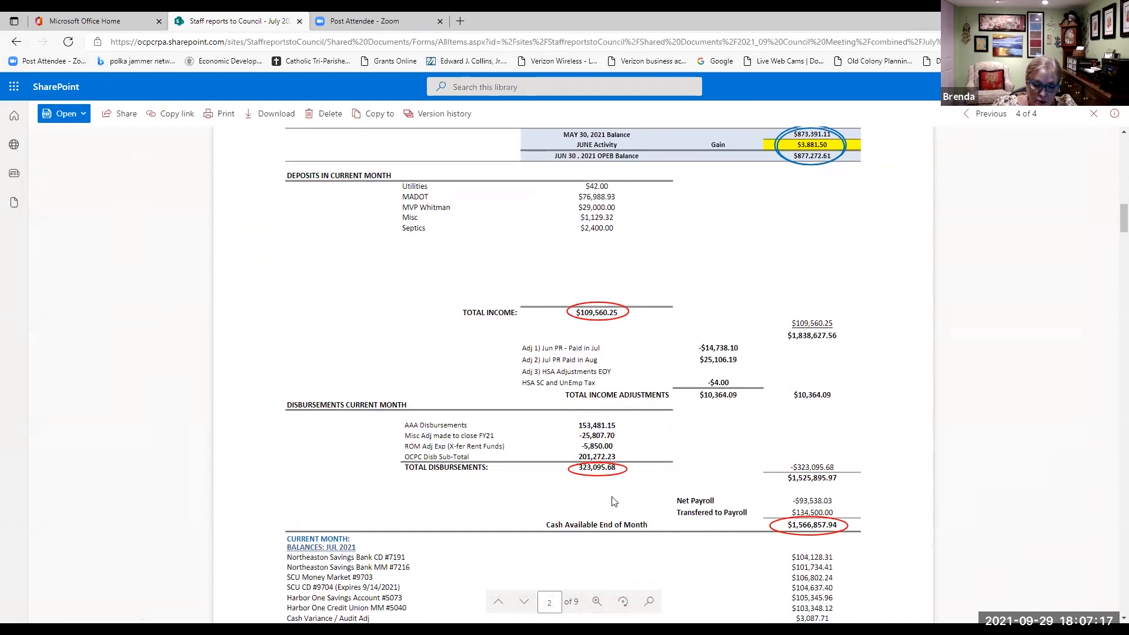
mouse_move(621, 458)
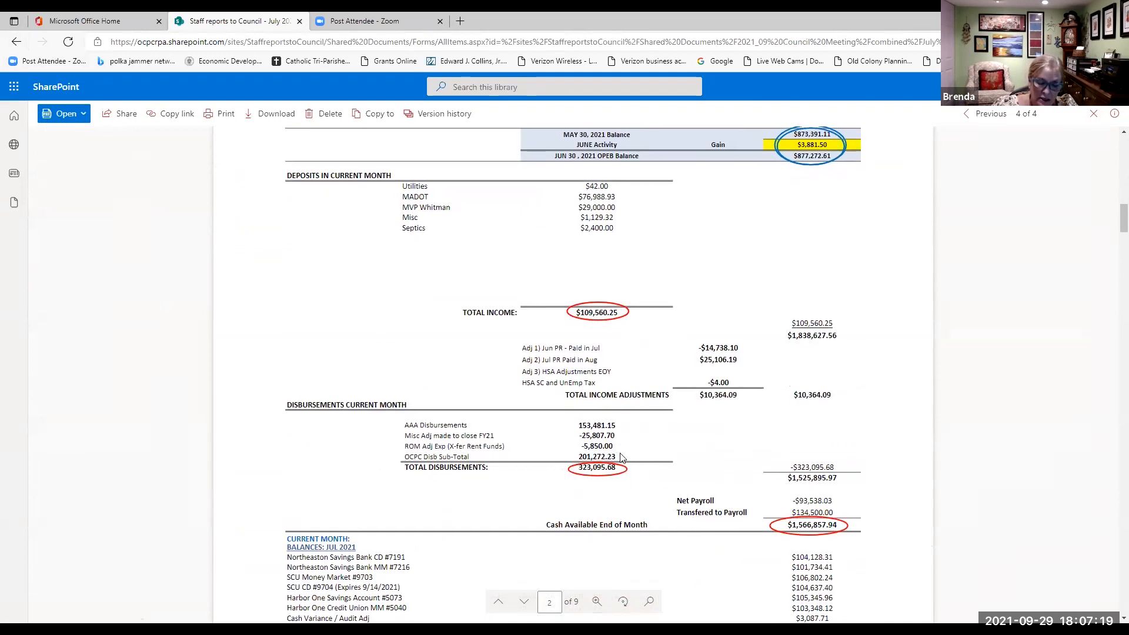
mouse_move(747, 471)
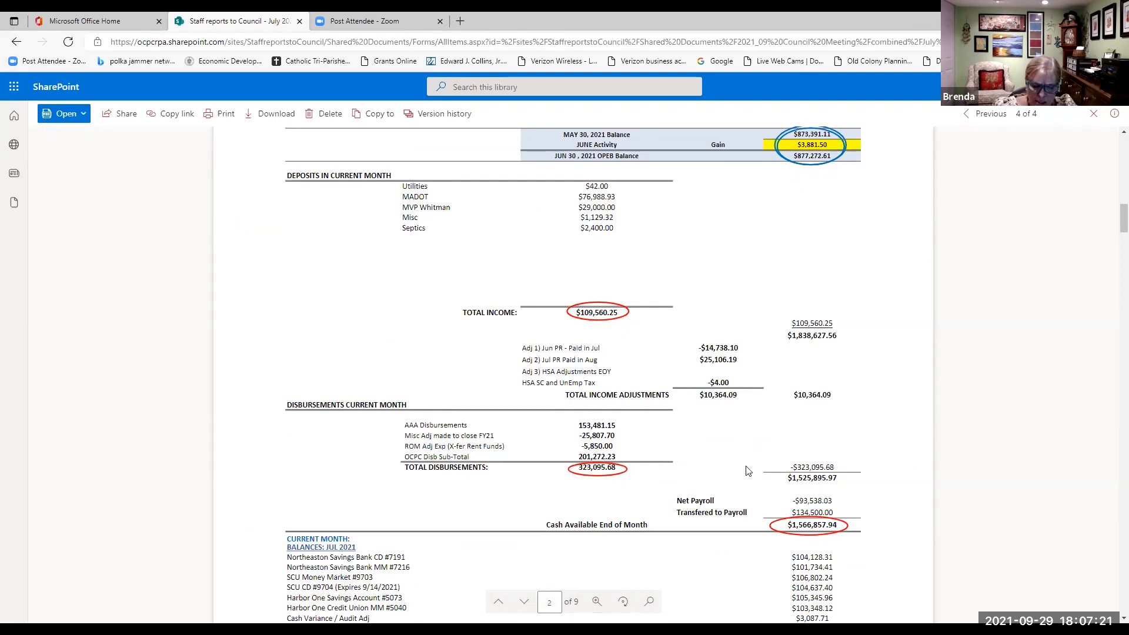
scroll("down", 3)
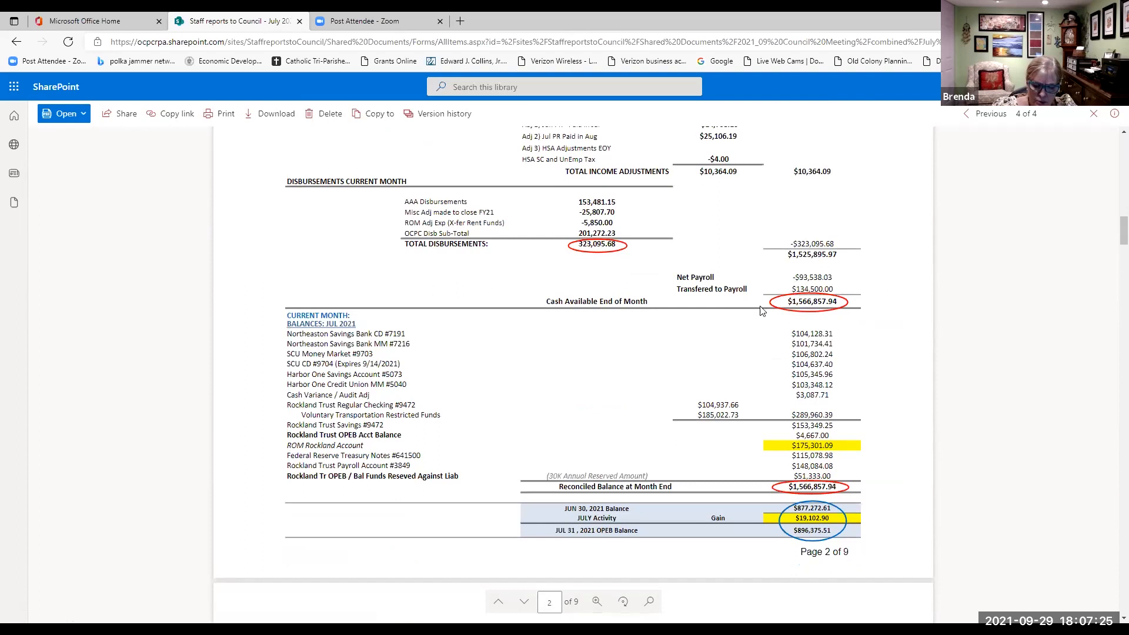
mouse_move(859, 315)
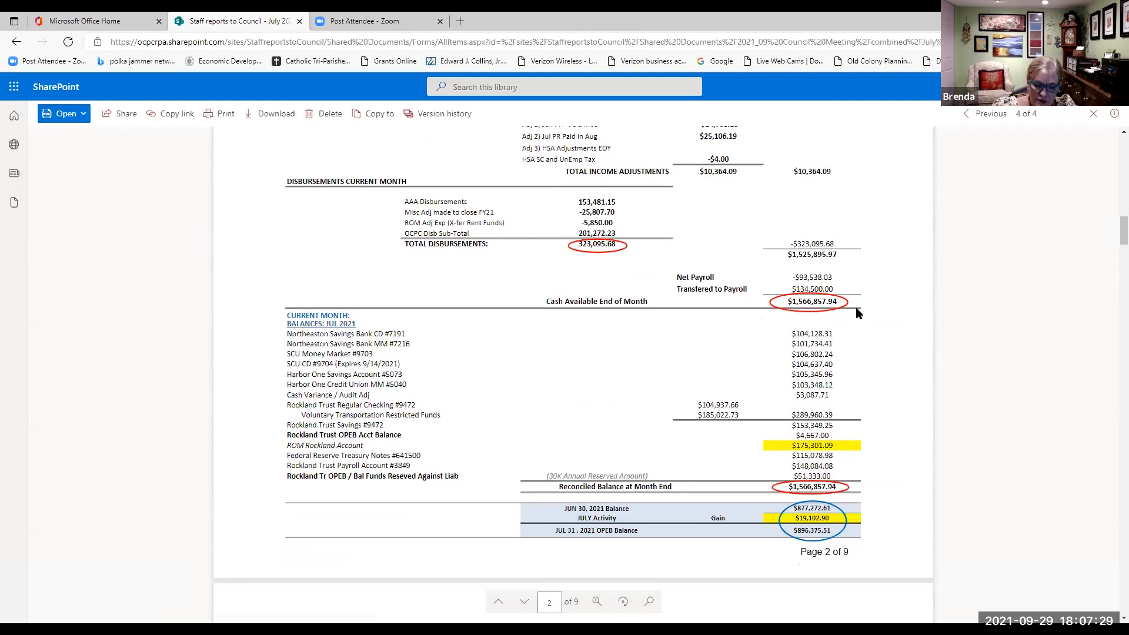
scroll("down", 3)
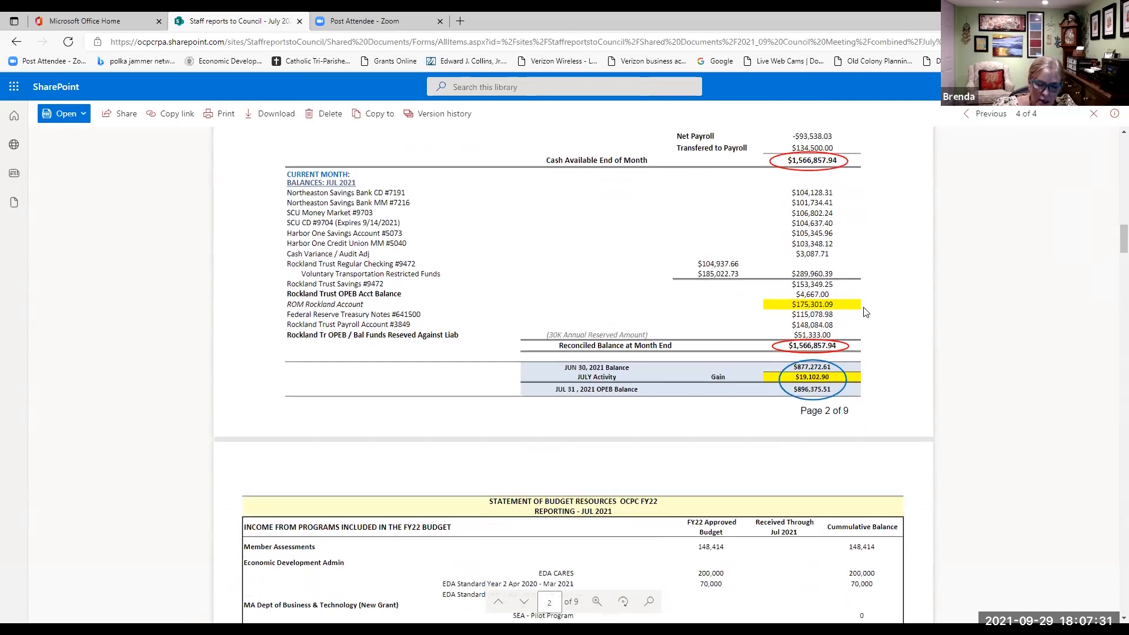
scroll("down", 3)
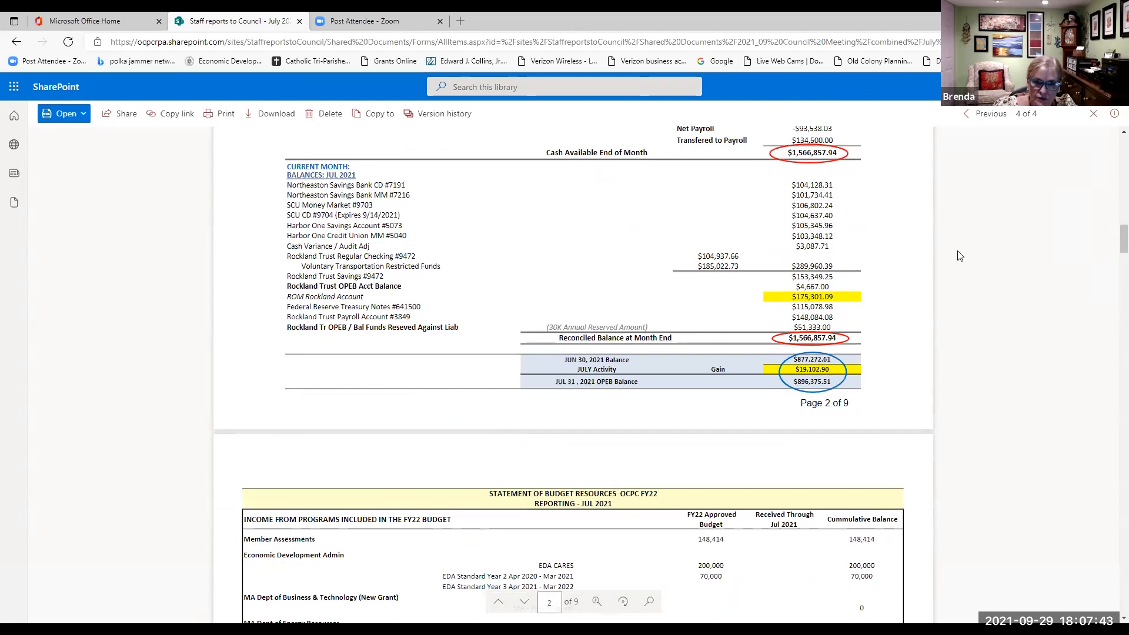
Step: Scroll past the Statement of Budget Resources to page 3's $109,560.25 cash received totals
scroll("down", 3)
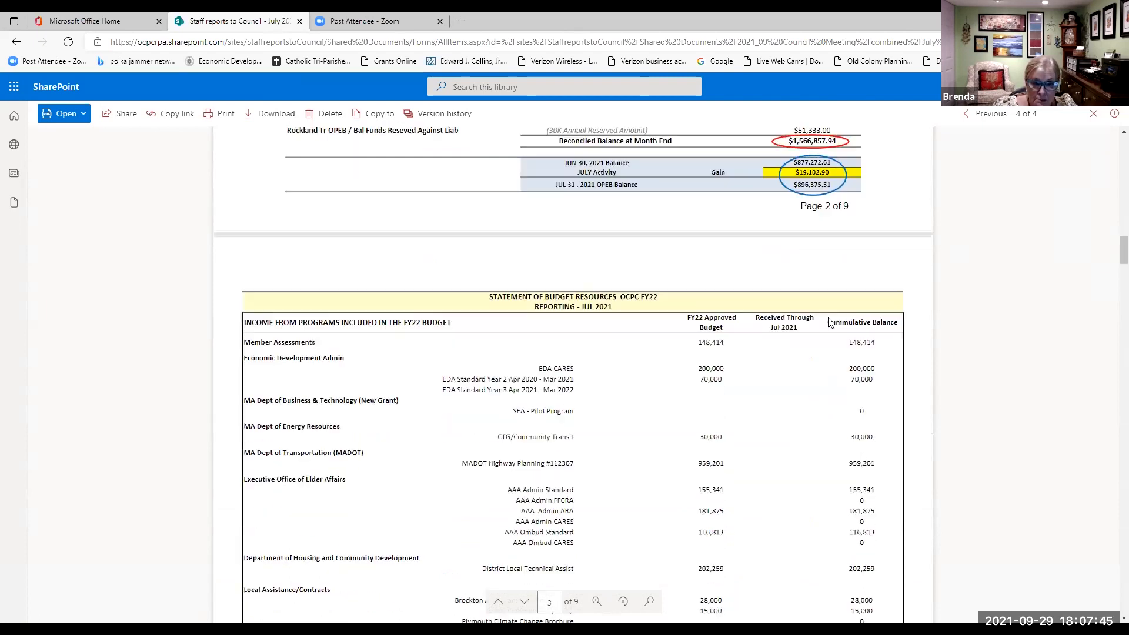
scroll("down", 3)
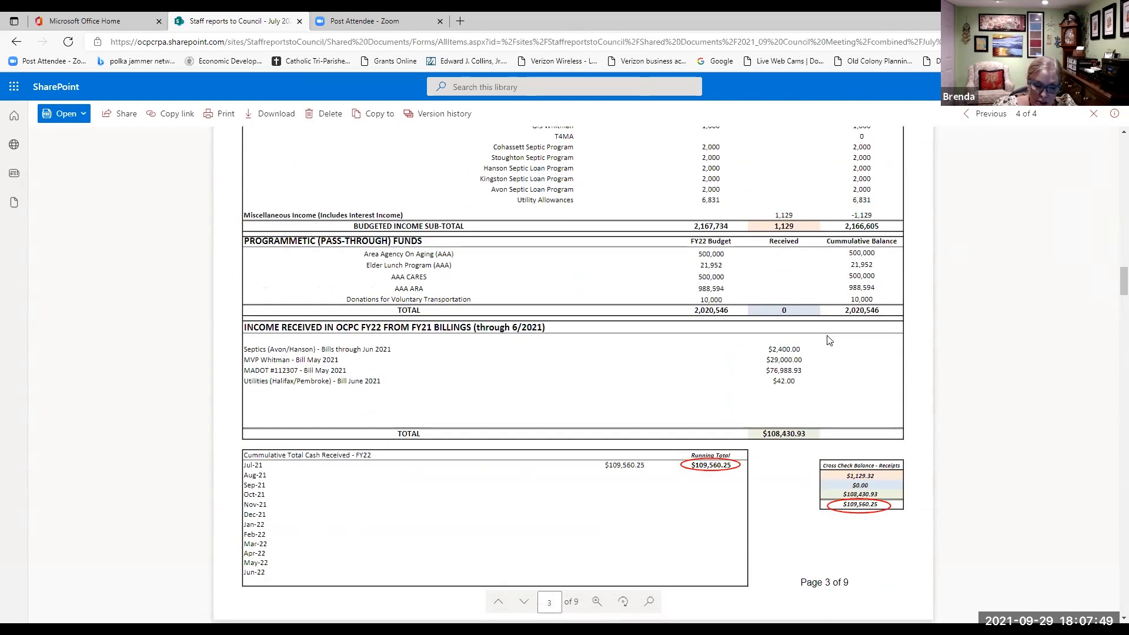
mouse_move(711, 448)
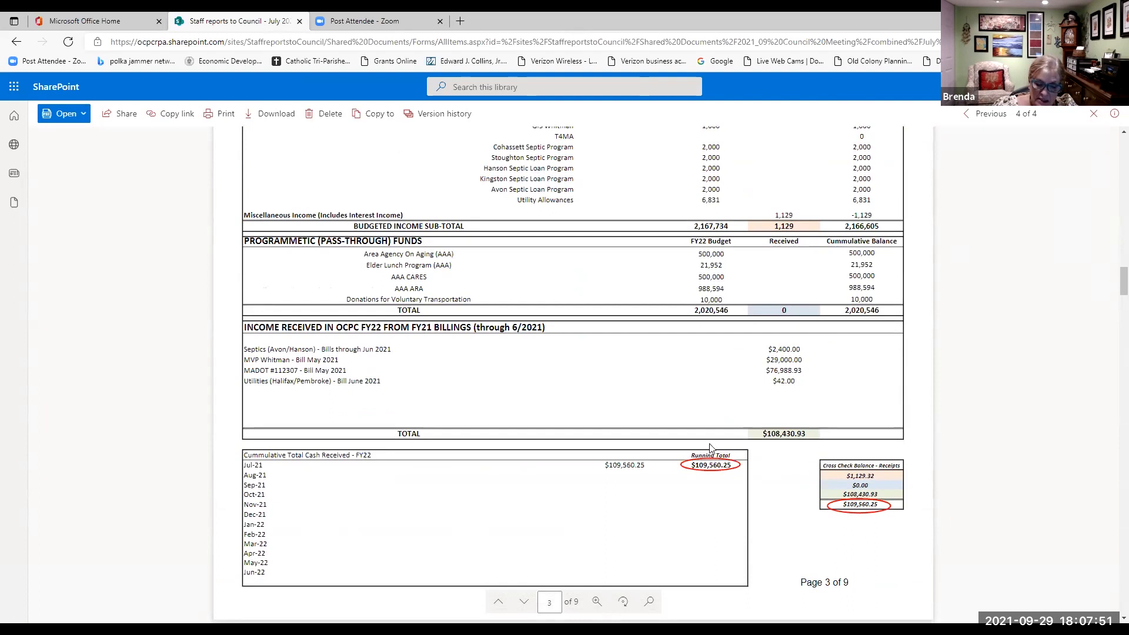
scroll("down", 3)
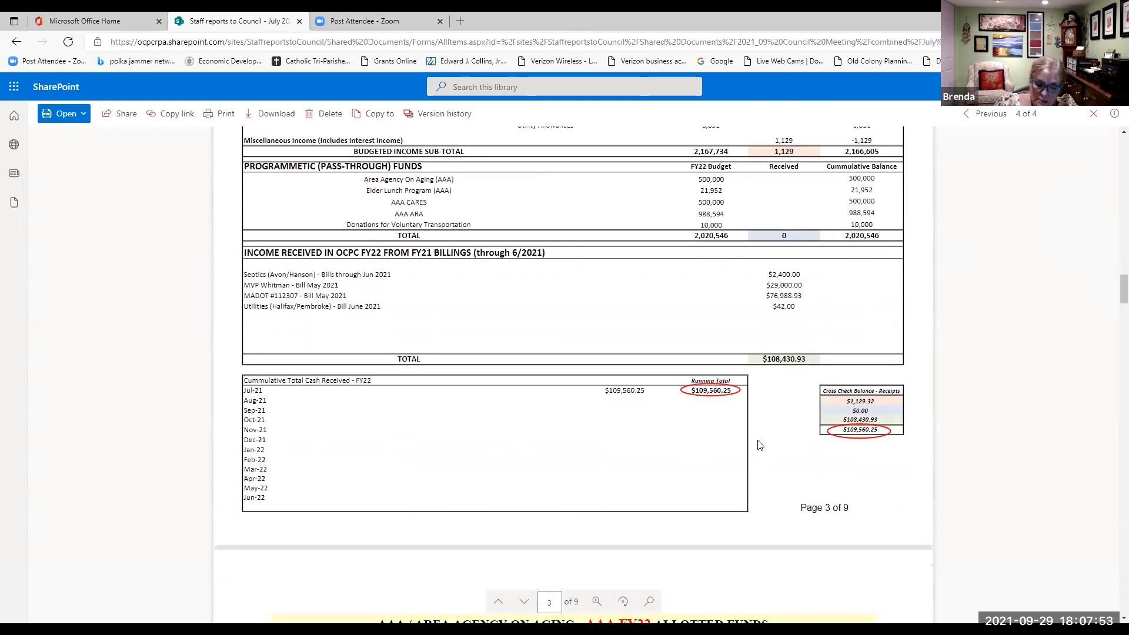
mouse_move(827, 426)
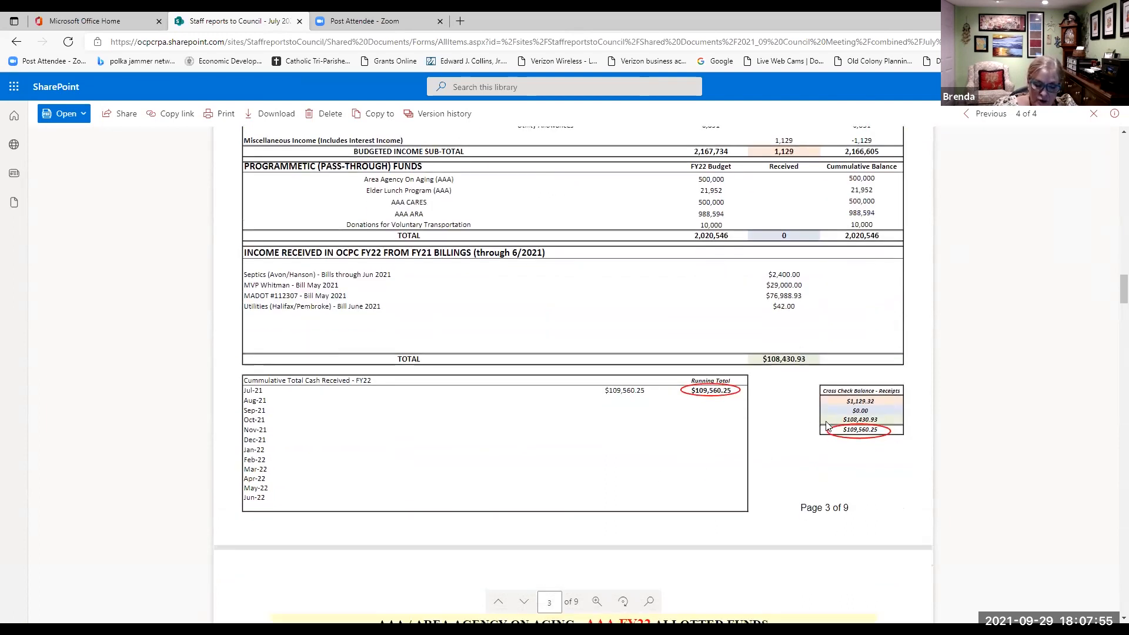
mouse_move(766, 433)
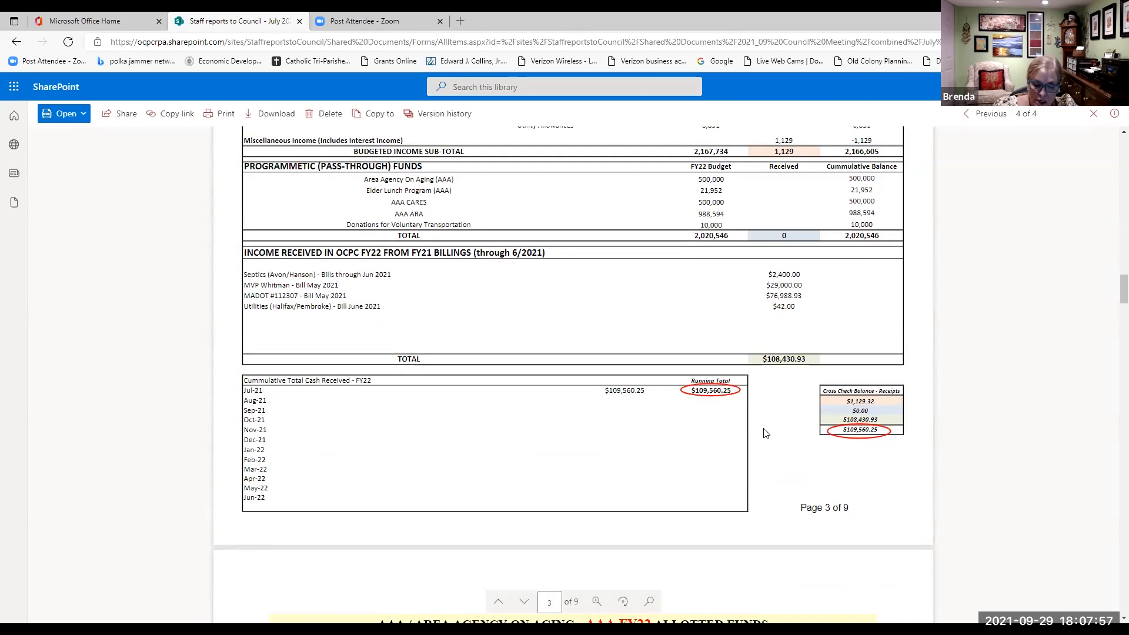
scroll("down", 3)
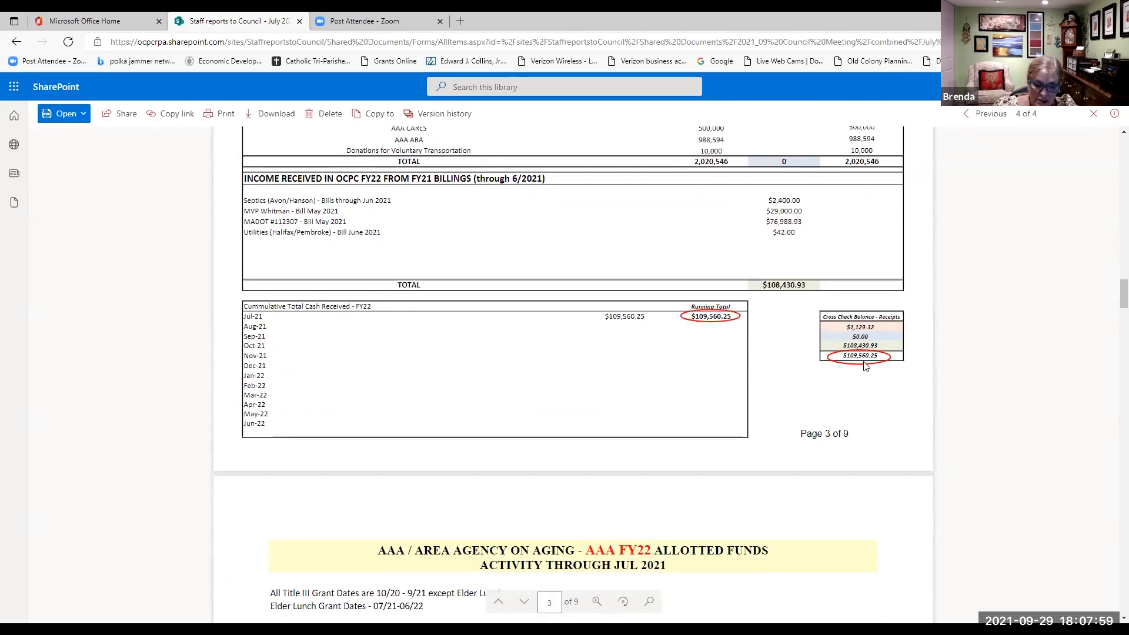
mouse_move(807, 401)
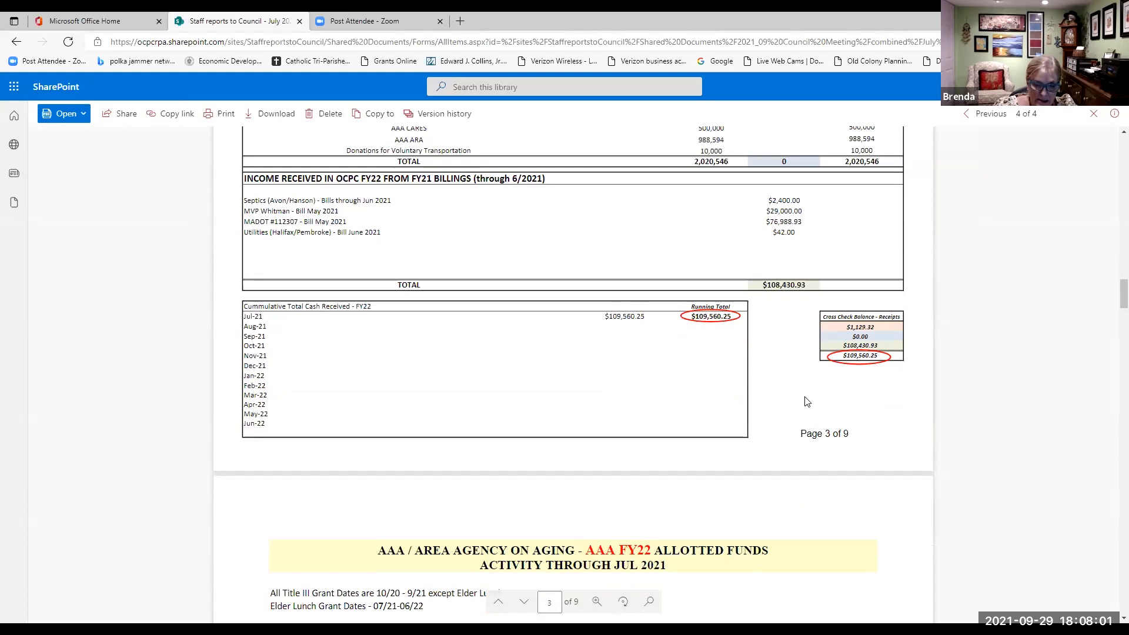
scroll("down", 3)
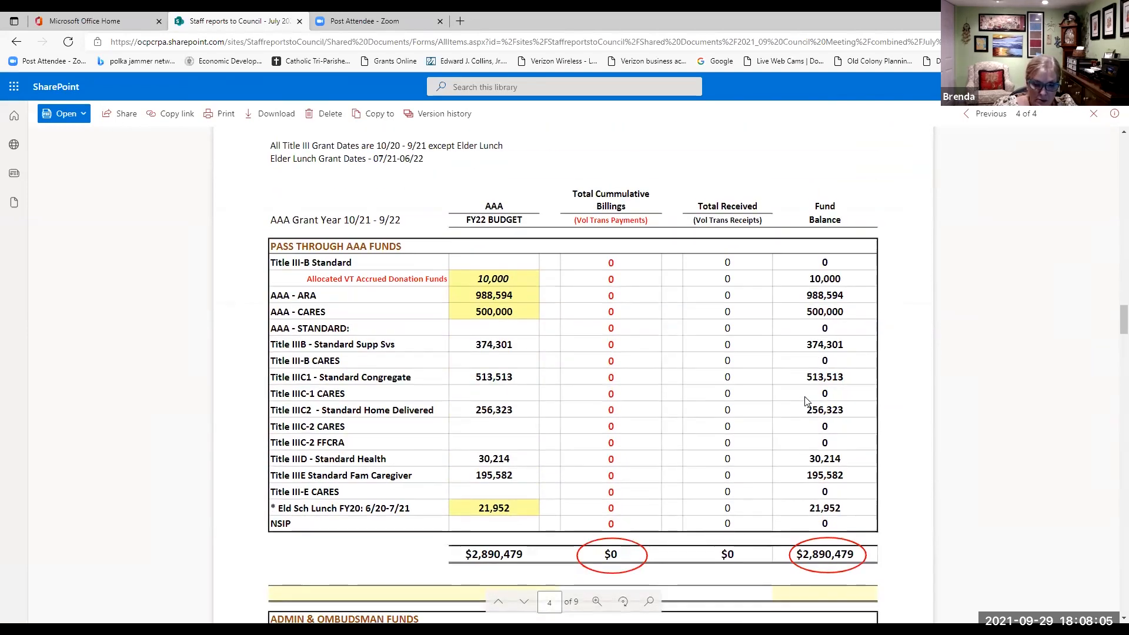
scroll("down", 3)
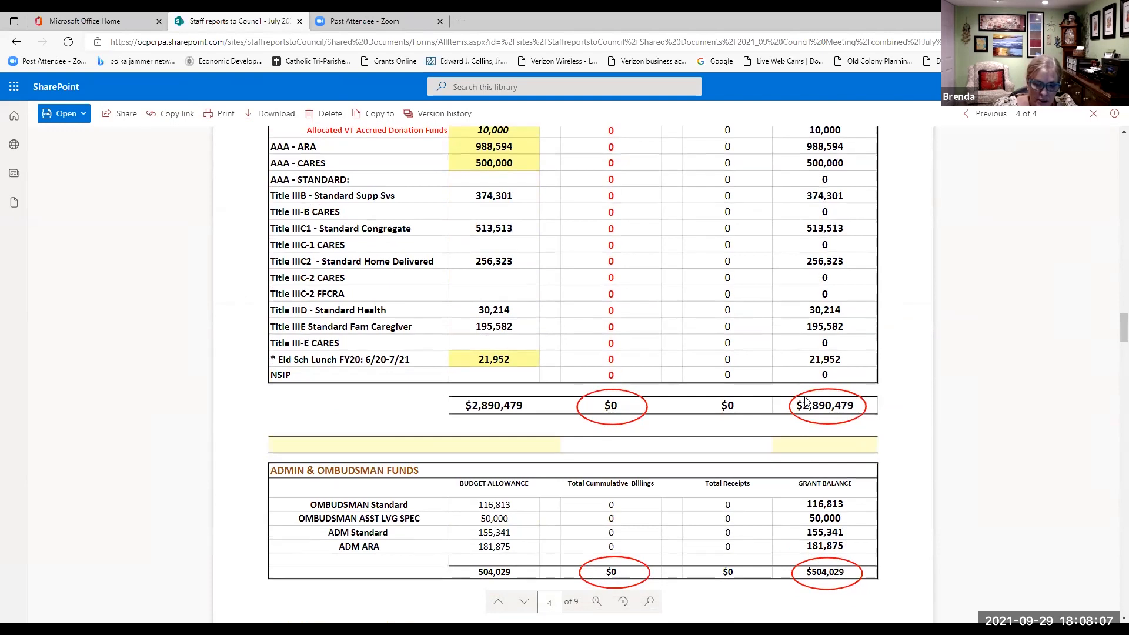
scroll("down", 3)
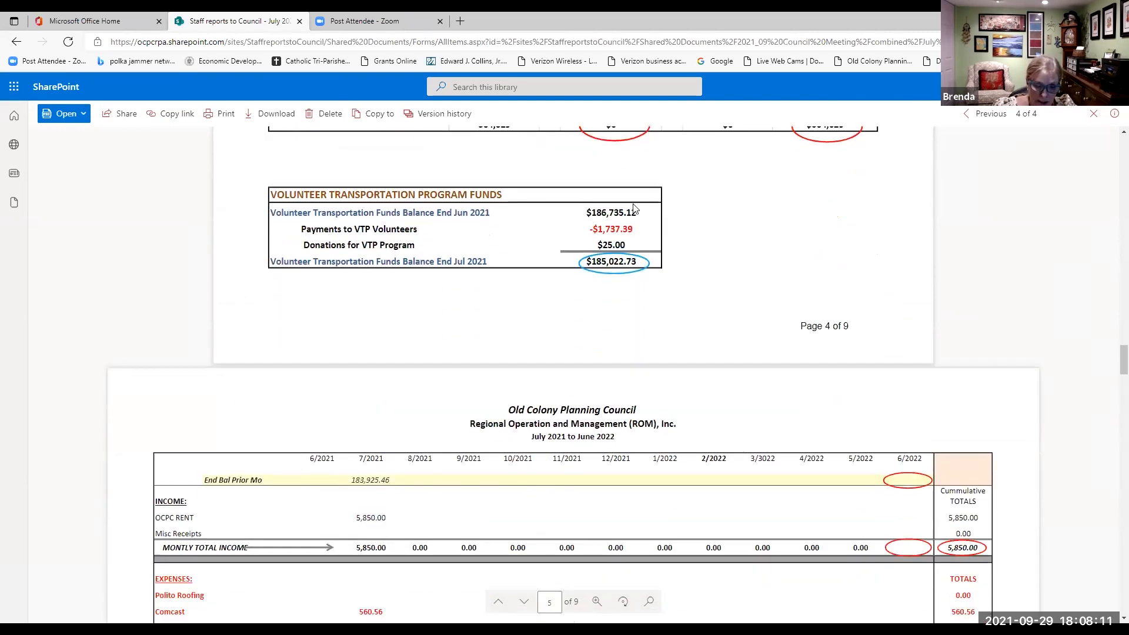
mouse_move(566, 284)
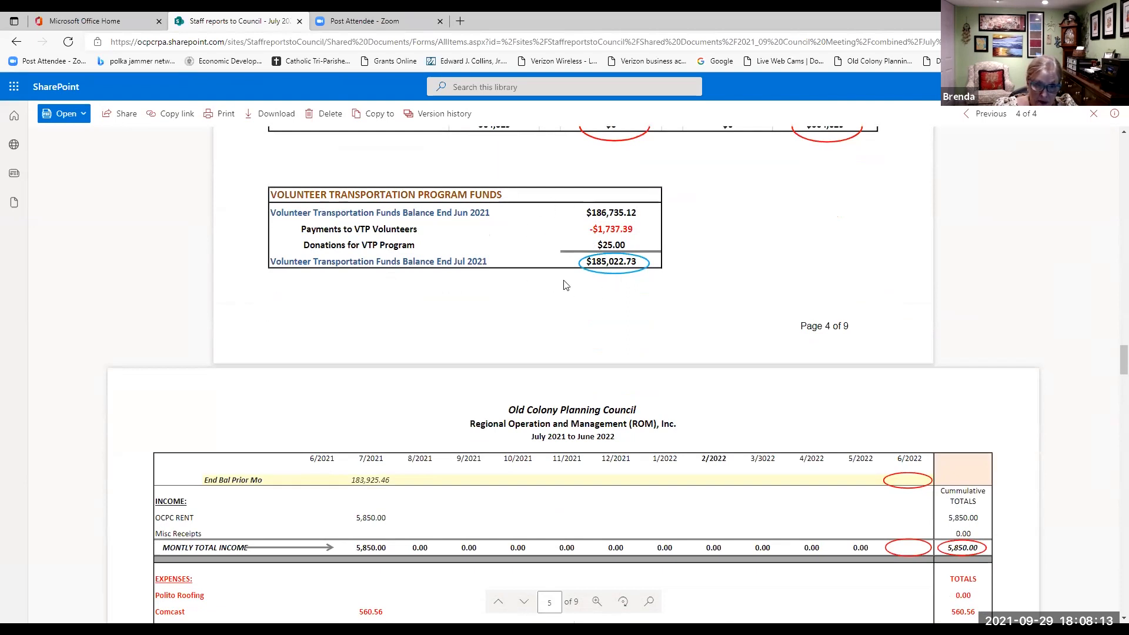
mouse_move(709, 277)
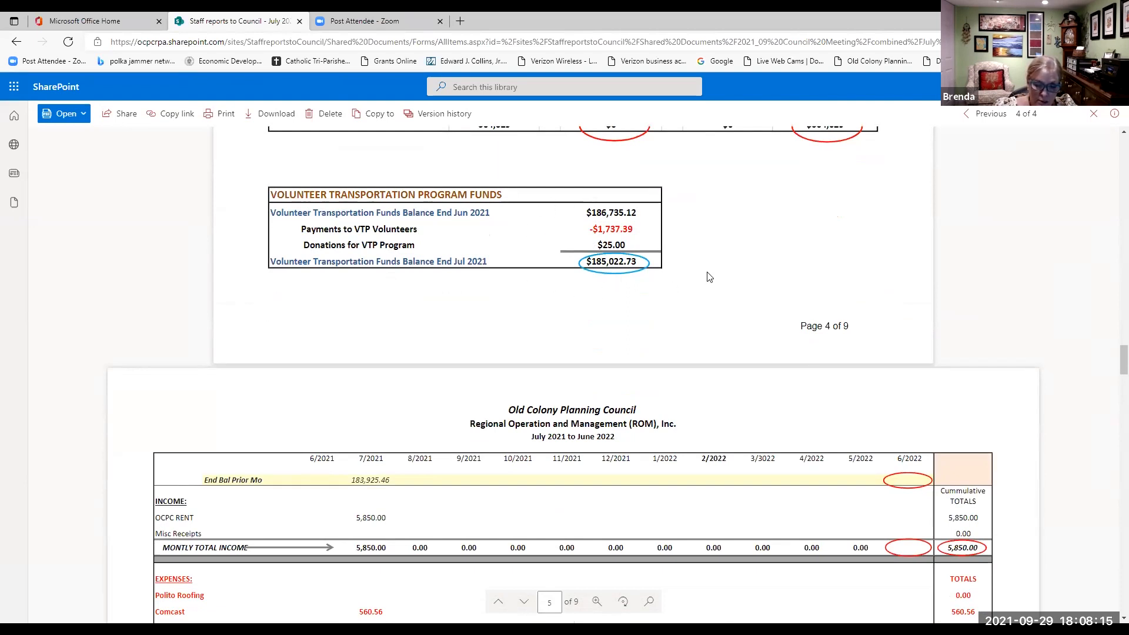
mouse_move(744, 240)
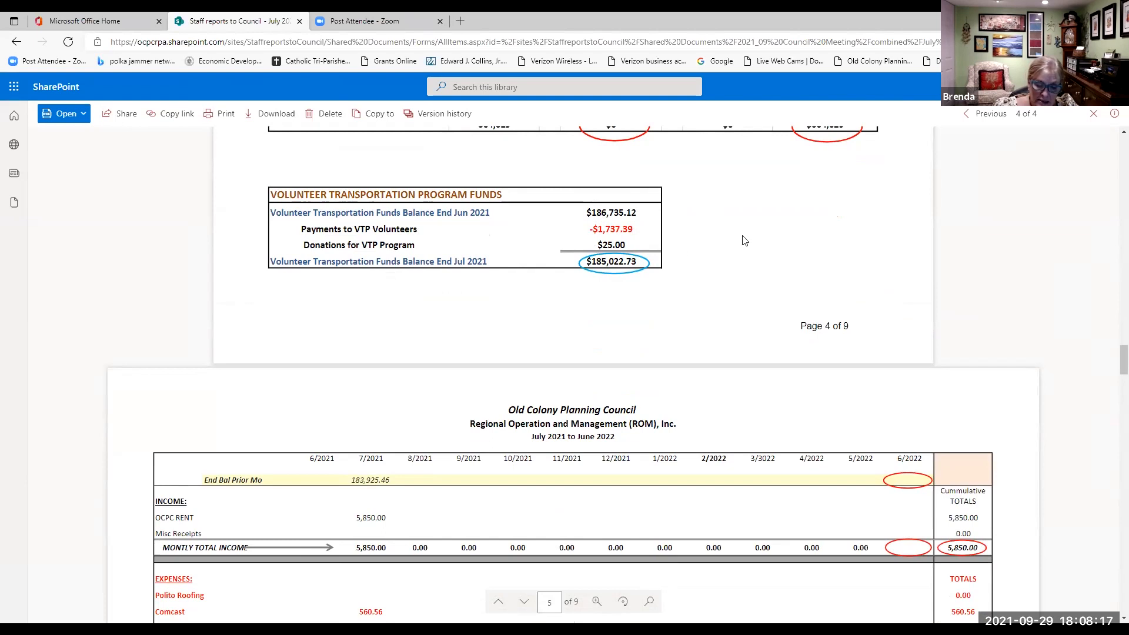
mouse_move(663, 266)
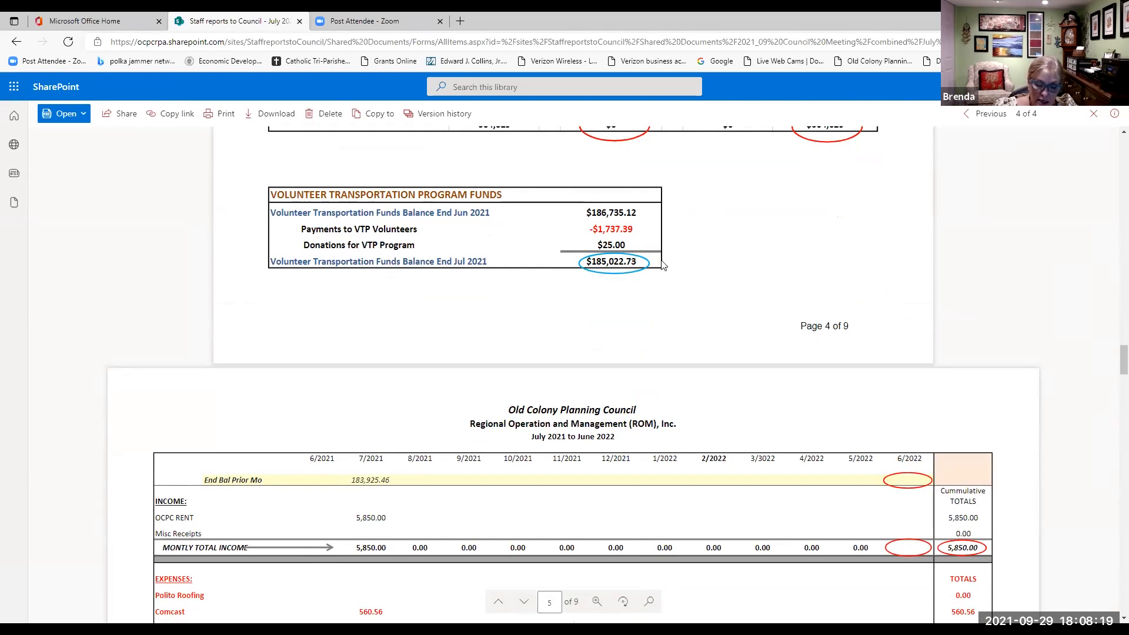
mouse_move(649, 275)
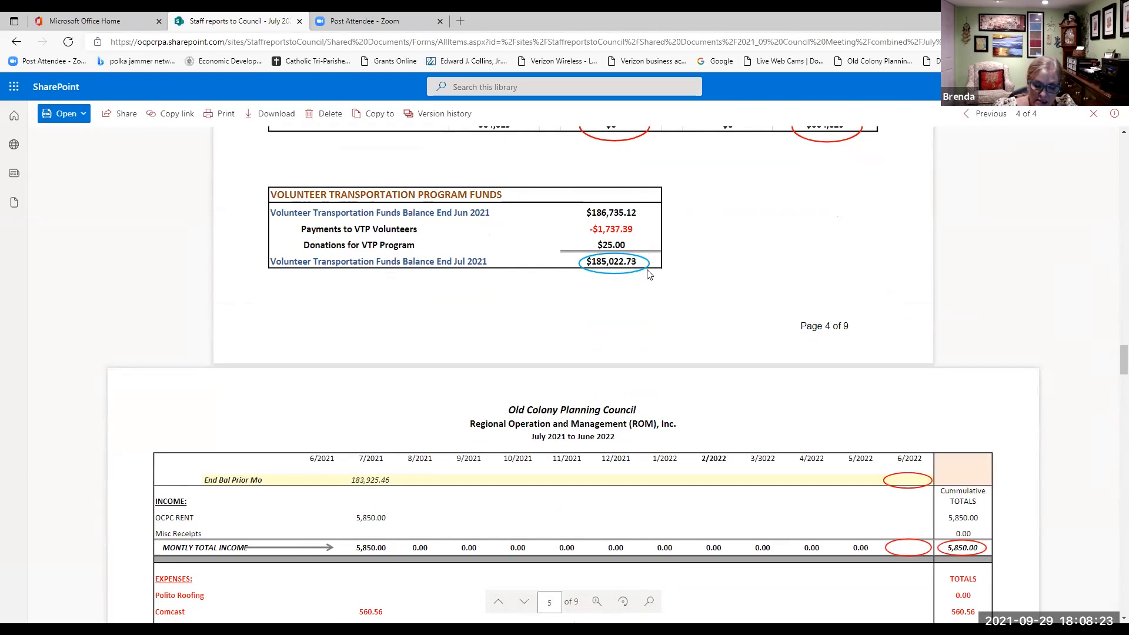
scroll("down", 3)
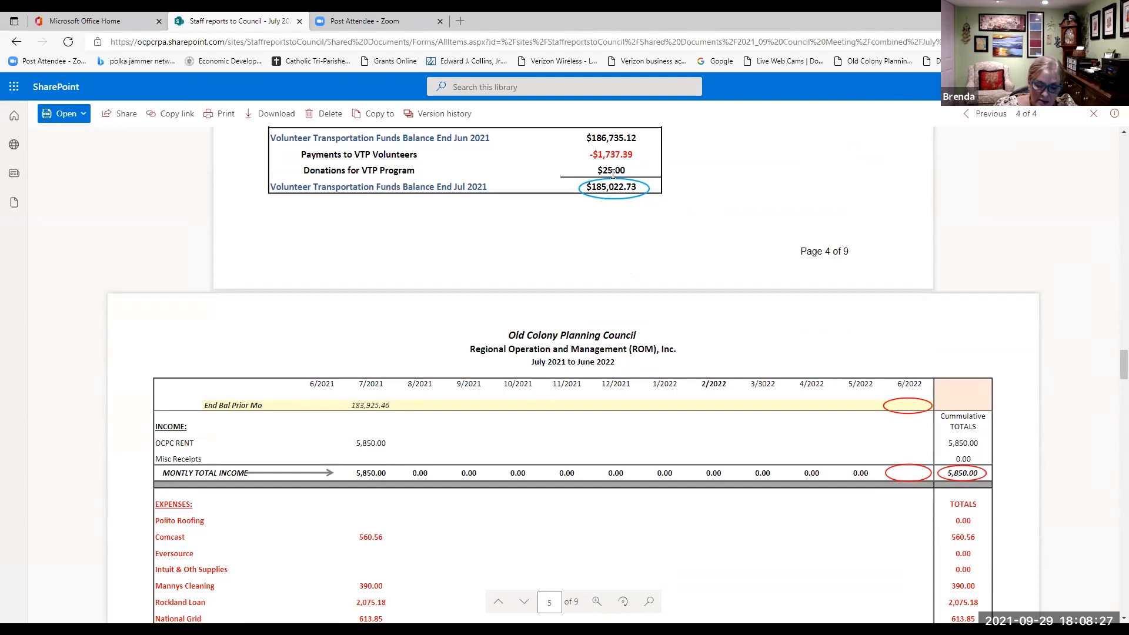
mouse_move(614, 149)
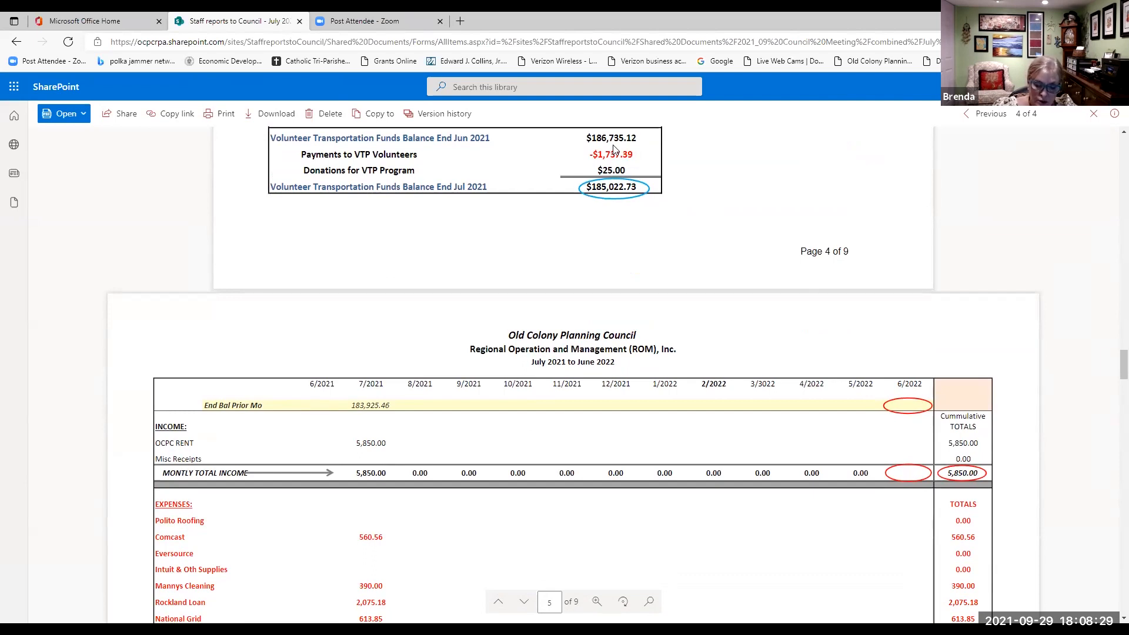
mouse_move(646, 202)
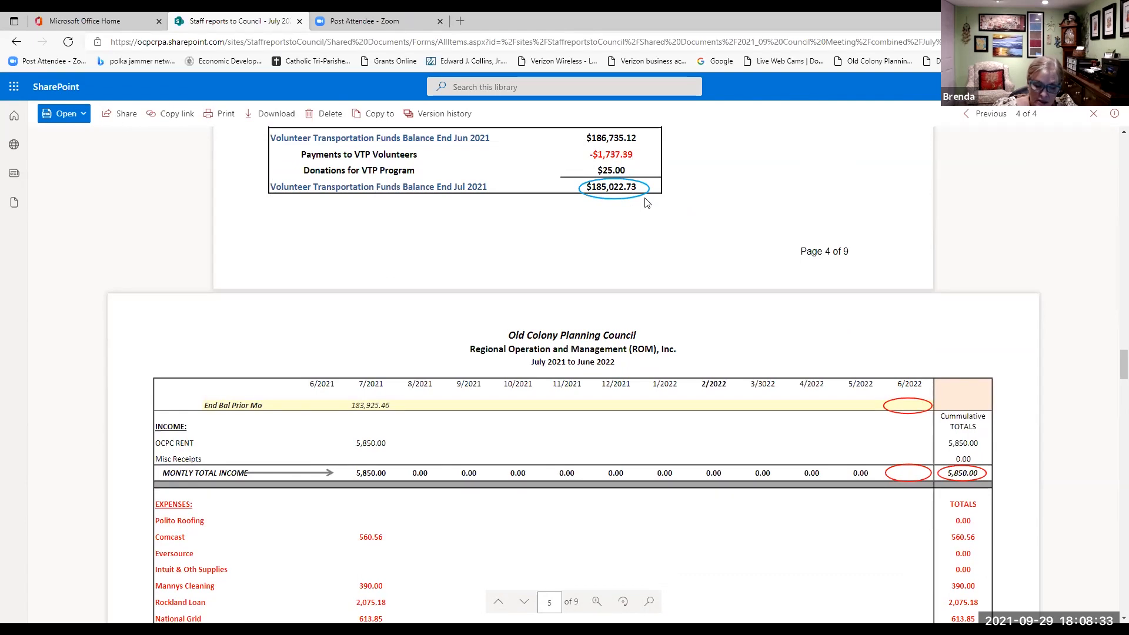
mouse_move(636, 174)
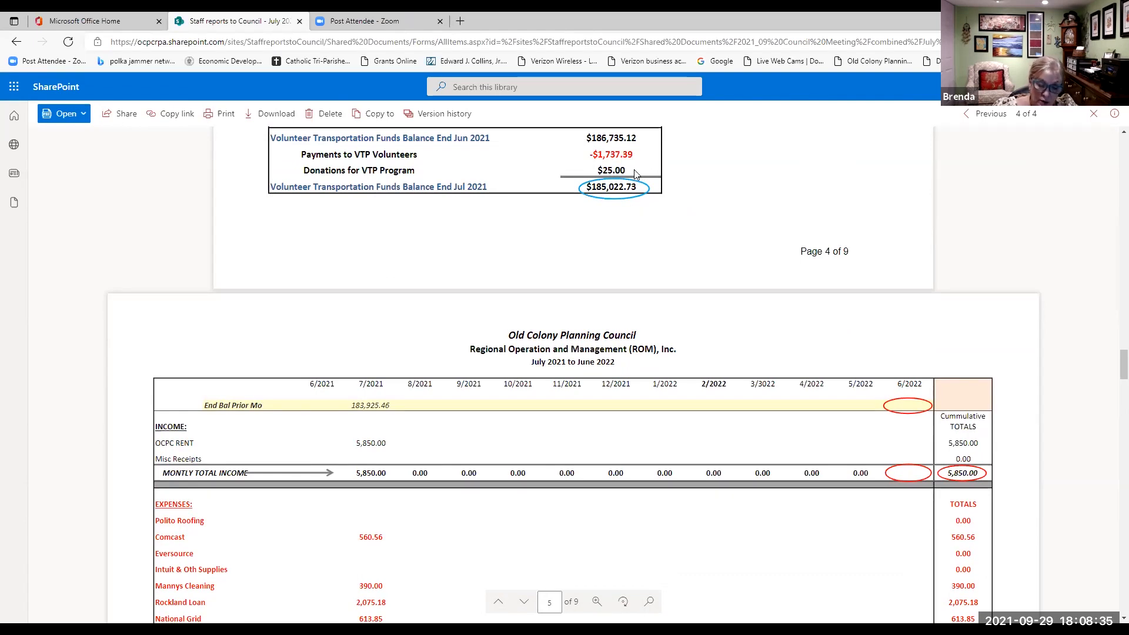
mouse_move(615, 204)
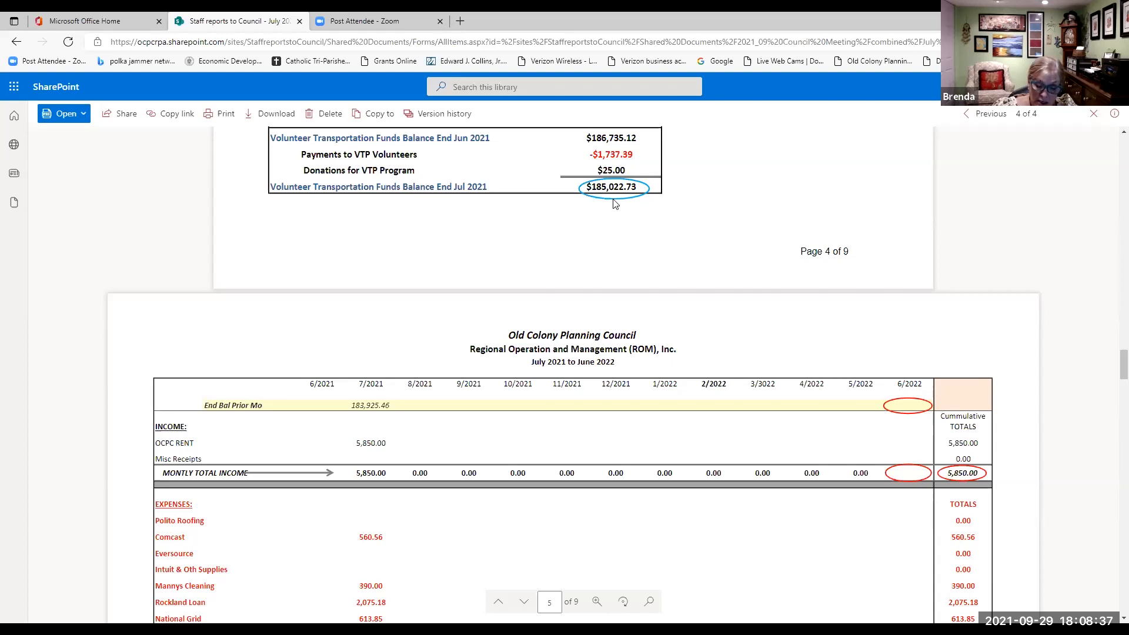
mouse_move(623, 252)
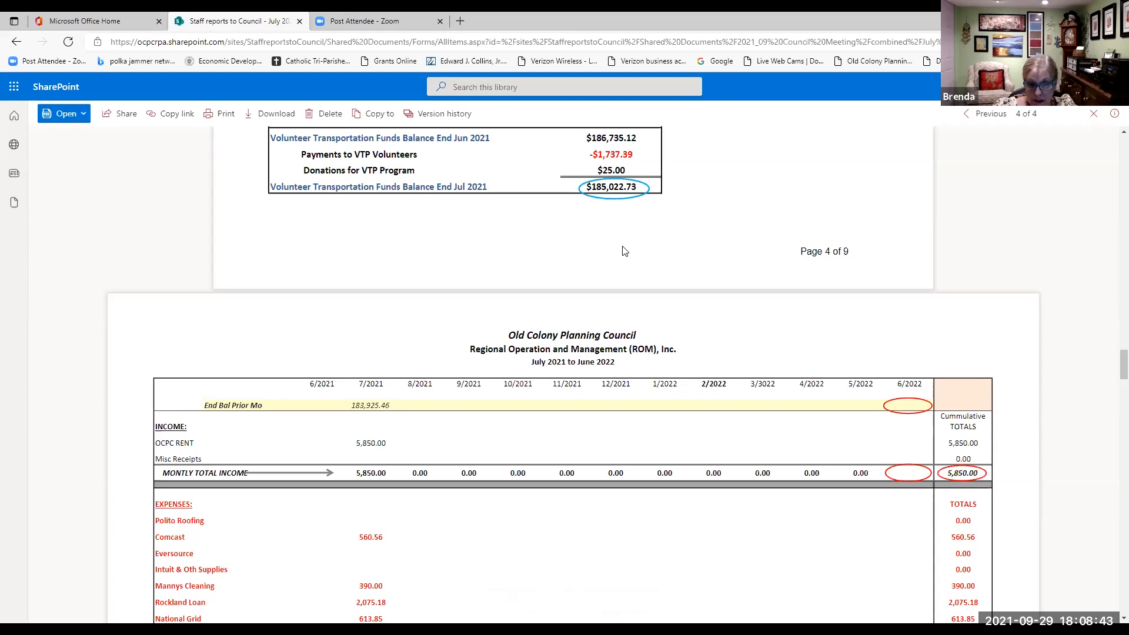
Step: Scroll page 5 down to the FY-2021 account summary reconciling to $177,255.50
scroll("down", 3)
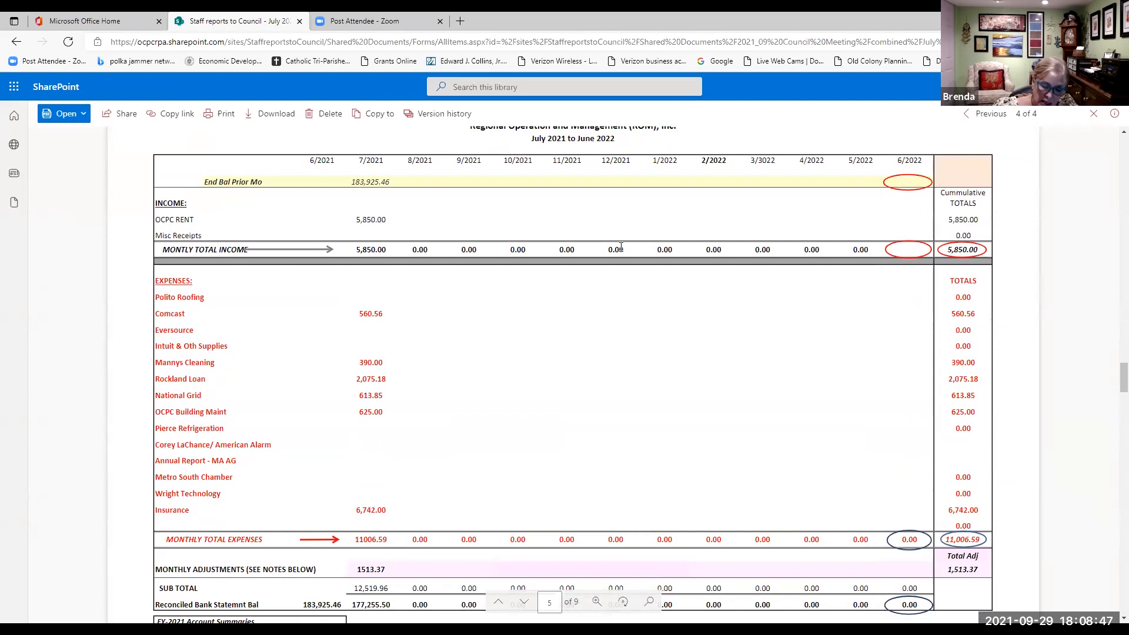
mouse_move(381, 272)
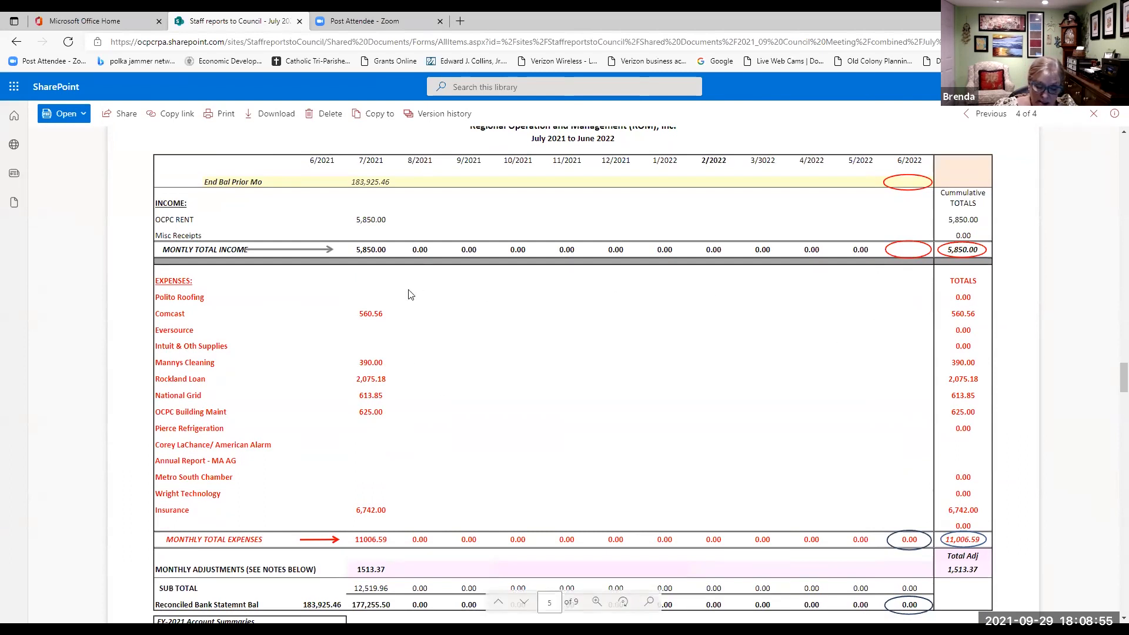
mouse_move(920, 204)
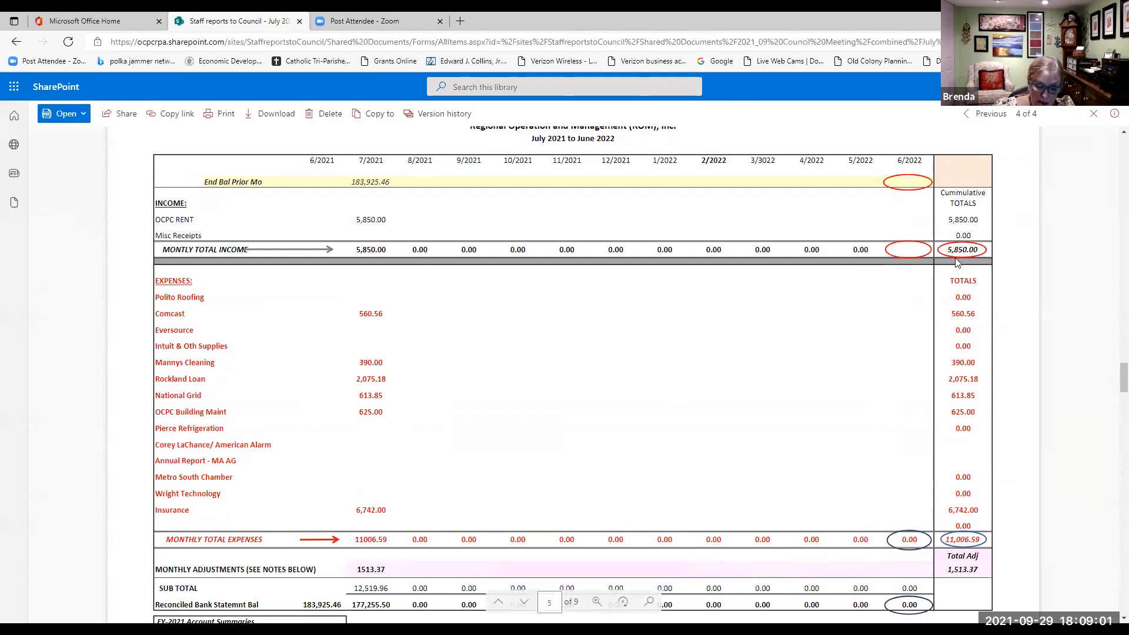
mouse_move(943, 334)
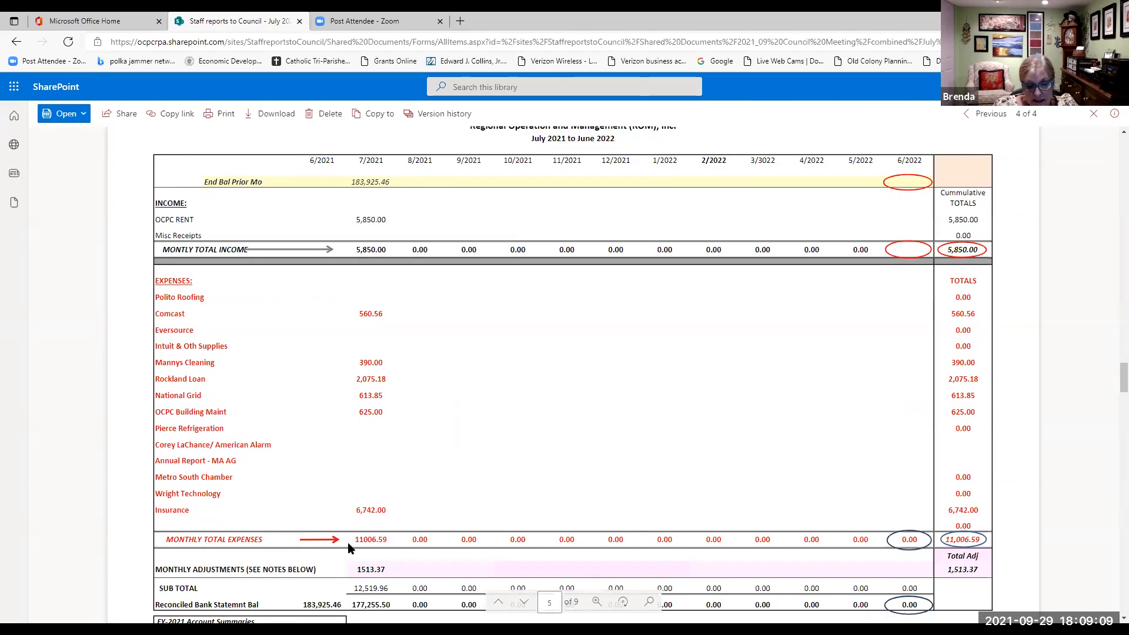
mouse_move(796, 548)
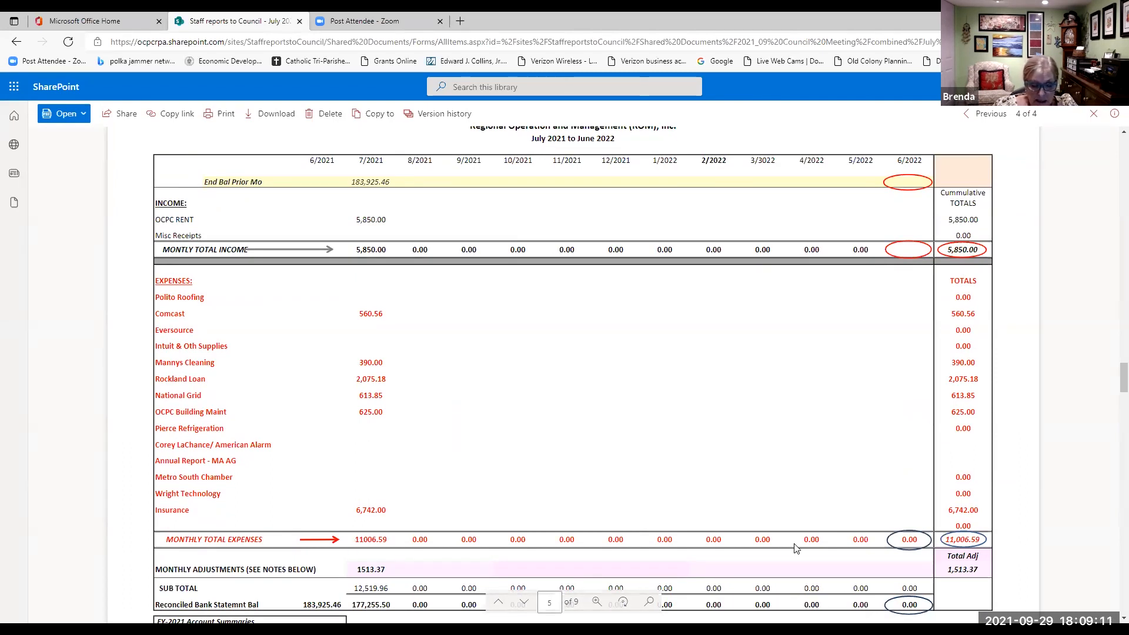
mouse_move(952, 551)
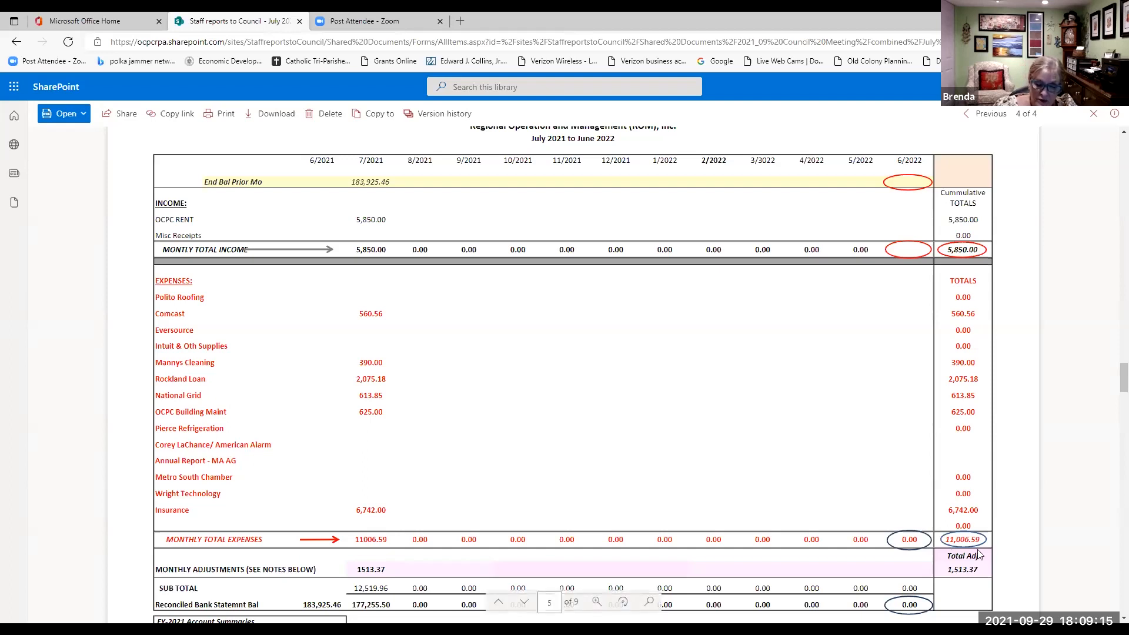
scroll("down", 3)
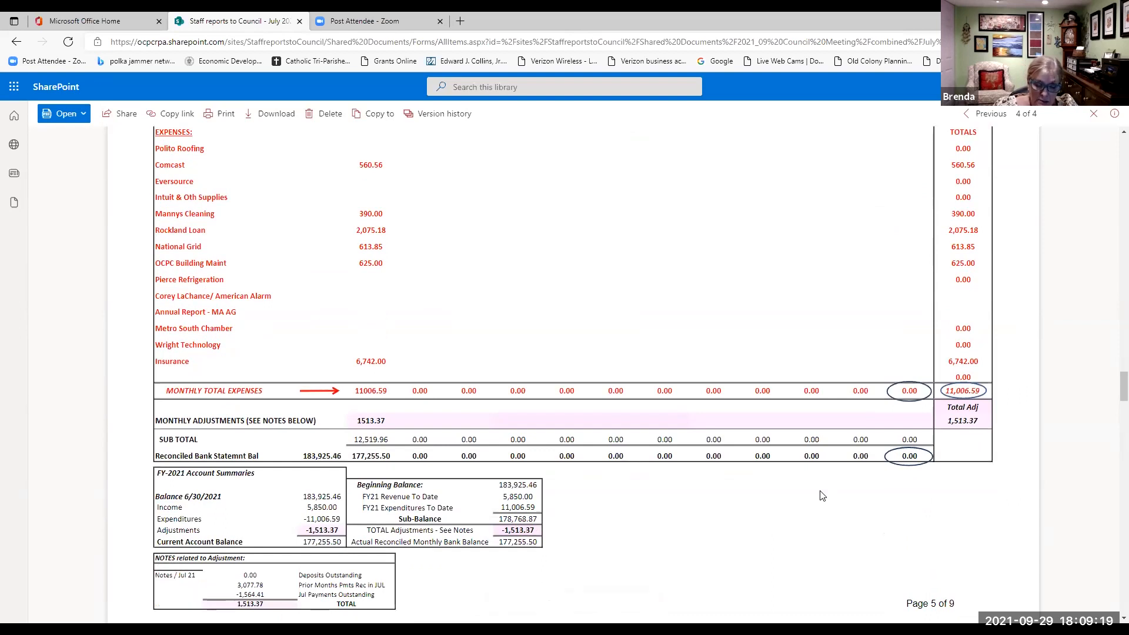
scroll("down", 3)
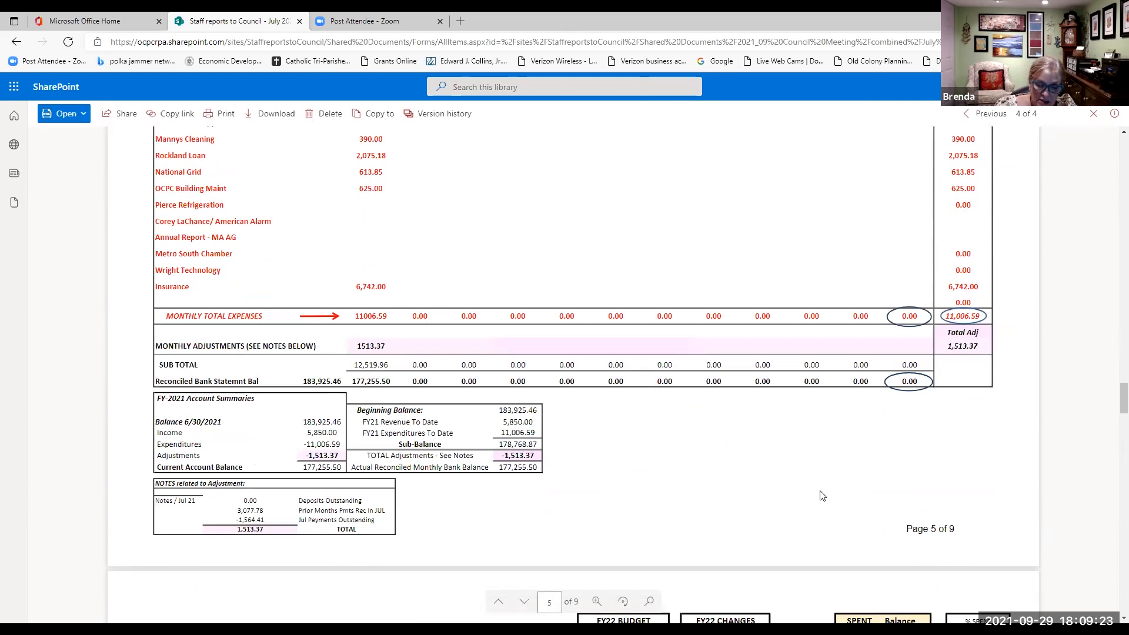
mouse_move(420, 517)
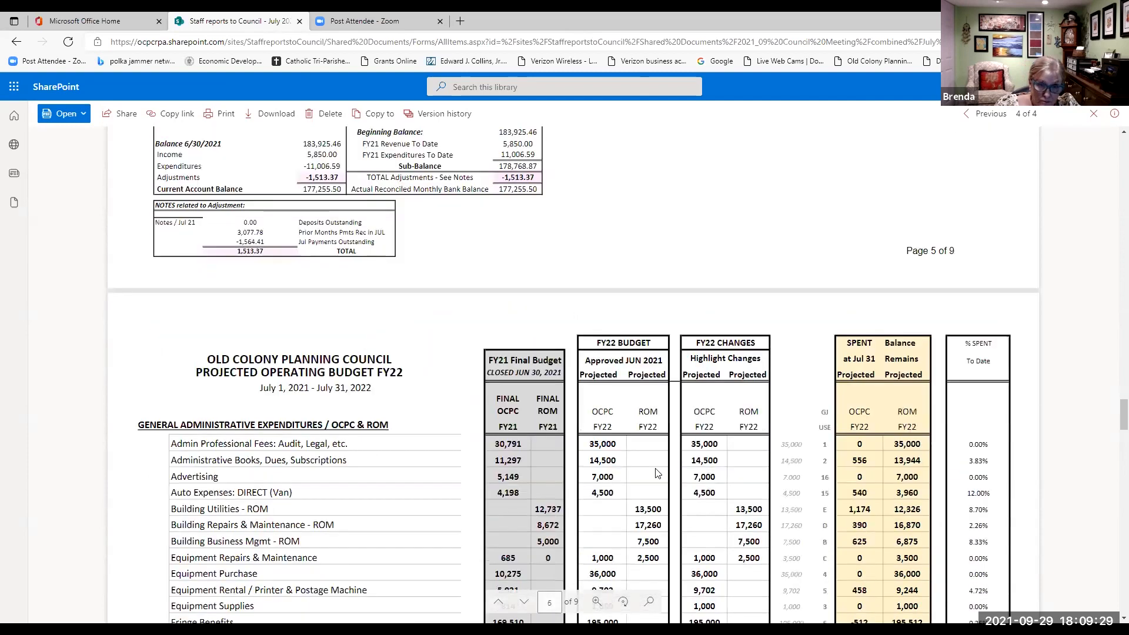
Step: Scroll to page 6's FY22 operating budget and its $2,237,934 total admin expenses
scroll("down", 3)
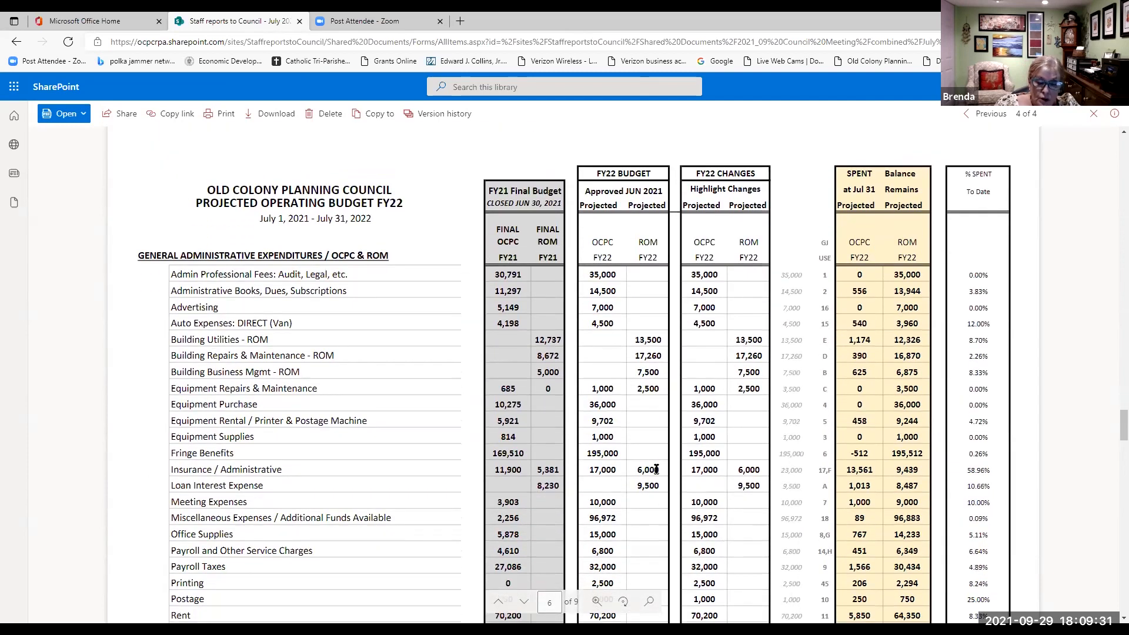
scroll("down", 3)
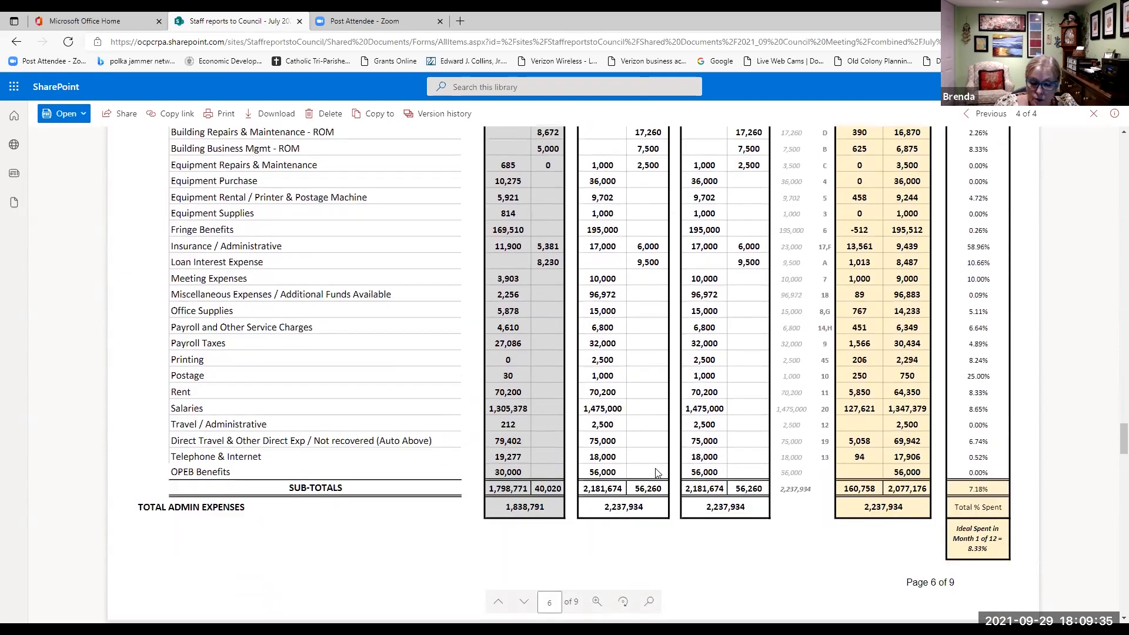
mouse_move(991, 595)
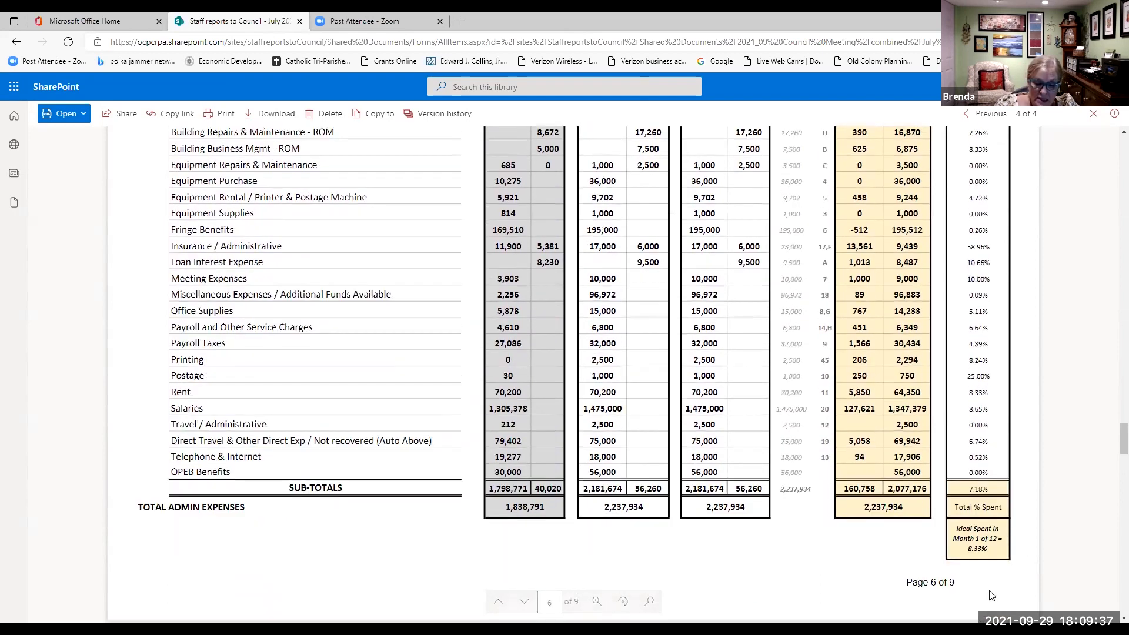
mouse_move(898, 552)
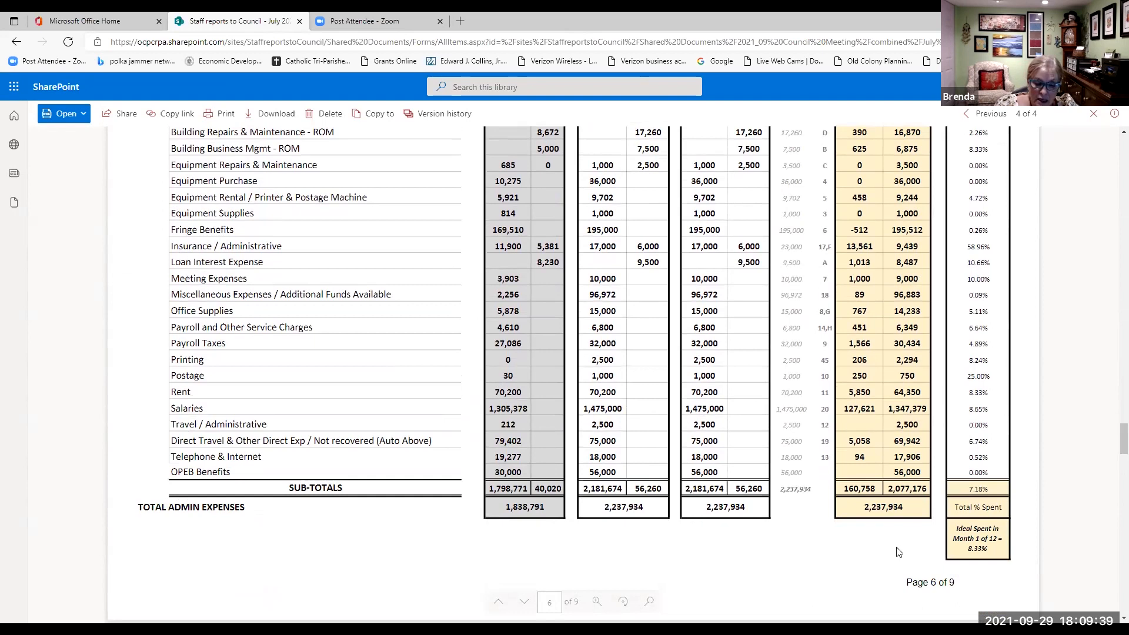
mouse_move(944, 567)
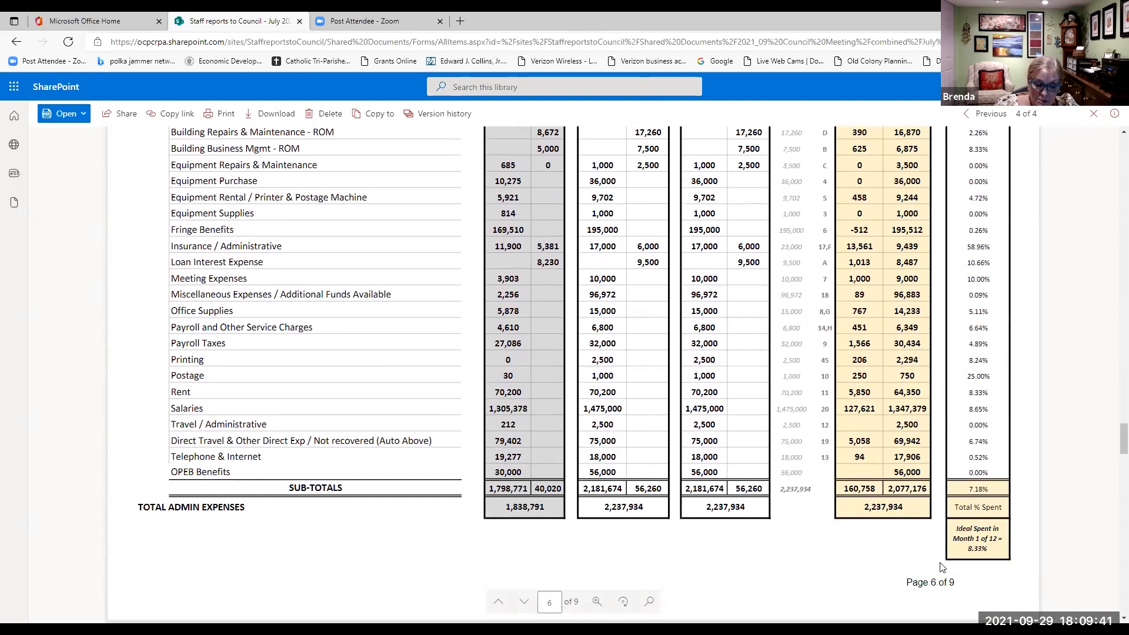
mouse_move(960, 561)
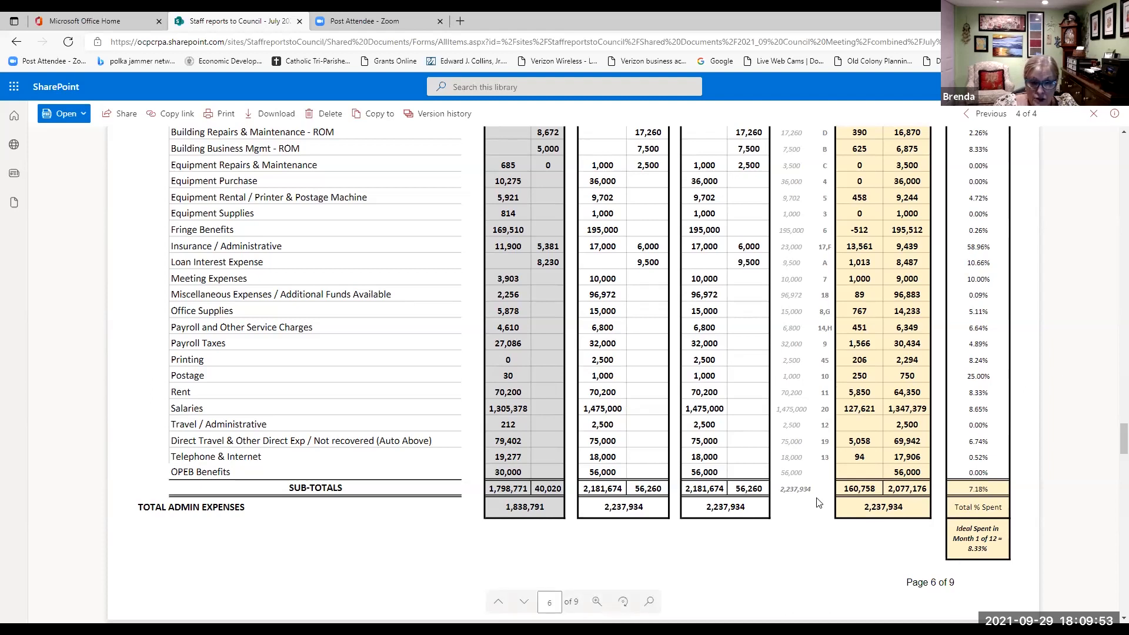
Step: Scroll through pages 7–9, then back to page 8's pass-through funds table
left_click(524, 601)
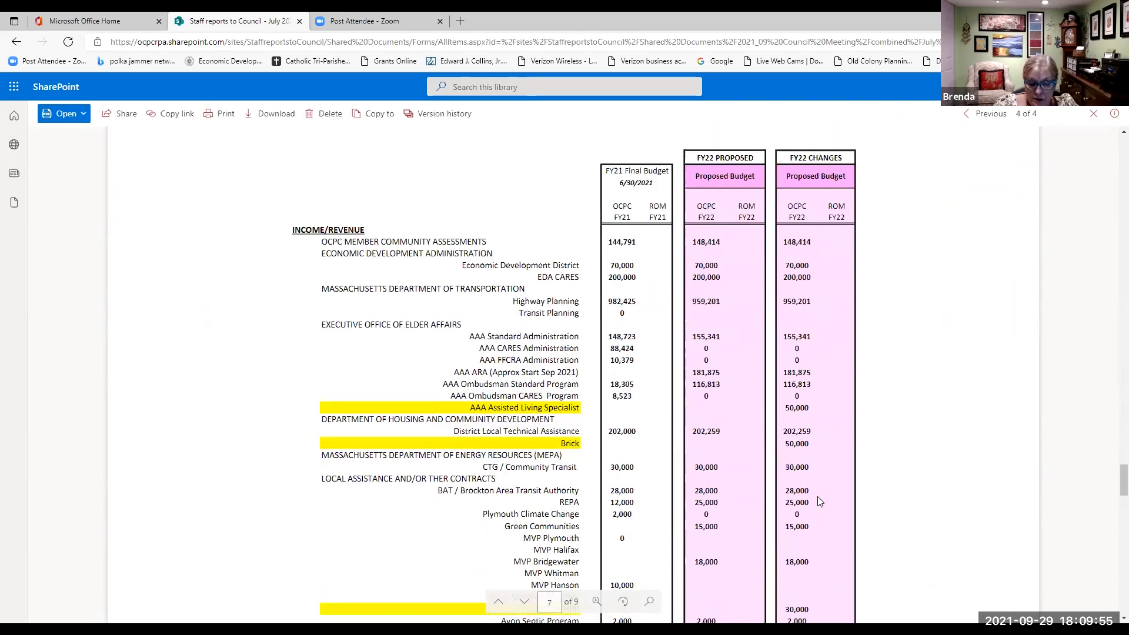
scroll("down", 3)
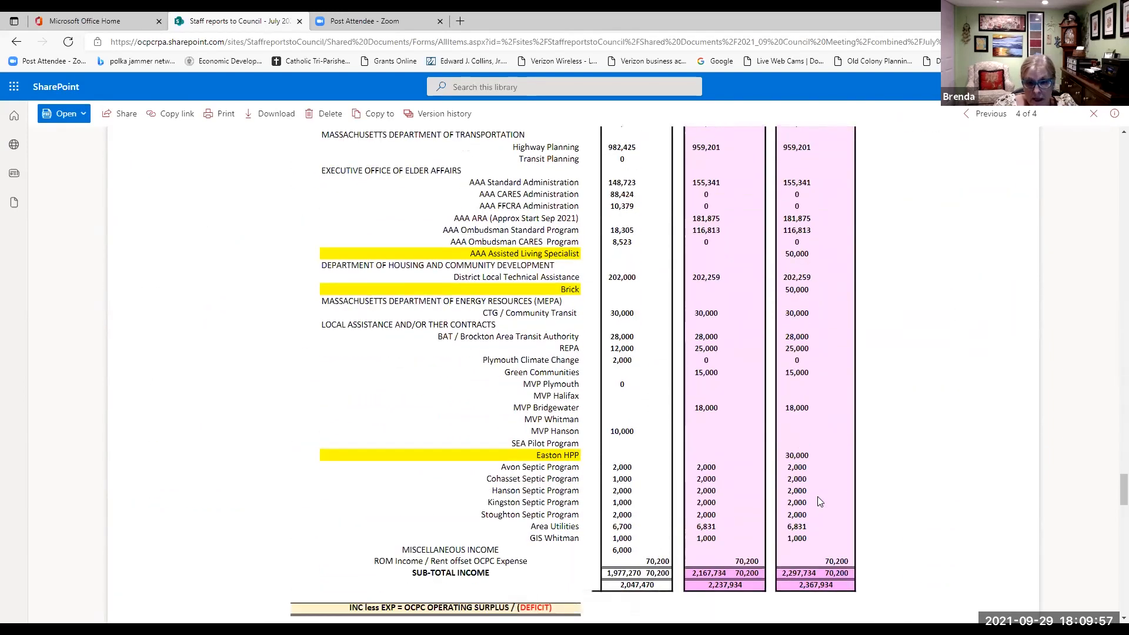
scroll("down", 3)
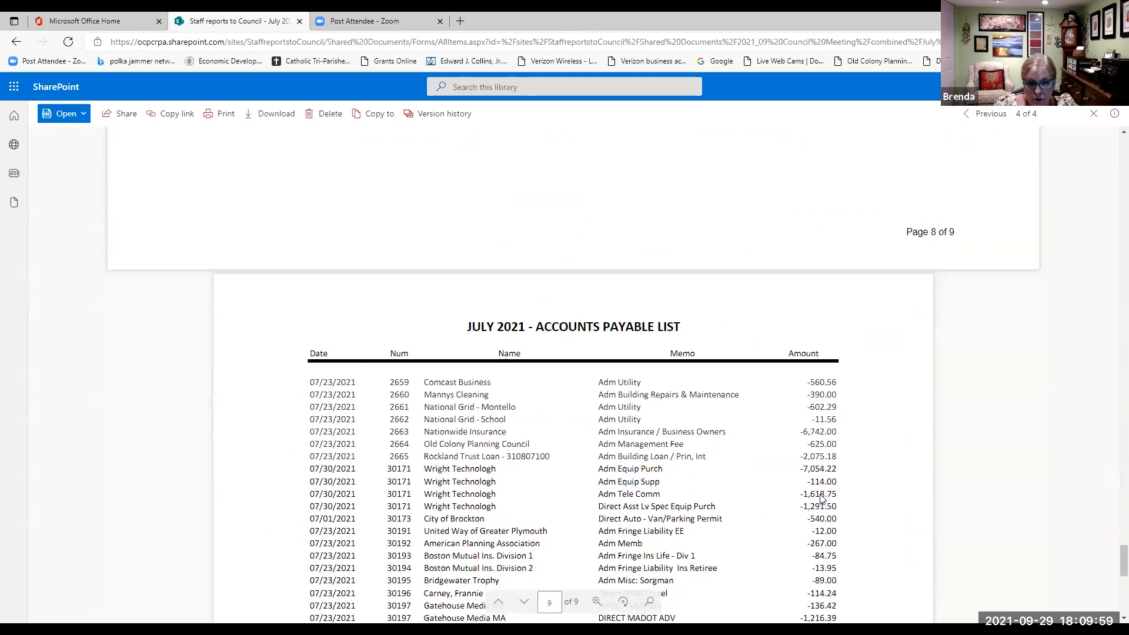
scroll("down", 3)
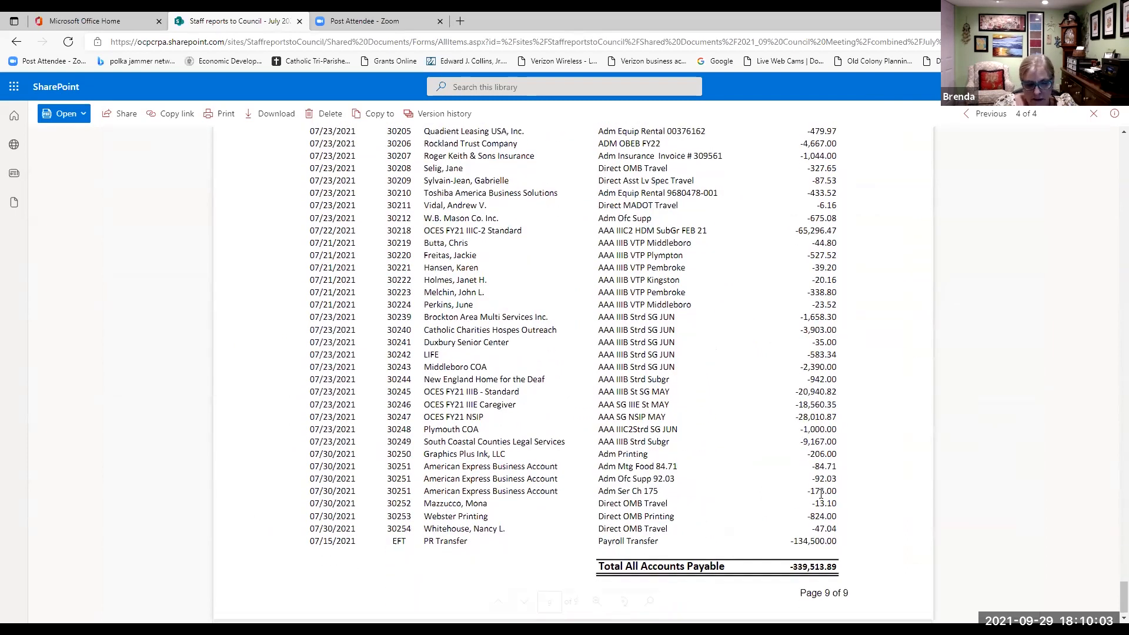
scroll("up", 3)
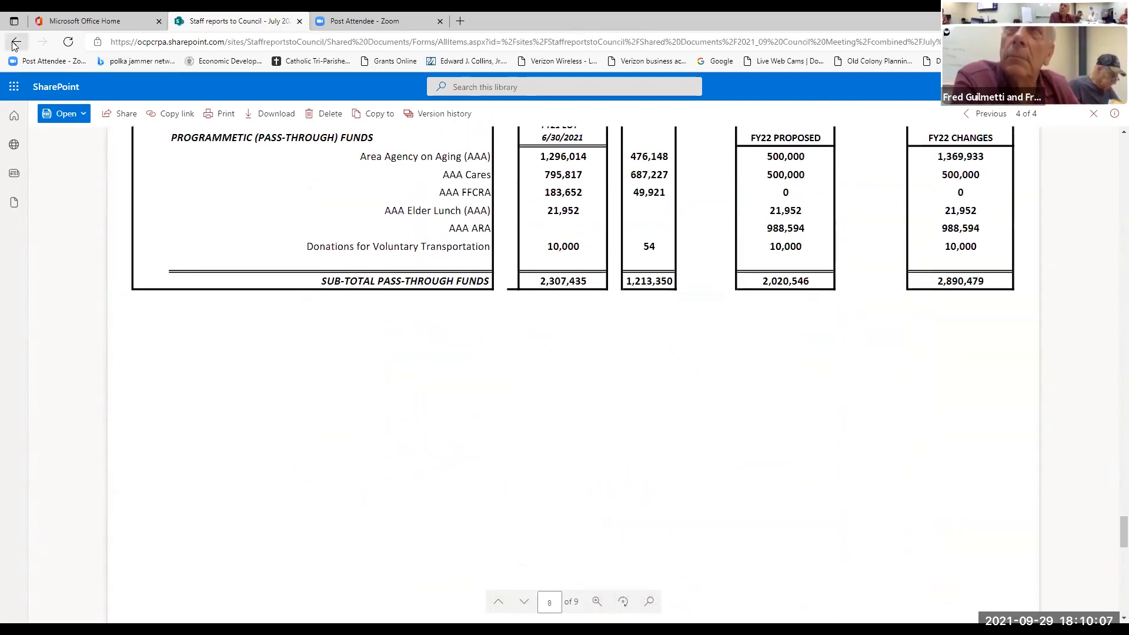
Step: Open August 2021 Financials.pdf, zoom in, and scroll to the $174,246.31 monthly expense total
left_click(17, 42)
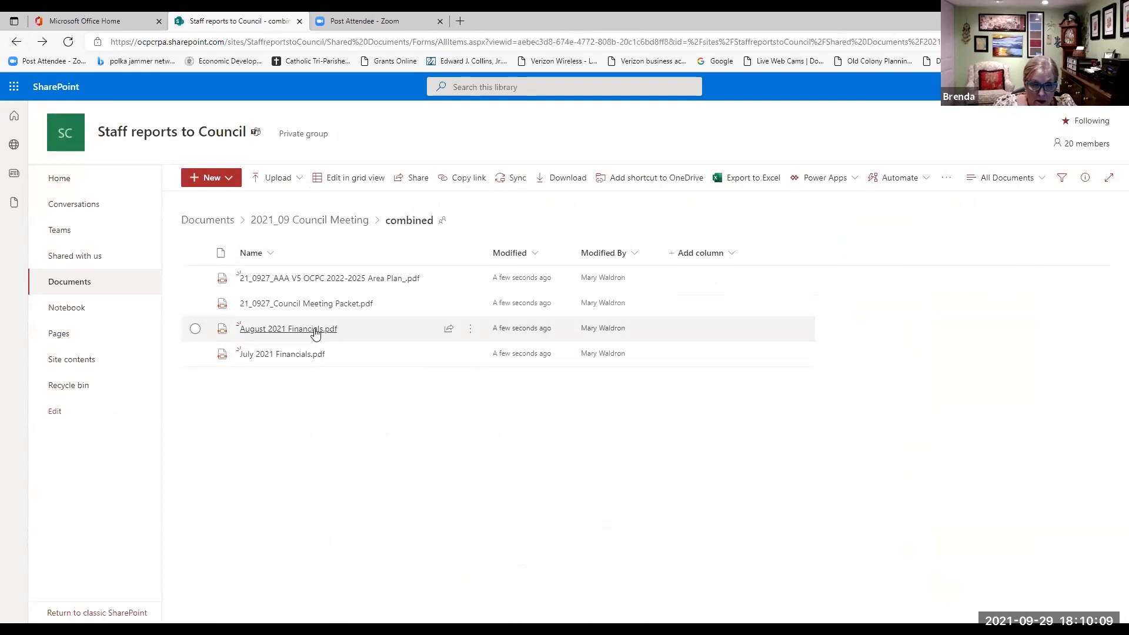
left_click(288, 328)
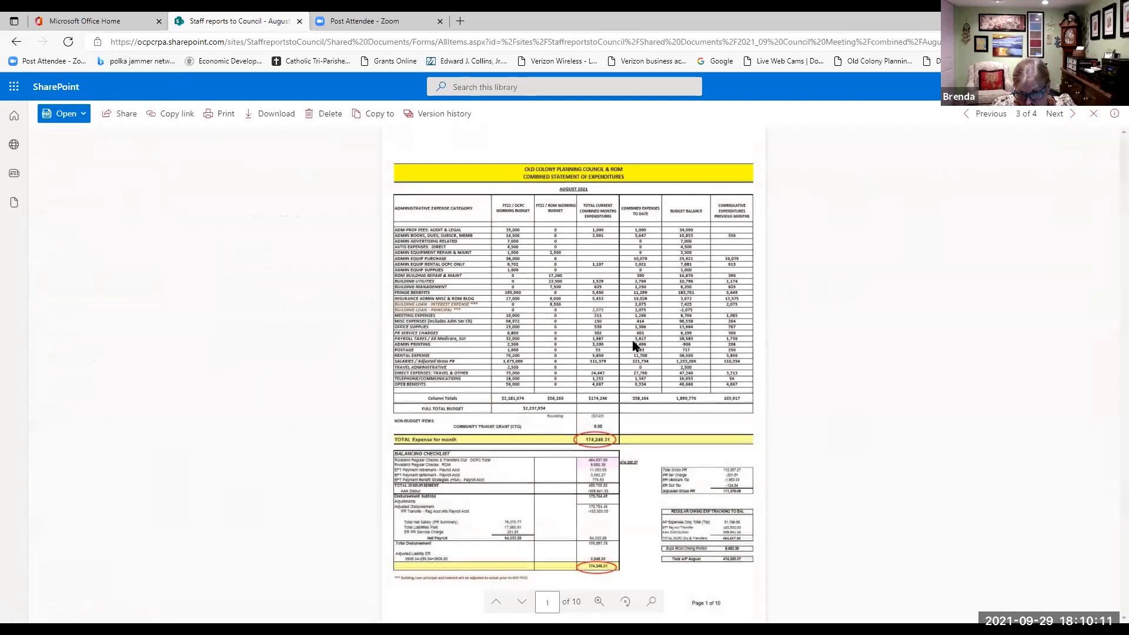
left_click(598, 601)
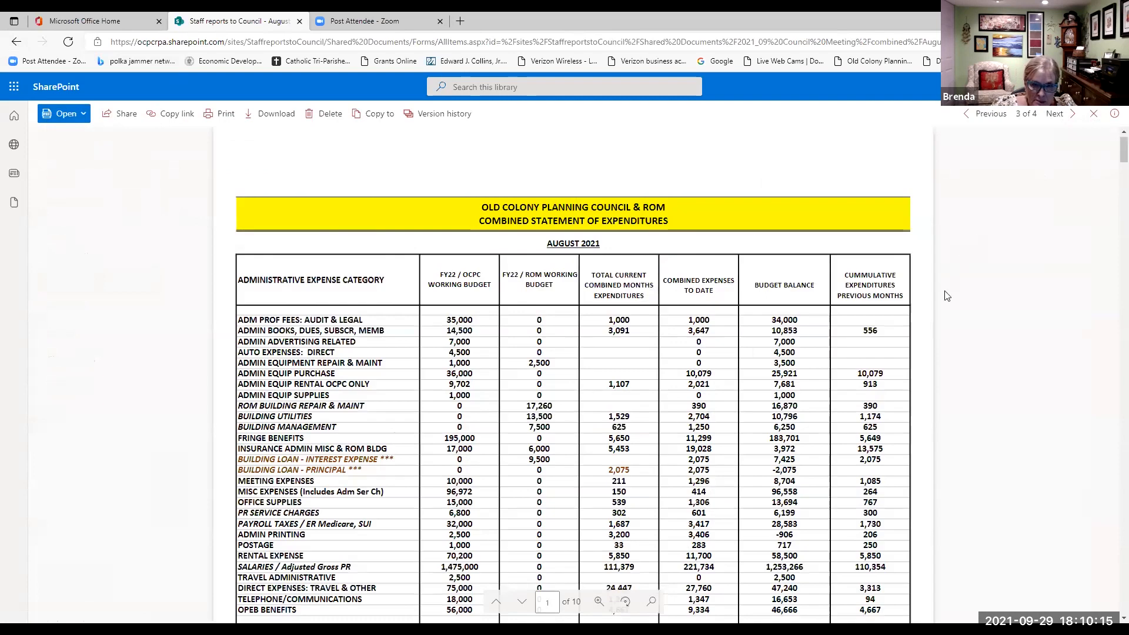
scroll("down", 3)
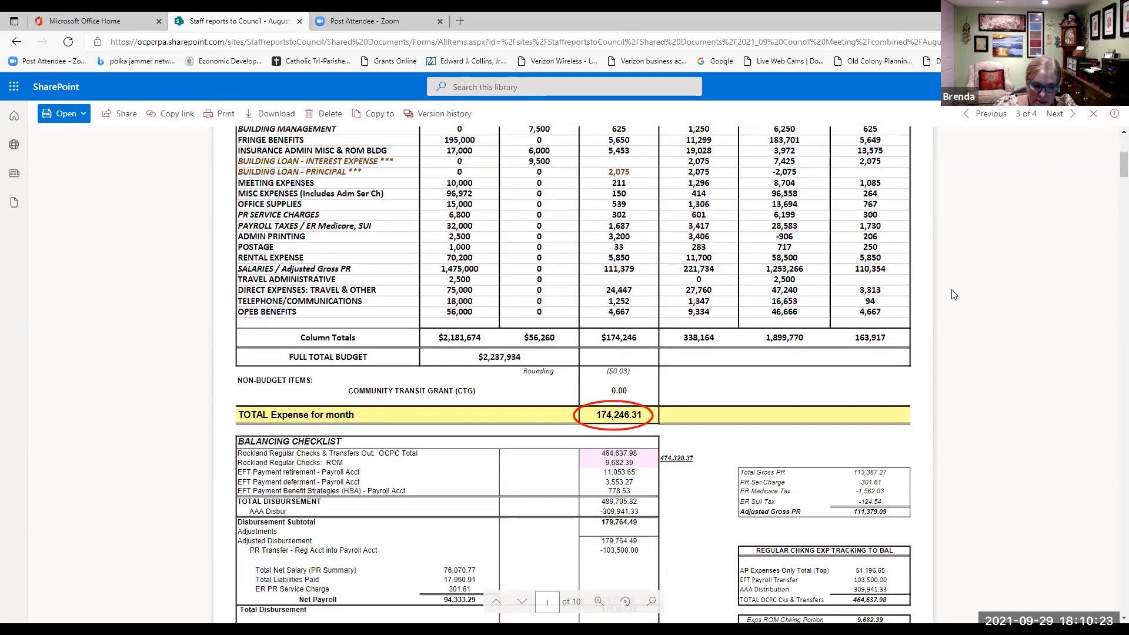
Step: Scroll past page 2's balances reconciled at $1,257,841.05 into the Statement of Budget Resources
scroll("down", 3)
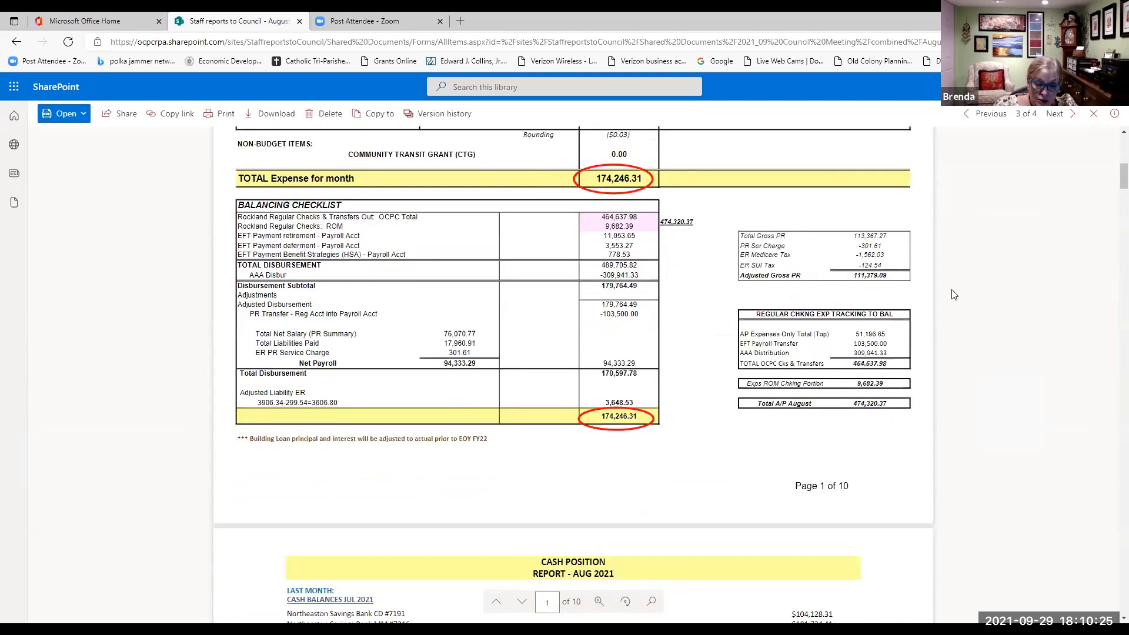
scroll("down", 3)
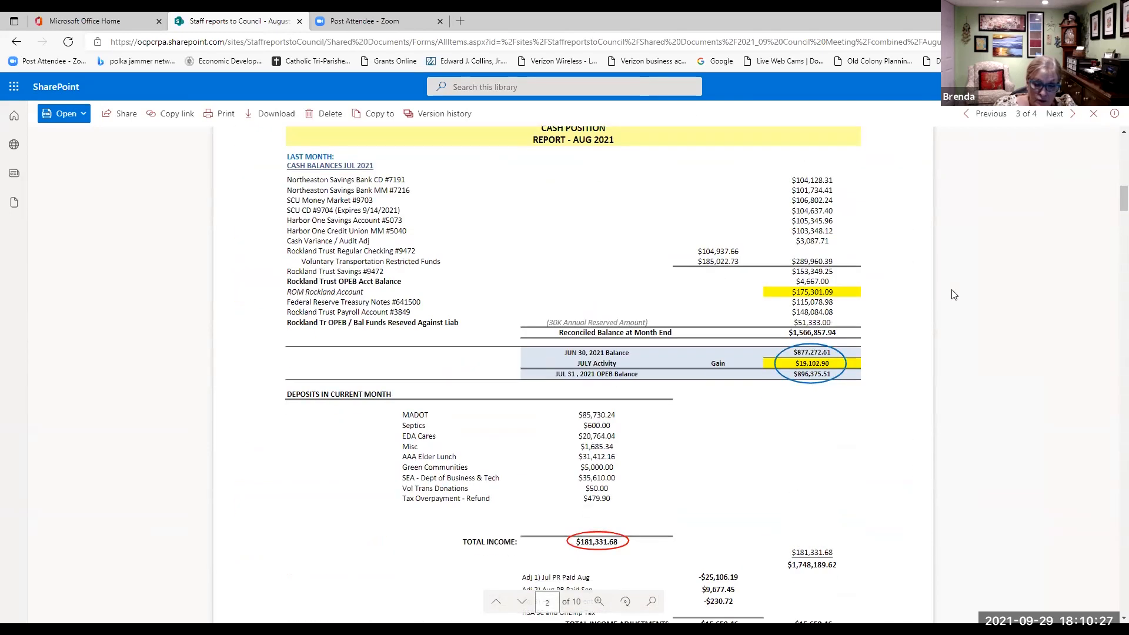
scroll("down", 3)
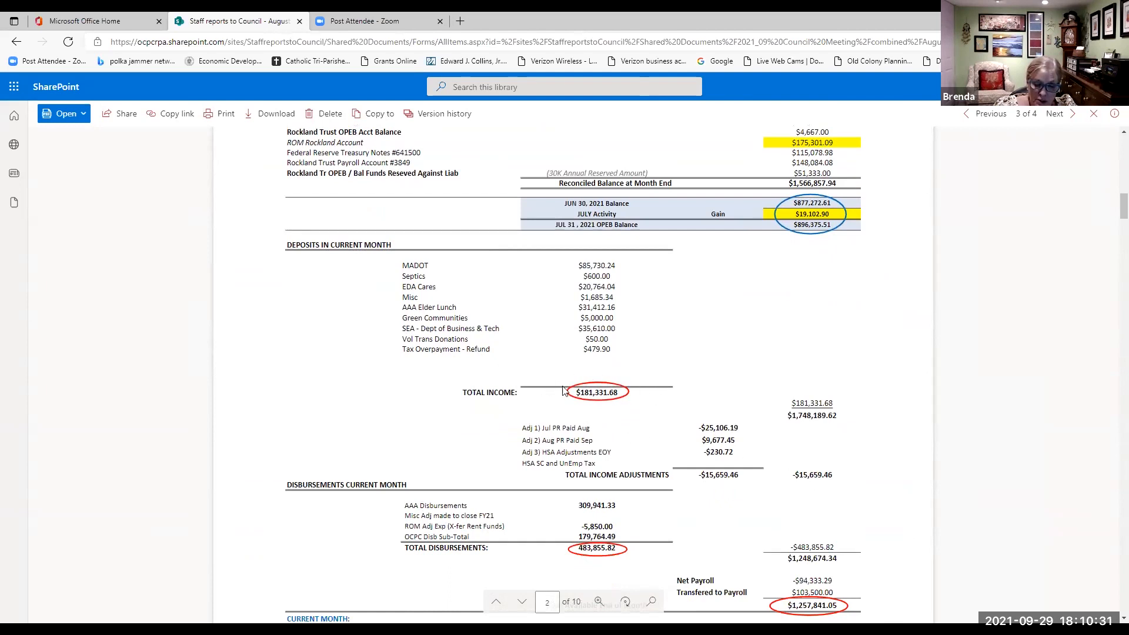
mouse_move(884, 349)
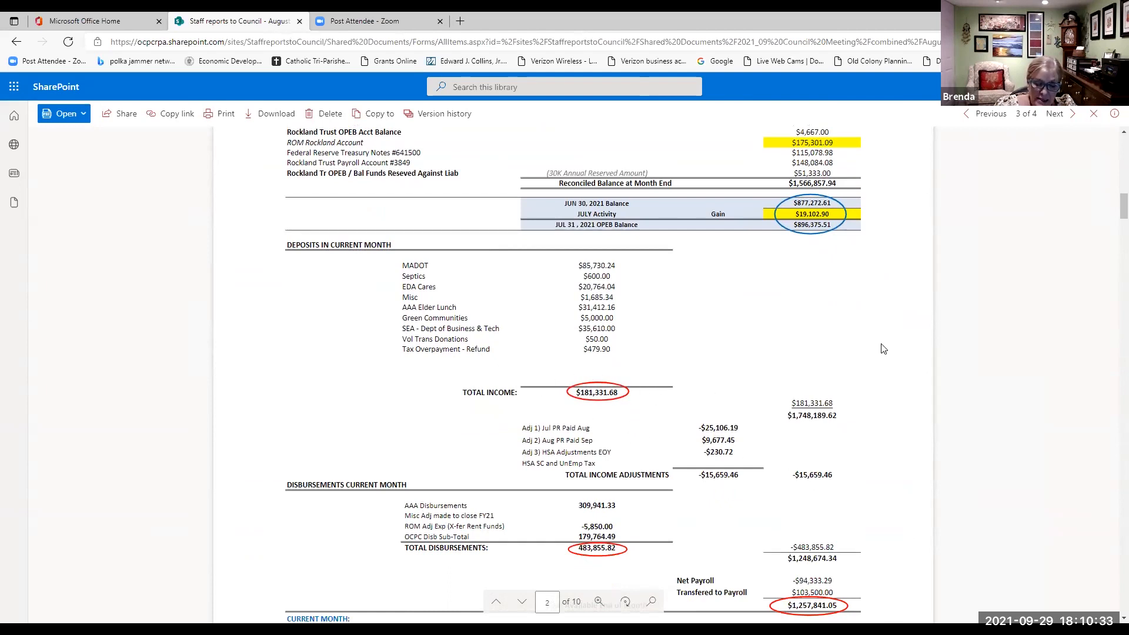
scroll("down", 3)
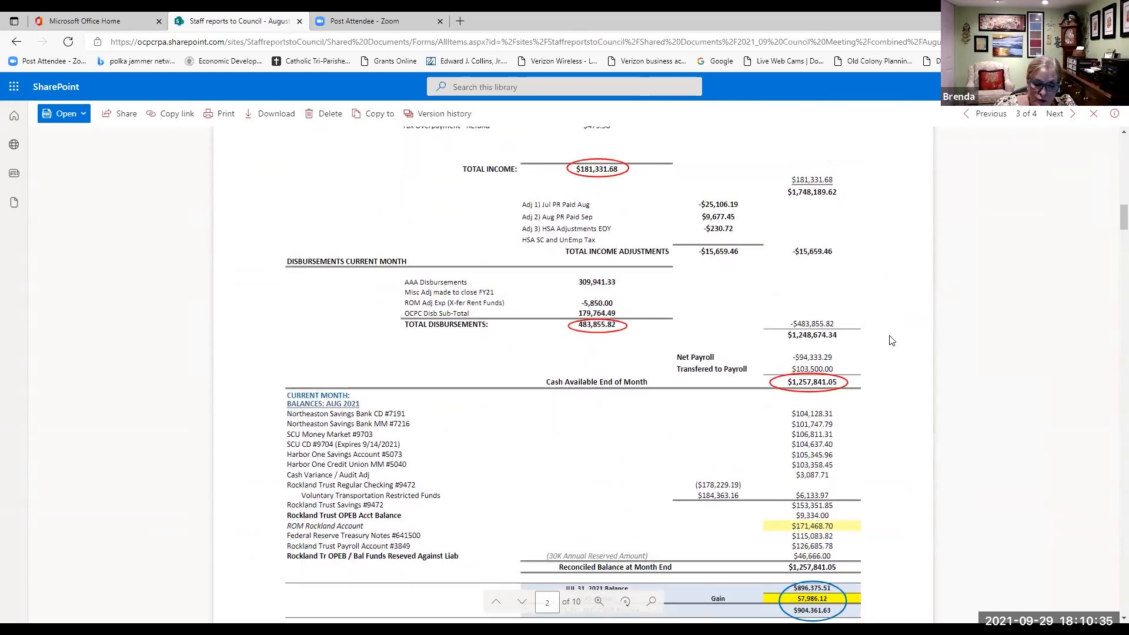
mouse_move(636, 358)
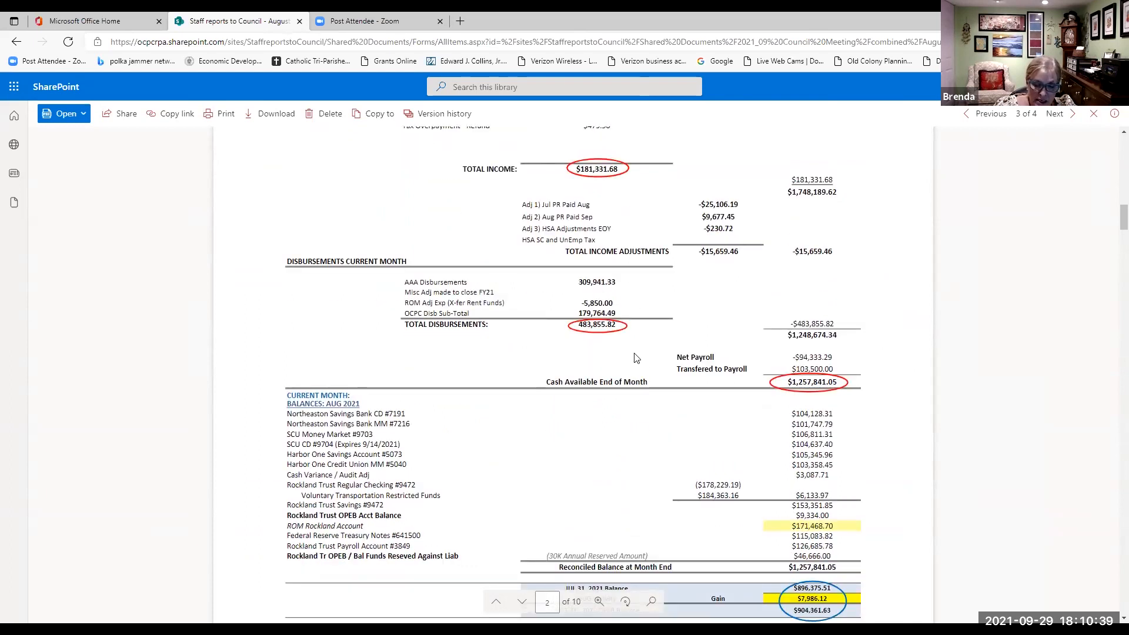
mouse_move(760, 389)
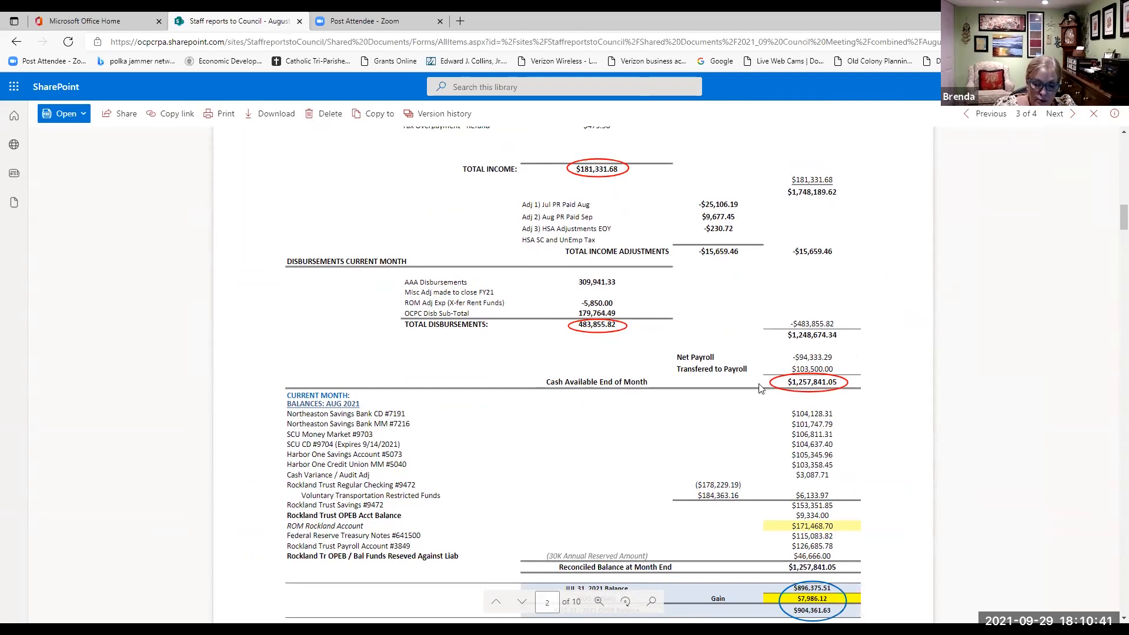
mouse_move(862, 396)
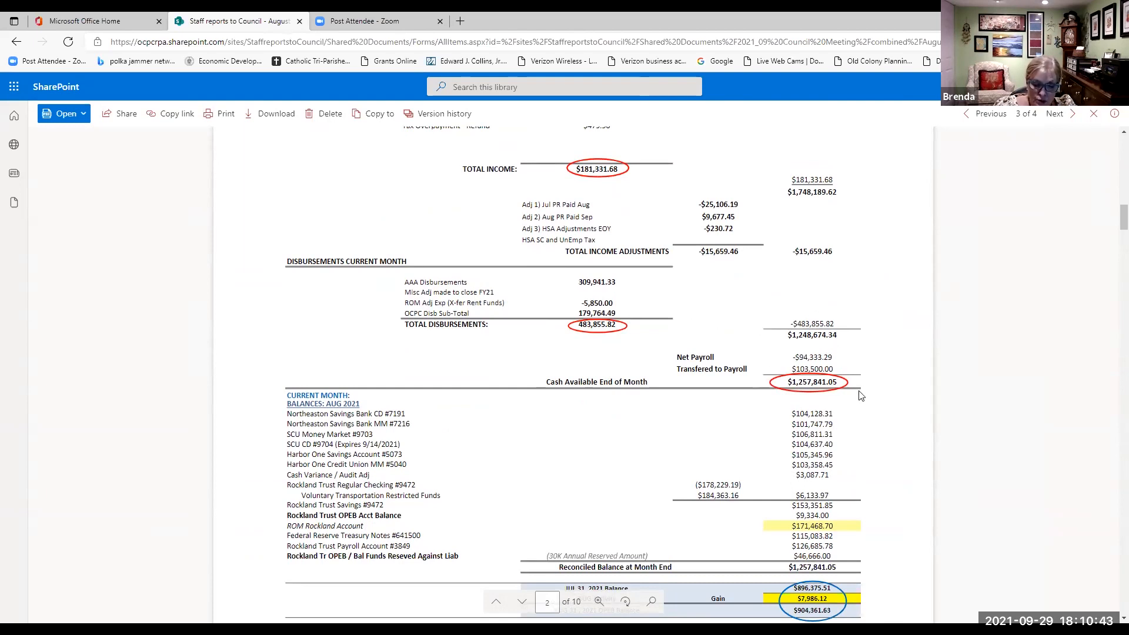
scroll("down", 3)
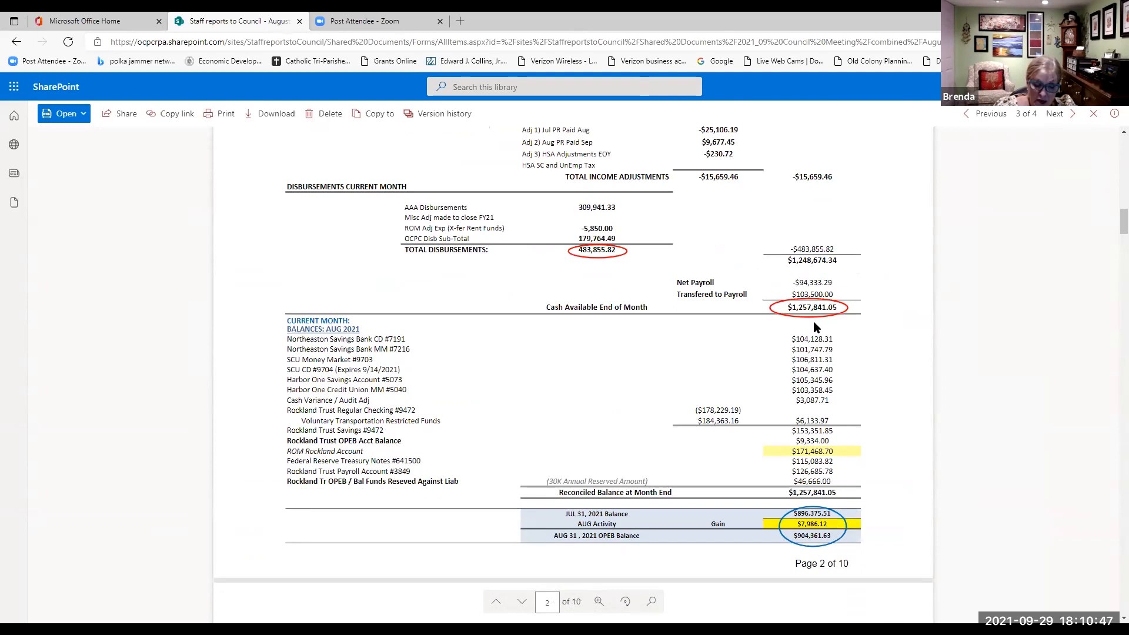
scroll("down", 3)
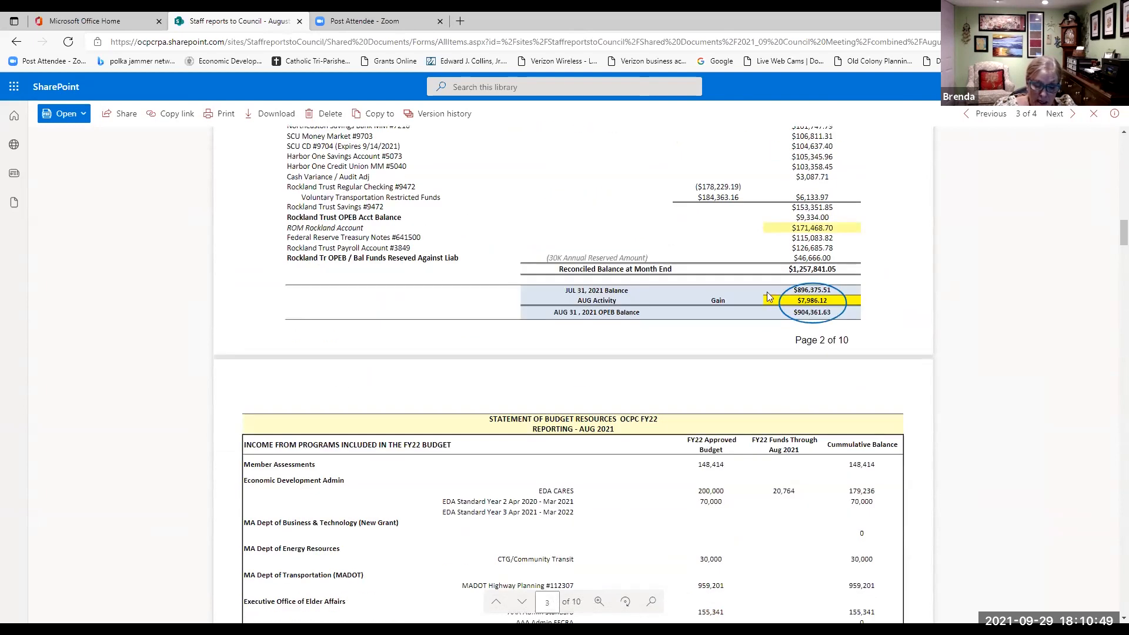
mouse_move(854, 291)
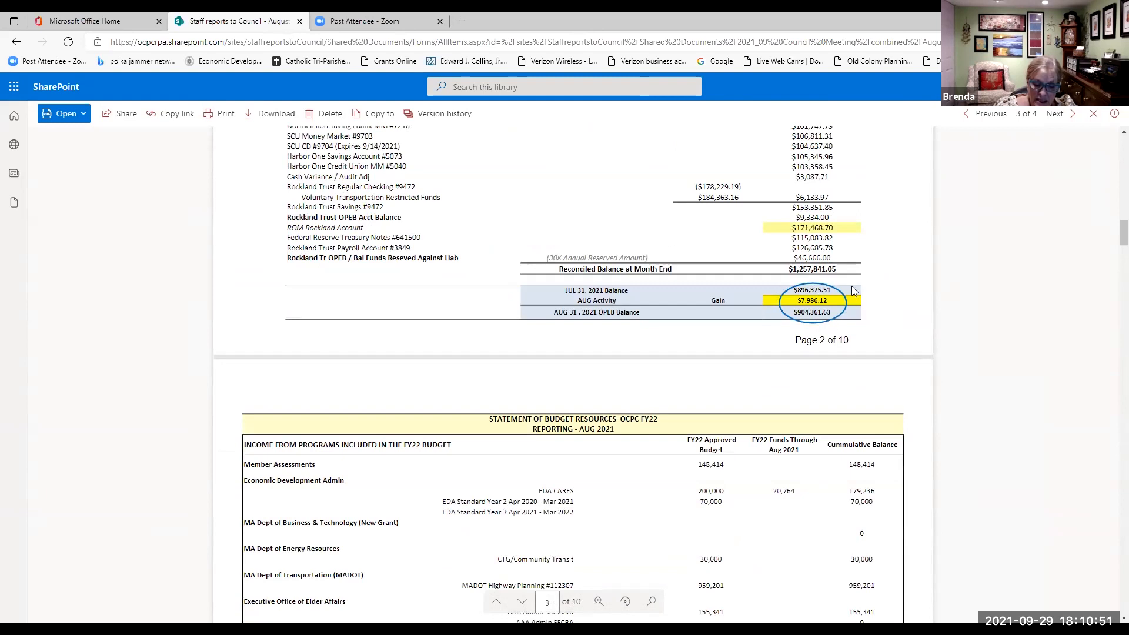
mouse_move(810, 288)
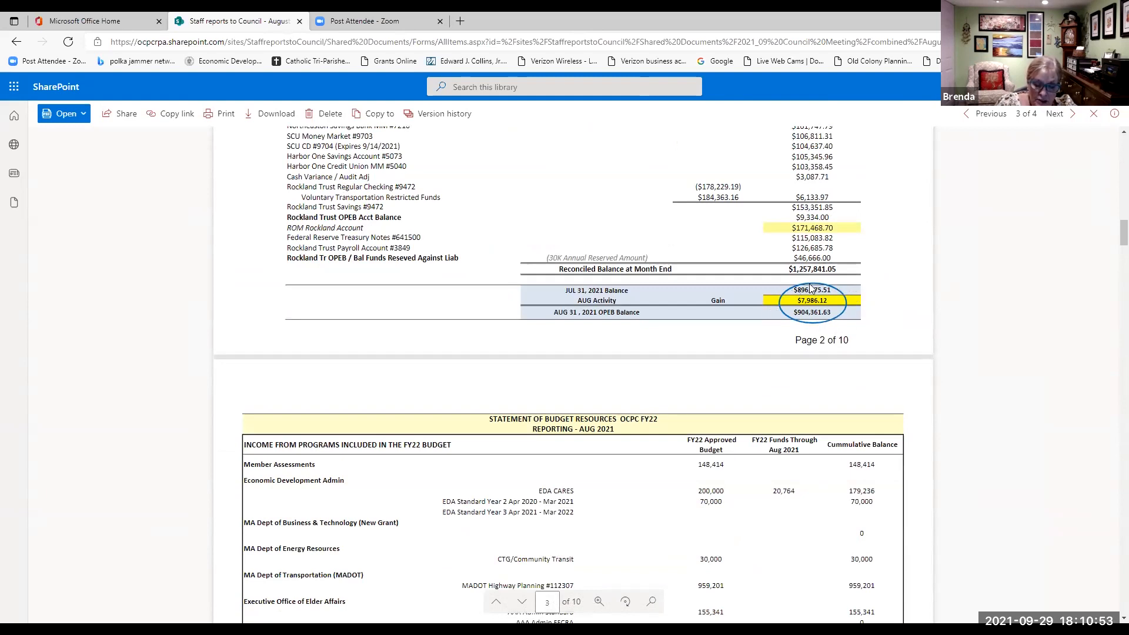
mouse_move(715, 349)
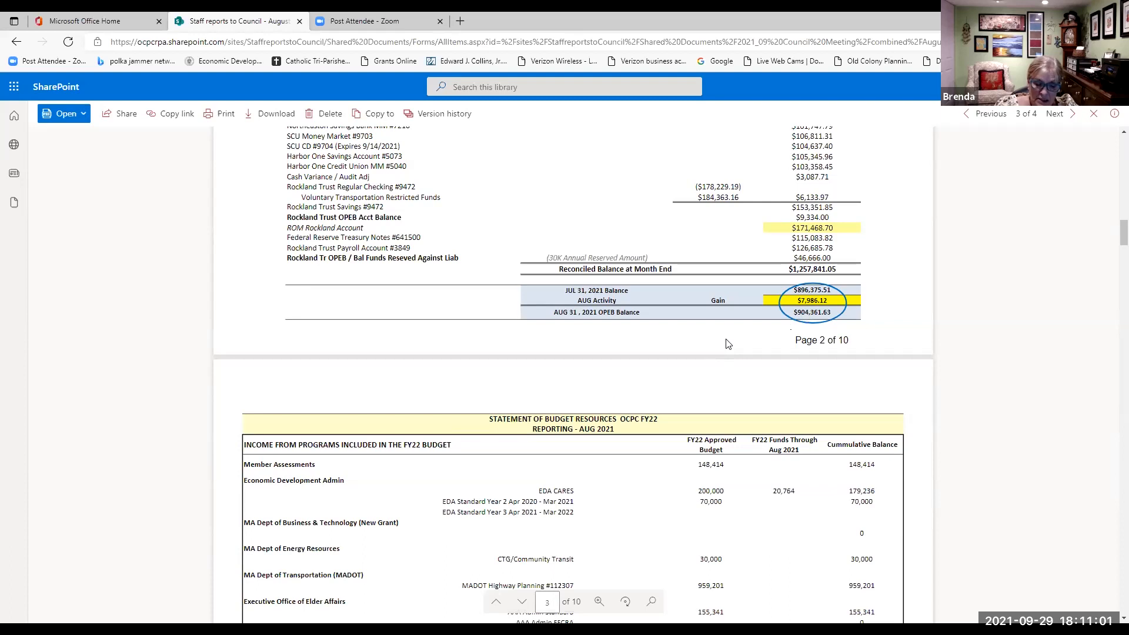
Step: Scroll through page 3 to the $290,882.86 cash received and page 4's AAA funds heading
scroll("down", 3)
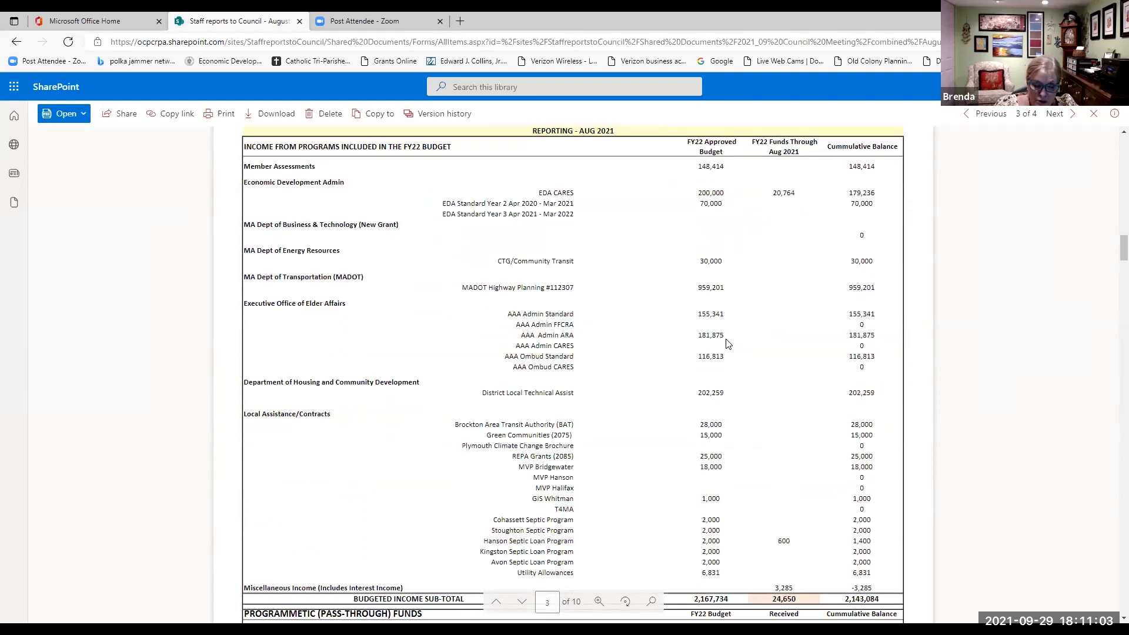
scroll("down", 3)
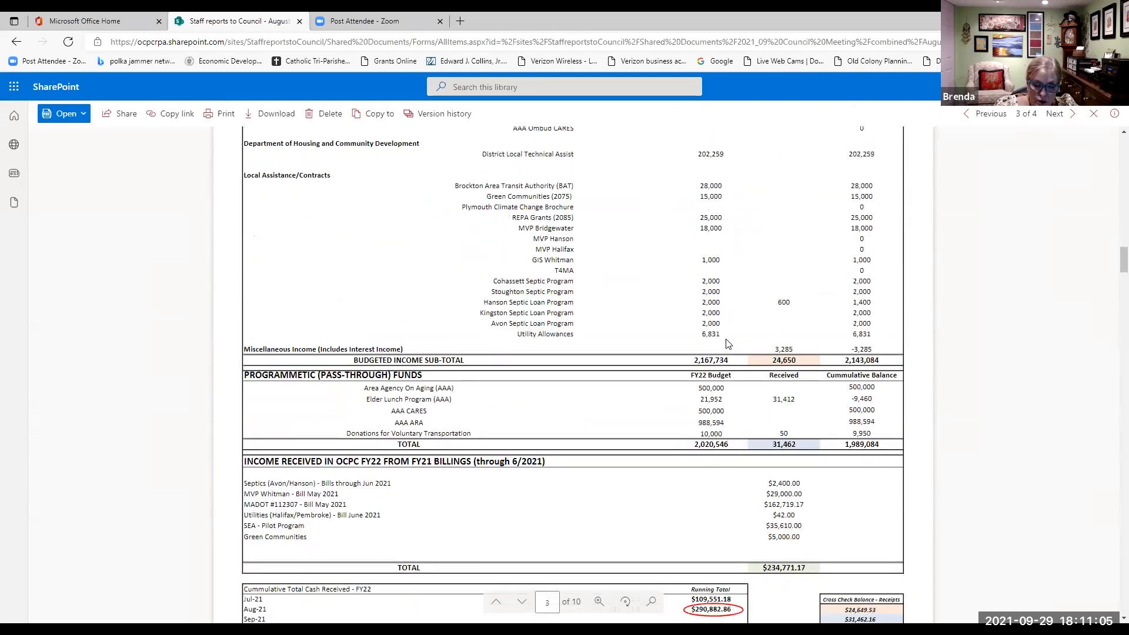
scroll("down", 3)
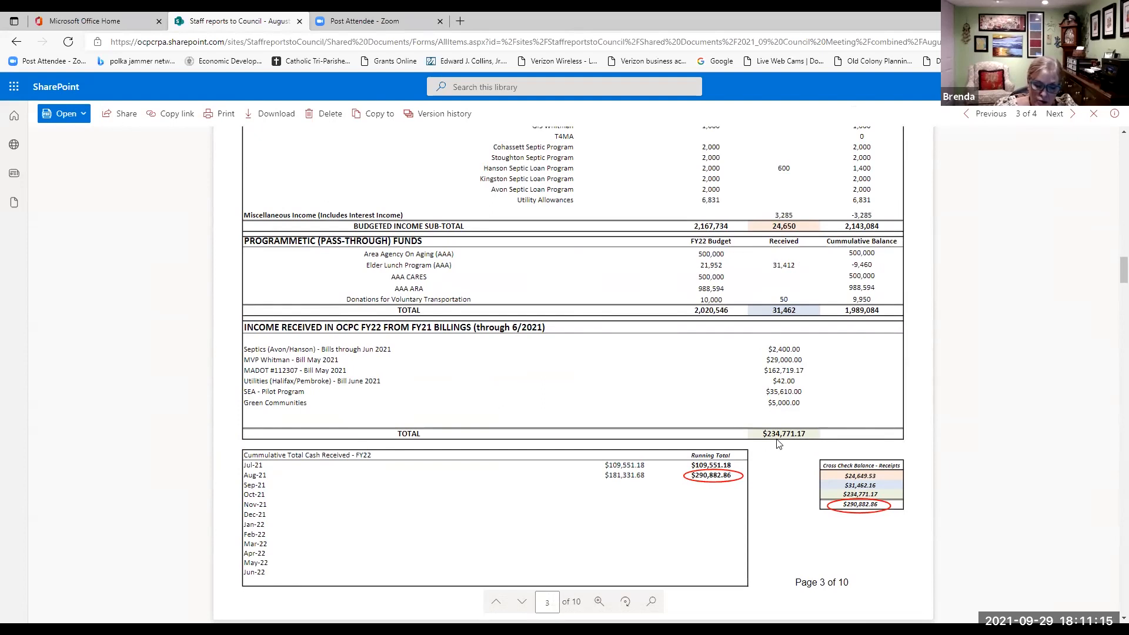
mouse_move(758, 494)
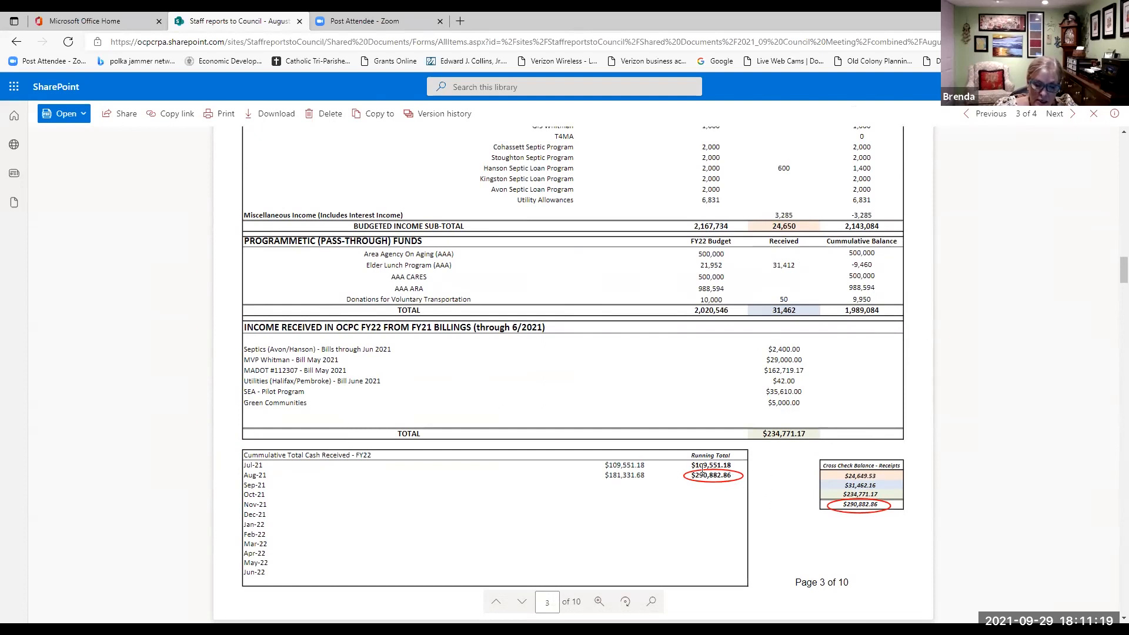
mouse_move(773, 476)
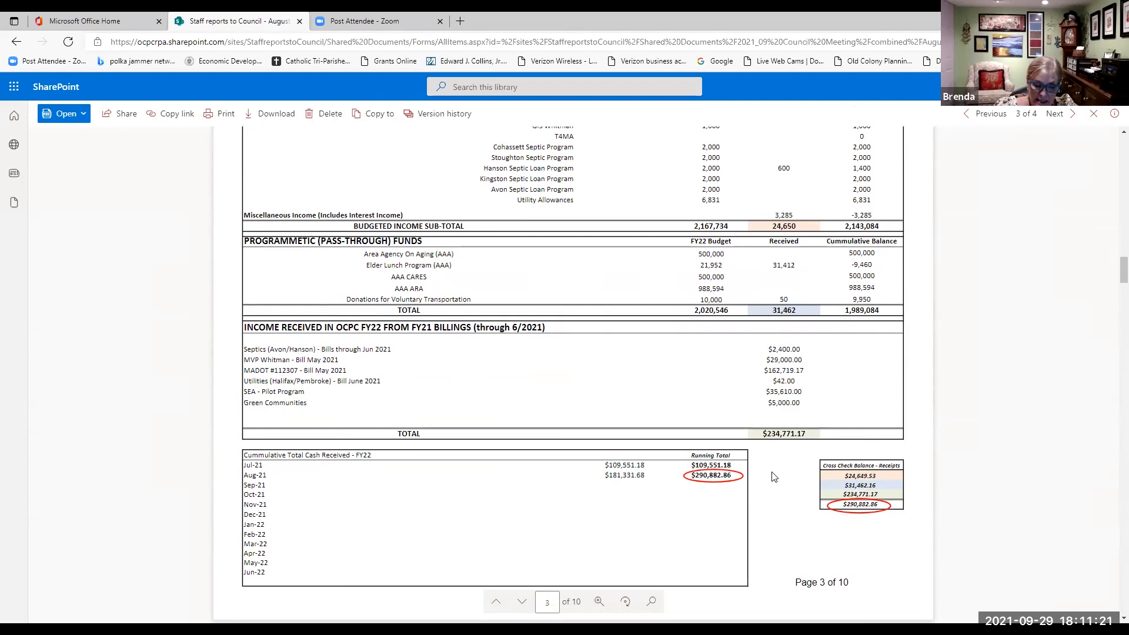
scroll("down", 3)
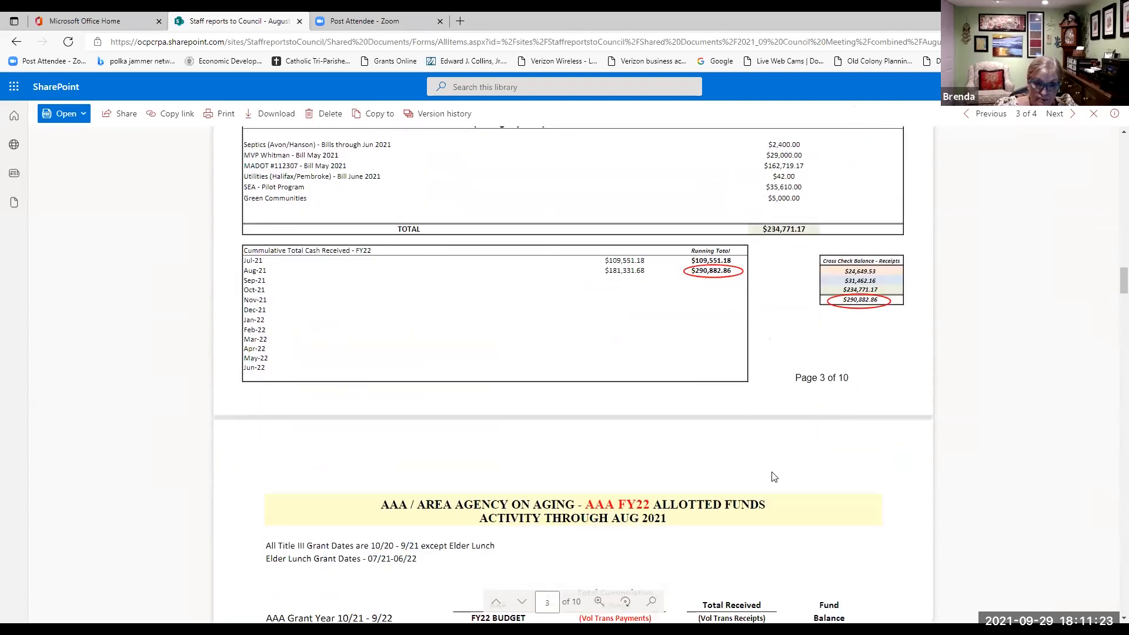
Step: Scroll page 4 to the Volunteer Transportation Program Funds, ending August at $184,363.16
scroll("down", 3)
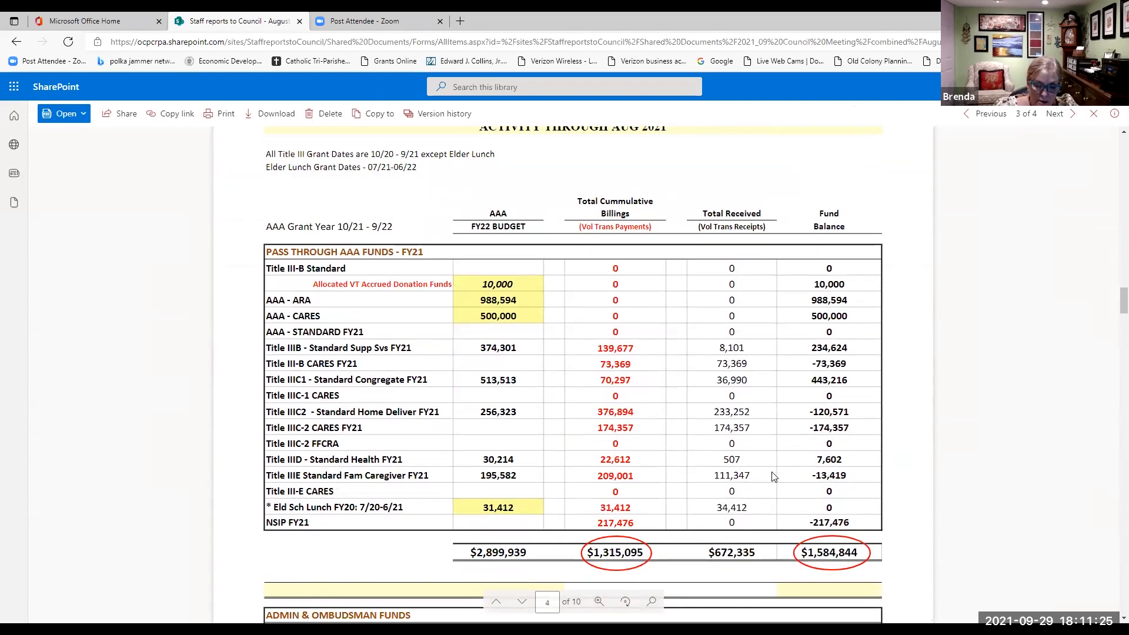
mouse_move(898, 413)
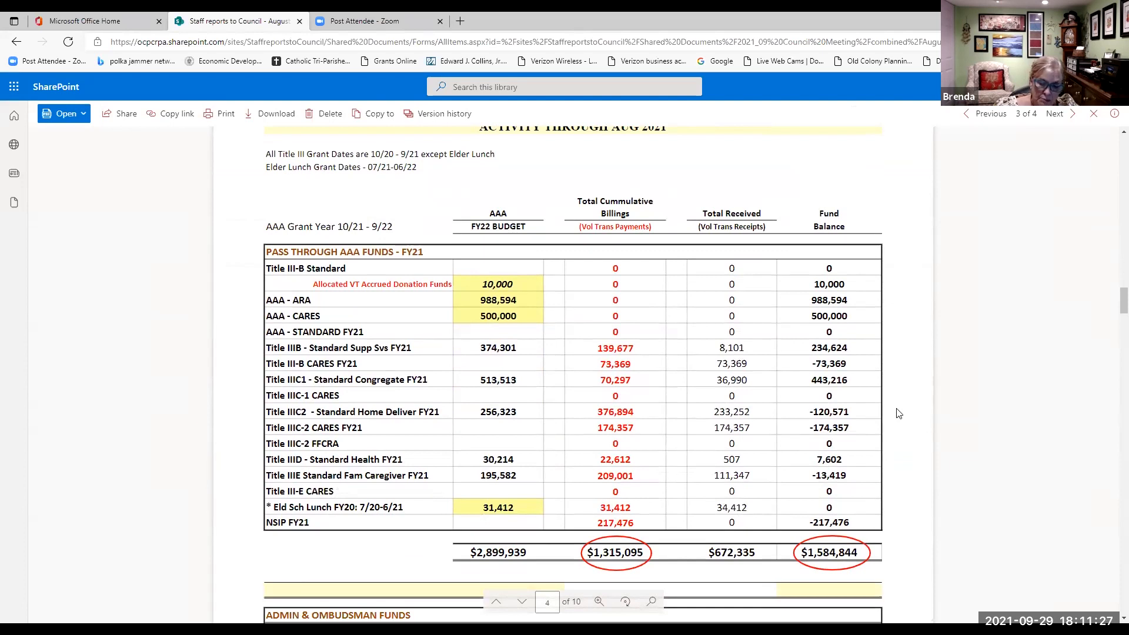
mouse_move(920, 384)
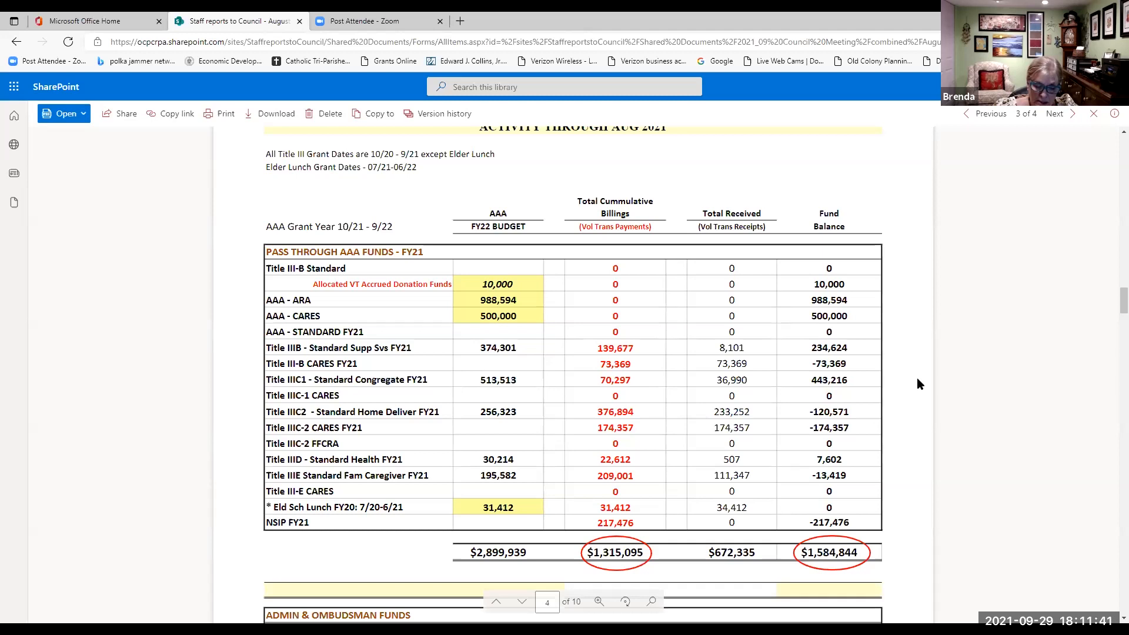
scroll("down", 3)
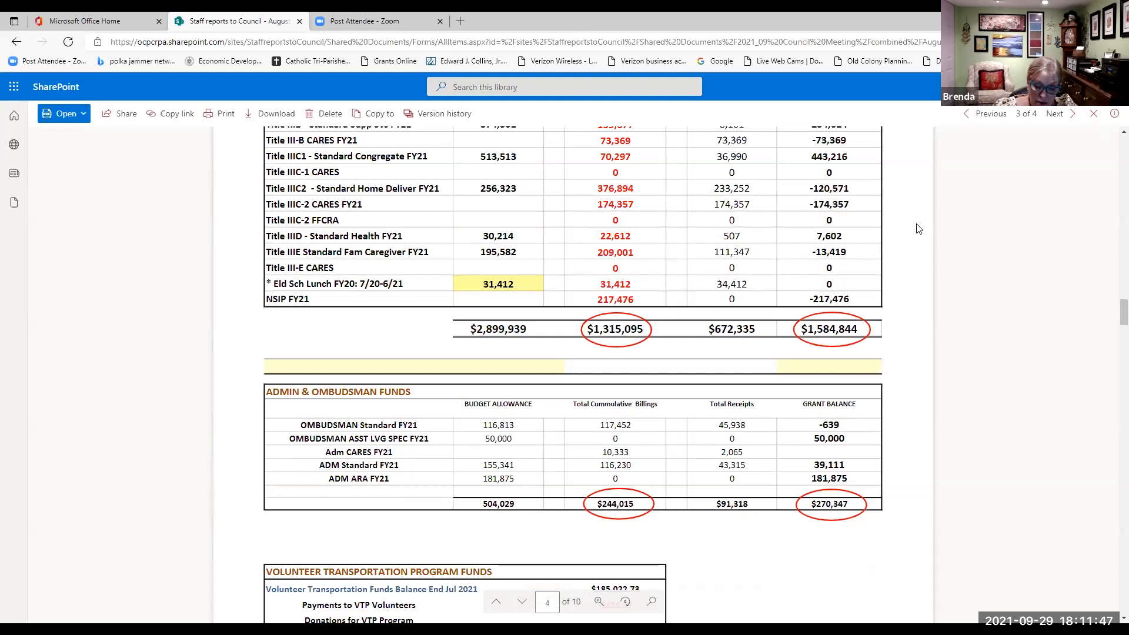
scroll("down", 3)
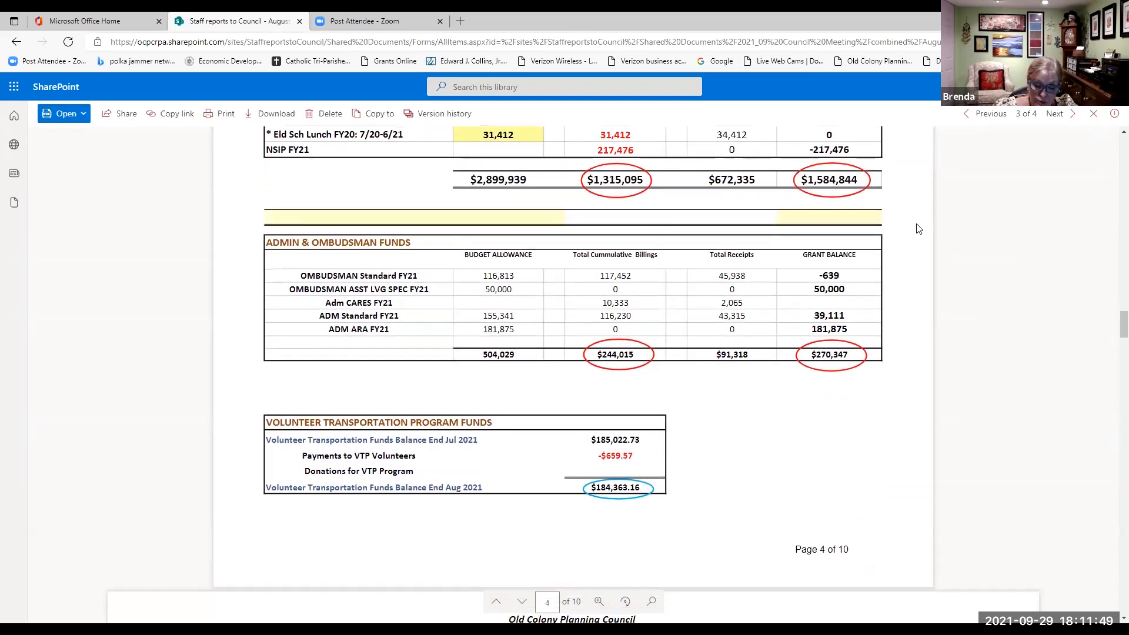
mouse_move(984, 171)
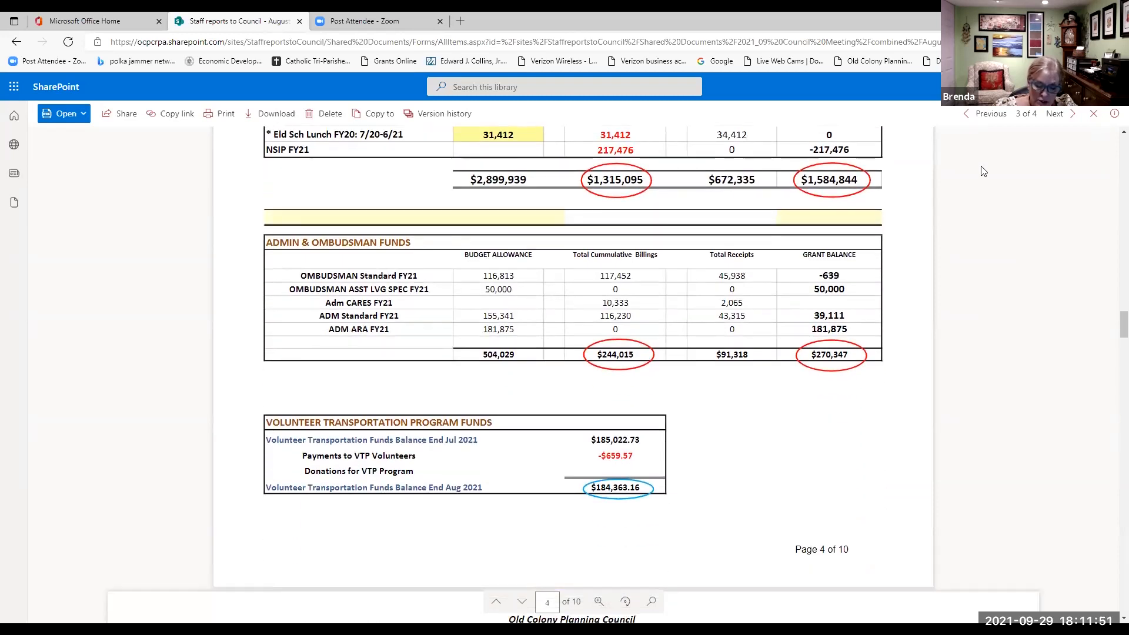
mouse_move(937, 246)
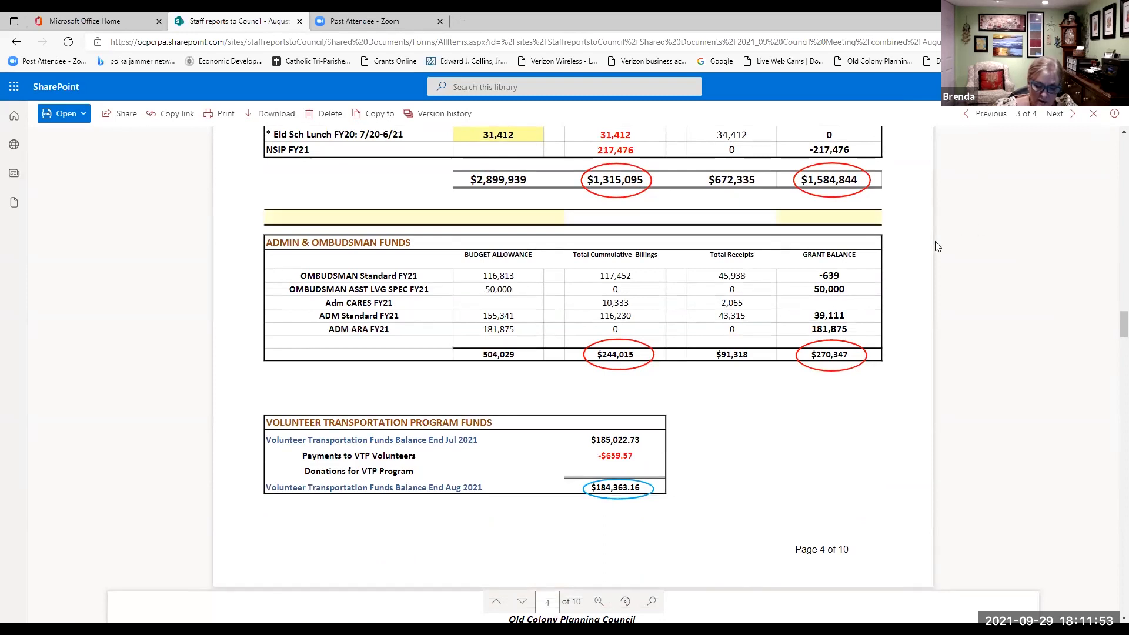
mouse_move(946, 243)
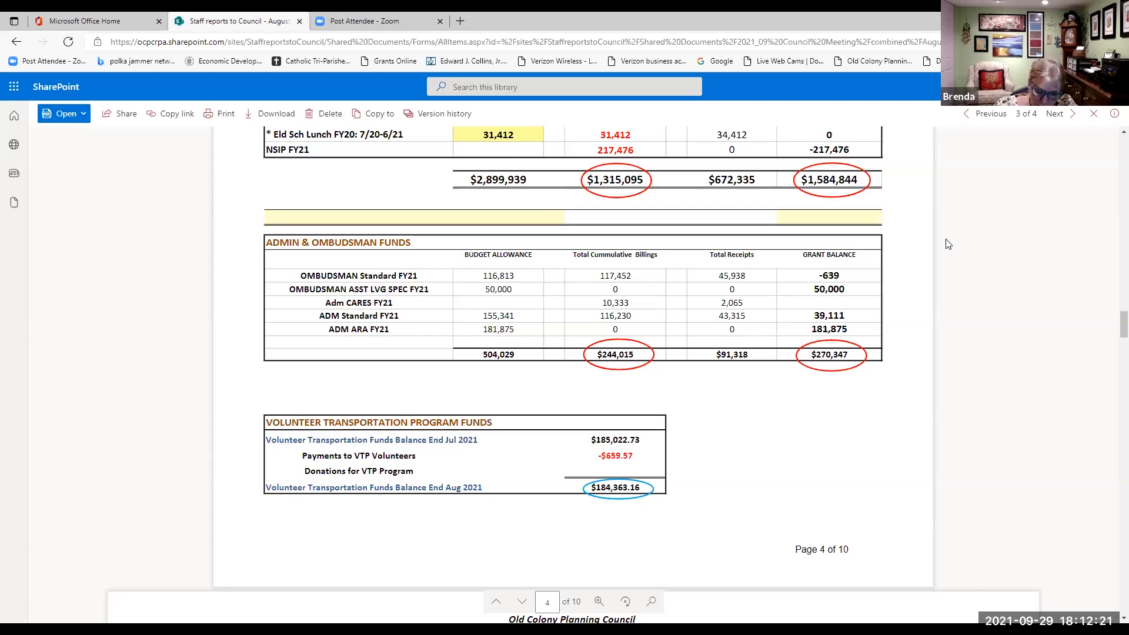
mouse_move(986, 234)
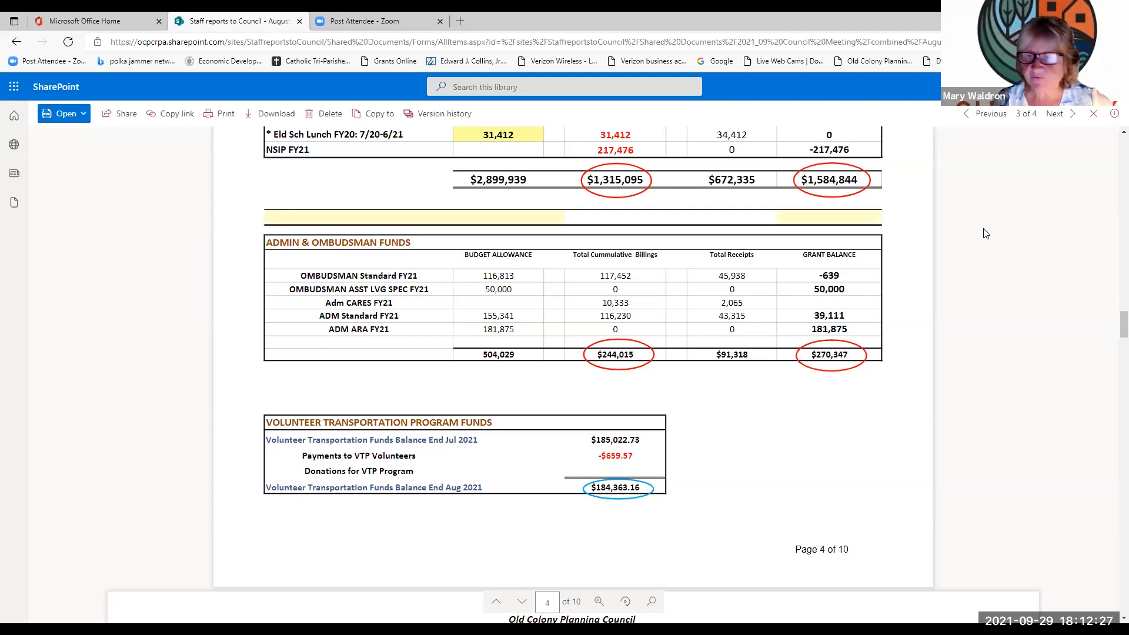
mouse_move(947, 194)
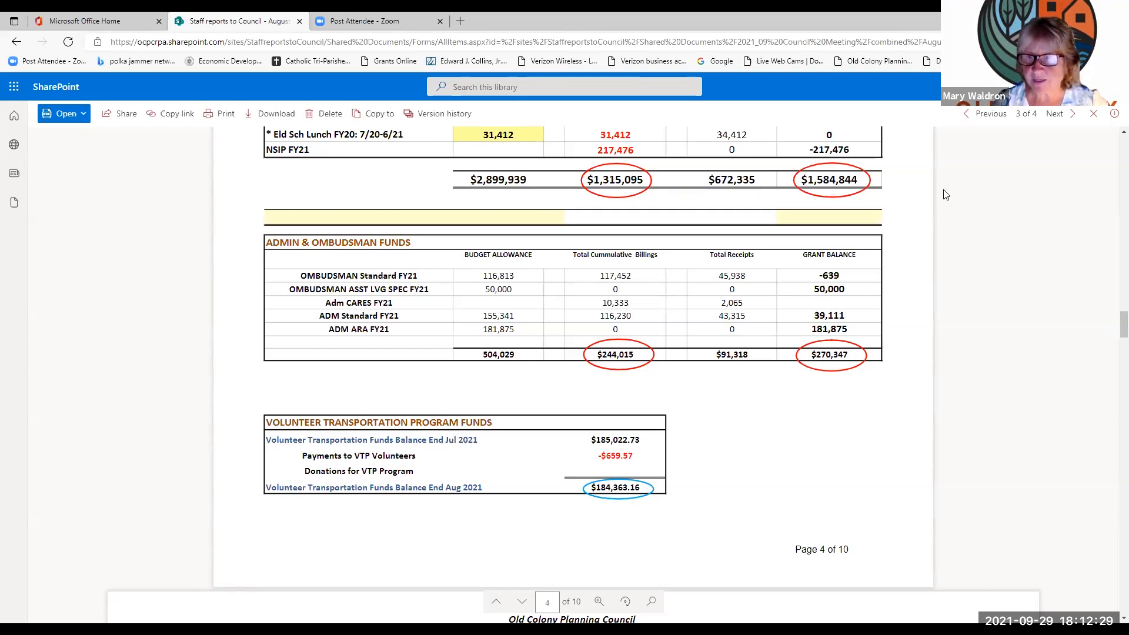
scroll("up", 3)
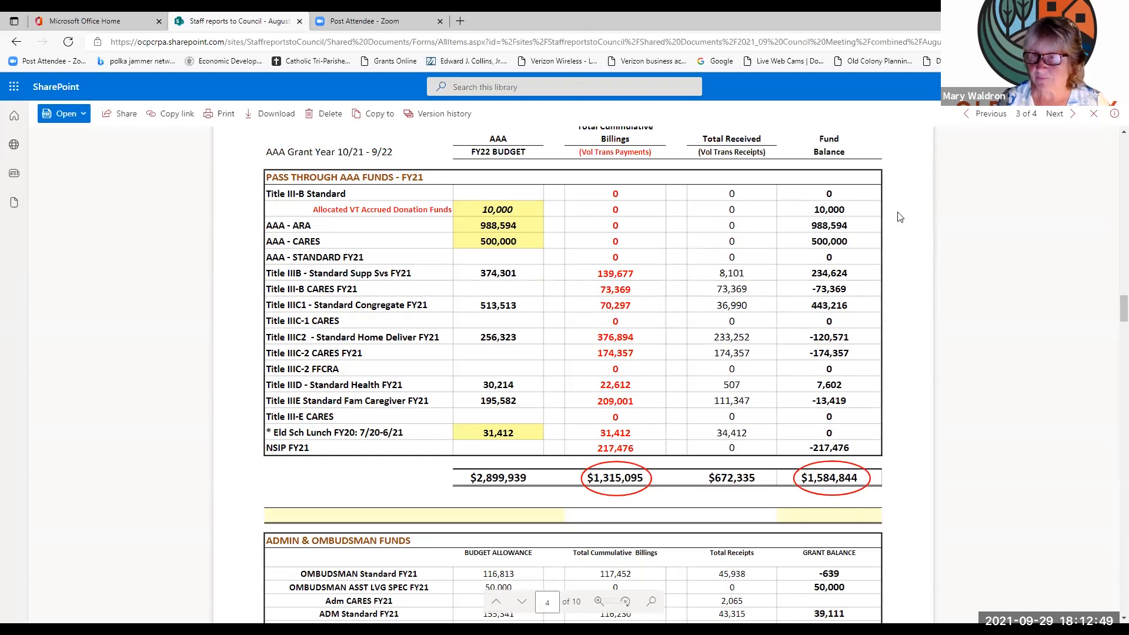
mouse_move(963, 194)
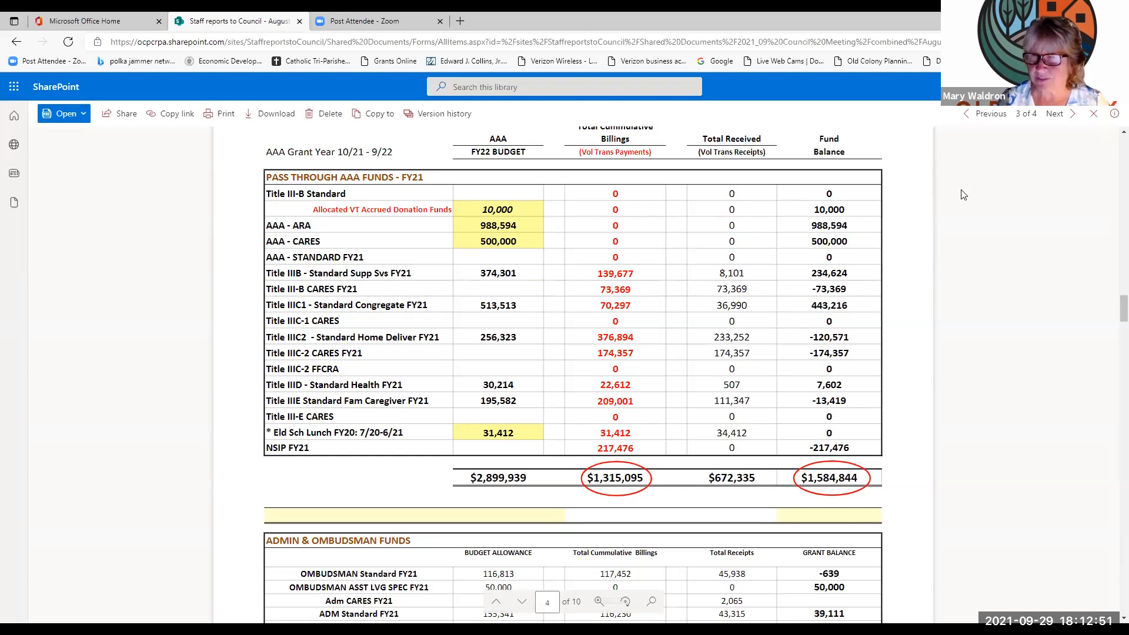
mouse_move(862, 247)
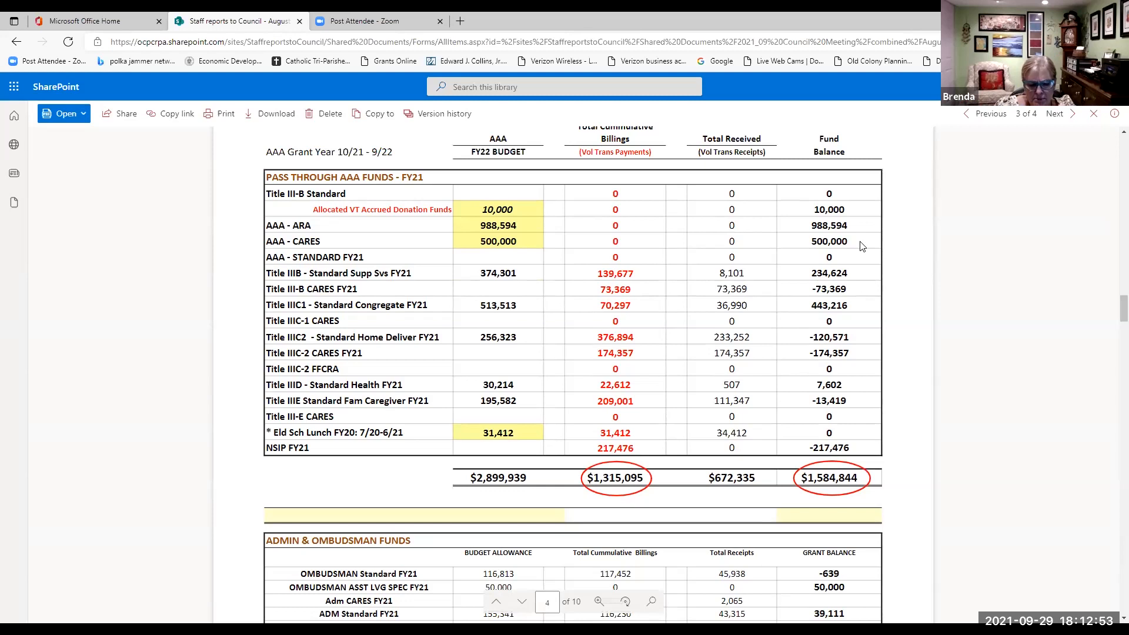
mouse_move(917, 243)
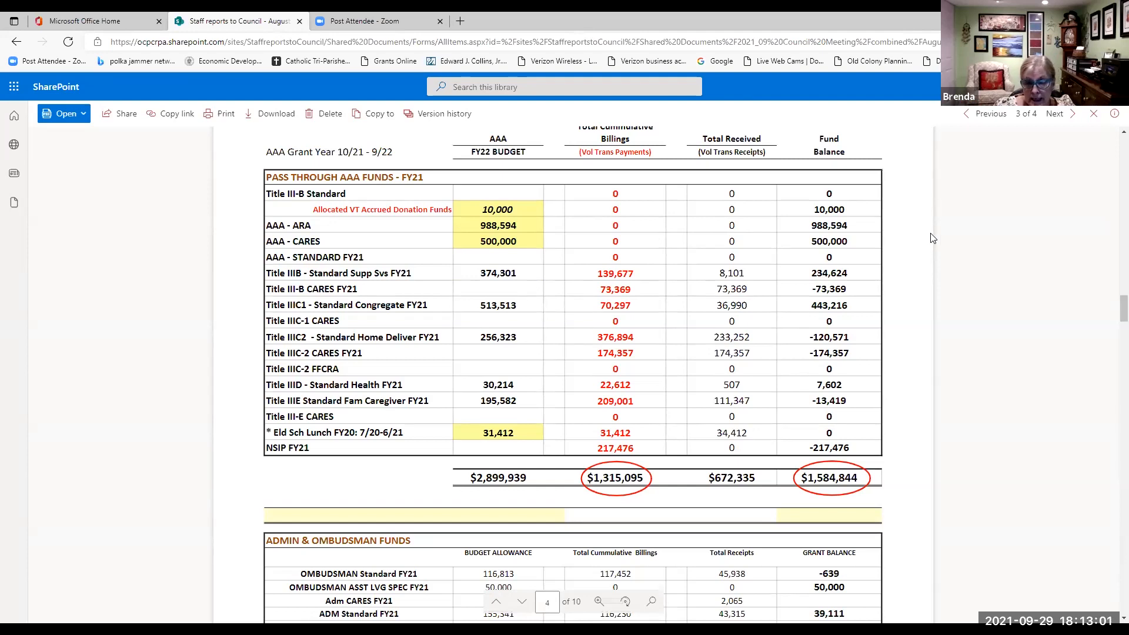
mouse_move(994, 212)
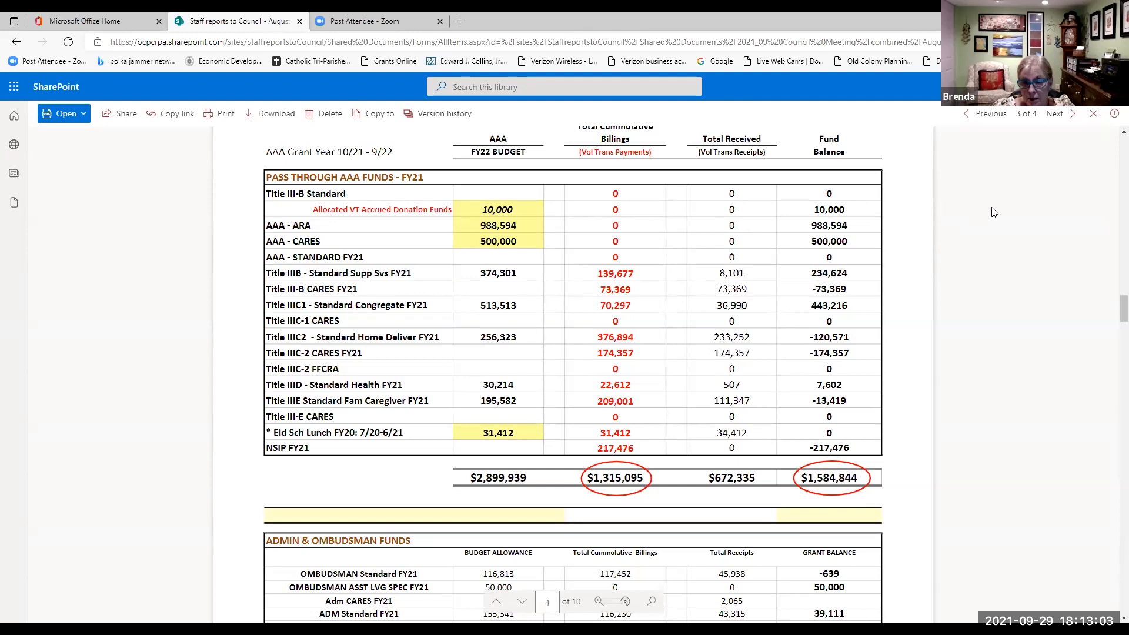
mouse_move(950, 235)
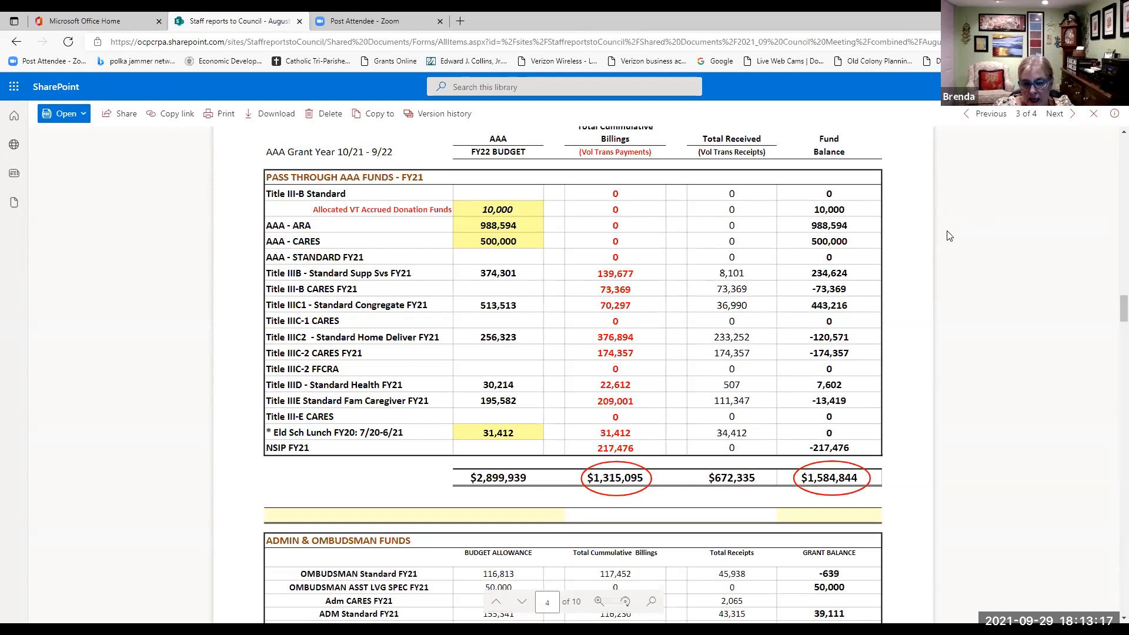
mouse_move(504, 548)
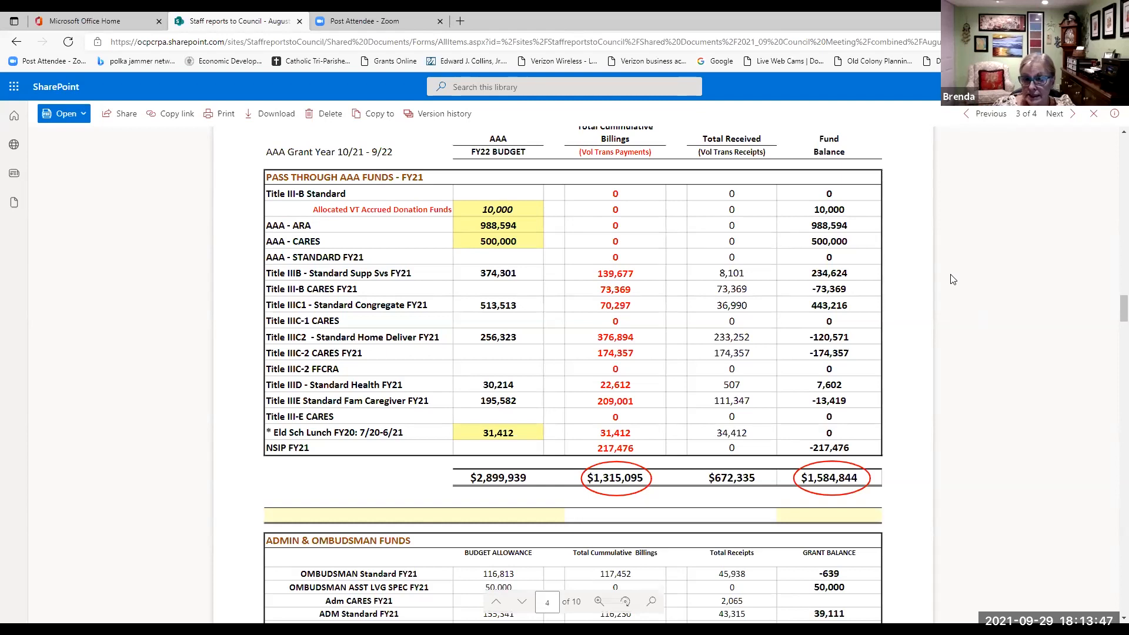
Step: Scroll into page 5's ROM report to the FY-2021 account summary ($178,450.91 balance)
scroll("down", 3)
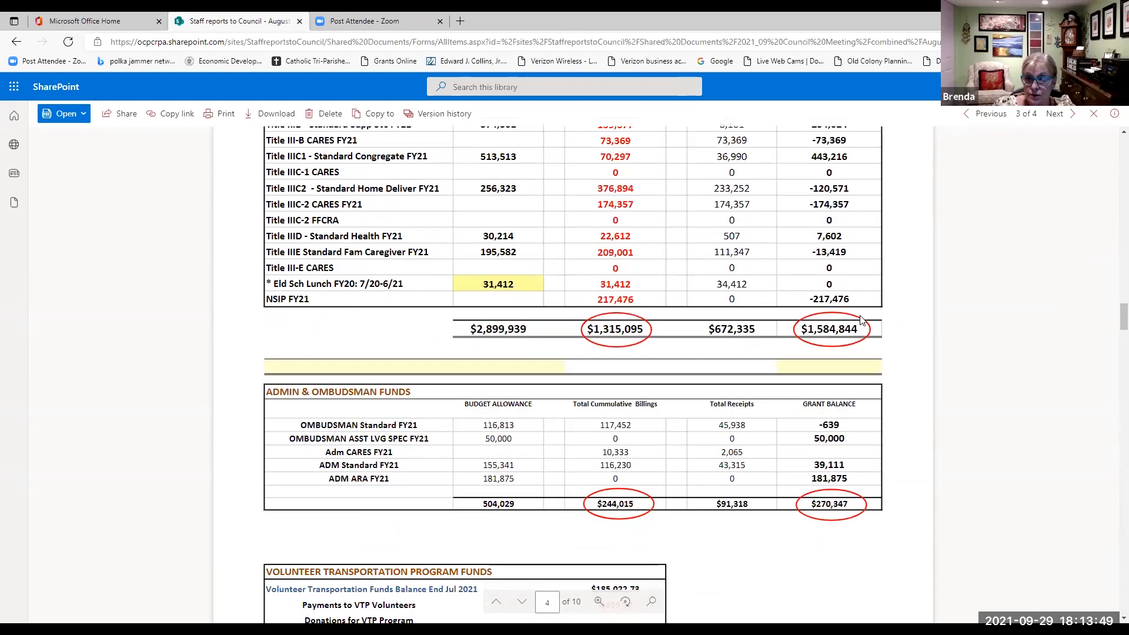
scroll("down", 3)
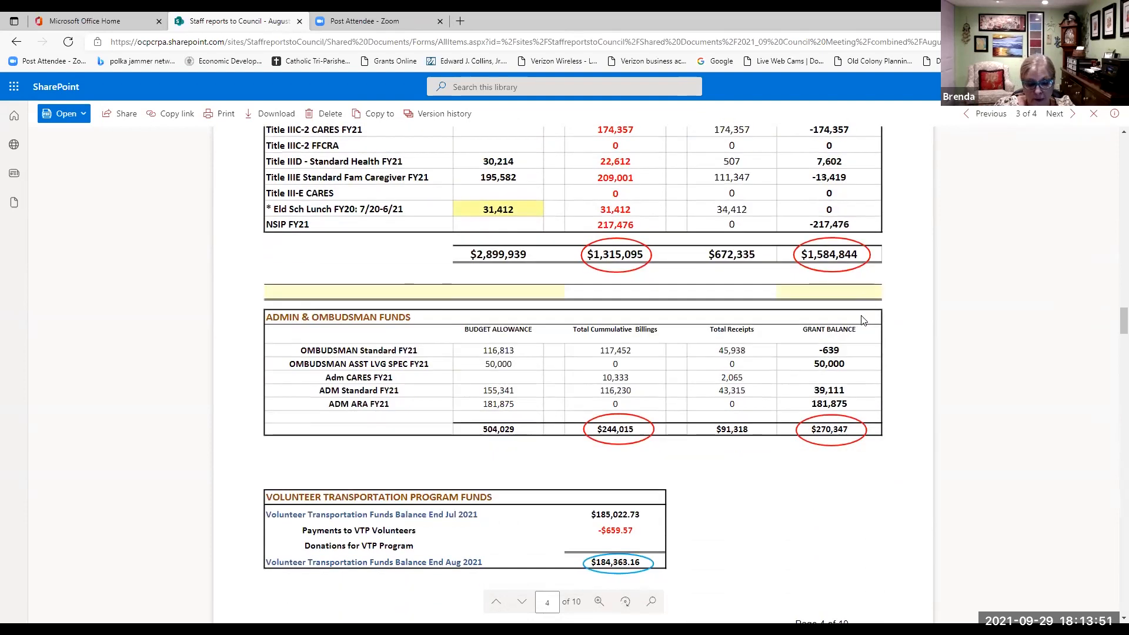
scroll("down", 3)
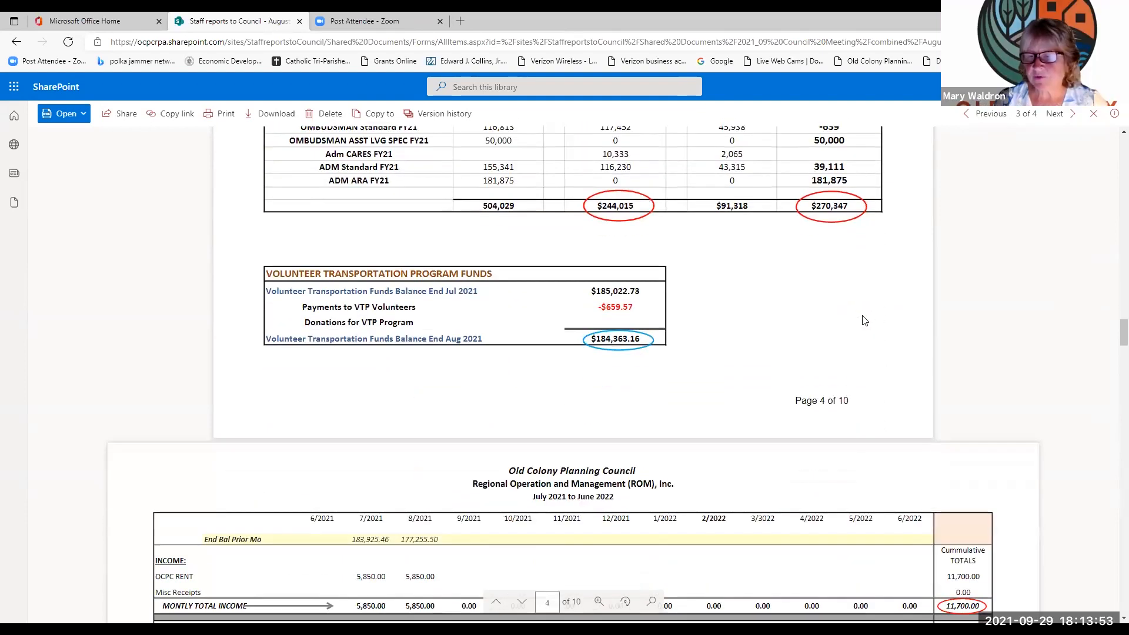
scroll("down", 3)
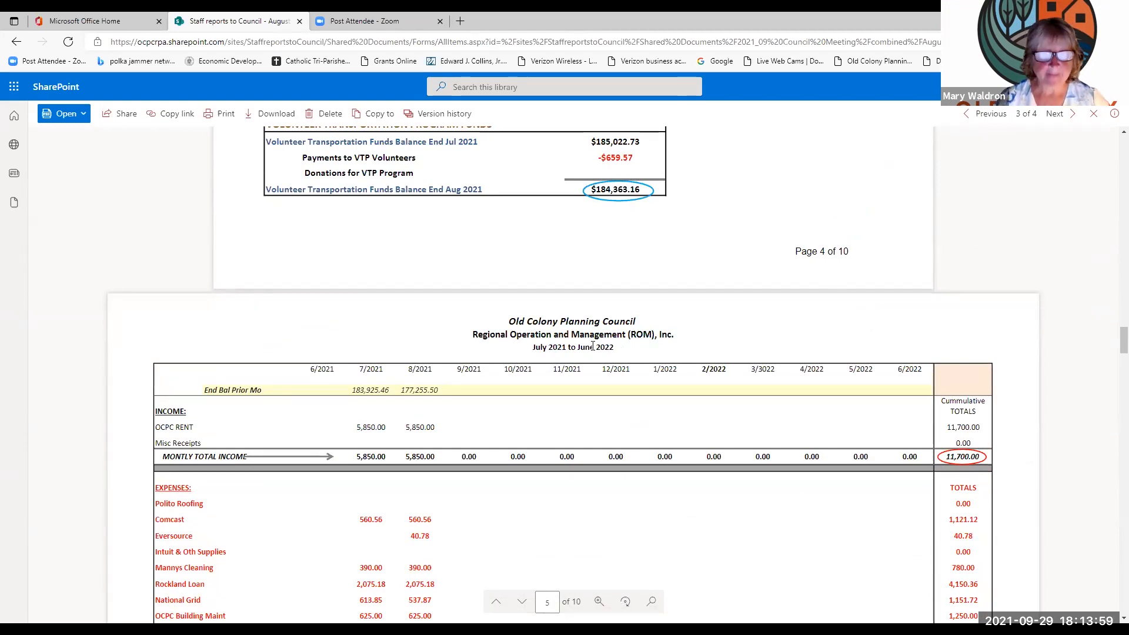
scroll("down", 3)
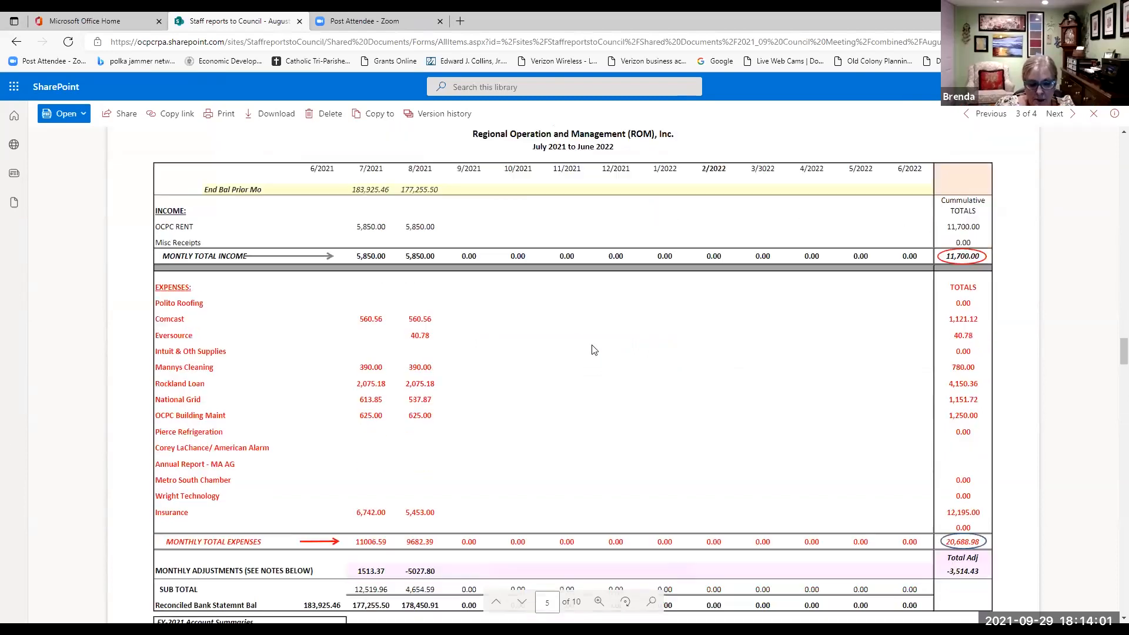
scroll("up", 3)
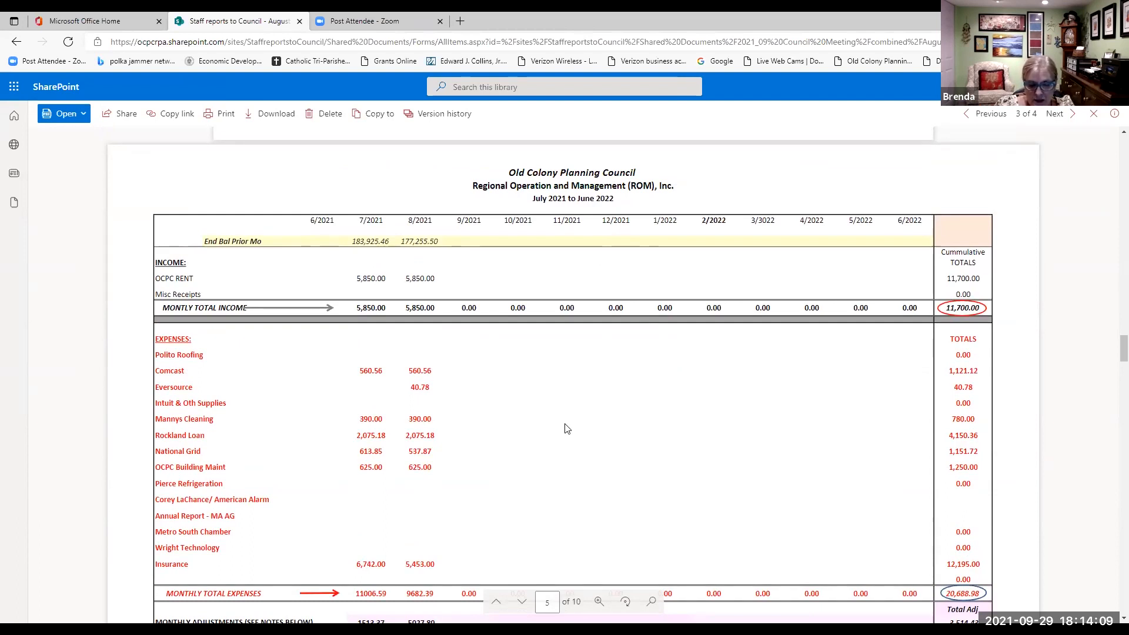
mouse_move(520, 481)
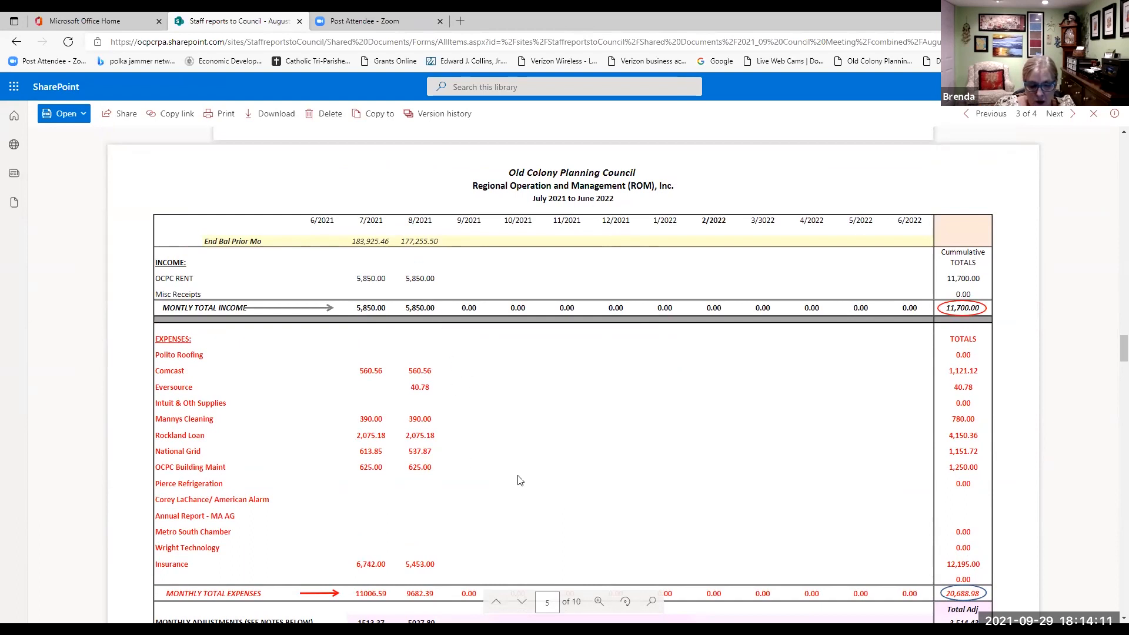
mouse_move(945, 401)
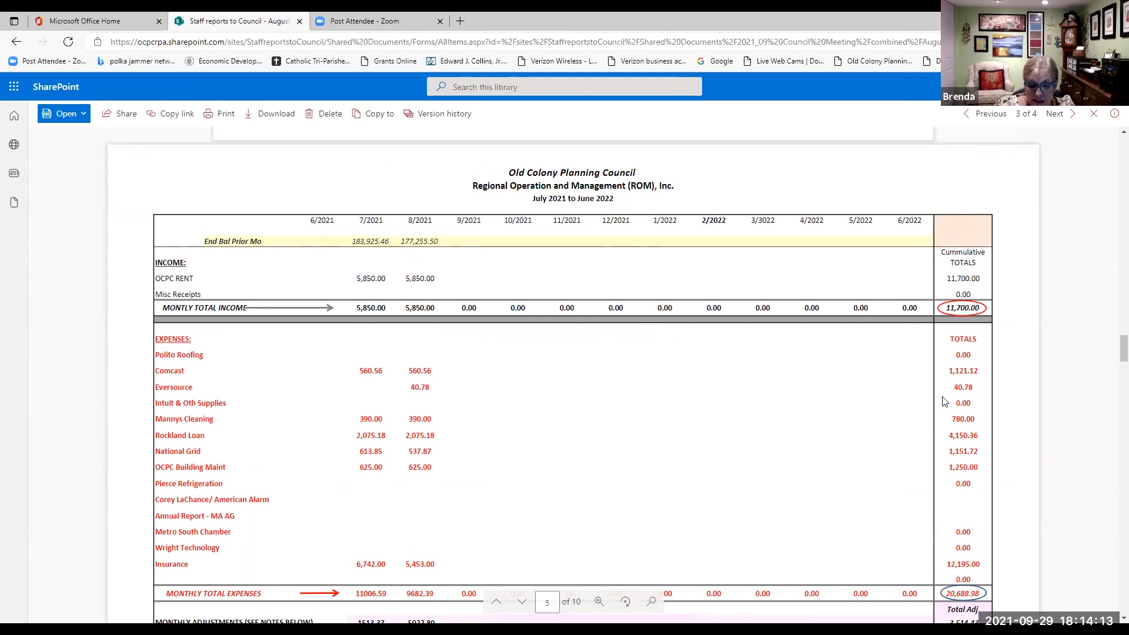
mouse_move(959, 324)
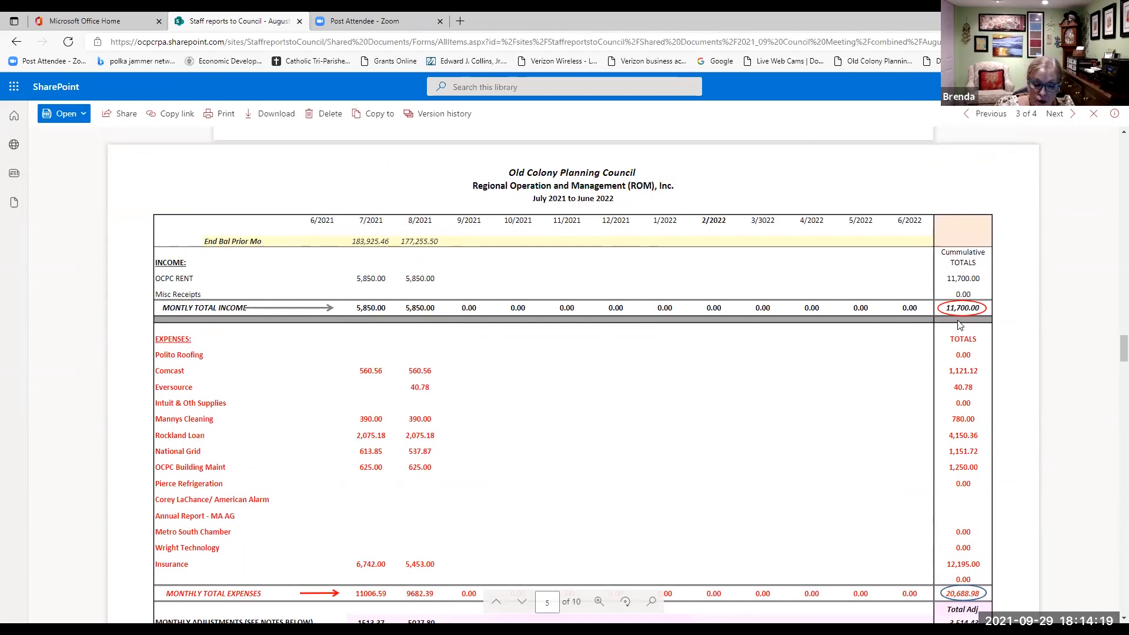
scroll("down", 3)
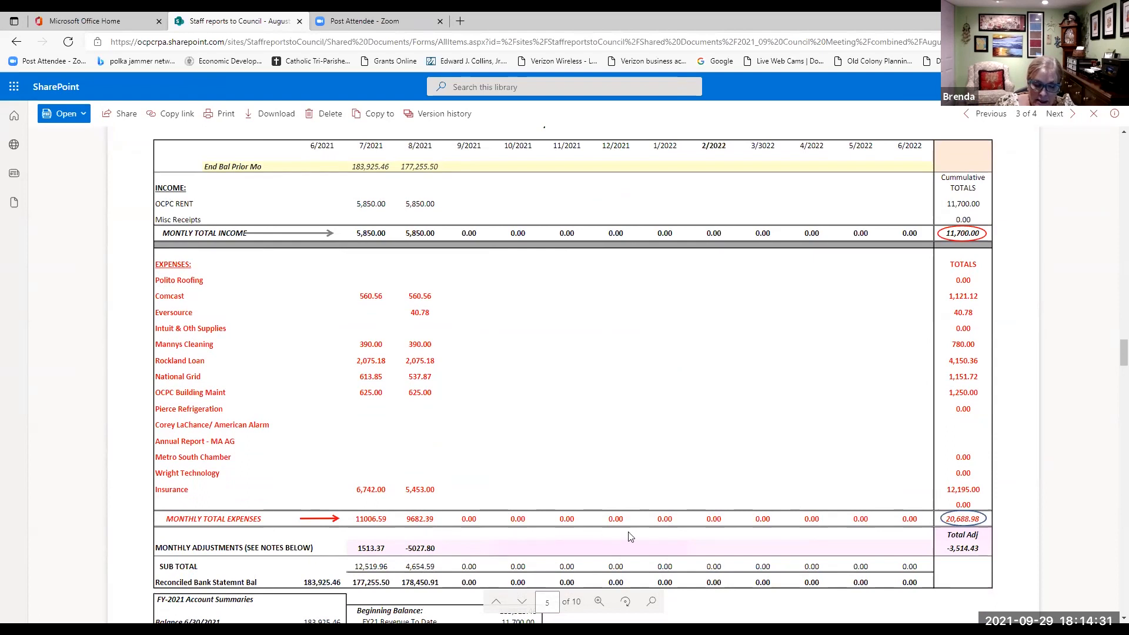
mouse_move(912, 554)
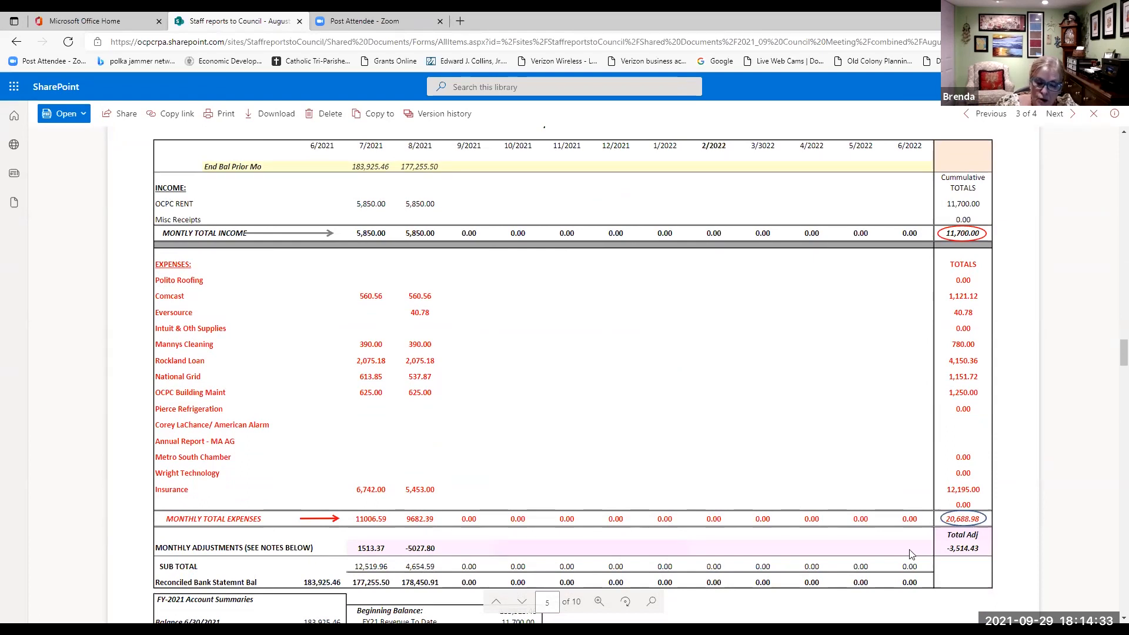
scroll("down", 3)
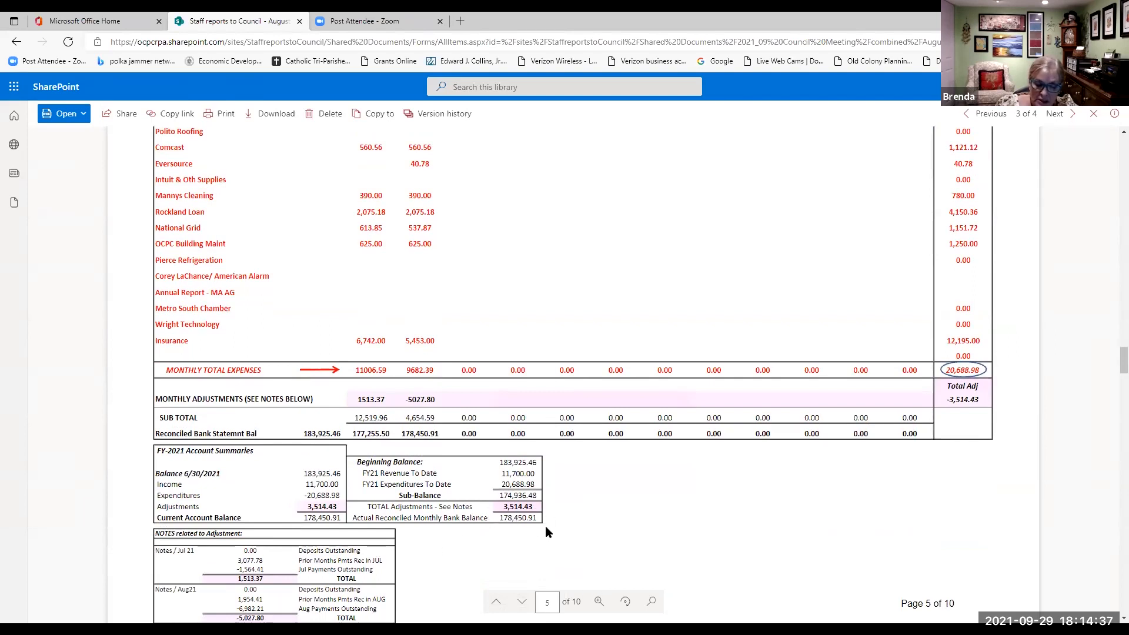
Step: Scroll to page 6's FY22 admin expenses totaling $2,237,934
scroll("down", 3)
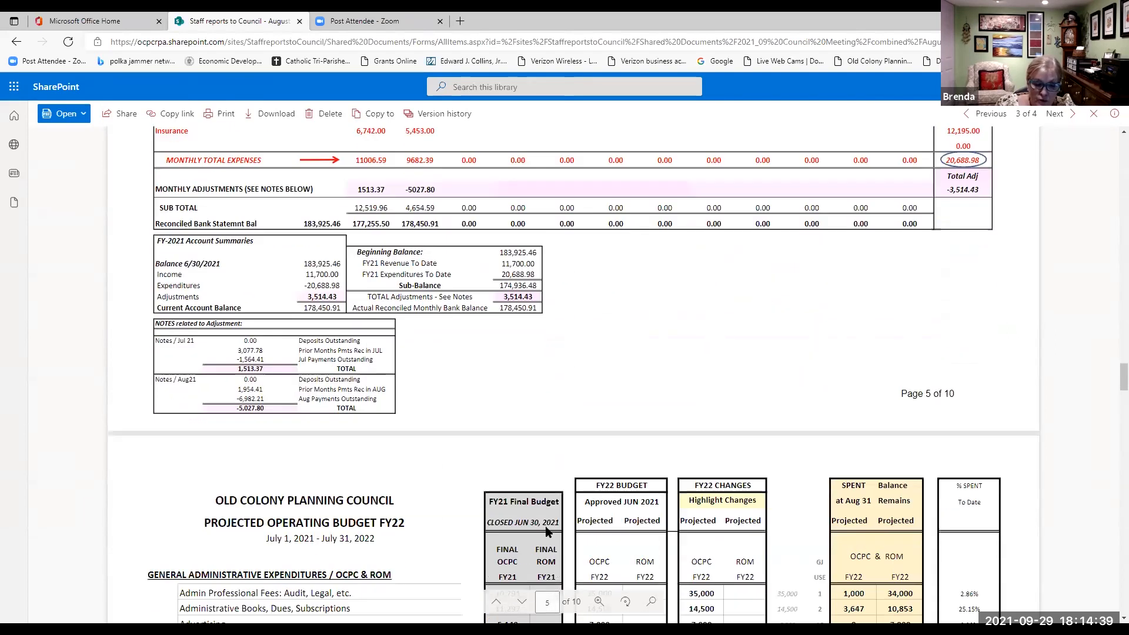
scroll("down", 3)
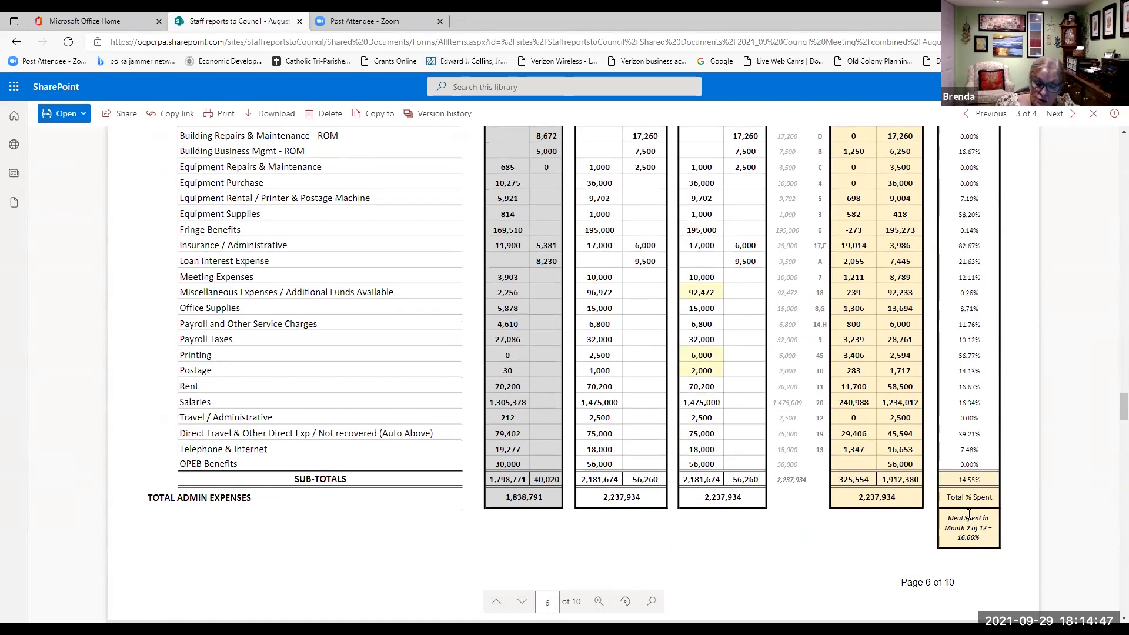
mouse_move(930, 511)
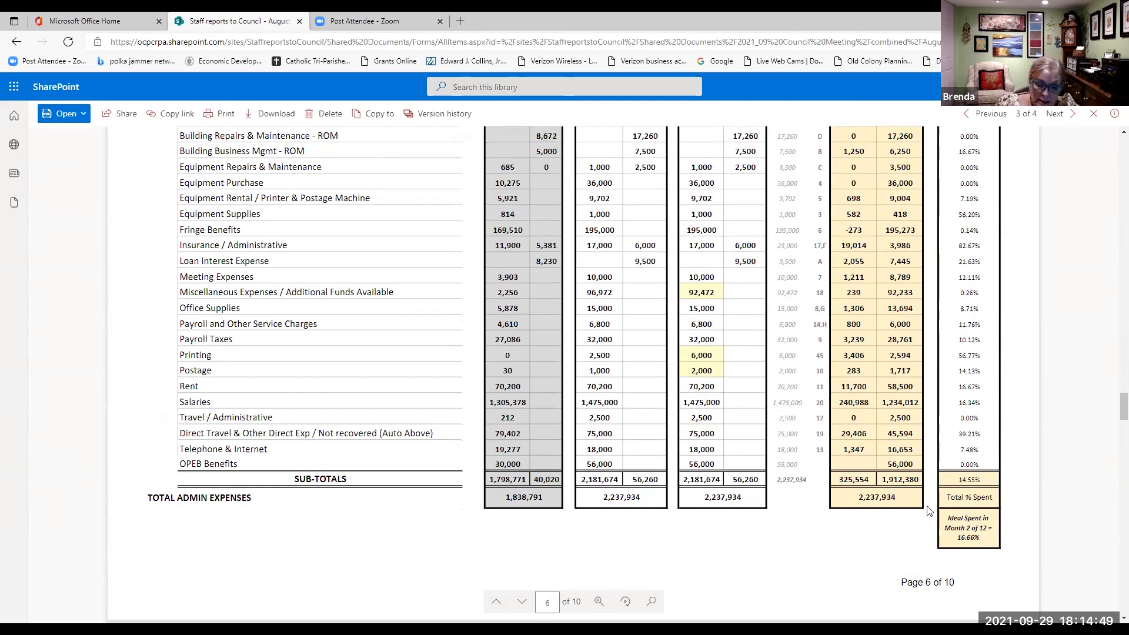
mouse_move(915, 543)
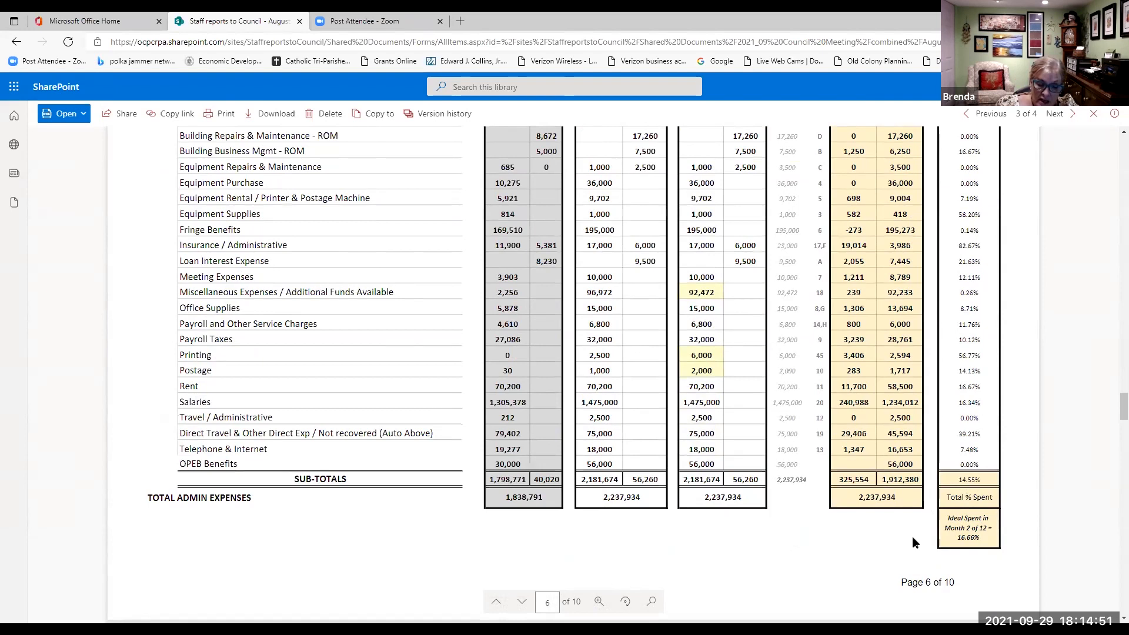
mouse_move(942, 544)
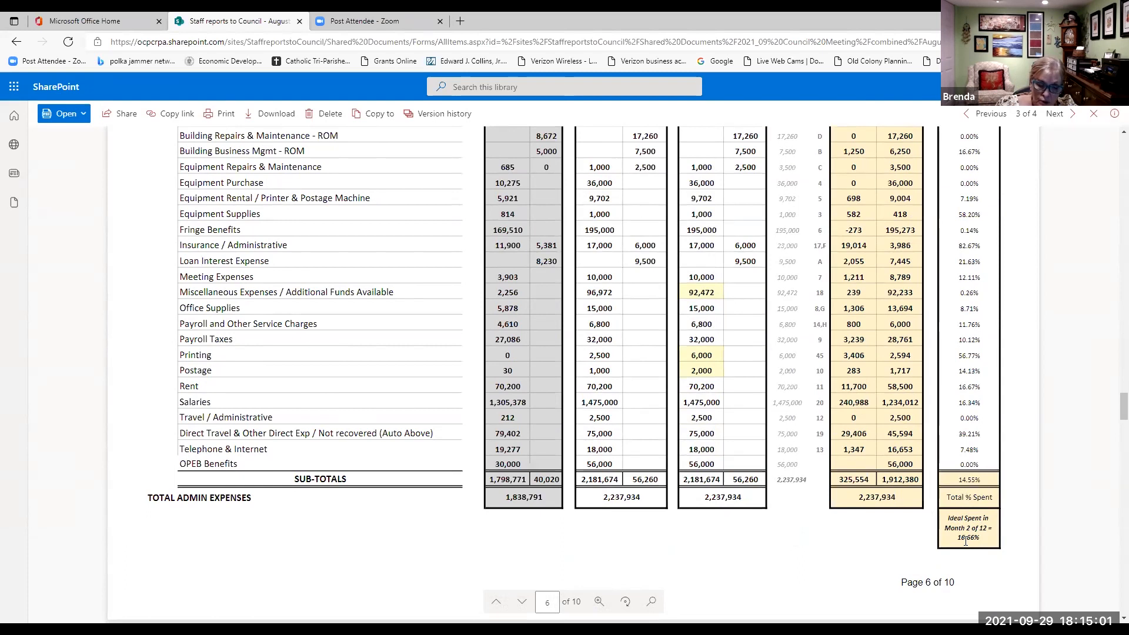
mouse_move(793, 546)
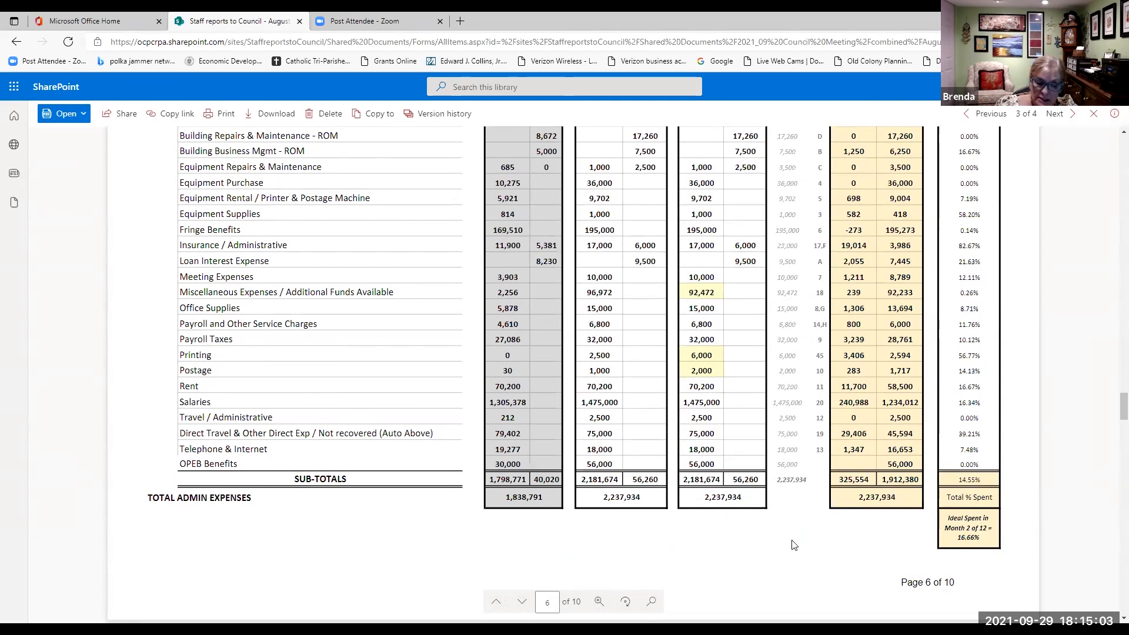
Step: Scroll through the financials to page 9's combined accounts payable list of August payments
scroll("down", 3)
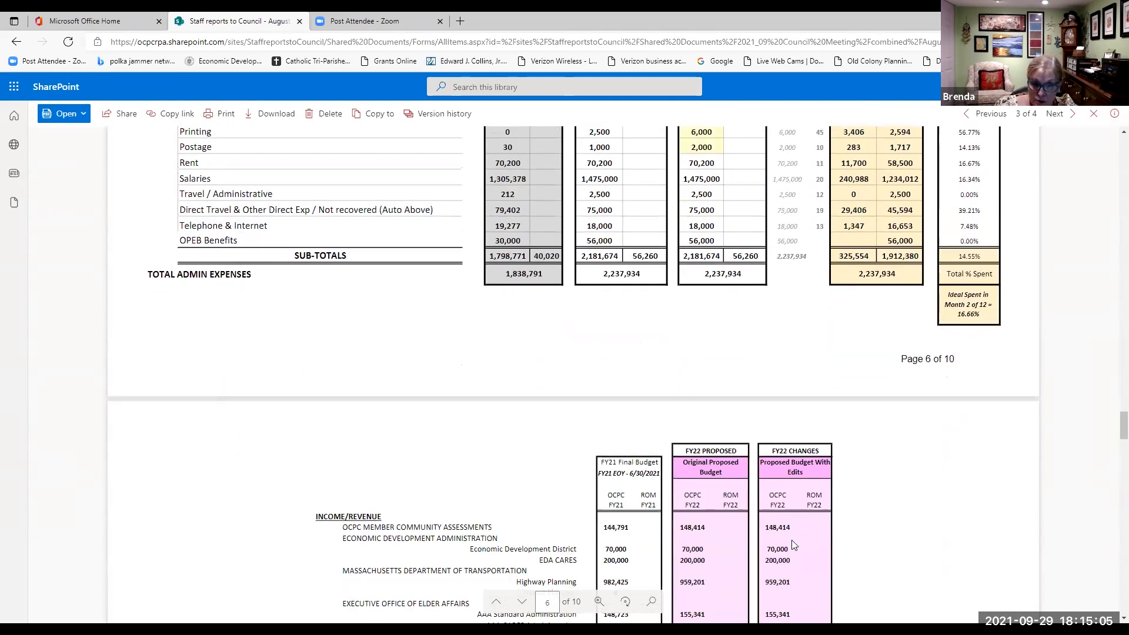
scroll("down", 3)
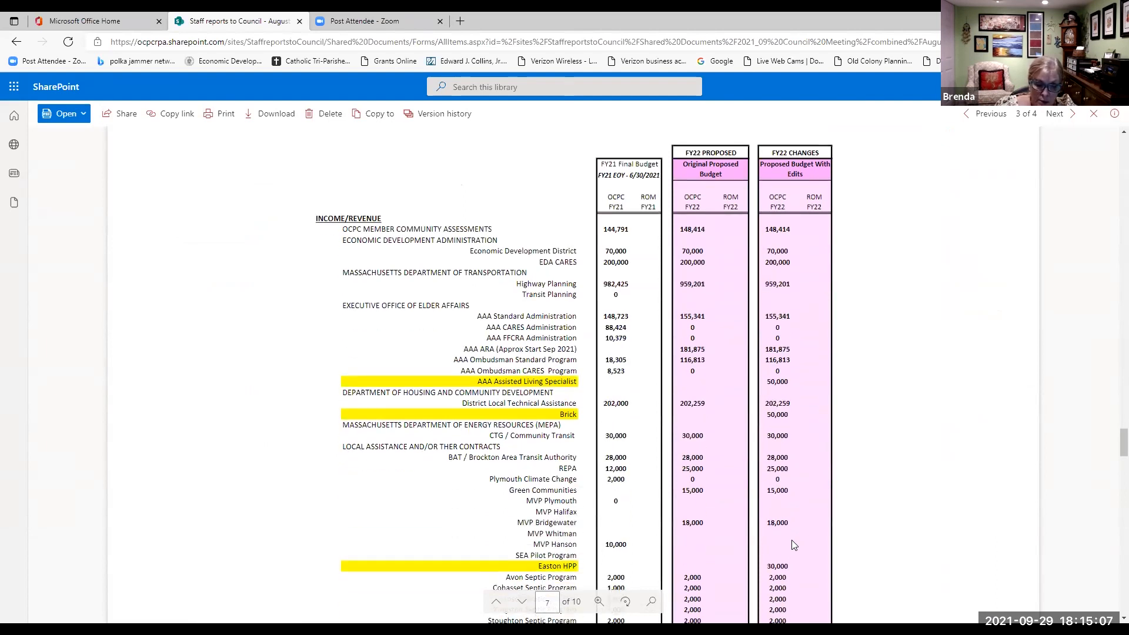
mouse_move(959, 367)
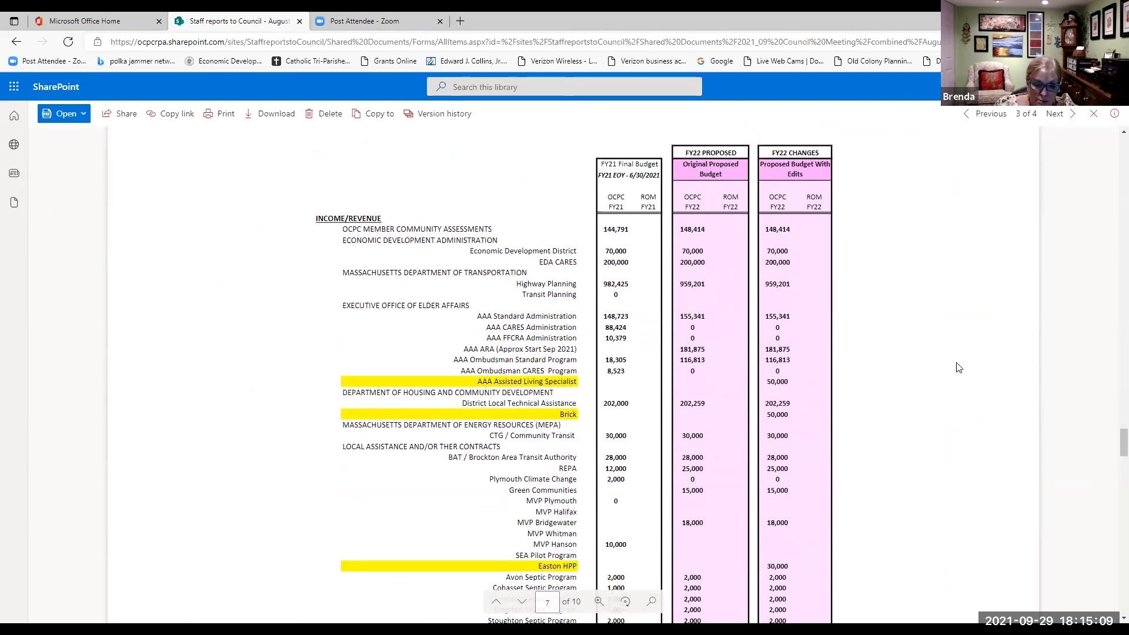
mouse_move(924, 320)
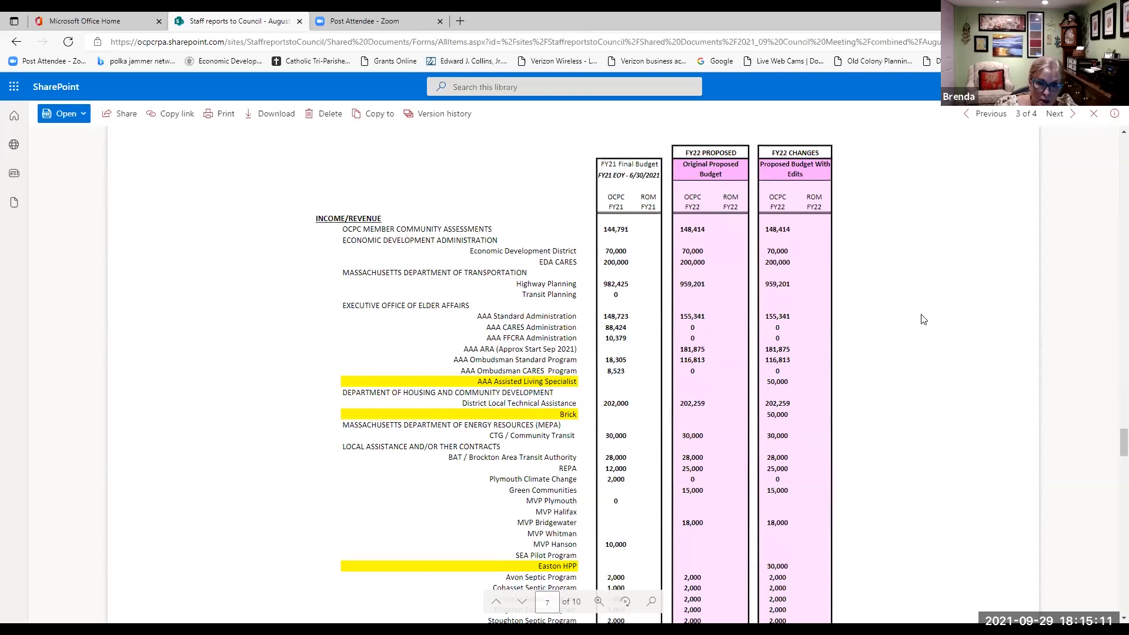
scroll("down", 3)
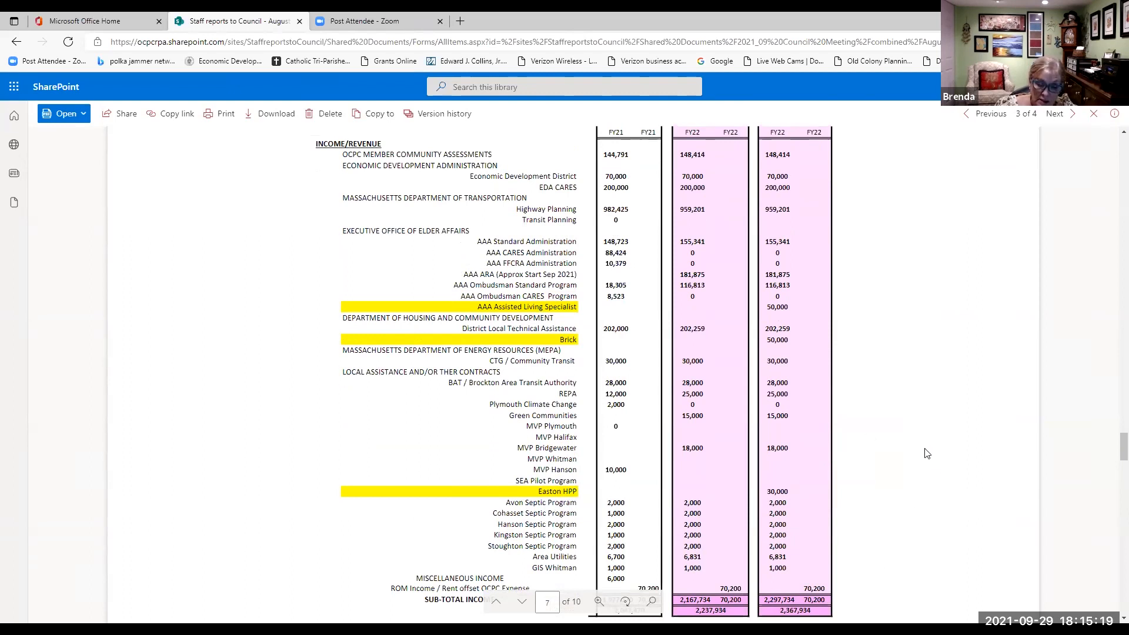
mouse_move(934, 349)
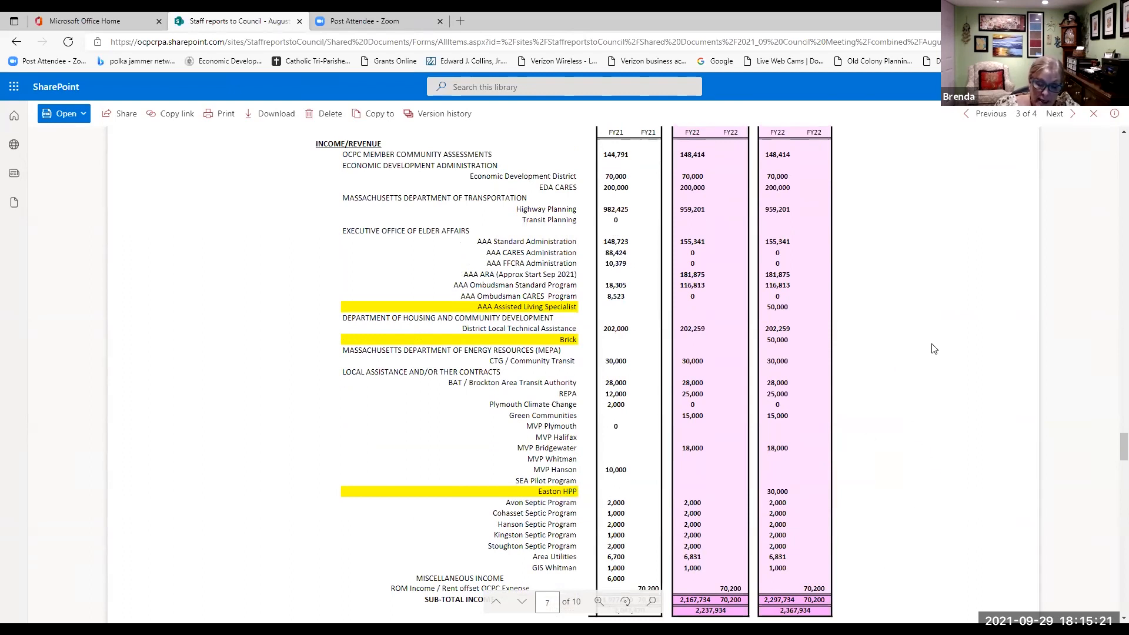
mouse_move(850, 356)
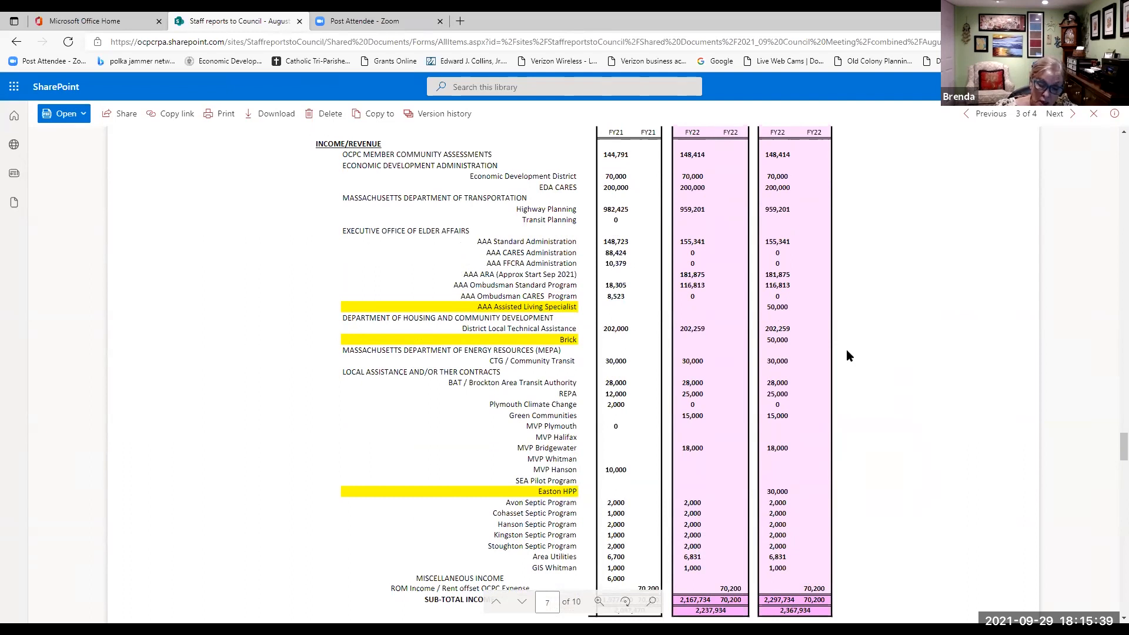
mouse_move(853, 353)
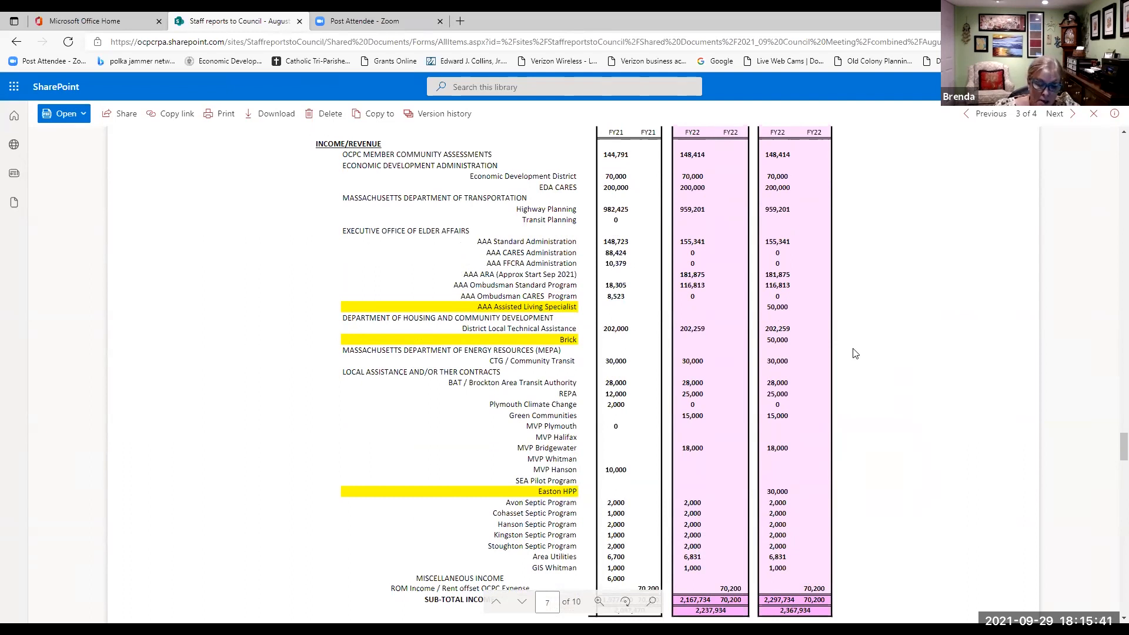
scroll("down", 3)
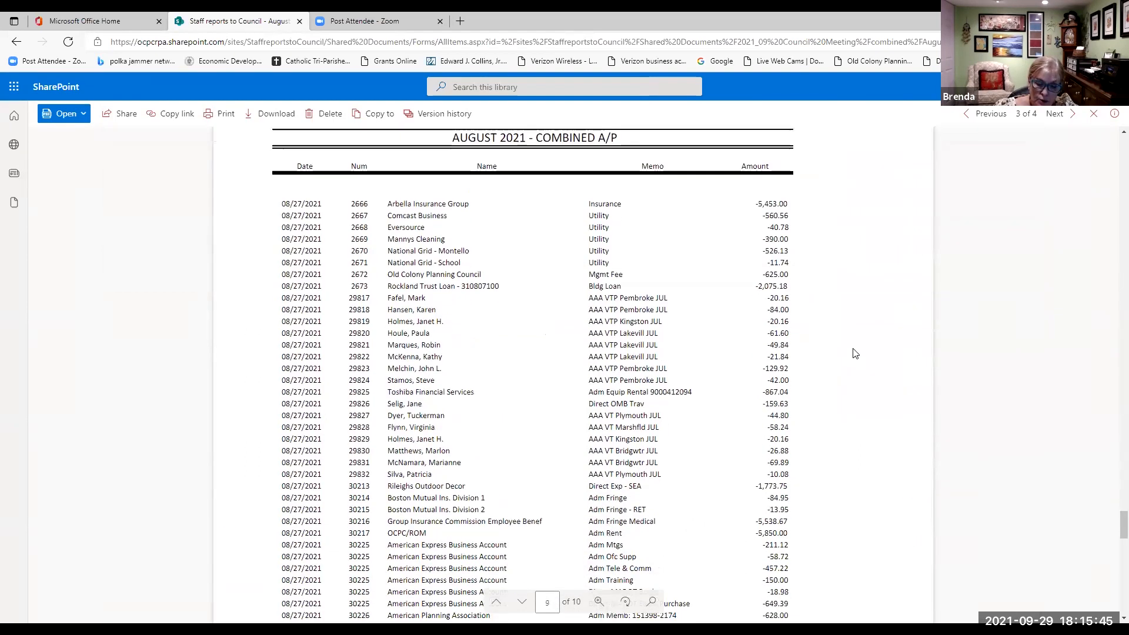
scroll("down", 3)
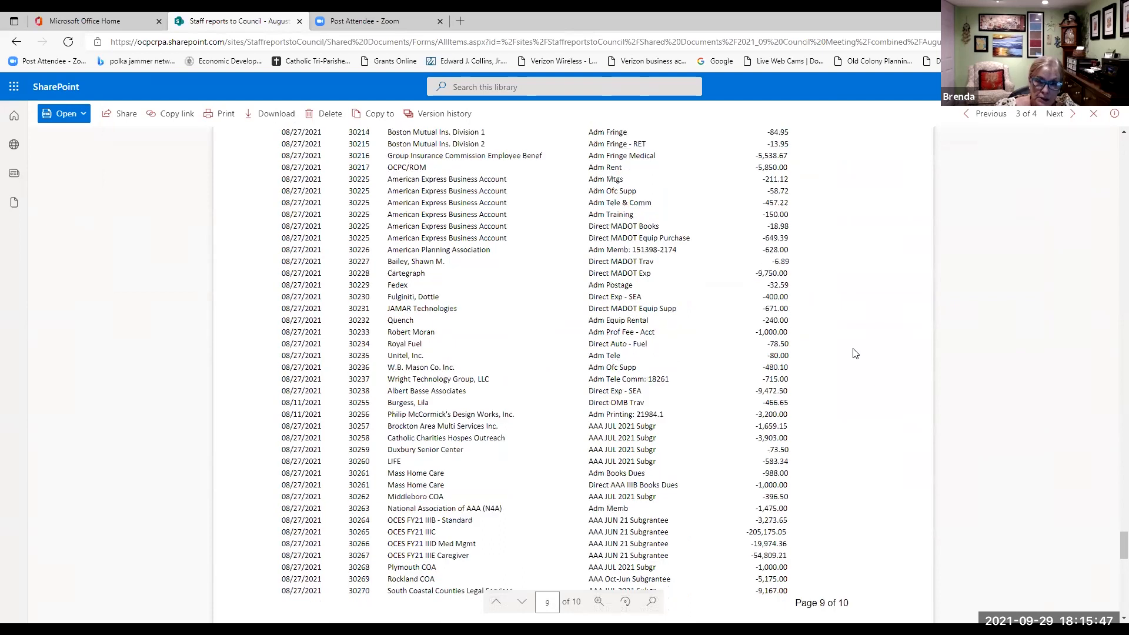
scroll("down", 3)
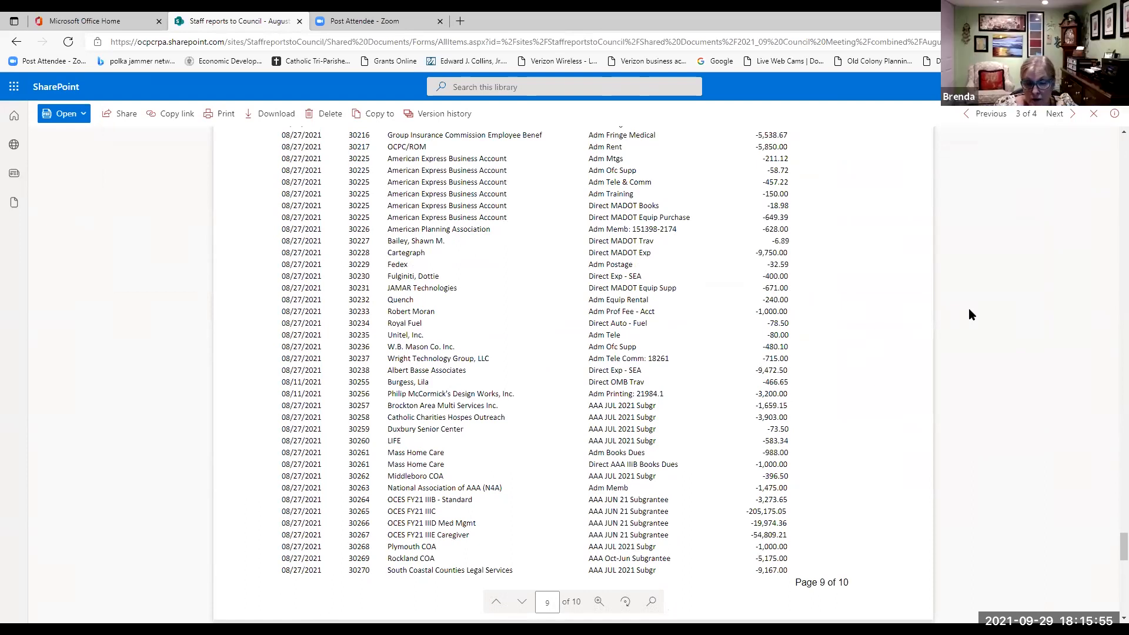
mouse_move(28, 35)
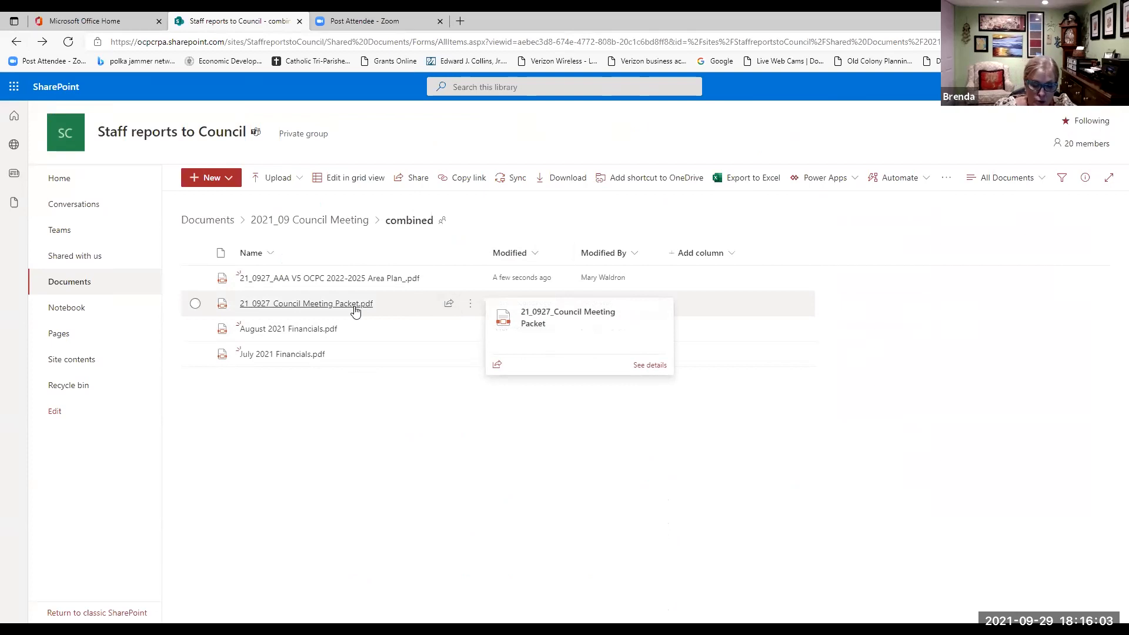
Step: Open 21_0927_Council Meeting Packet.pdf from the combined folder
left_click(305, 304)
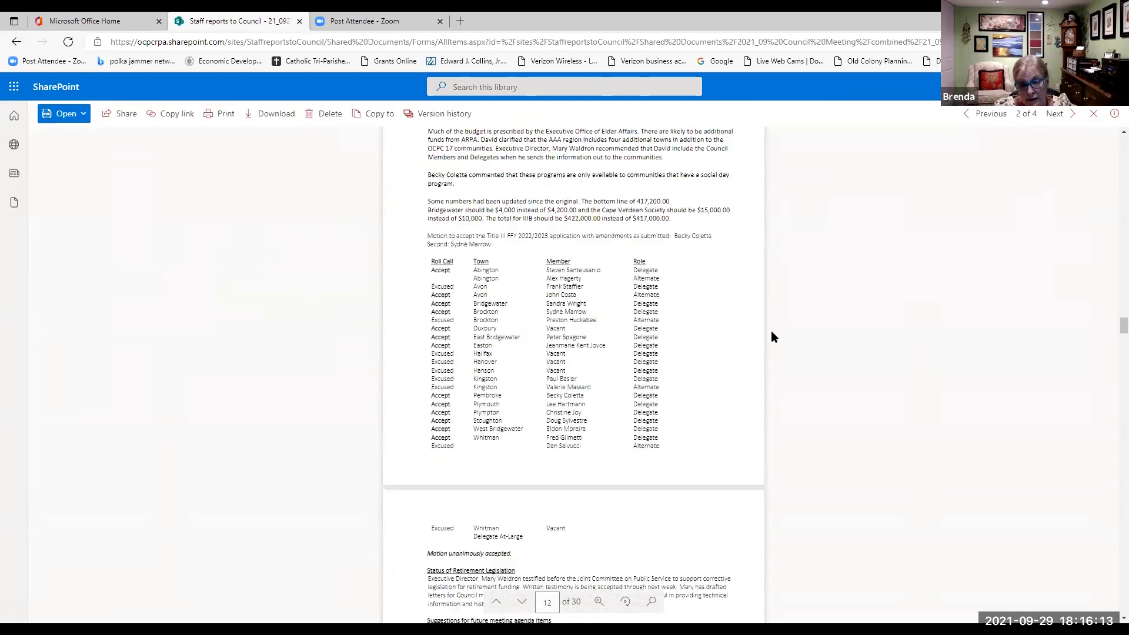
Step: Scroll the packet to page 15, the September 2021 Council Staff Report
scroll("down", 3)
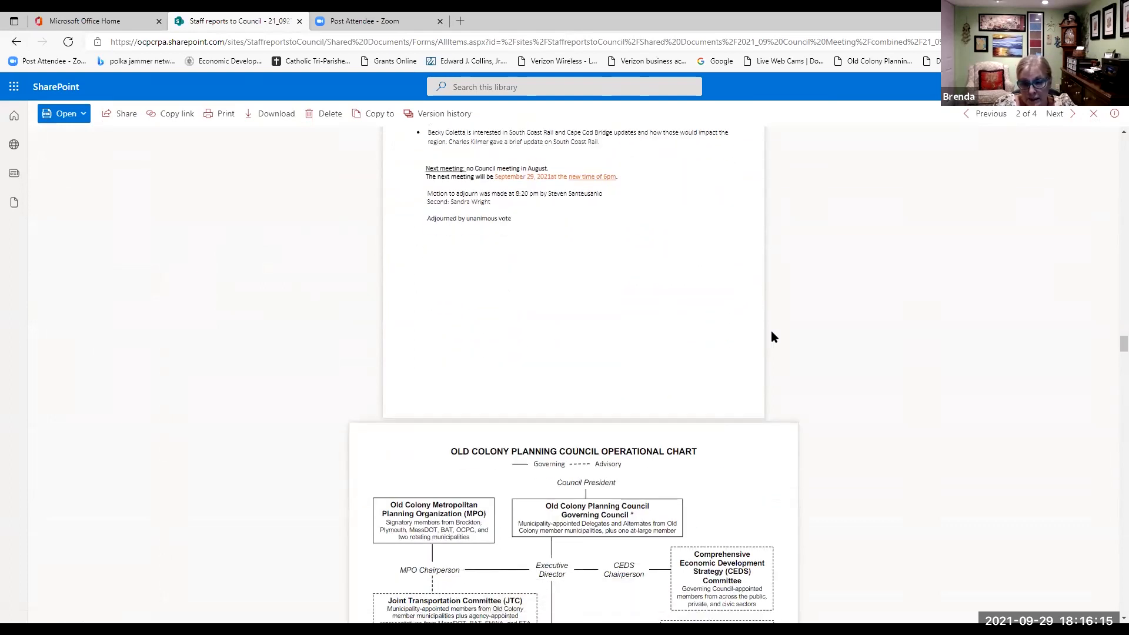
scroll("down", 3)
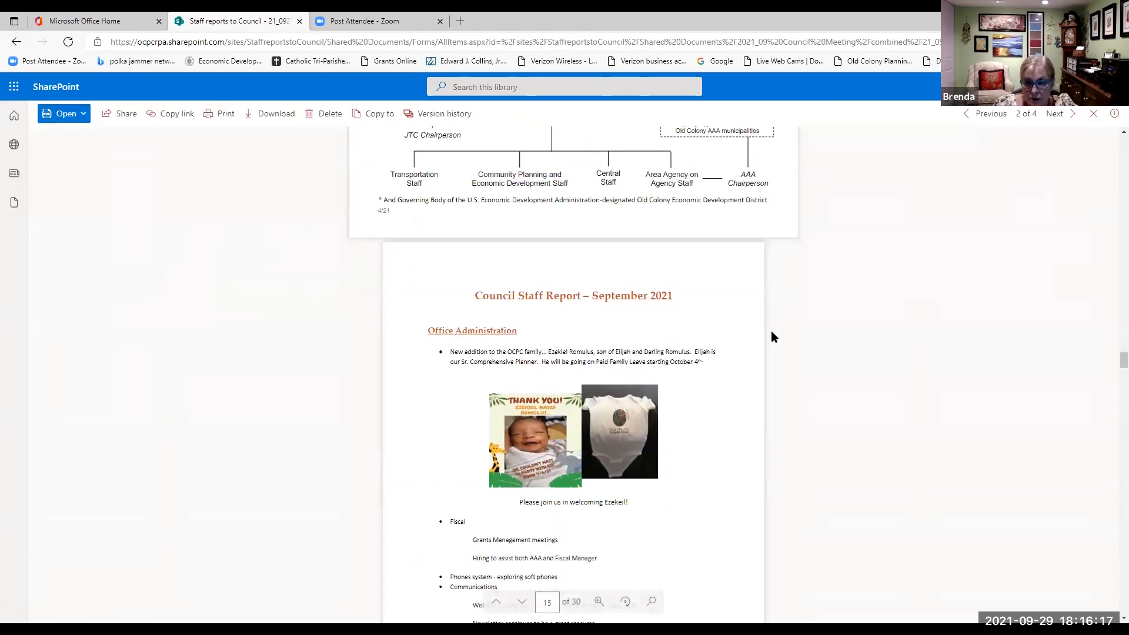
scroll("up", 3)
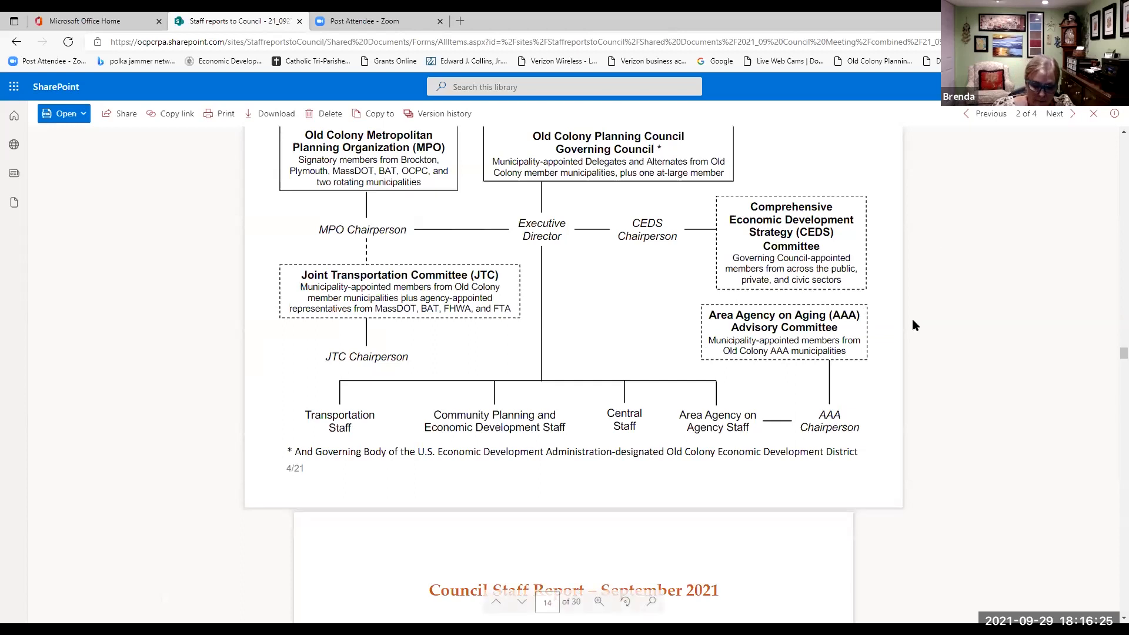
scroll("down", 3)
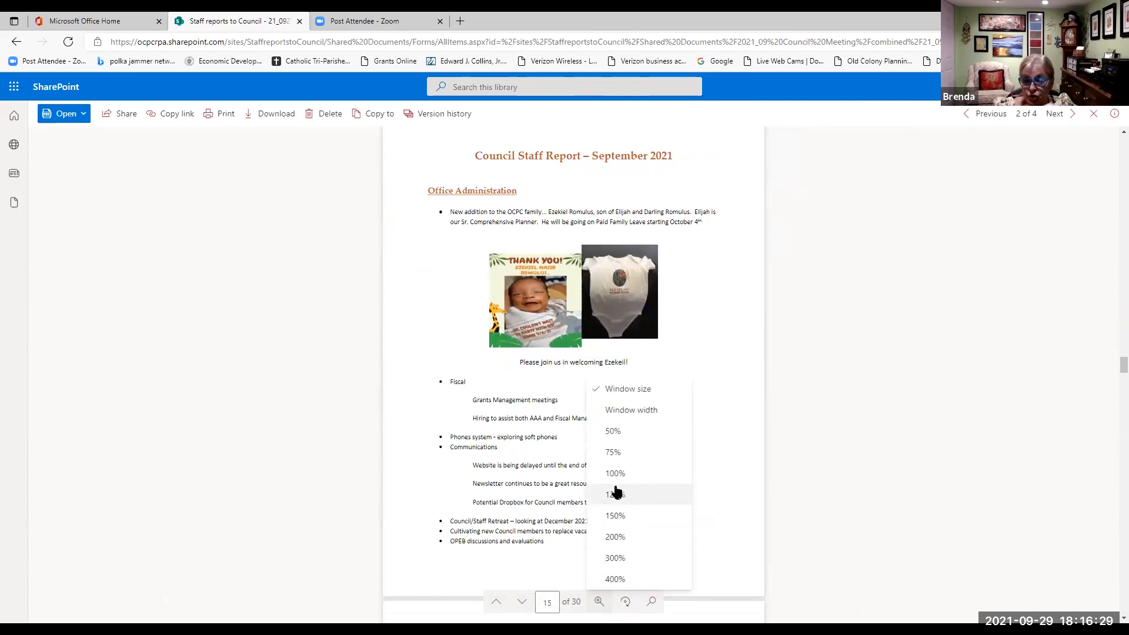
Step: Zoom in twice on page 15's Office Administration section for easier reading
left_click(632, 410)
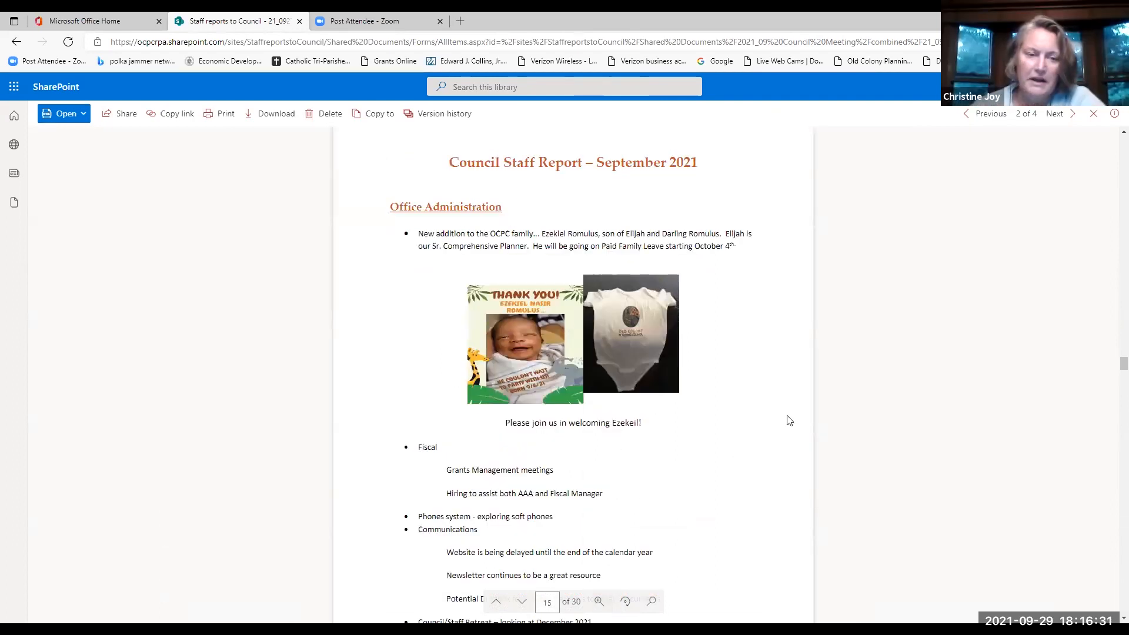
scroll("up", 3)
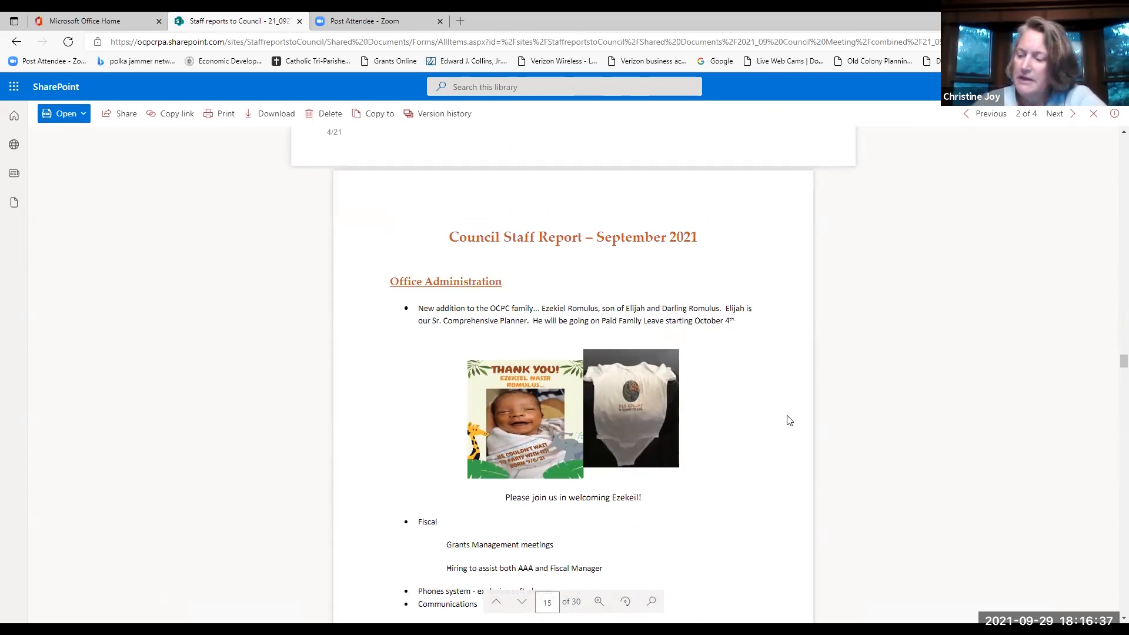
mouse_move(959, 367)
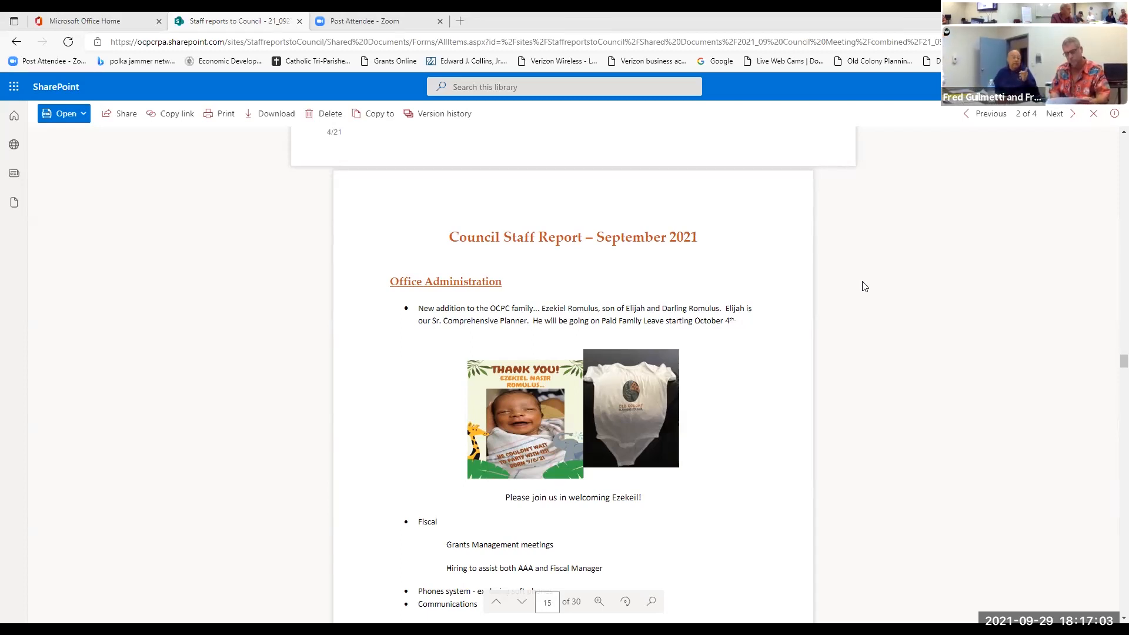
mouse_move(690, 349)
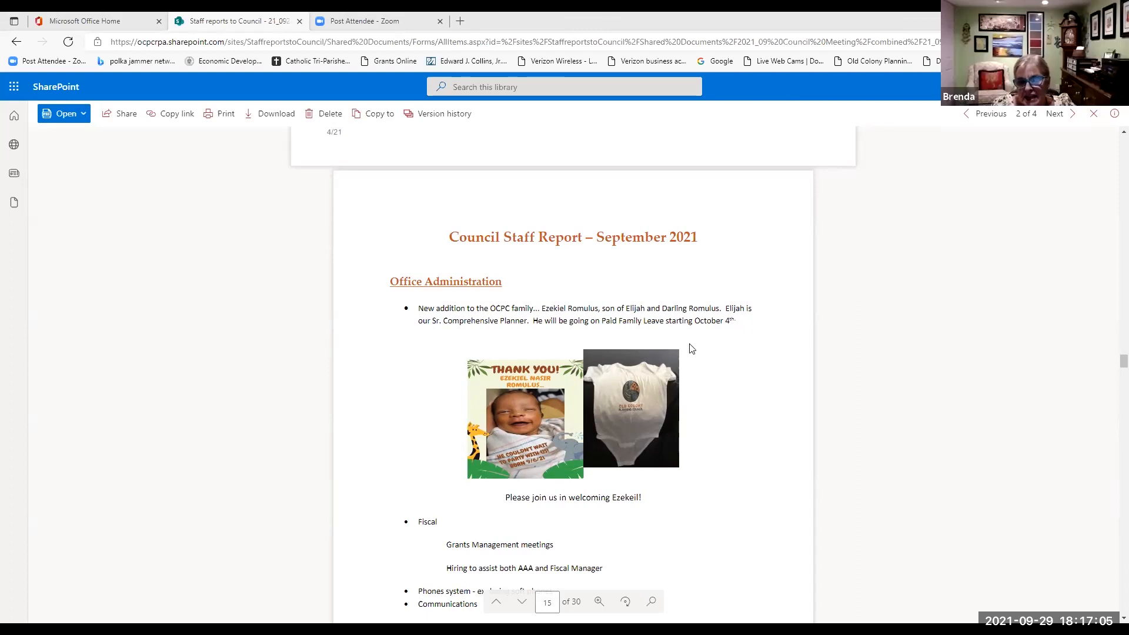
mouse_move(828, 411)
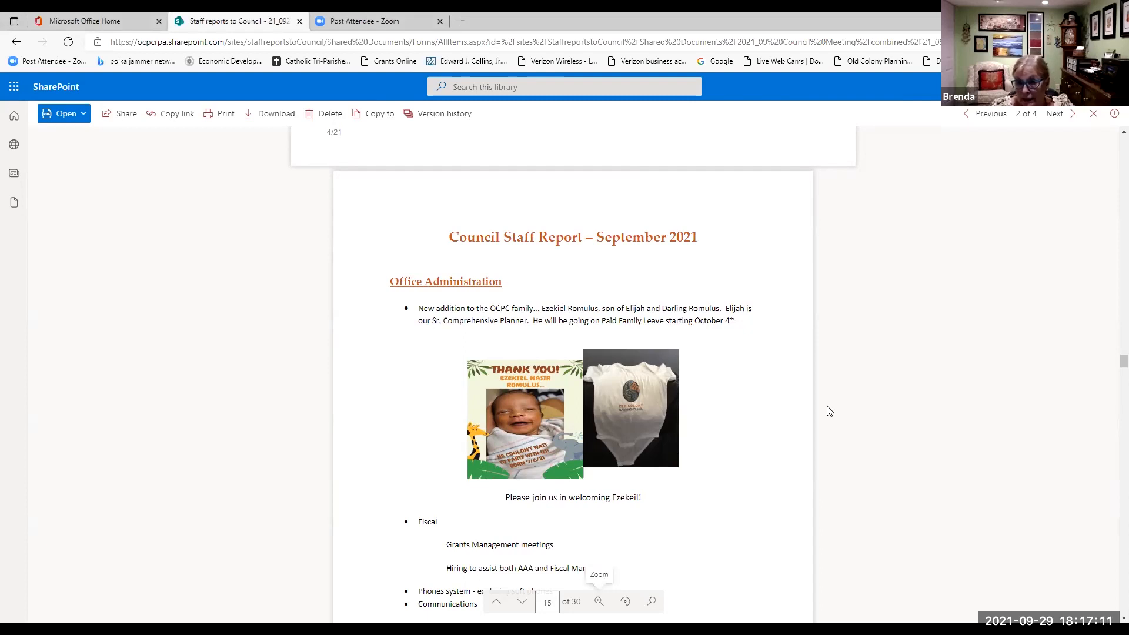
mouse_move(978, 299)
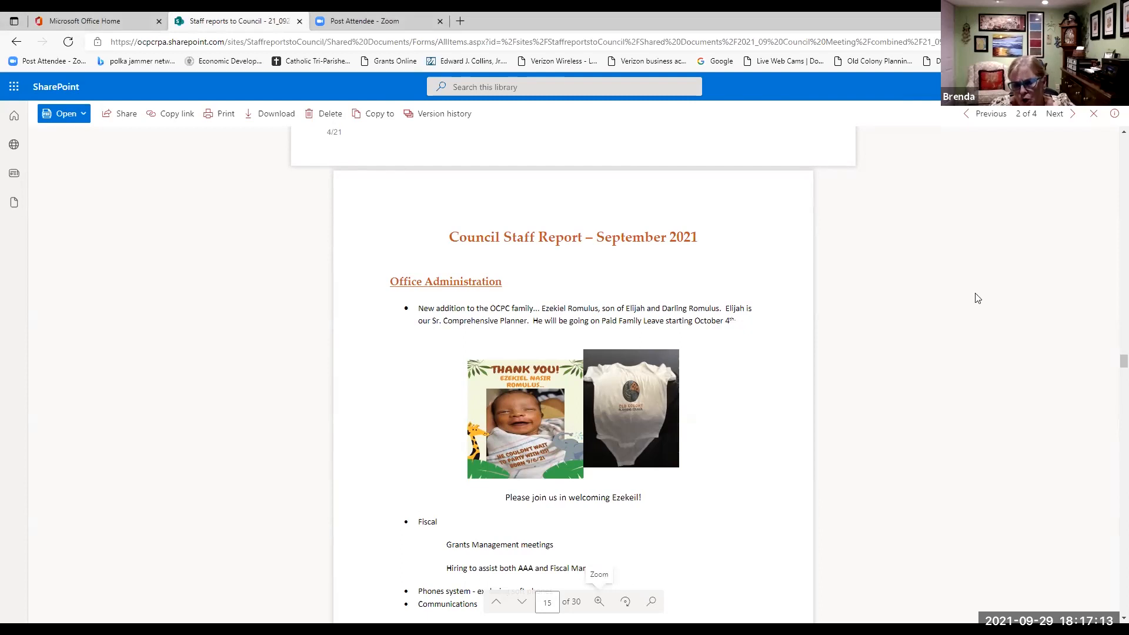
mouse_move(929, 208)
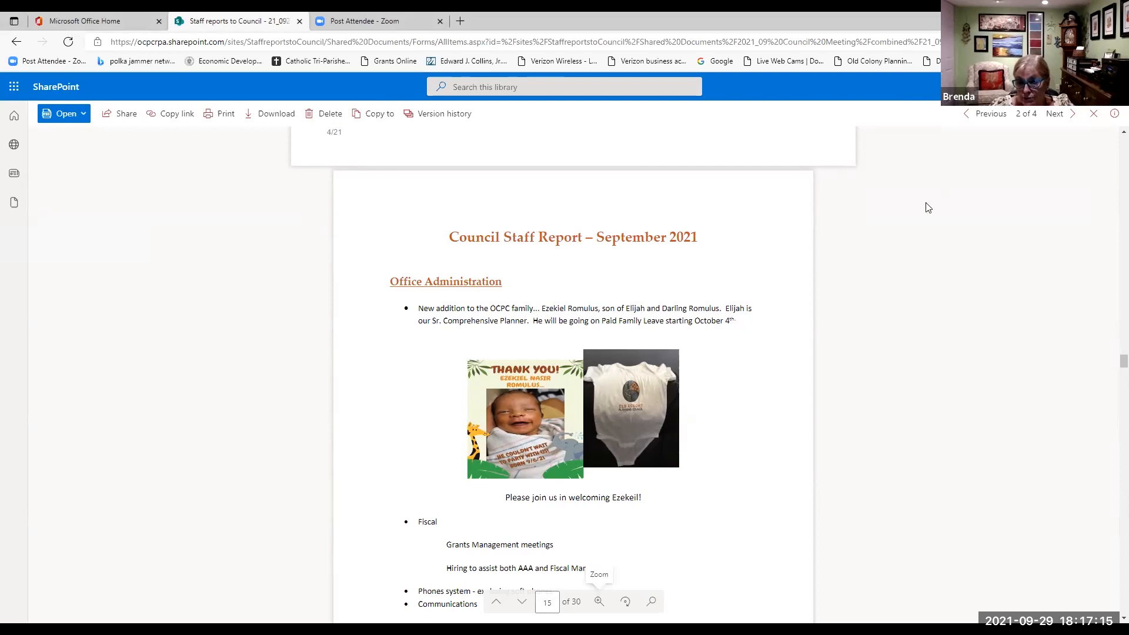
mouse_move(992, 191)
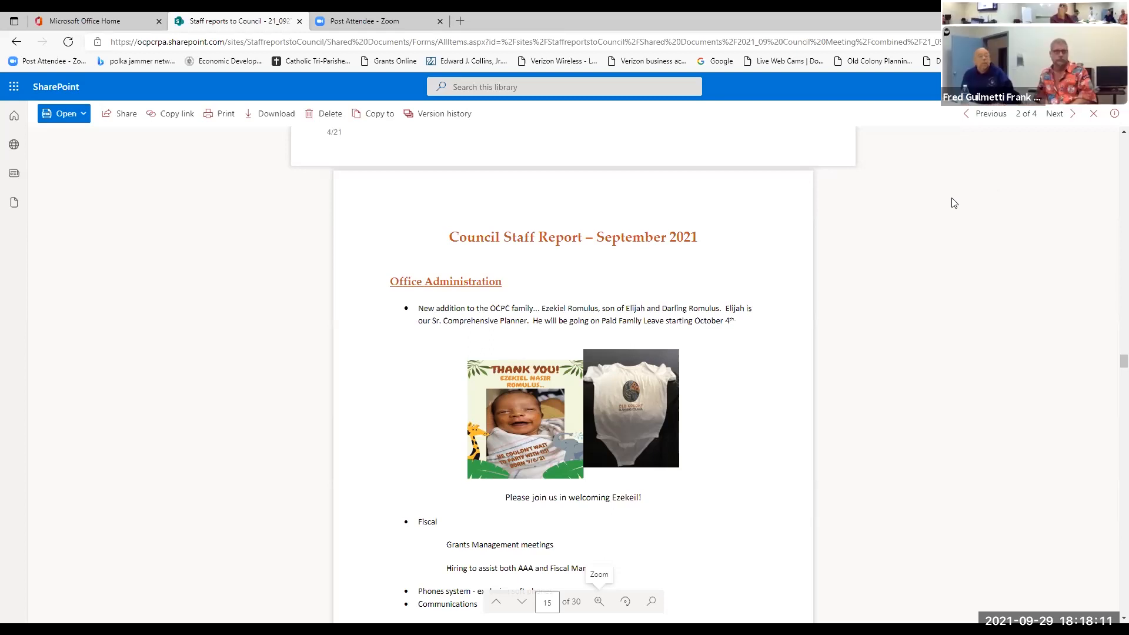
mouse_move(946, 247)
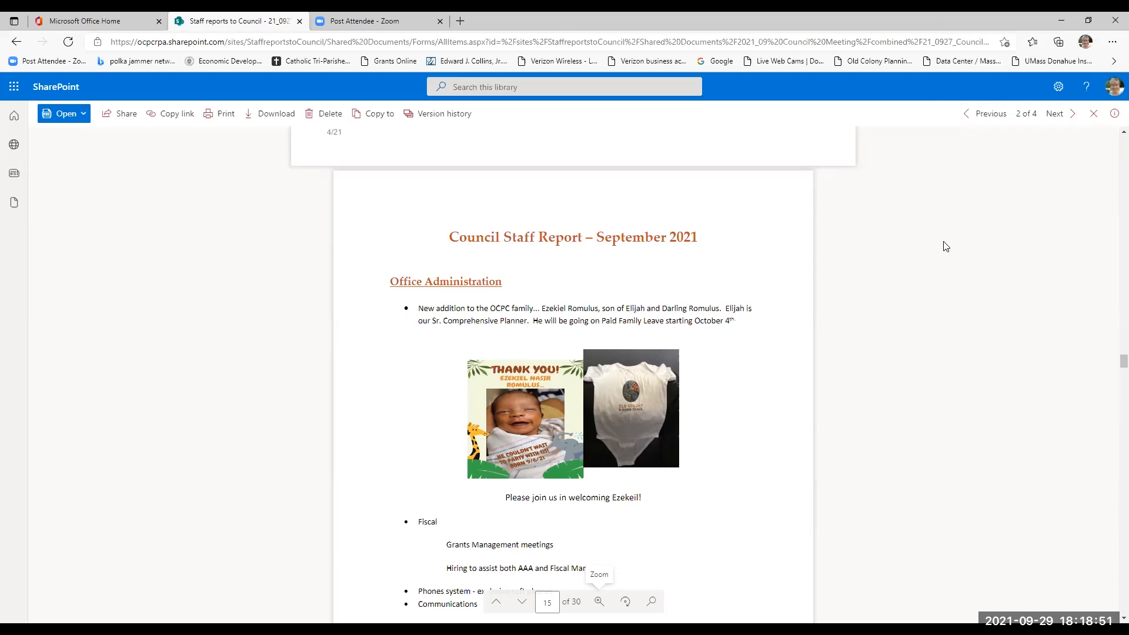
mouse_move(707, 594)
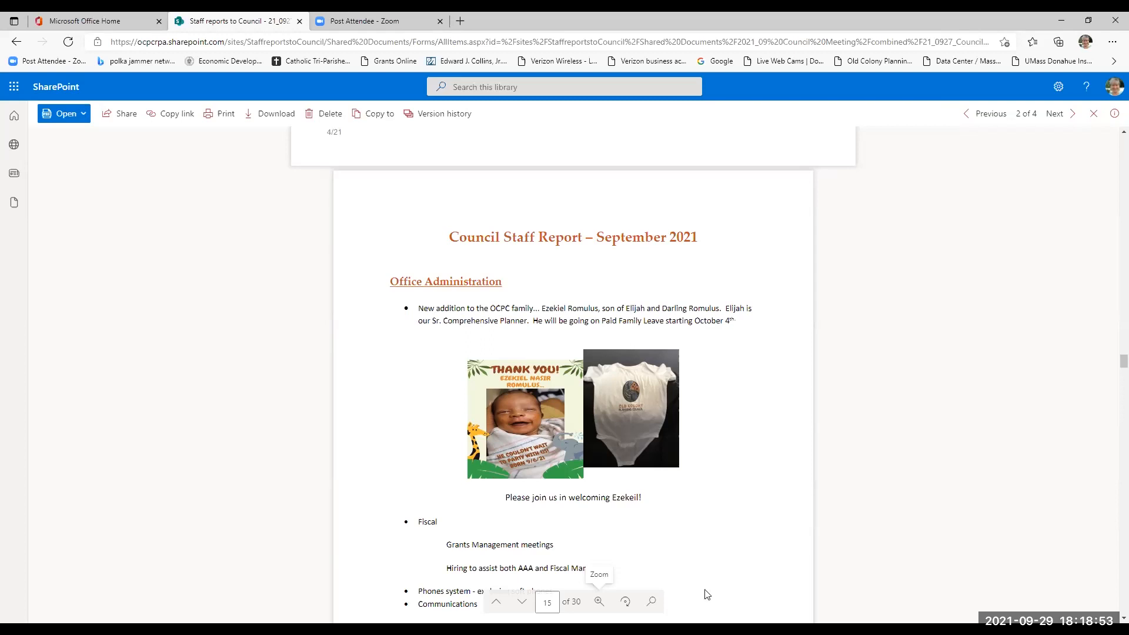
left_click(599, 601)
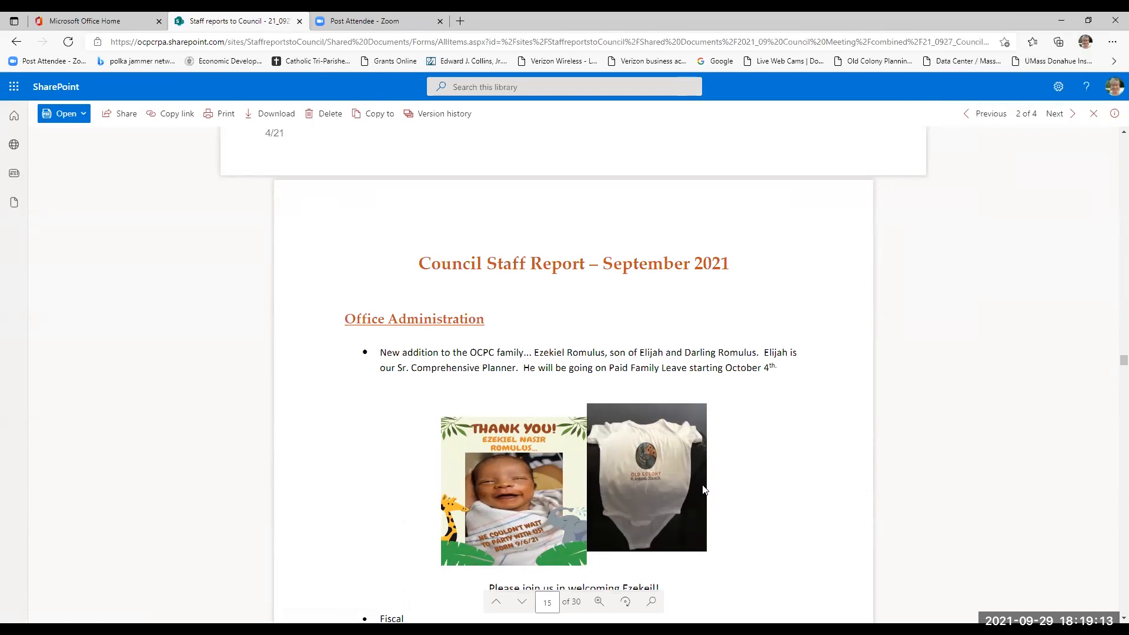
mouse_move(1091, 575)
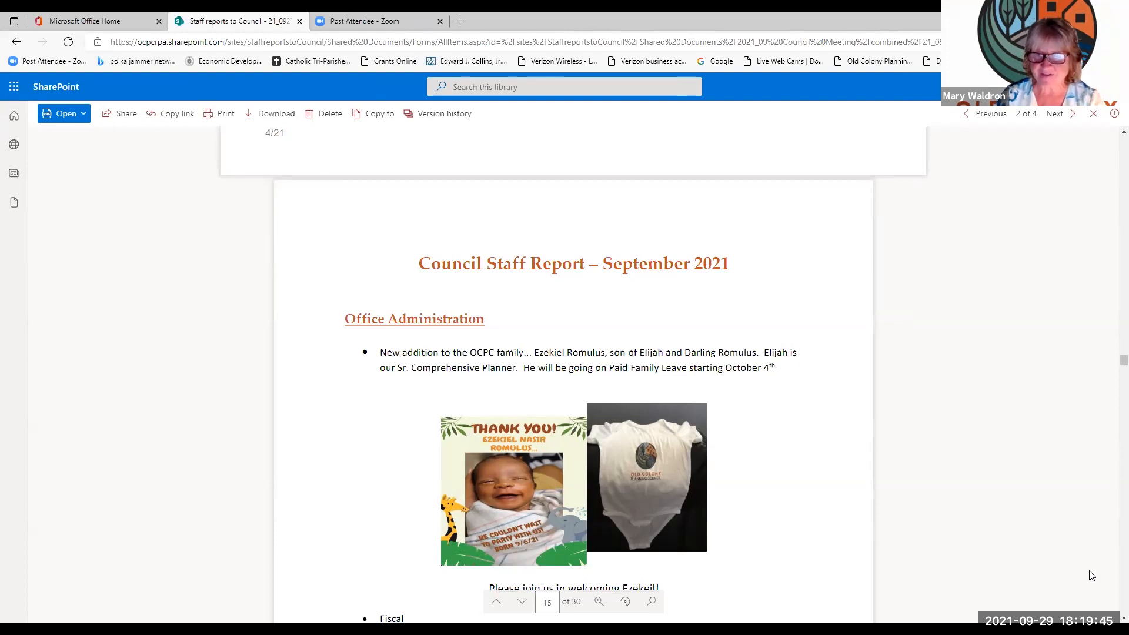
mouse_move(786, 516)
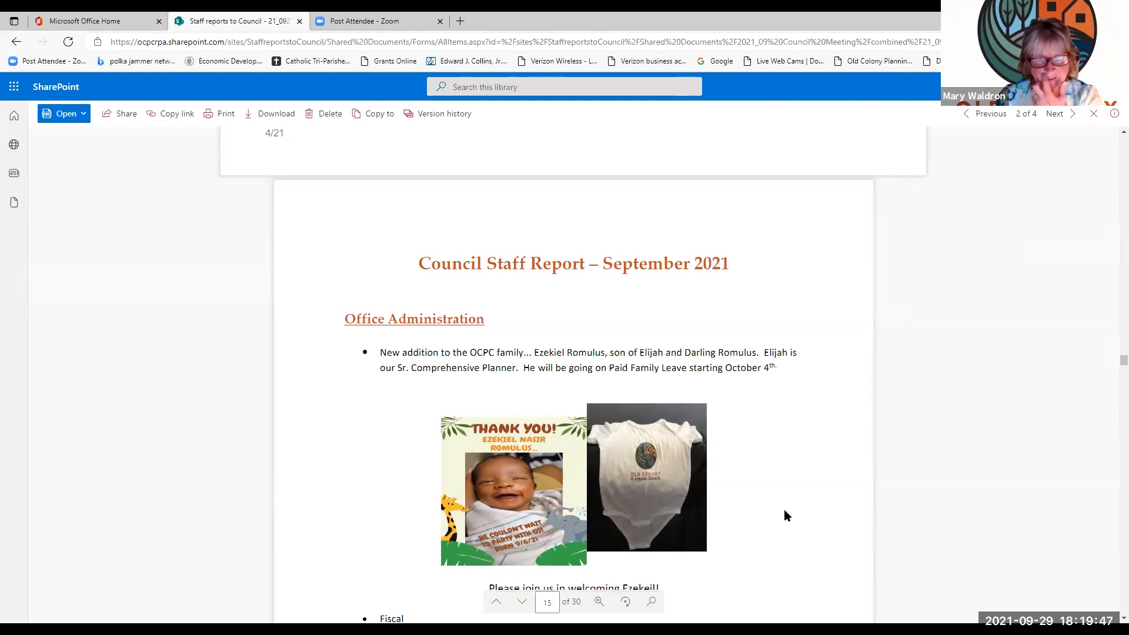
Step: Scroll to page 15's Fiscal, Phones system and Communications items
scroll("down", 3)
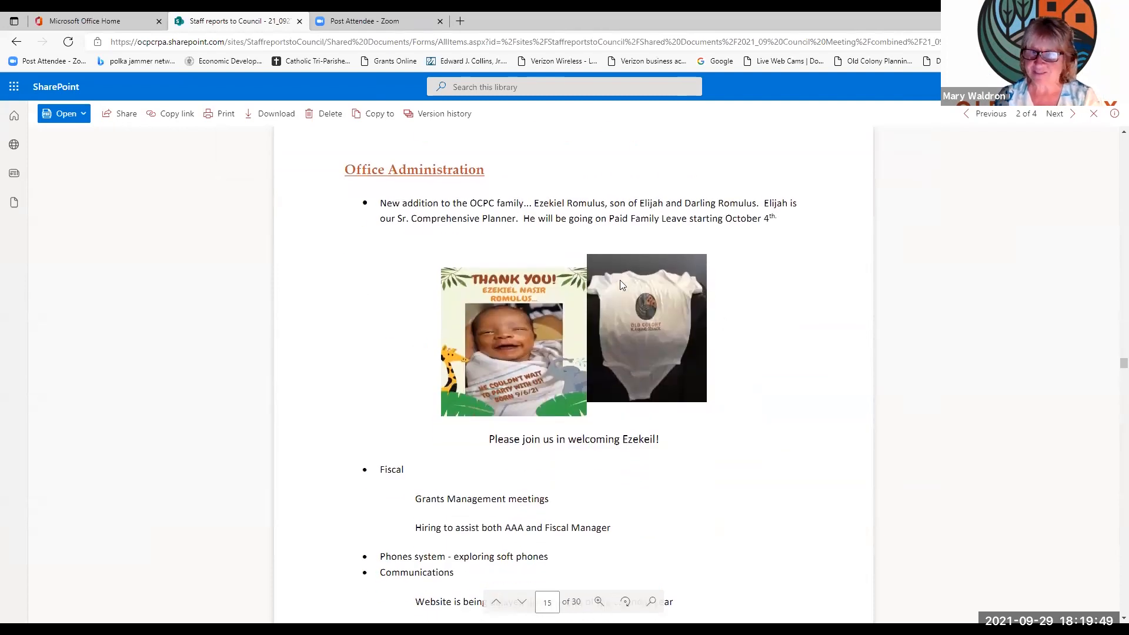
mouse_move(672, 389)
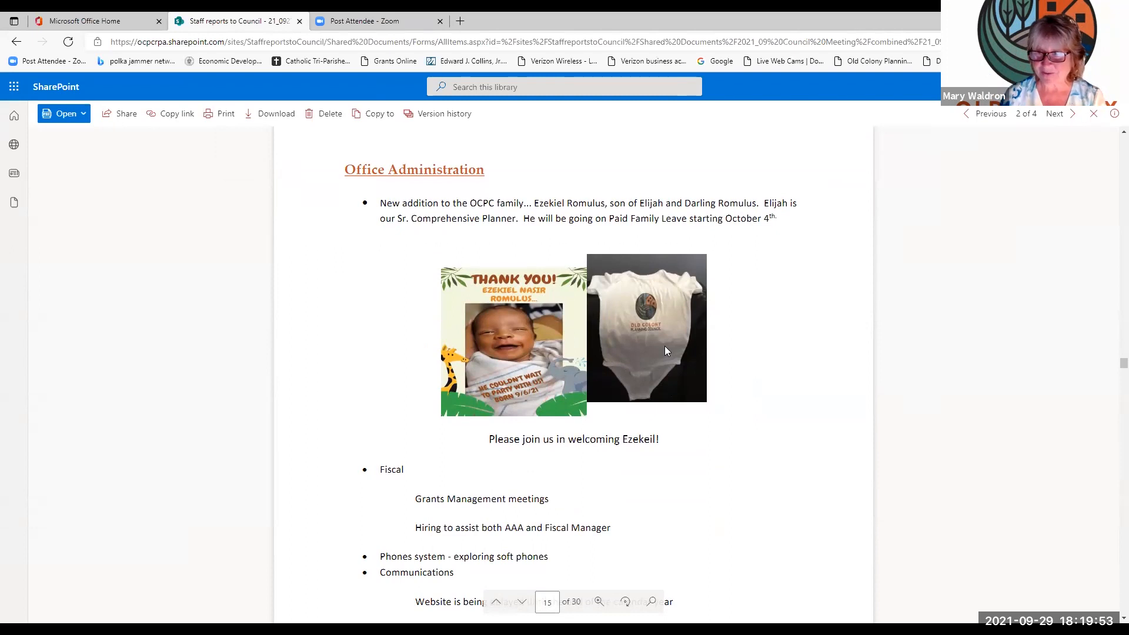
mouse_move(688, 444)
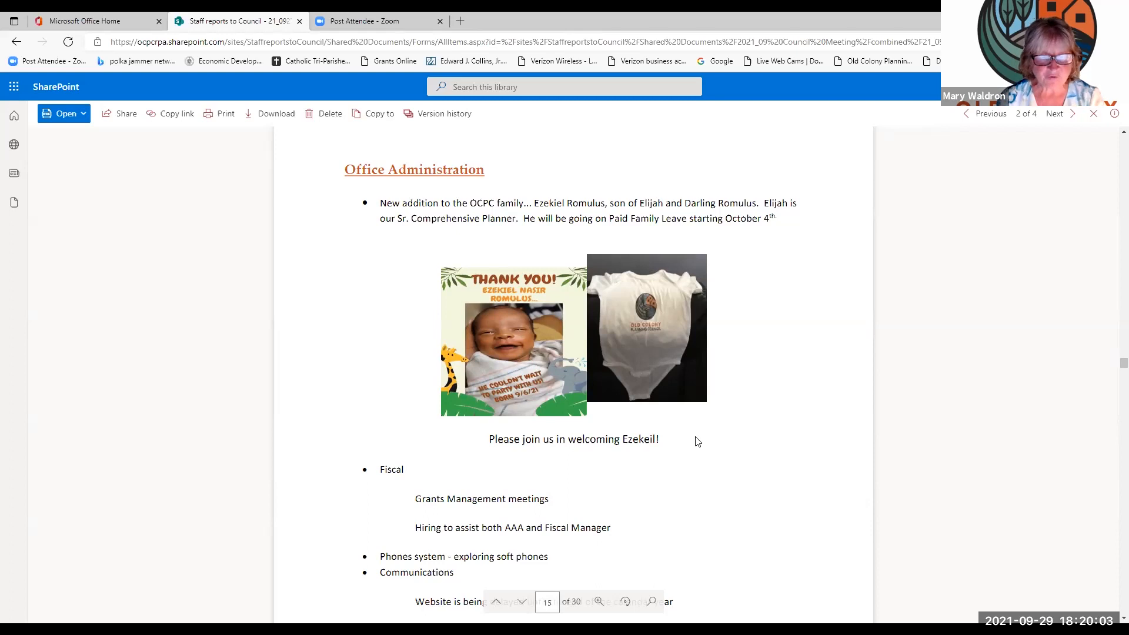
scroll("down", 3)
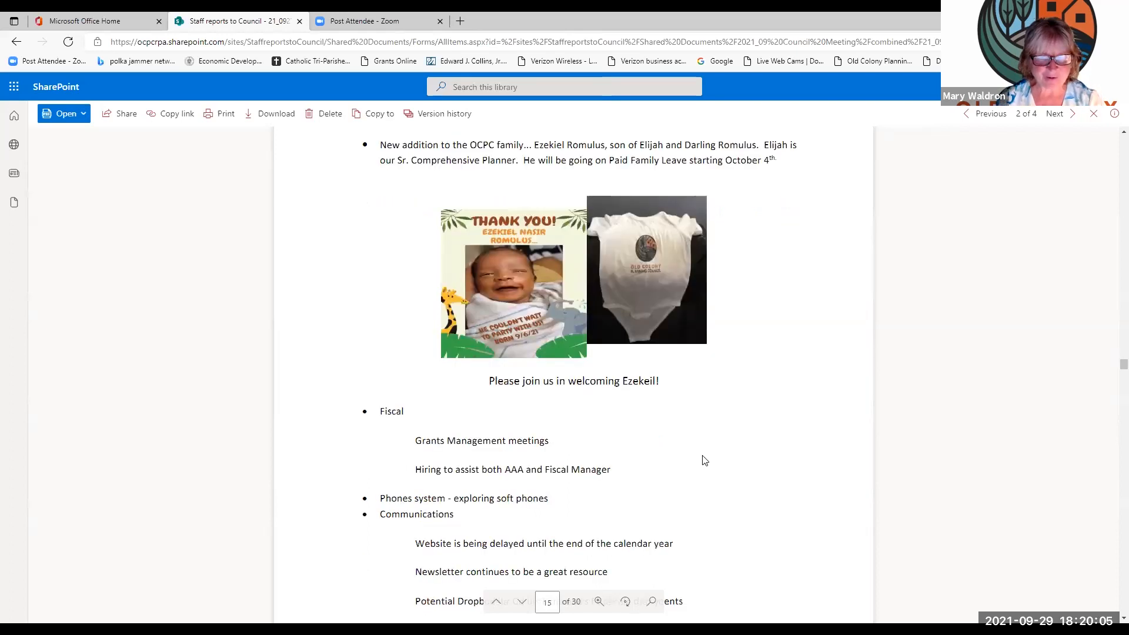
Step: Scroll past page 15's retreat, recruitment and OPEB items to page 16's Area Agency on Aging heading
scroll("down", 3)
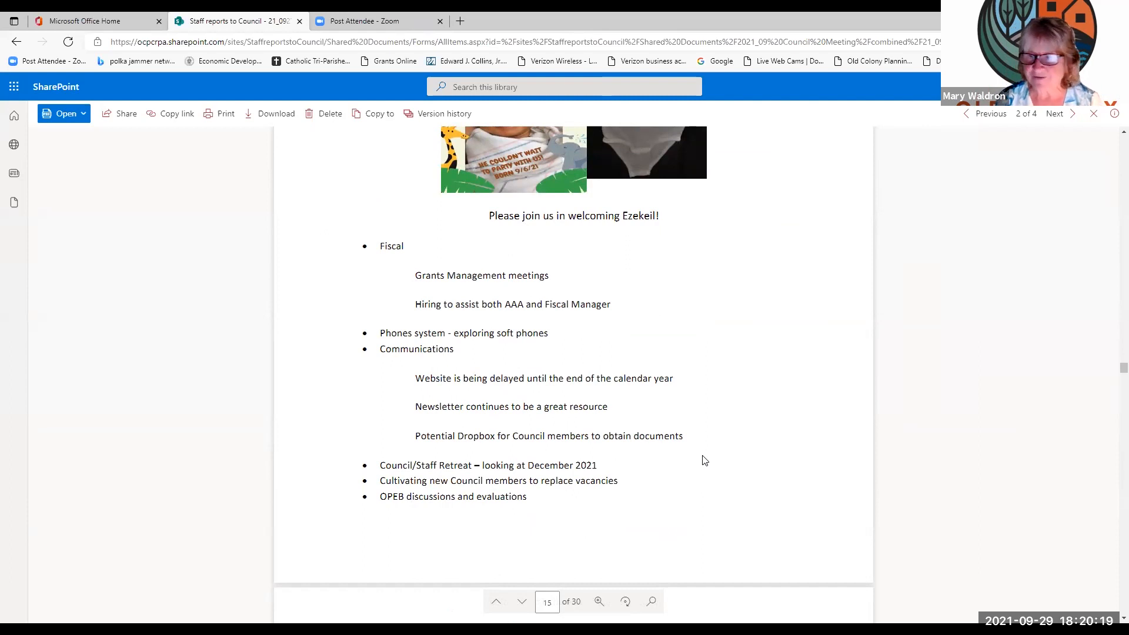
mouse_move(755, 443)
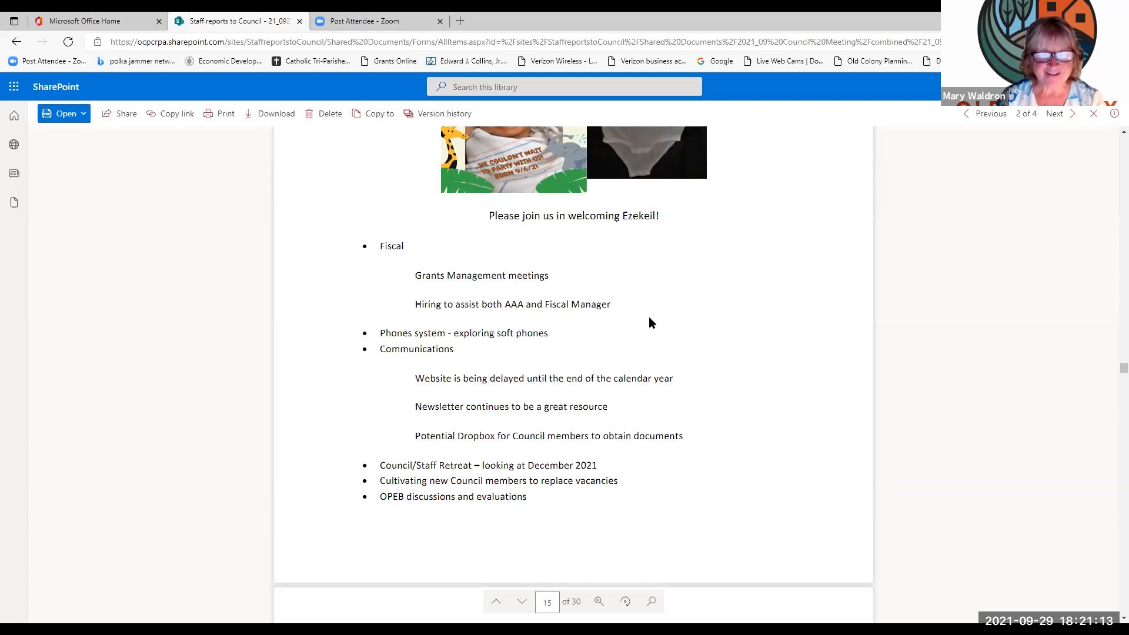
mouse_move(624, 336)
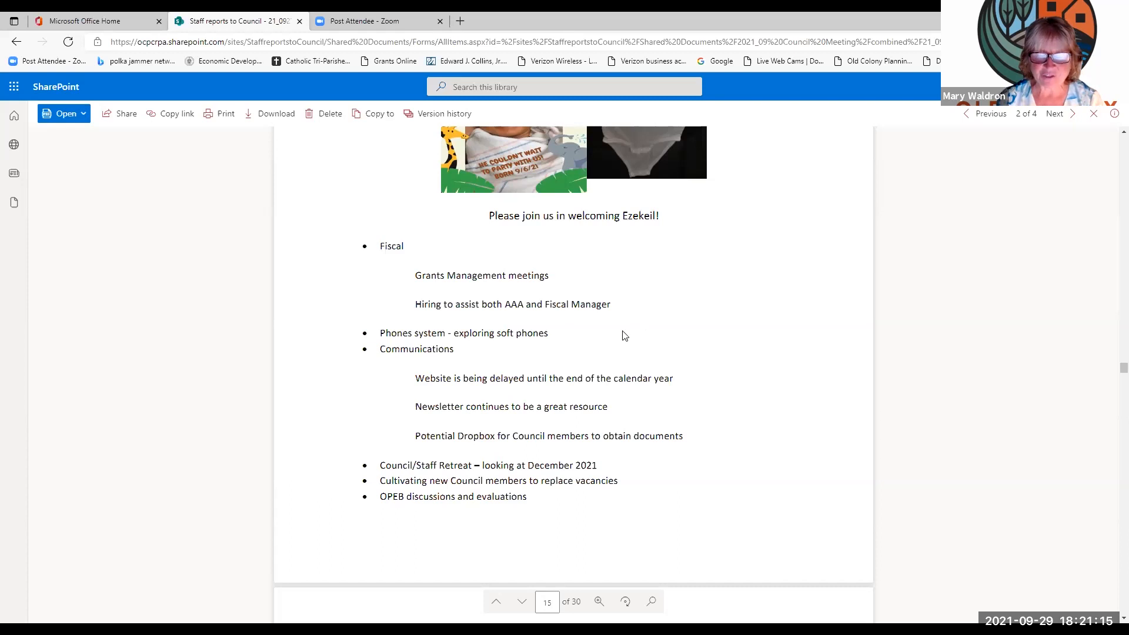
mouse_move(671, 220)
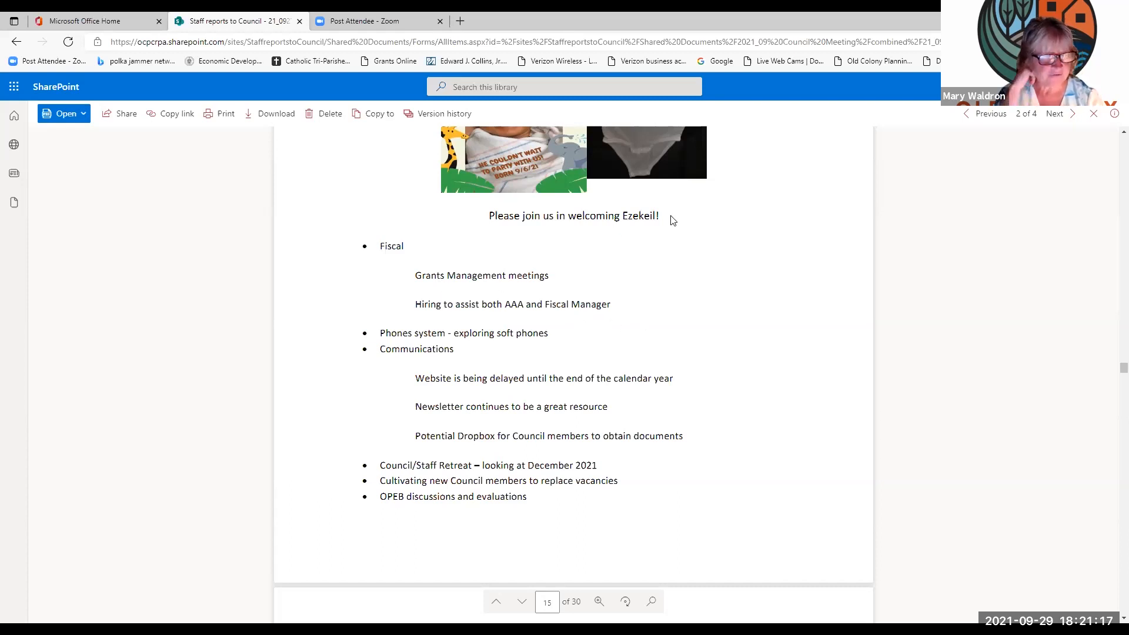
mouse_move(404, 317)
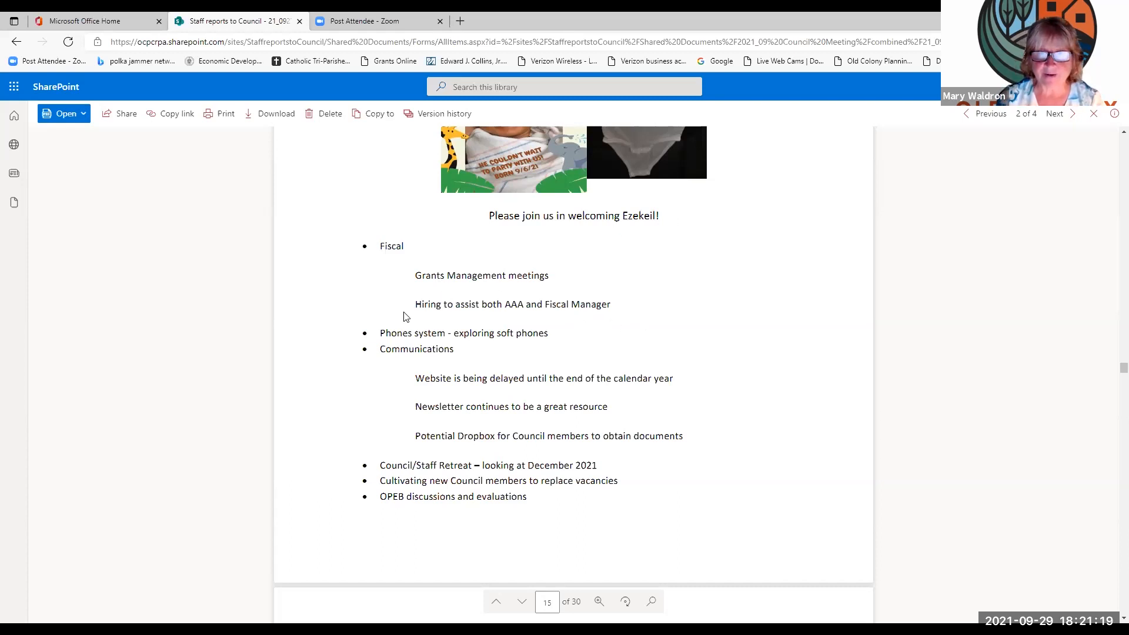
mouse_move(565, 330)
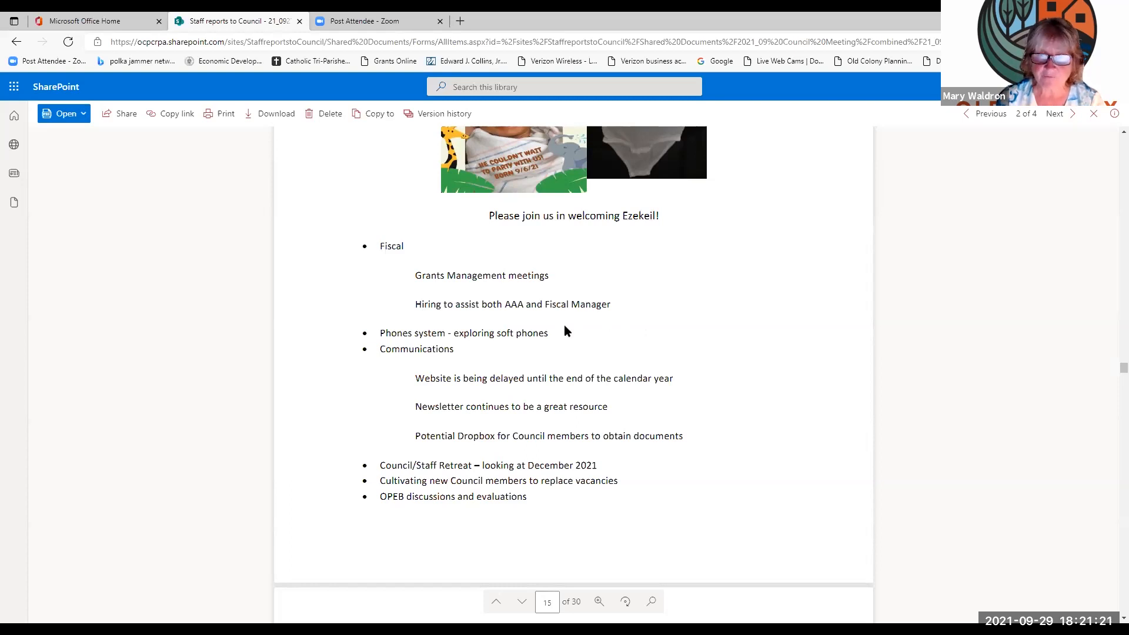
mouse_move(596, 323)
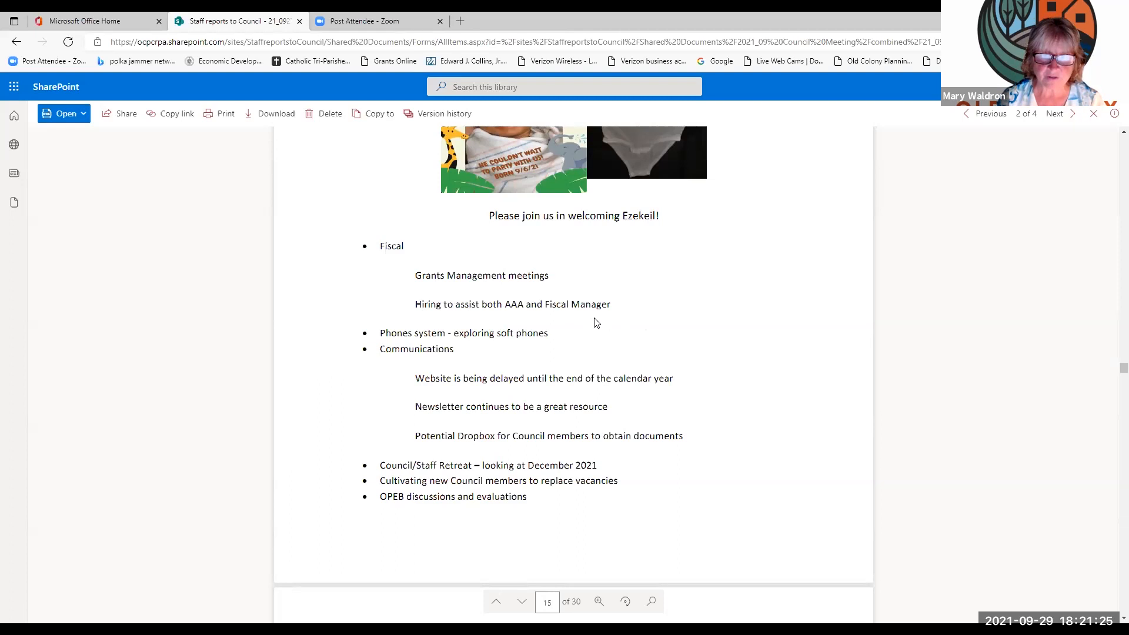
scroll("down", 3)
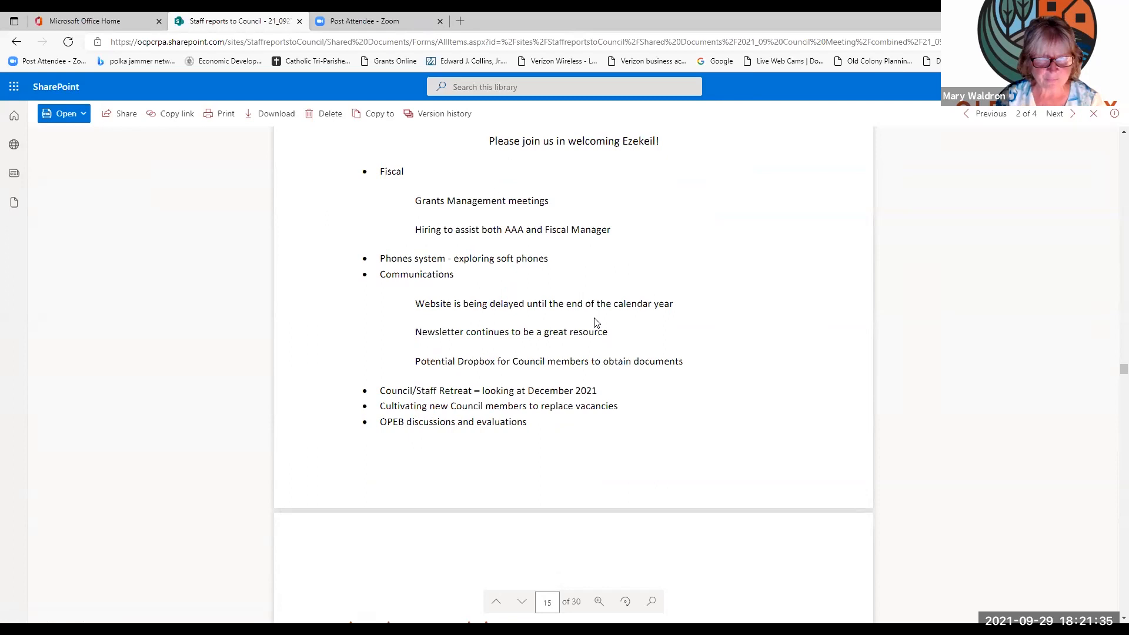
scroll("down", 3)
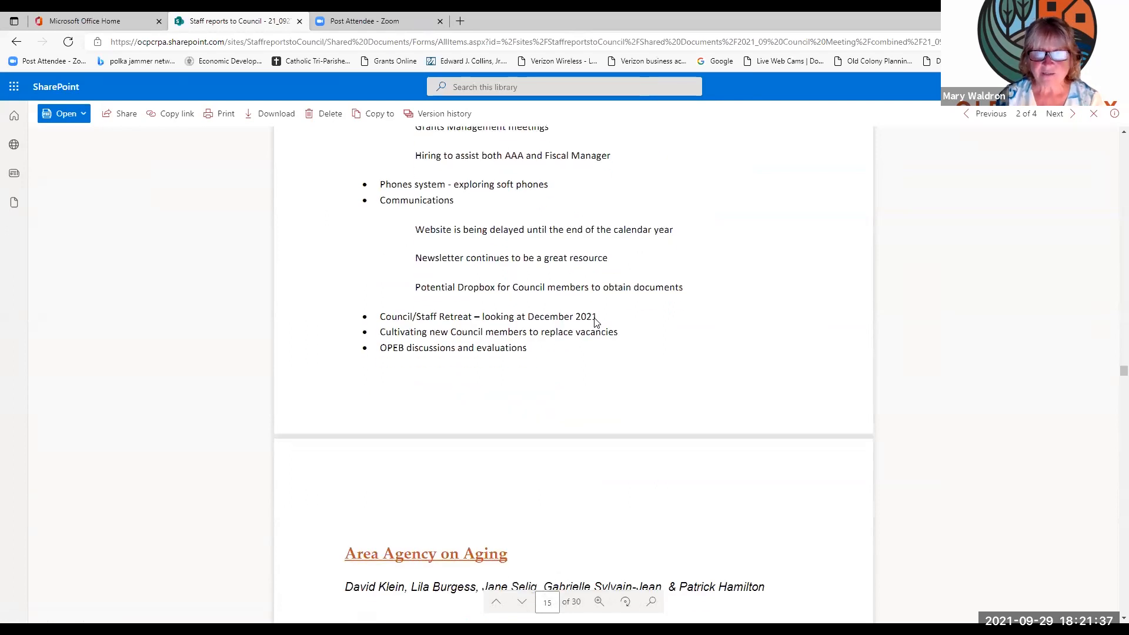
mouse_move(527, 218)
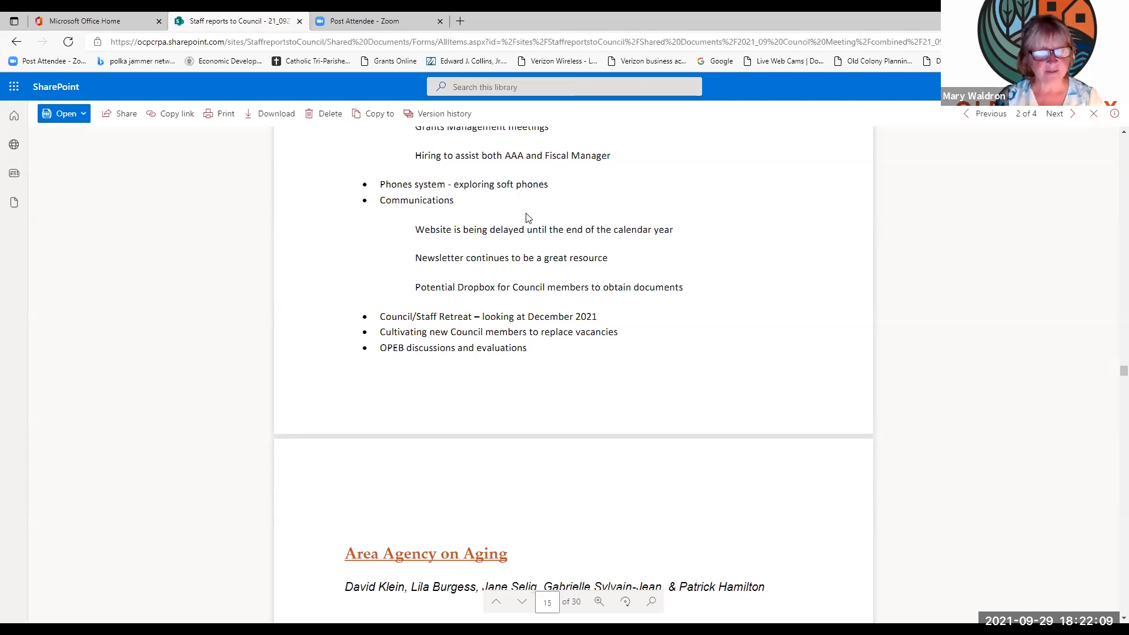
mouse_move(663, 281)
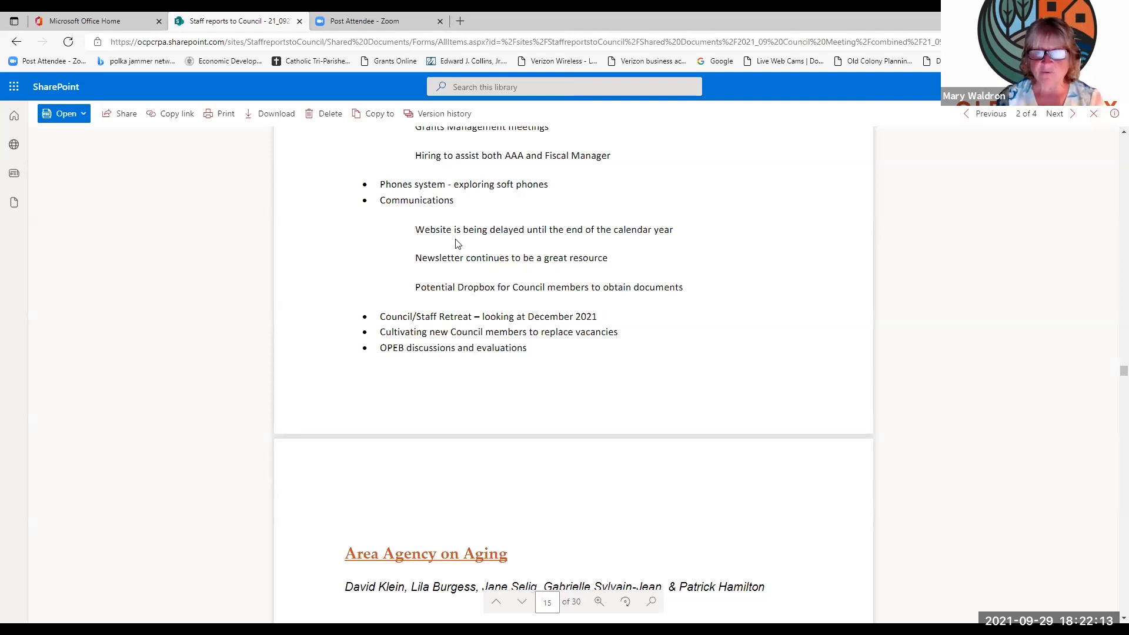
mouse_move(583, 199)
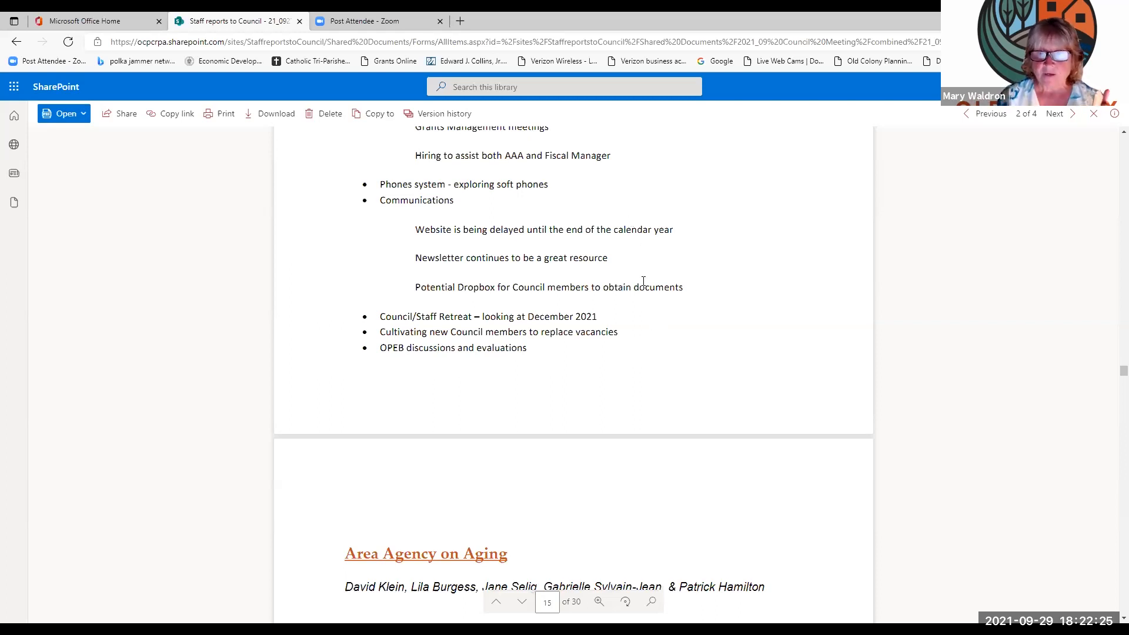
mouse_move(753, 270)
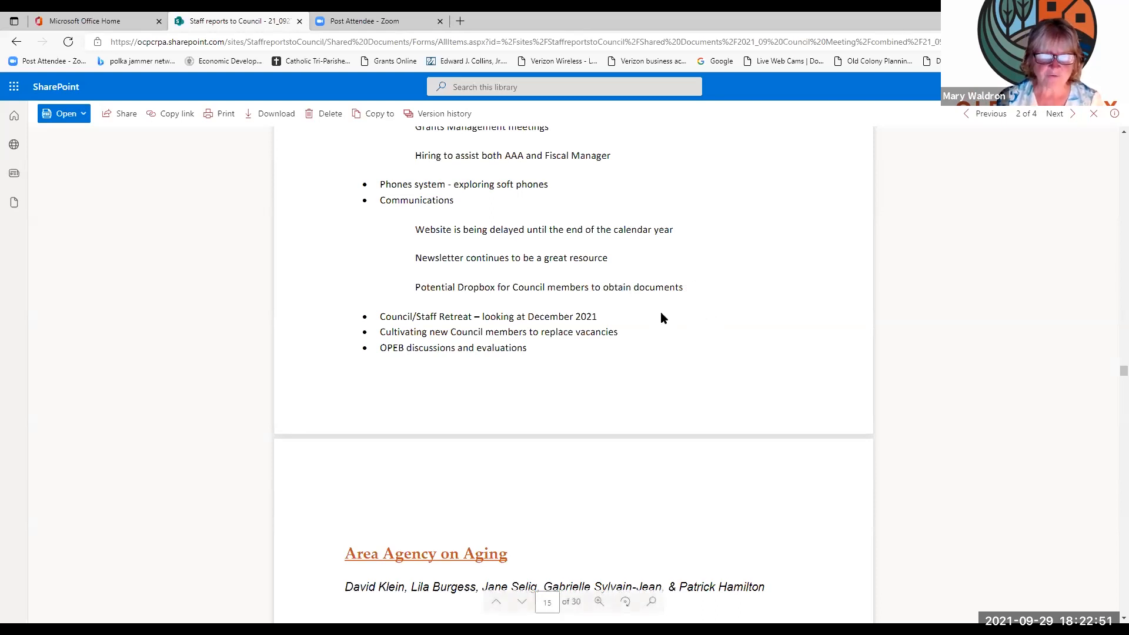
scroll("down", 3)
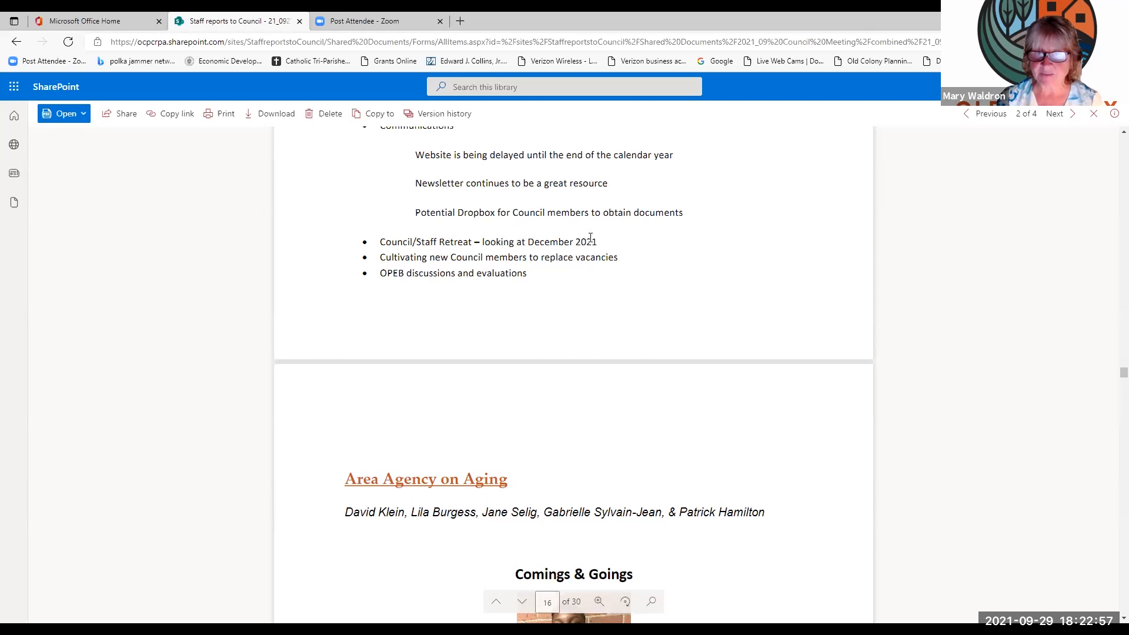
mouse_move(590, 179)
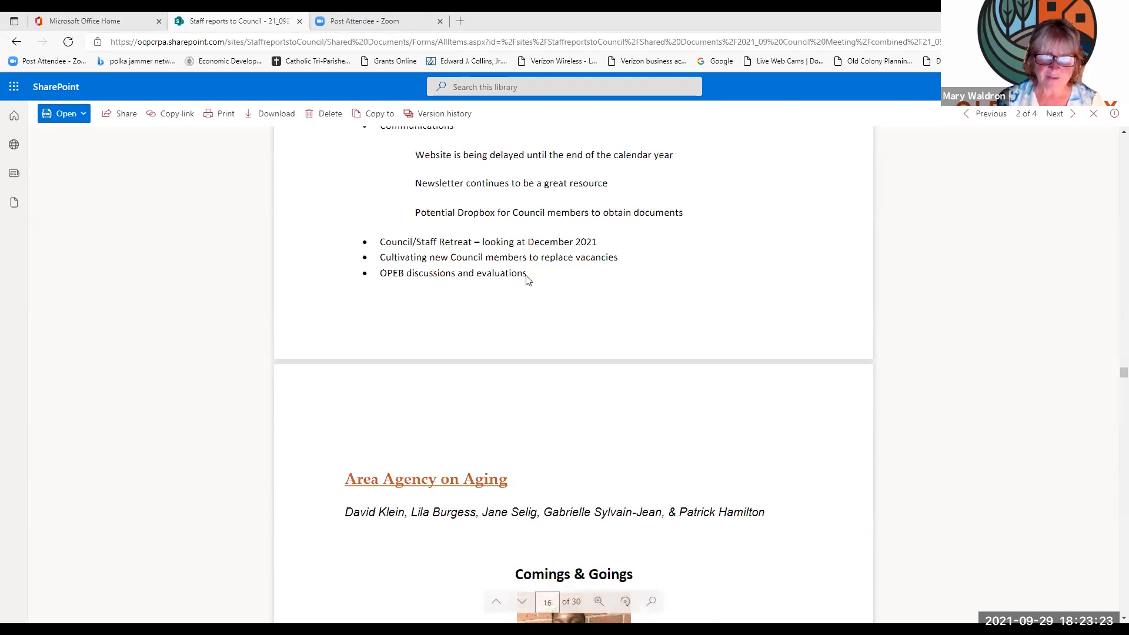
mouse_move(566, 269)
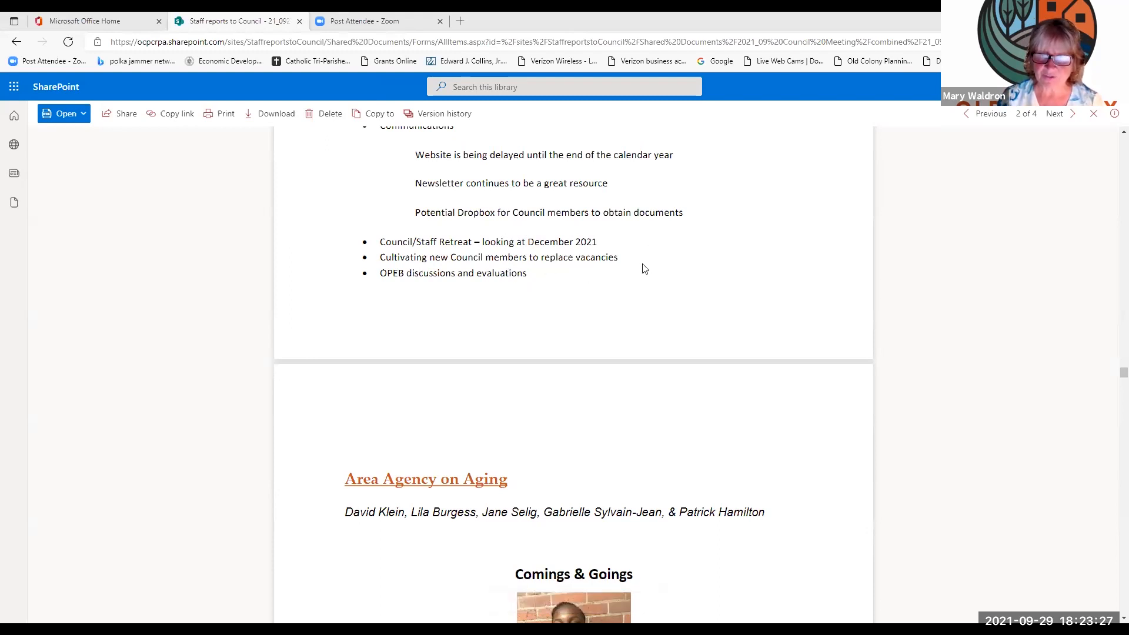
scroll("down", 3)
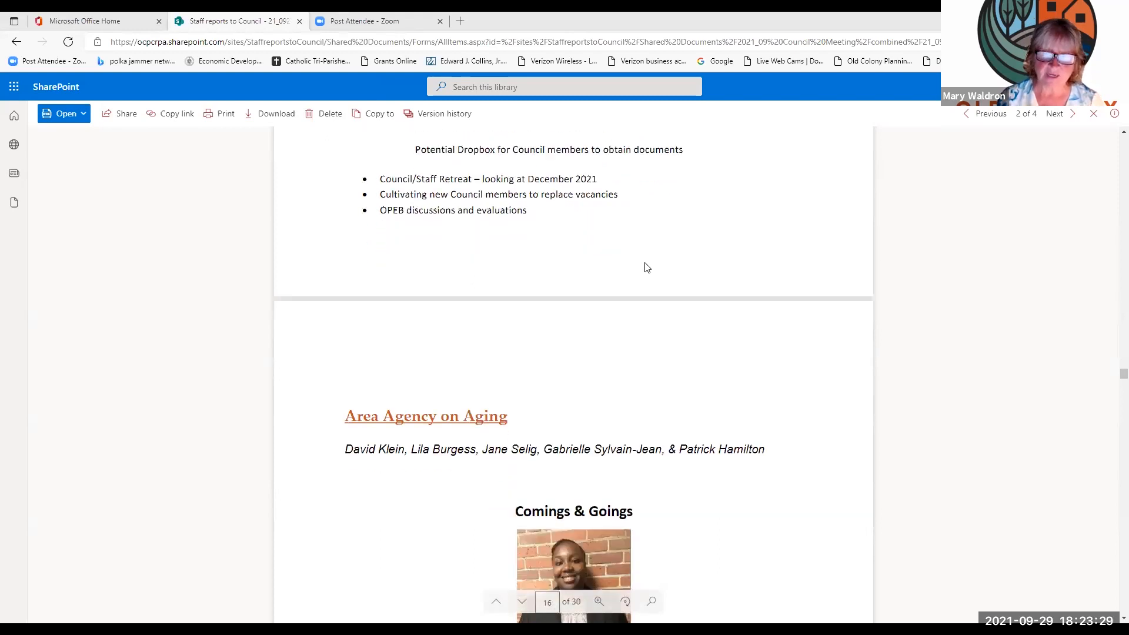
scroll("up", 3)
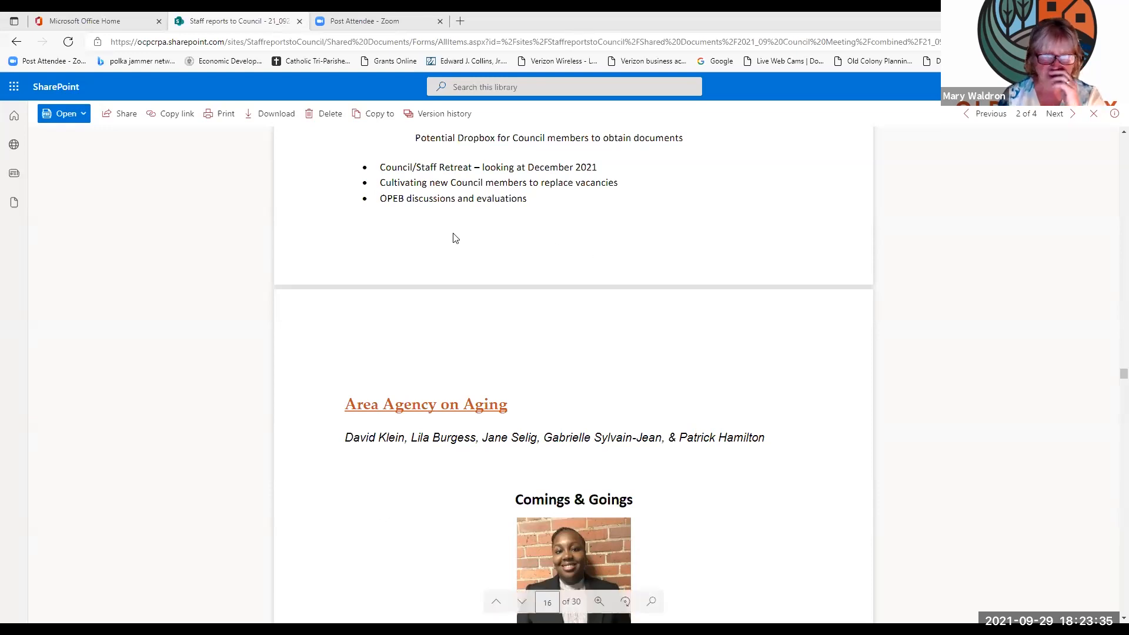
mouse_move(546, 205)
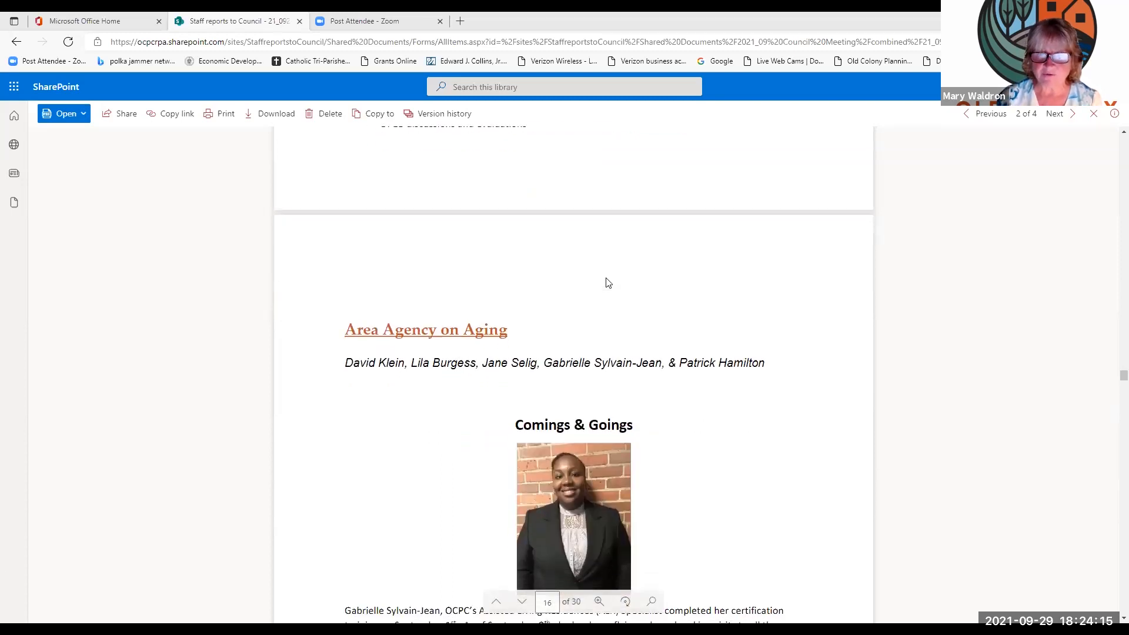
scroll("down", 3)
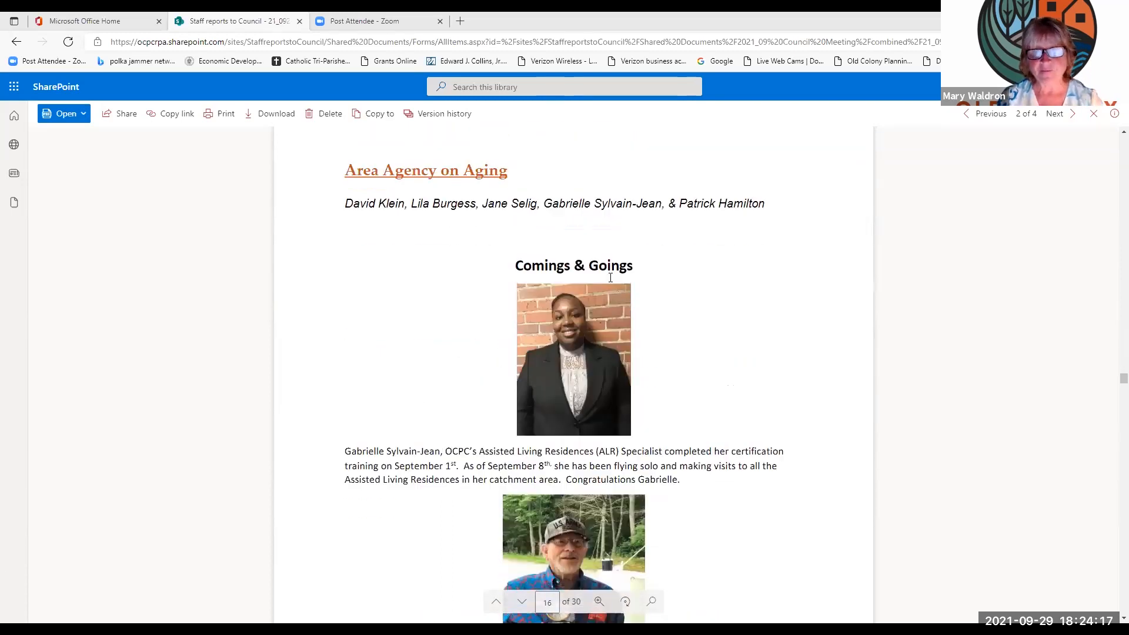
scroll("up", 3)
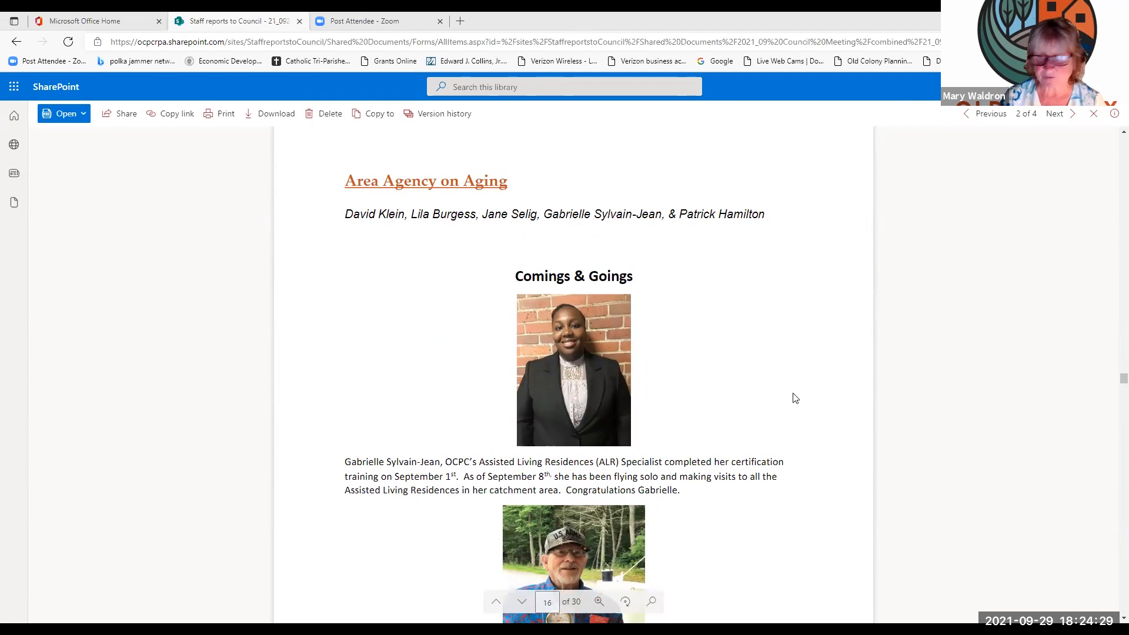
mouse_move(774, 395)
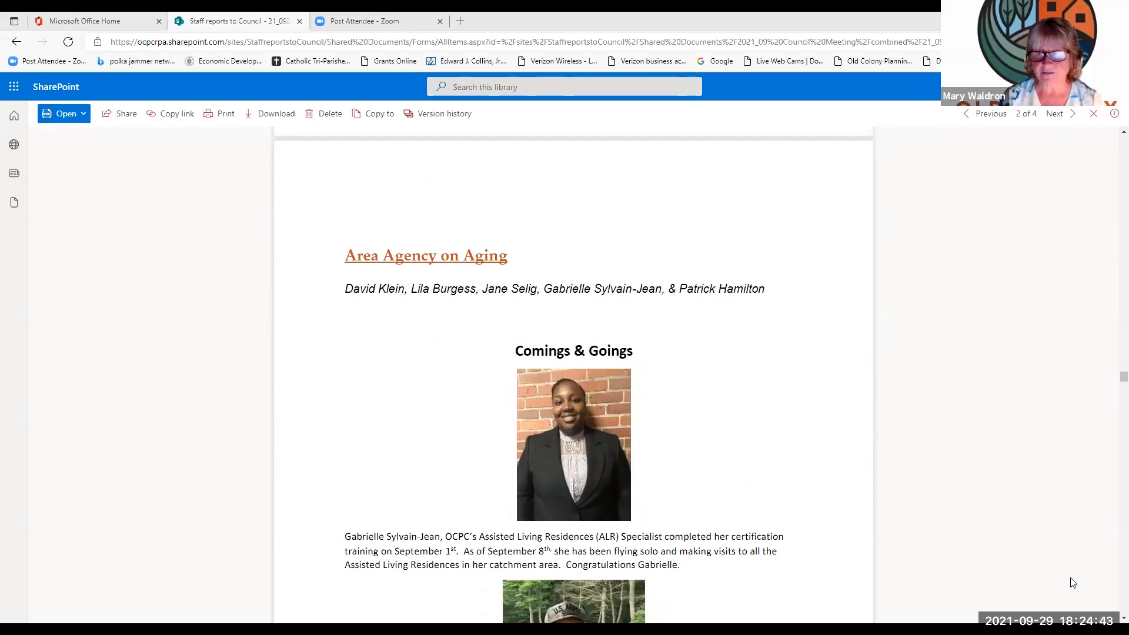
mouse_move(677, 312)
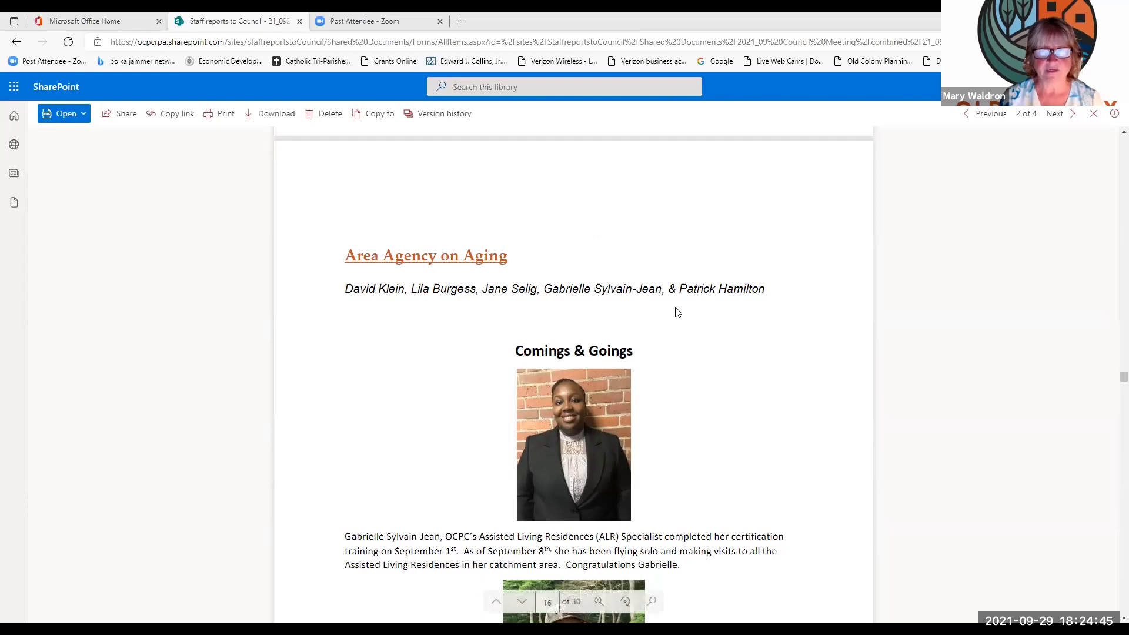
Step: Scroll the staff report down through page 17's Other AAA Updates, Title III allocations and TRIAD meeting
scroll("down", 3)
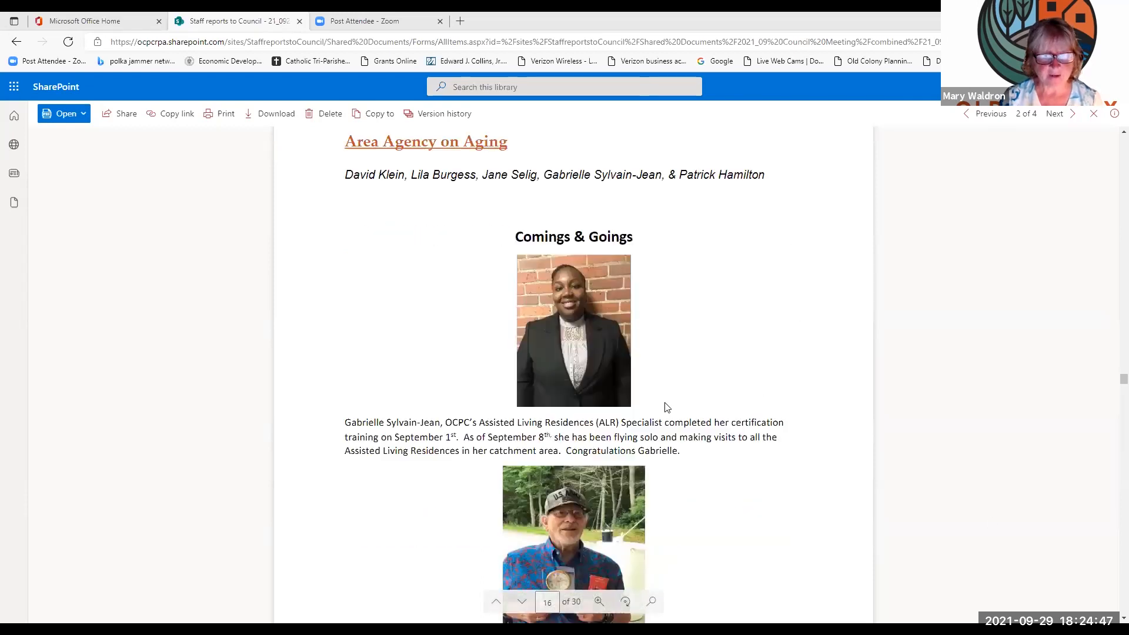
scroll("down", 3)
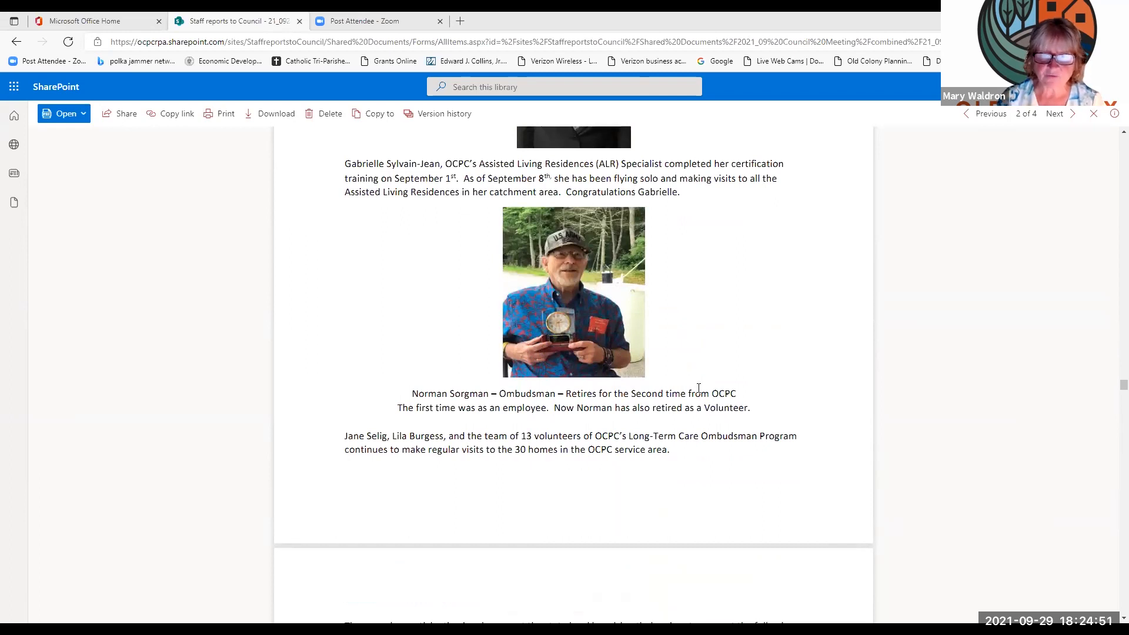
scroll("down", 3)
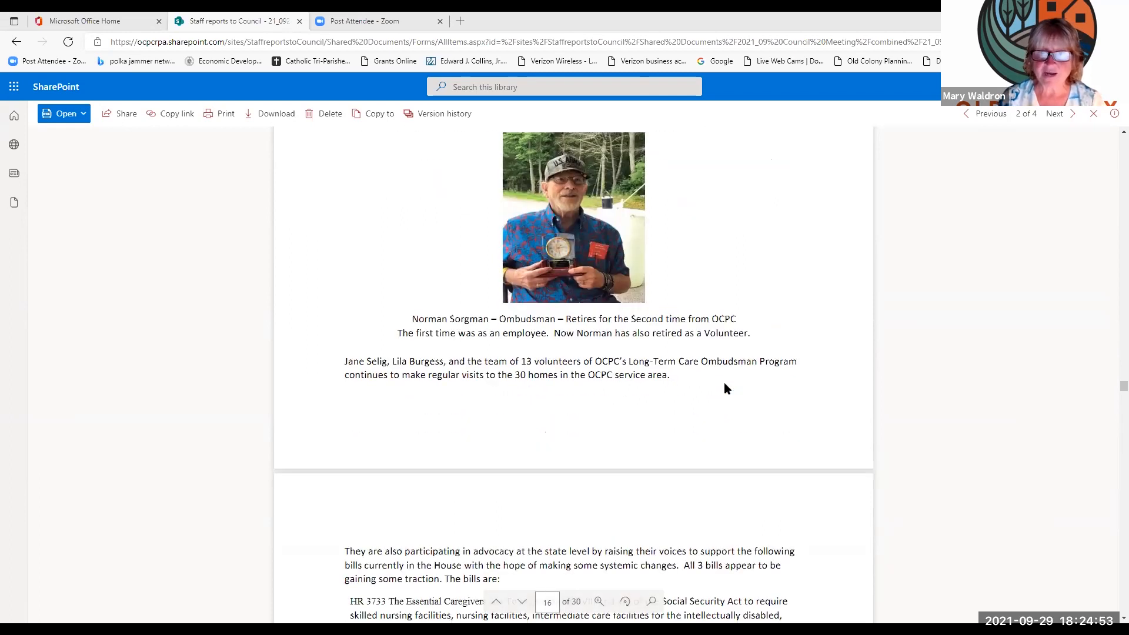
scroll("down", 3)
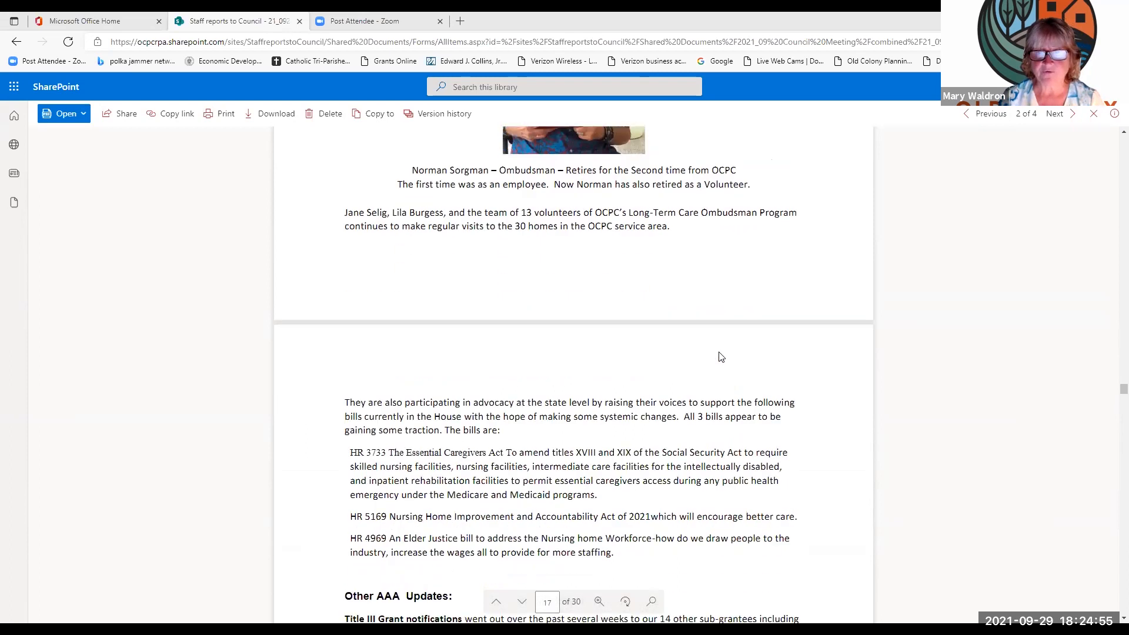
scroll("down", 3)
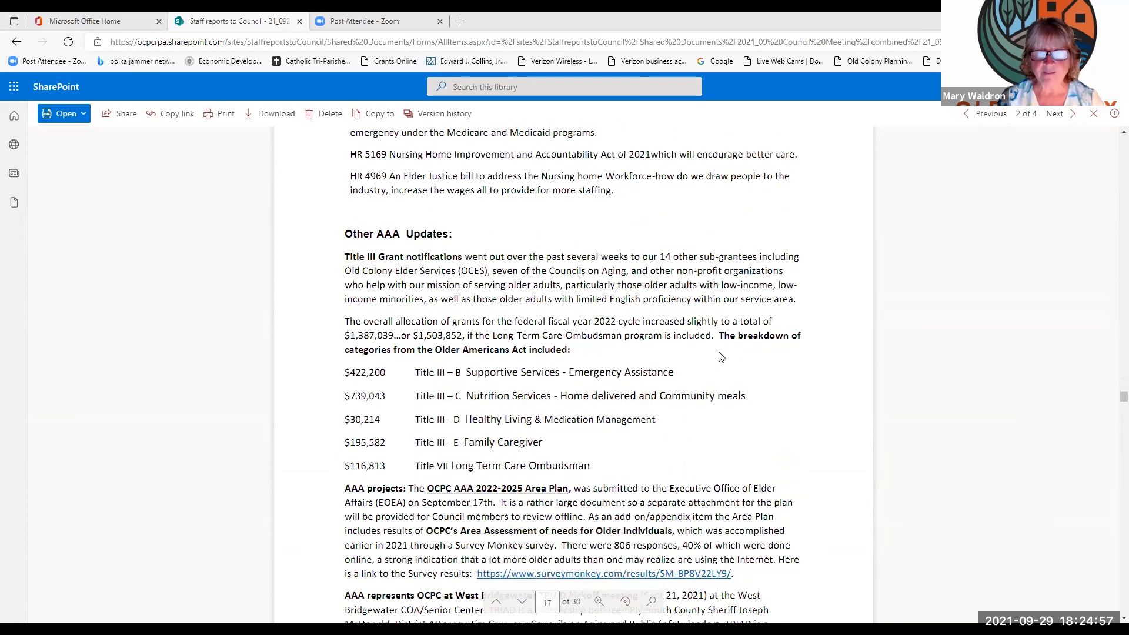
scroll("down", 3)
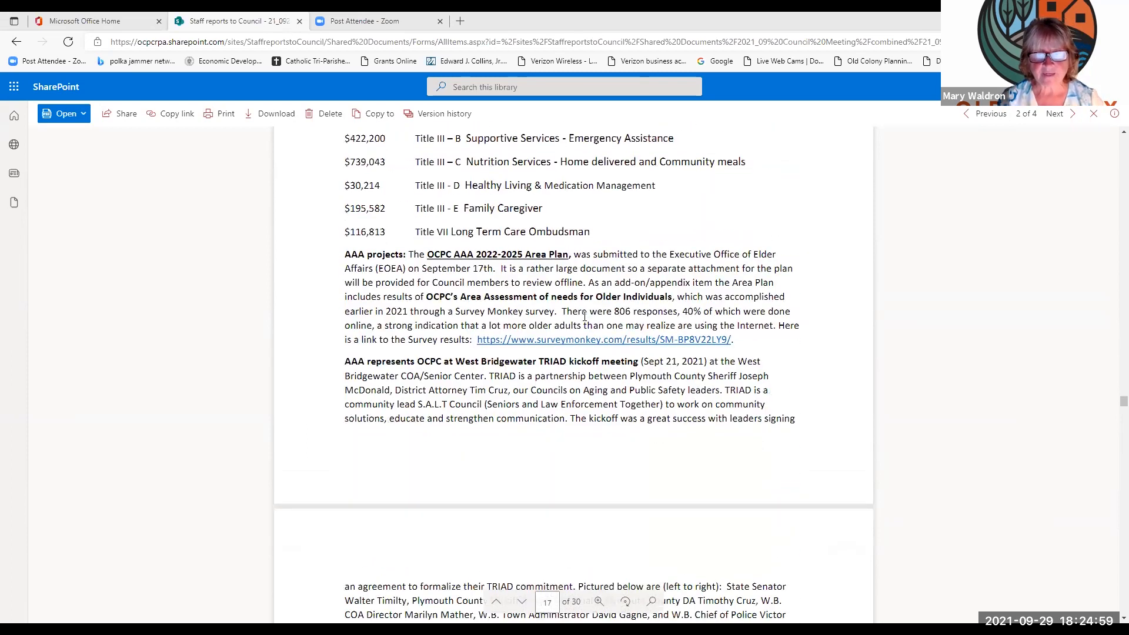
mouse_move(601, 393)
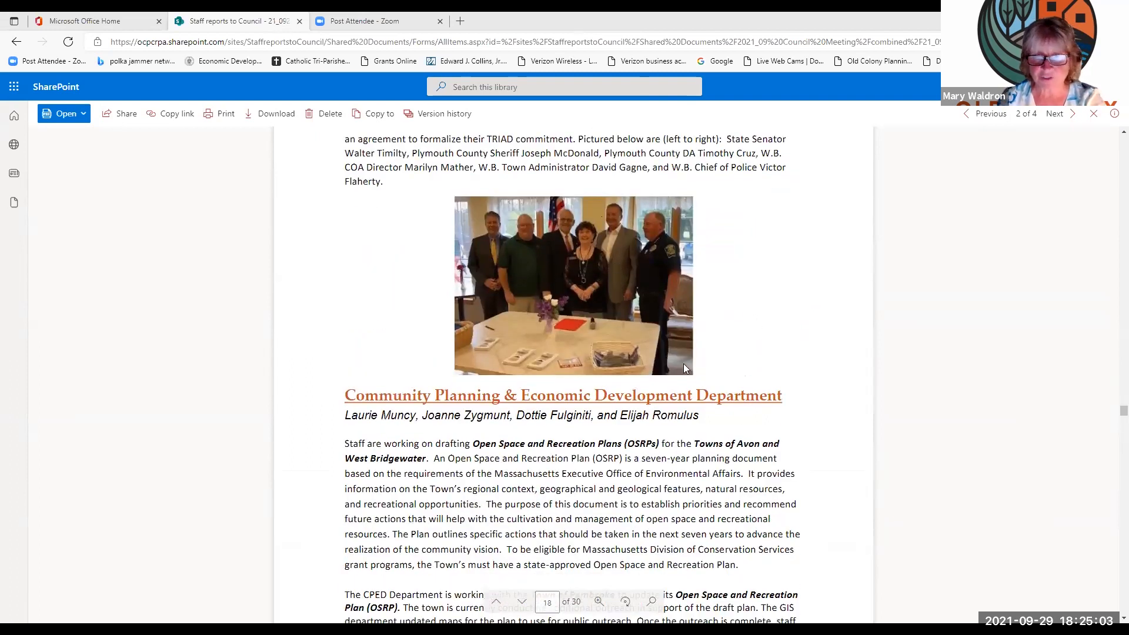
Step: Scroll past the hazard mitigation and Easton Housing Production Plan paragraphs to page 19's Green Communities grant table
scroll("down", 3)
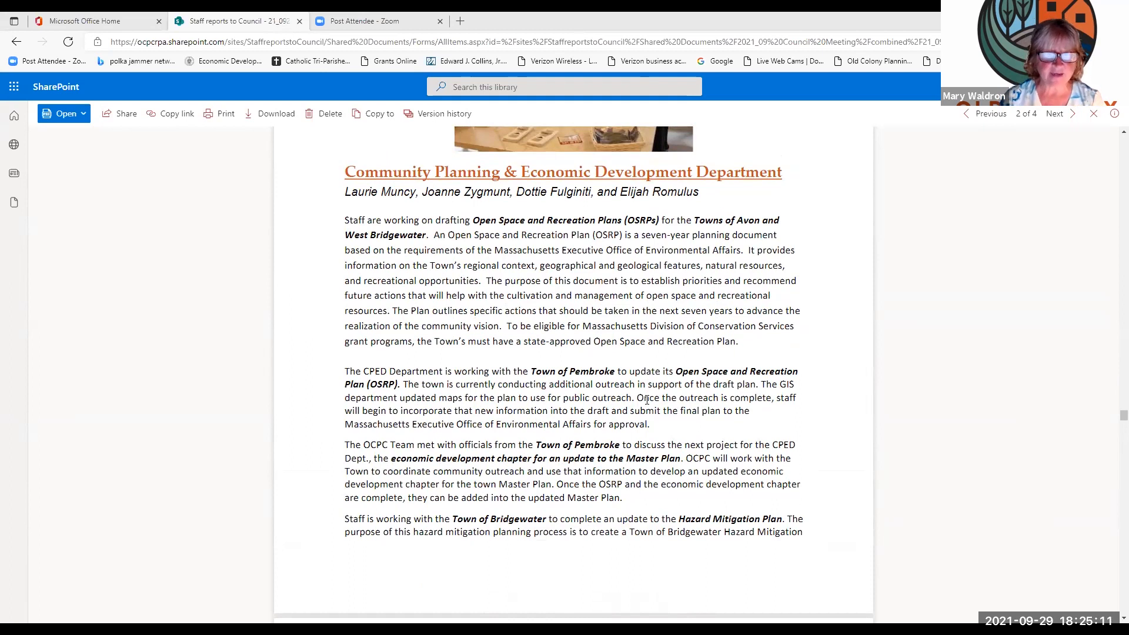
scroll("down", 3)
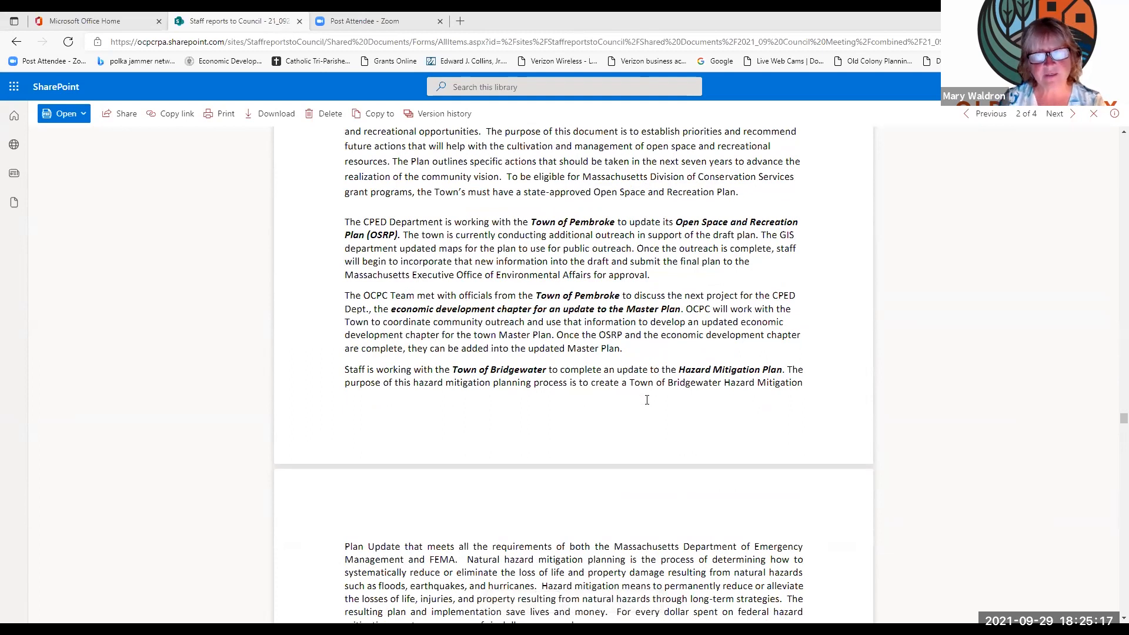
scroll("up", 3)
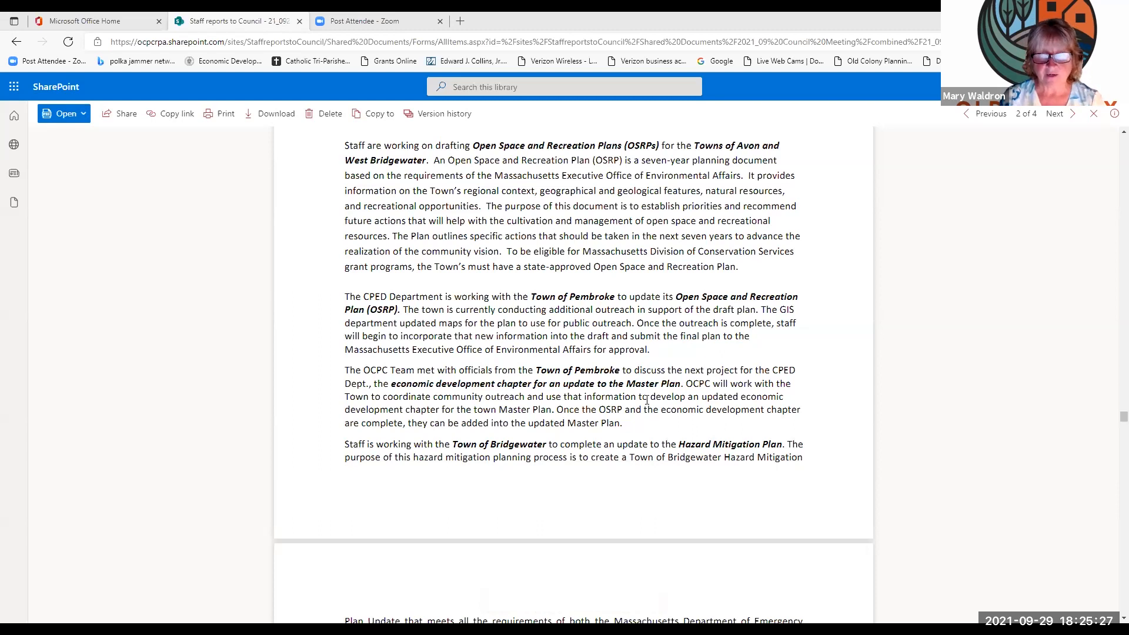
scroll("down", 3)
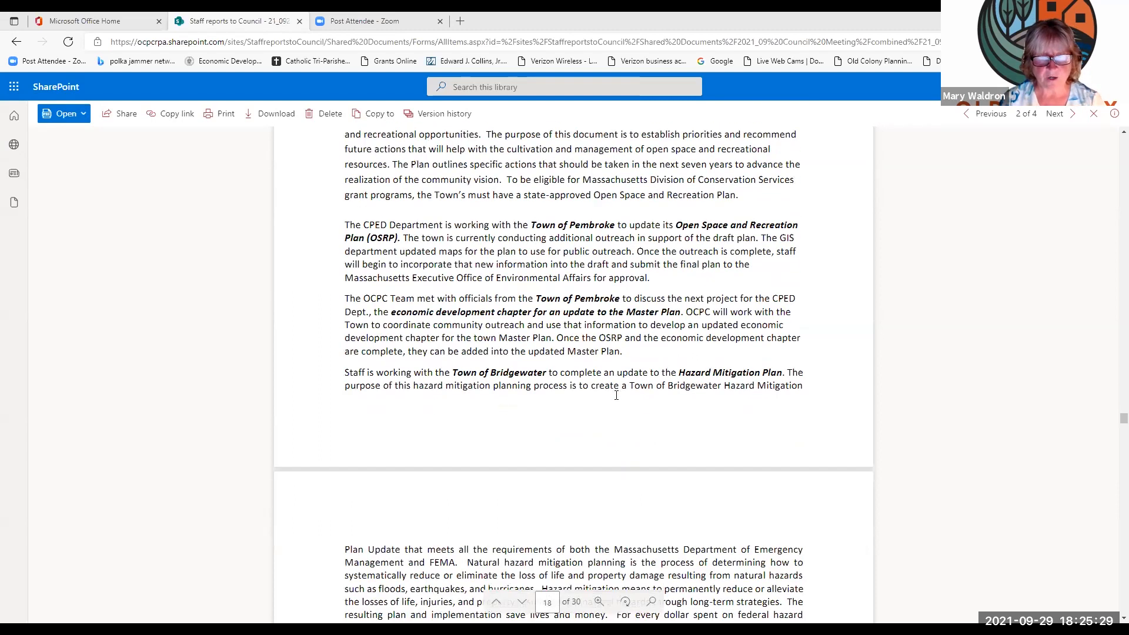
scroll("down", 3)
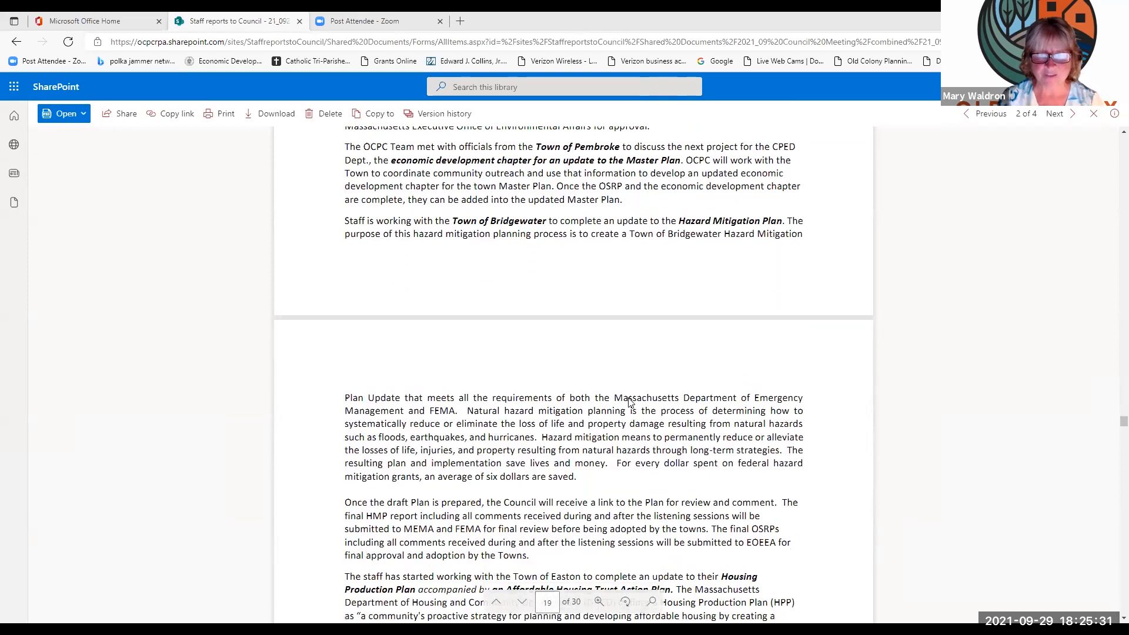
scroll("down", 3)
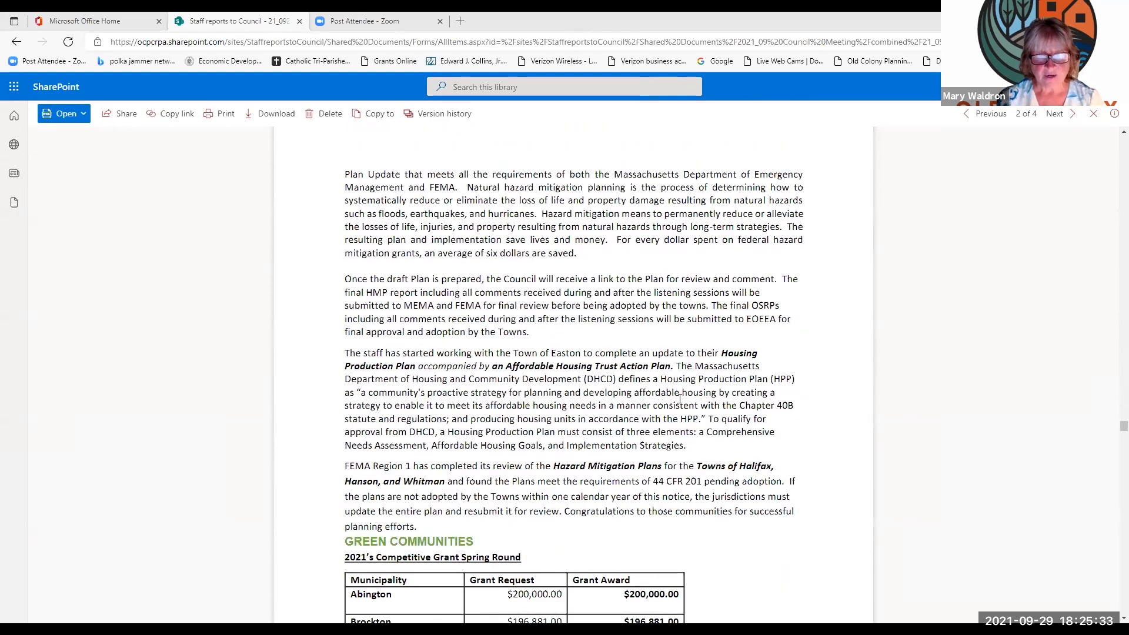
scroll("down", 3)
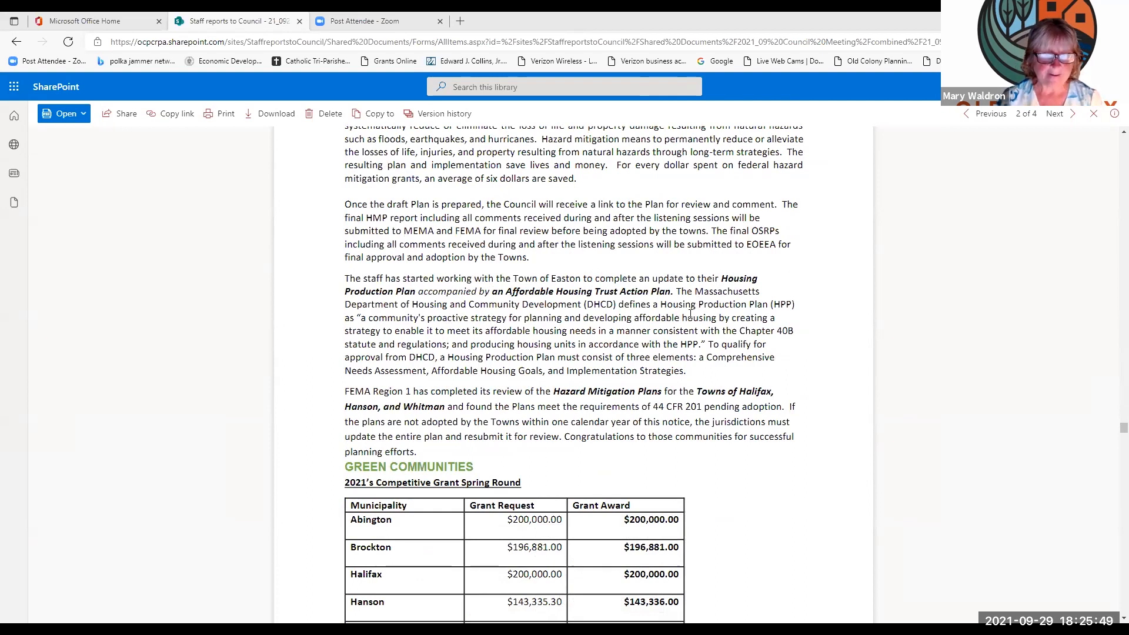
Step: Scroll past the REPA Grant 2021 table ($82,990) to page 20's Economic Development items
scroll("down", 3)
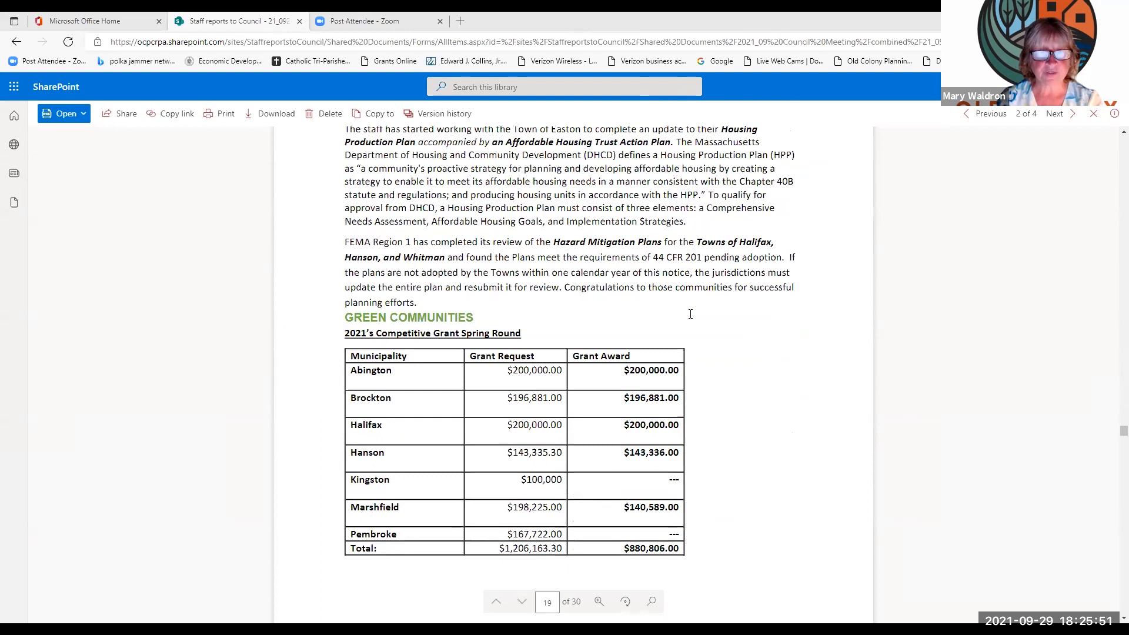
mouse_move(725, 398)
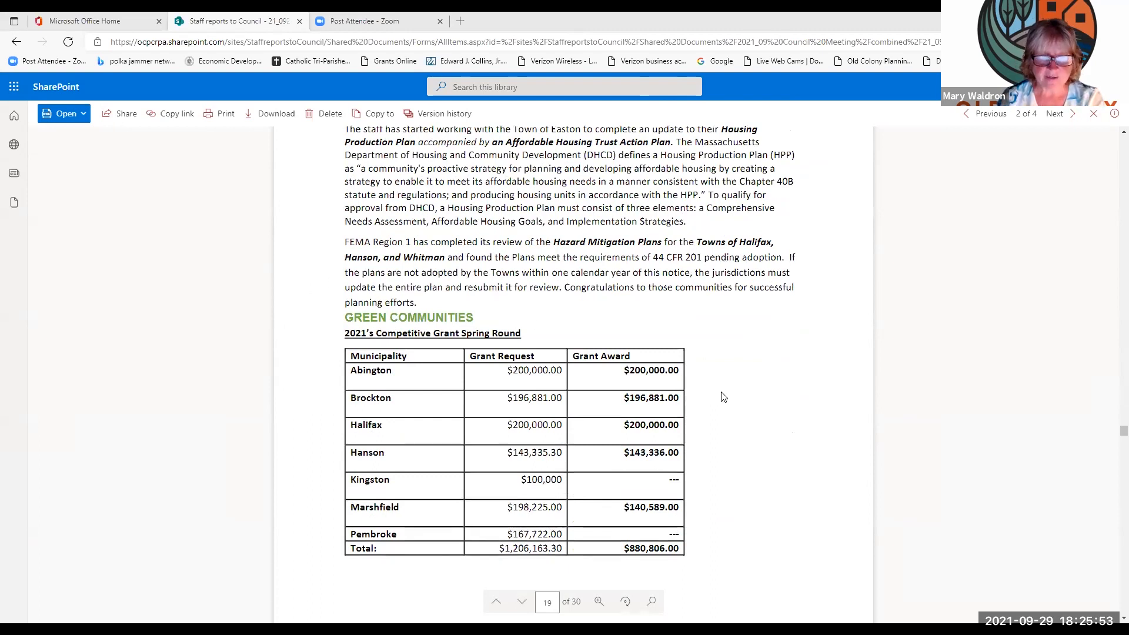
scroll("down", 3)
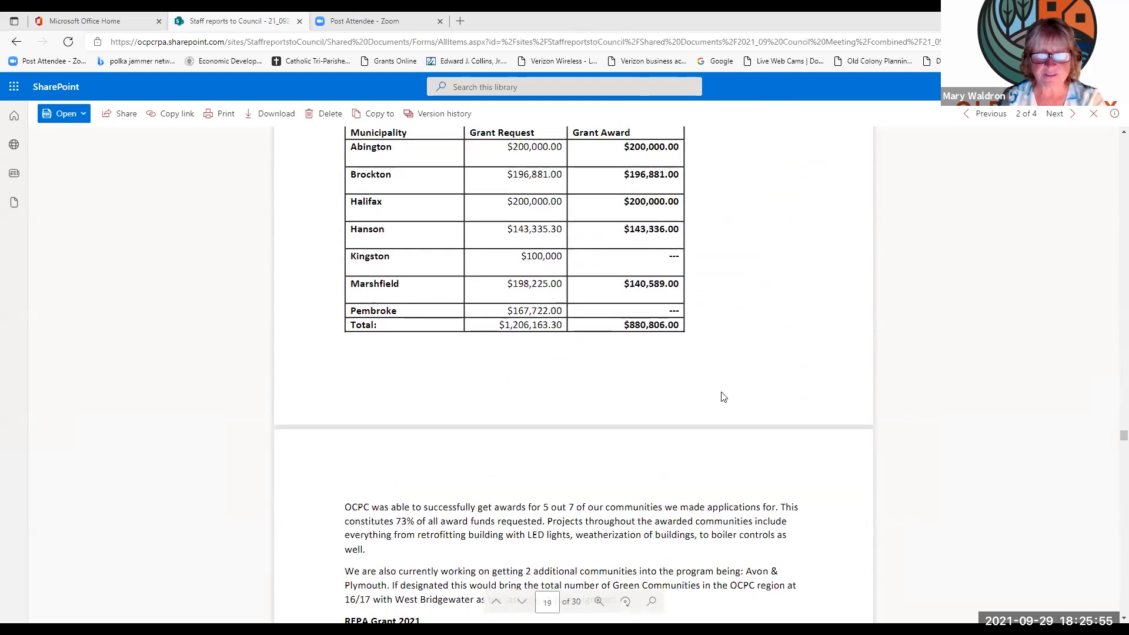
scroll("down", 3)
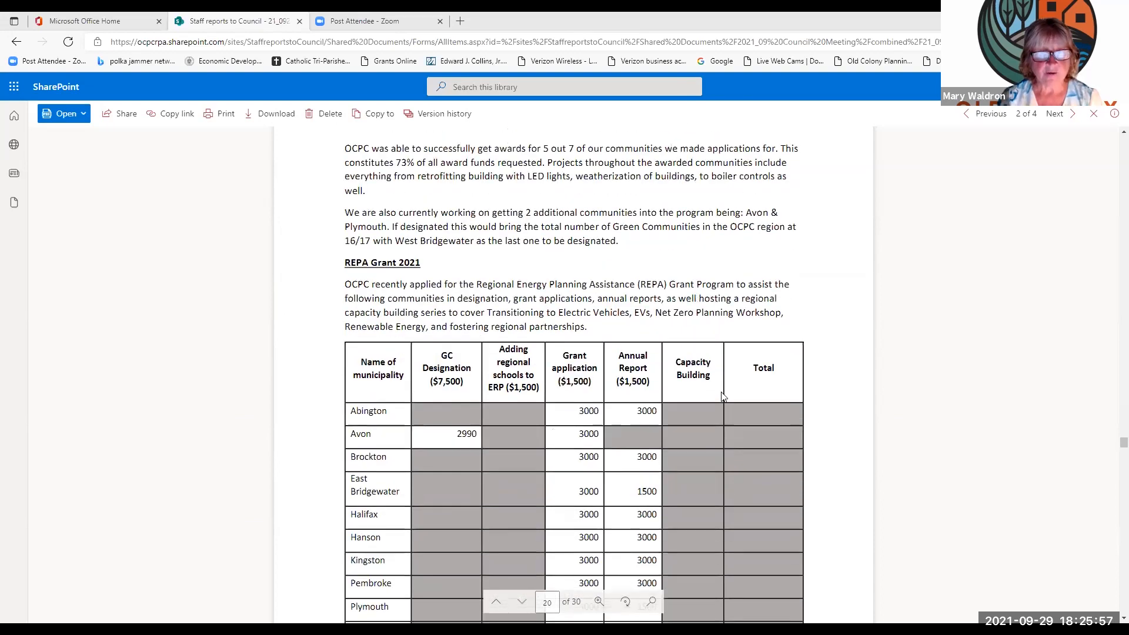
scroll("down", 3)
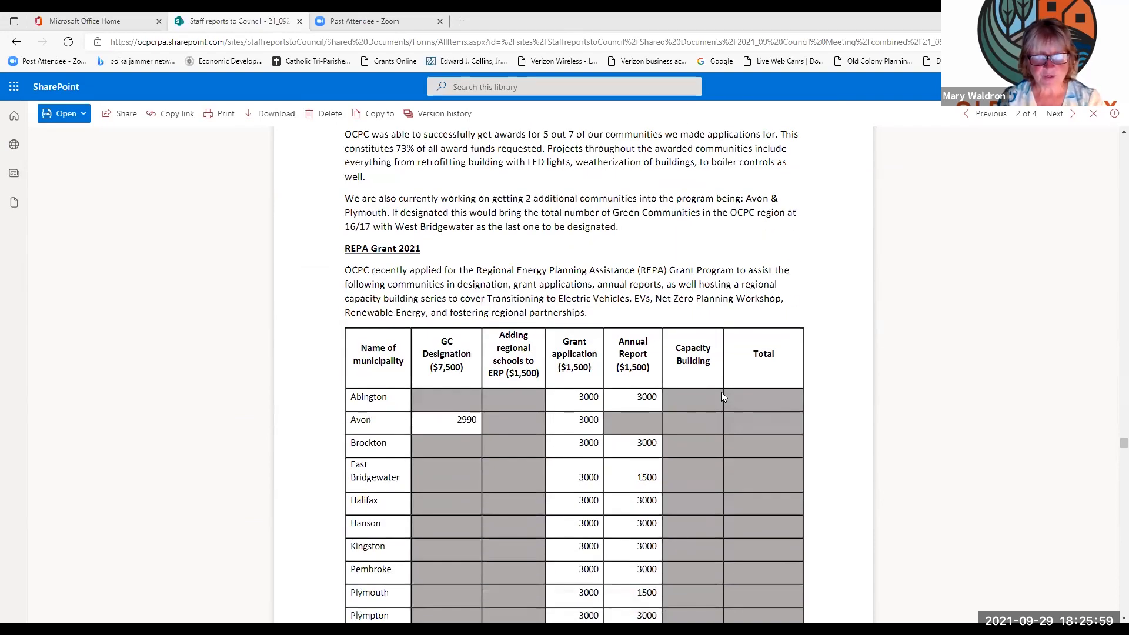
scroll("down", 3)
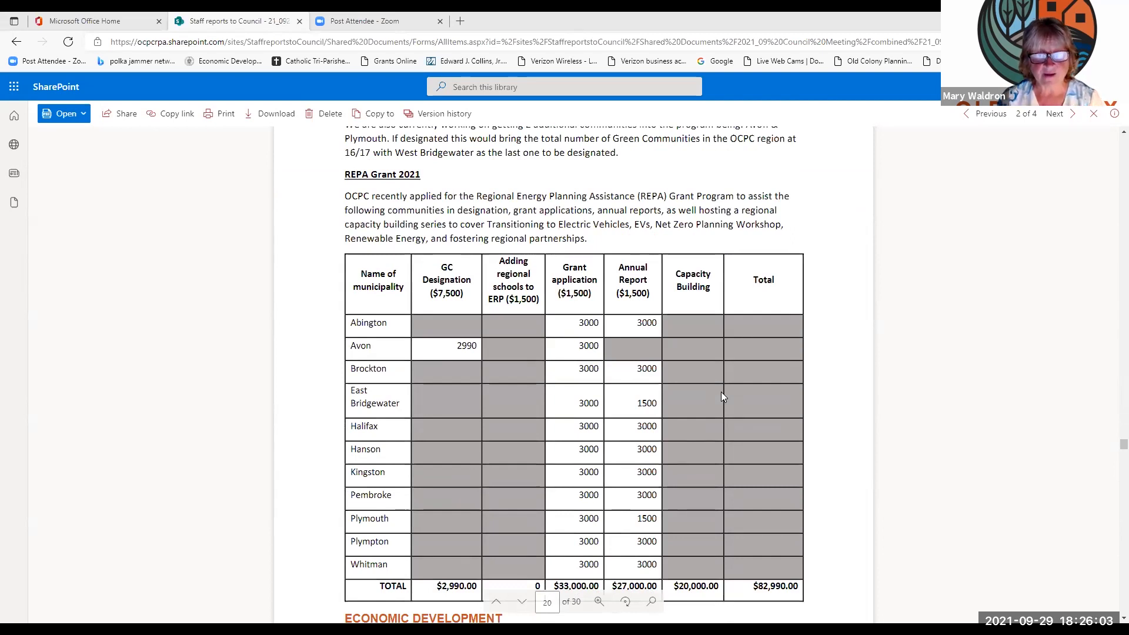
scroll("down", 3)
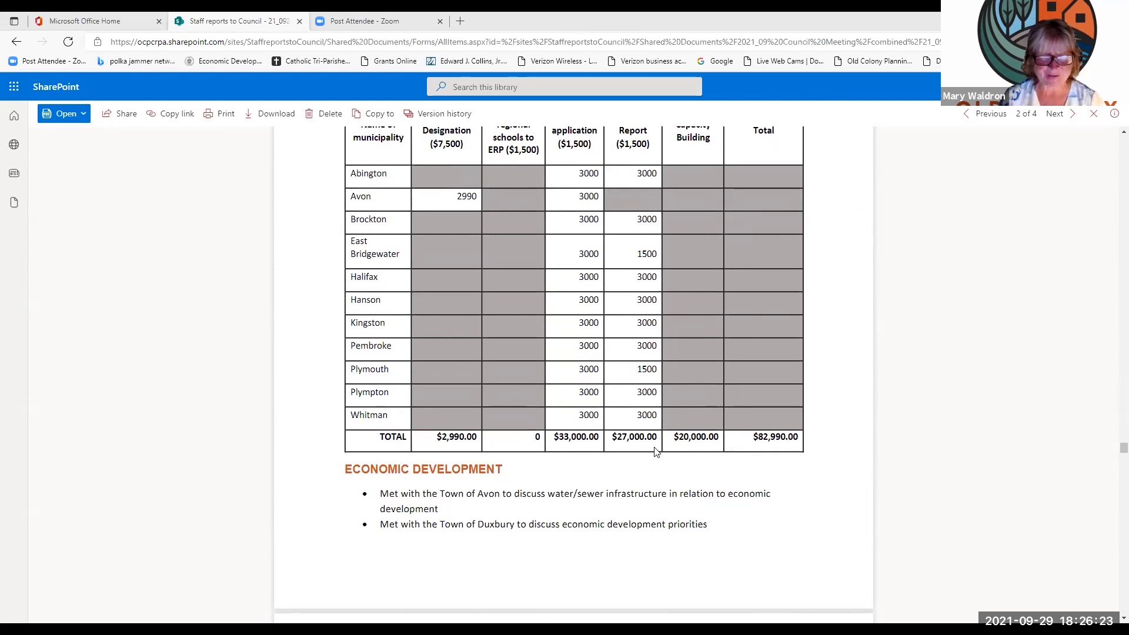
scroll("down", 3)
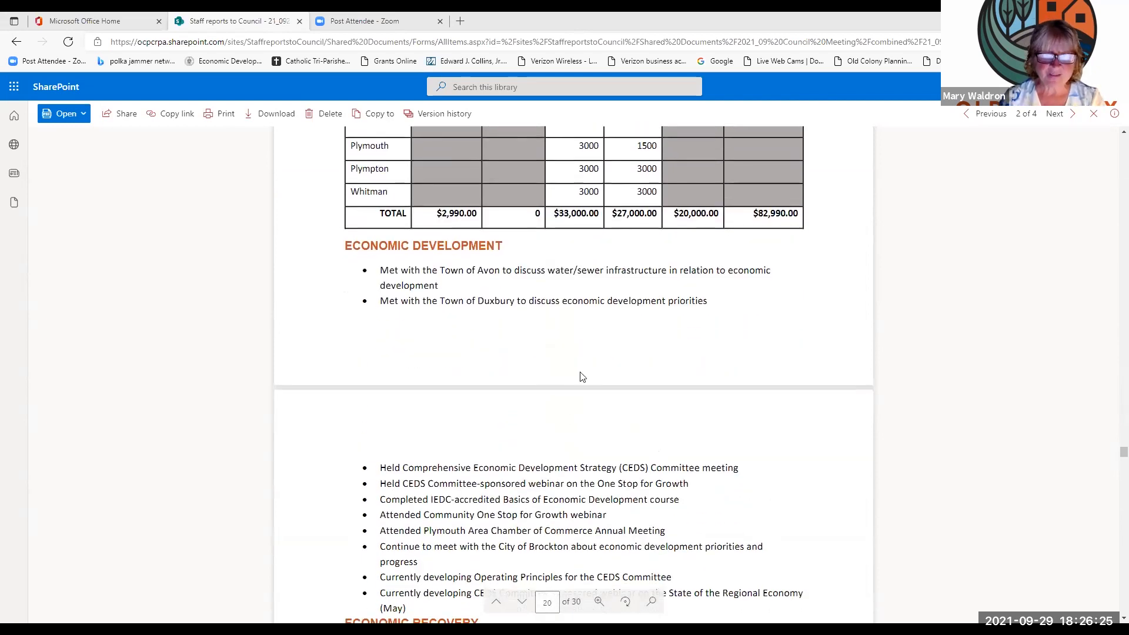
mouse_move(533, 352)
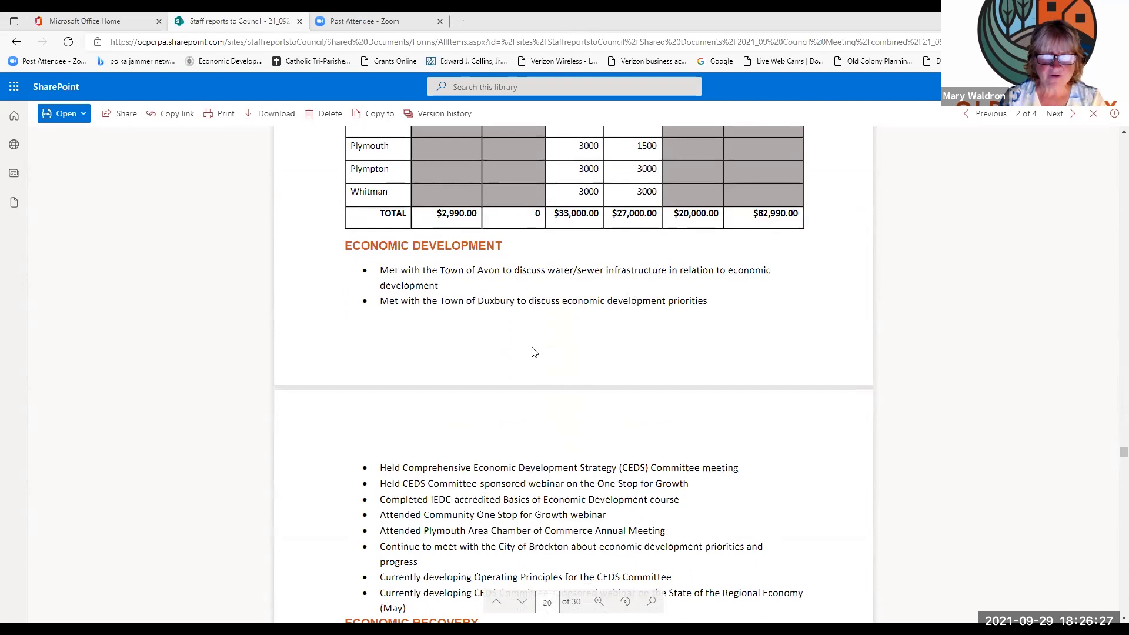
mouse_move(722, 286)
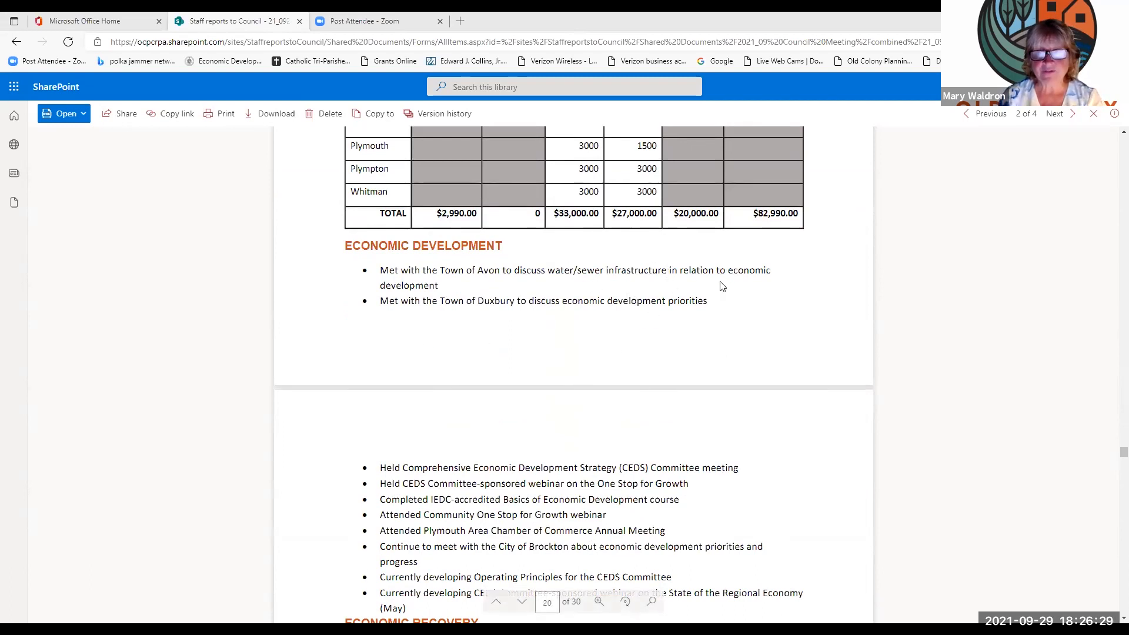
Step: Scroll to page 21's CEDS Committee items and the start of Economic Recovery
scroll("down", 3)
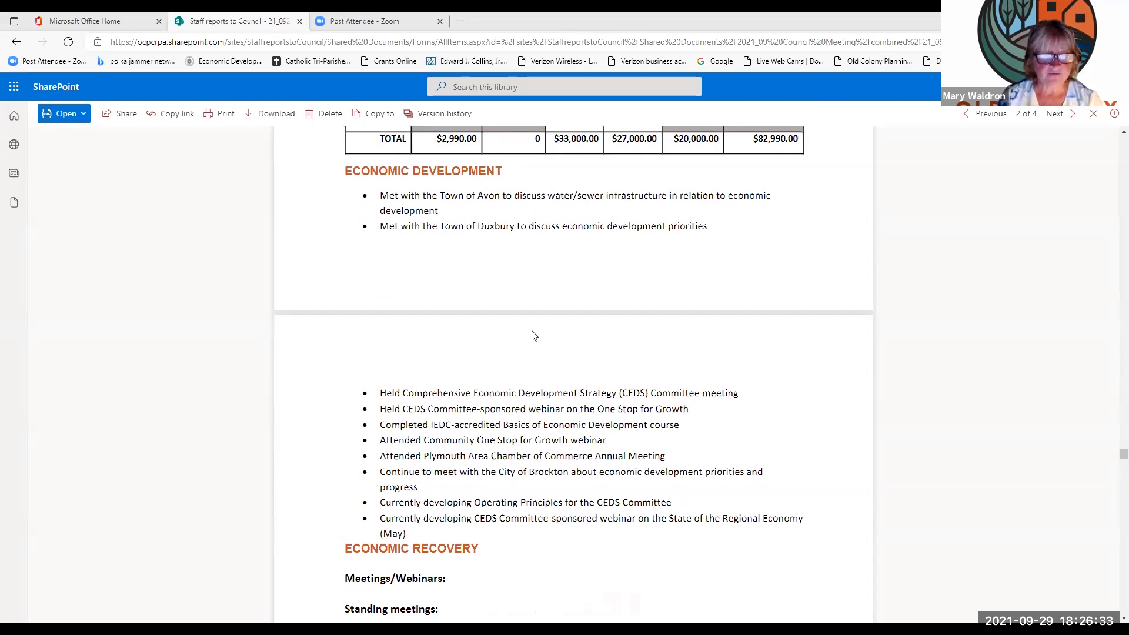
scroll("down", 3)
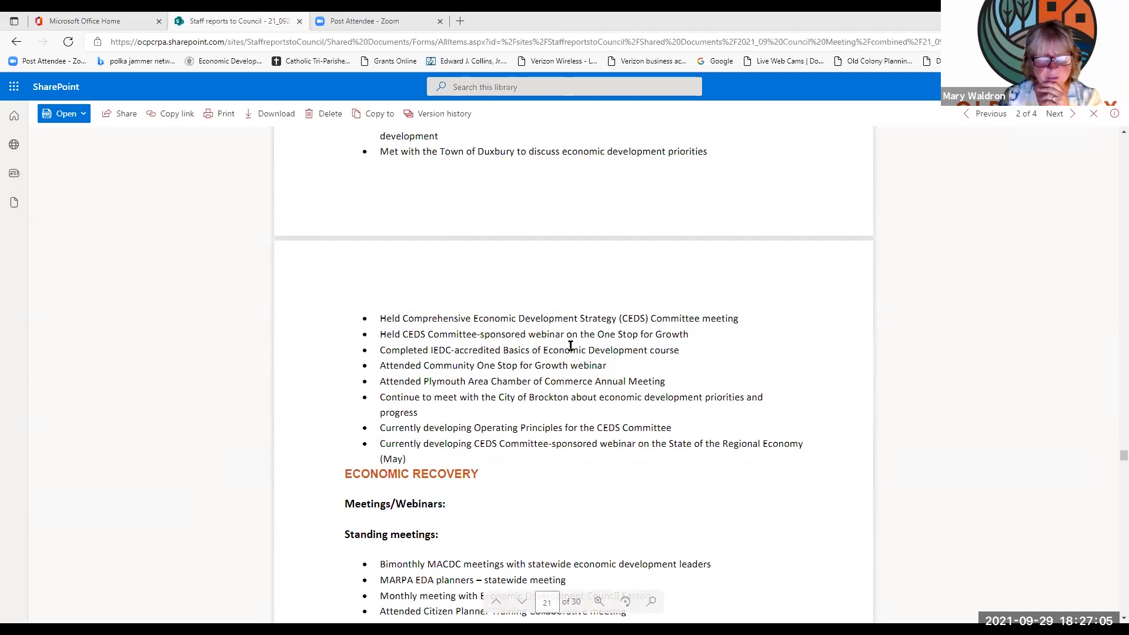
scroll("down", 3)
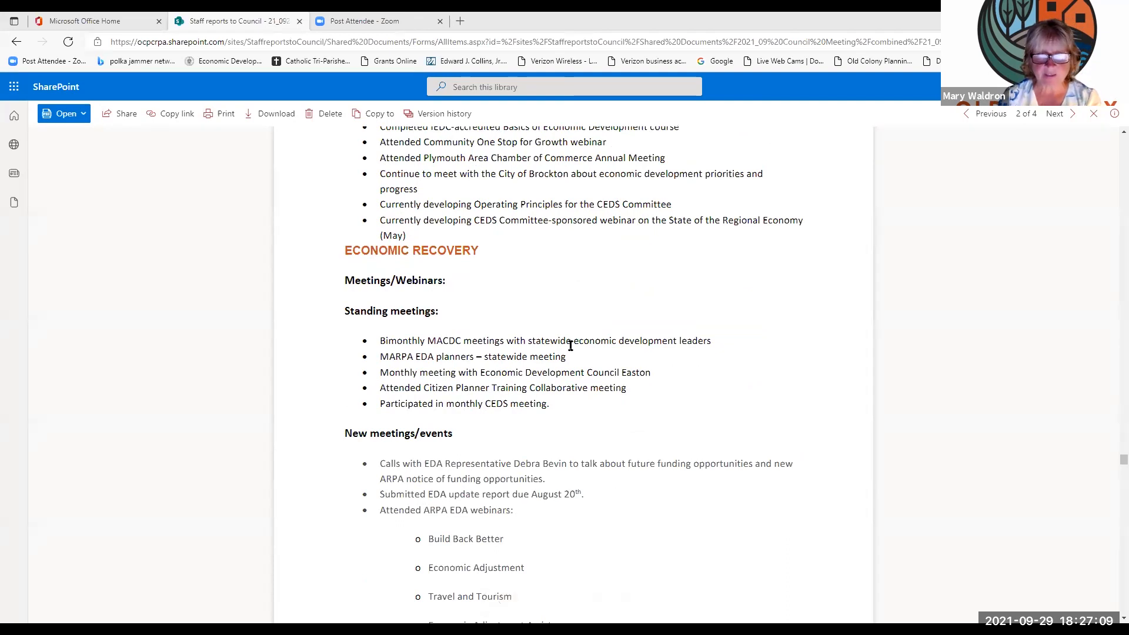
scroll("down", 3)
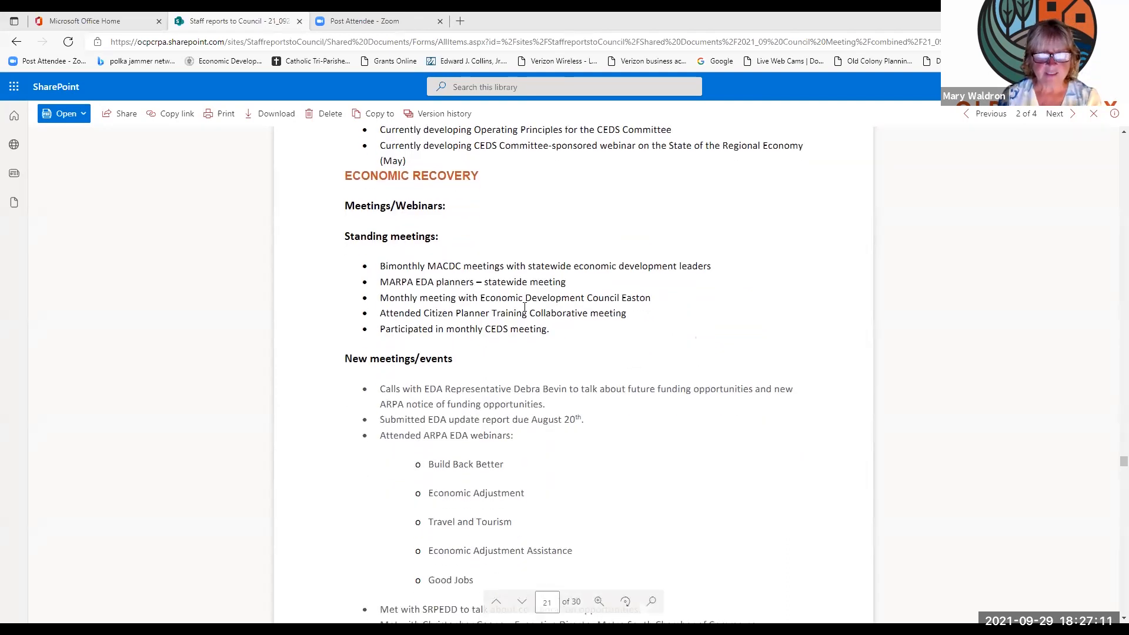
mouse_move(424, 324)
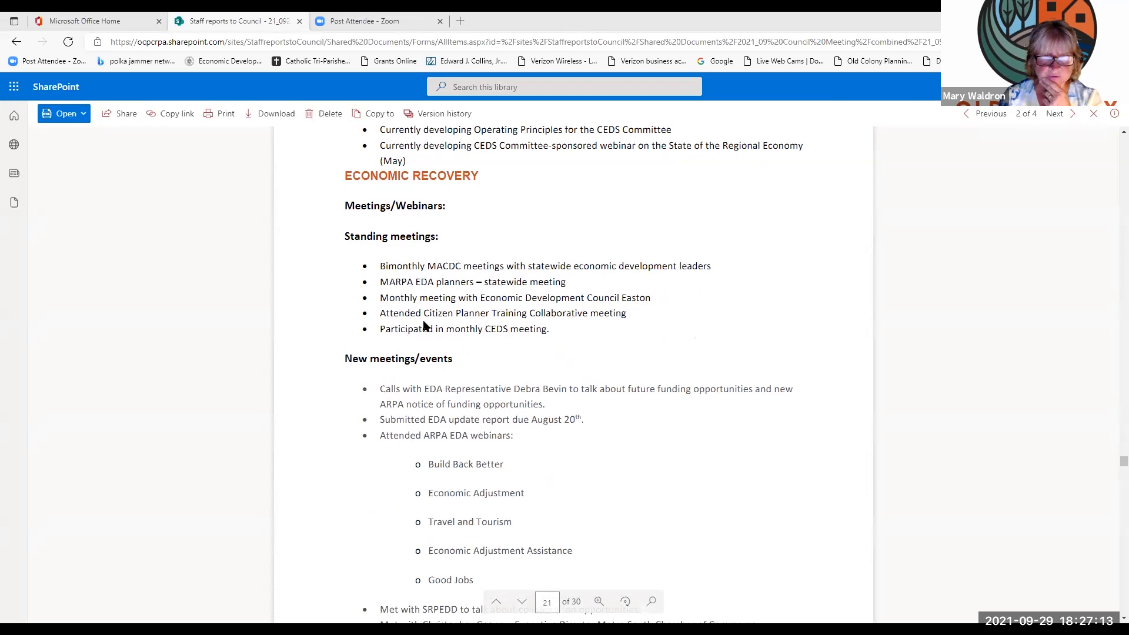
scroll("down", 3)
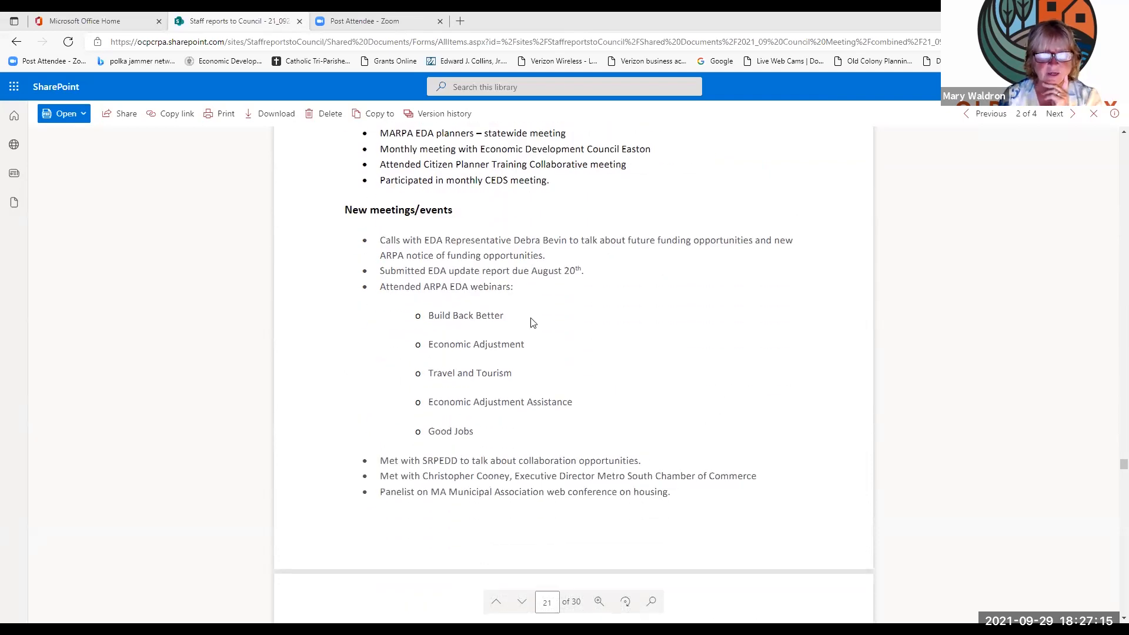
mouse_move(528, 342)
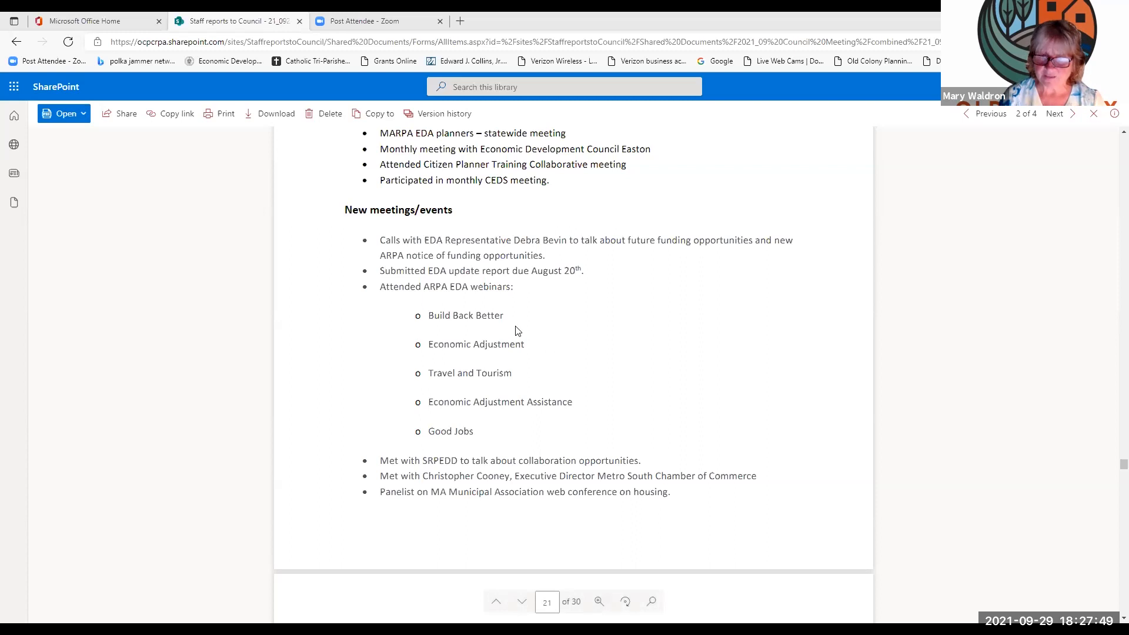
mouse_move(501, 370)
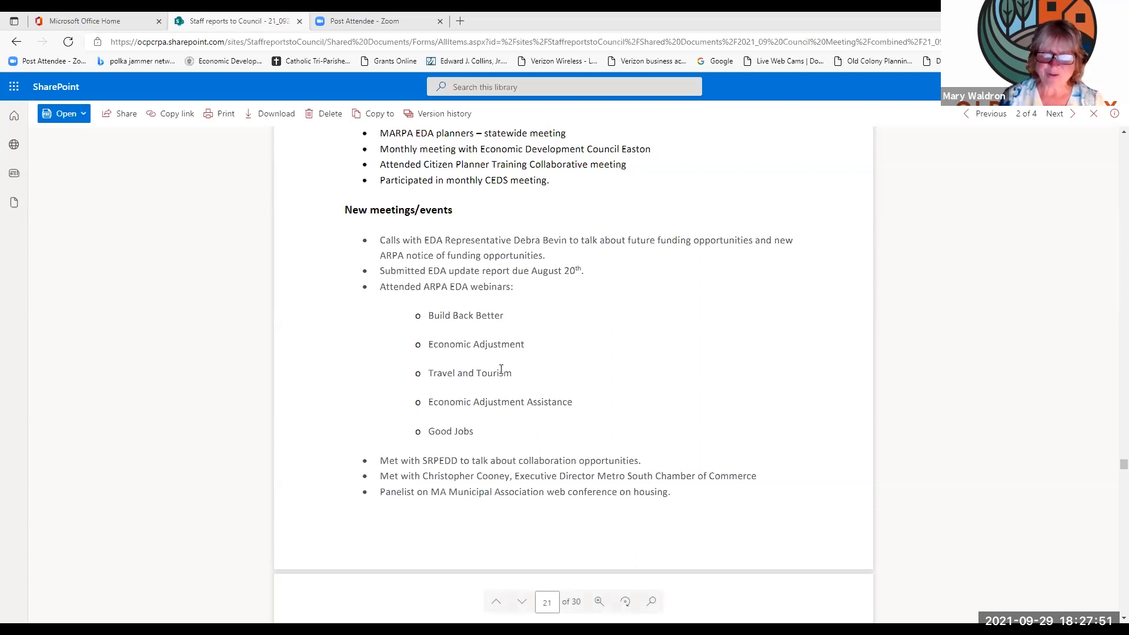
Step: Scroll to page 22's Community notes on Brockton, Stoughton, Easton and Plymouth
scroll("down", 3)
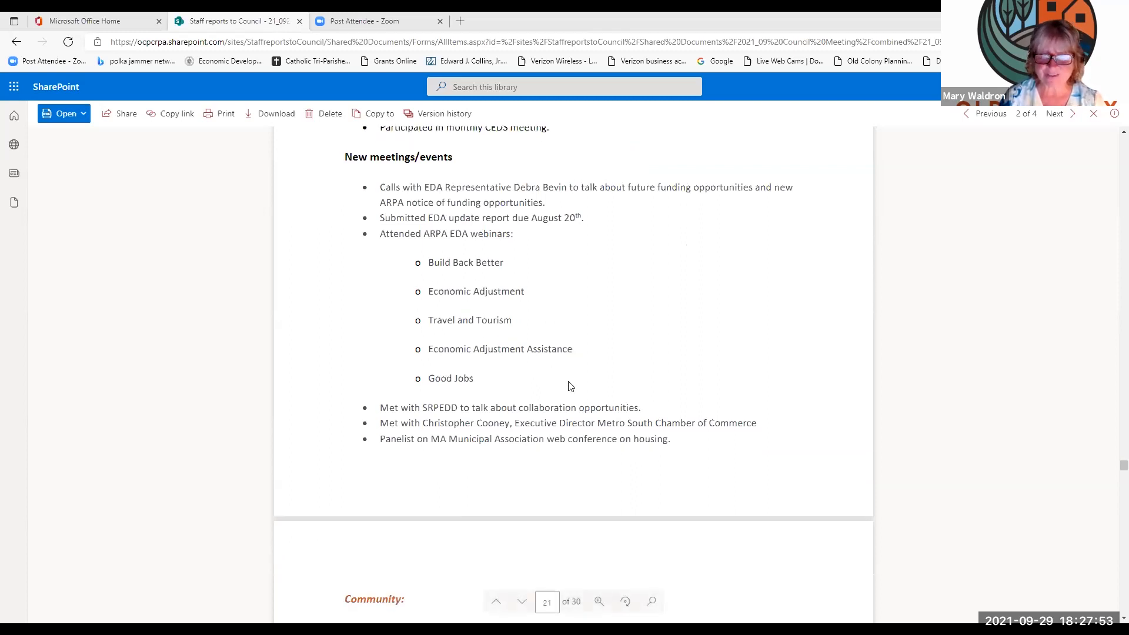
scroll("down", 3)
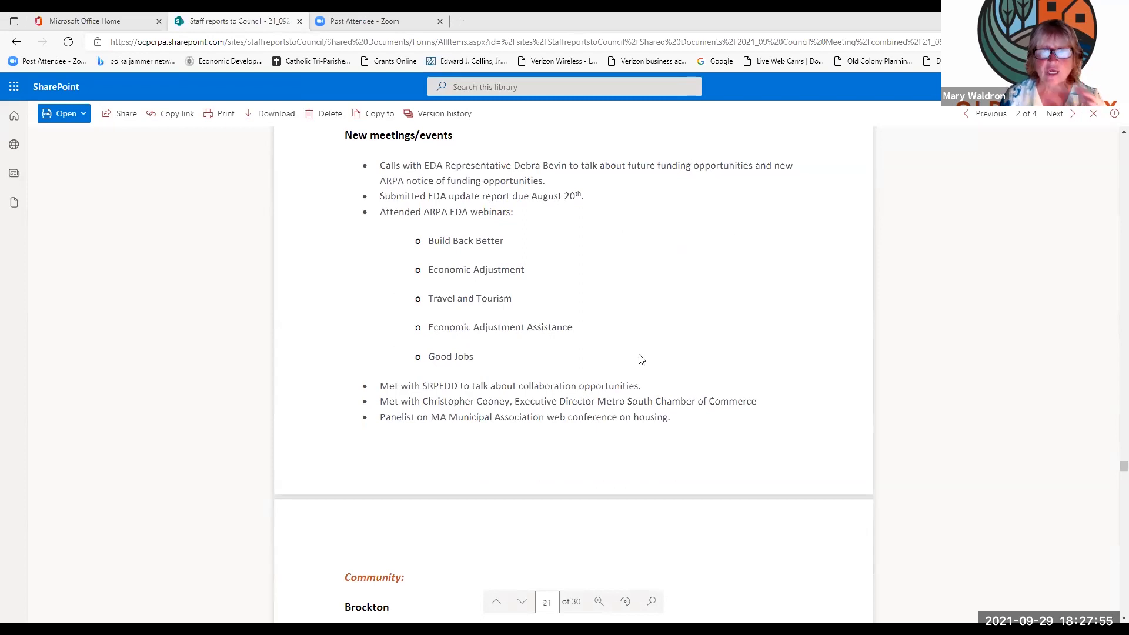
mouse_move(649, 356)
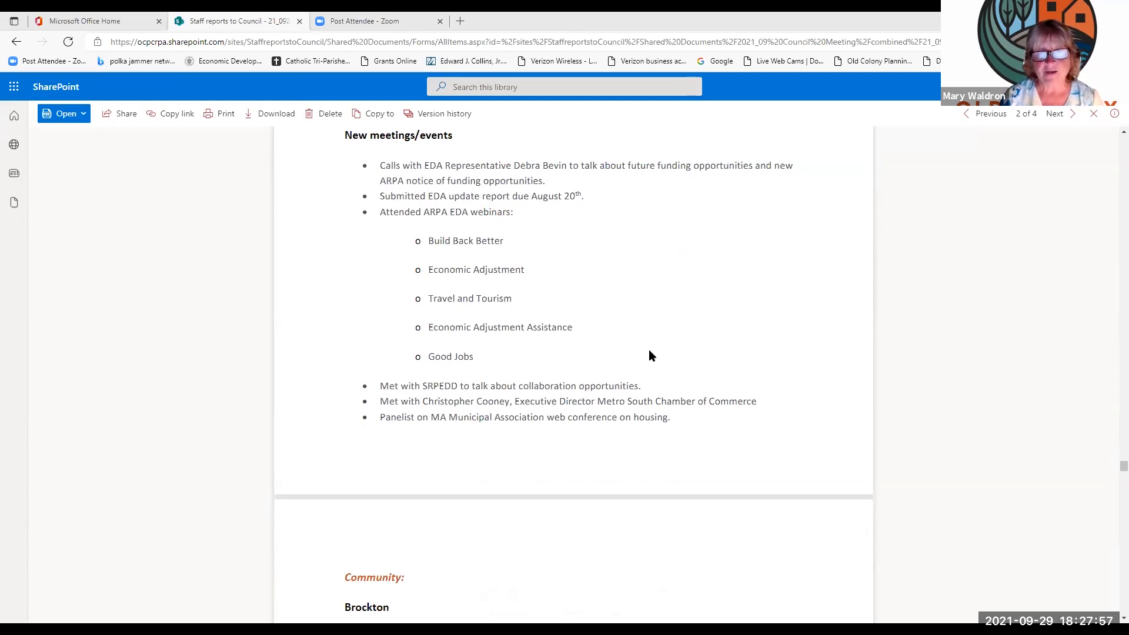
scroll("down", 3)
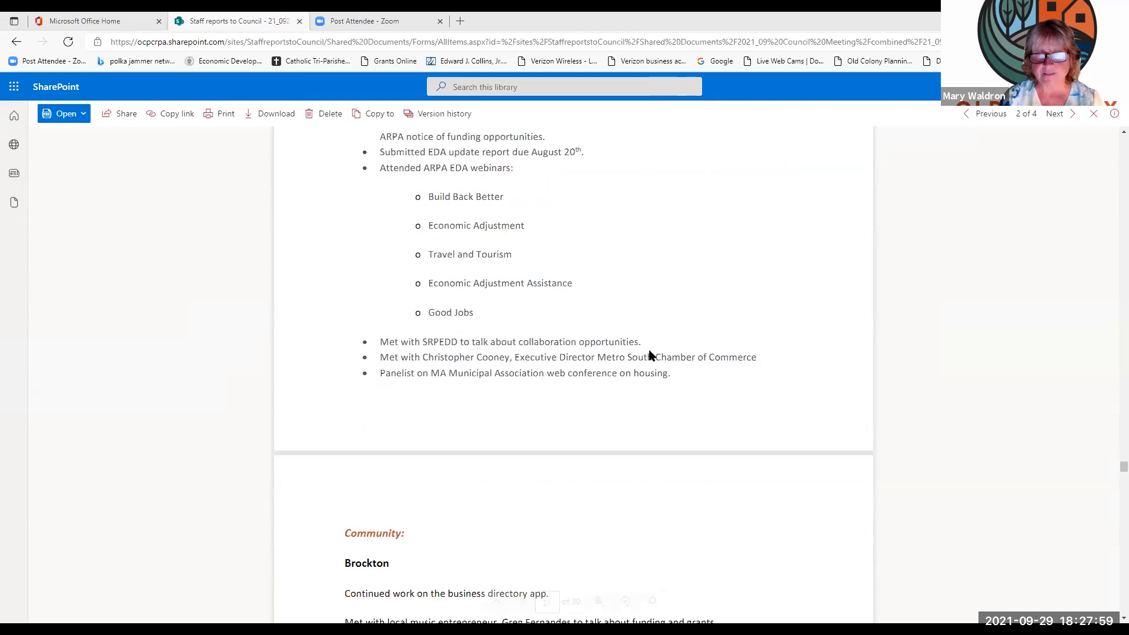
scroll("down", 3)
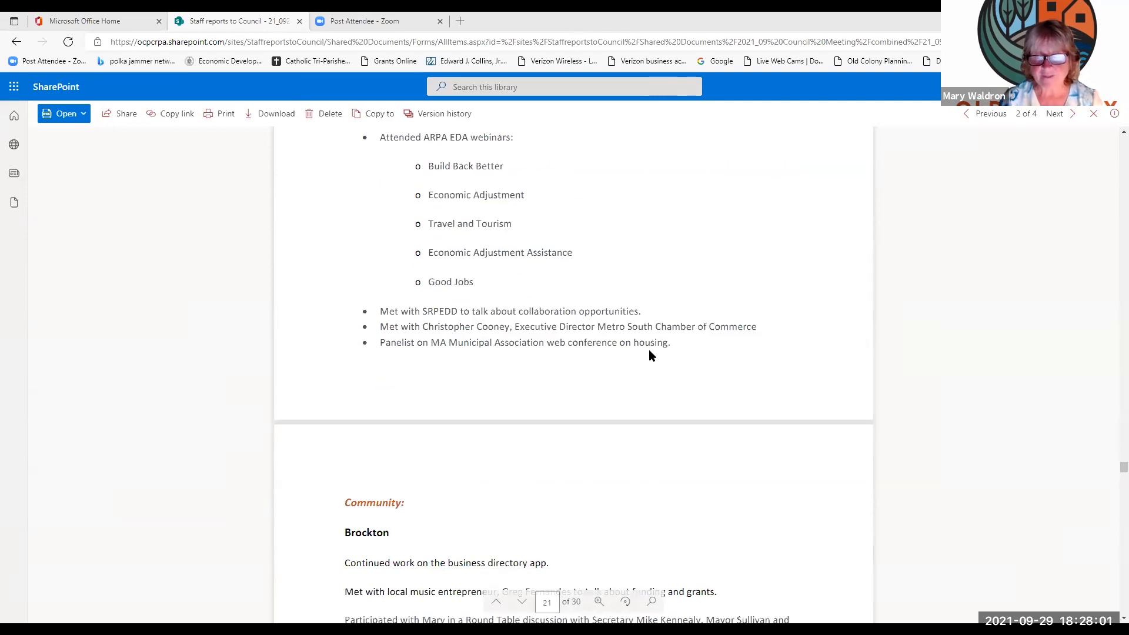
scroll("down", 3)
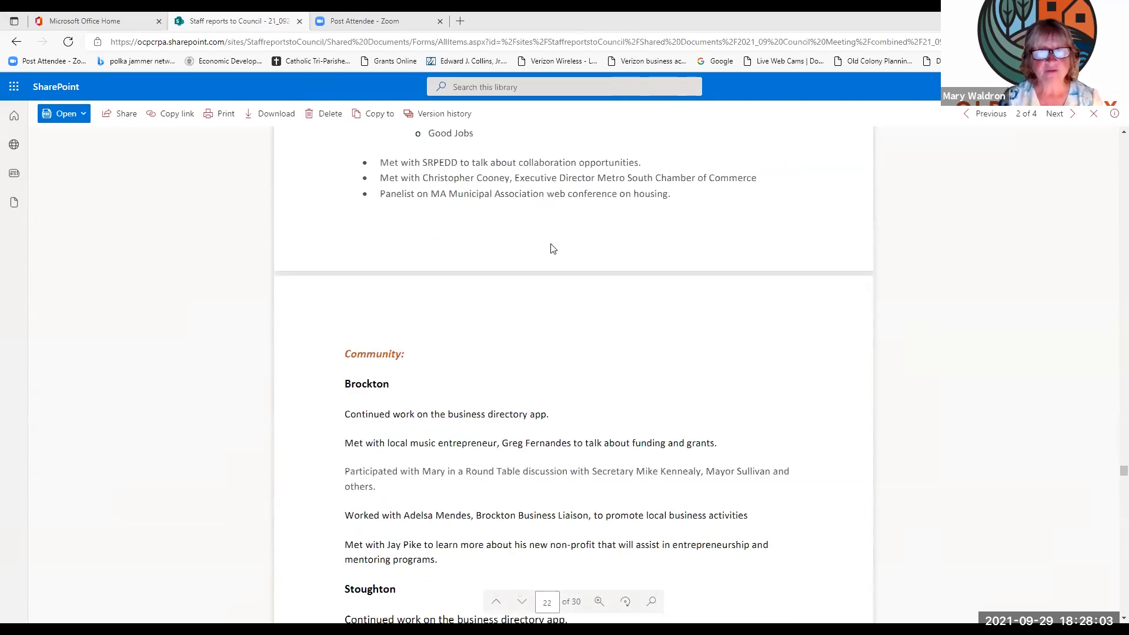
mouse_move(569, 209)
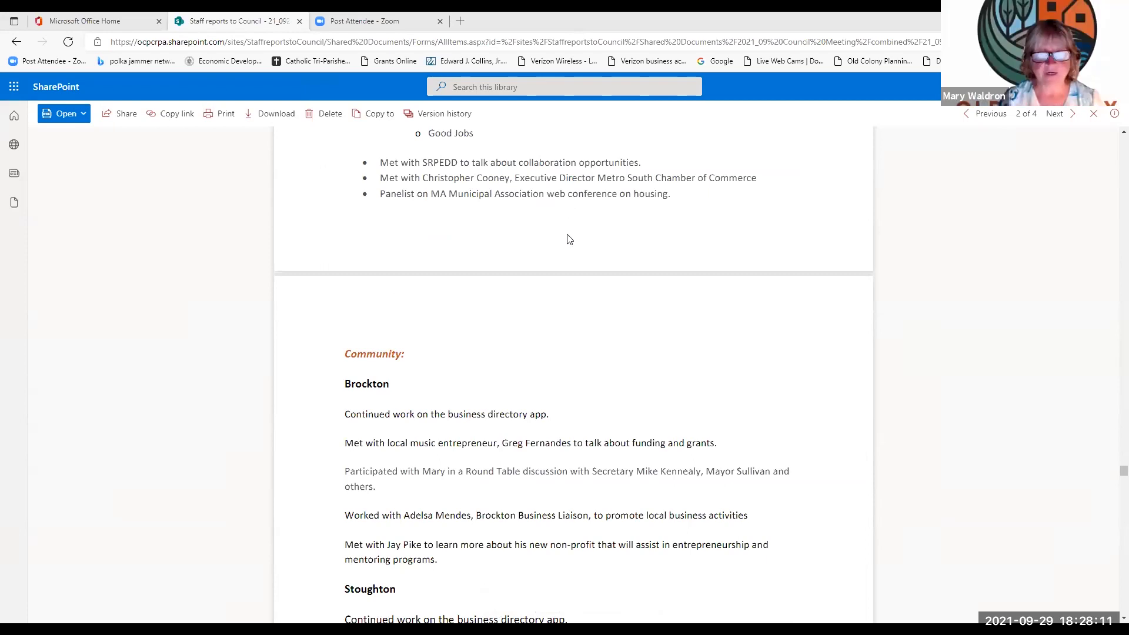
scroll("down", 3)
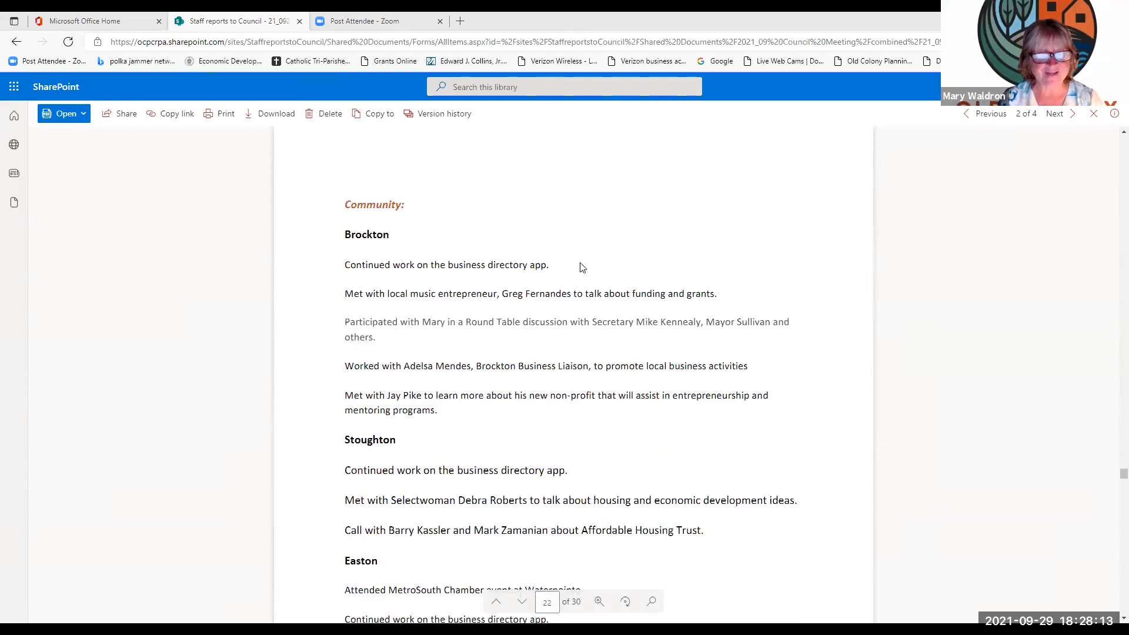
scroll("down", 3)
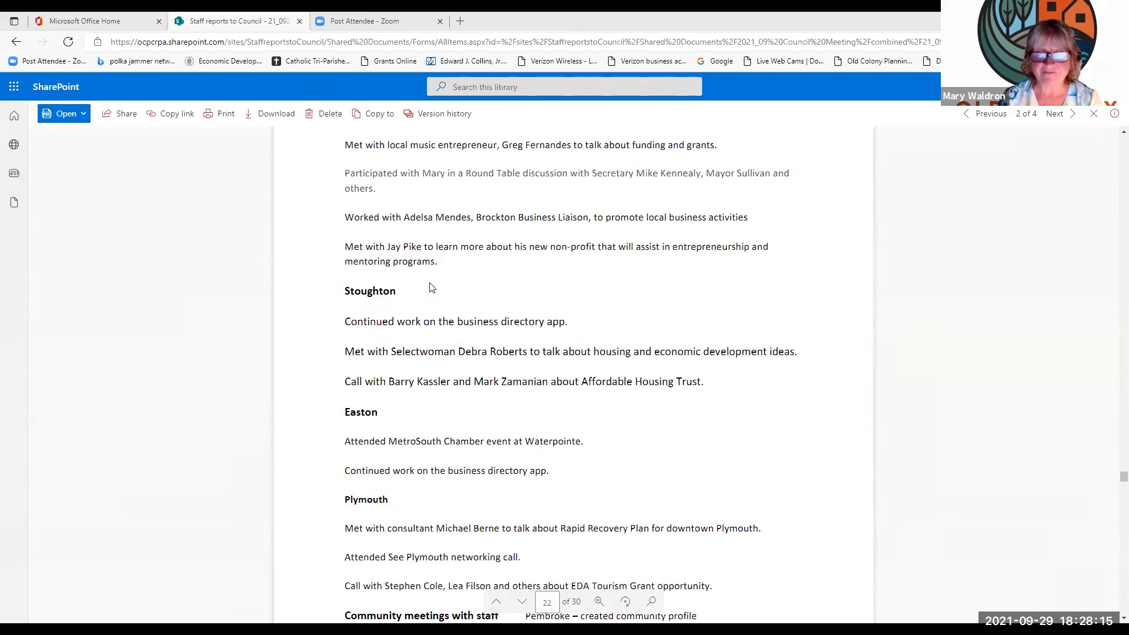
Step: Scroll past the EDA and Municipal Grant Finder links to page 23's Transportation heading
scroll("down", 3)
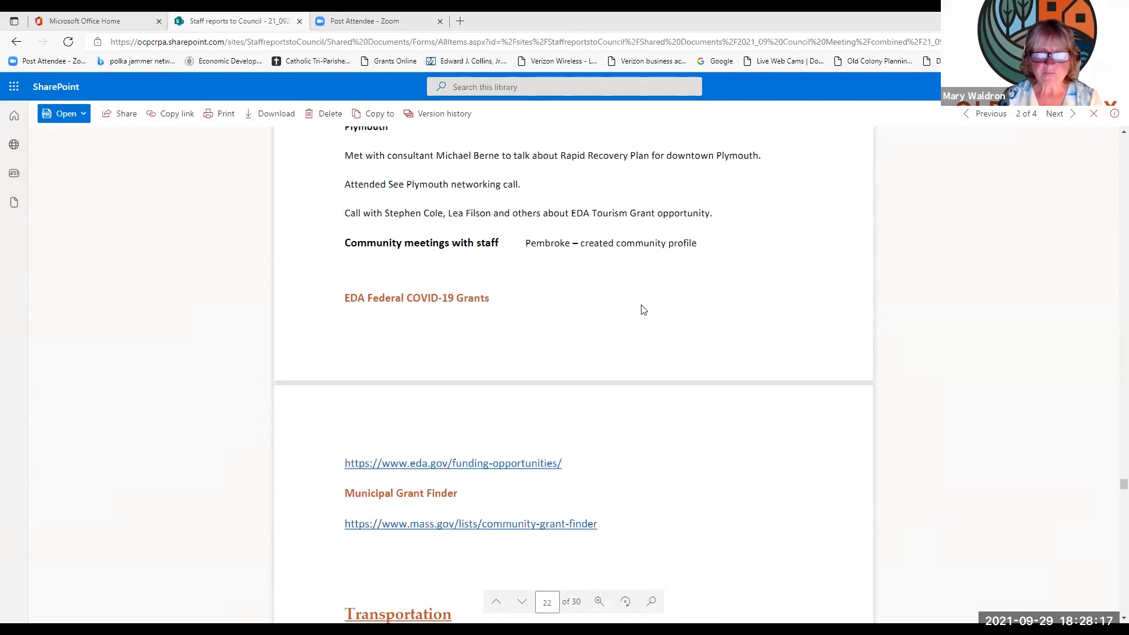
scroll("down", 3)
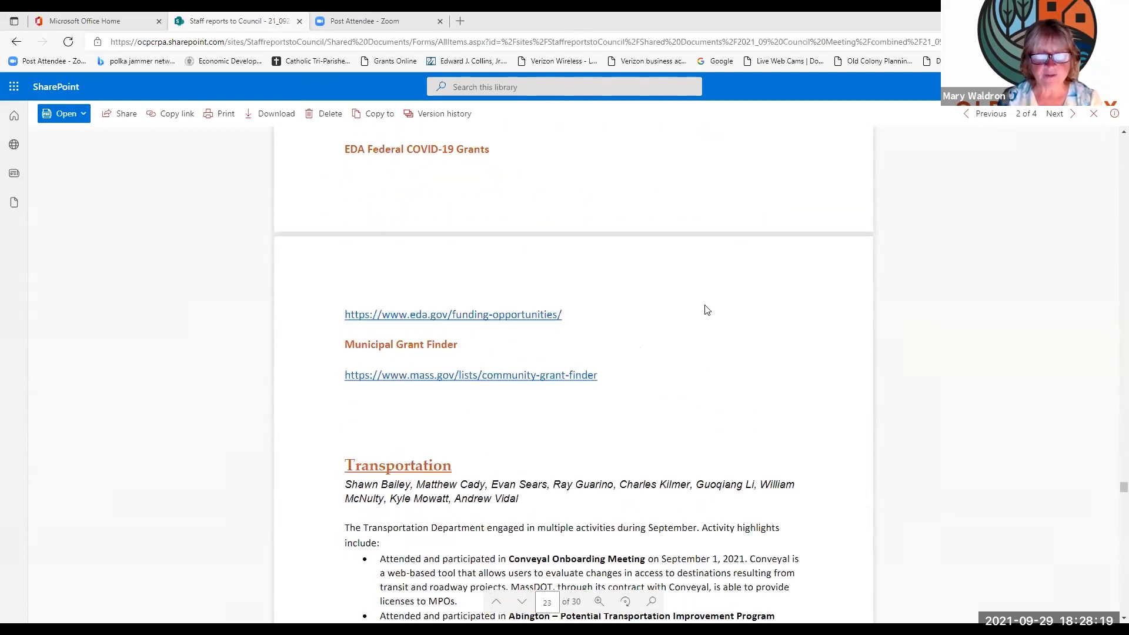
mouse_move(453, 315)
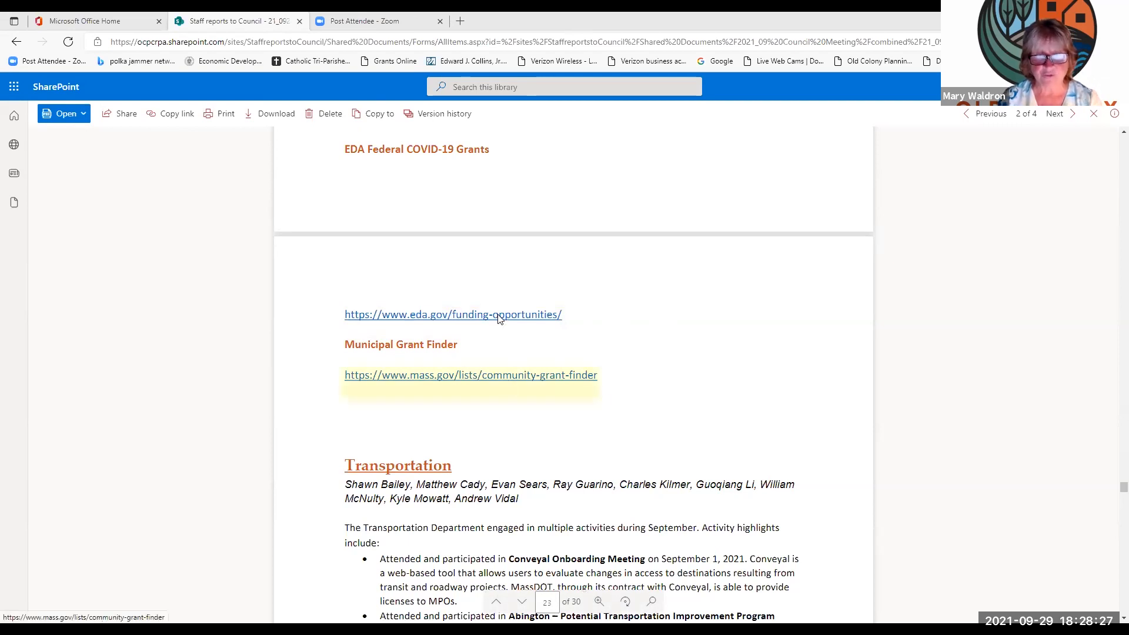
scroll("down", 3)
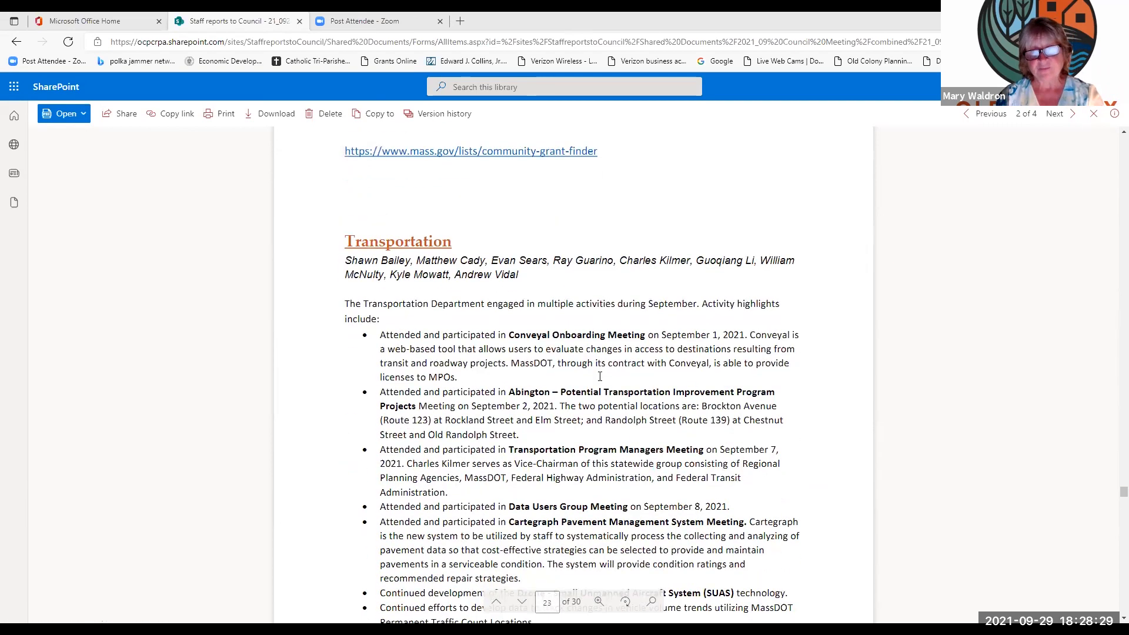
Step: Scroll through page 23's Transportation bullets to page 24's Vulnerability Assessment and traffic counting items
scroll("down", 3)
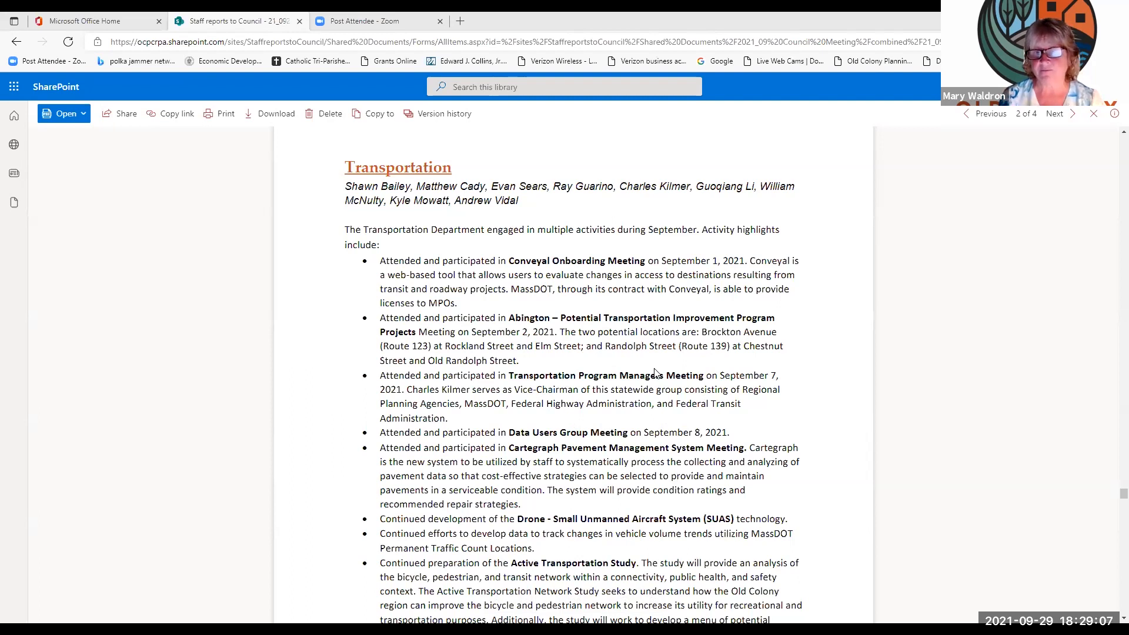
scroll("down", 3)
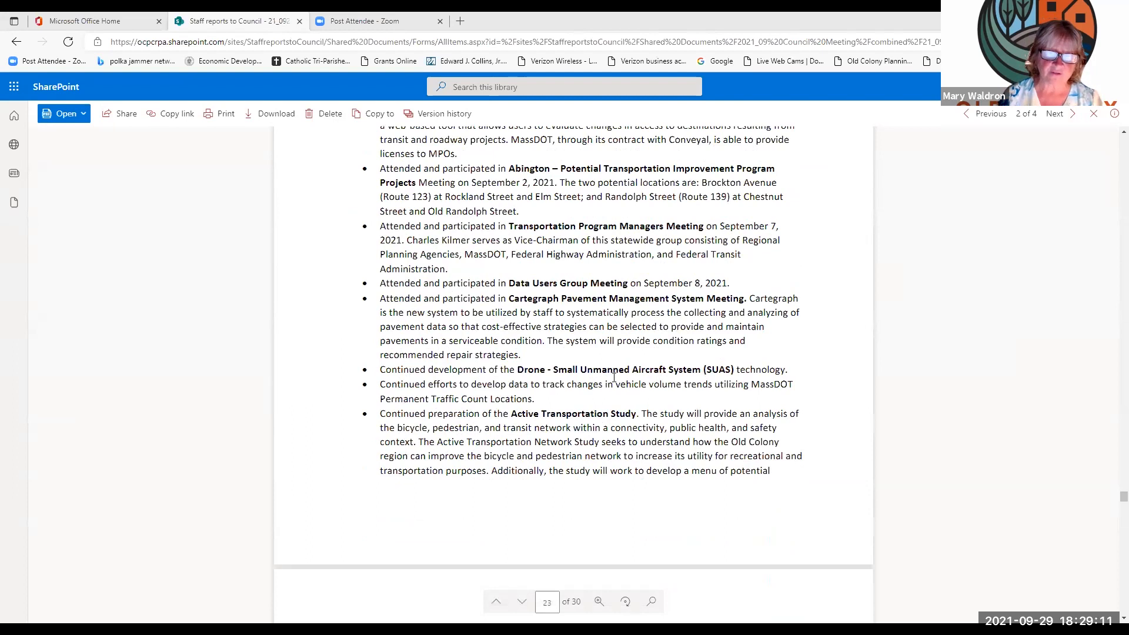
scroll("down", 3)
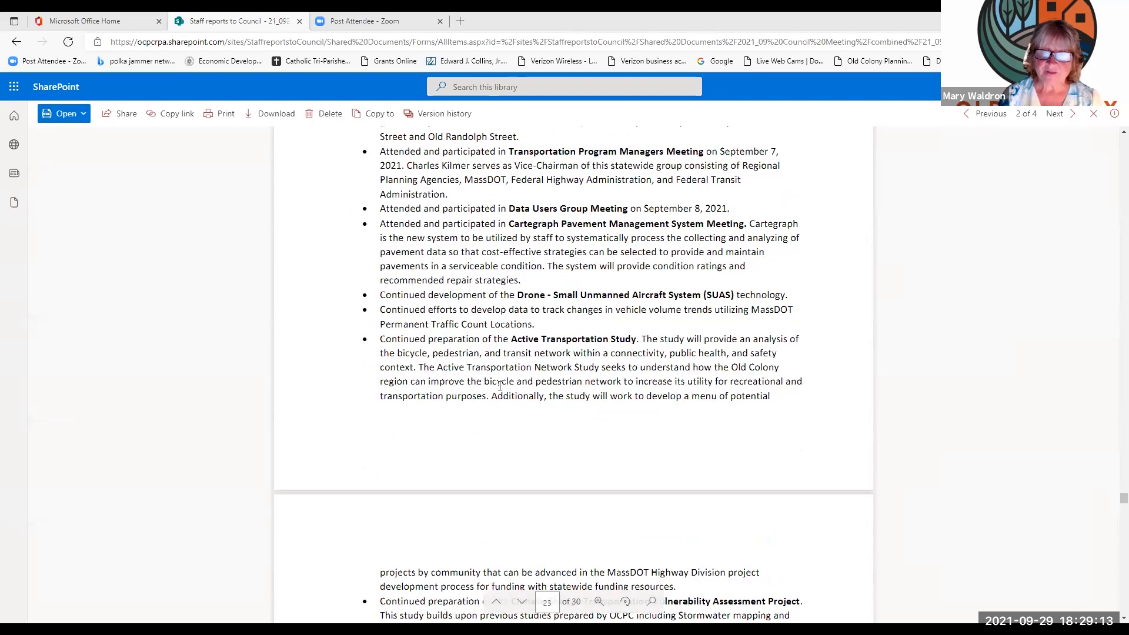
scroll("down", 3)
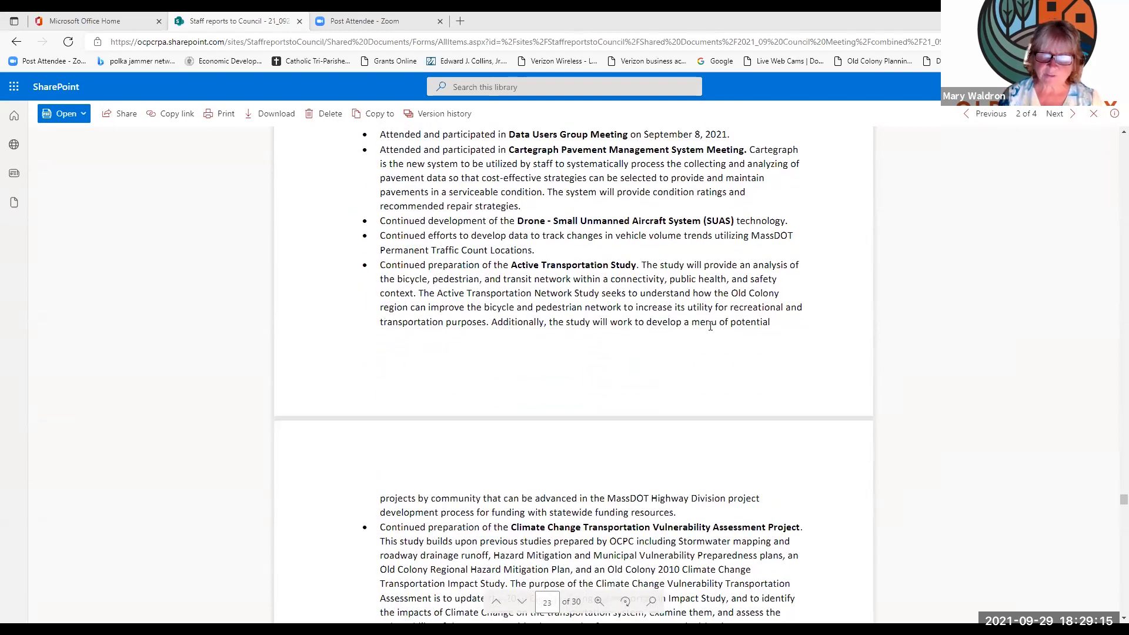
scroll("down", 3)
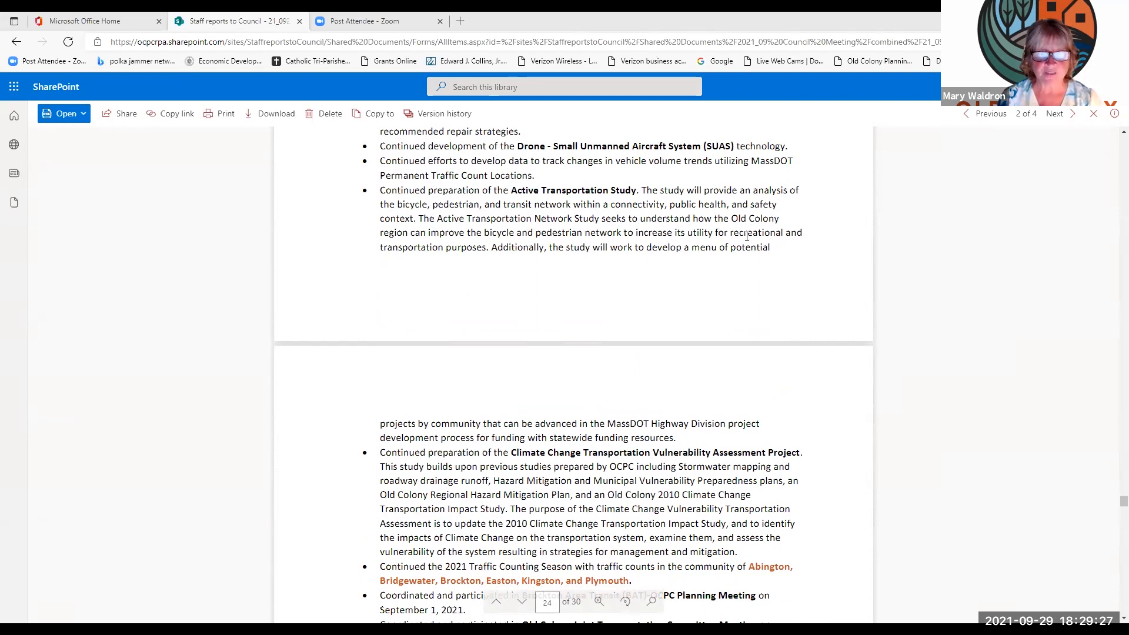
Step: Scroll page 24 down to the Road Safety Audits and Signatory Member election bullets
scroll("down", 3)
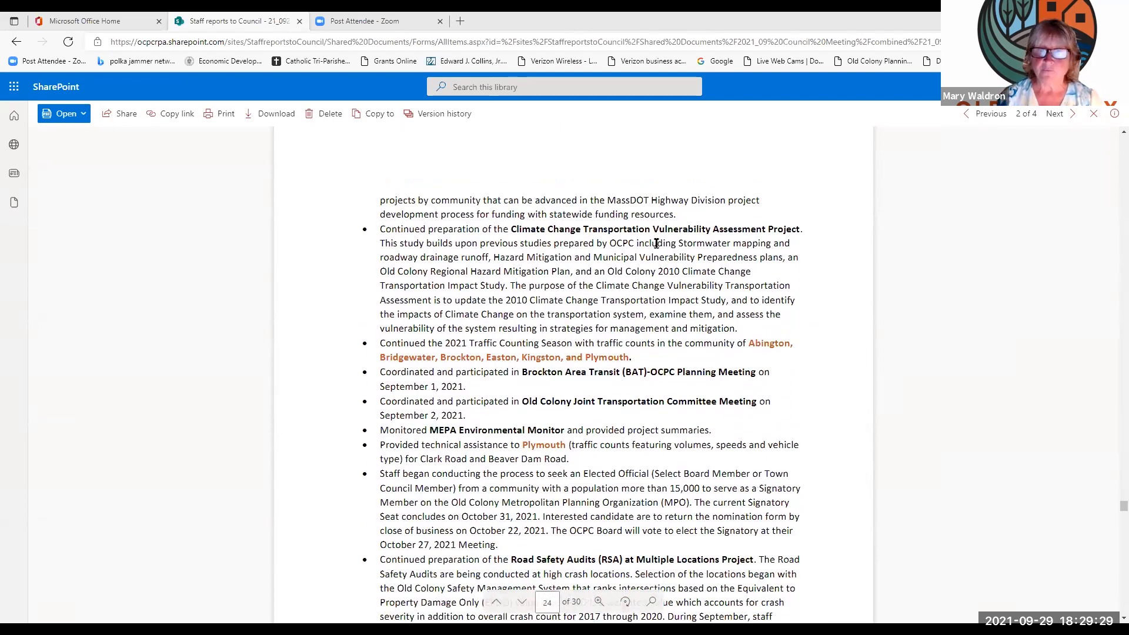
mouse_move(655, 242)
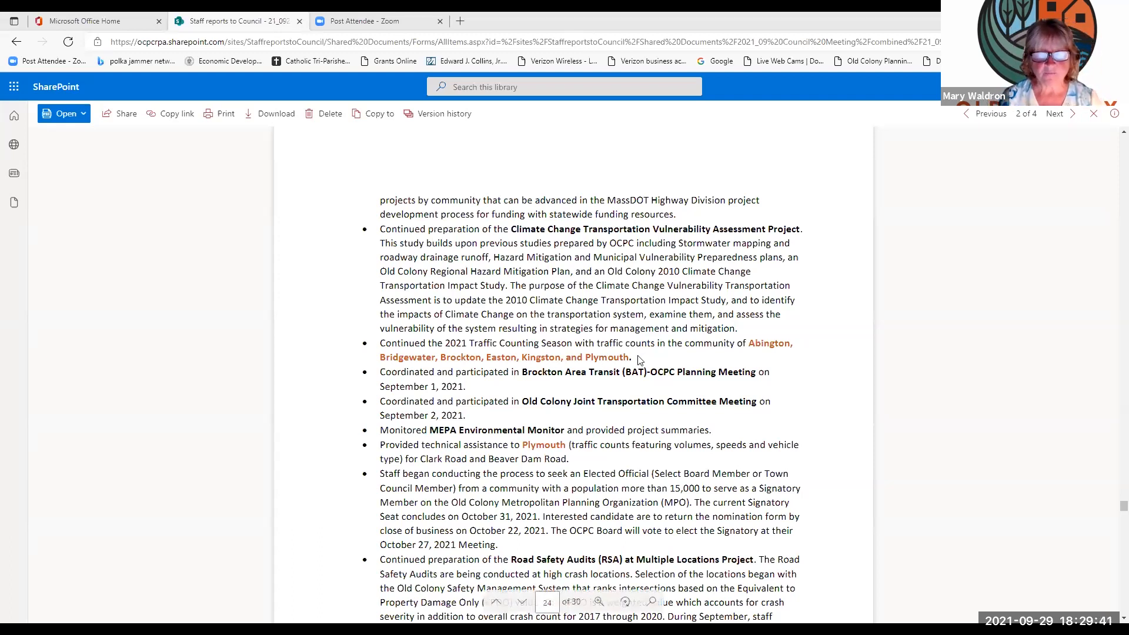
mouse_move(724, 274)
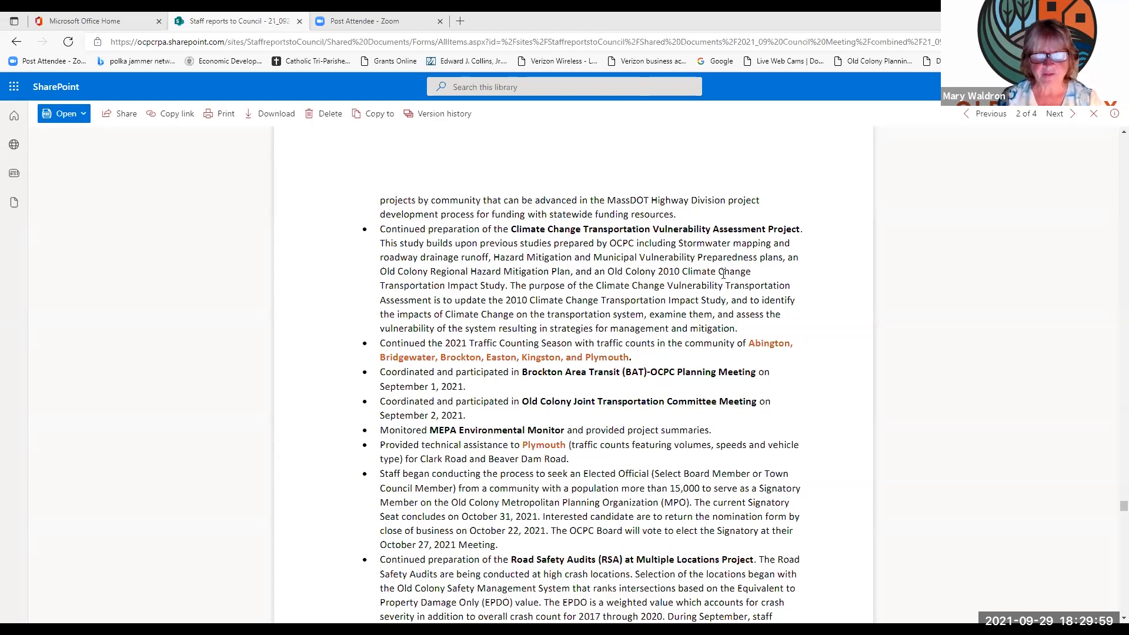
scroll("down", 3)
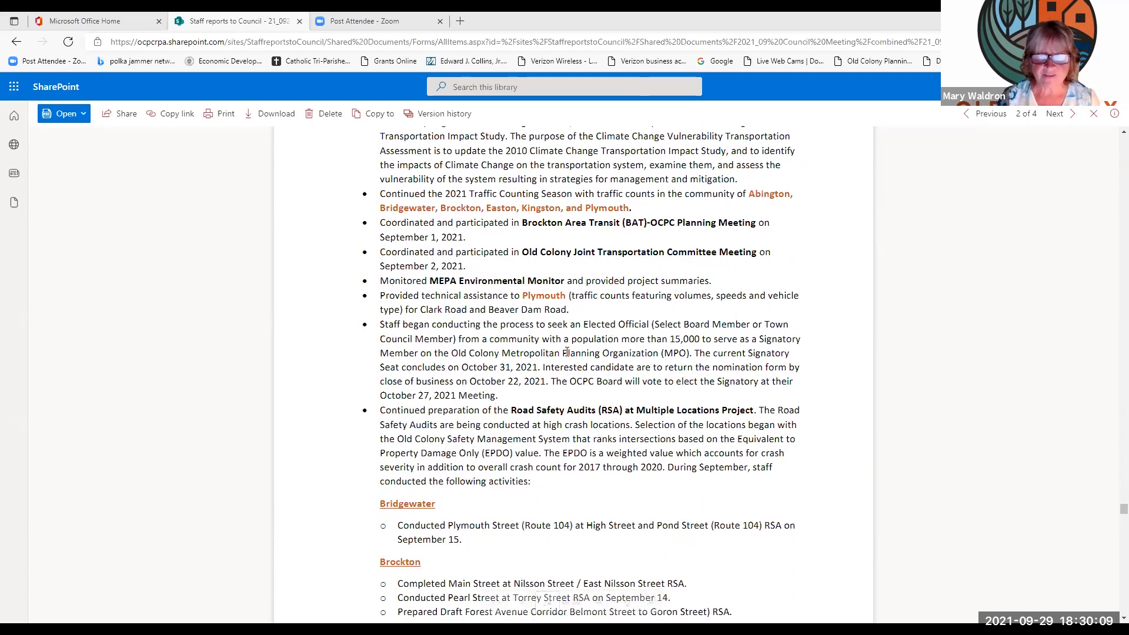
Step: Scroll past page 25's GIS and Septic Management items to page 26's South Coast Rail announcement
scroll("down", 3)
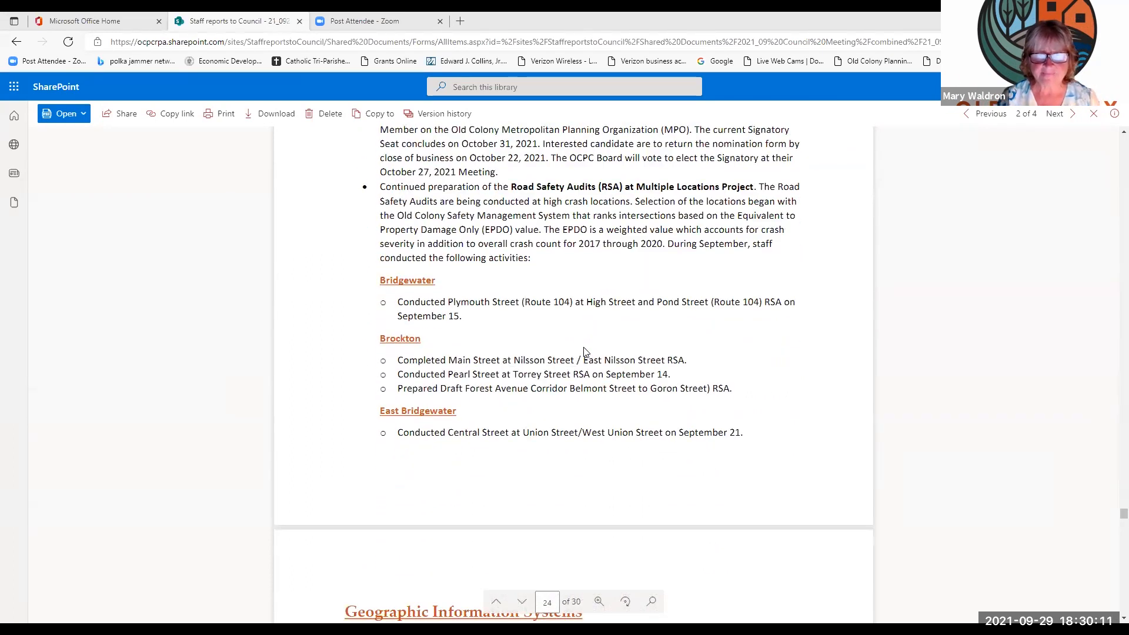
scroll("down", 3)
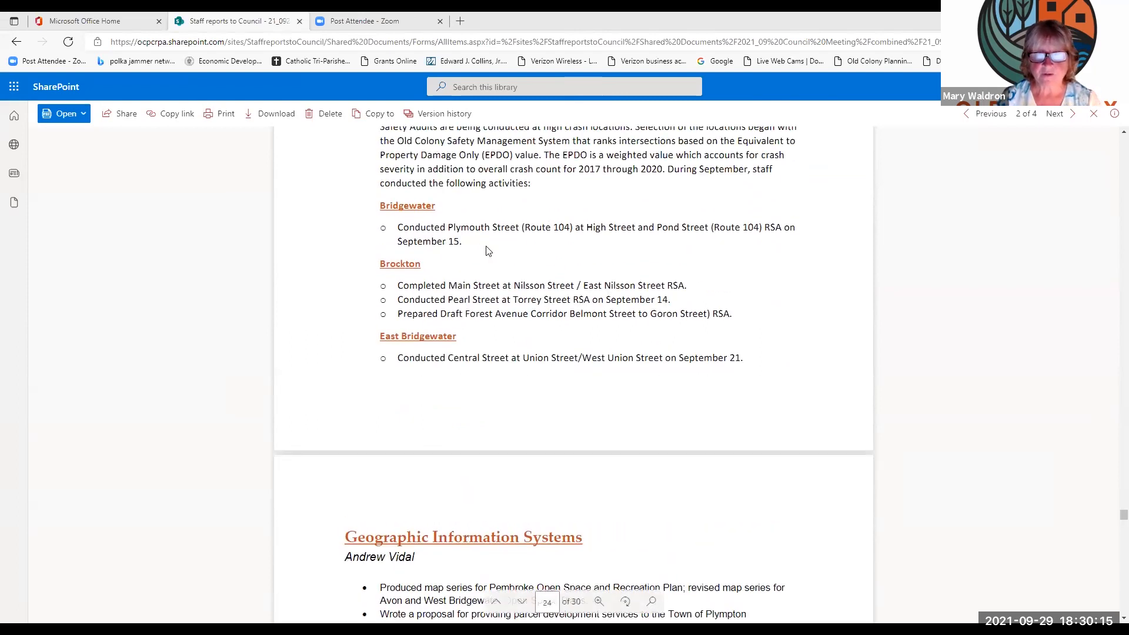
scroll("up", 3)
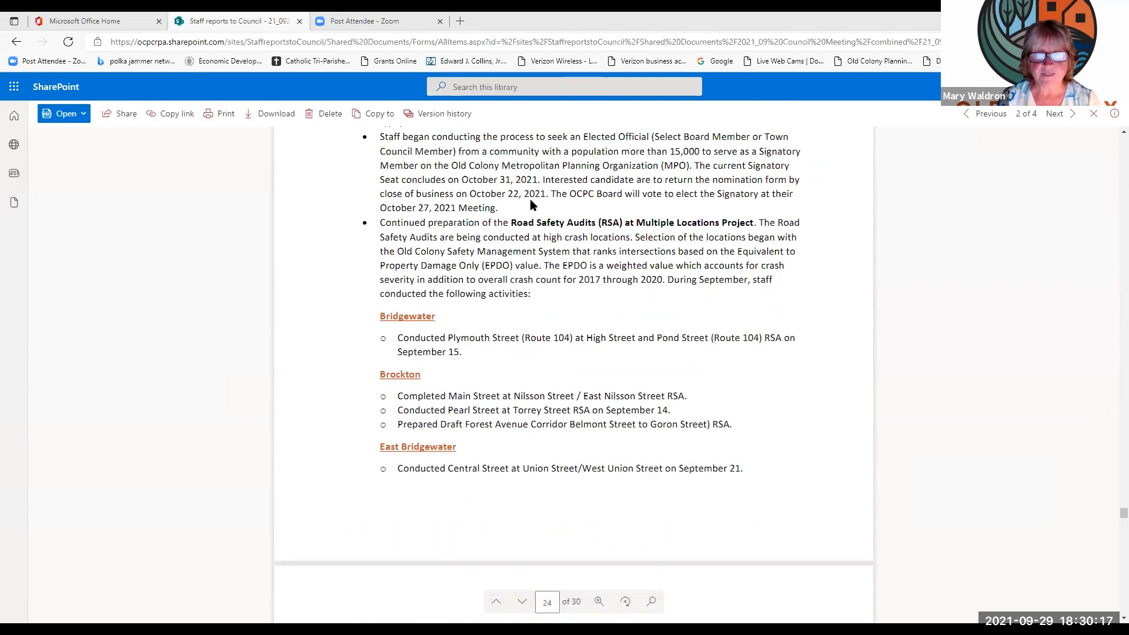
scroll("up", 3)
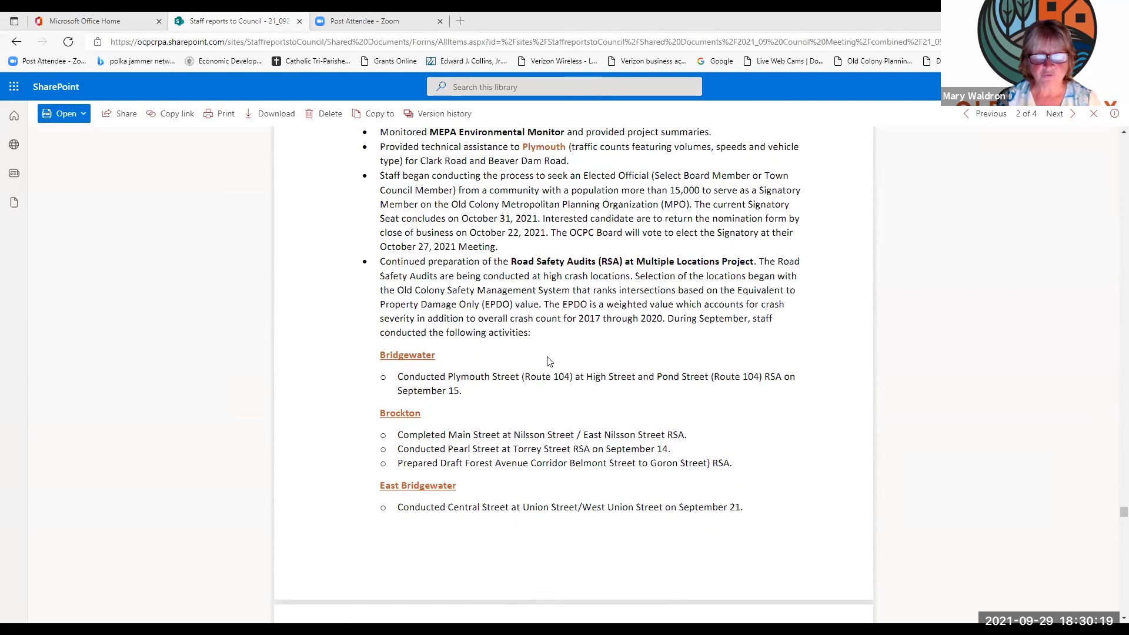
scroll("down", 3)
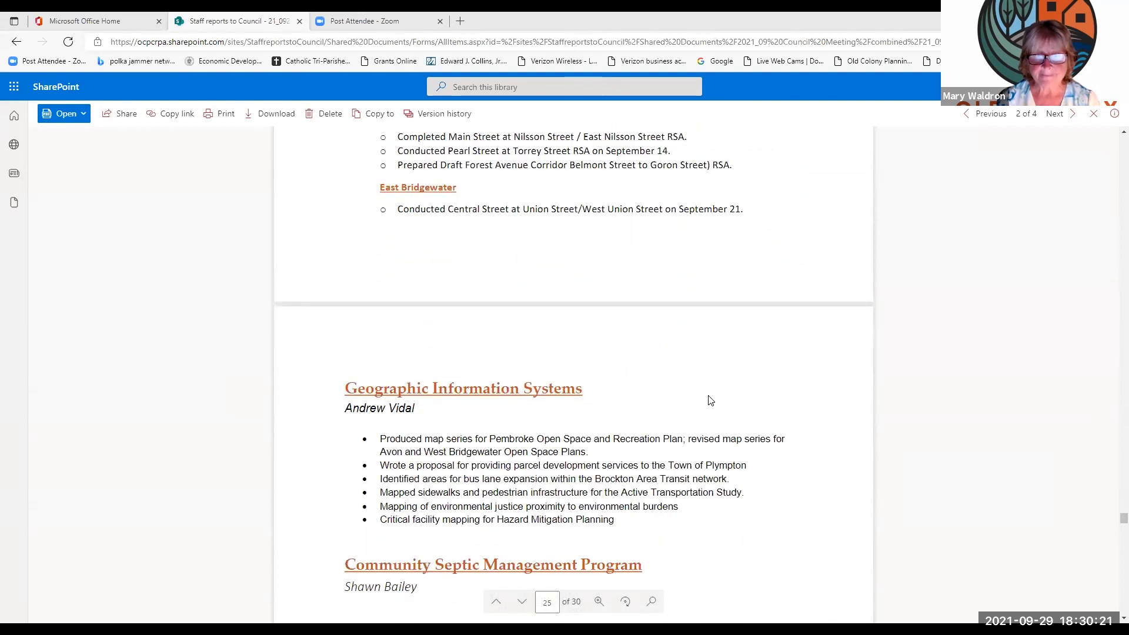
scroll("down", 3)
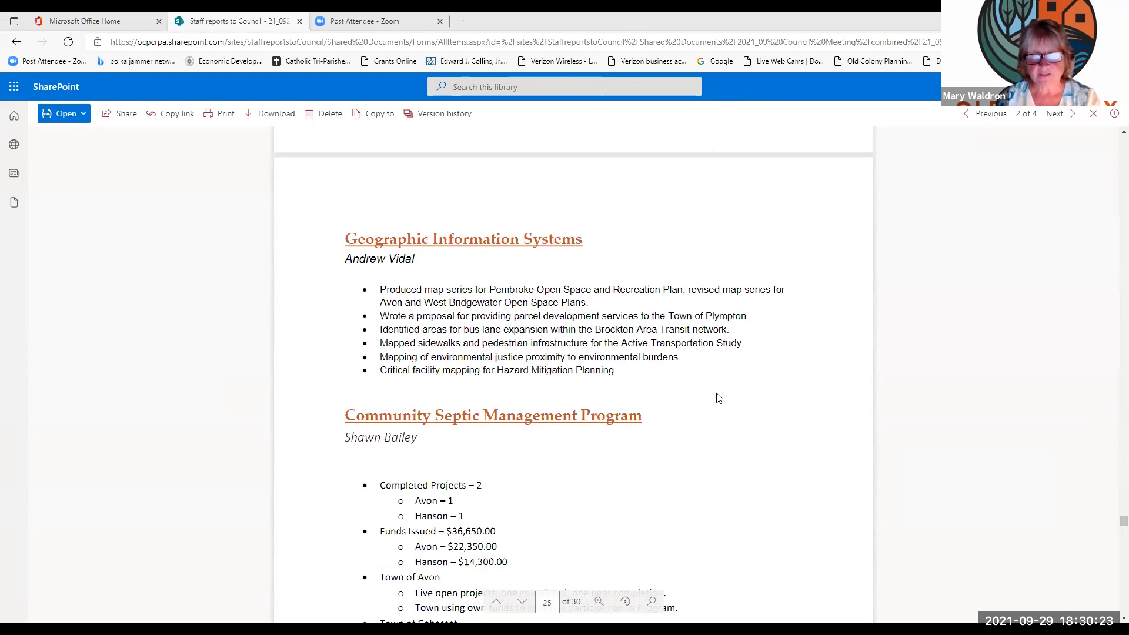
mouse_move(717, 394)
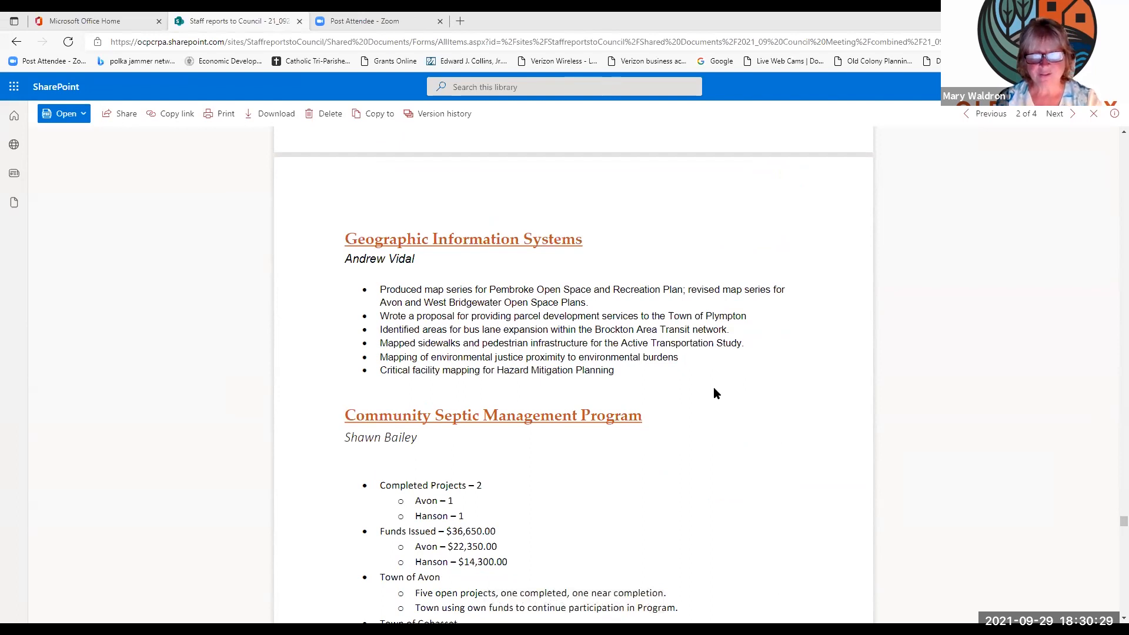
scroll("down", 3)
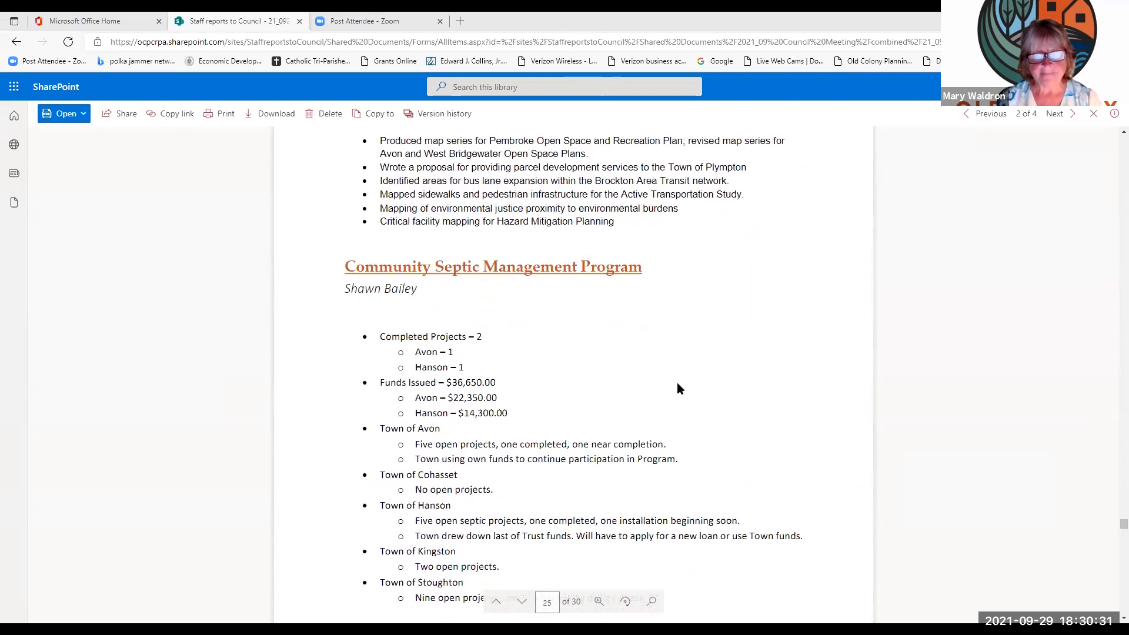
scroll("down", 3)
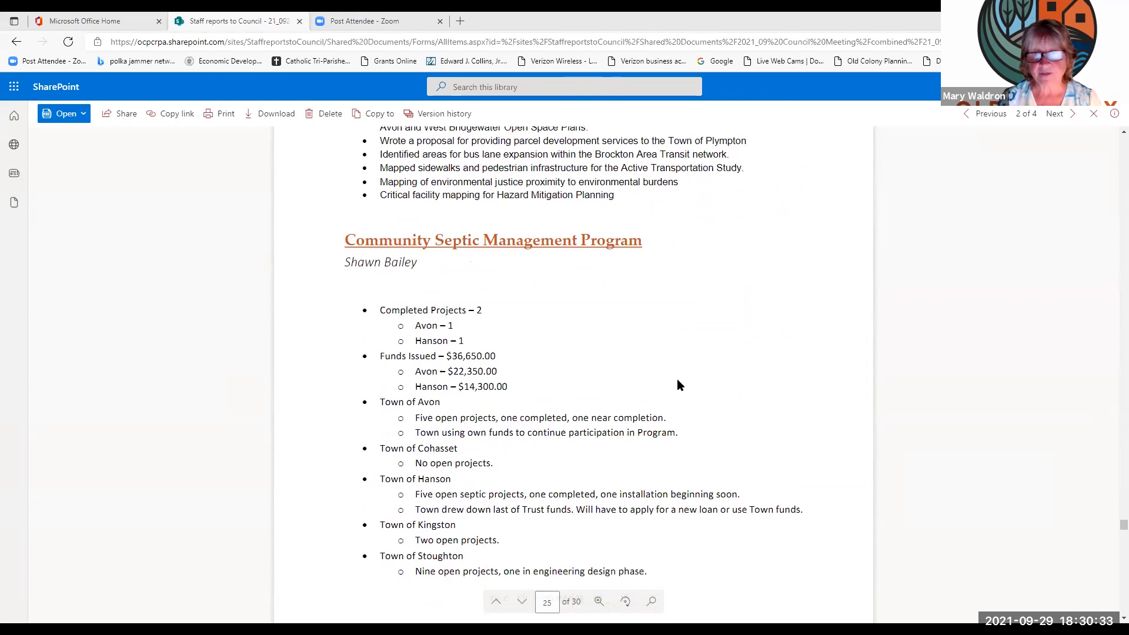
scroll("down", 3)
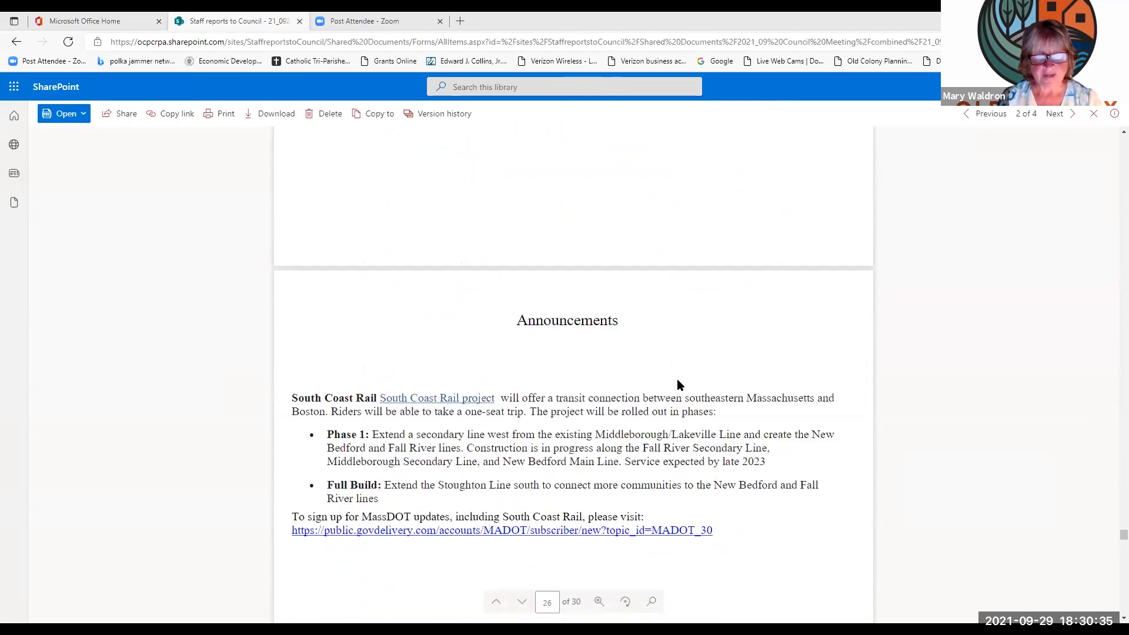
Step: Scroll to page 27's Attachments with the Western Point Saquish and Greystone Village ENF projects
scroll("down", 3)
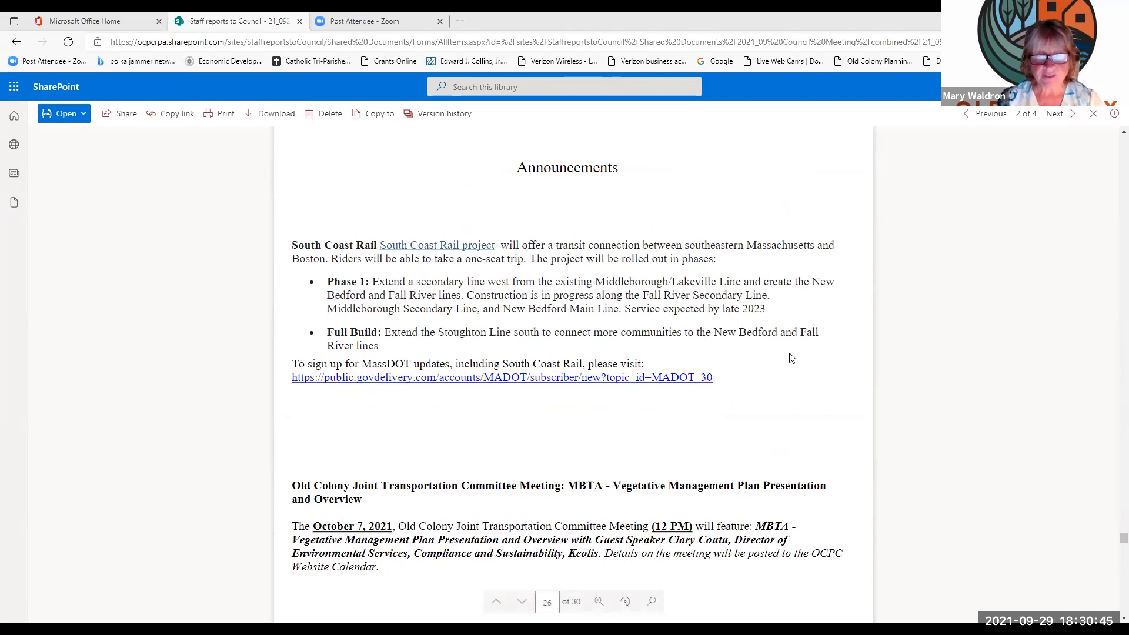
scroll("down", 3)
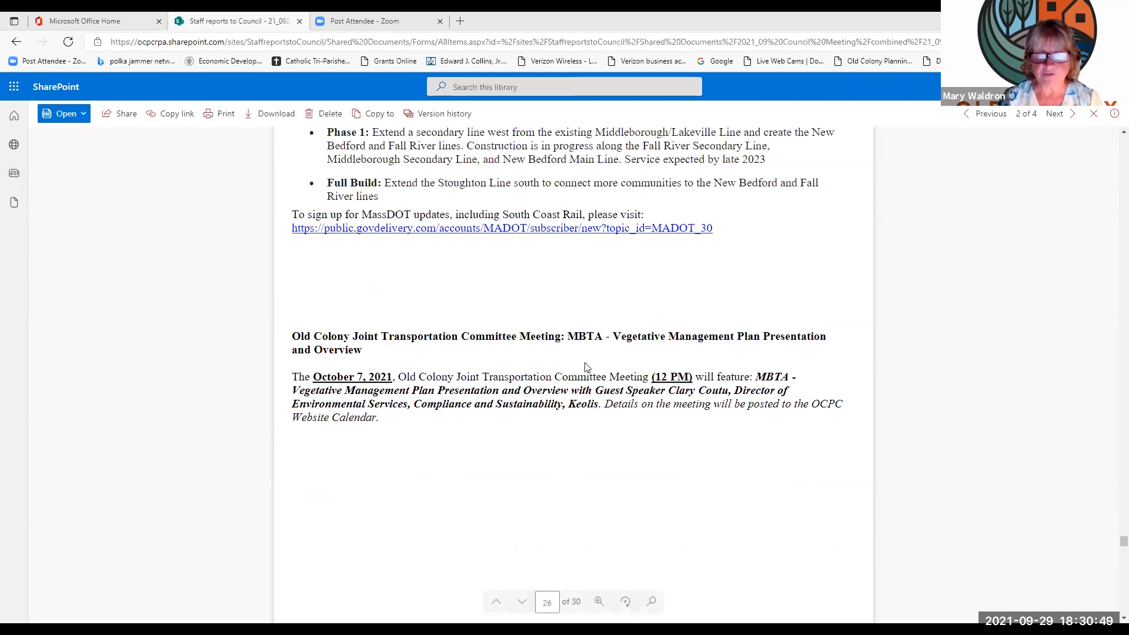
mouse_move(545, 351)
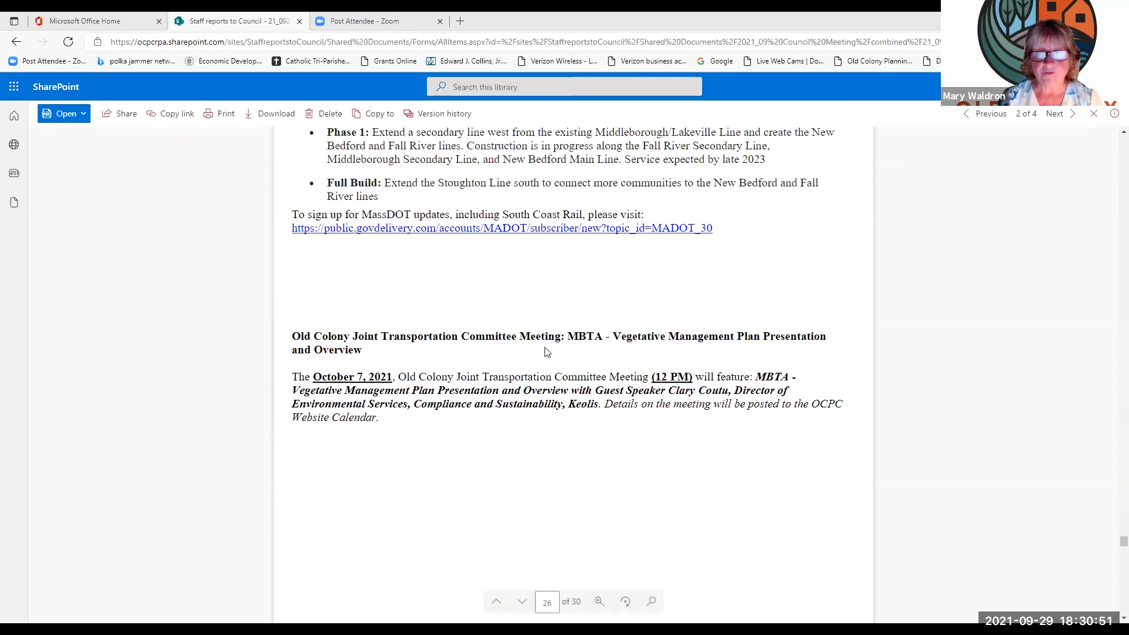
mouse_move(613, 349)
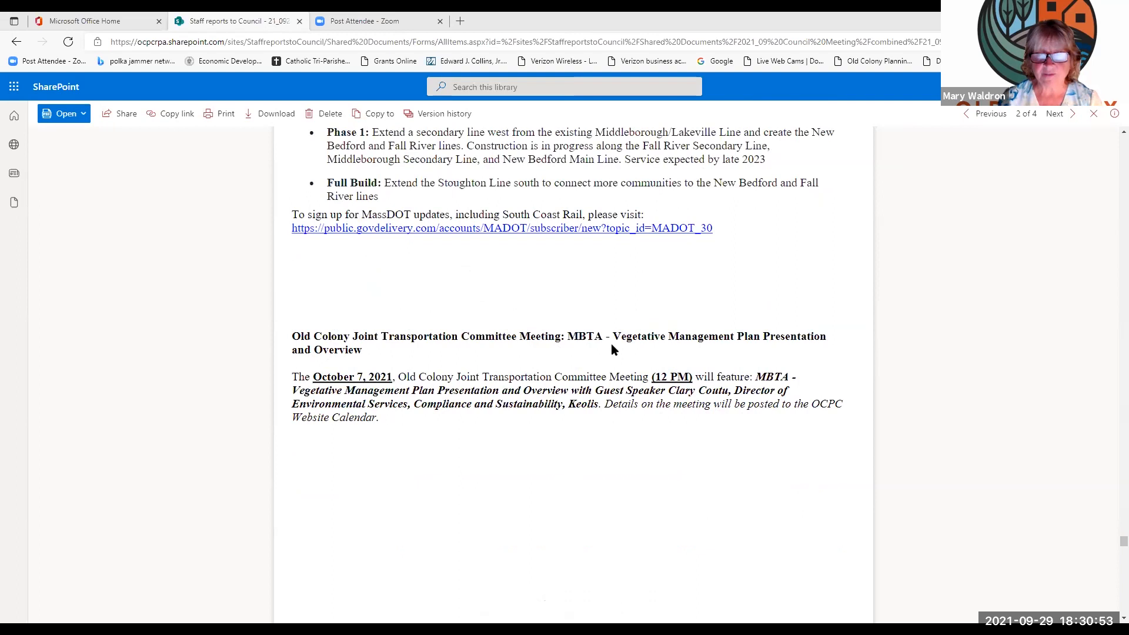
mouse_move(663, 353)
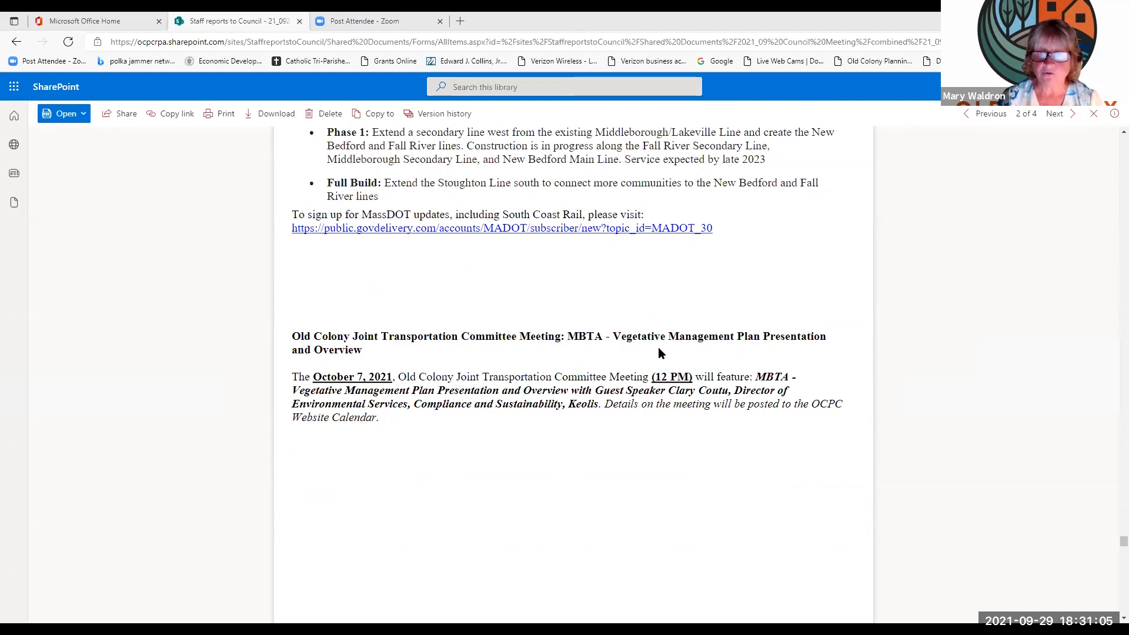
mouse_move(613, 454)
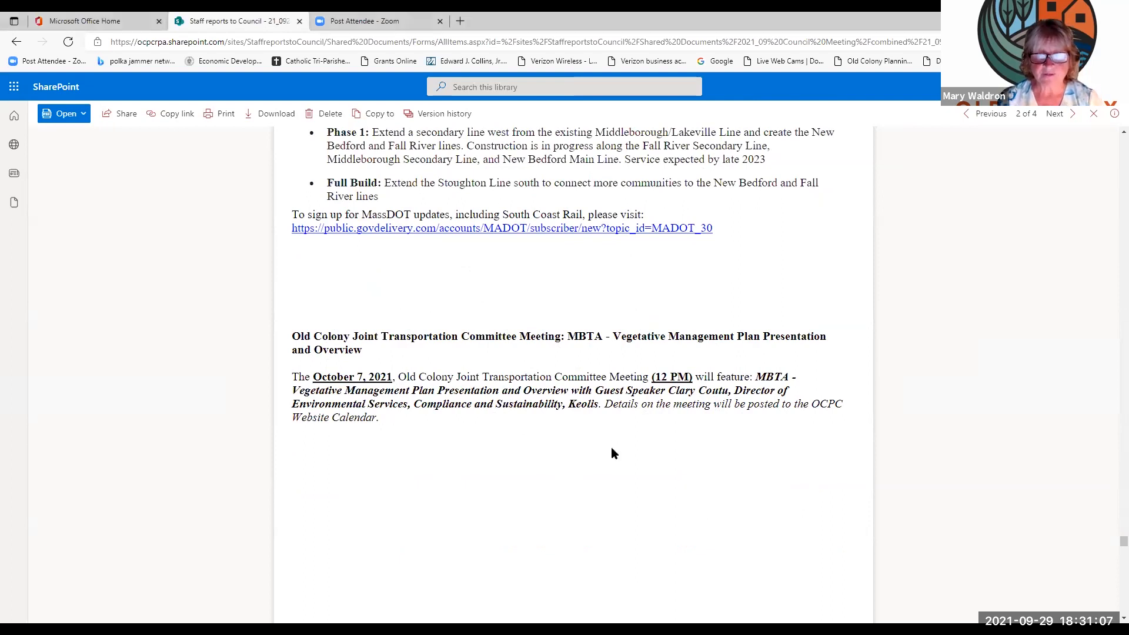
scroll("down", 3)
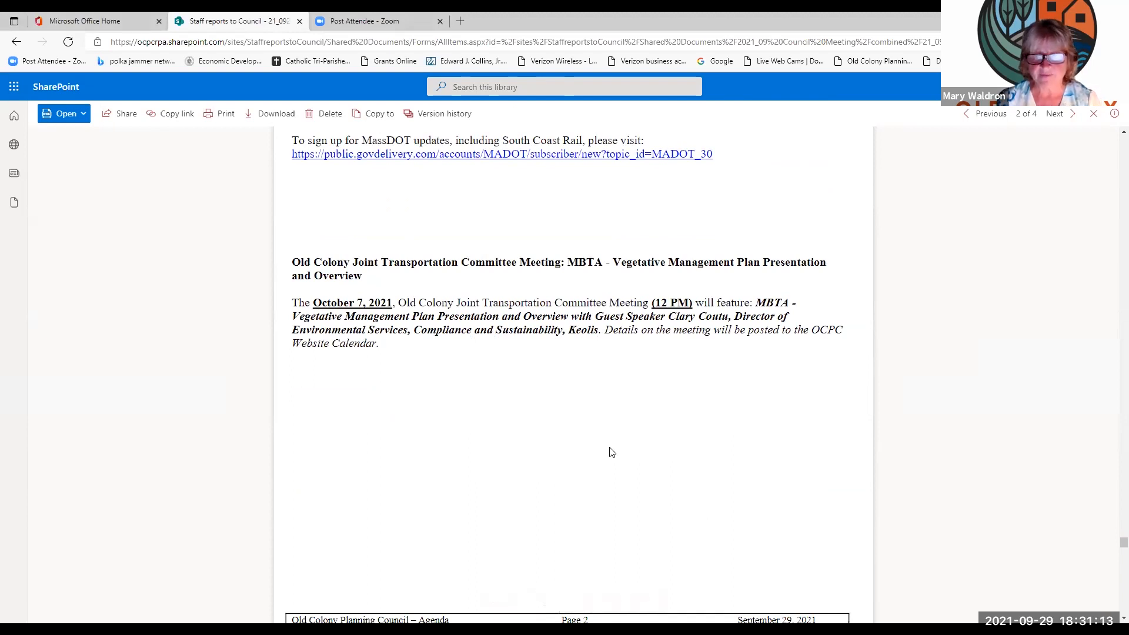
scroll("down", 3)
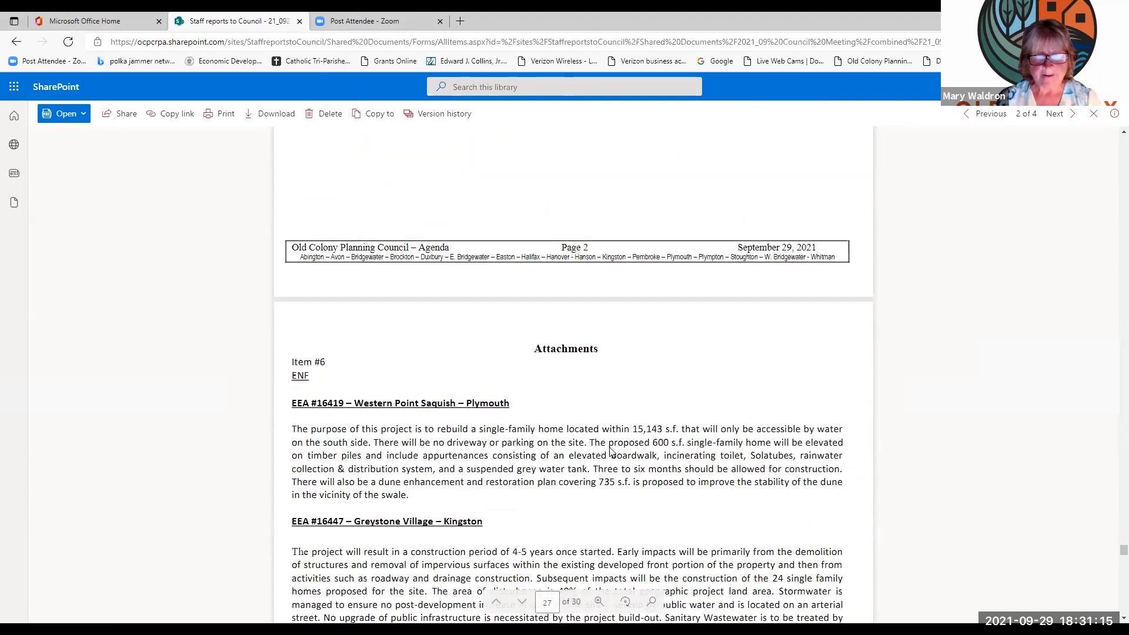
Step: Scroll the report to page 28, showing the CEDS member table's end and the Title VI notice
scroll("down", 3)
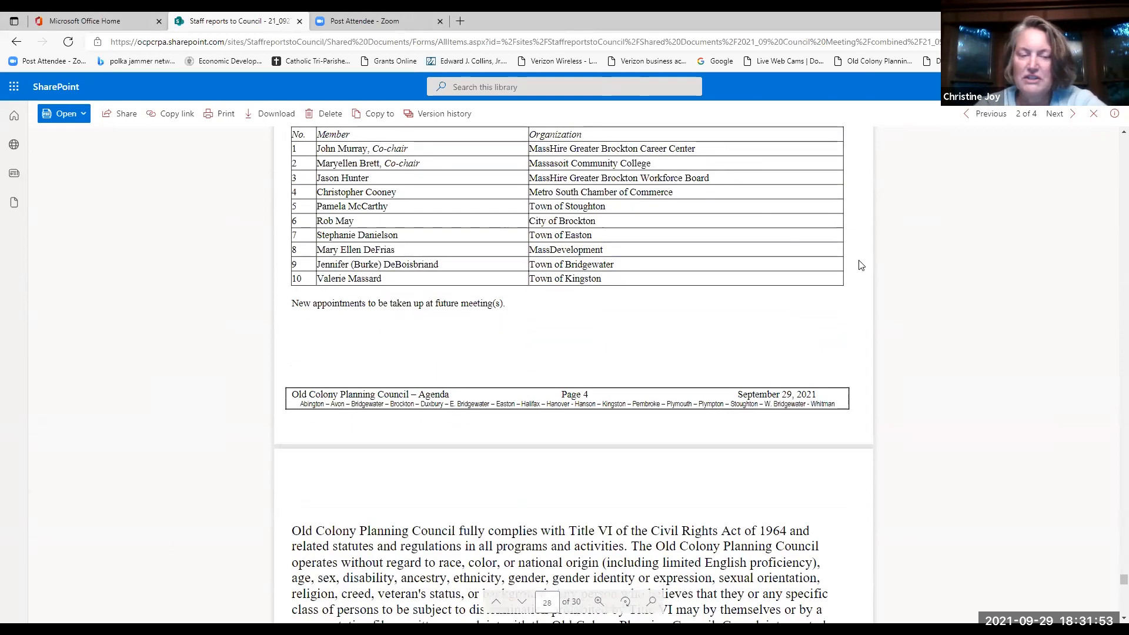
Step: Move past the Item 7 CEDS table to the September 2021 National Suicide Prevention Month proclamation
scroll("up", 3)
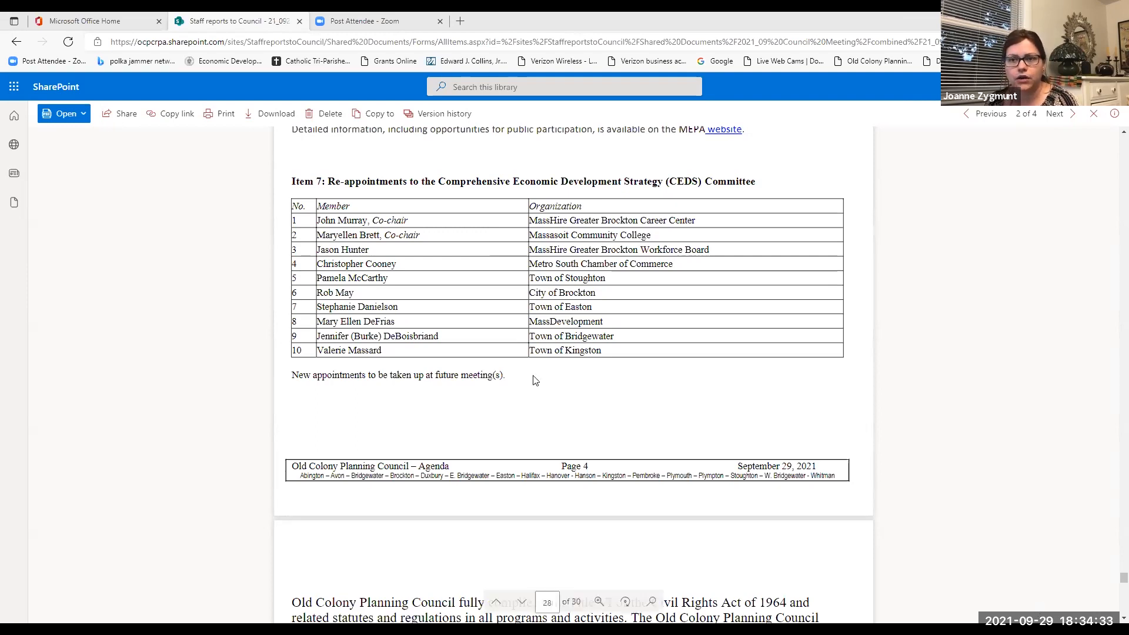
mouse_move(832, 325)
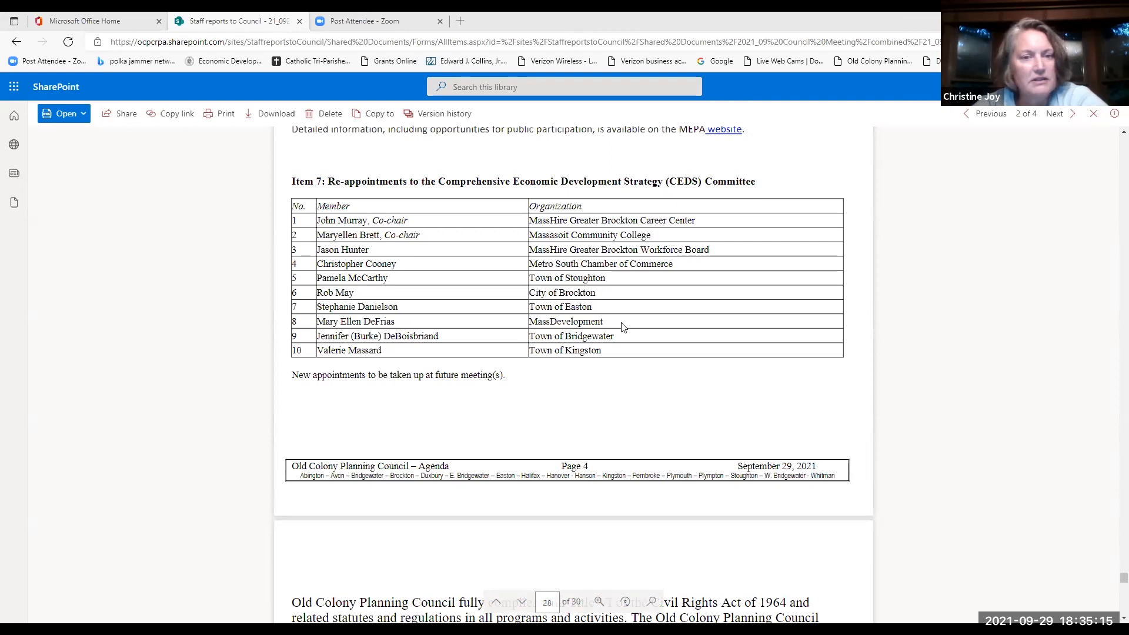
mouse_move(686, 347)
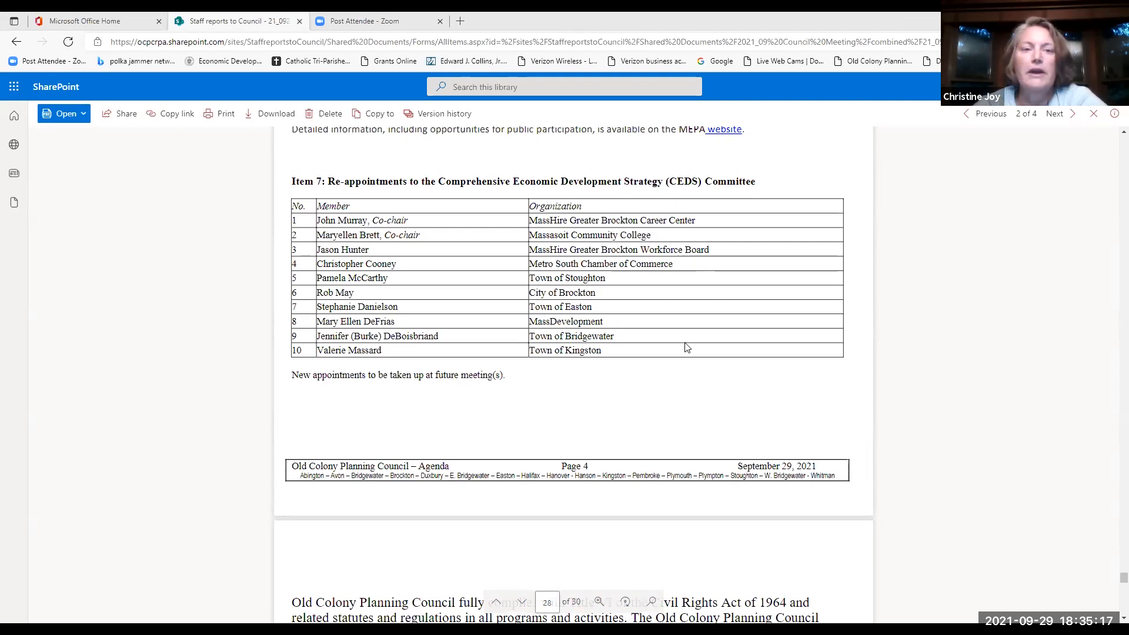
mouse_move(674, 381)
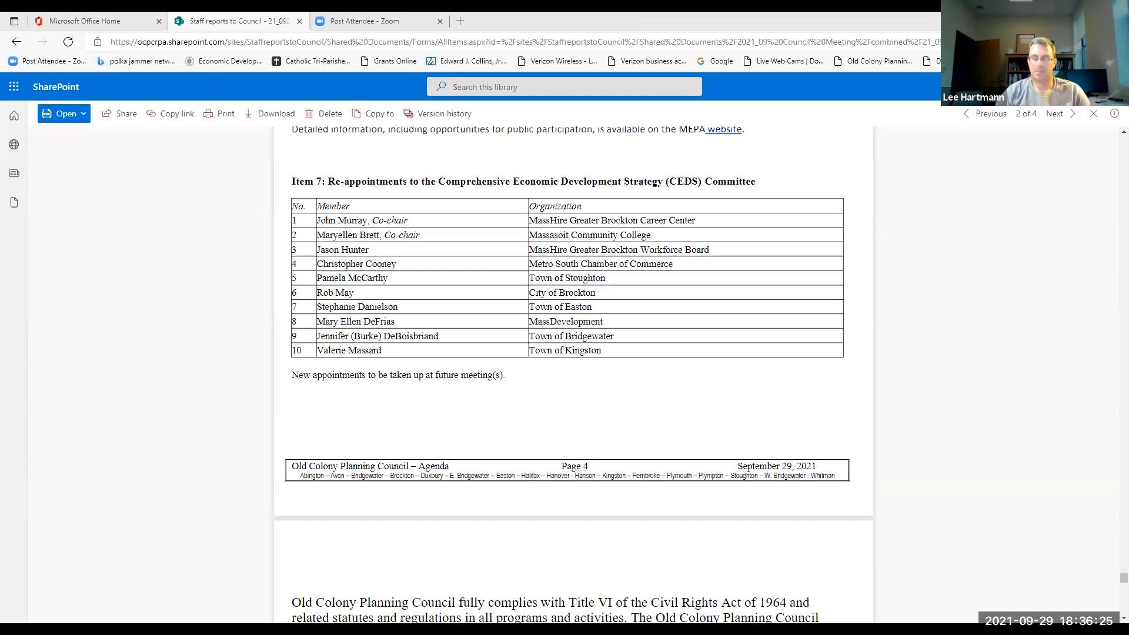
left_click(1094, 114)
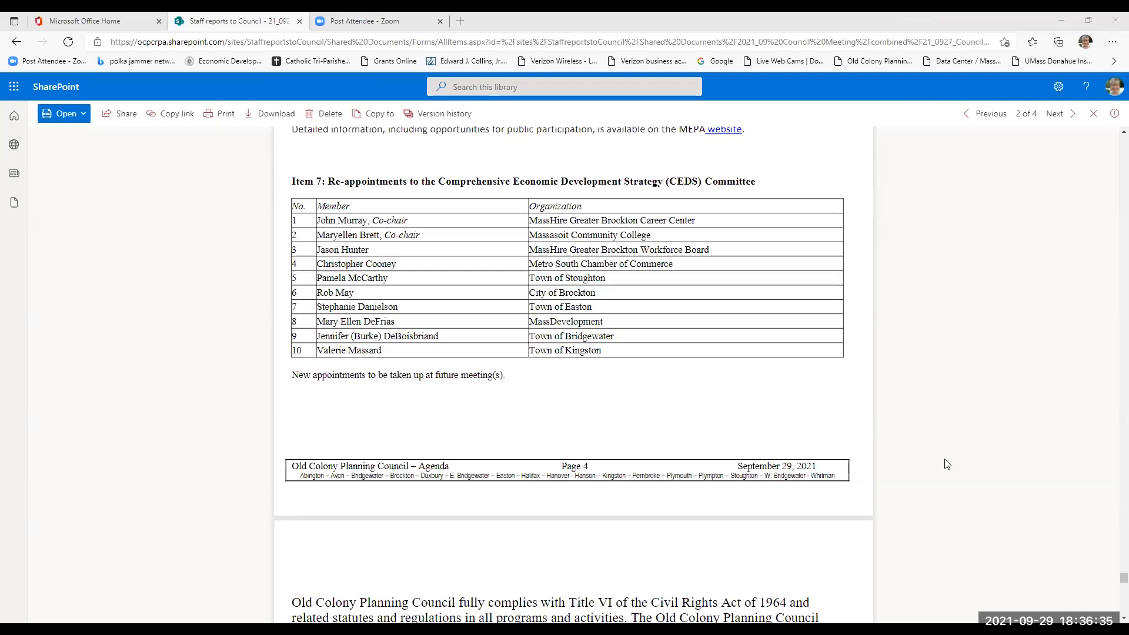
scroll("down", 3)
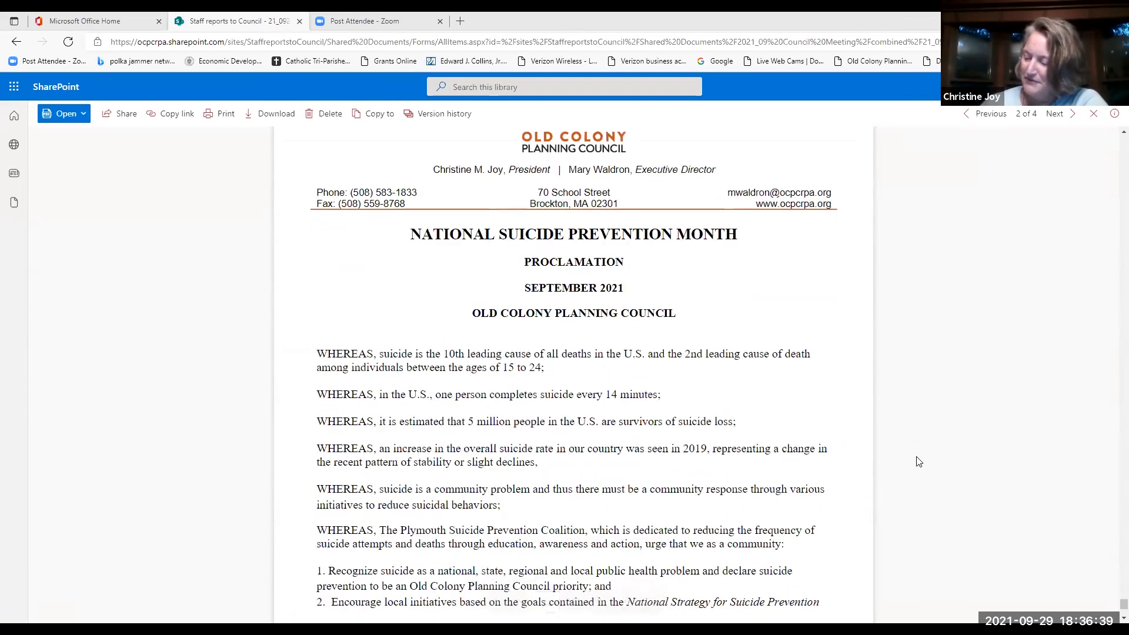
Step: Scroll page 30 to the proclamation's Chair and Secretary signature lines, then go back to the combined folder
scroll("down", 3)
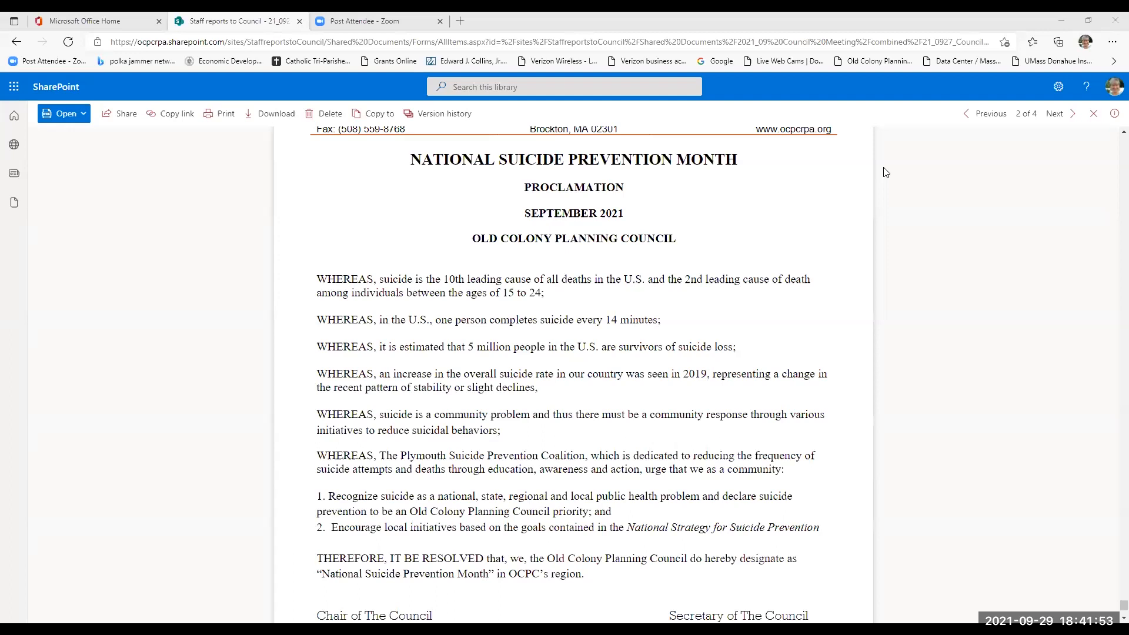
mouse_move(972, 144)
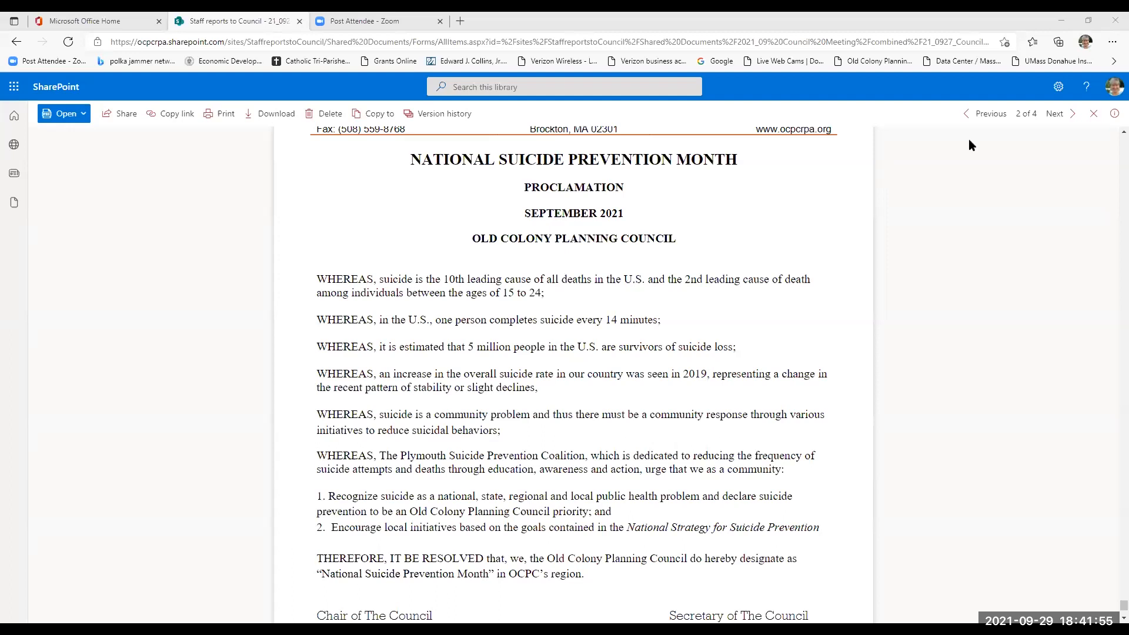
mouse_move(1074, 587)
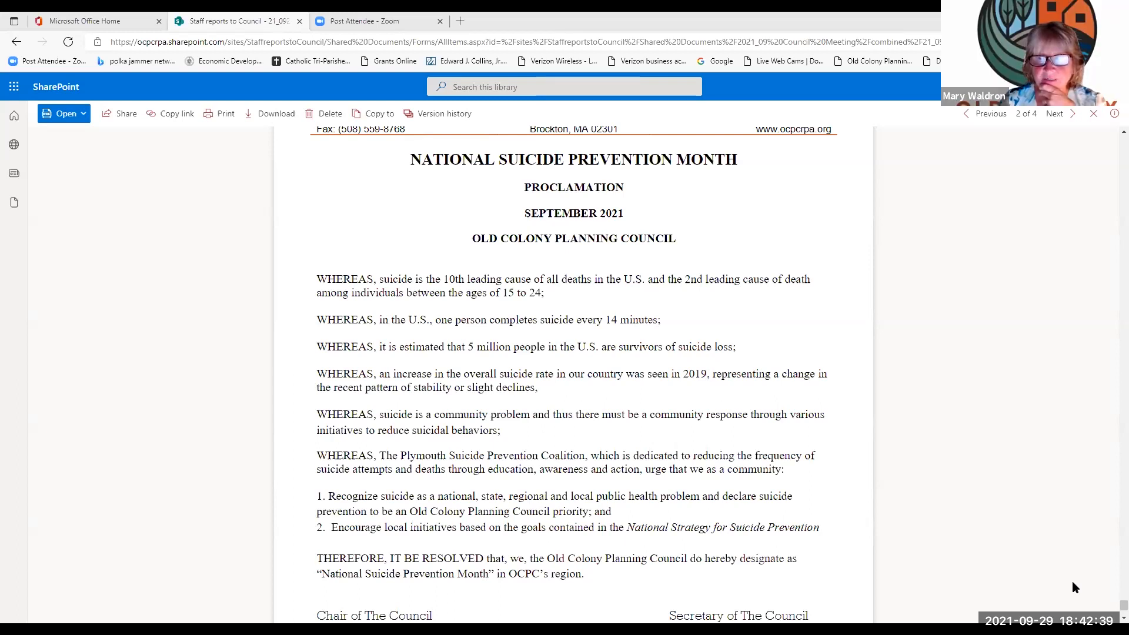
mouse_move(985, 199)
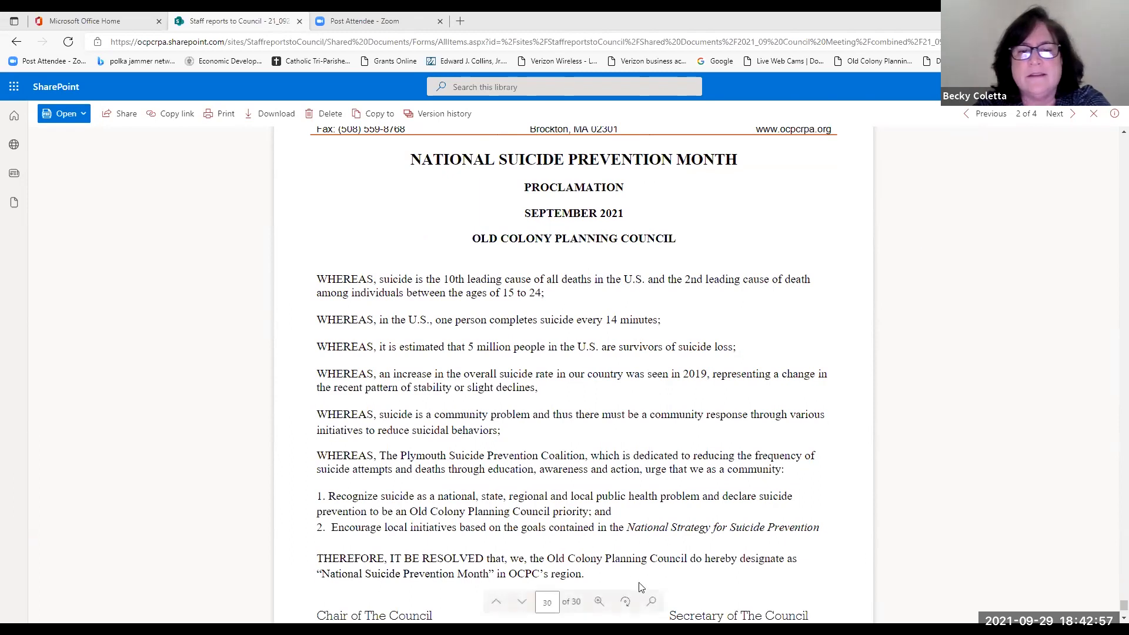
mouse_move(604, 230)
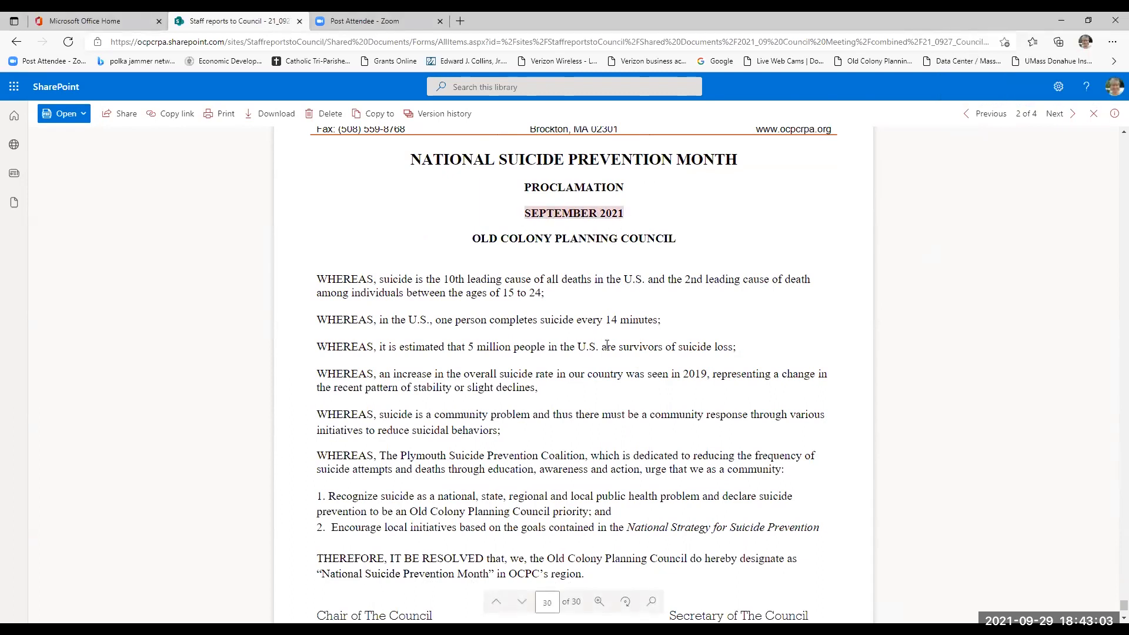
mouse_move(613, 431)
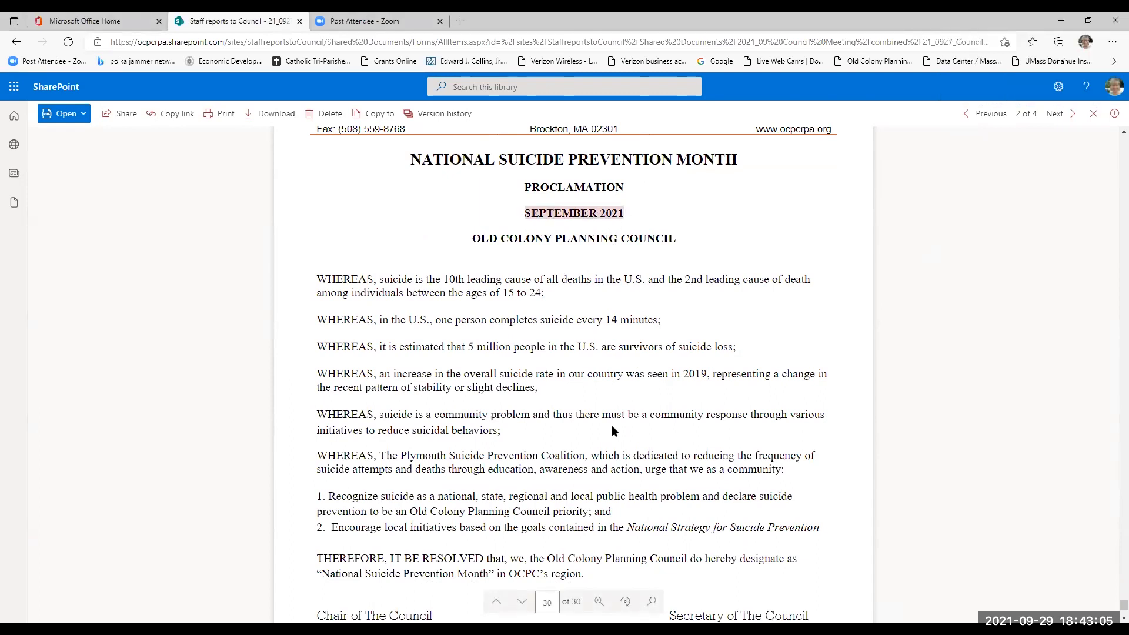
mouse_move(676, 254)
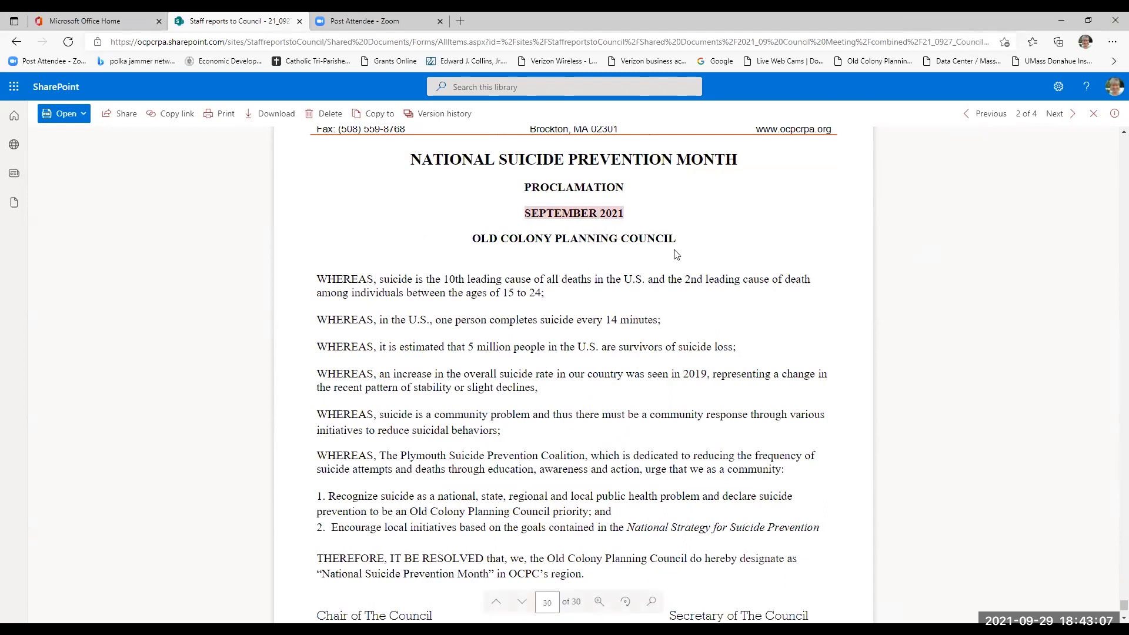
mouse_move(741, 226)
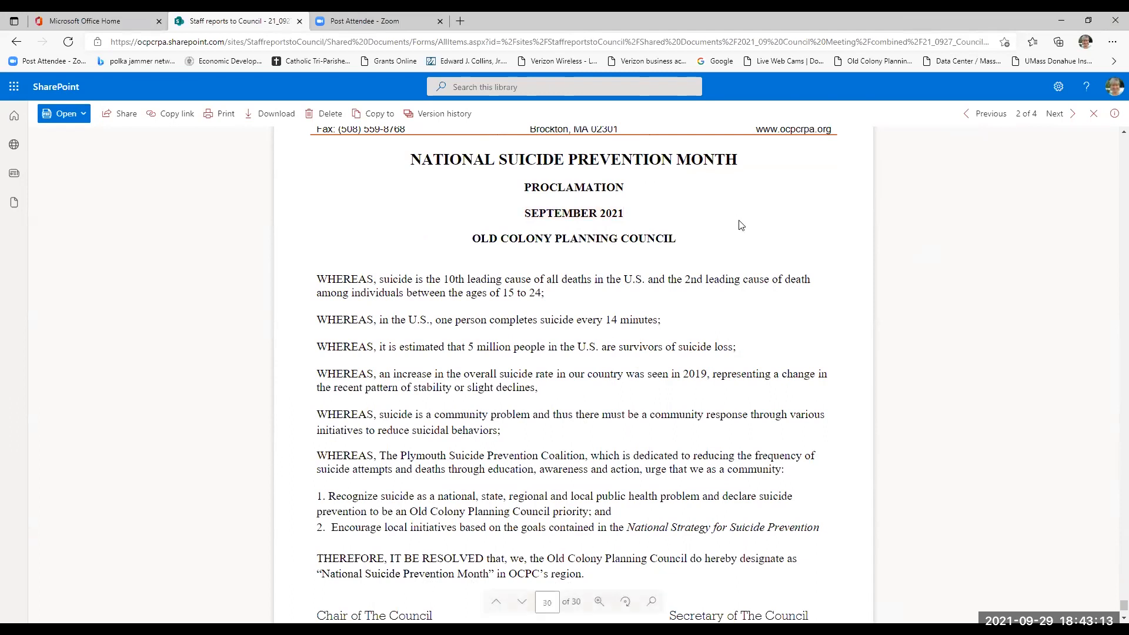
mouse_move(982, 183)
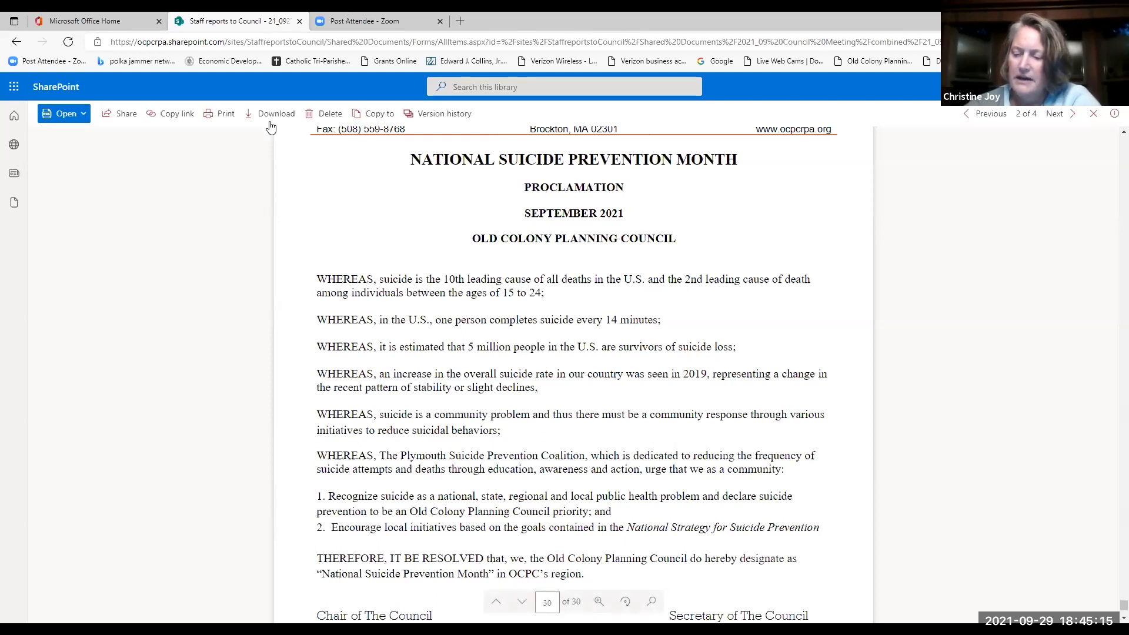
scroll("down", 3)
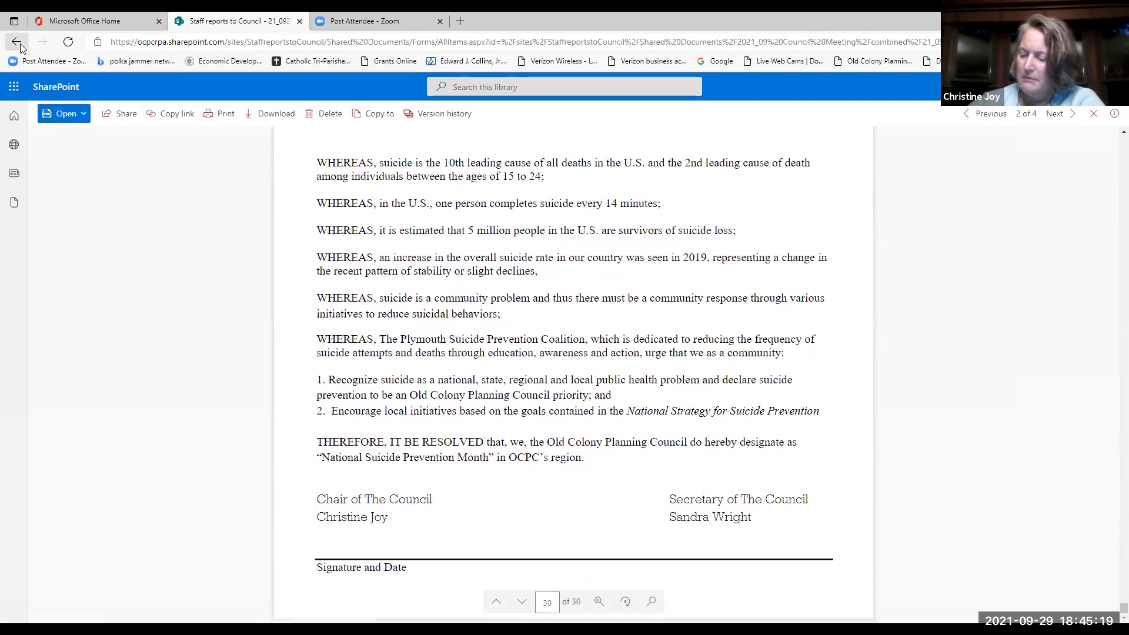
left_click(17, 41)
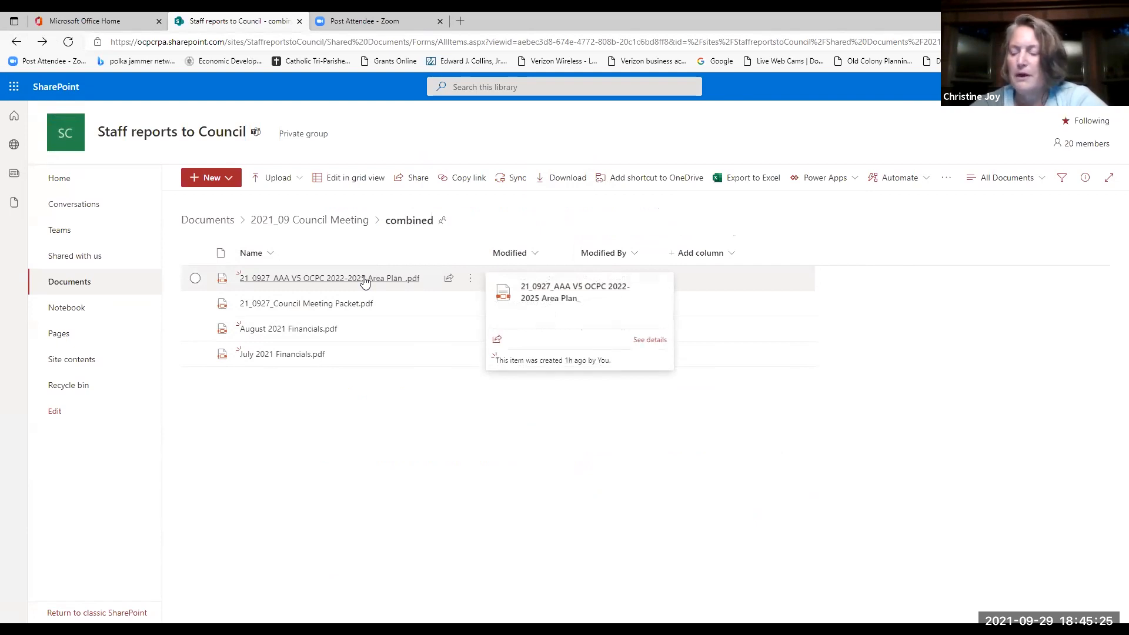
mouse_move(985, 189)
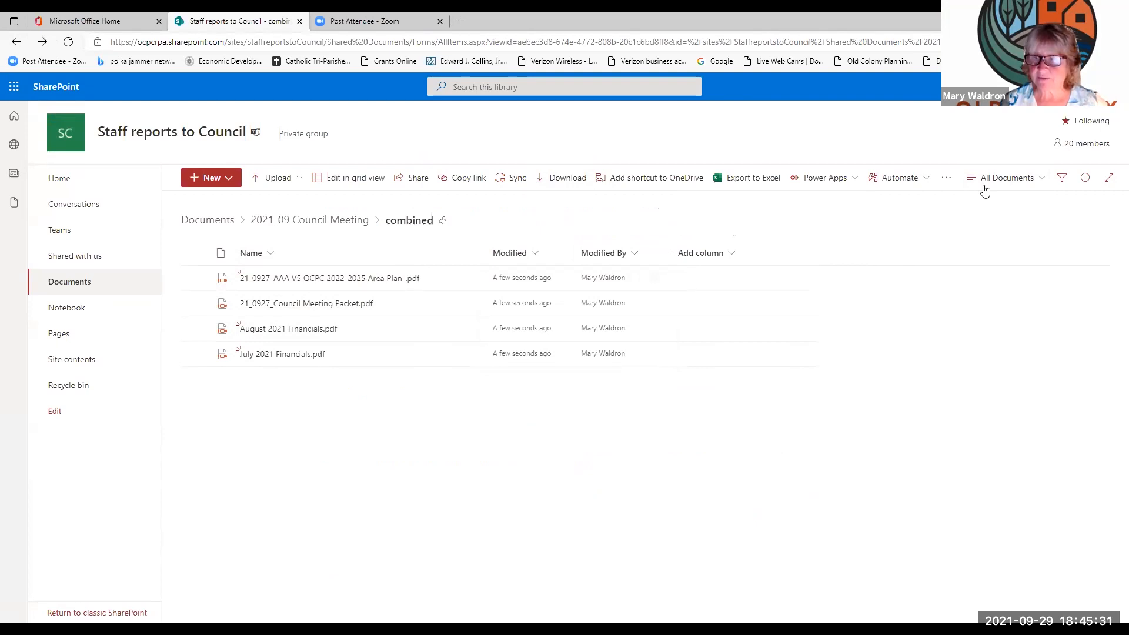
mouse_move(410, 302)
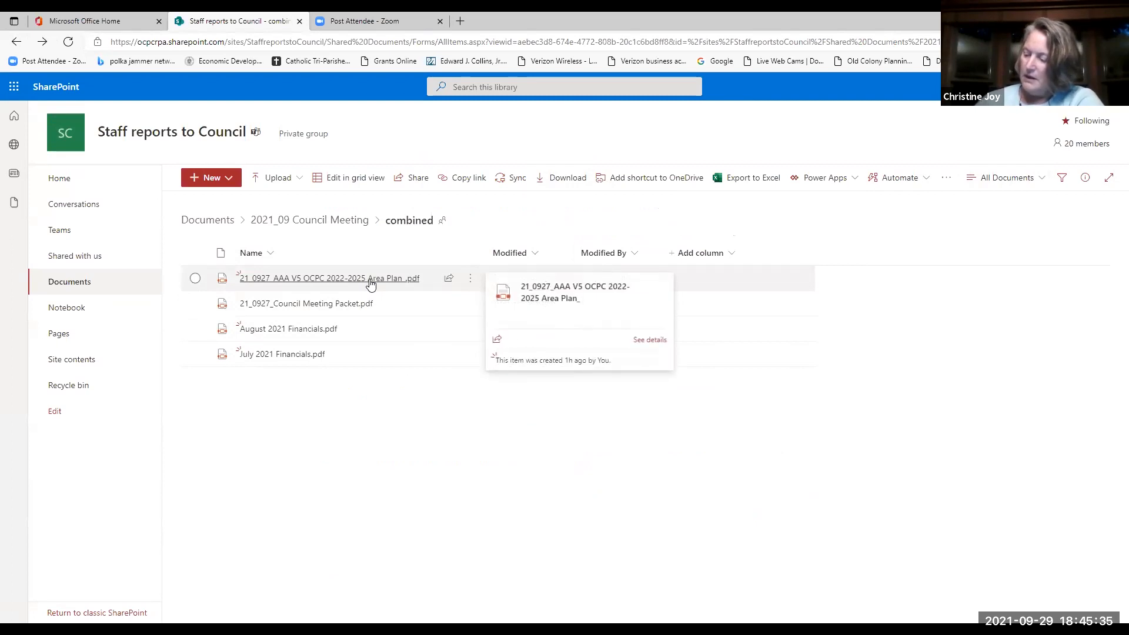
Step: Open the 21_0927_AAA V5 OCPC 2022-2025 Area Plan PDF at its cover page
left_click(325, 278)
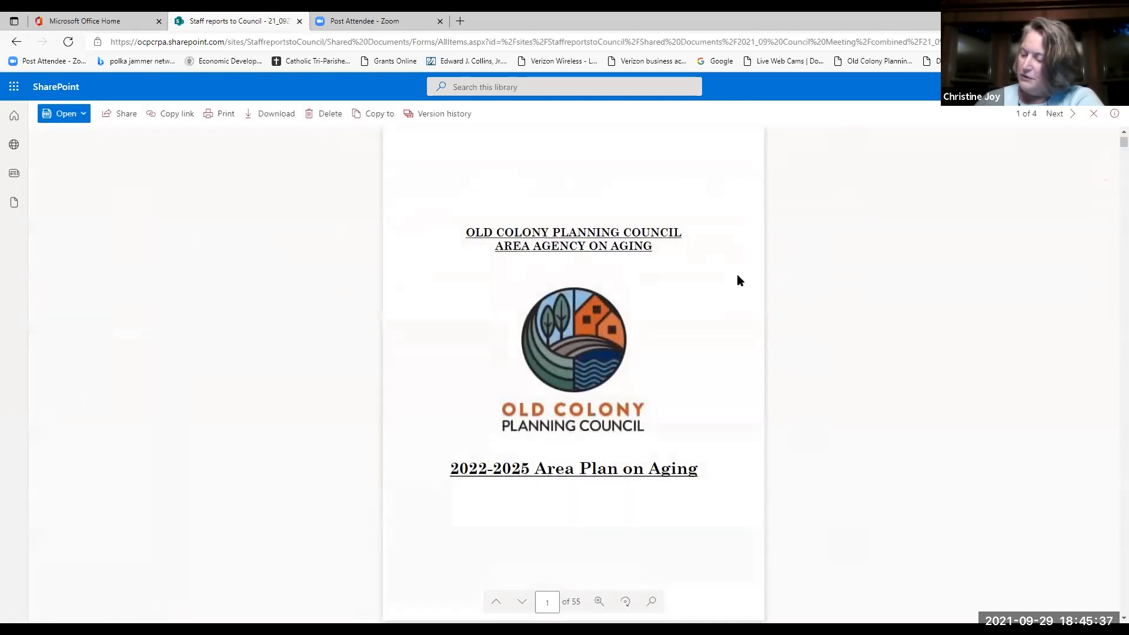
left_click(600, 602)
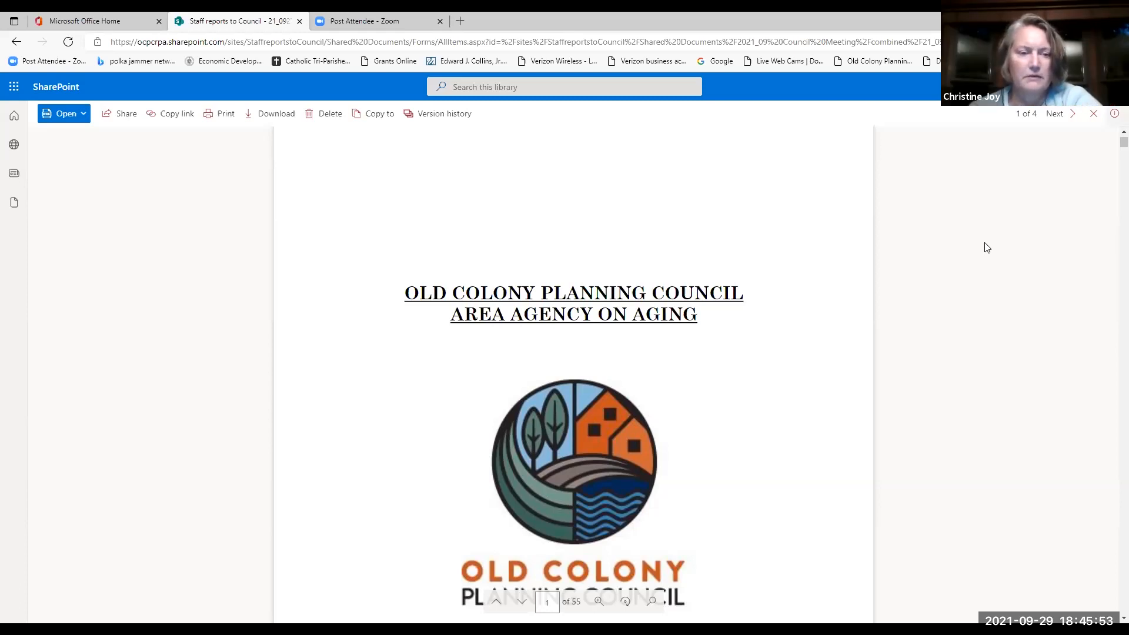
scroll("down", 3)
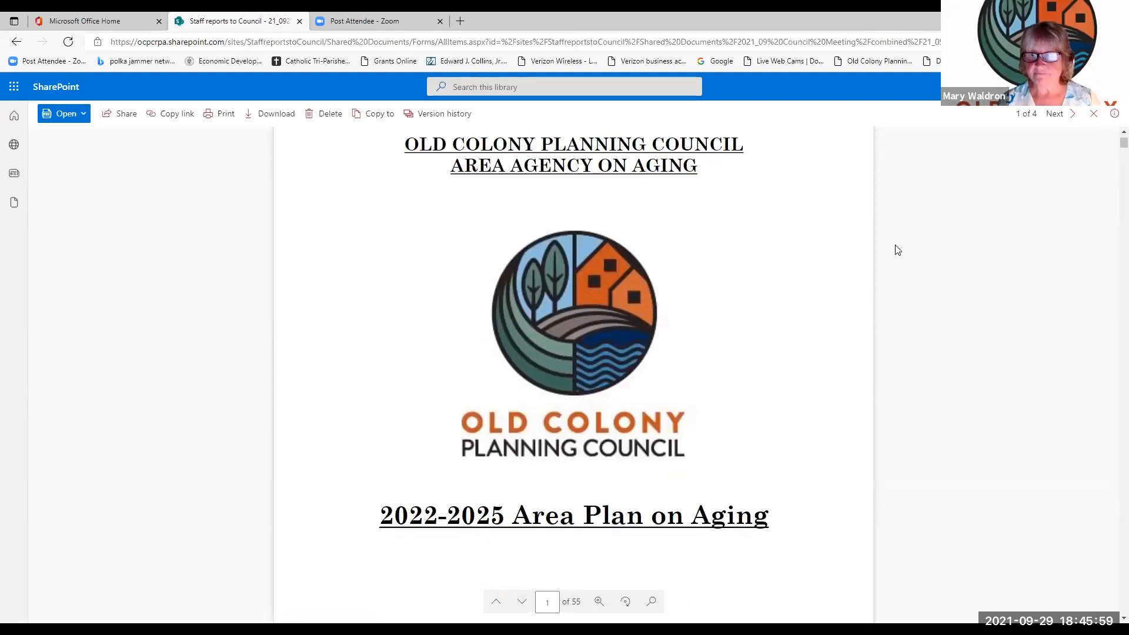
mouse_move(944, 274)
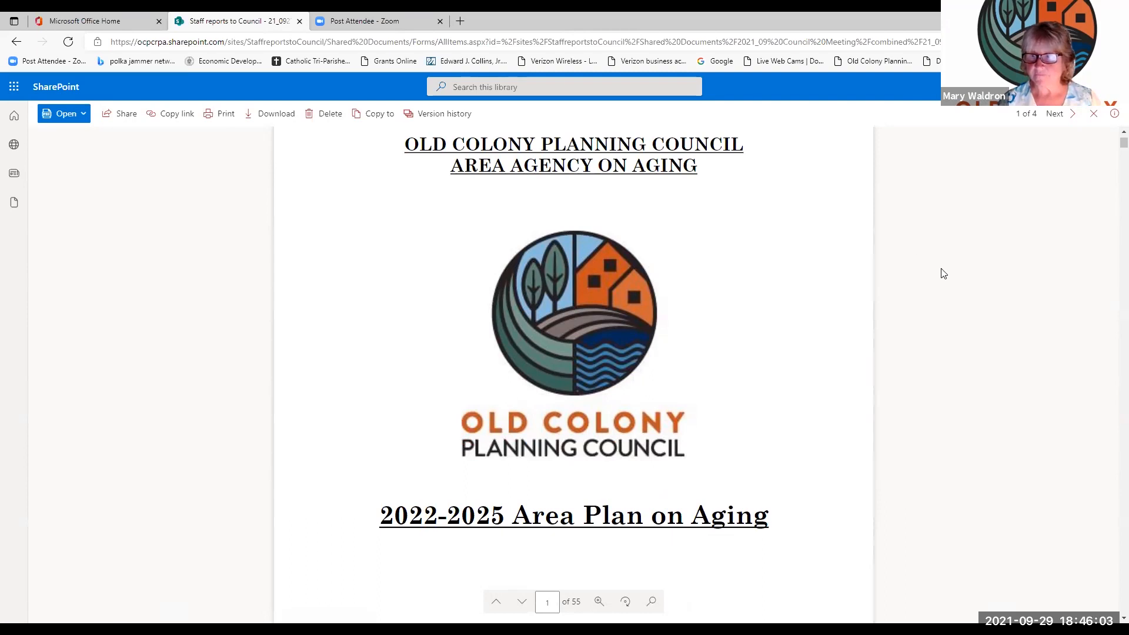
mouse_move(599, 601)
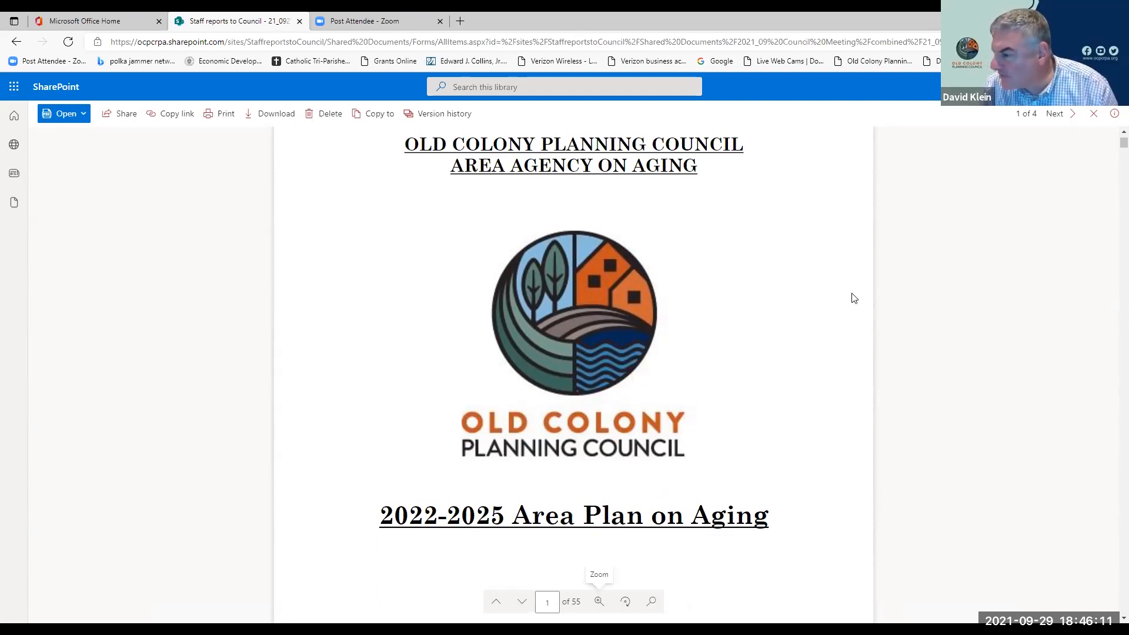
mouse_move(776, 329)
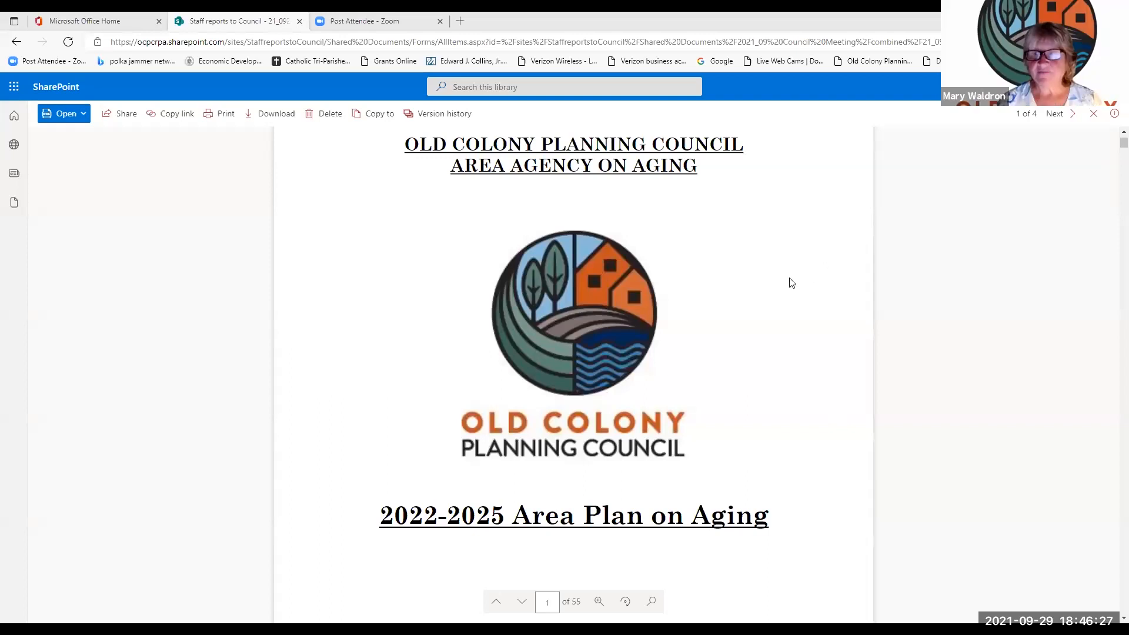
mouse_move(774, 279)
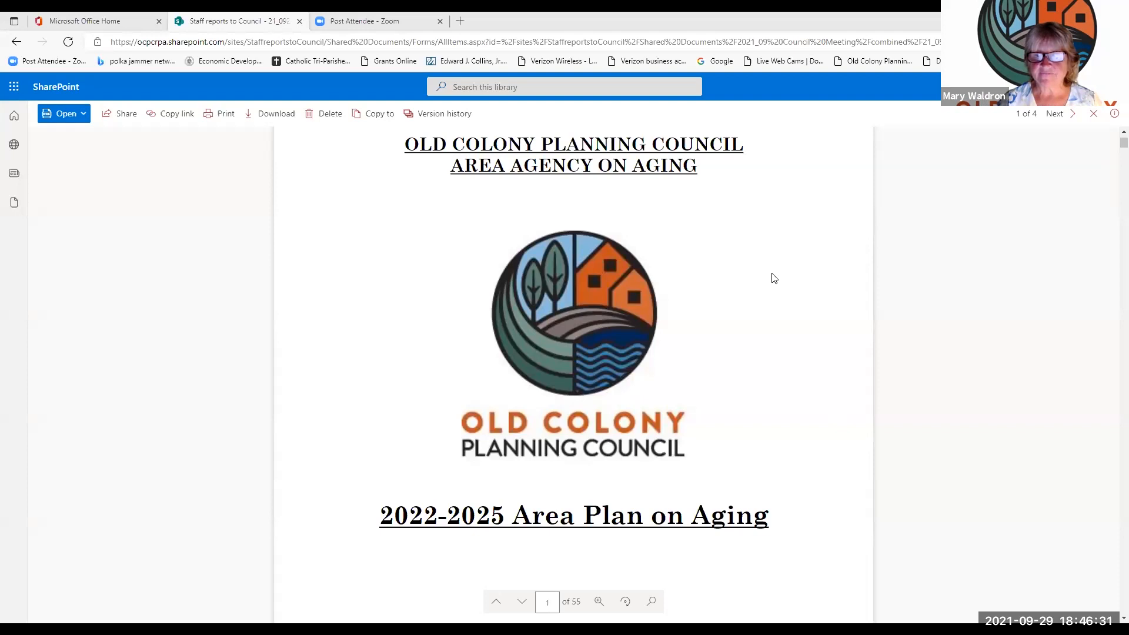
Step: Scroll past the Area Plan cover page toward the Table of Contents
scroll("down", 3)
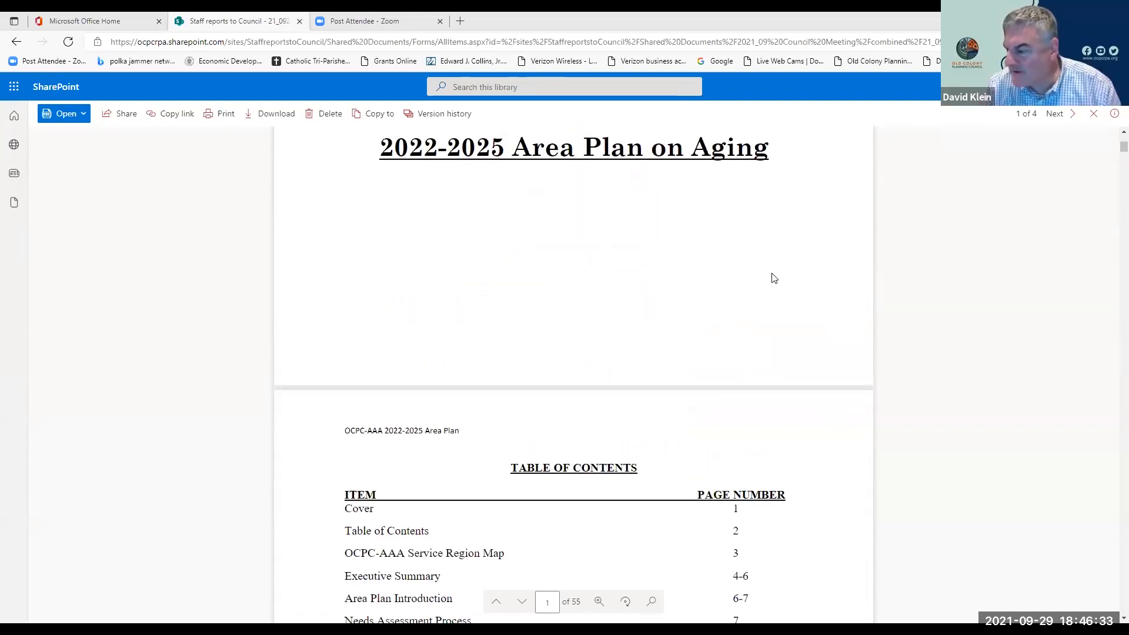
scroll("down", 3)
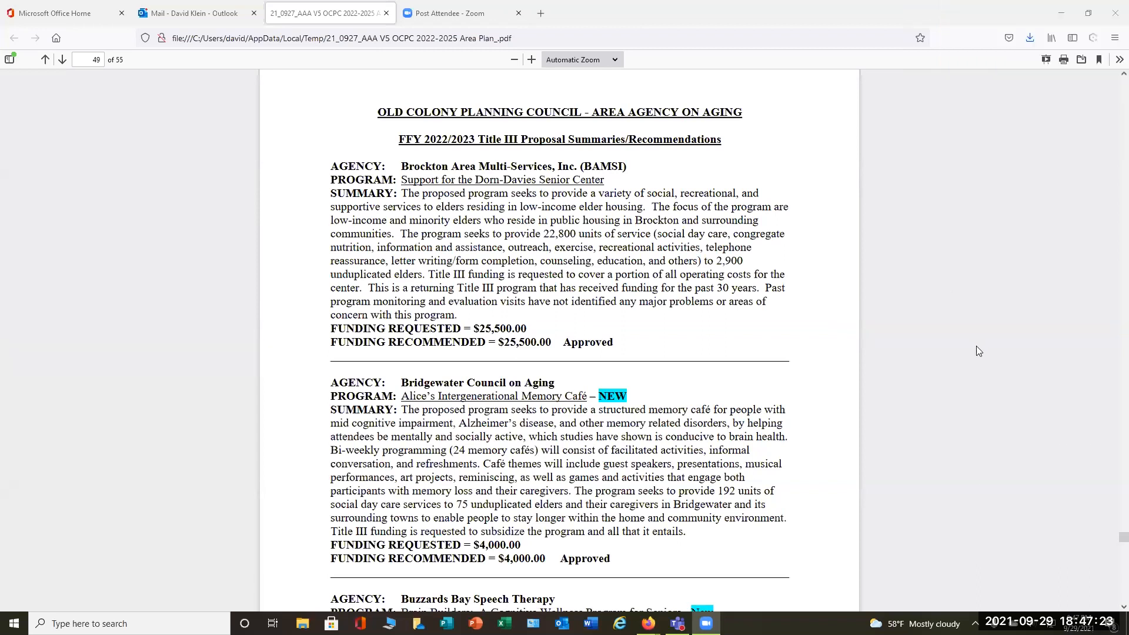
mouse_move(1003, 497)
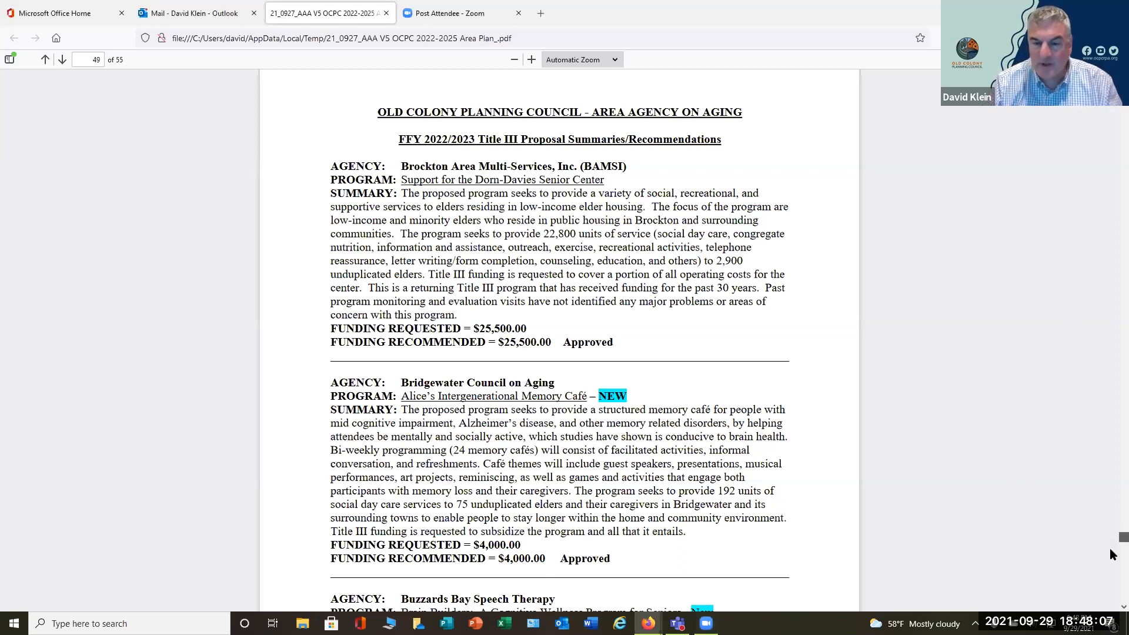
Step: Scroll the Firefox PDF back to page 48, Attachment J, with the SurveyMonkey results link
scroll("down", 3)
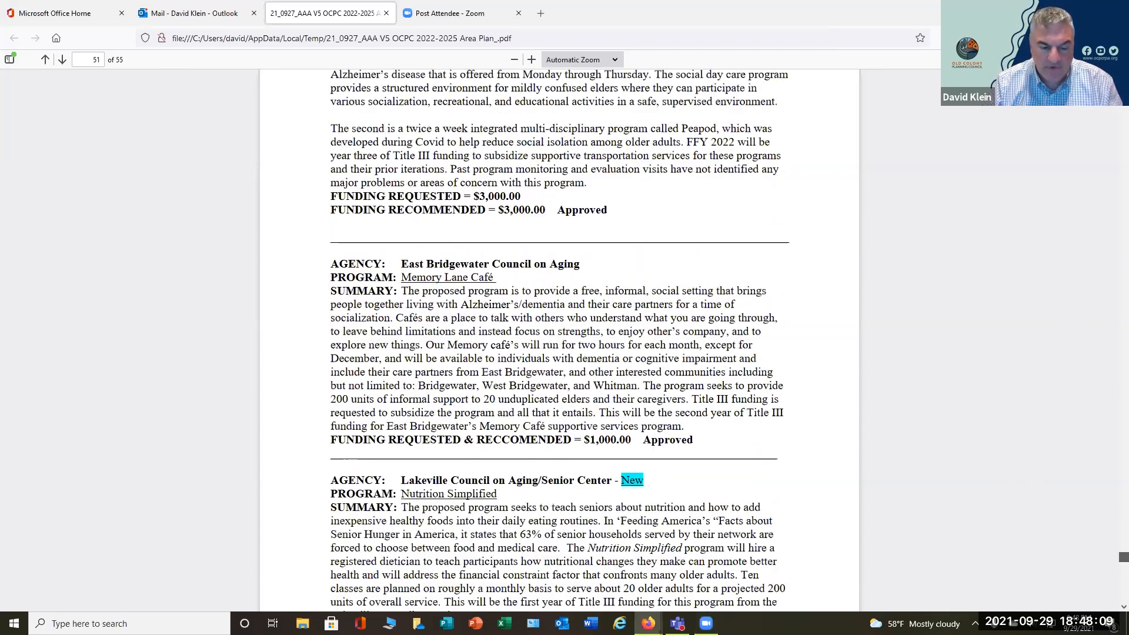
scroll("down", 3)
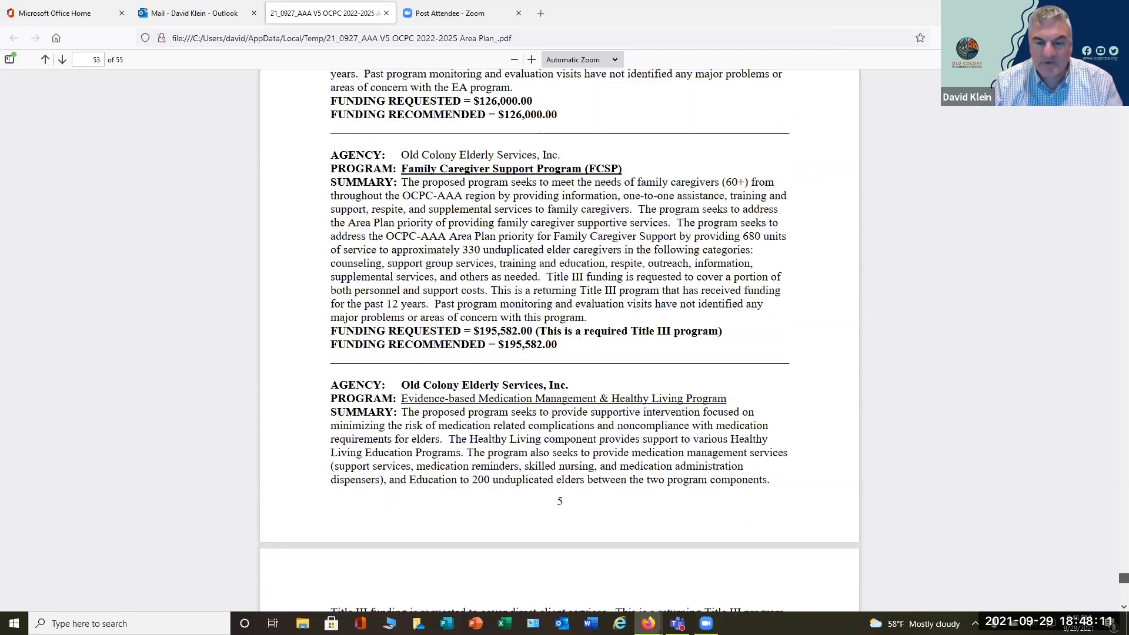
scroll("down", 3)
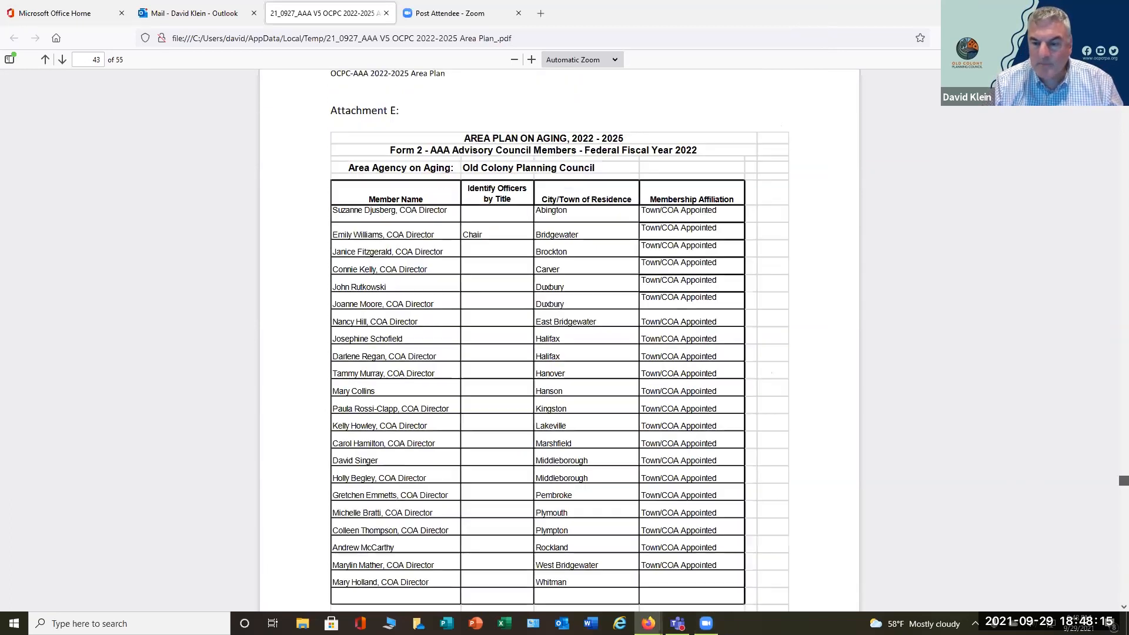
scroll("down", 3)
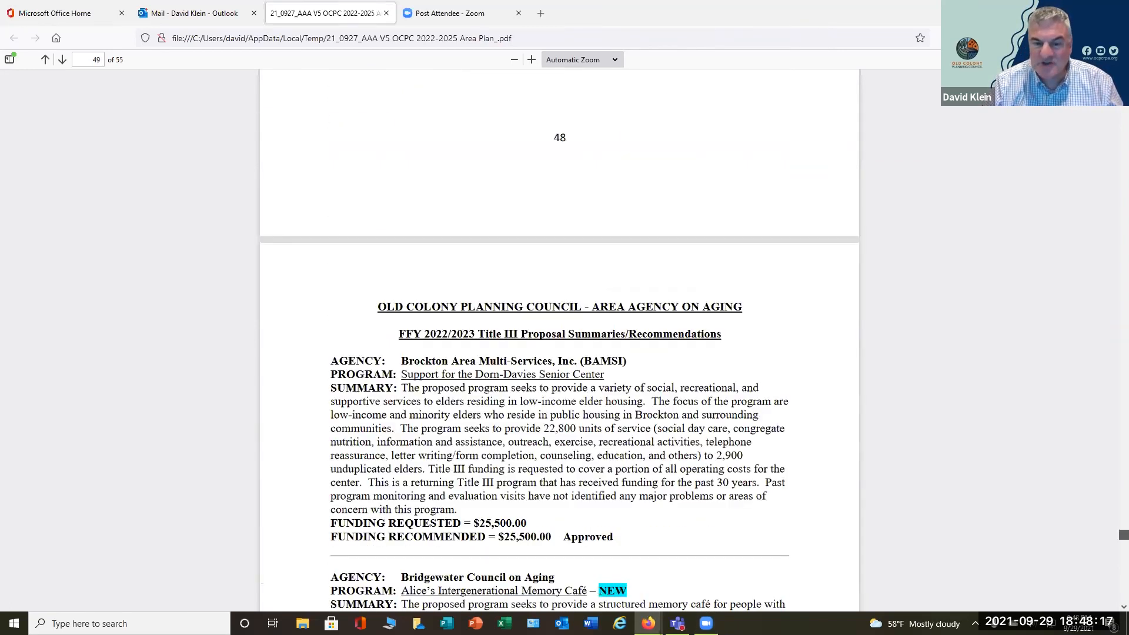
scroll("up", 3)
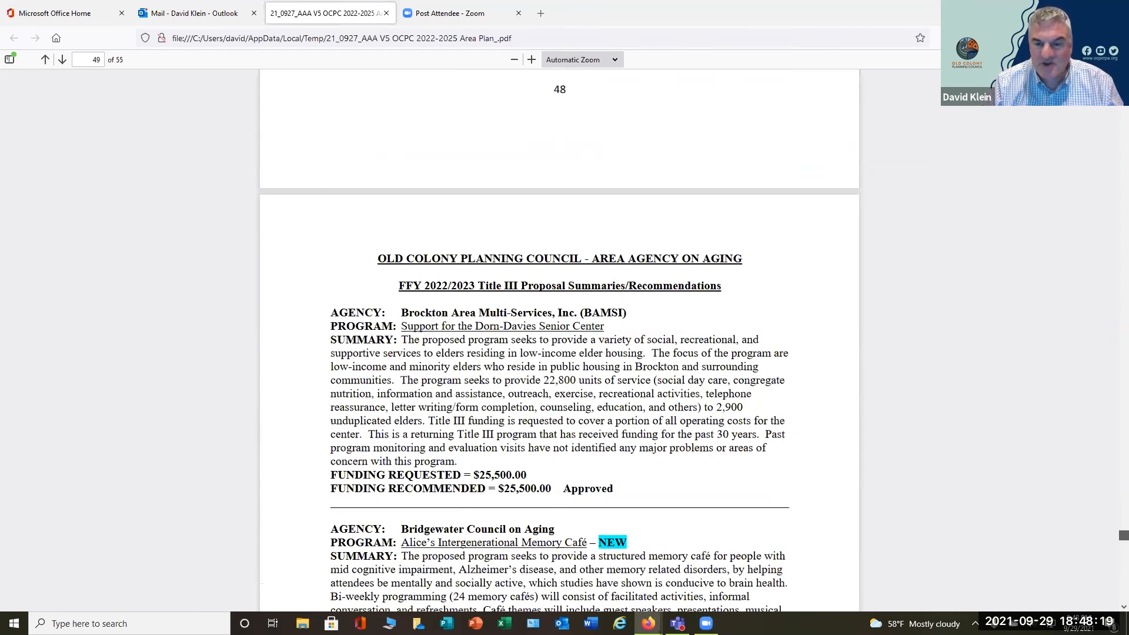
scroll("up", 3)
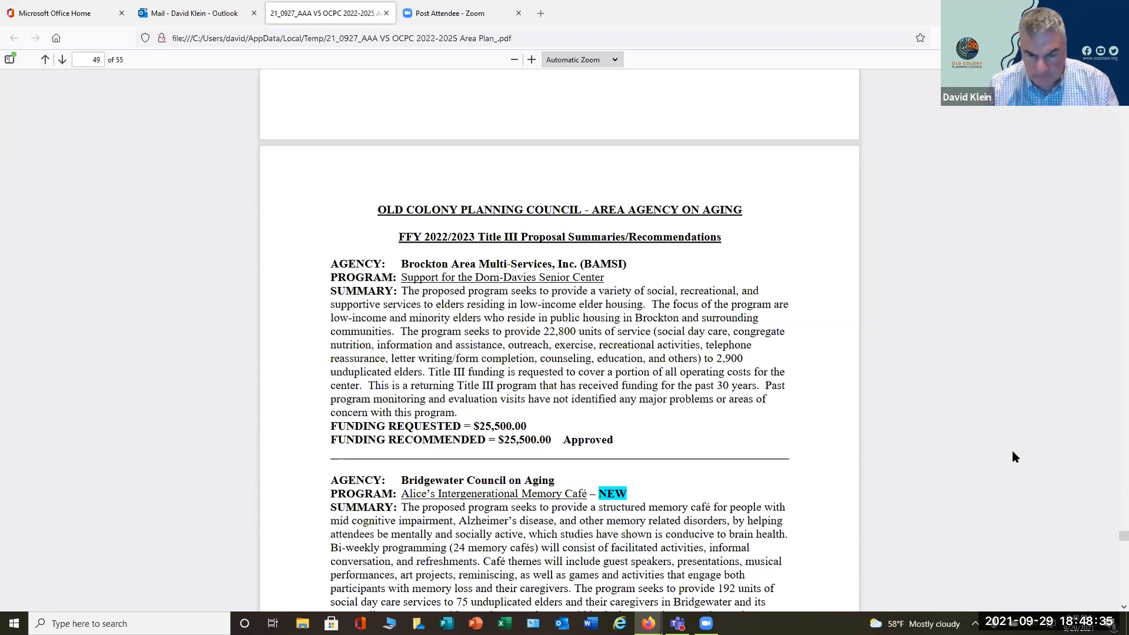
mouse_move(1113, 543)
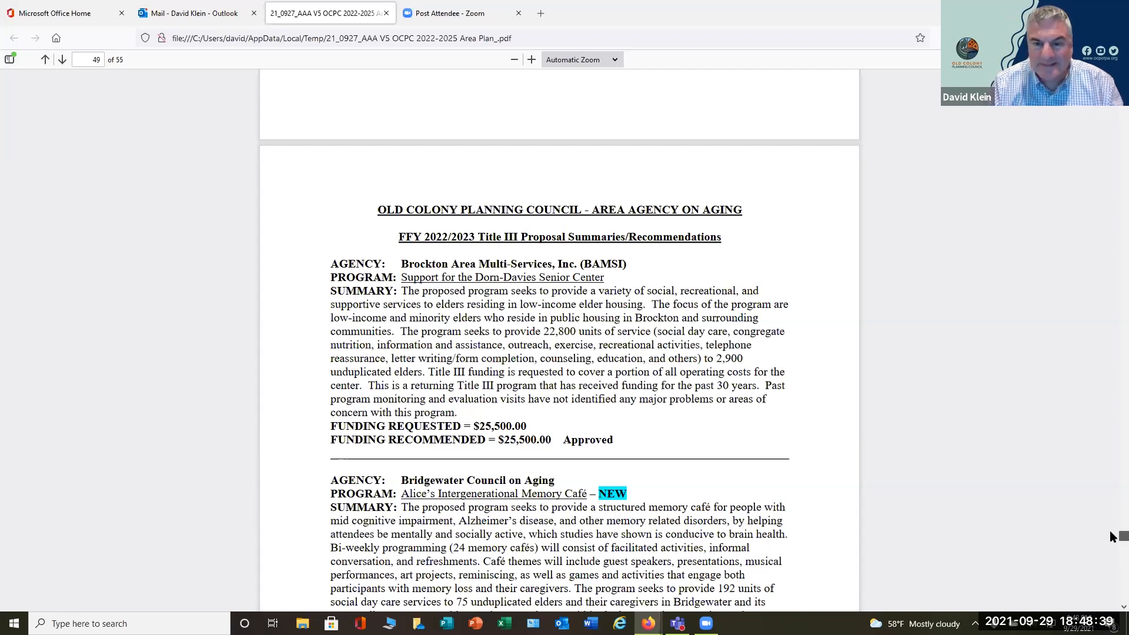
scroll("up", 3)
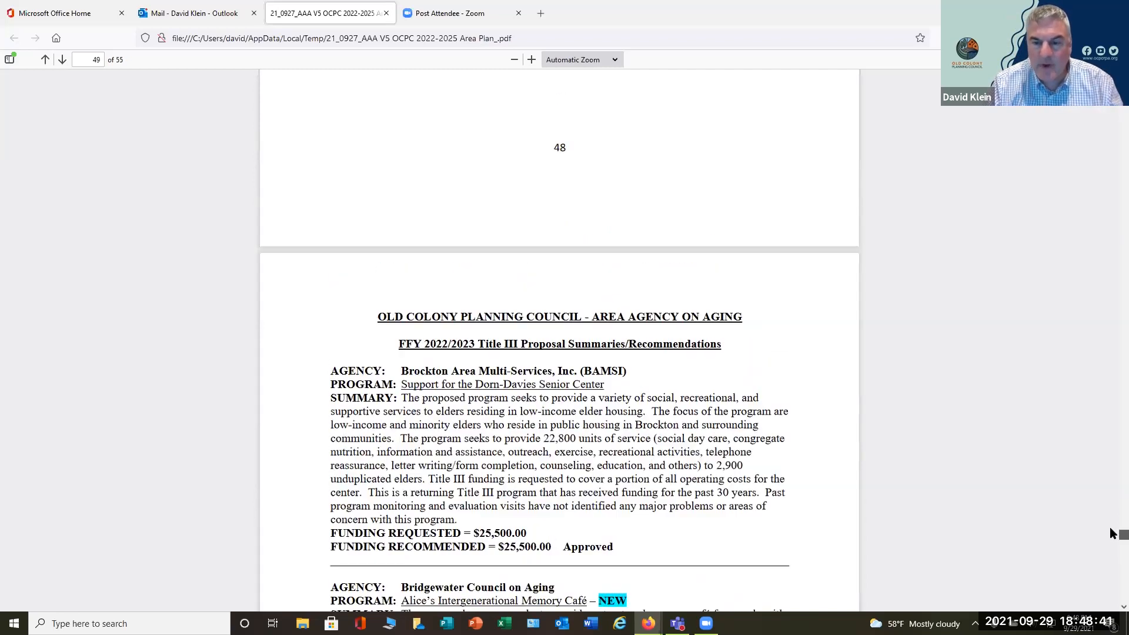
scroll("up", 3)
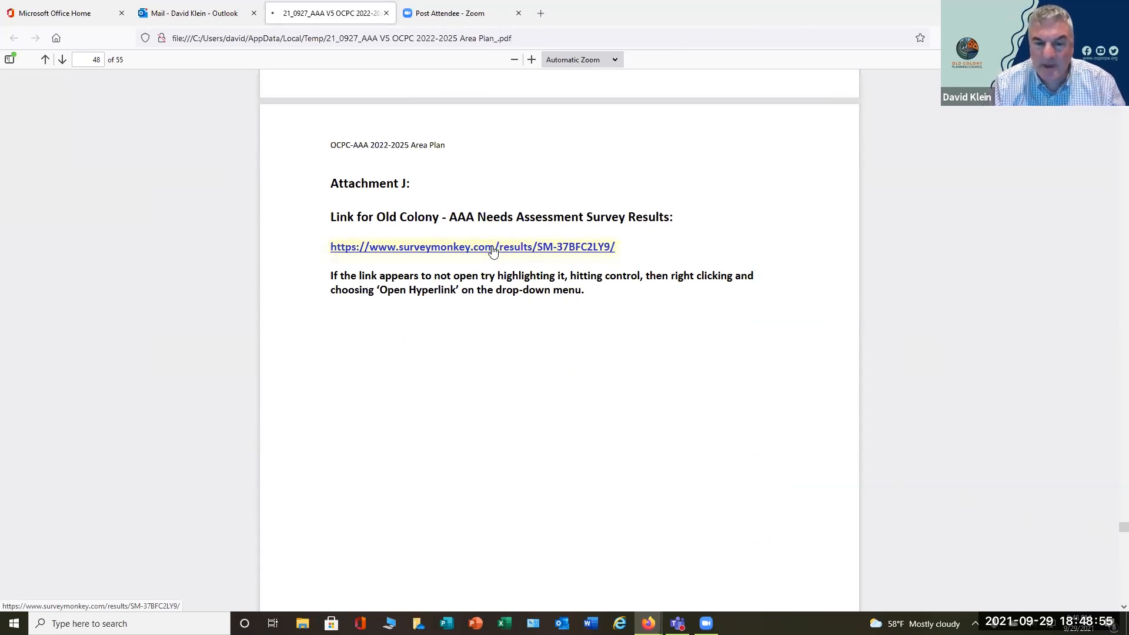
Step: Follow the Attachment J link to the survey's Question Summaries, showing Q1 ages from 806 responses
left_click(472, 247)
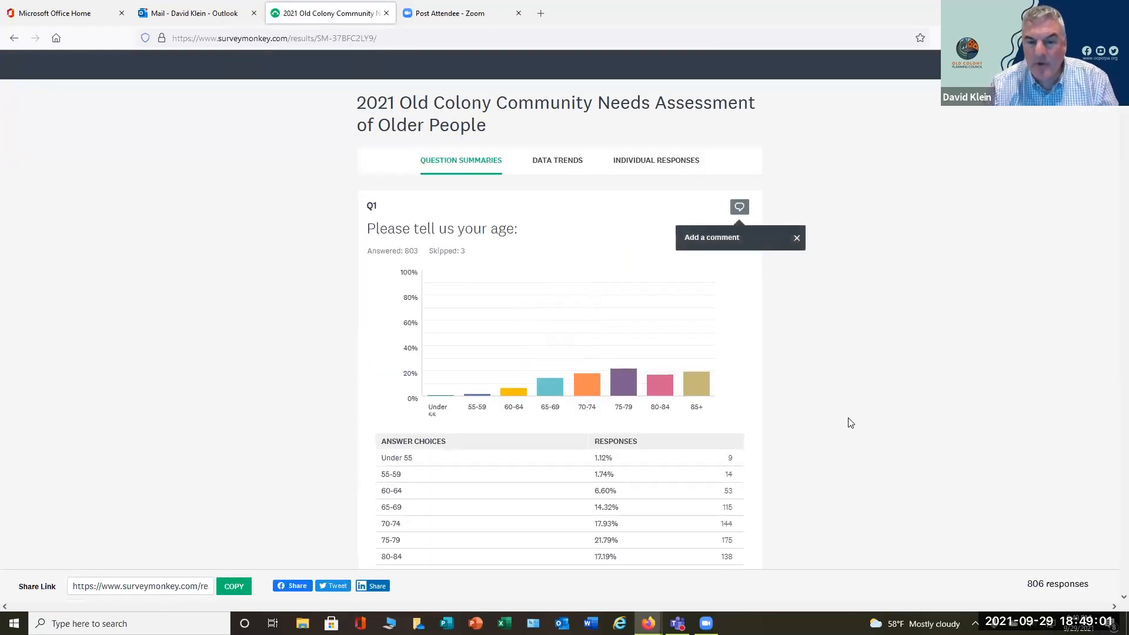
mouse_move(863, 417)
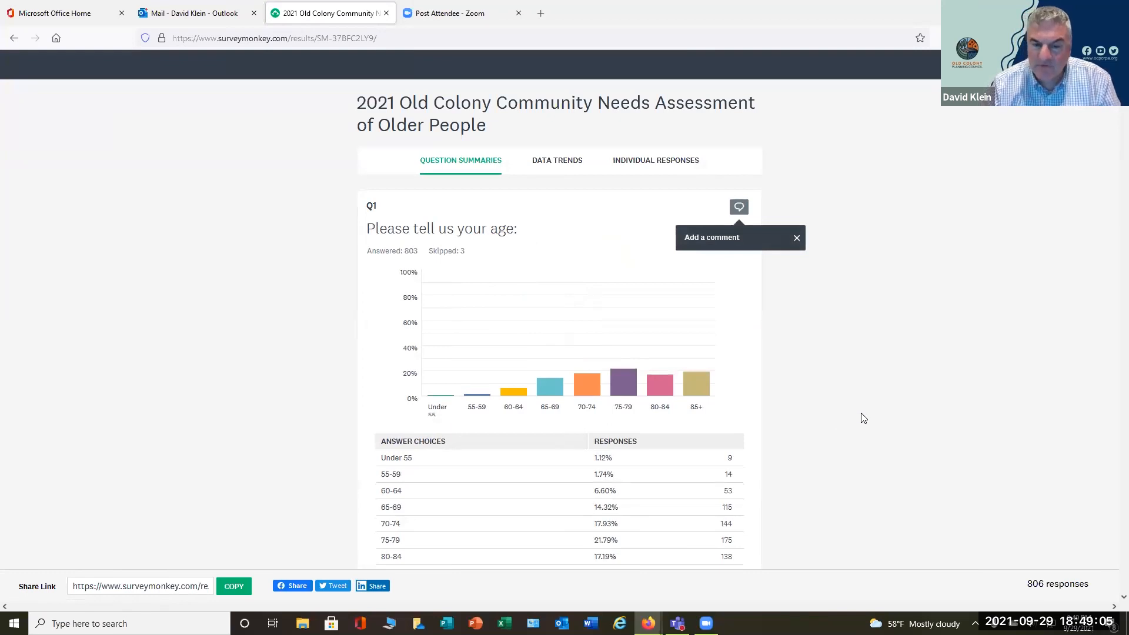
mouse_move(863, 418)
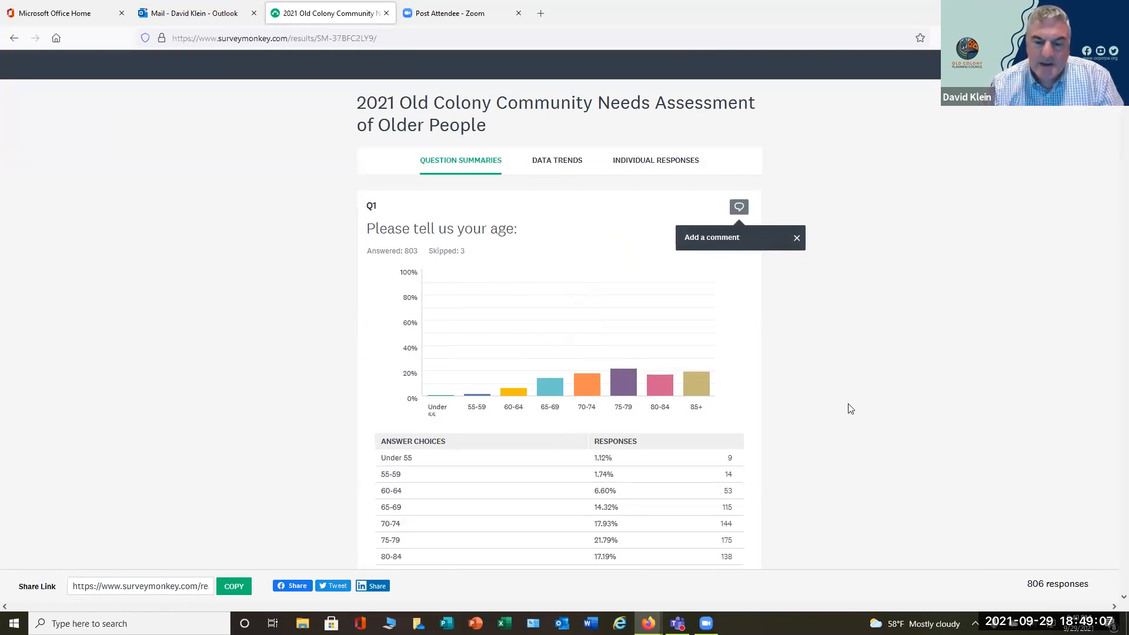
mouse_move(848, 420)
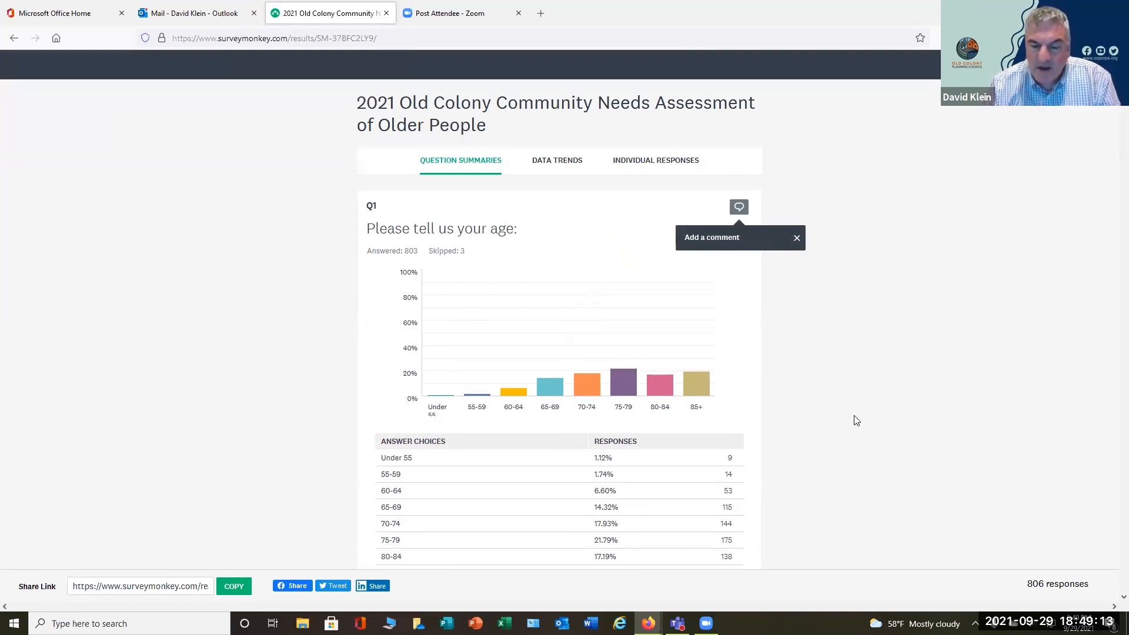
Step: Bring Q1's full age table into view, with 85+ at 19.30% and 803 total answers
scroll("down", 3)
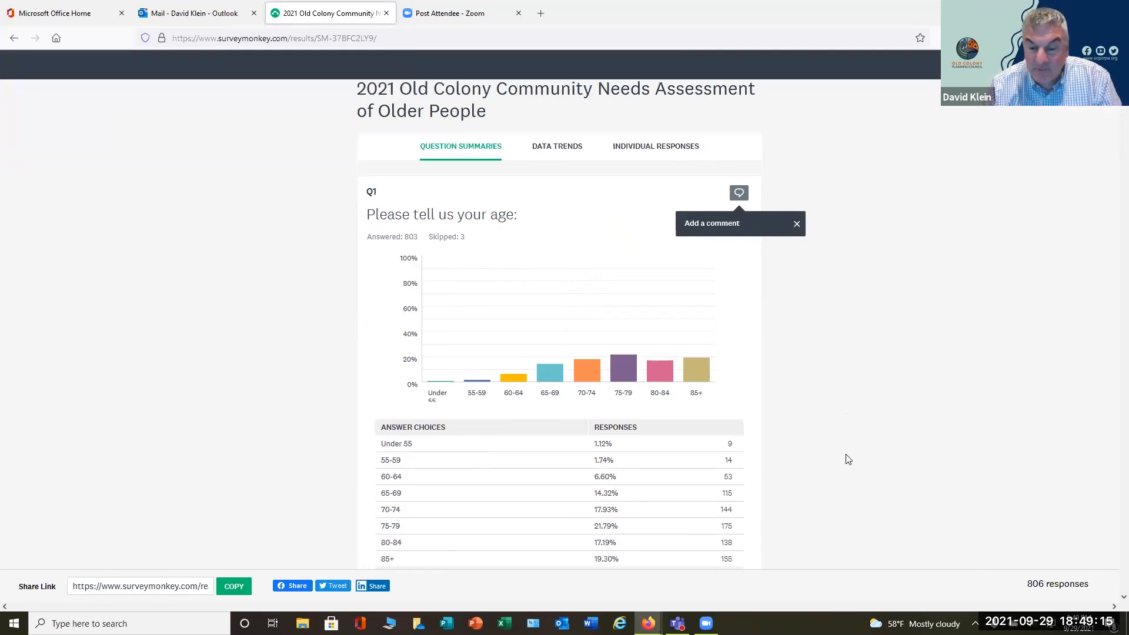
scroll("down", 3)
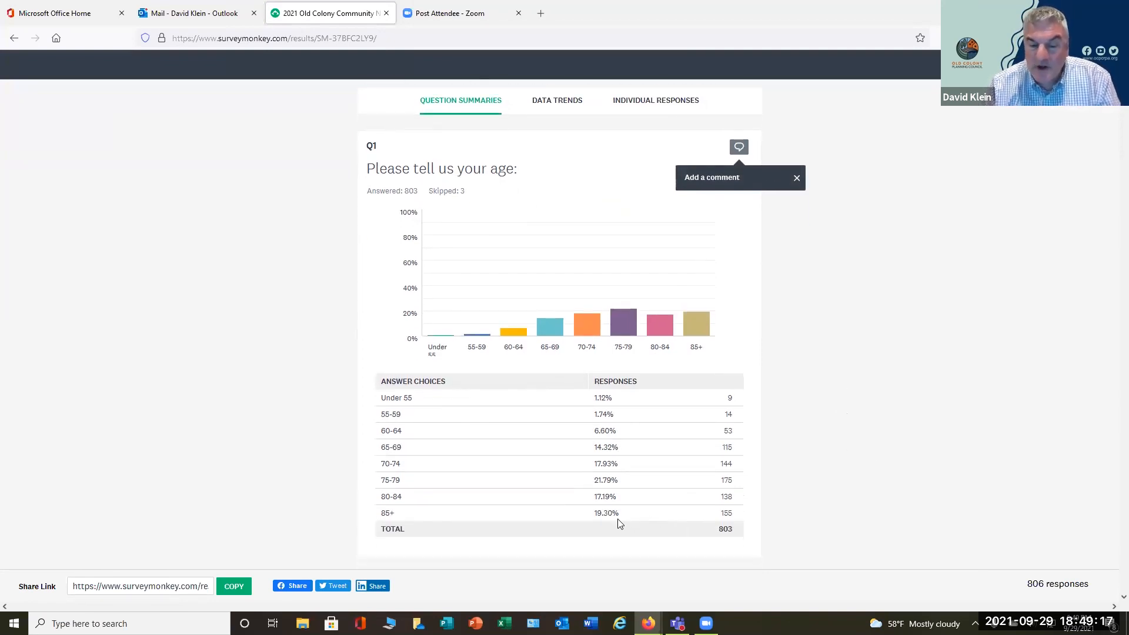
mouse_move(622, 520)
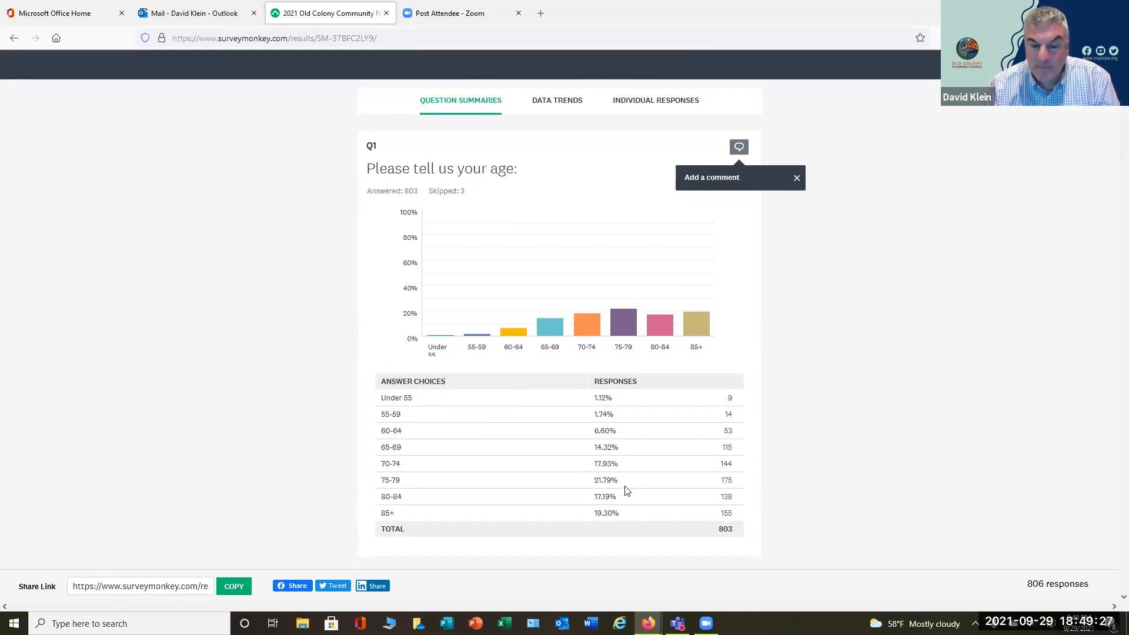
mouse_move(623, 482)
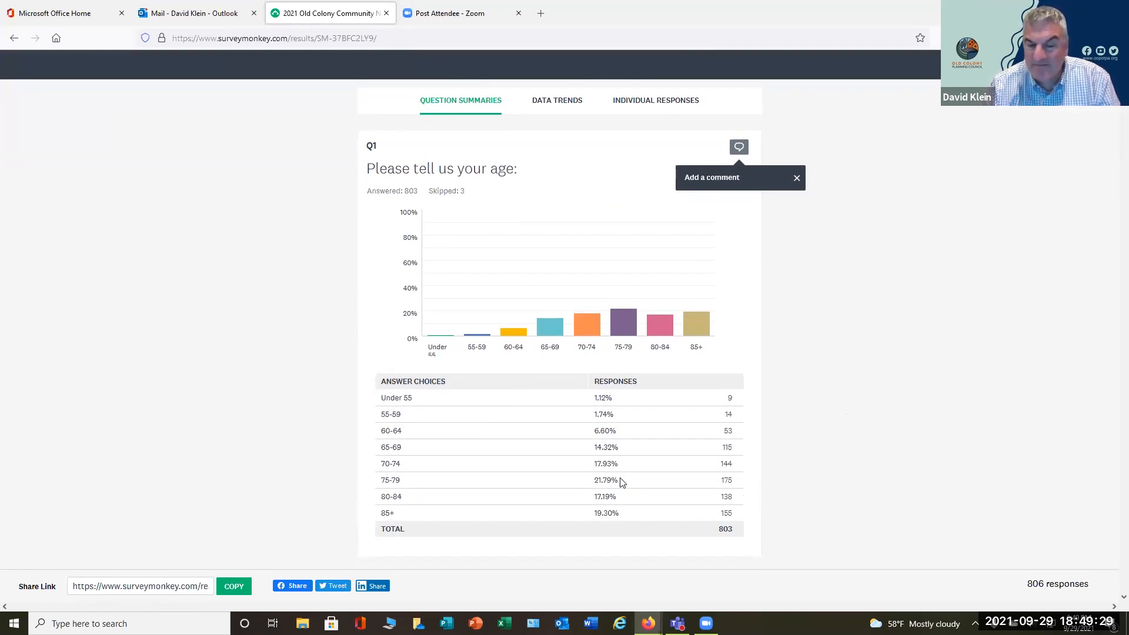
mouse_move(623, 450)
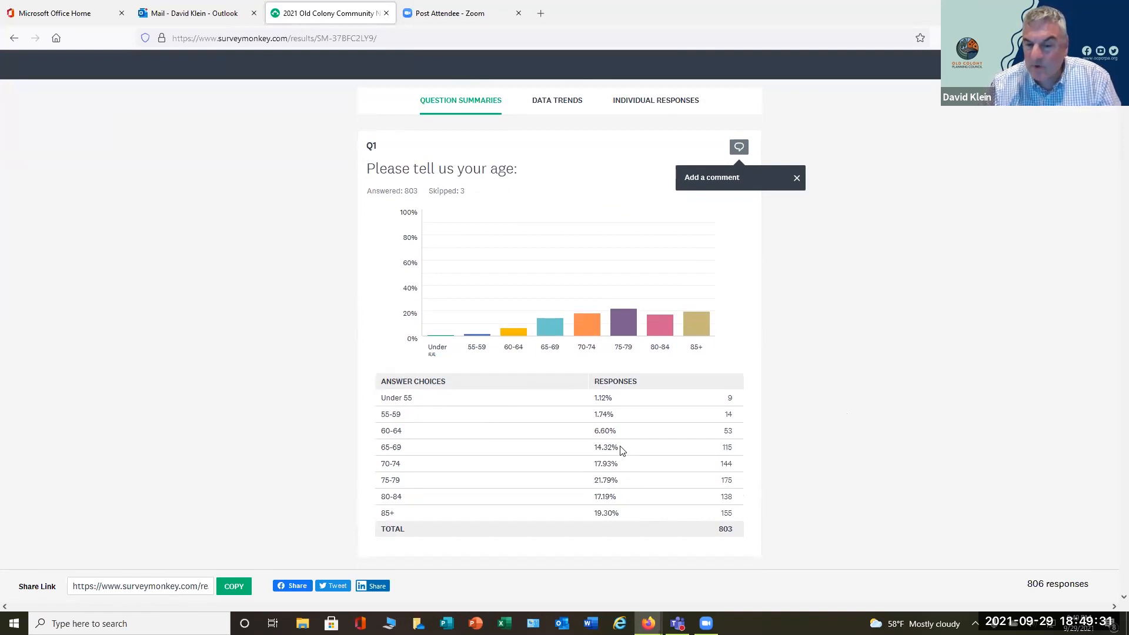
mouse_move(637, 465)
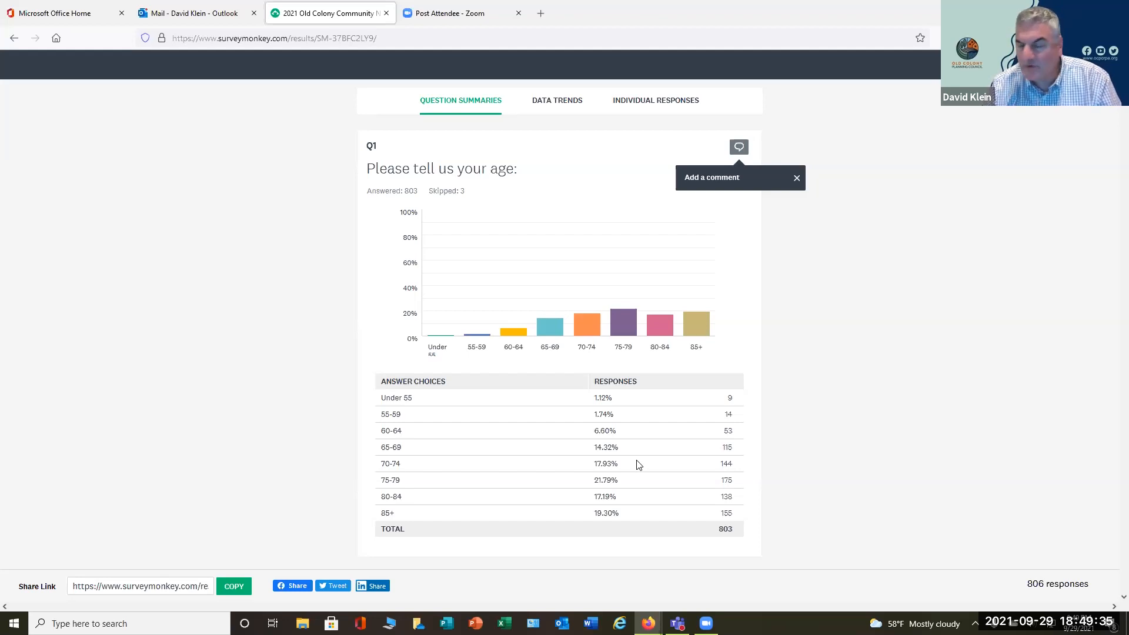
mouse_move(676, 458)
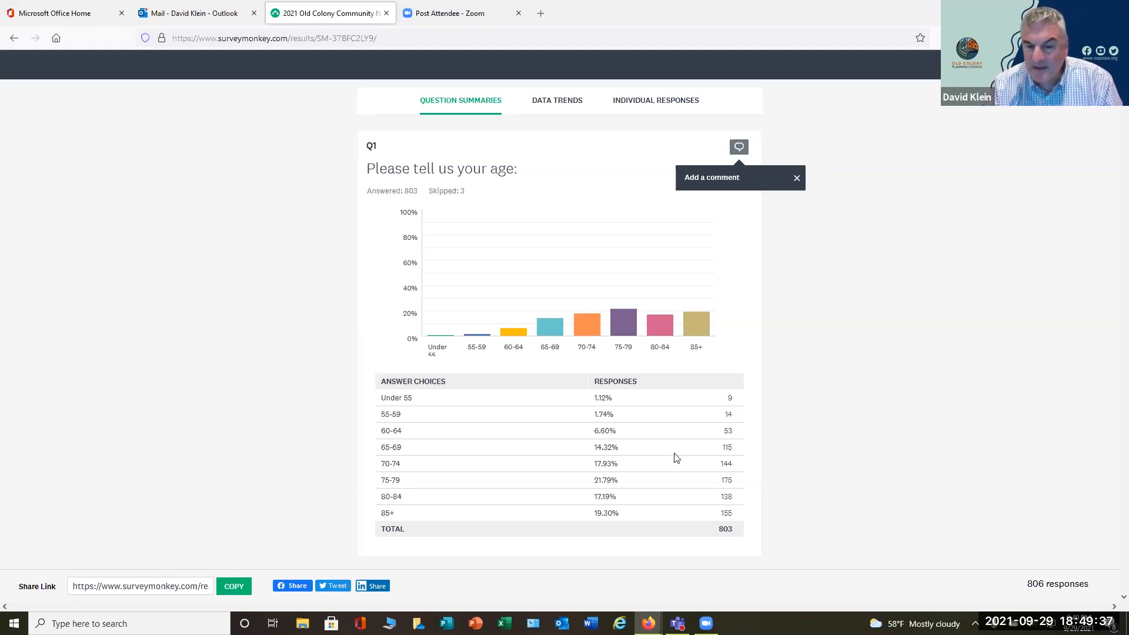
mouse_move(695, 454)
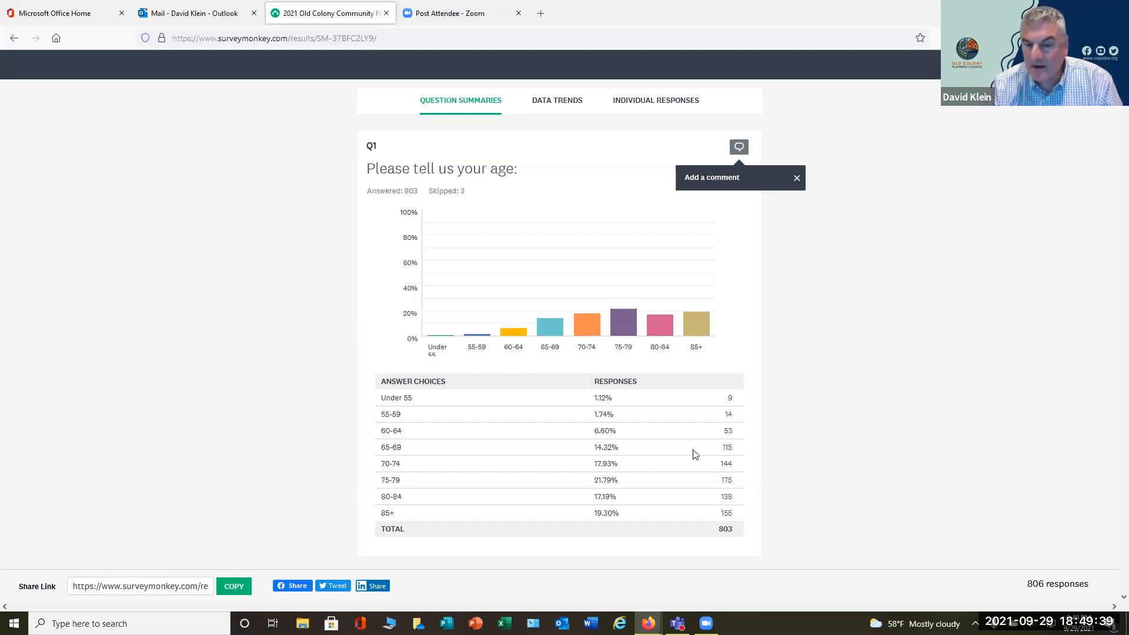
mouse_move(700, 456)
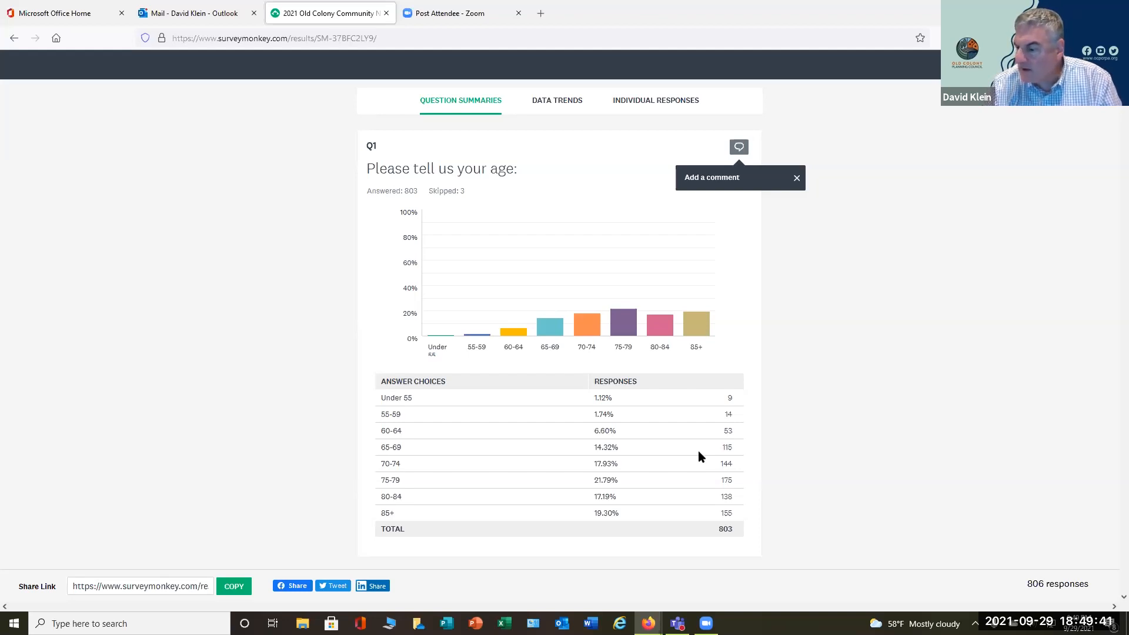
mouse_move(745, 372)
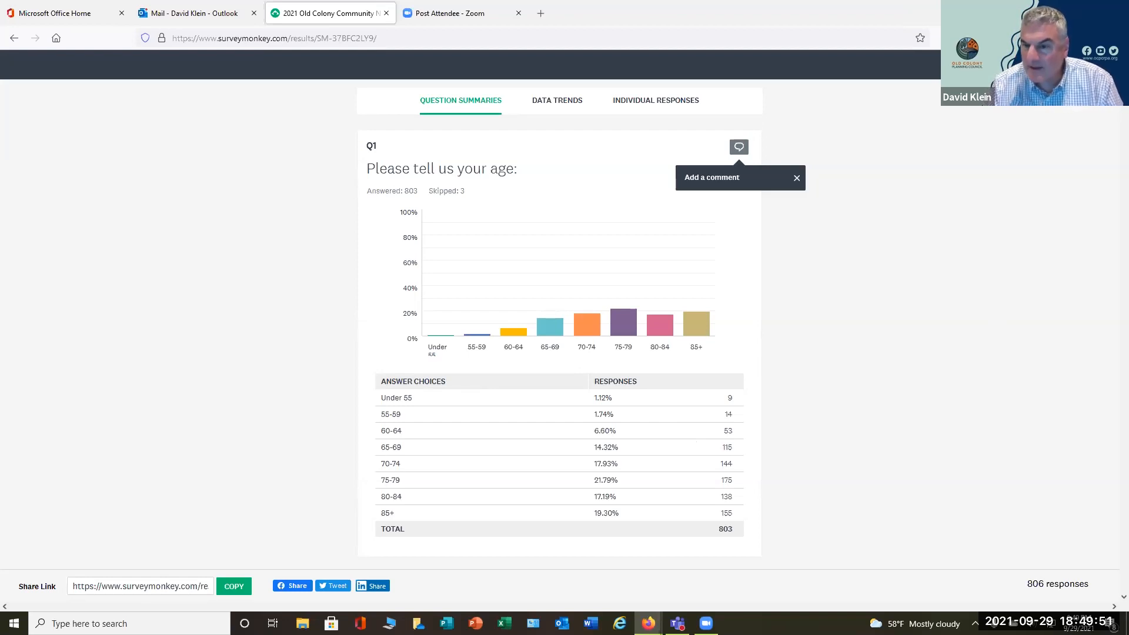
mouse_move(981, 347)
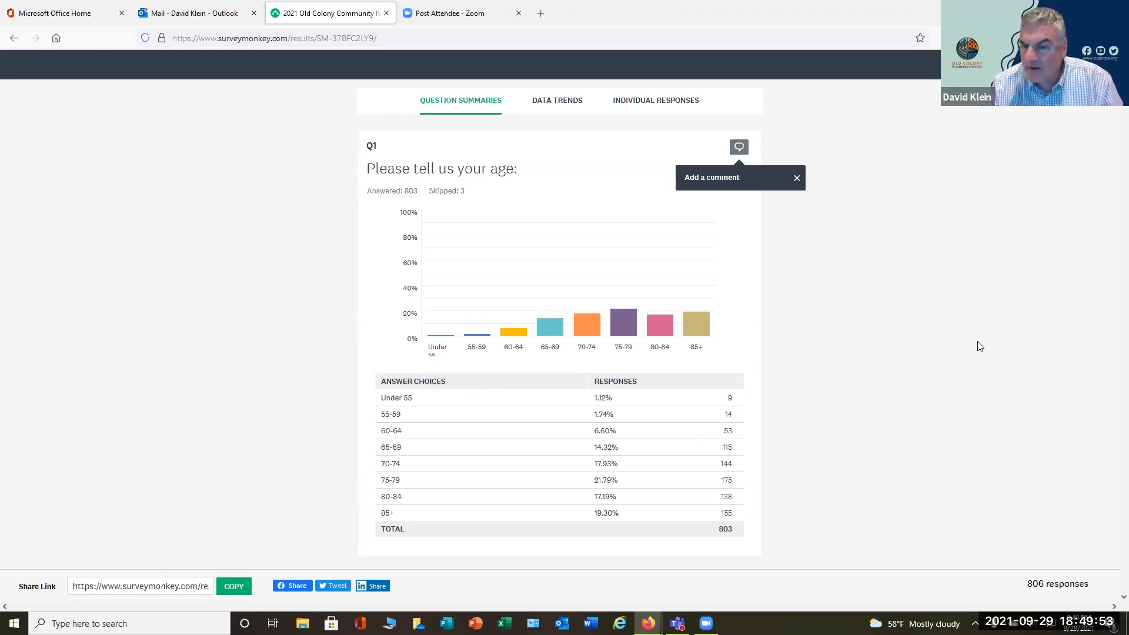
mouse_move(957, 394)
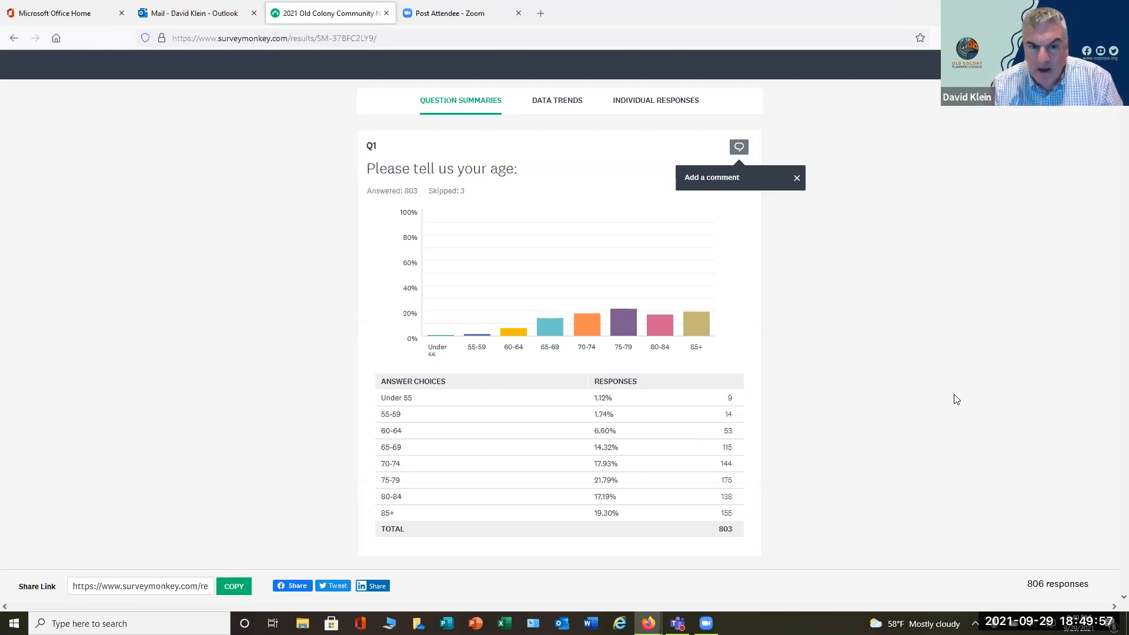
Step: Scroll past Q13 through Q15 to Q16's disability results, 50.52% yes and 49.48% no
scroll("down", 3)
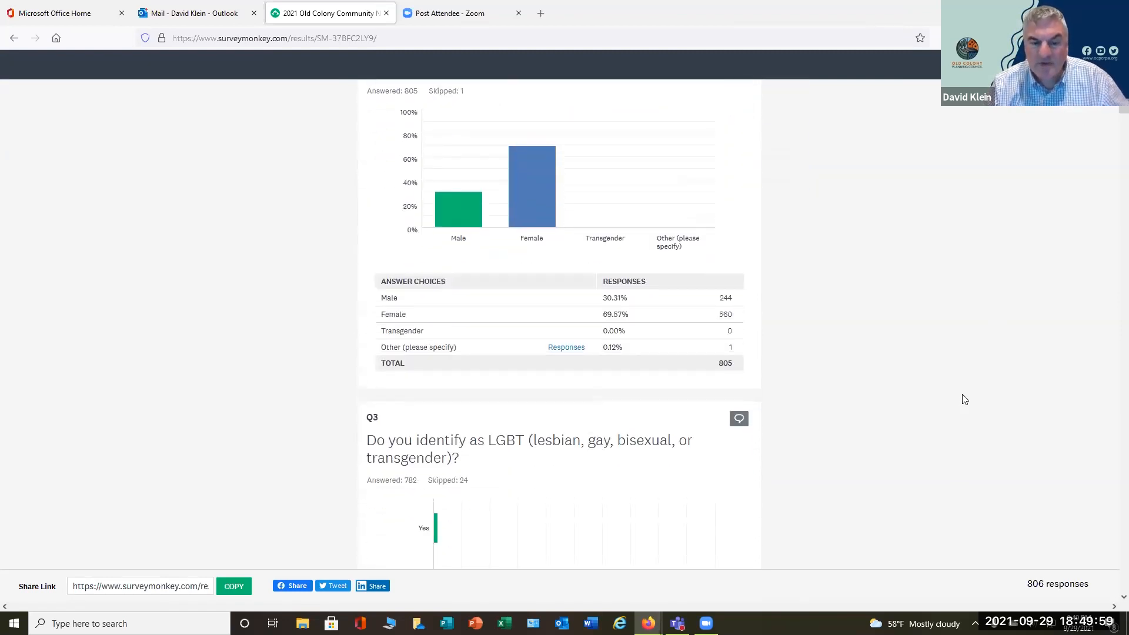
scroll("down", 3)
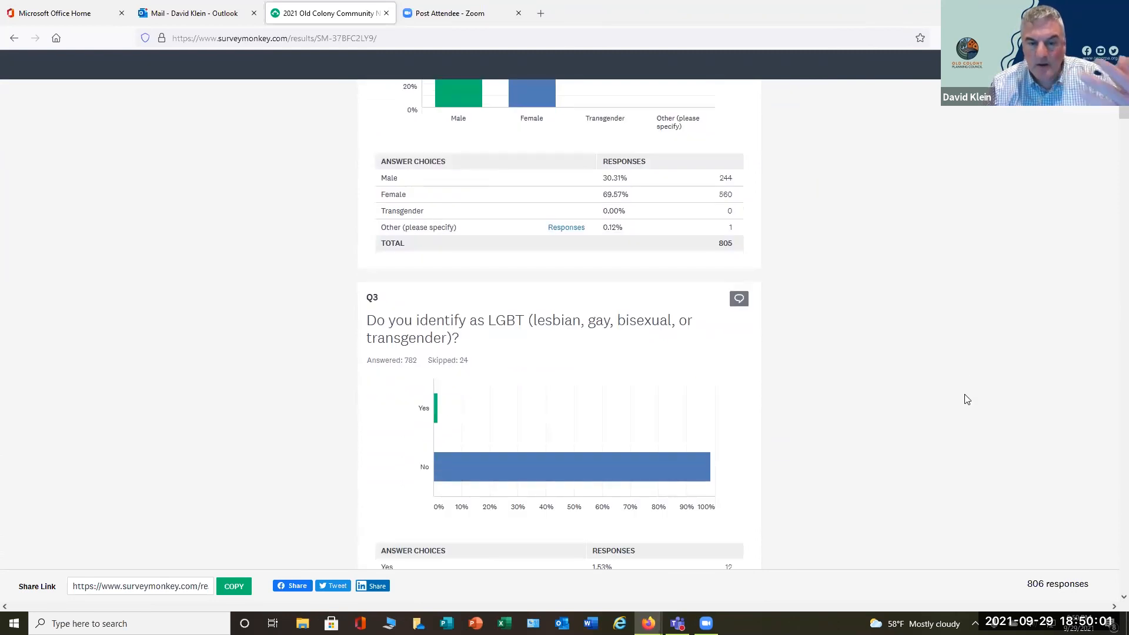
scroll("down", 3)
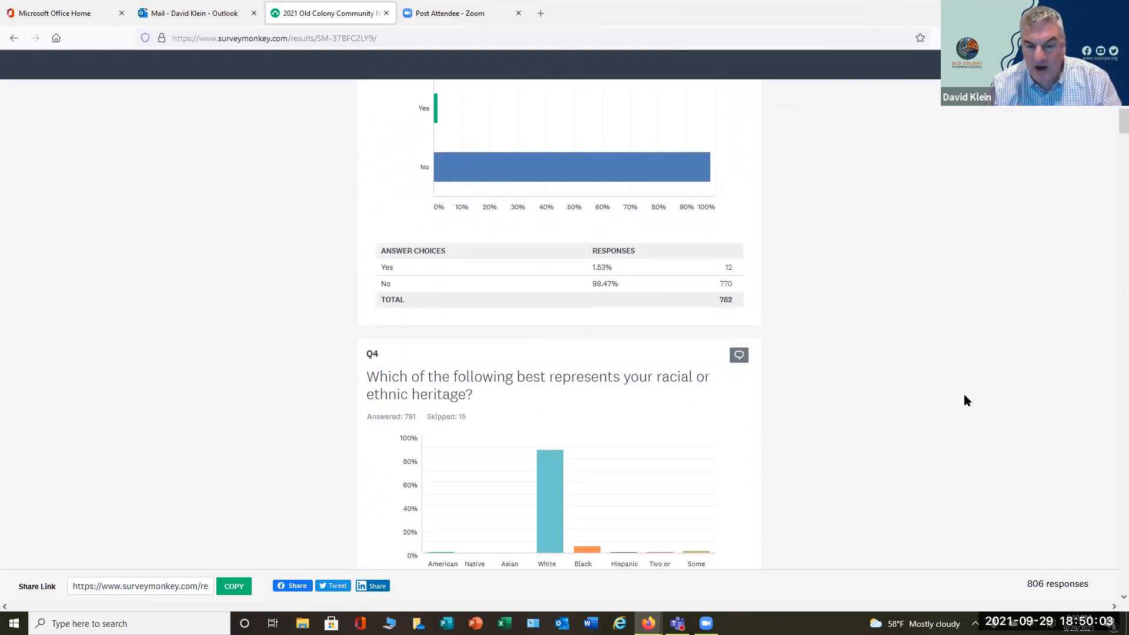
scroll("down", 3)
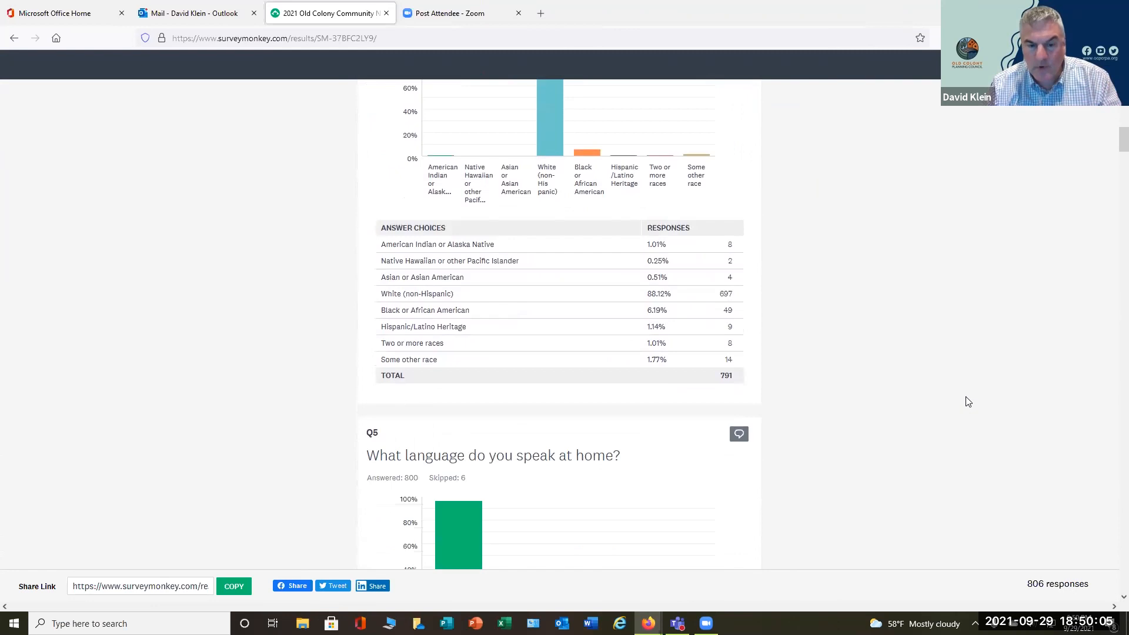
scroll("down", 3)
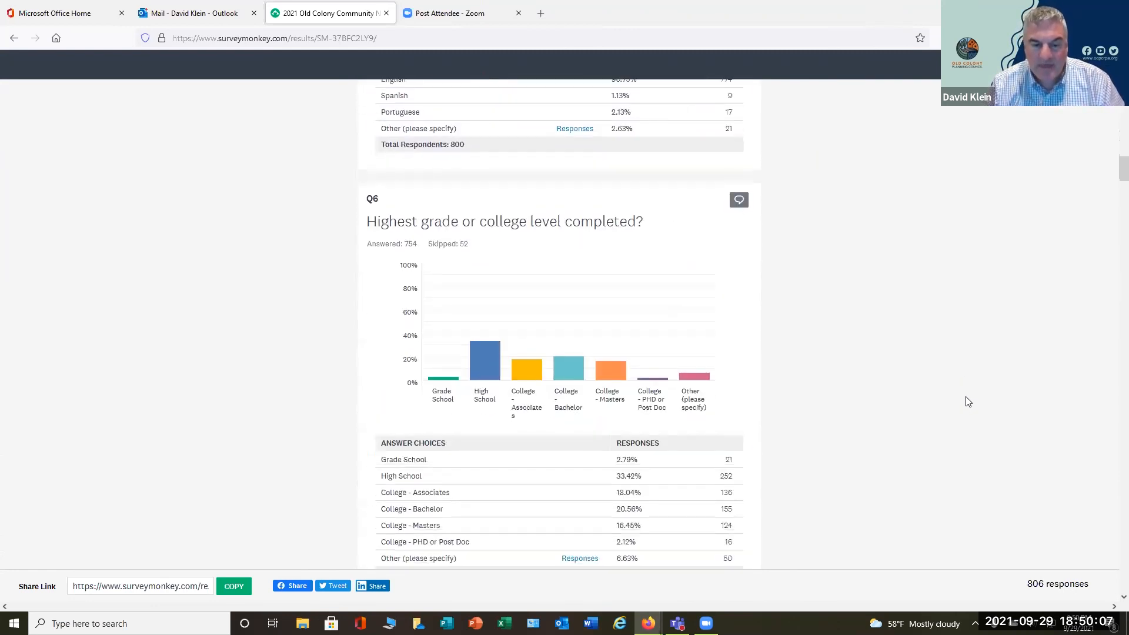
scroll("down", 3)
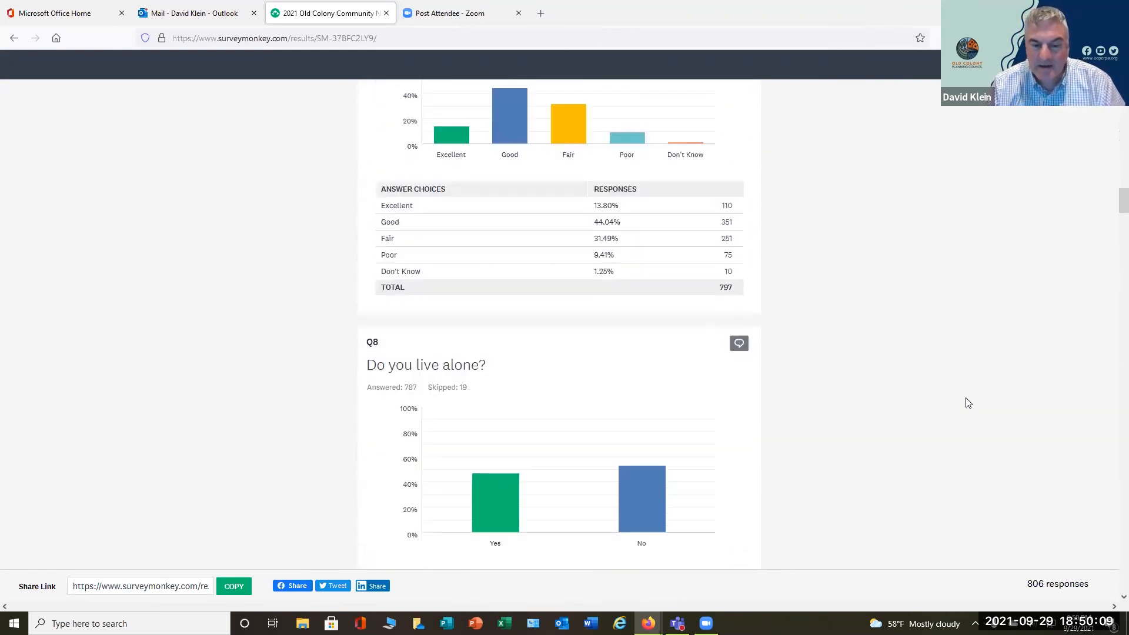
scroll("down", 3)
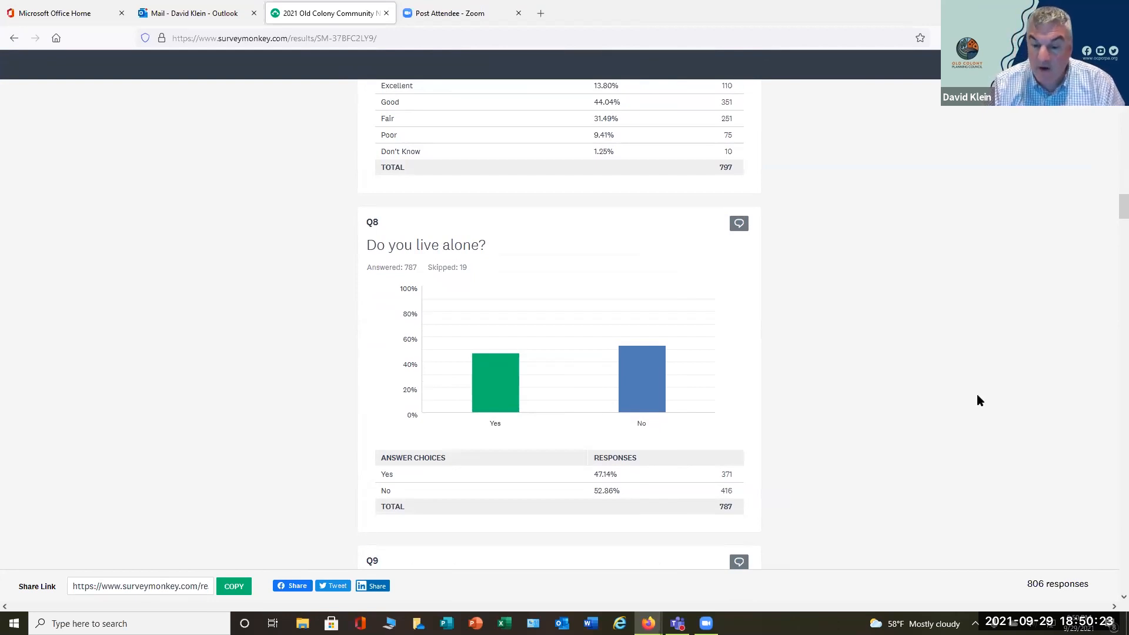
scroll("down", 3)
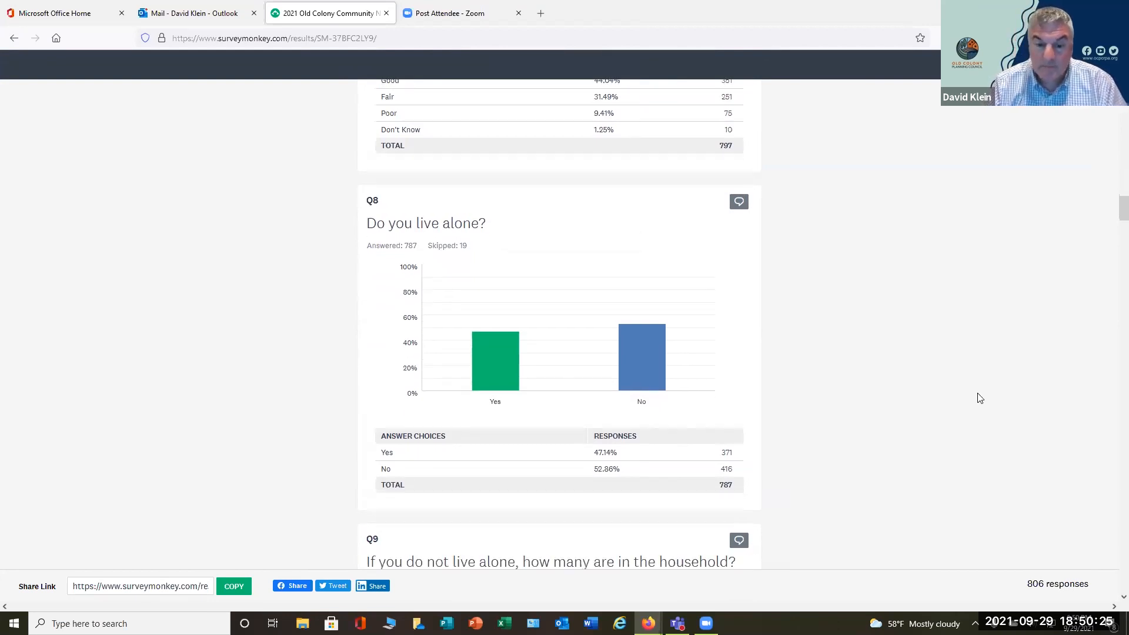
scroll("down", 3)
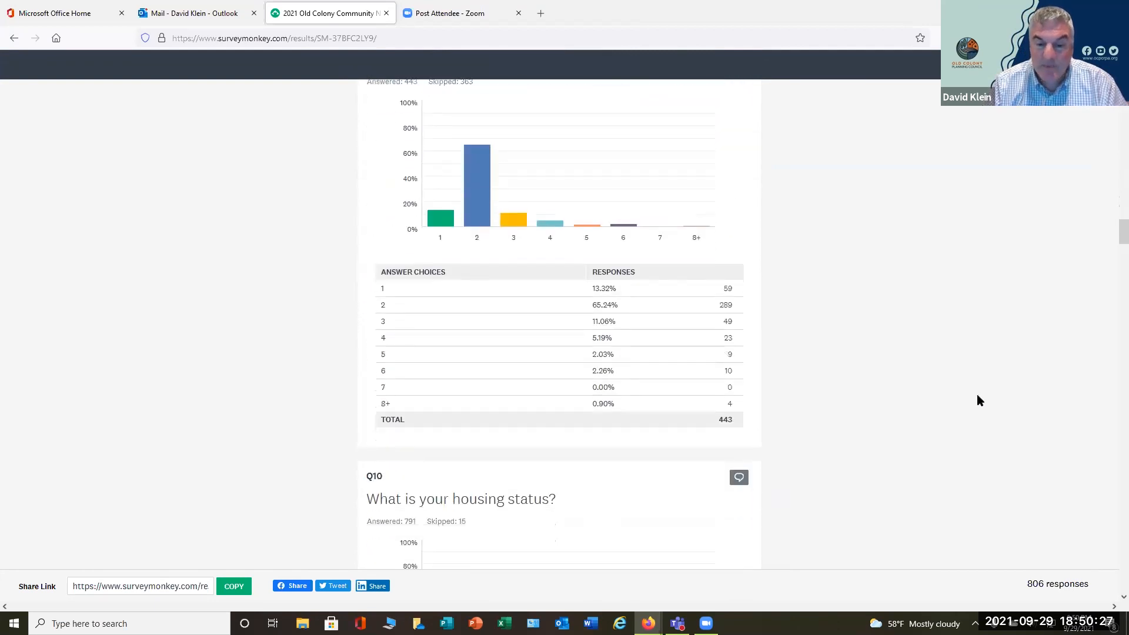
scroll("down", 3)
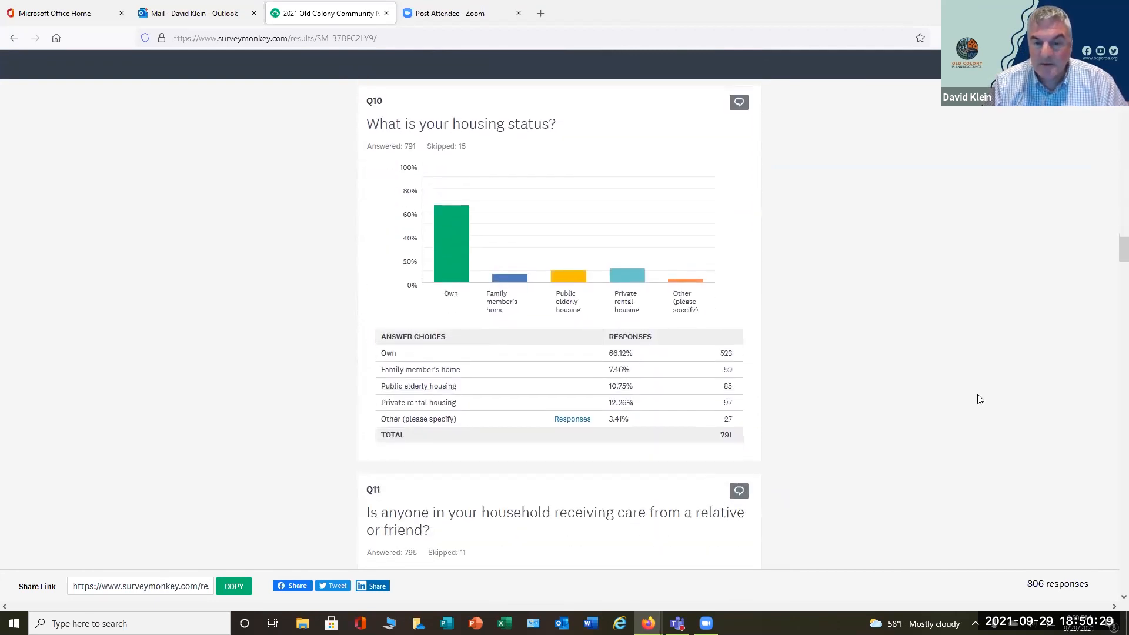
scroll("down", 3)
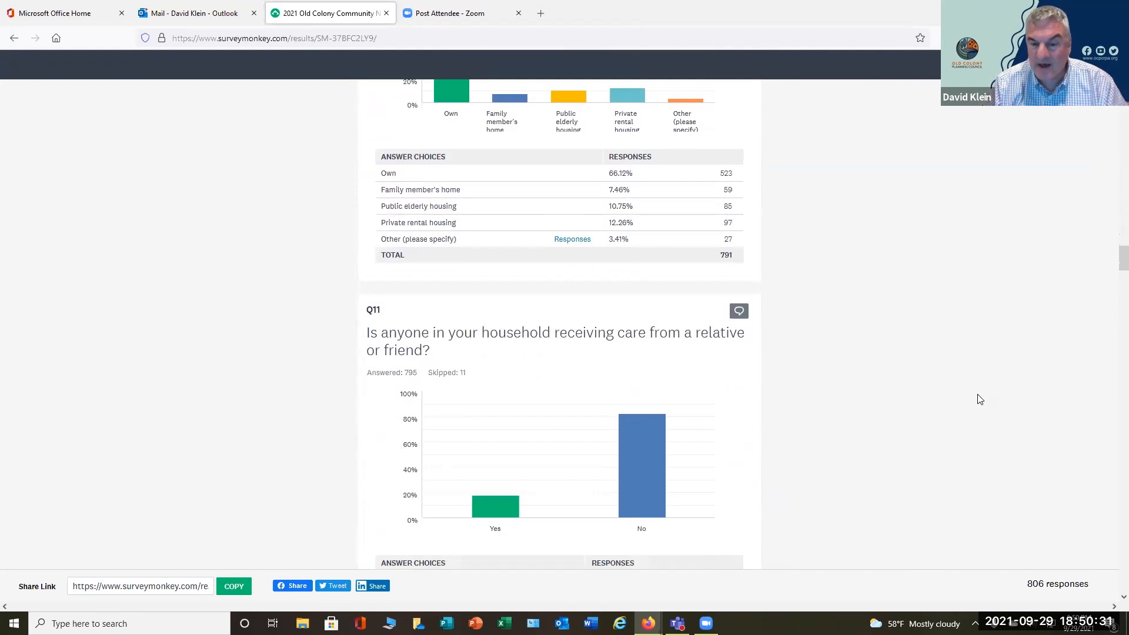
scroll("down", 3)
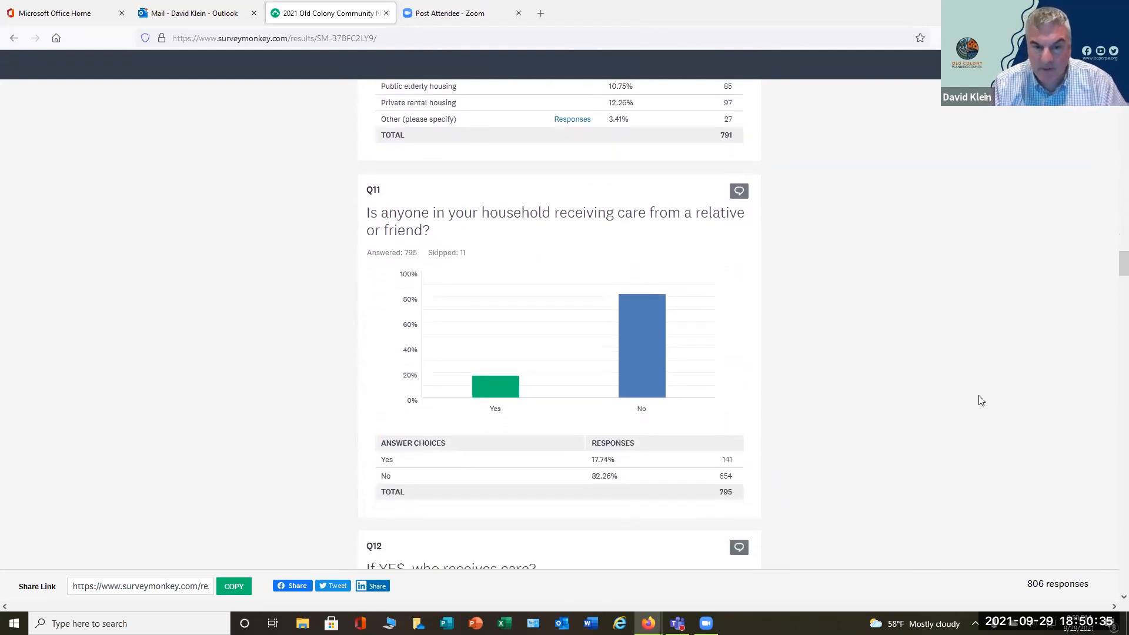
scroll("down", 3)
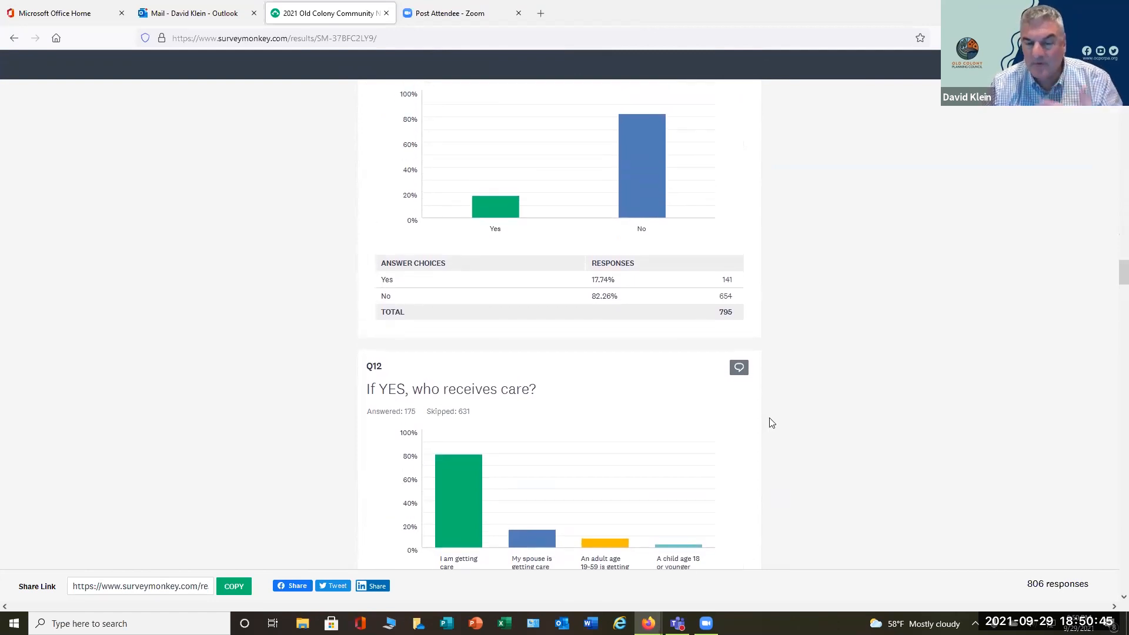
mouse_move(739, 418)
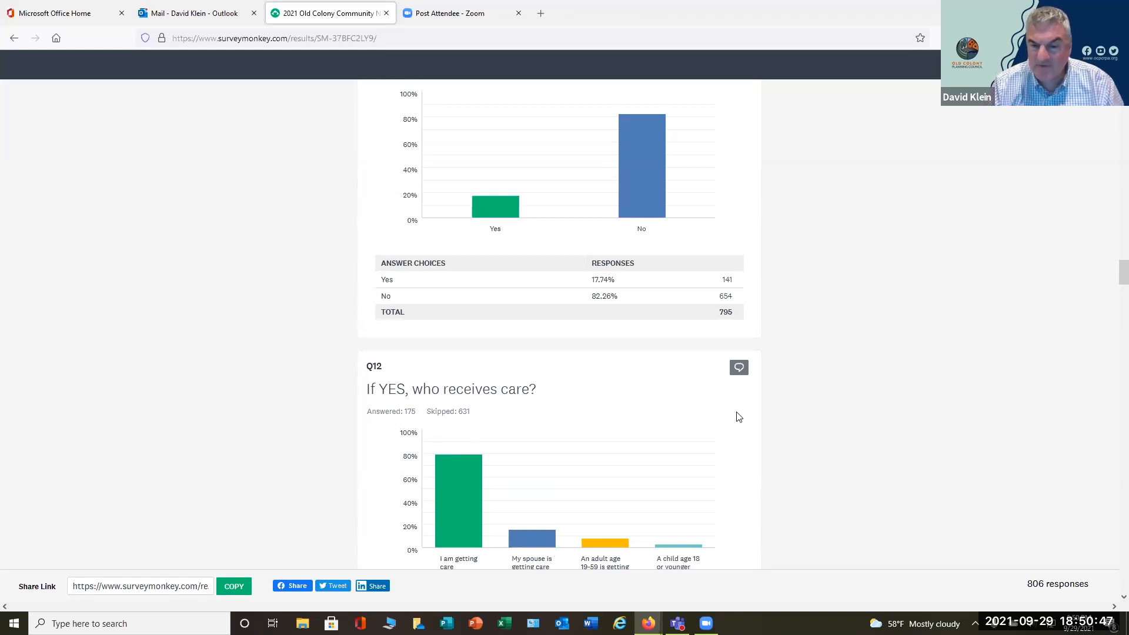
scroll("down", 3)
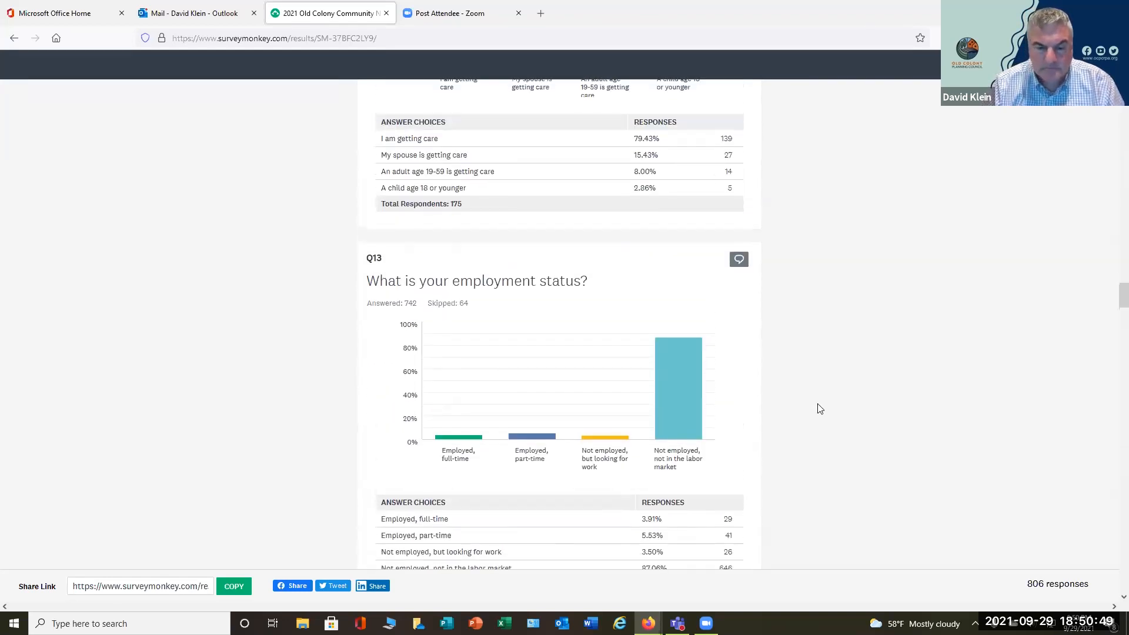
scroll("down", 3)
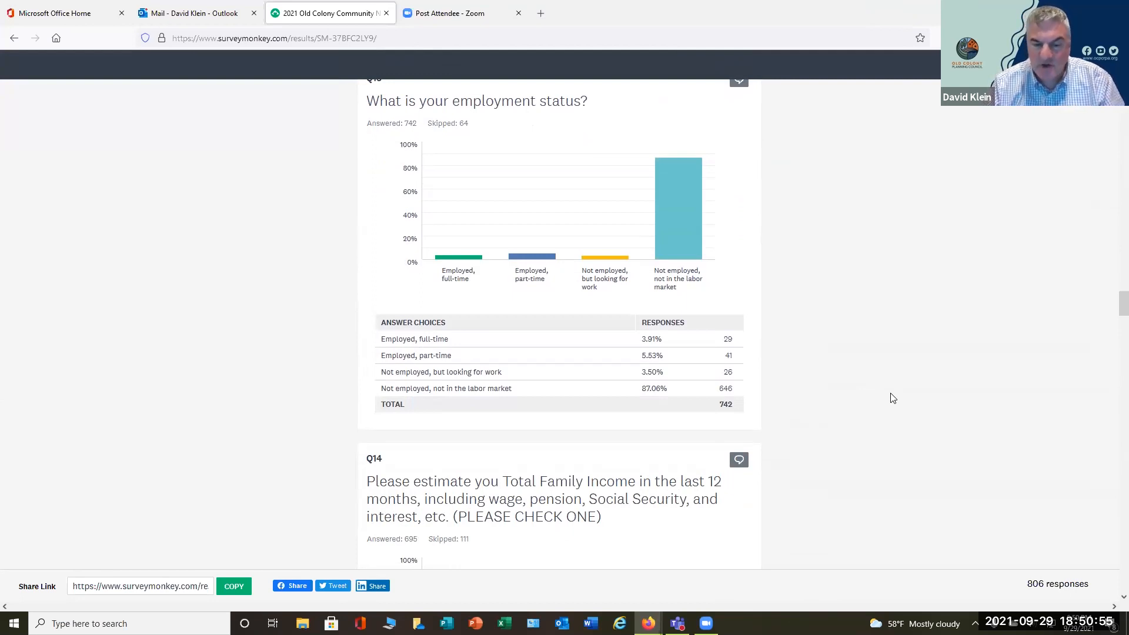
scroll("down", 3)
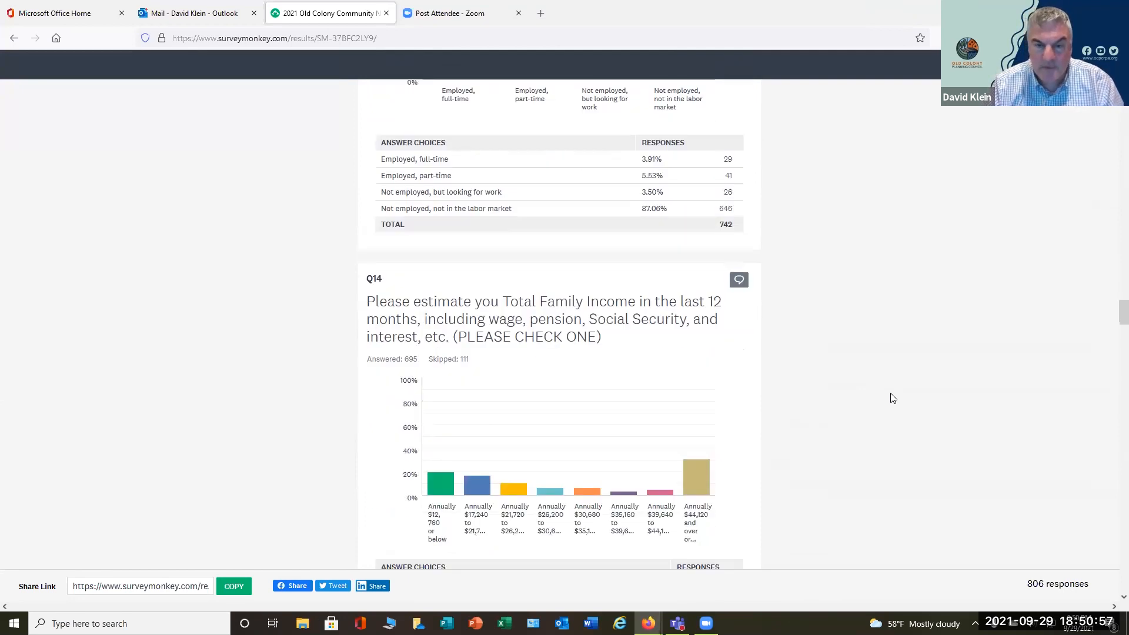
scroll("down", 3)
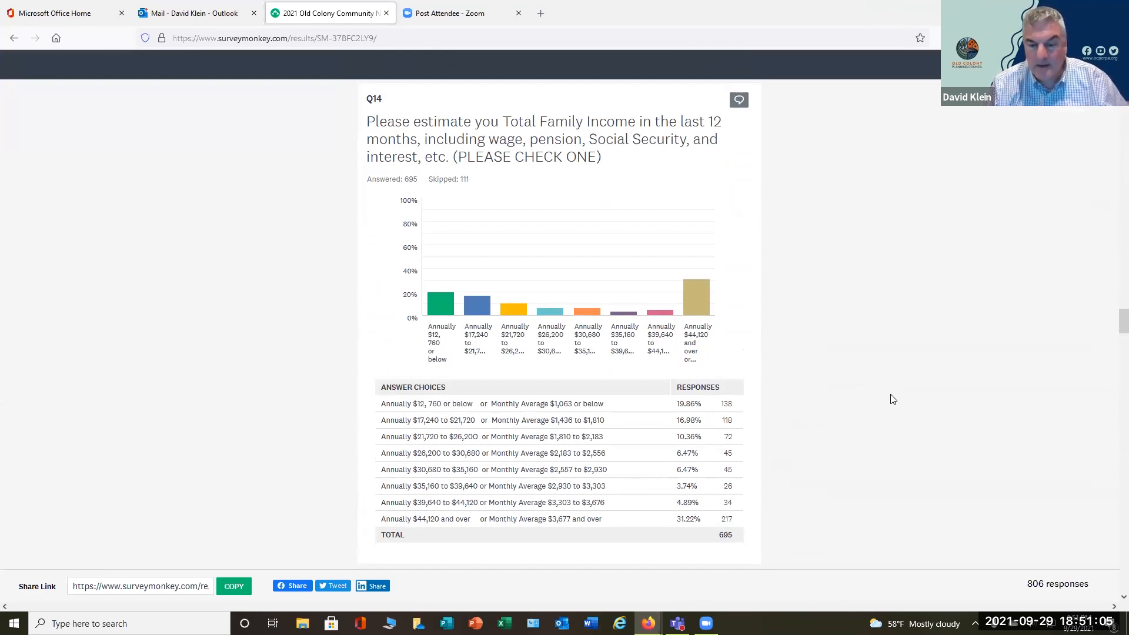
scroll("down", 3)
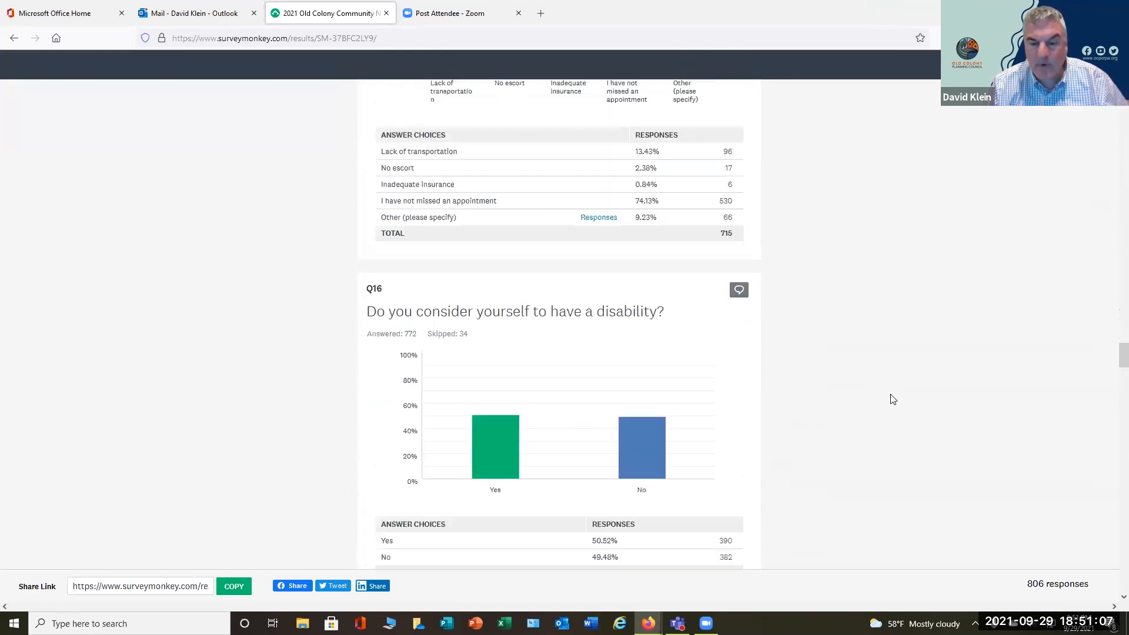
Step: Scroll to Q19's help-needs chart, then close the SurveyMonkey tab
scroll("down", 3)
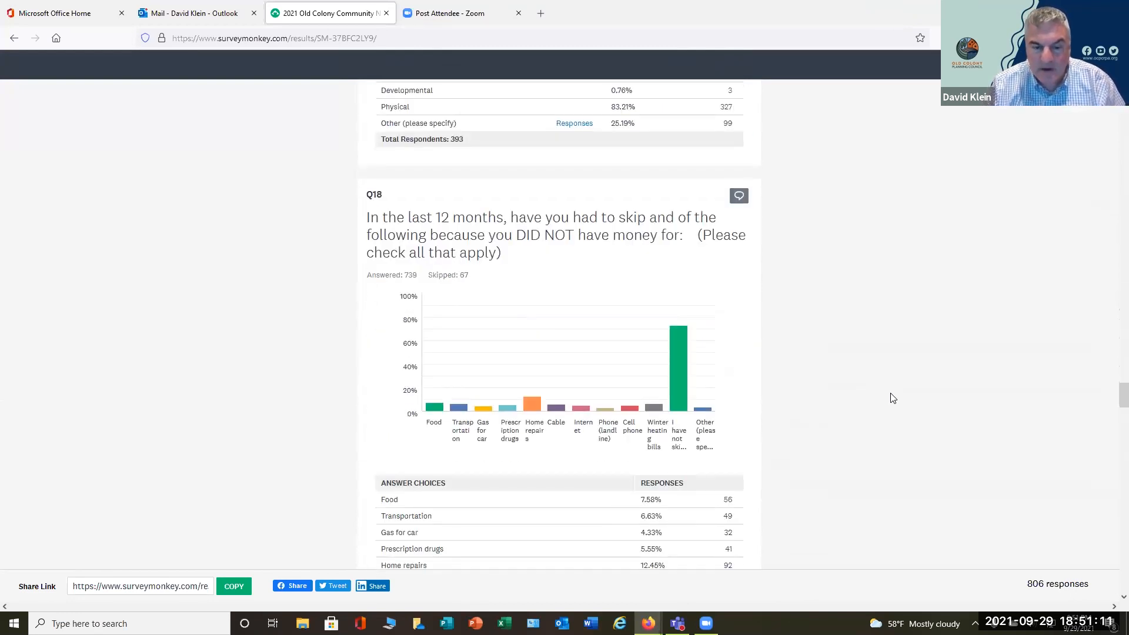
scroll("down", 3)
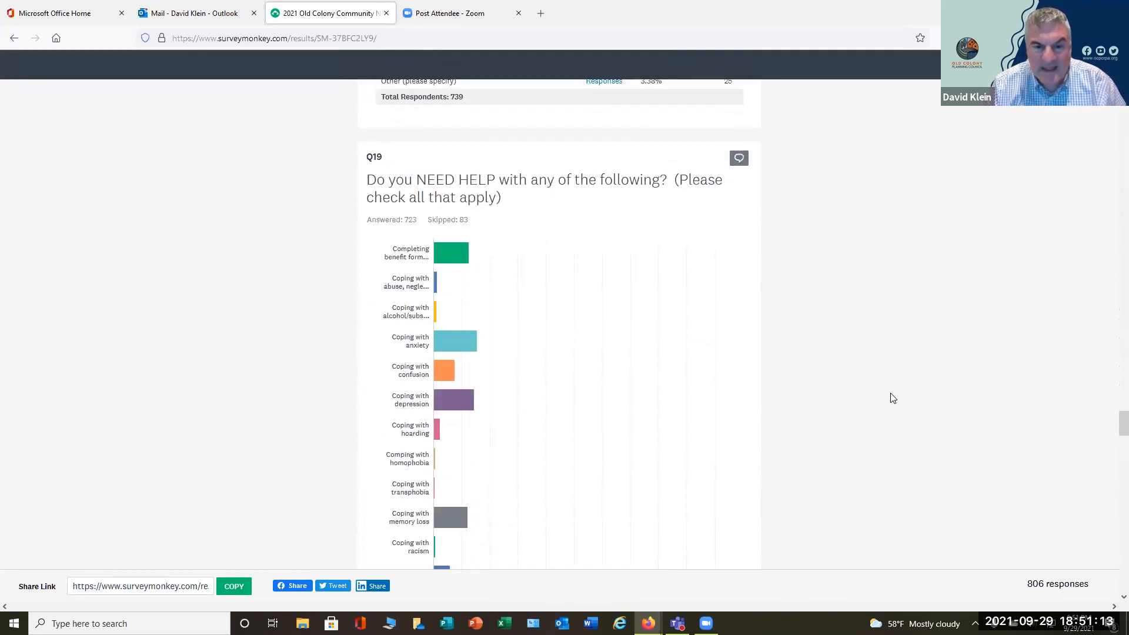
scroll("down", 3)
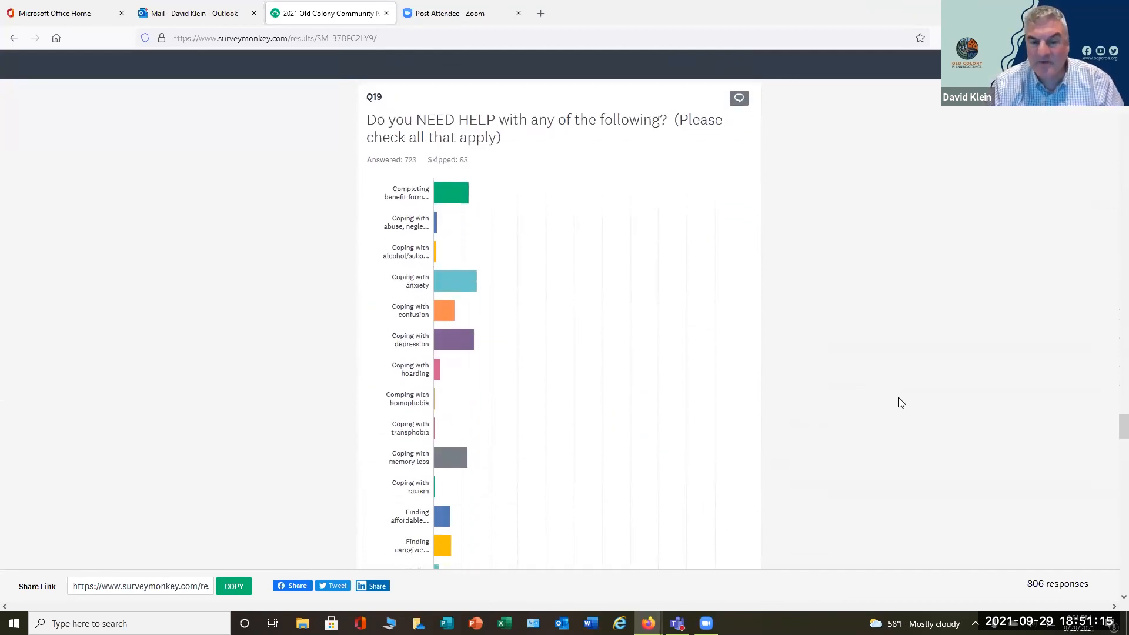
mouse_move(913, 397)
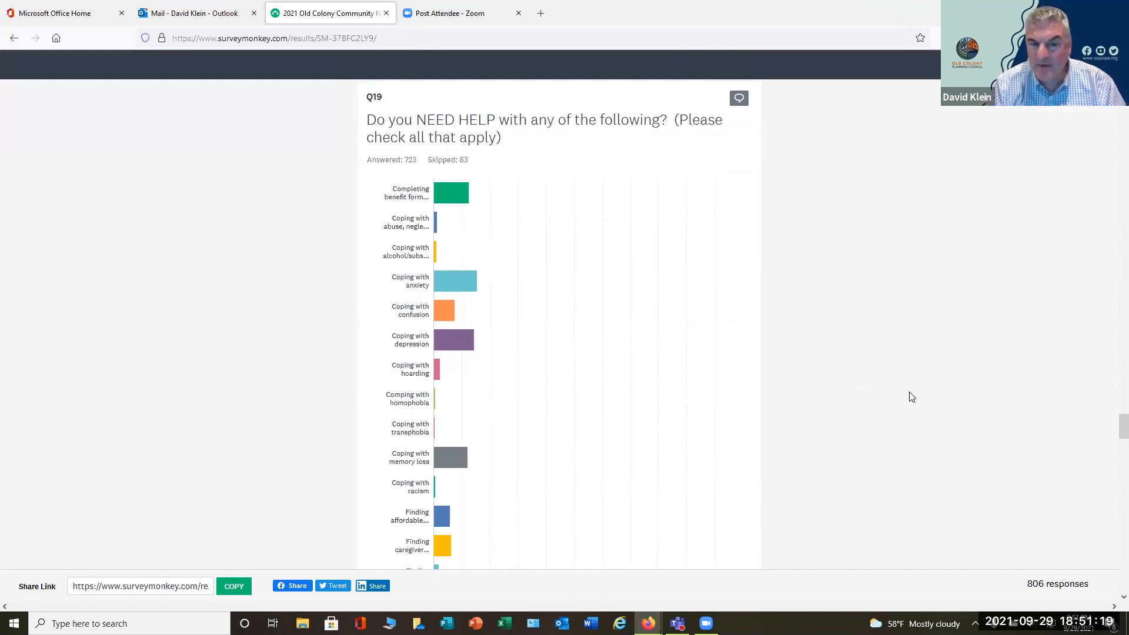
mouse_move(564, 354)
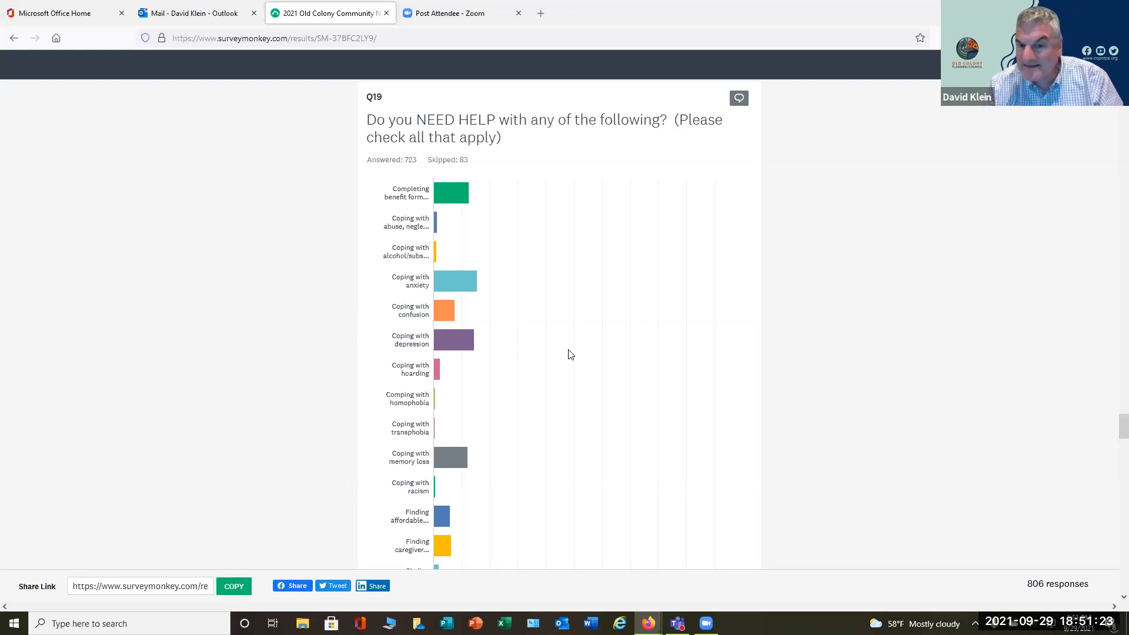
mouse_move(565, 358)
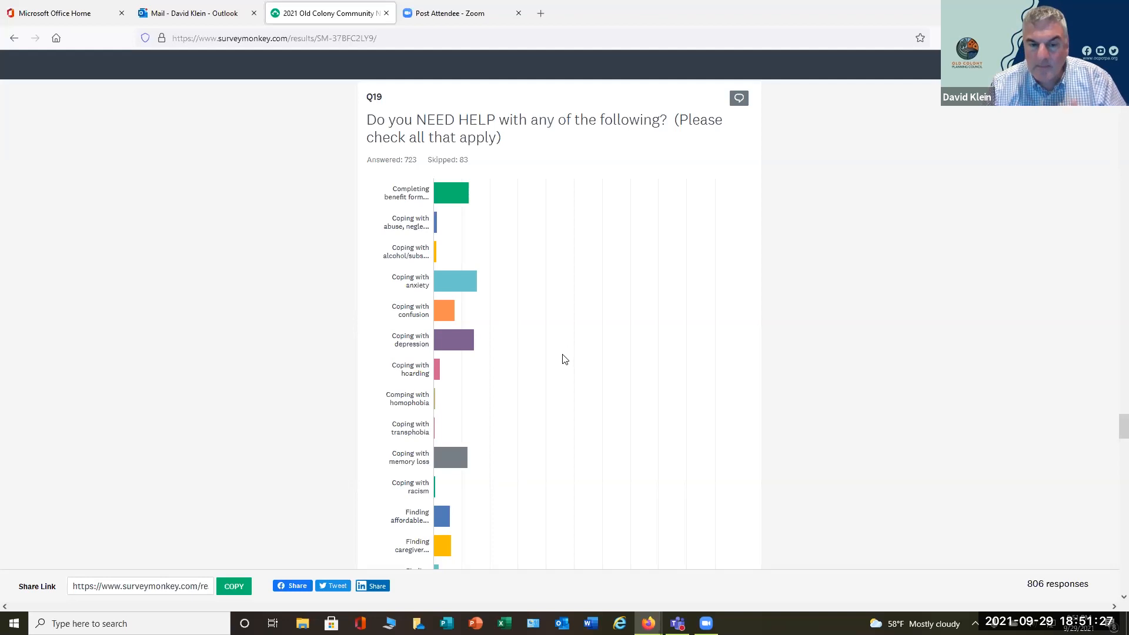
mouse_move(495, 312)
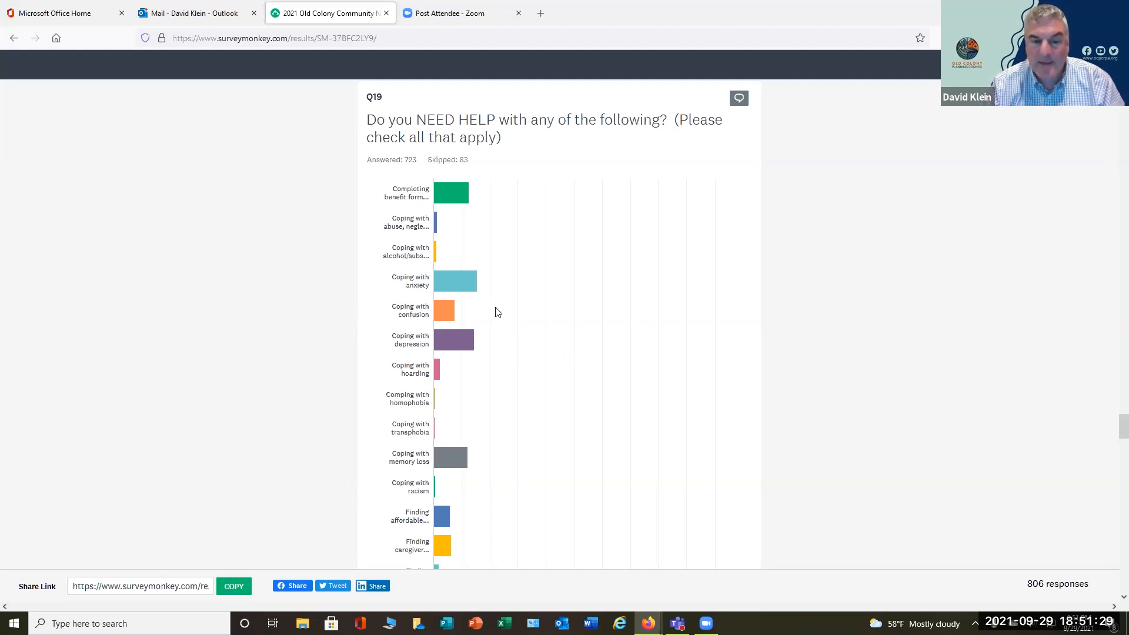
mouse_move(674, 429)
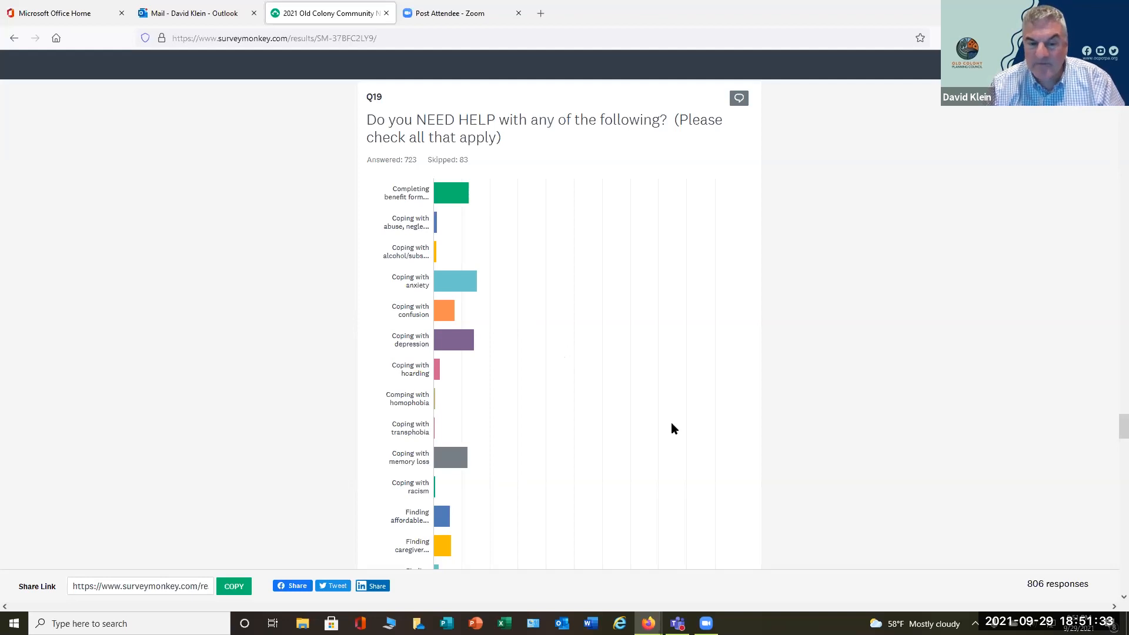
mouse_move(469, 484)
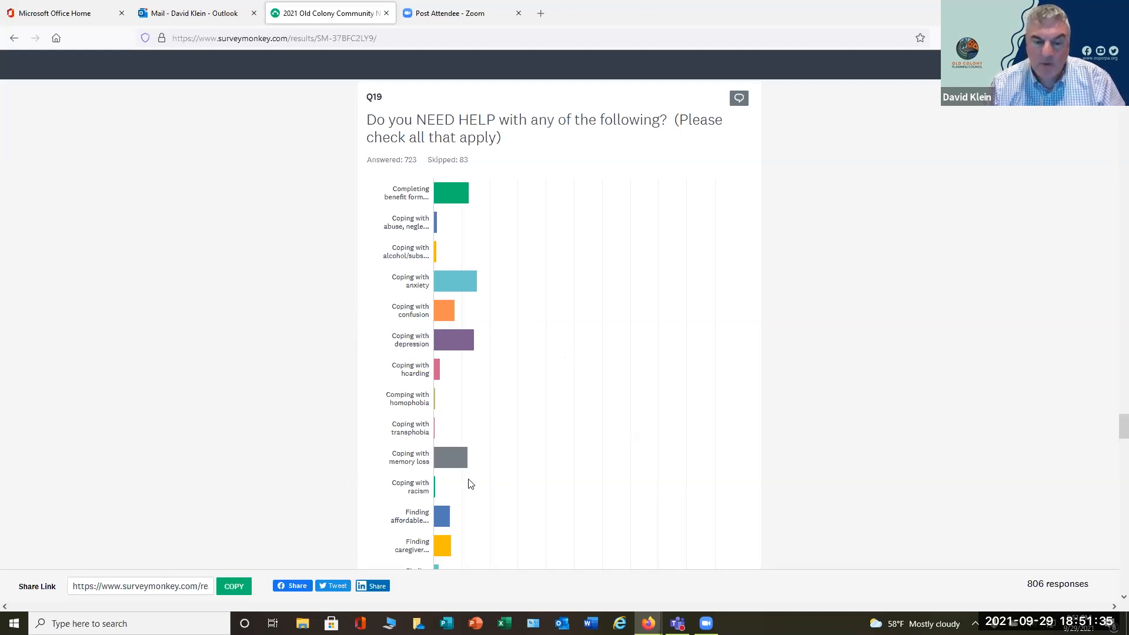
mouse_move(463, 466)
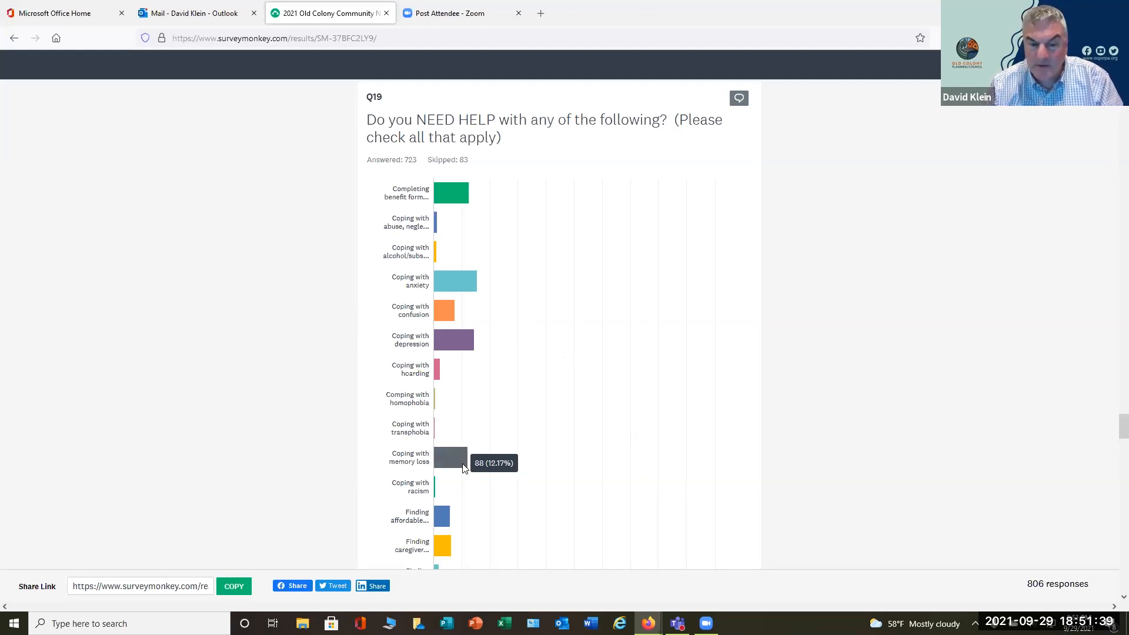
mouse_move(645, 461)
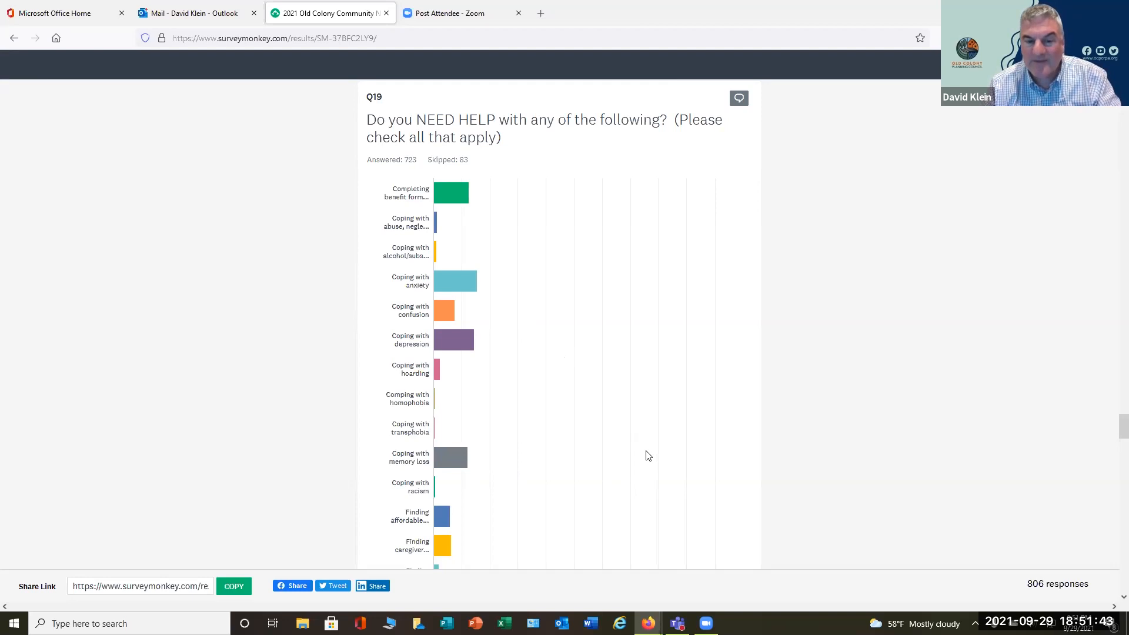
mouse_move(778, 490)
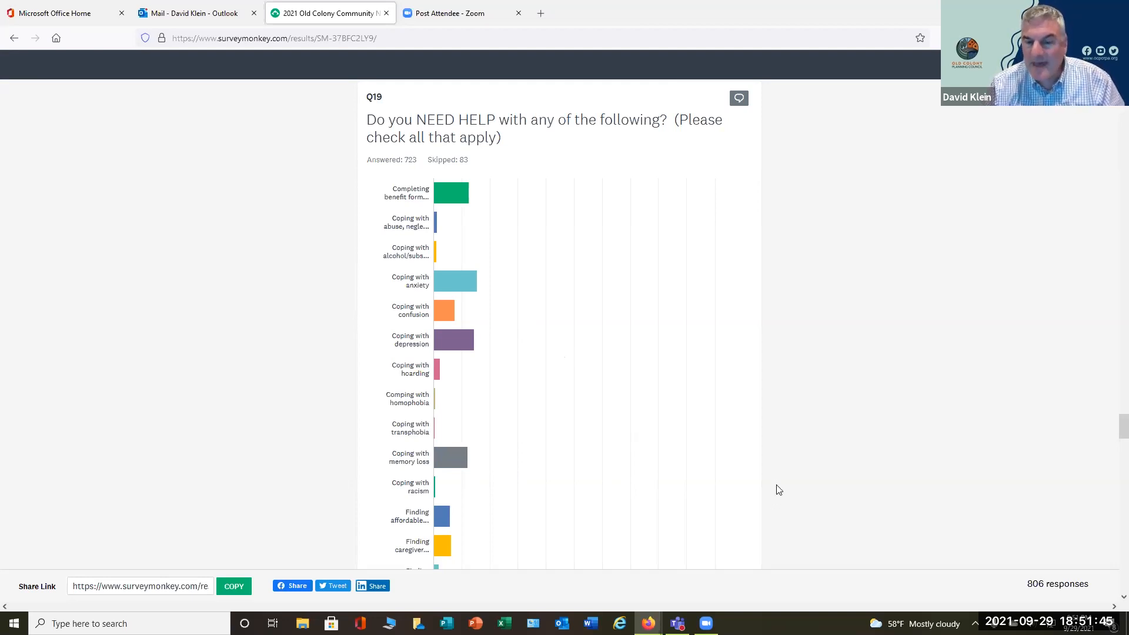
mouse_move(761, 473)
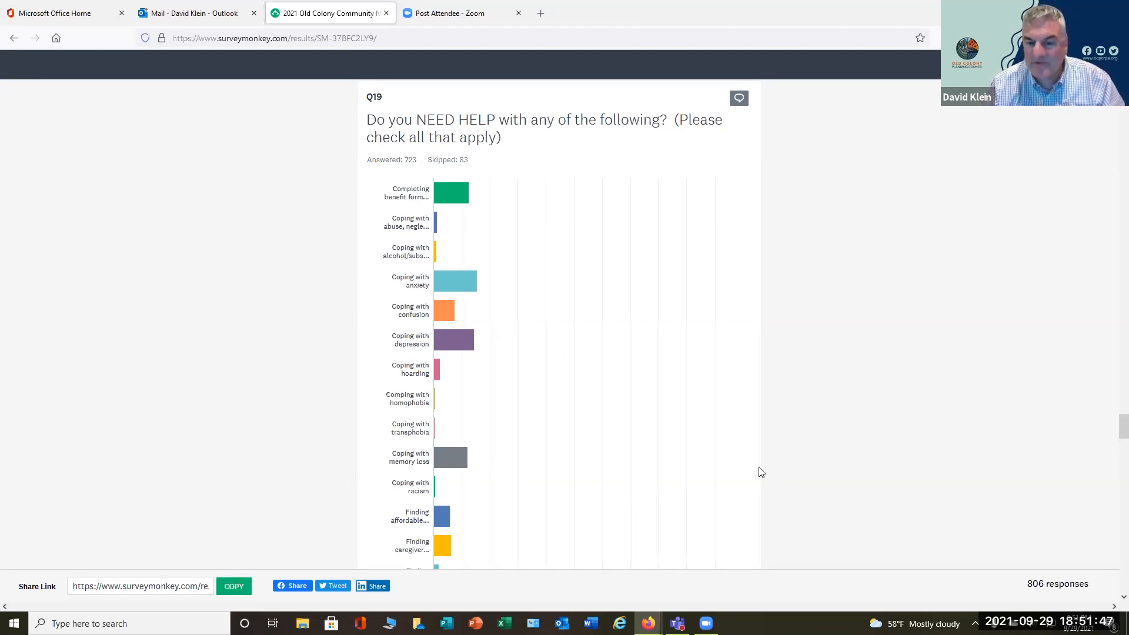
mouse_move(734, 463)
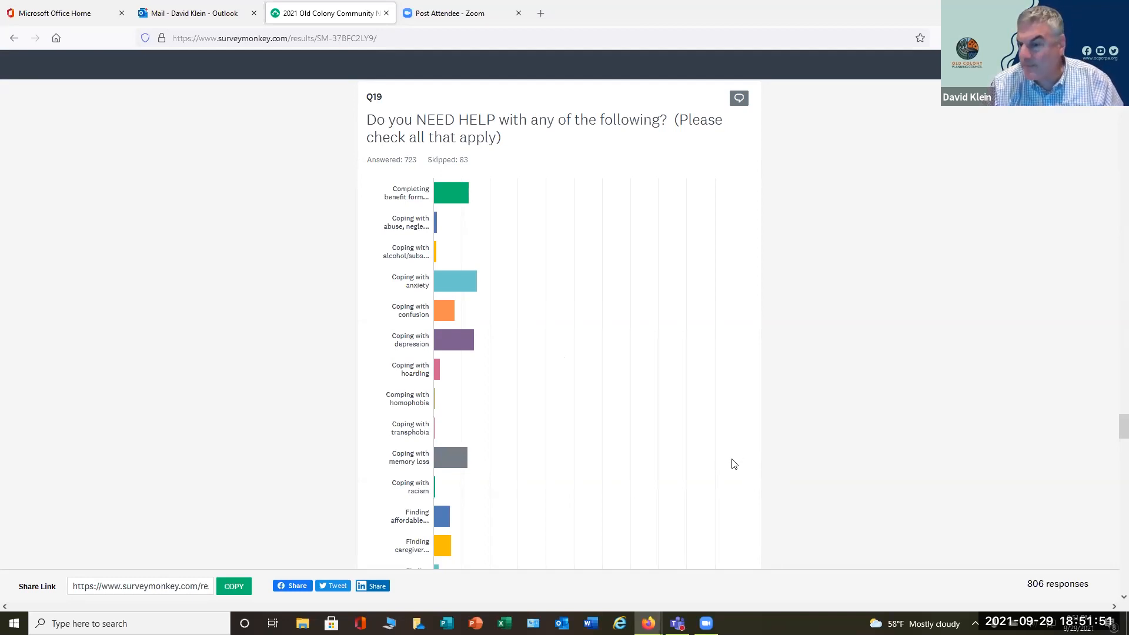
mouse_move(736, 450)
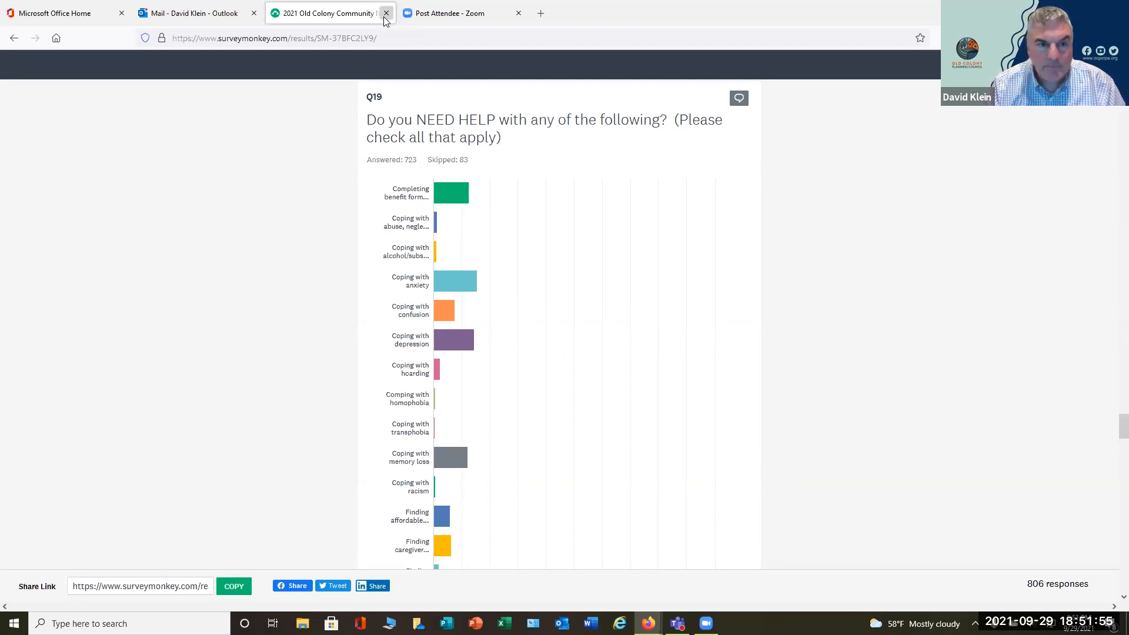
left_click(386, 13)
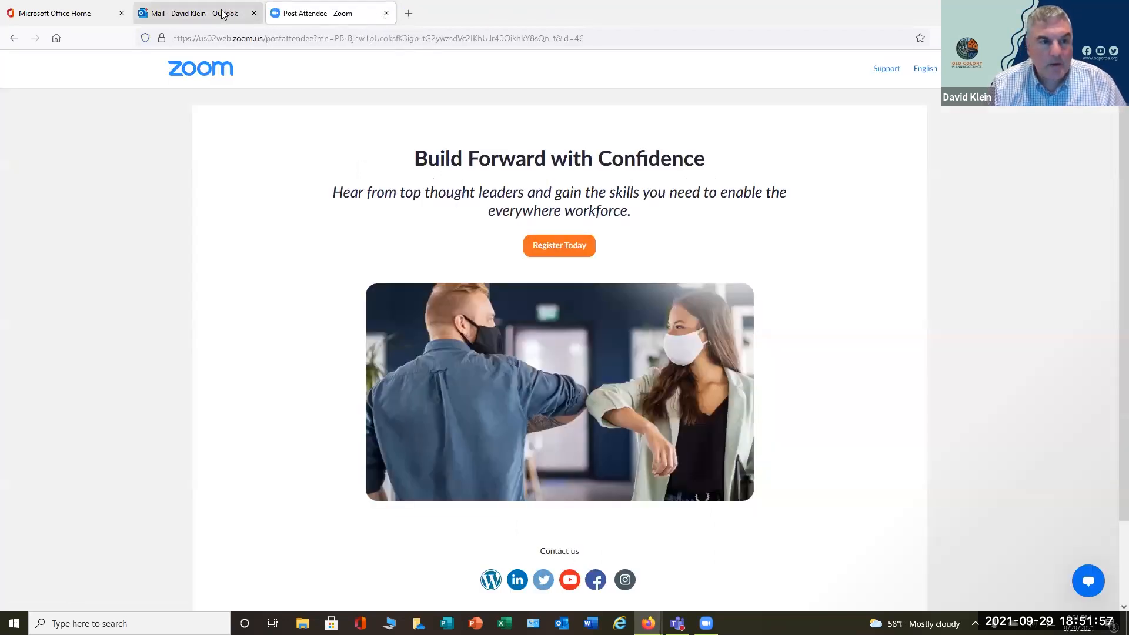
mouse_move(759, 250)
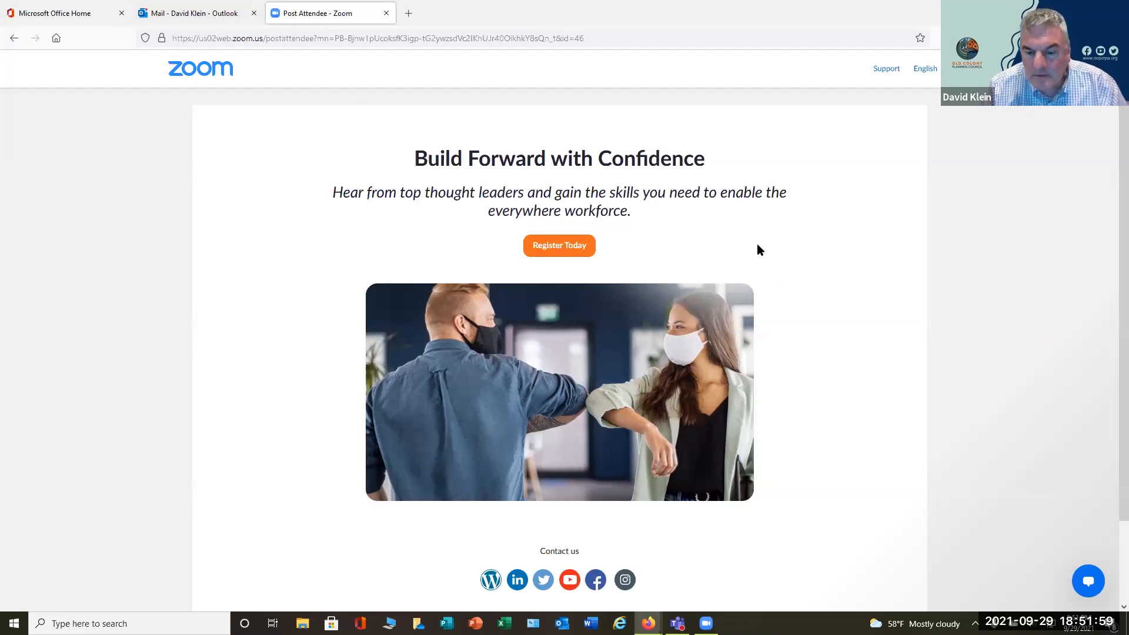
mouse_move(282, 220)
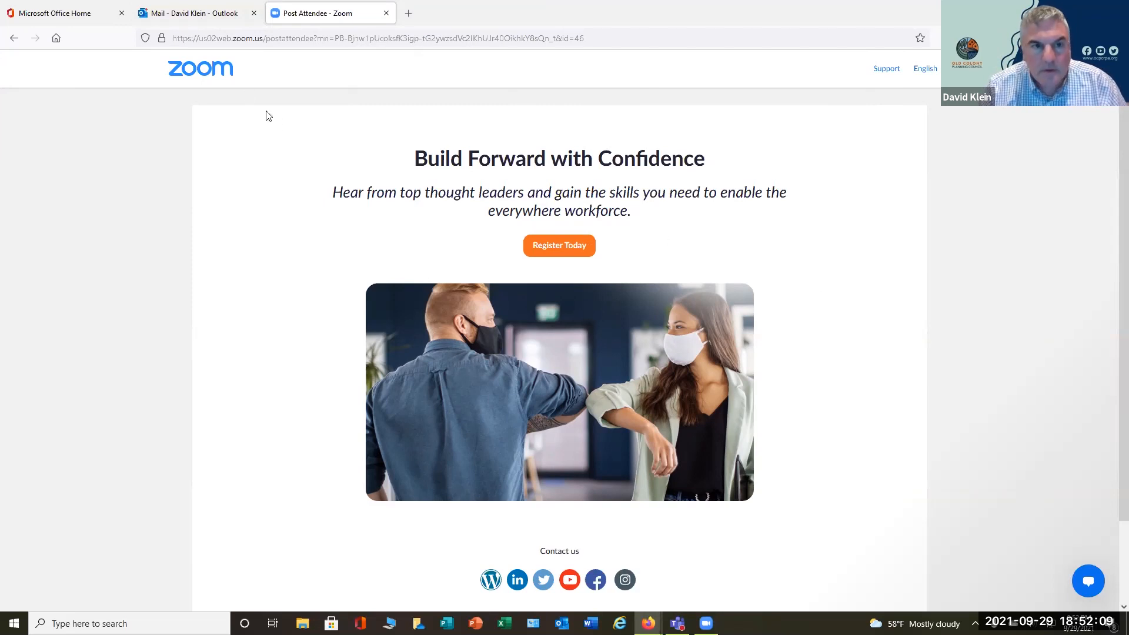
left_click(195, 13)
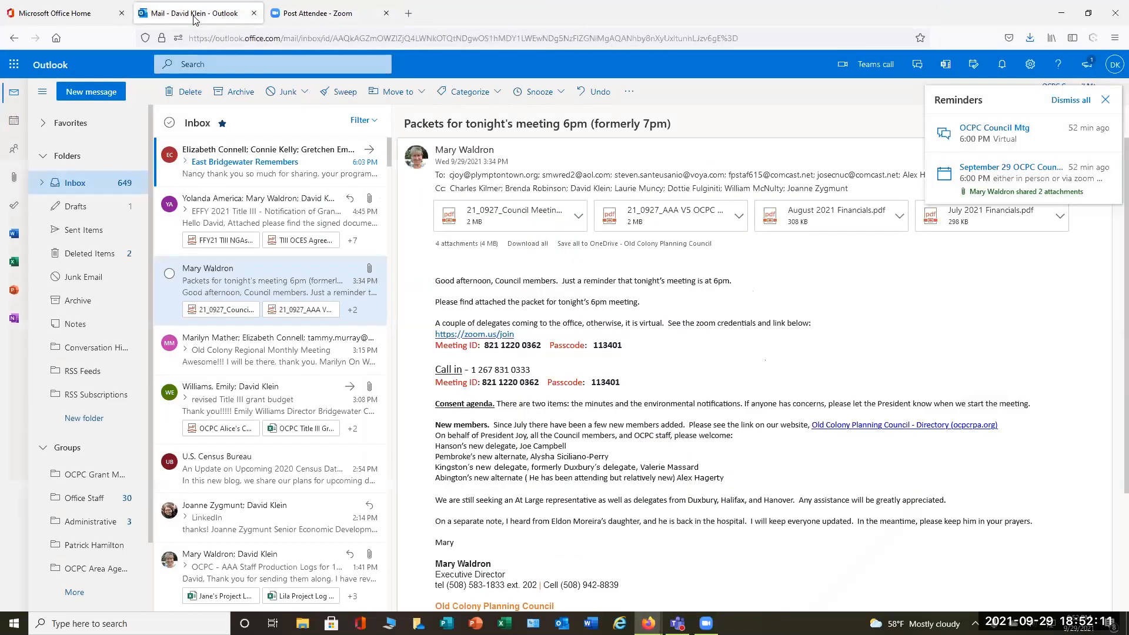
mouse_move(622, 75)
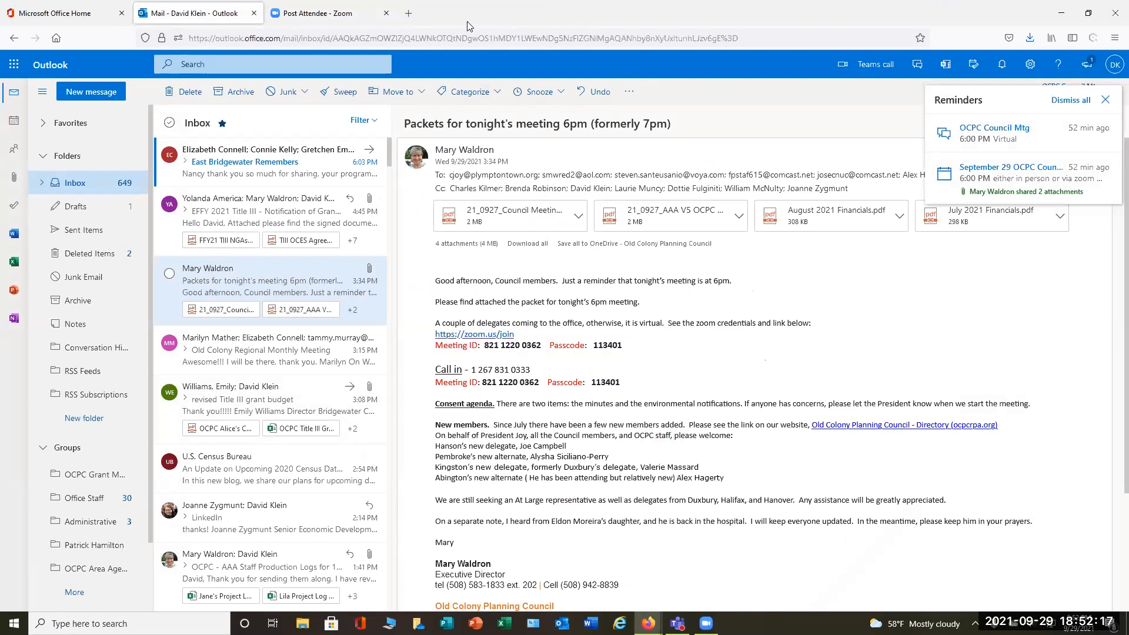
Step: Preview the 21_0927 AAA vs OCPC attachment, saving it to OneDrive after the preview fails
left_click(672, 216)
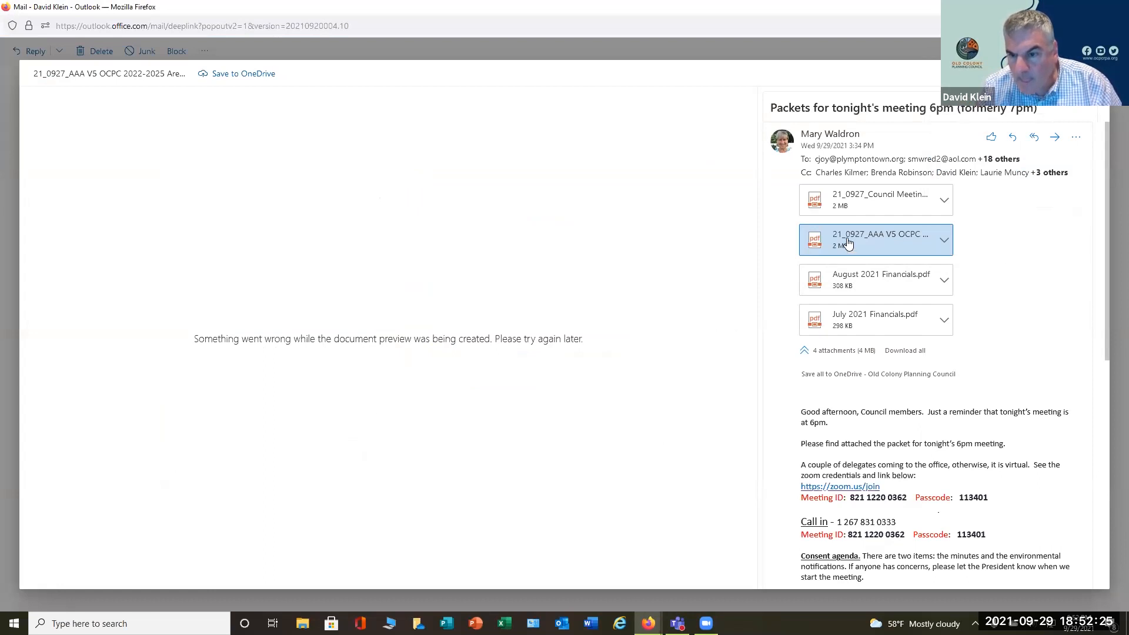
mouse_move(834, 238)
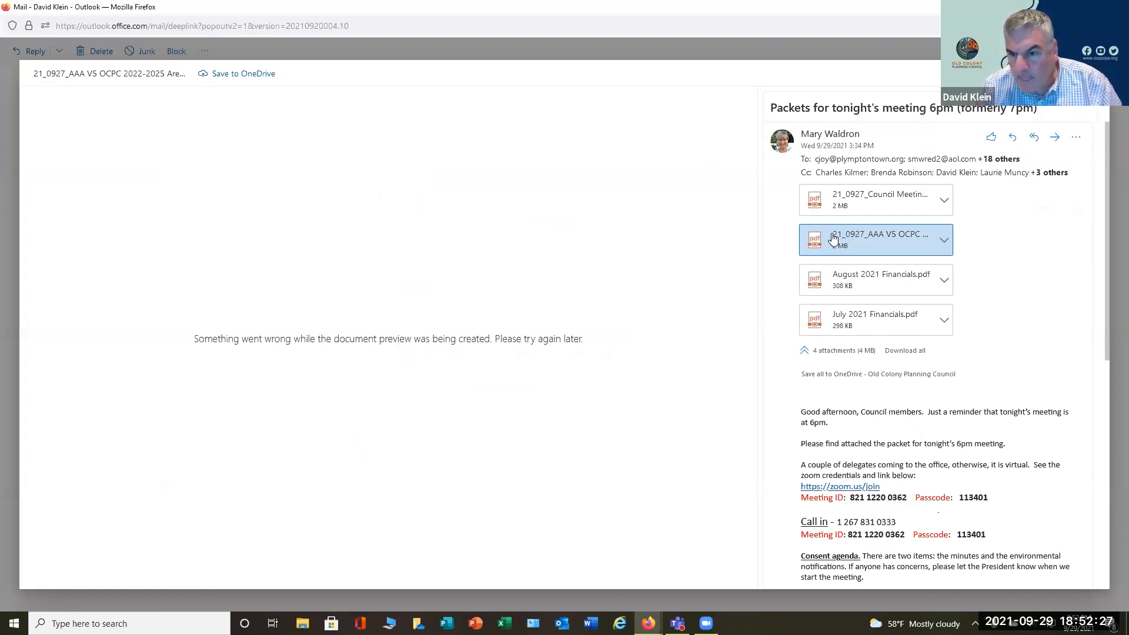
mouse_move(641, 310)
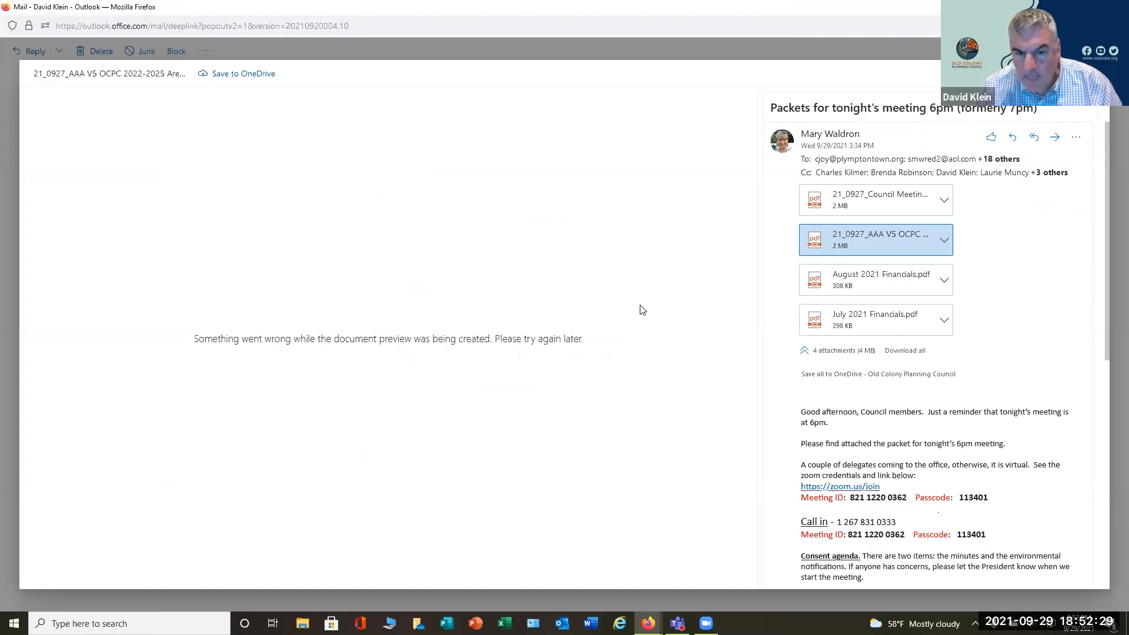
left_click(943, 240)
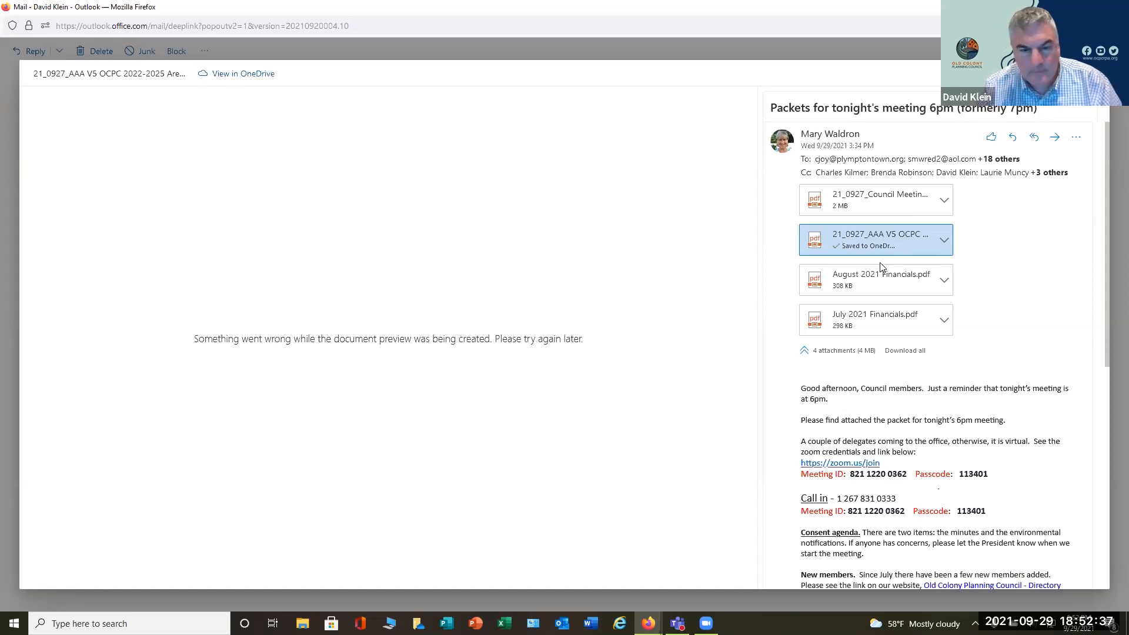
mouse_move(213, 52)
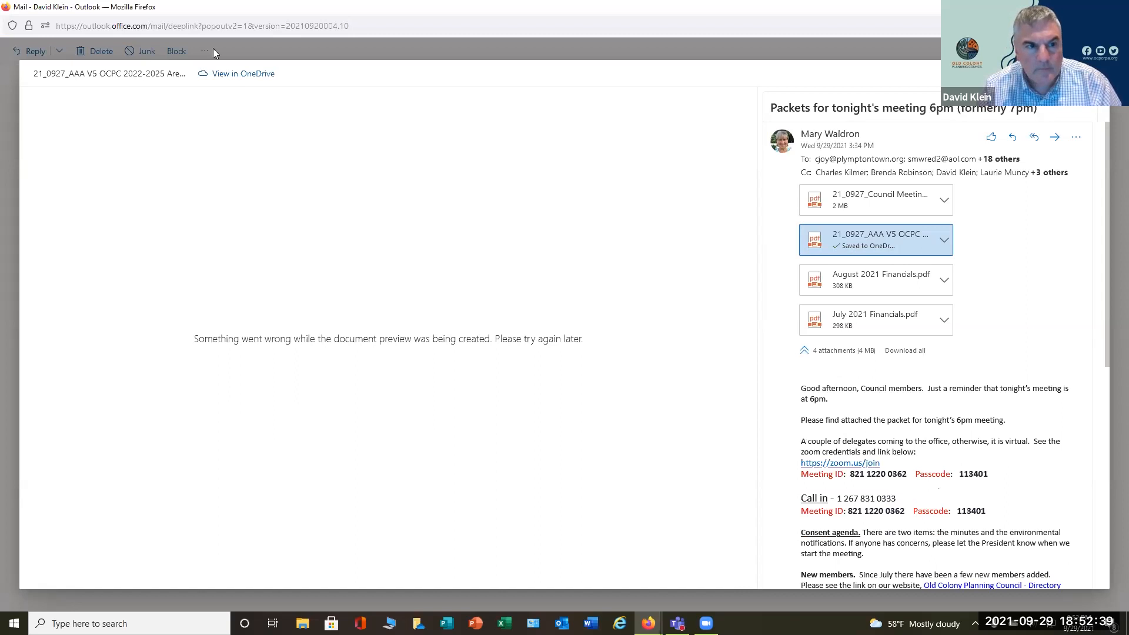
mouse_move(939, 71)
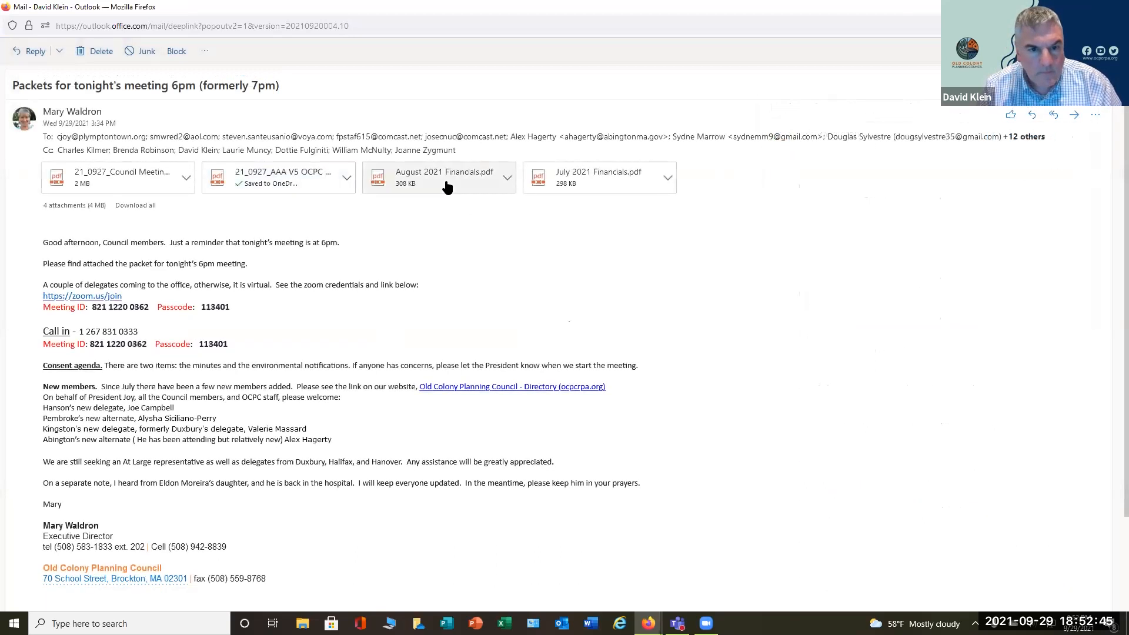
left_click(277, 177)
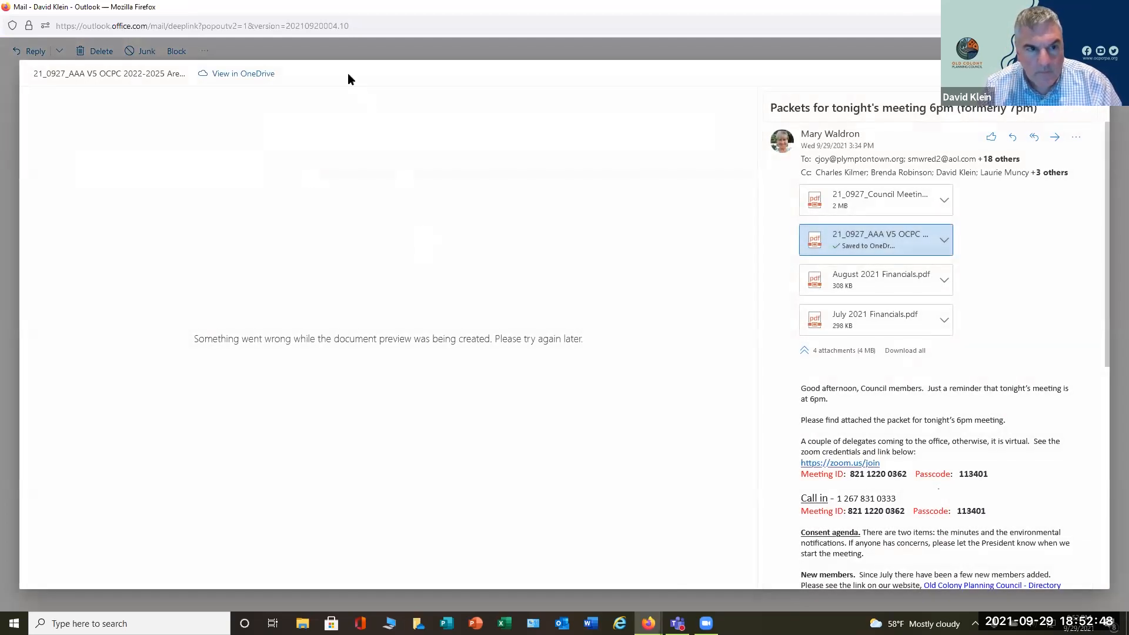
mouse_move(243, 73)
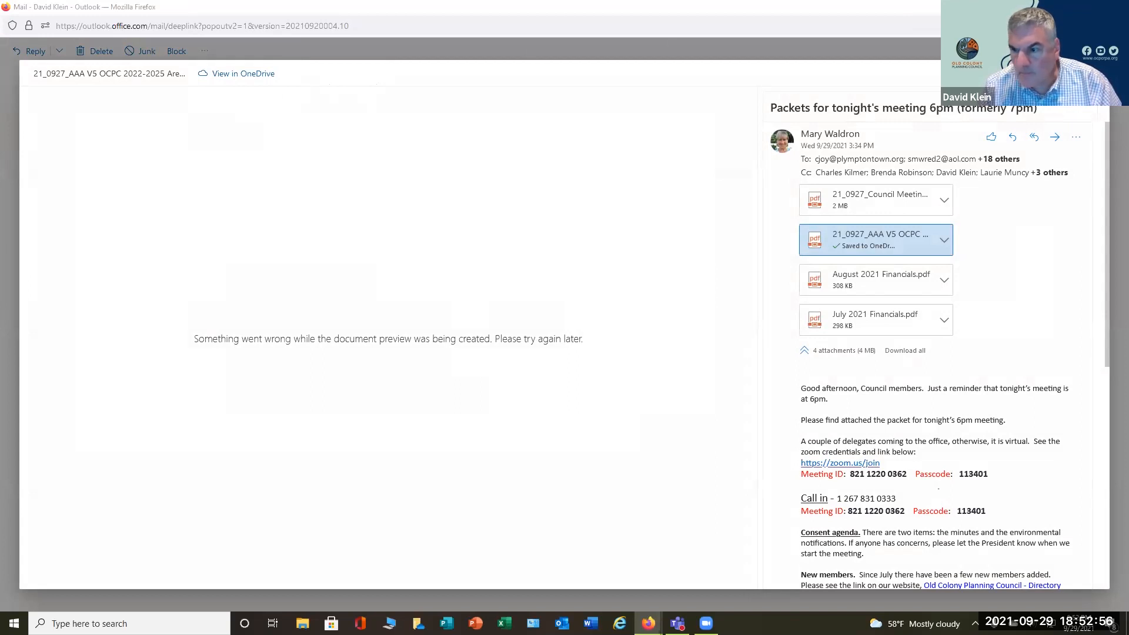
Step: Open the Area Plan in the SharePoint viewer and scroll to page 3's service region map
left_click(242, 73)
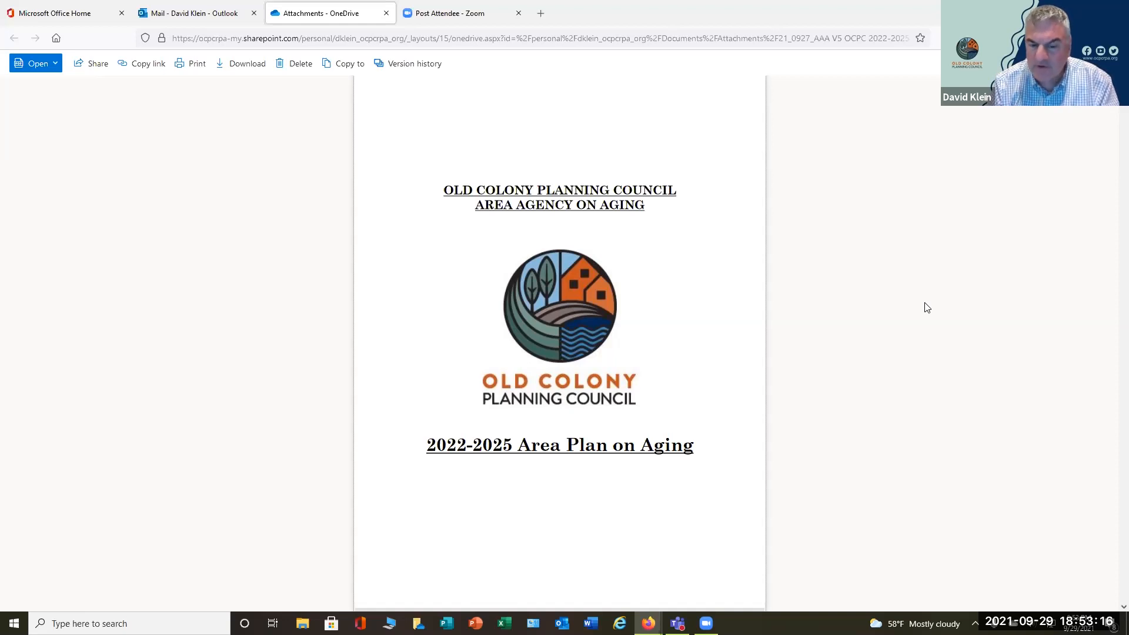
scroll("down", 3)
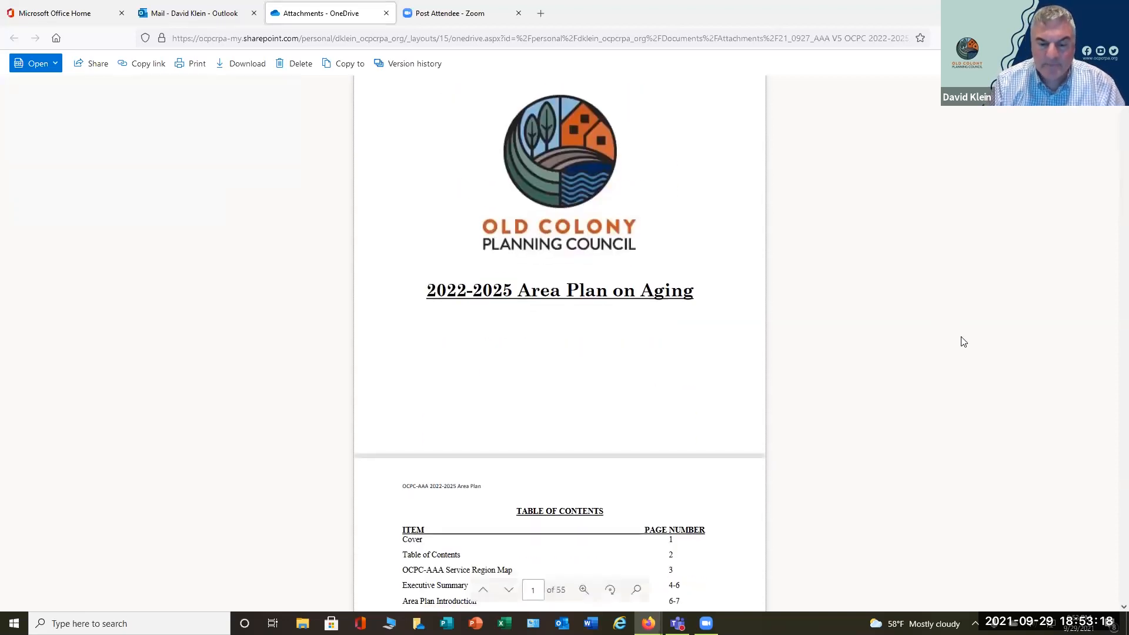
scroll("down", 3)
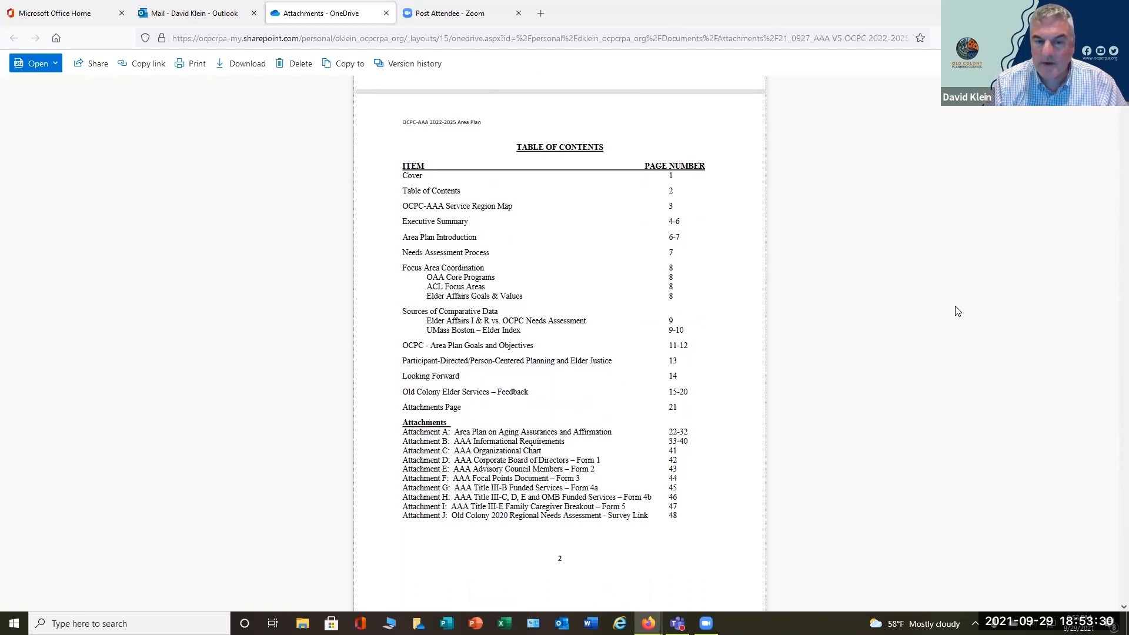
scroll("down", 3)
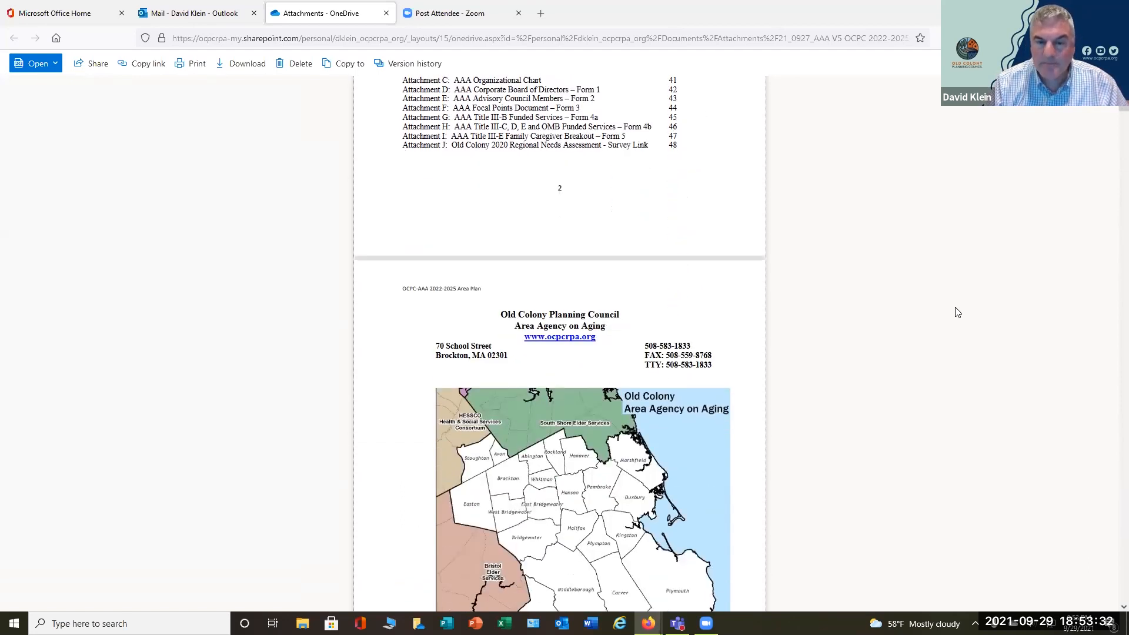
scroll("up", 3)
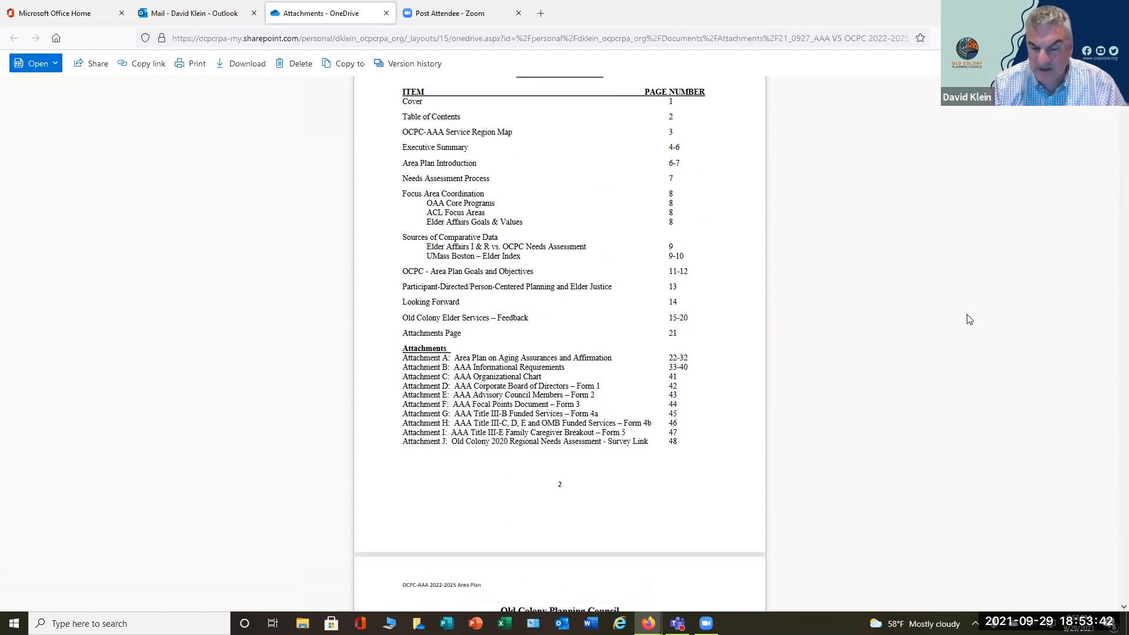
scroll("down", 3)
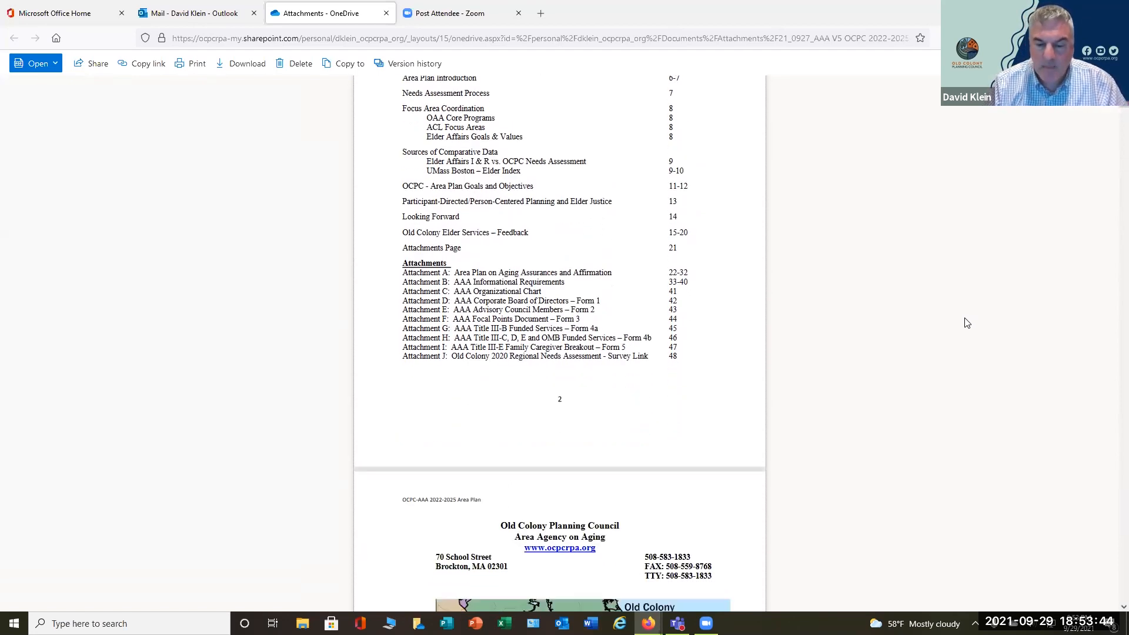
scroll("down", 3)
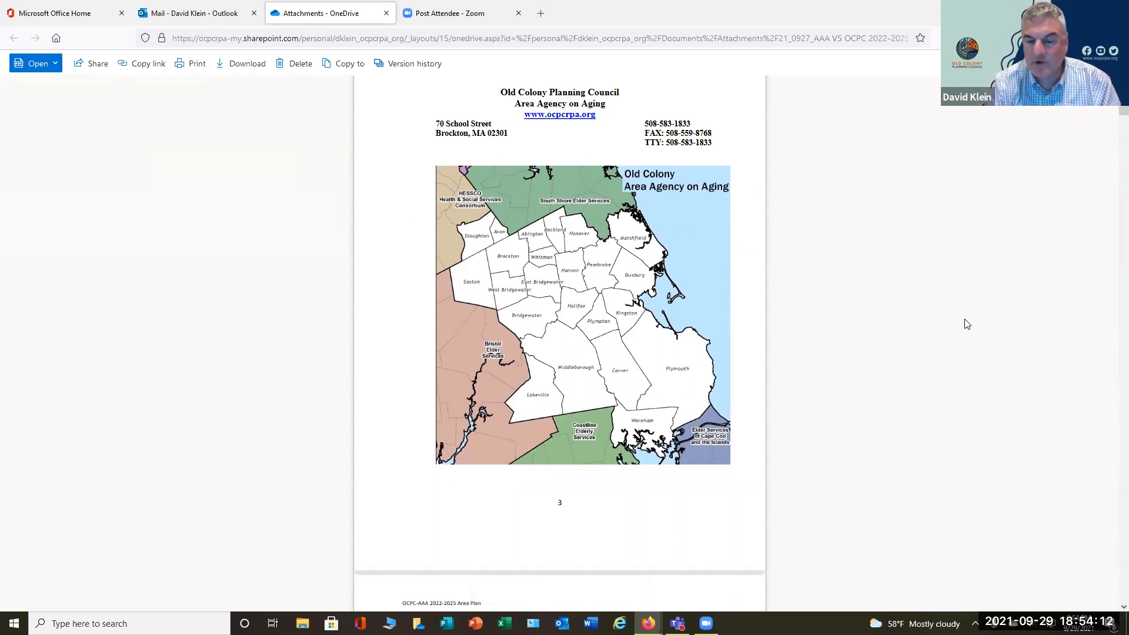
mouse_move(959, 323)
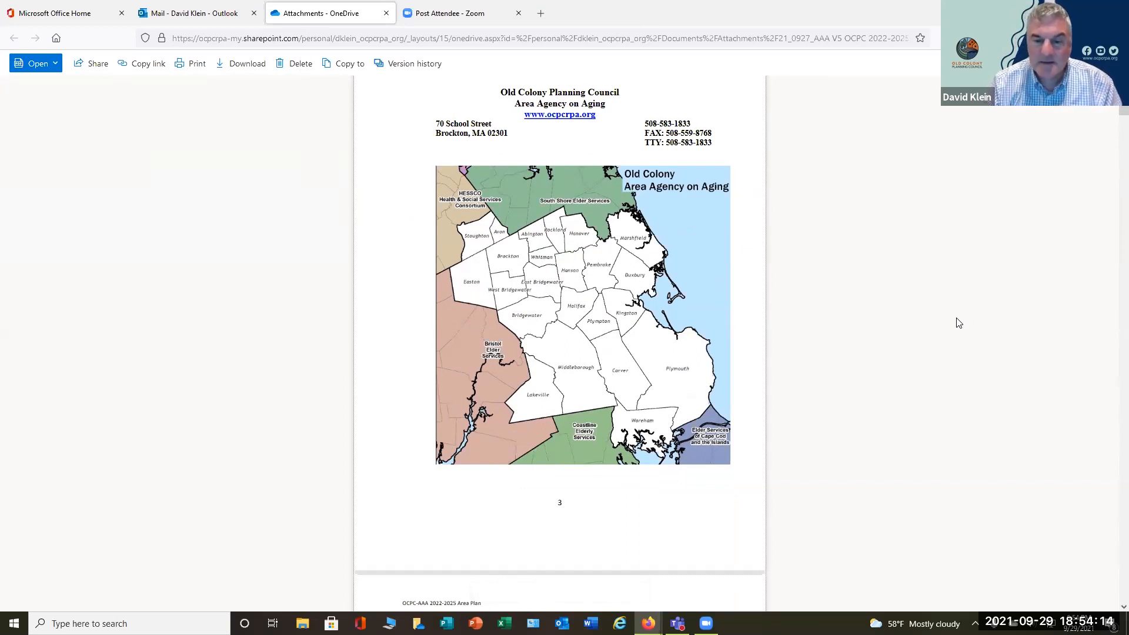
Step: Scroll to page 4 with the Massachusetts Area Agencies on Aging map and Executive Summary
scroll("down", 3)
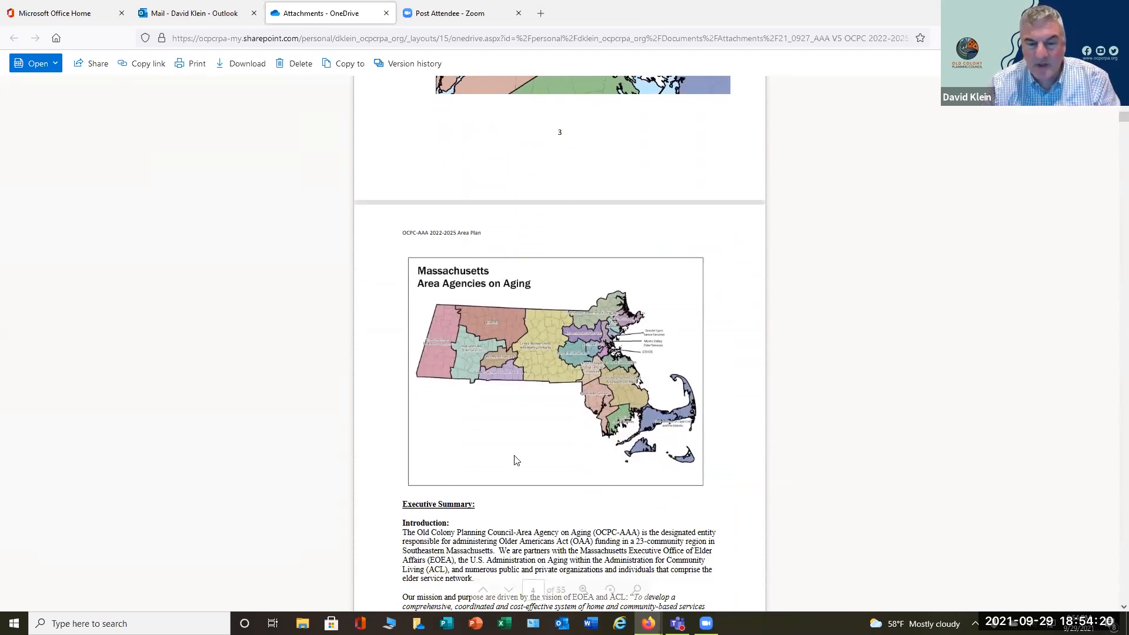
scroll("down", 3)
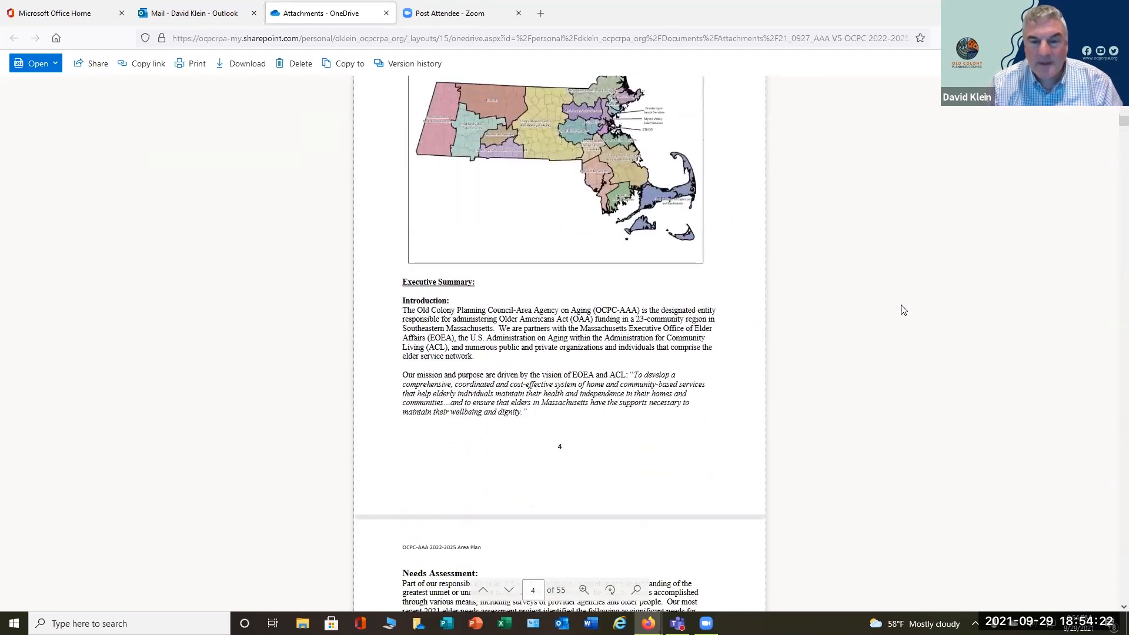
scroll("up", 3)
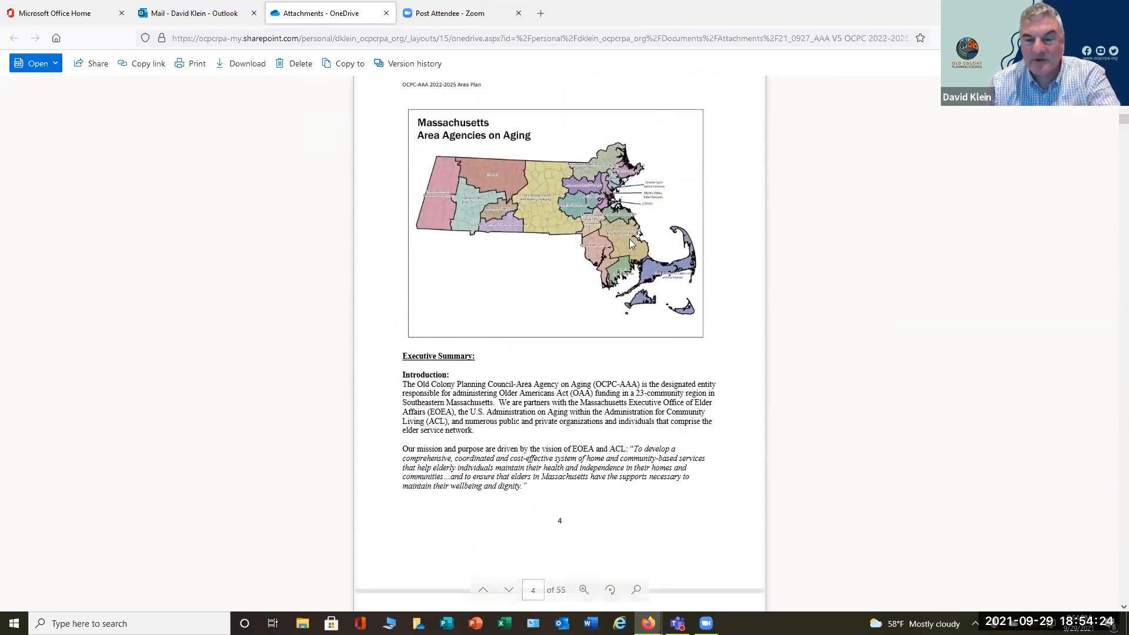
mouse_move(578, 233)
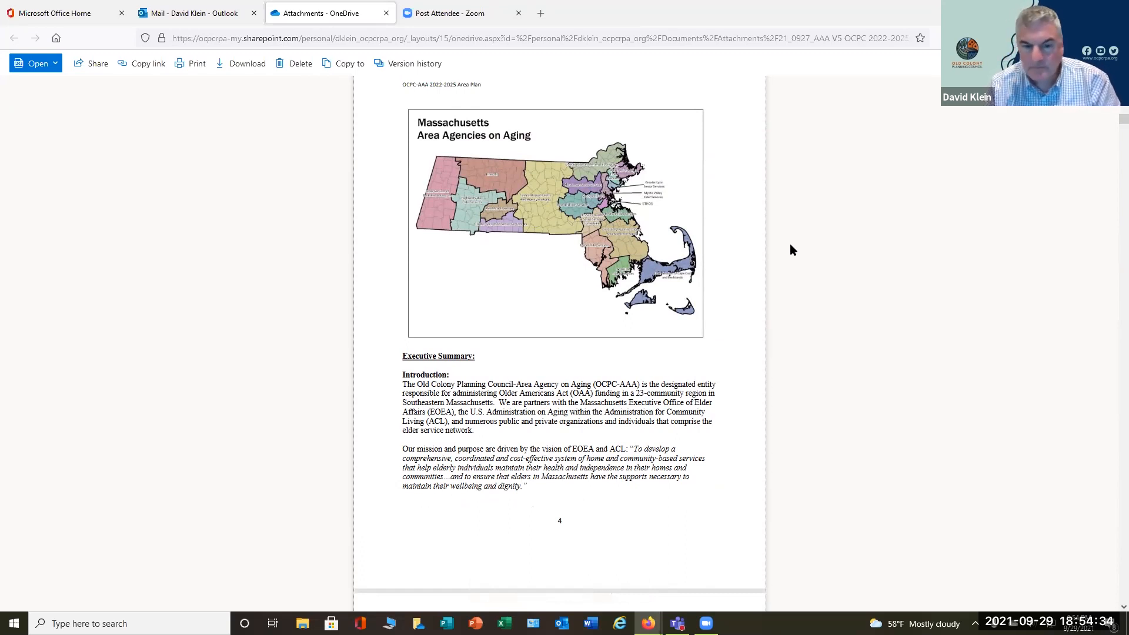
mouse_move(819, 249)
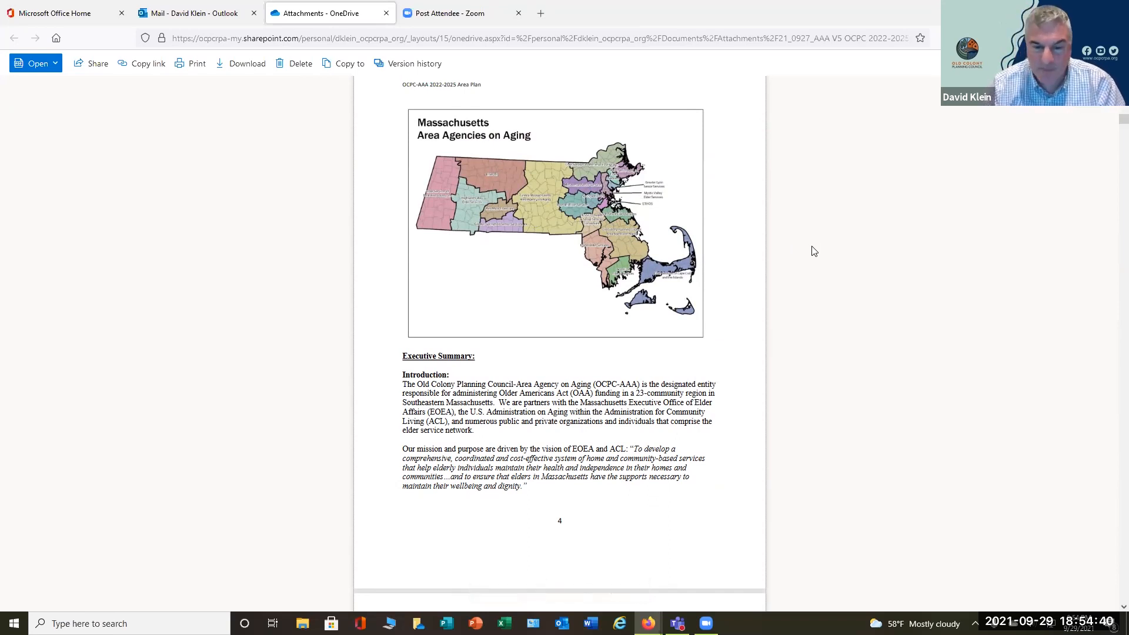
Step: Scroll from page 5 to page 8 listing Older Americans Act populations and Elder Affairs goals
scroll("down", 3)
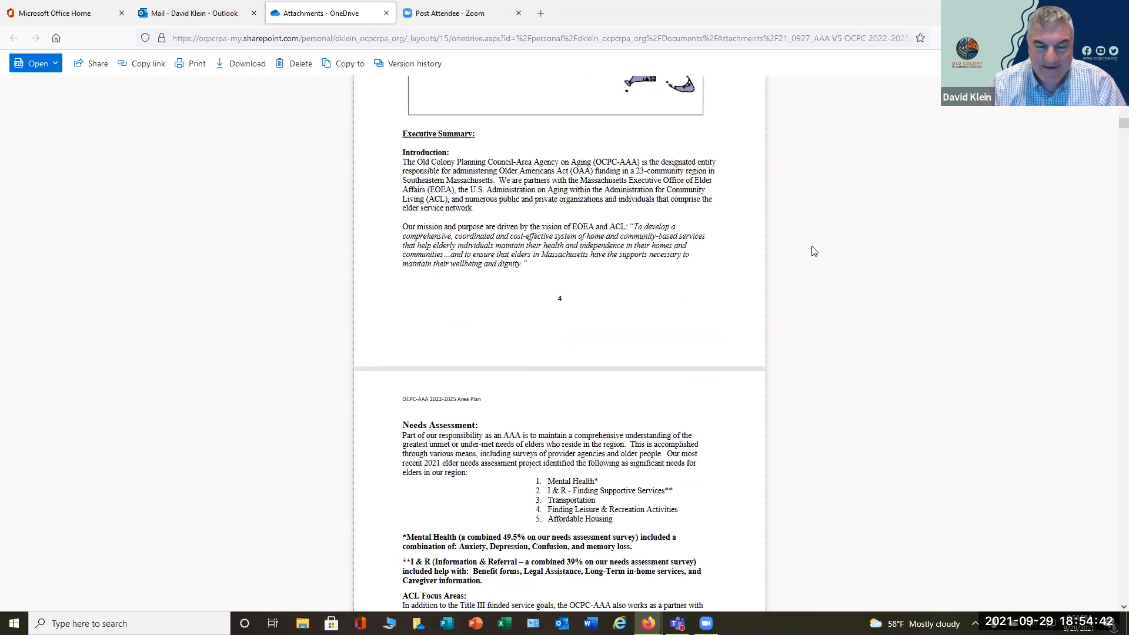
scroll("down", 3)
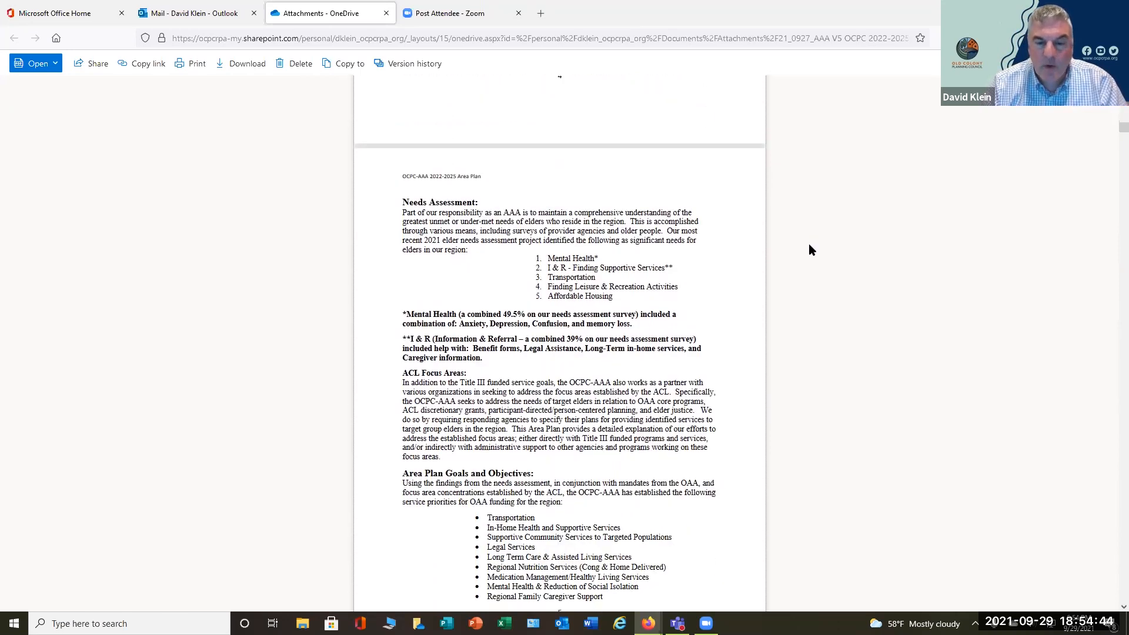
scroll("down", 3)
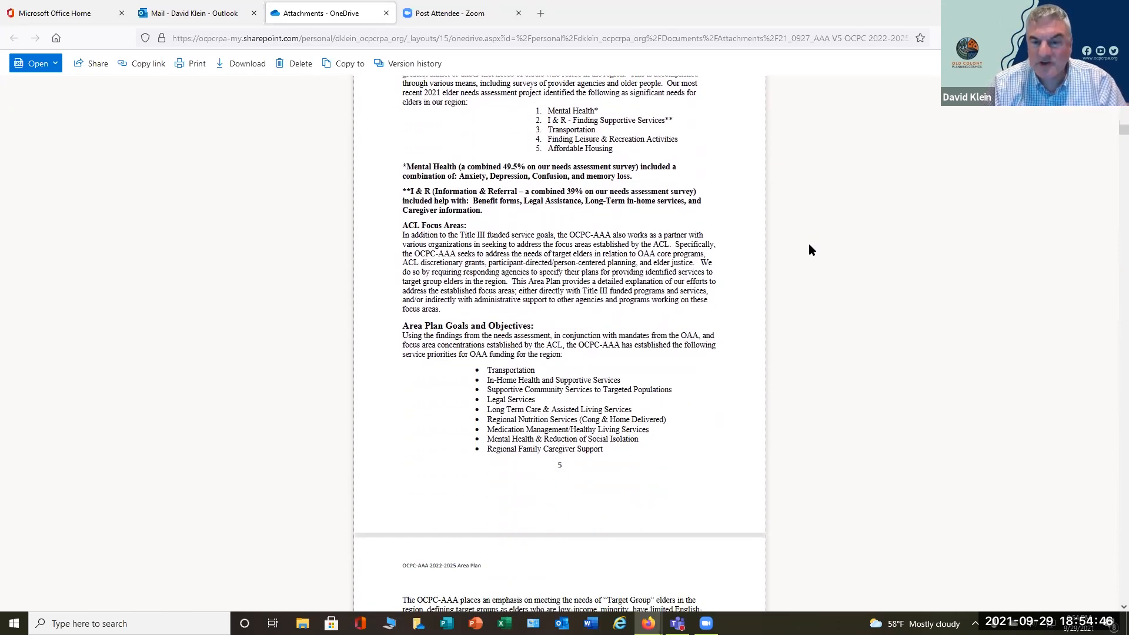
scroll("up", 3)
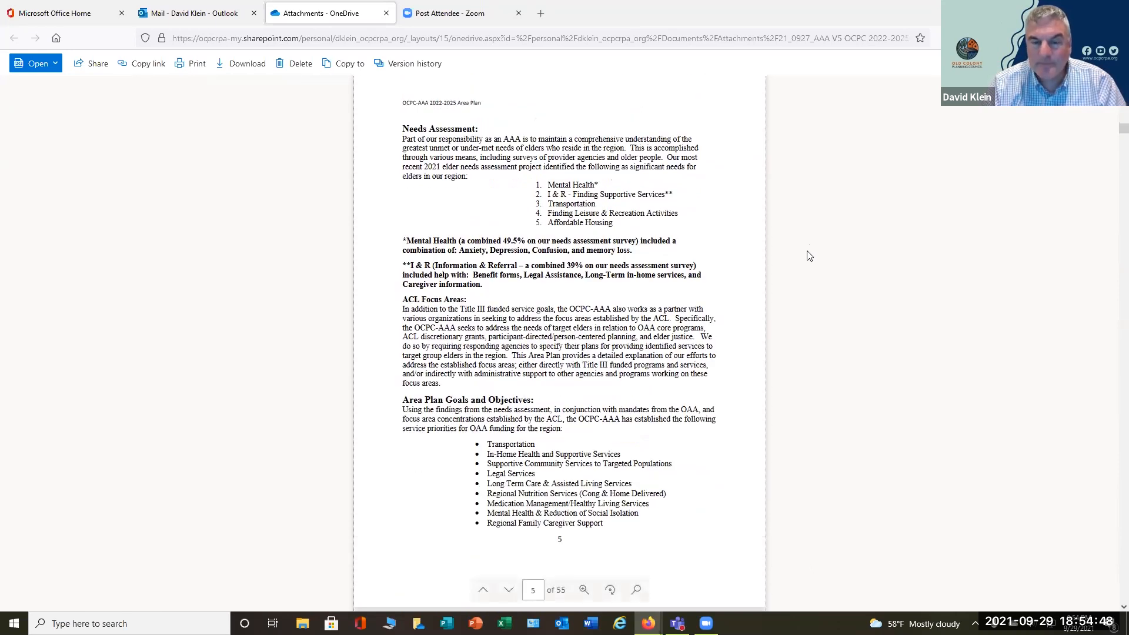
mouse_move(800, 258)
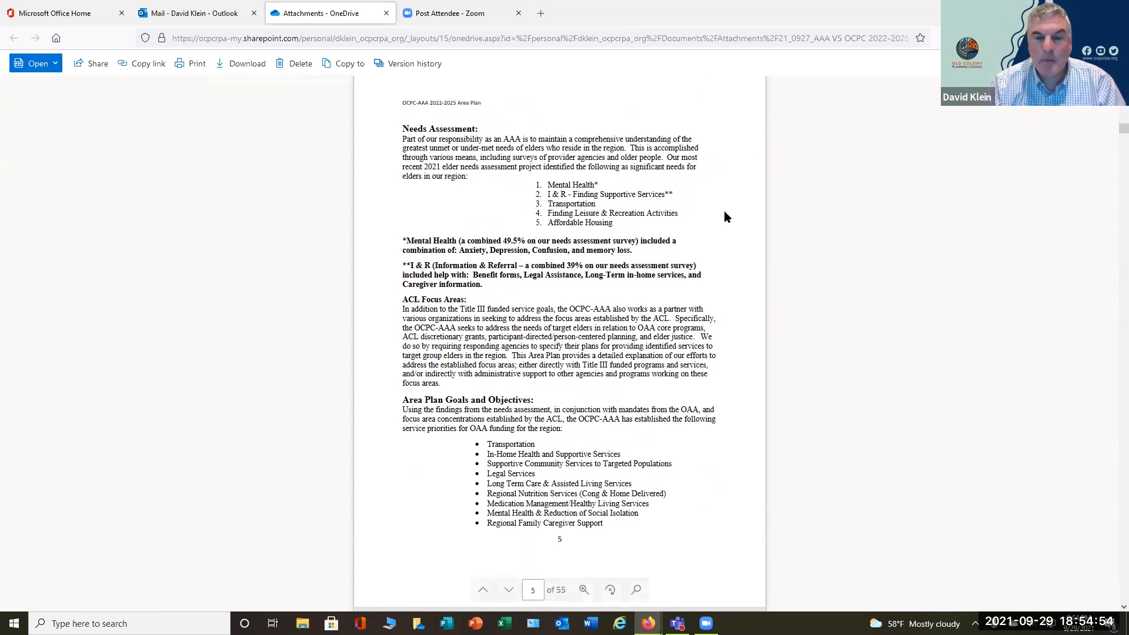
scroll("up", 3)
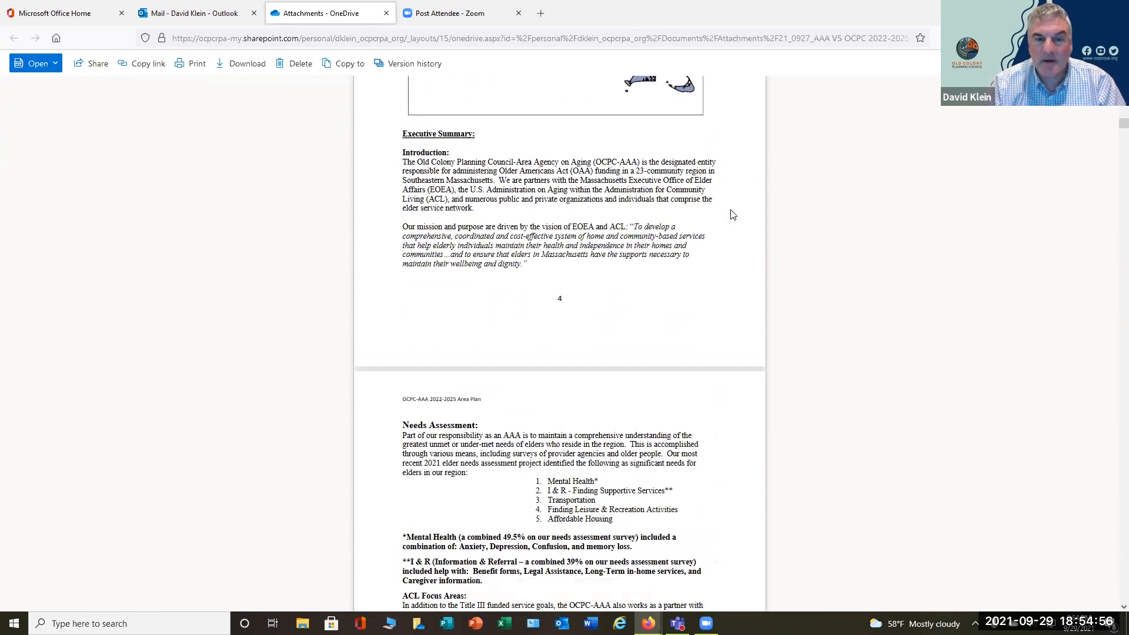
scroll("down", 3)
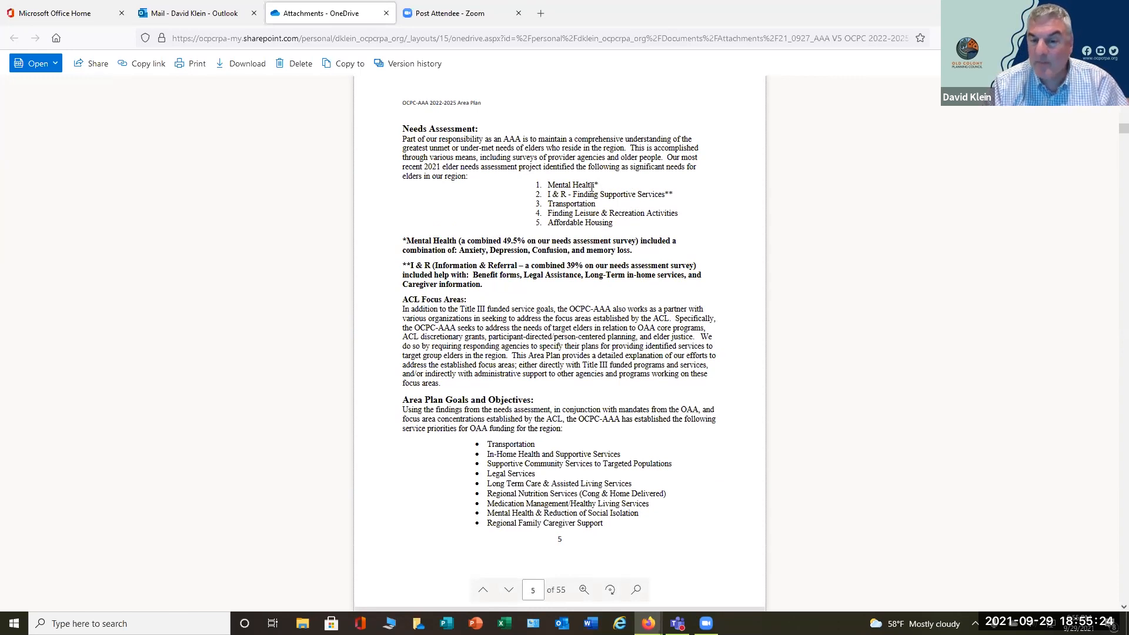
mouse_move(645, 206)
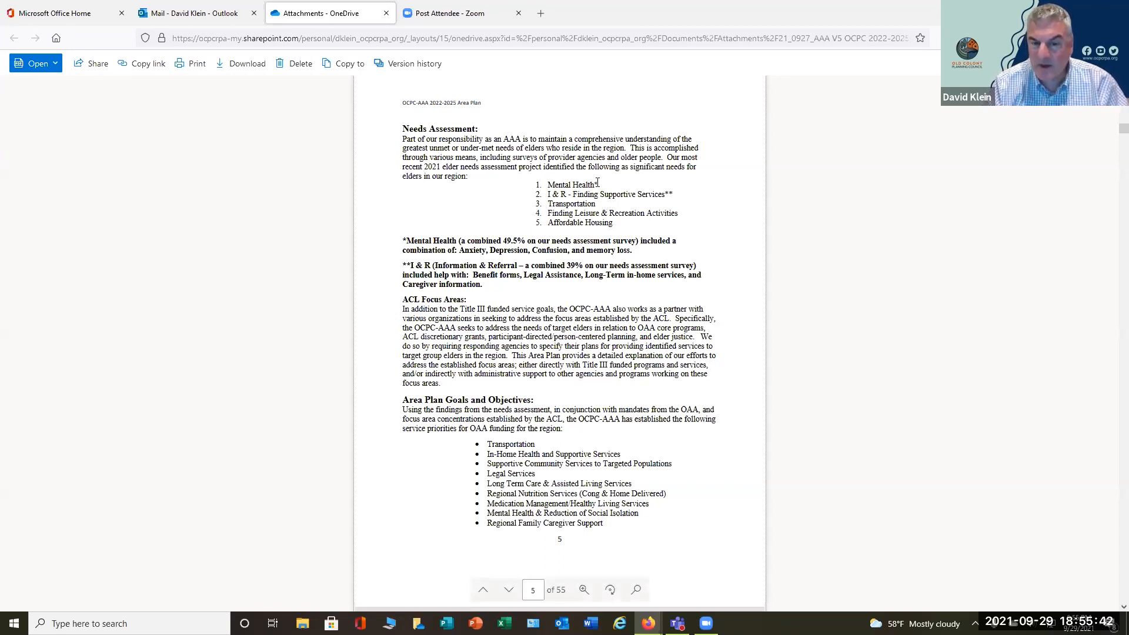
mouse_move(622, 206)
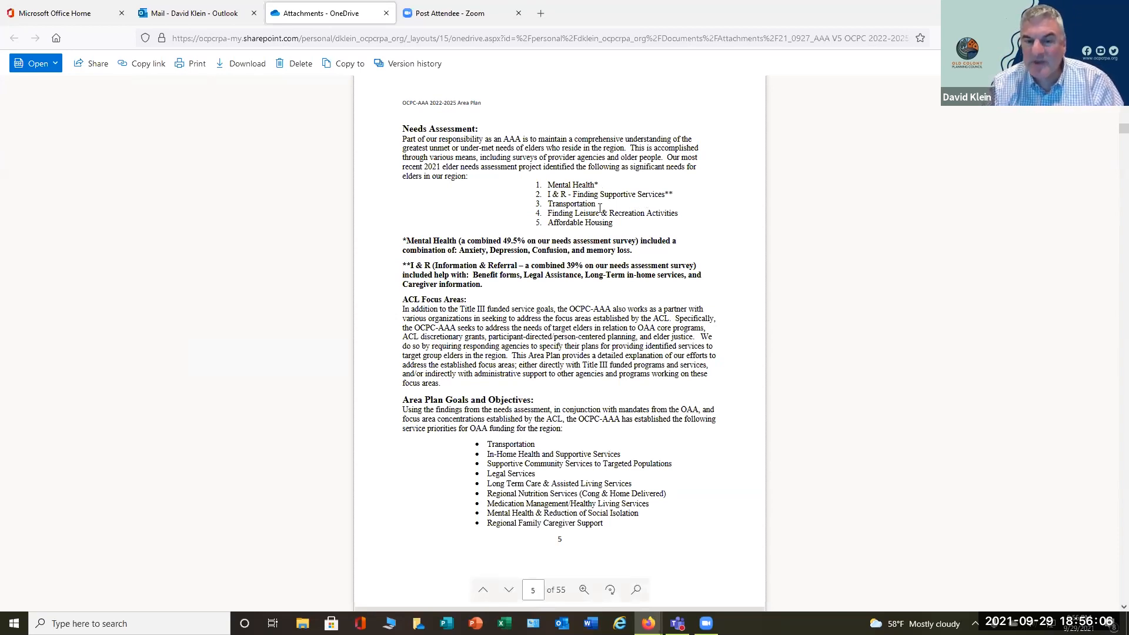
mouse_move(664, 225)
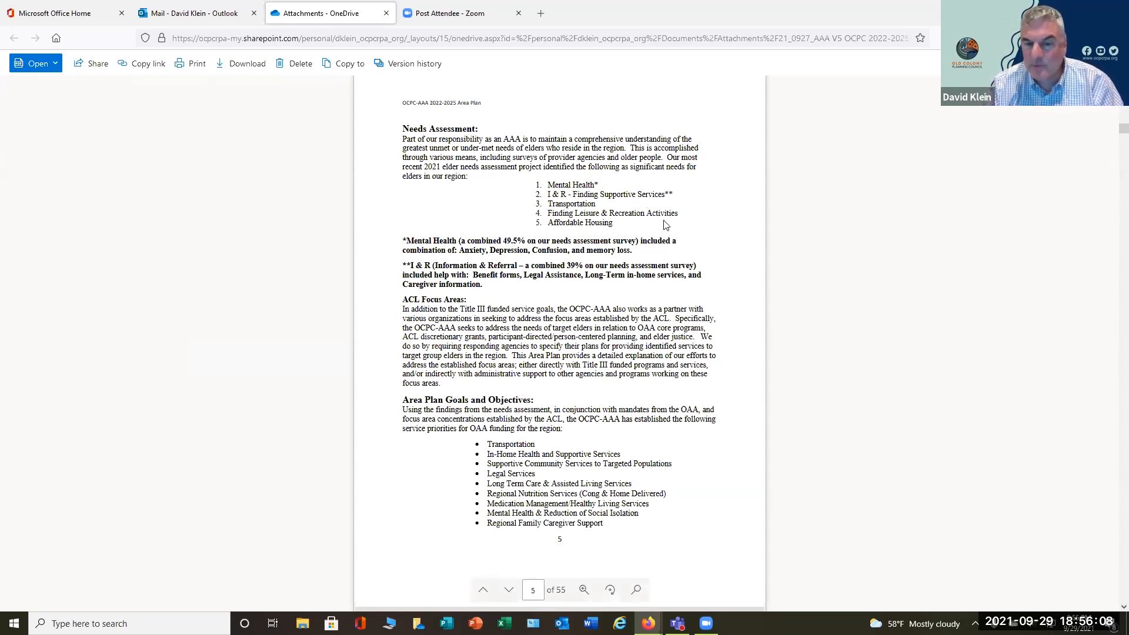
mouse_move(696, 248)
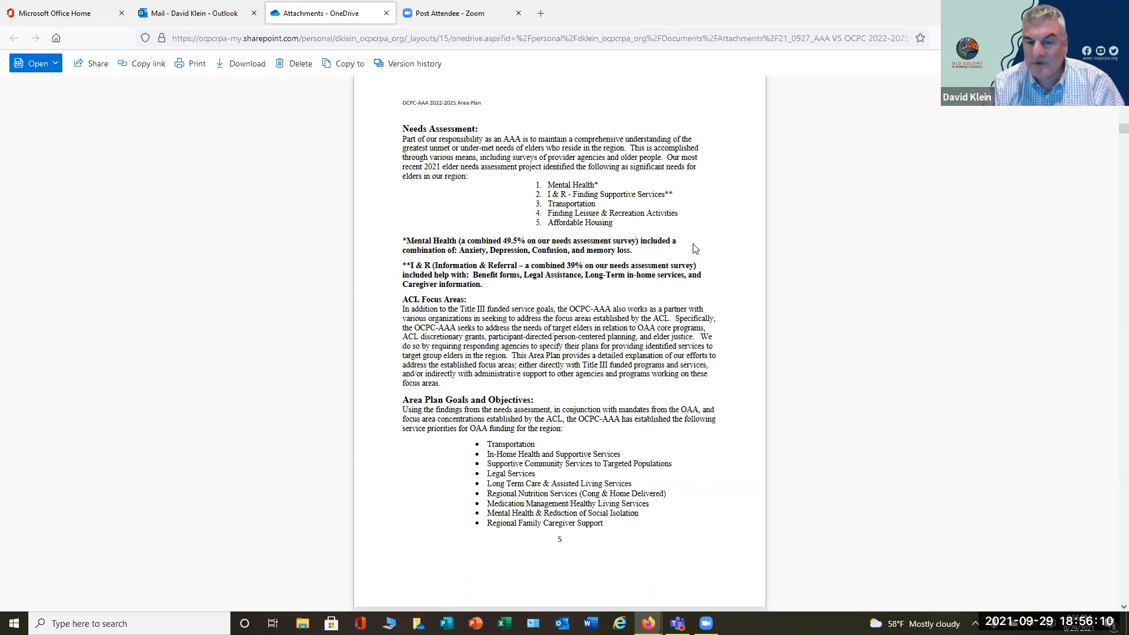
mouse_move(738, 389)
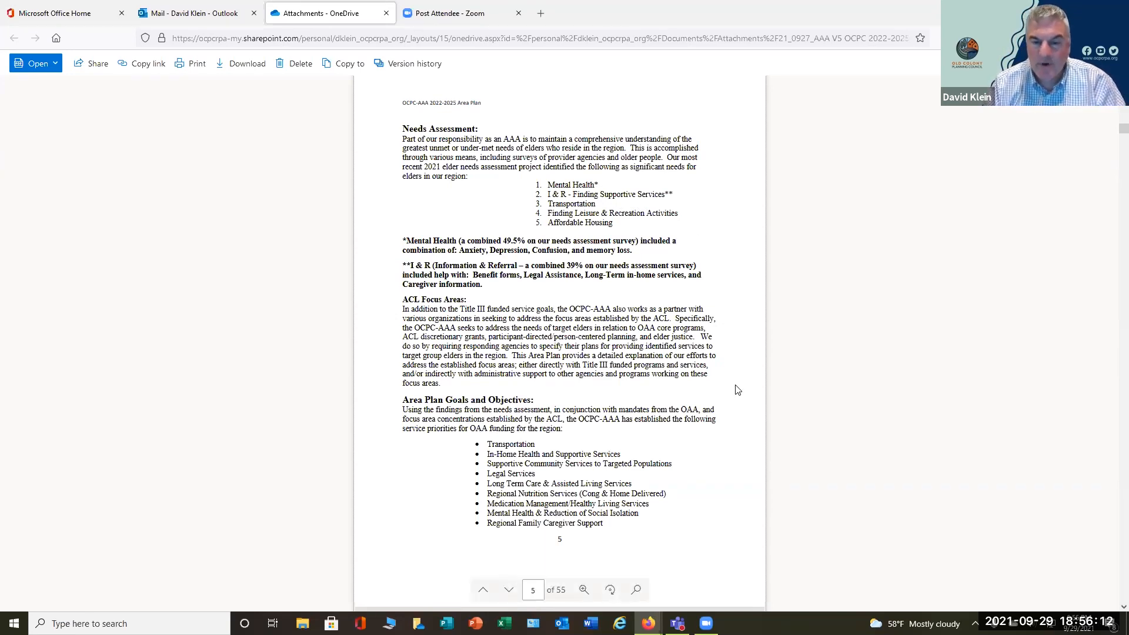
mouse_move(725, 426)
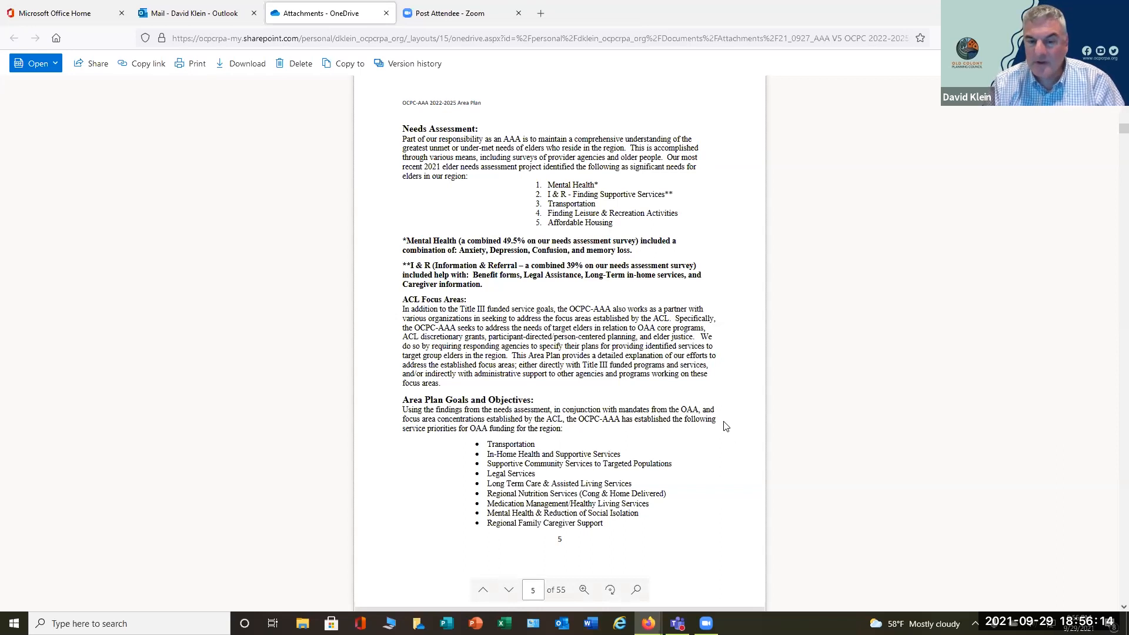
mouse_move(730, 425)
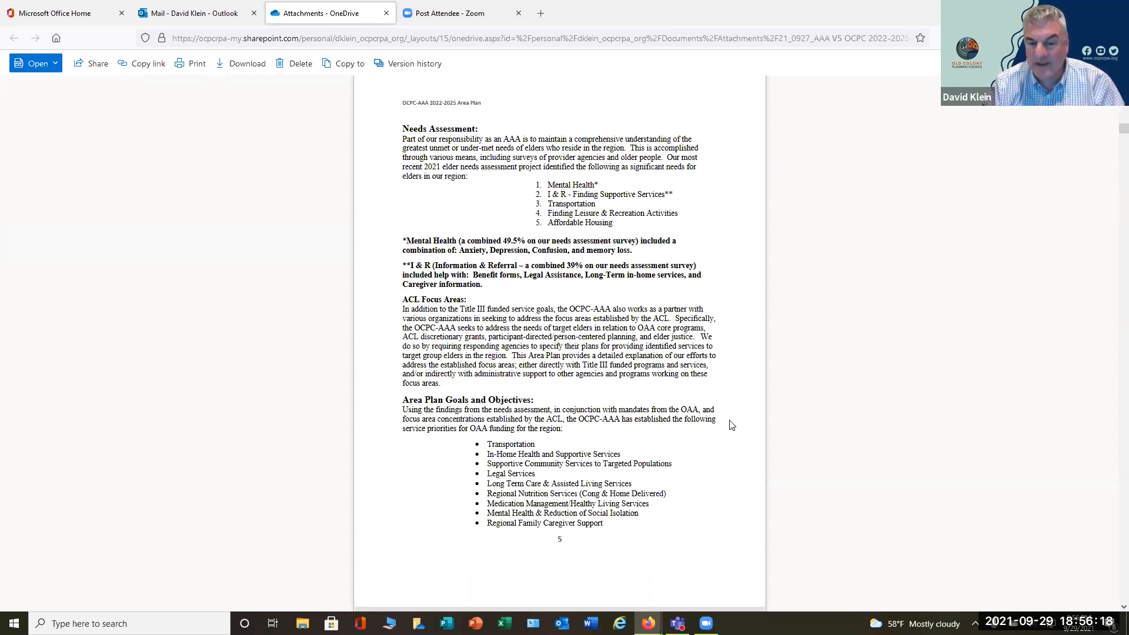
scroll("down", 3)
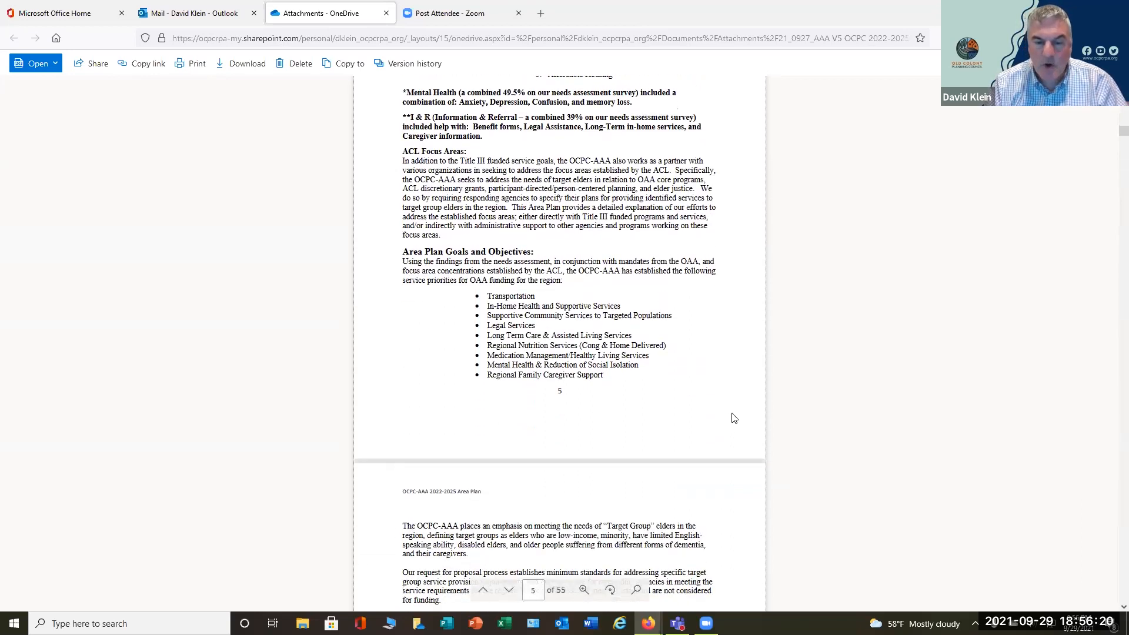
scroll("down", 3)
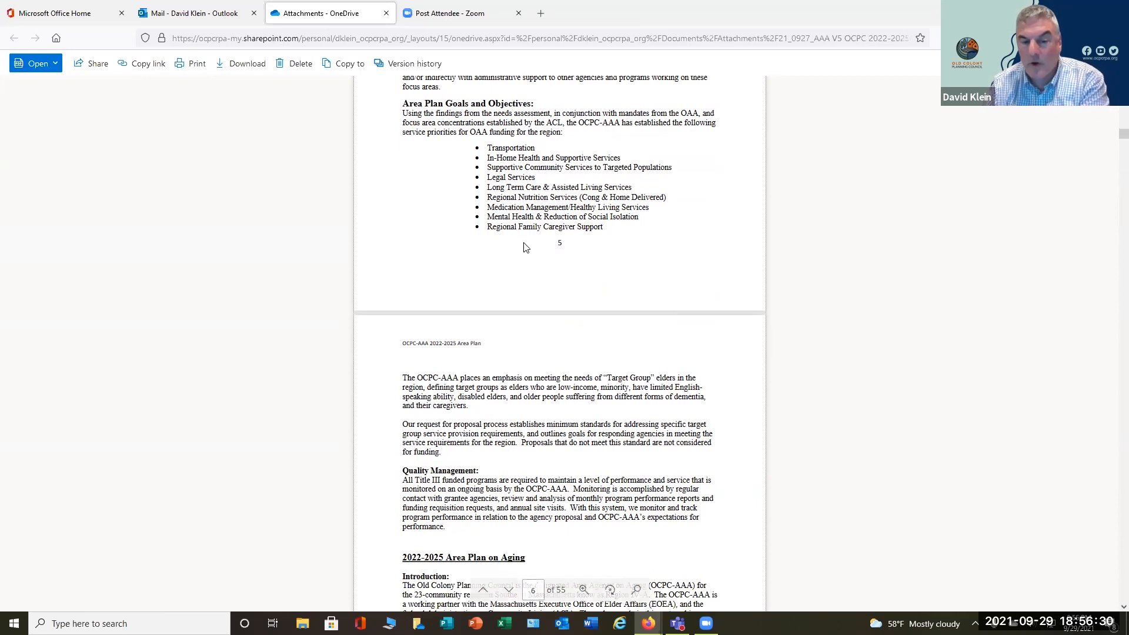
mouse_move(805, 305)
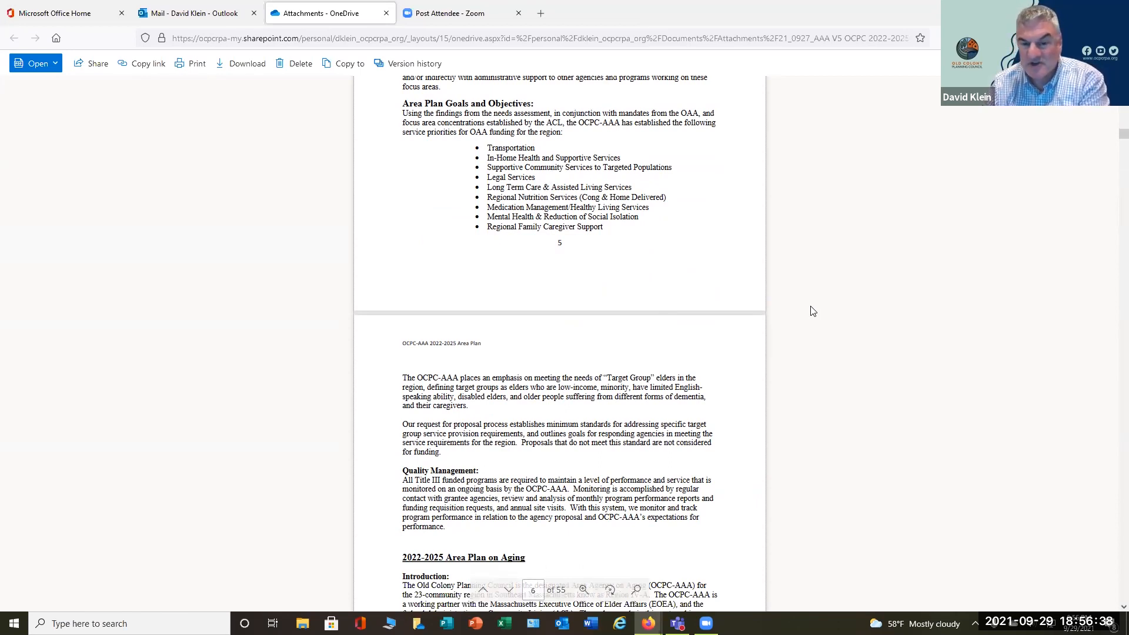
mouse_move(496, 226)
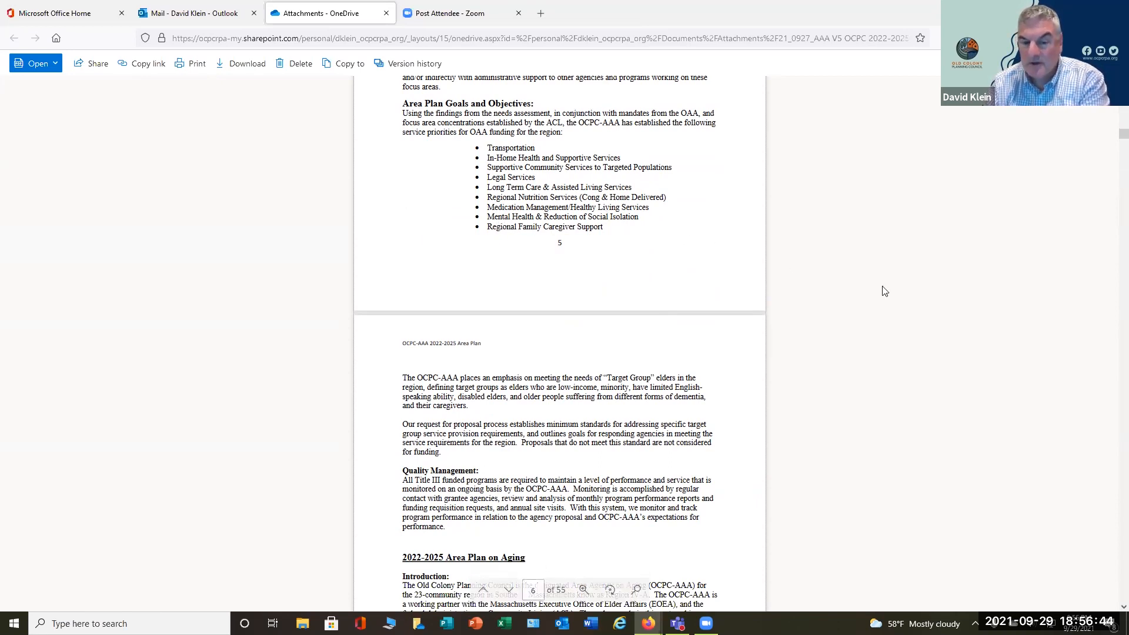
scroll("down", 3)
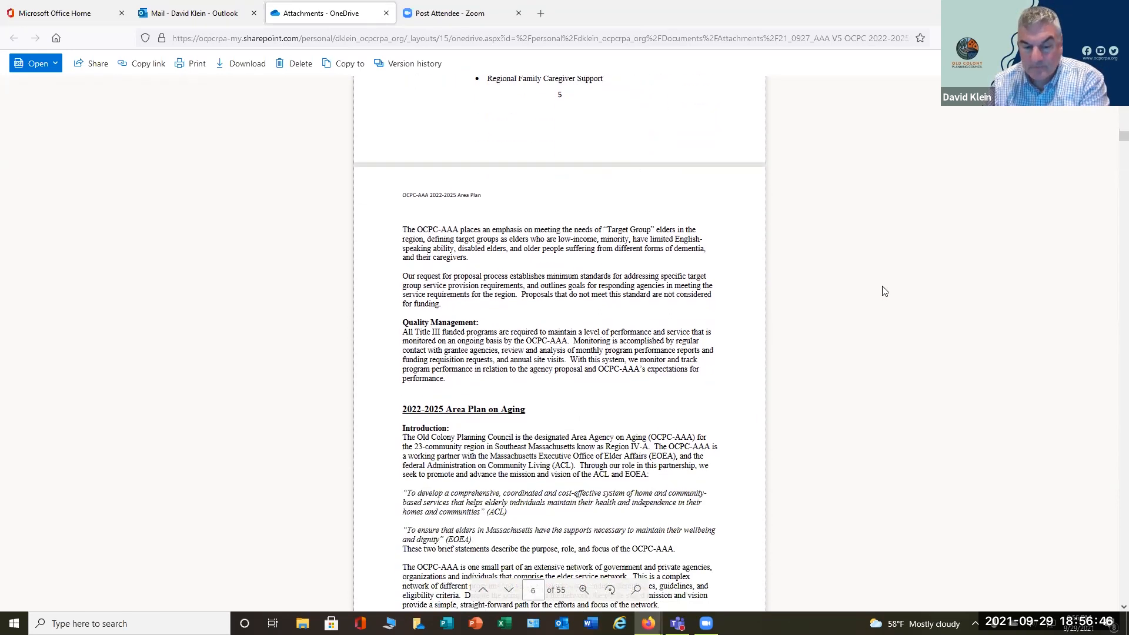
scroll("down", 3)
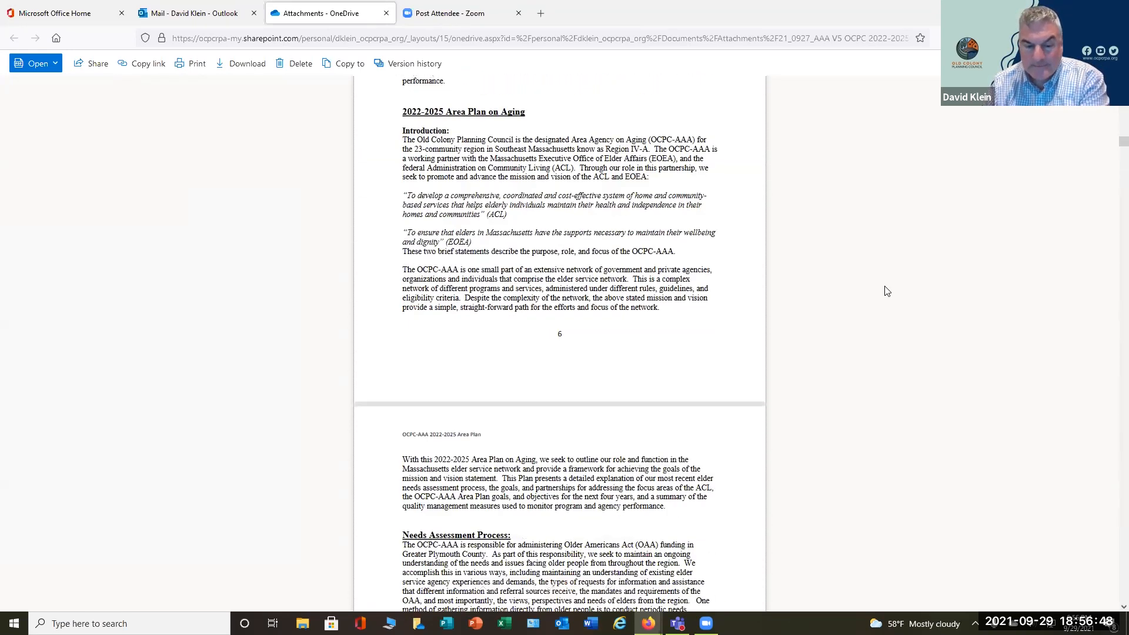
scroll("down", 3)
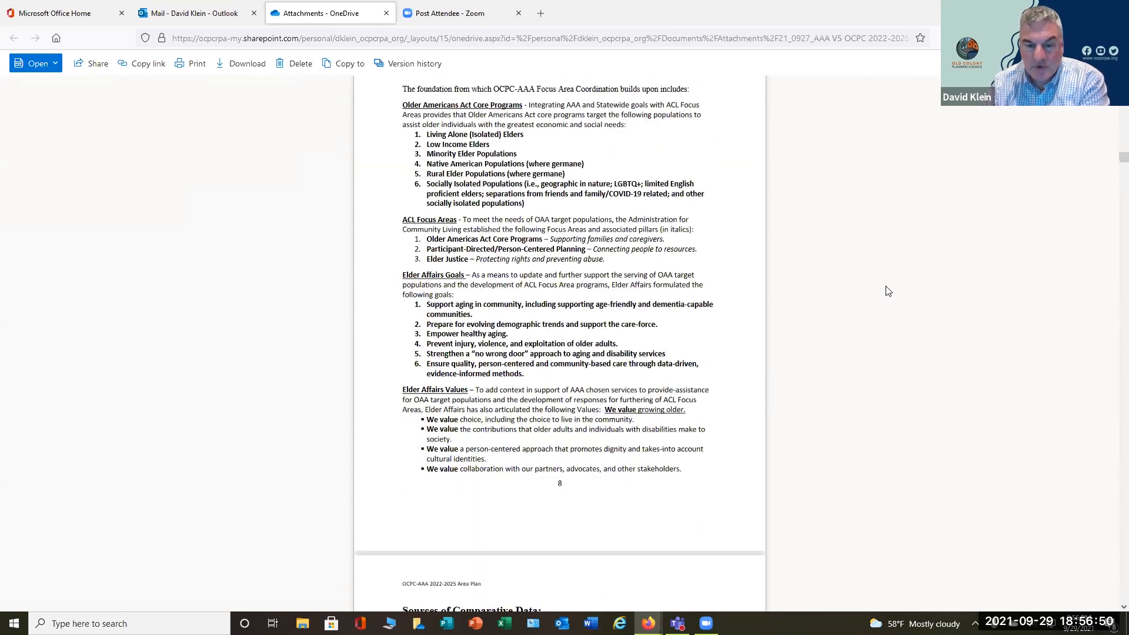
Step: Scroll through page 9's Sources of Comparative Data to the top of page 10's Elder Index
scroll("down", 3)
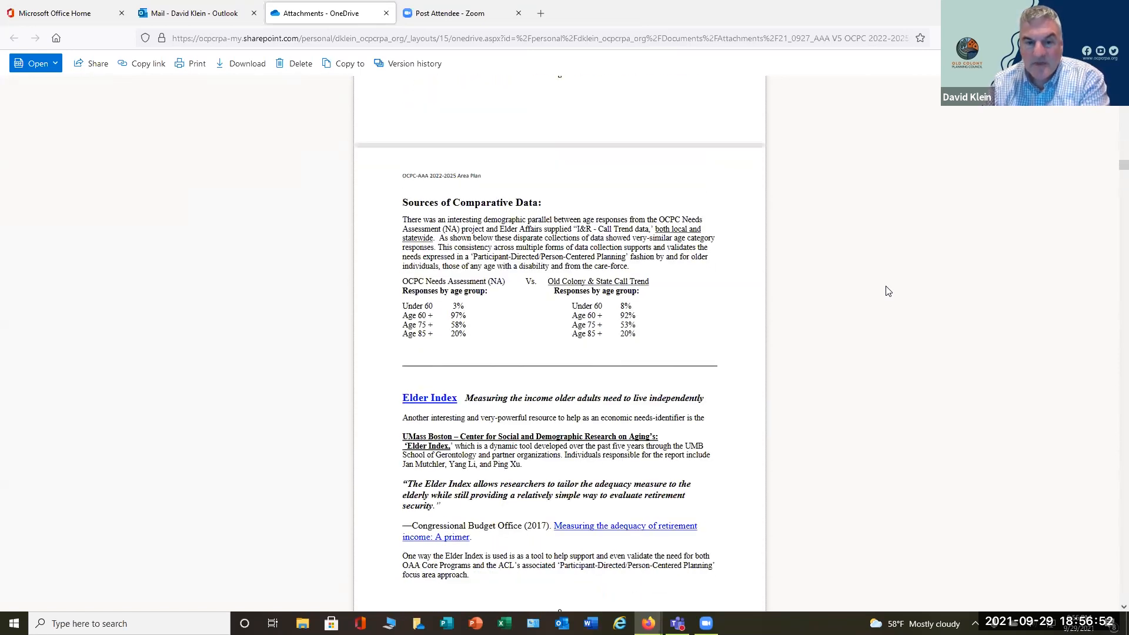
scroll("down", 3)
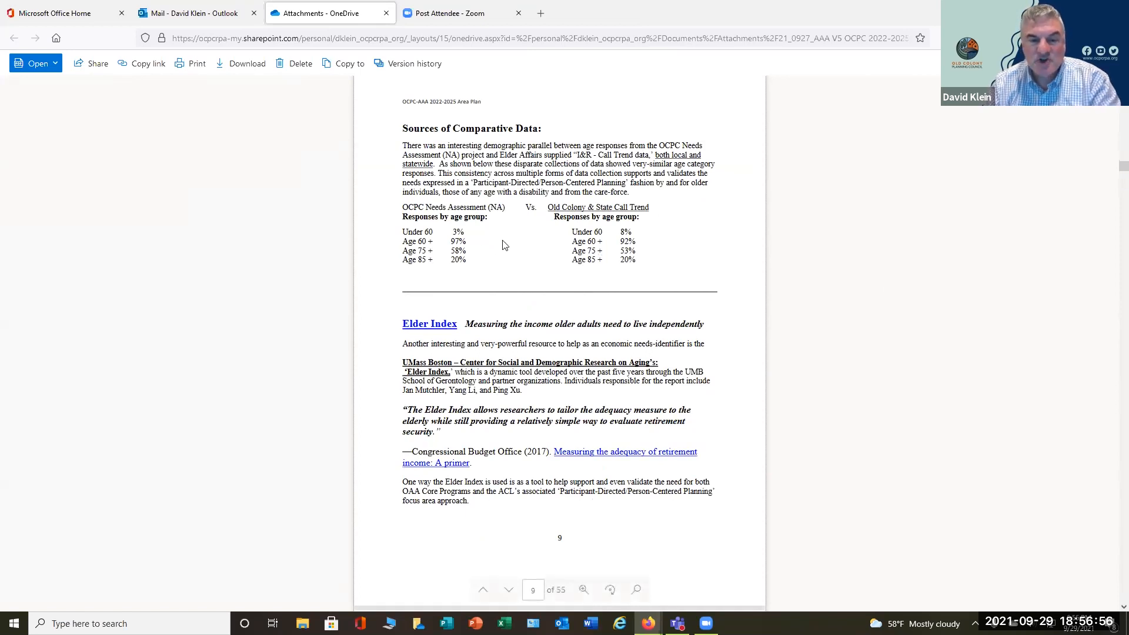
scroll("up", 3)
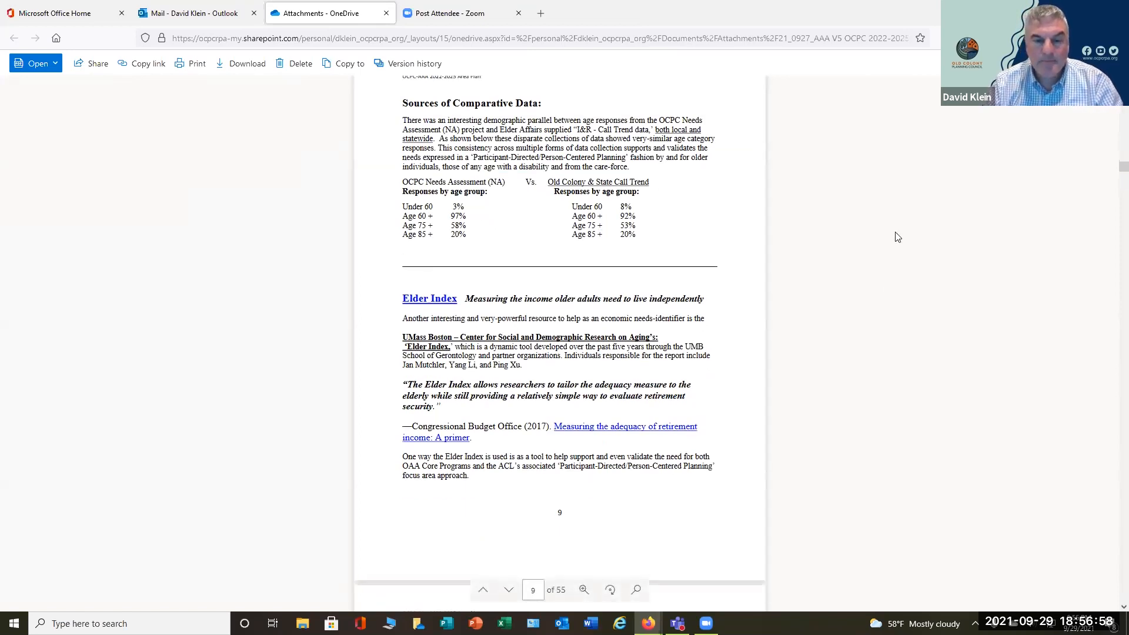
scroll("down", 3)
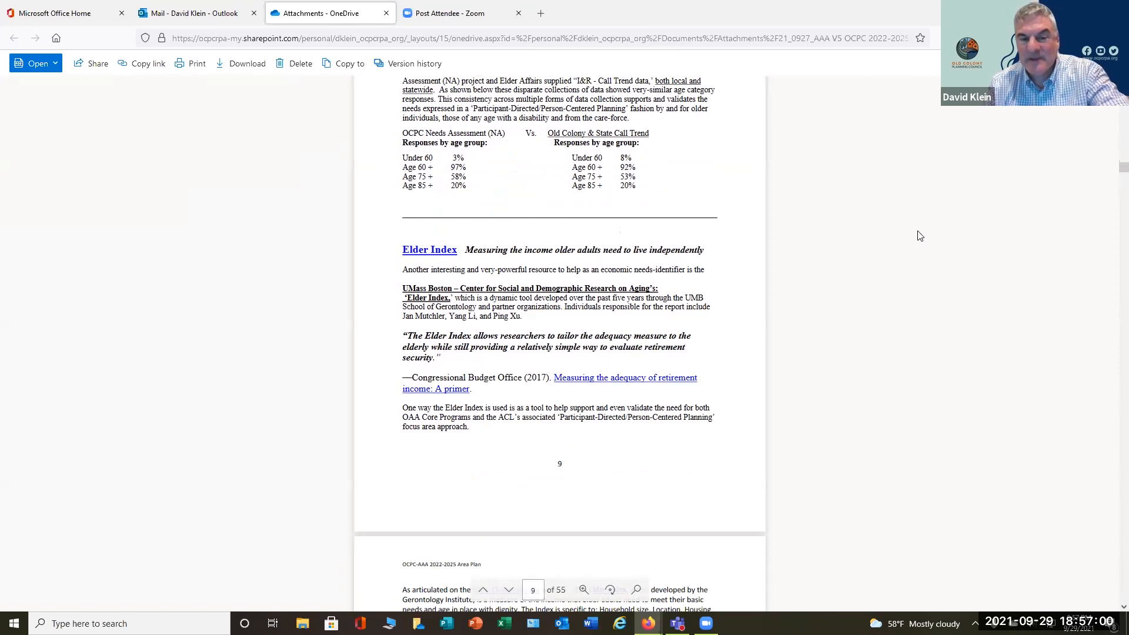
mouse_move(935, 232)
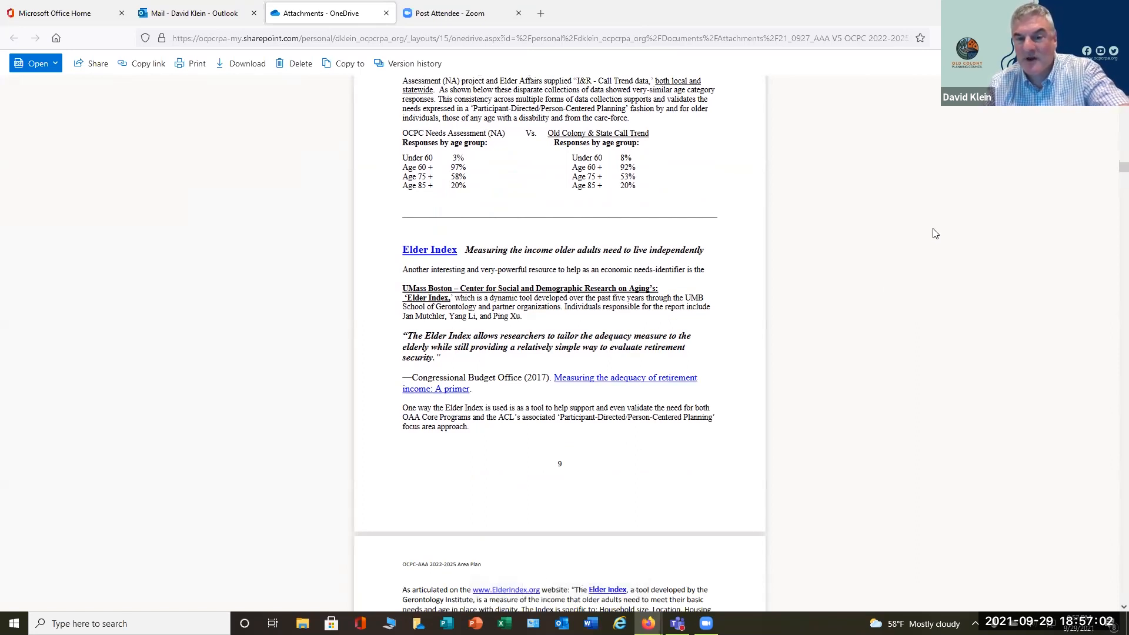
mouse_move(914, 235)
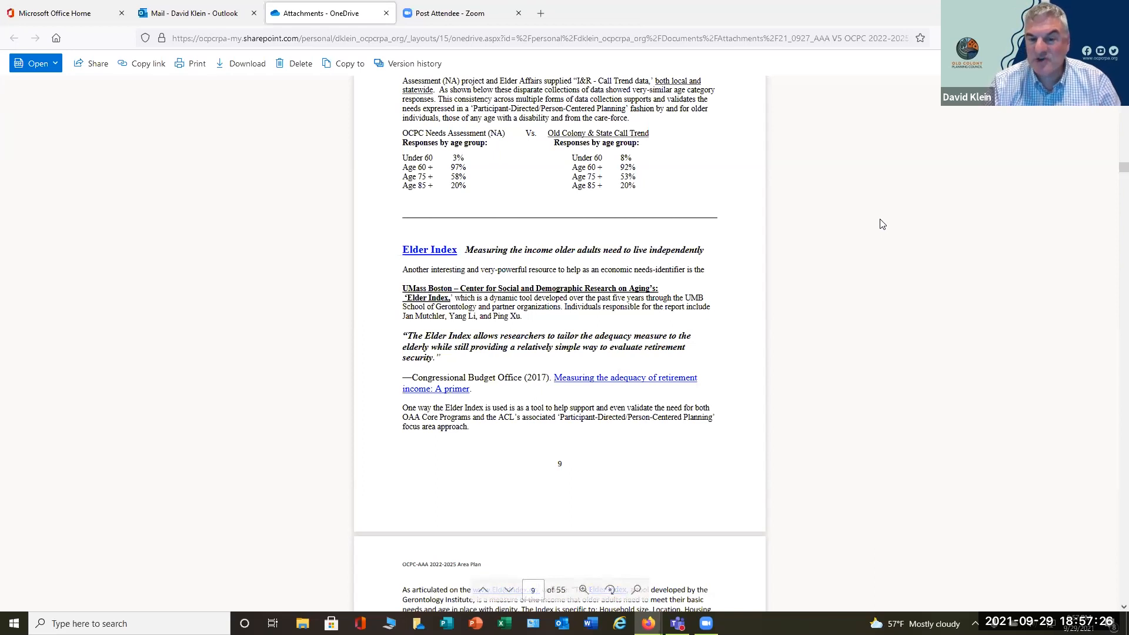
scroll("down", 3)
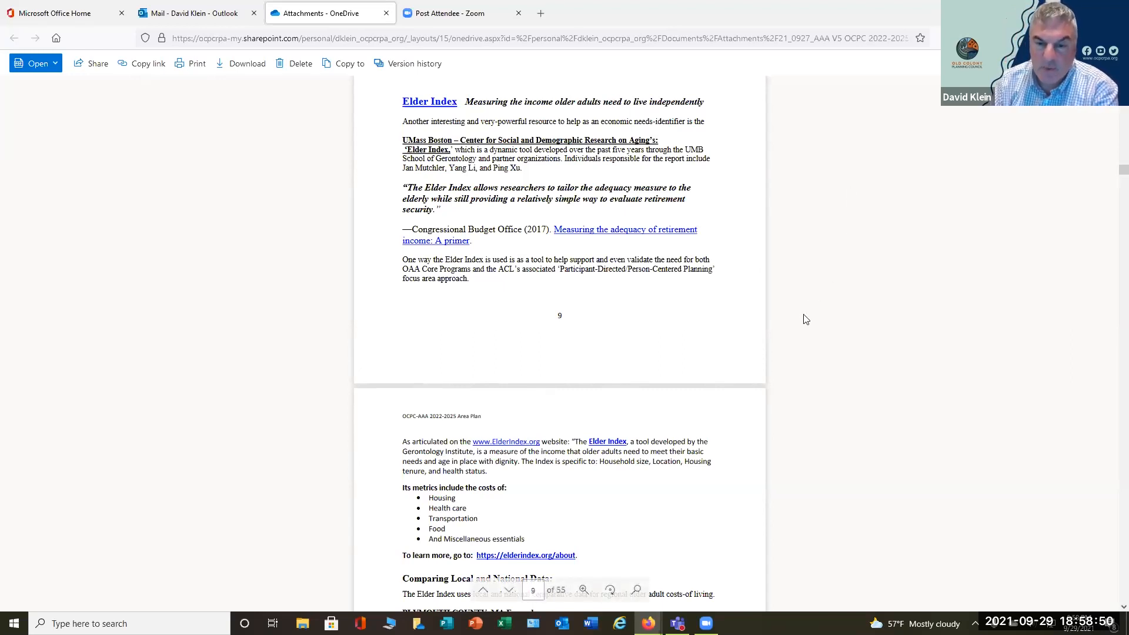
mouse_move(975, 344)
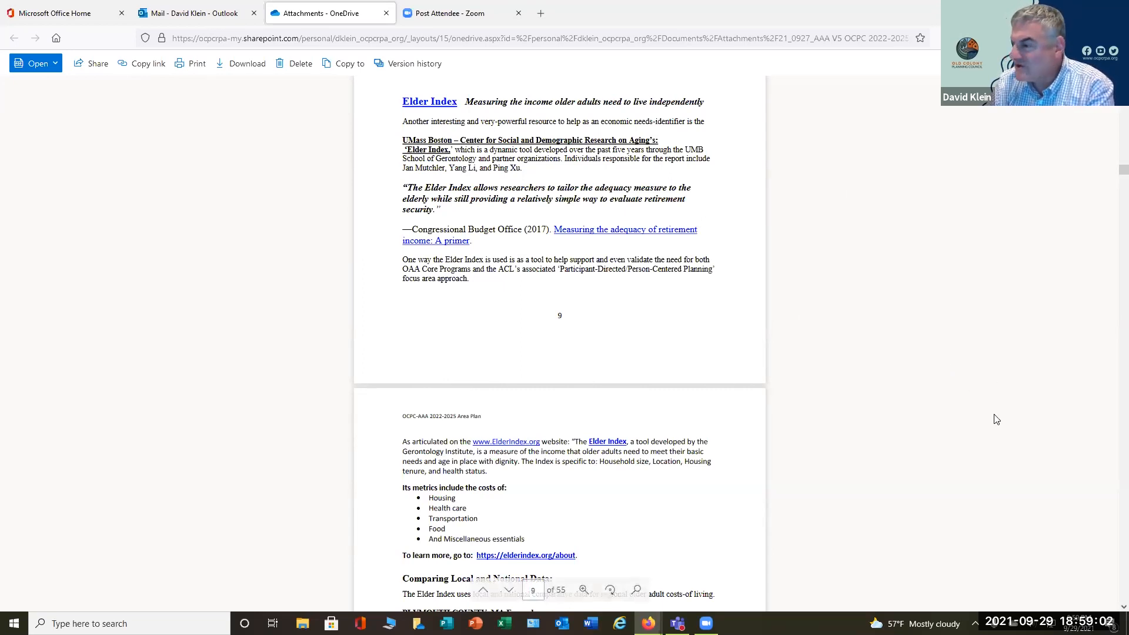
mouse_move(992, 417)
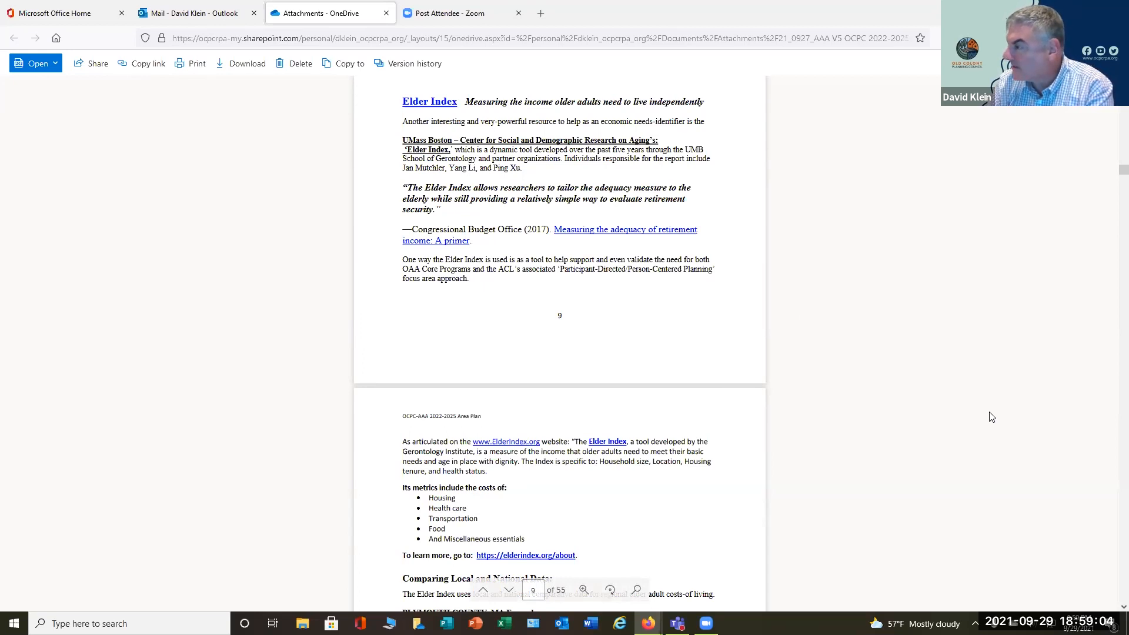
mouse_move(980, 408)
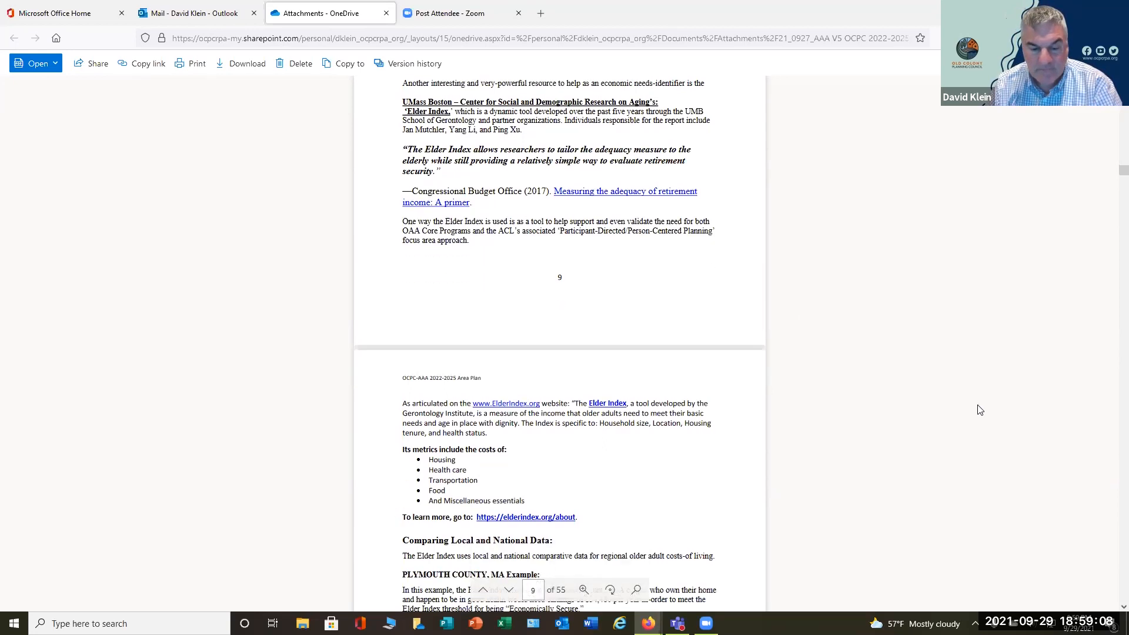
Step: Scroll past page 12's Healthy Living to page 13's Participant-Directed Planning and Elder Justice
scroll("down", 3)
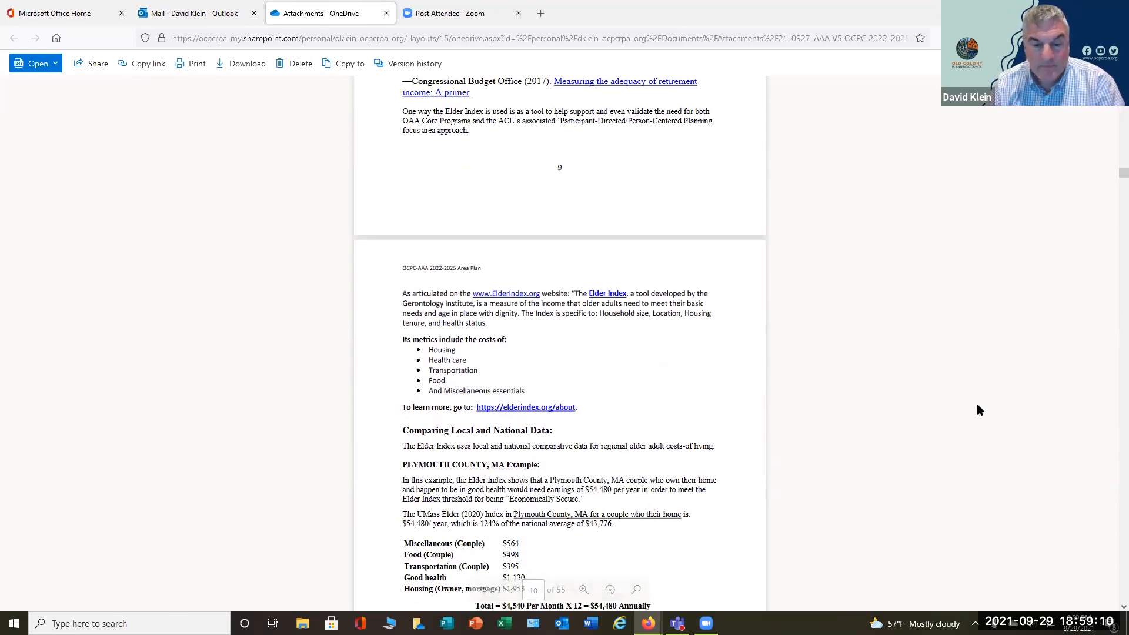
scroll("down", 3)
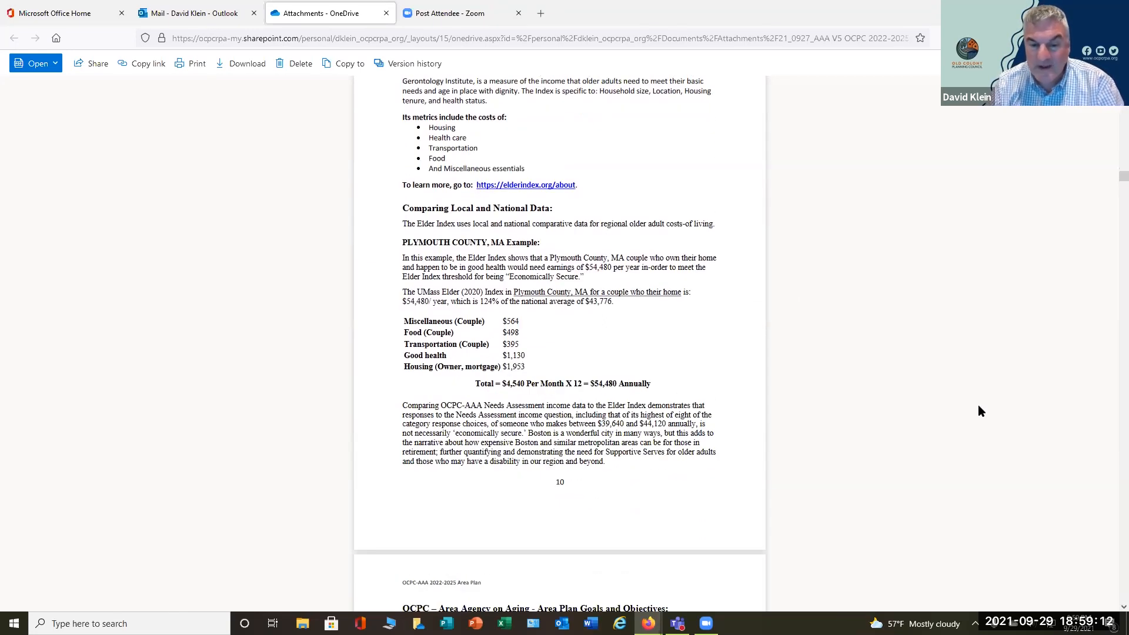
scroll("down", 3)
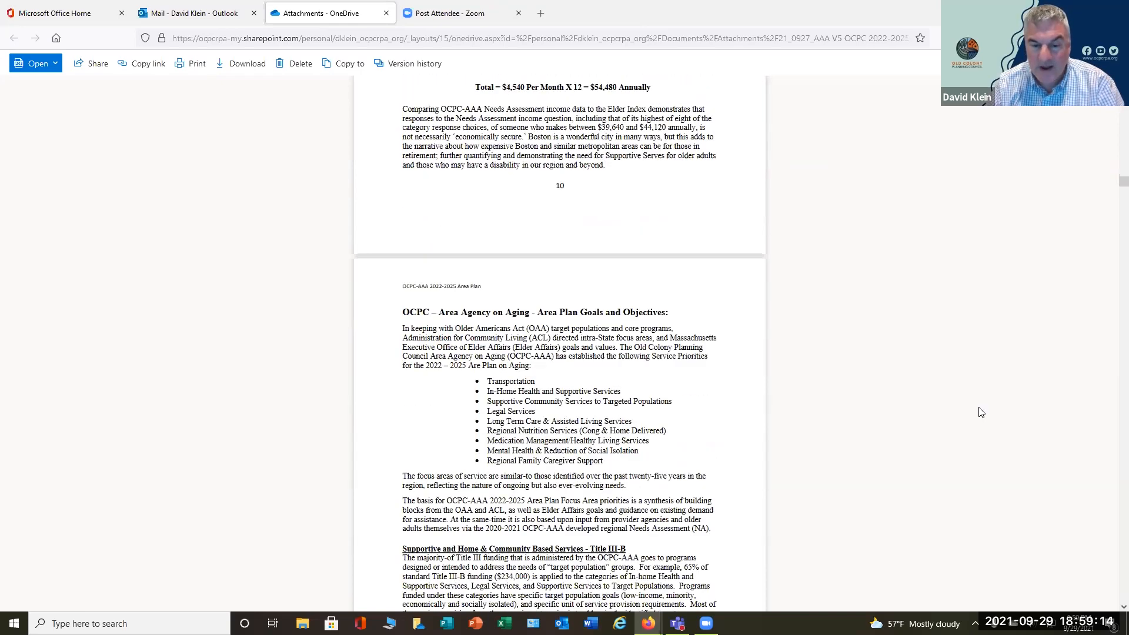
scroll("down", 3)
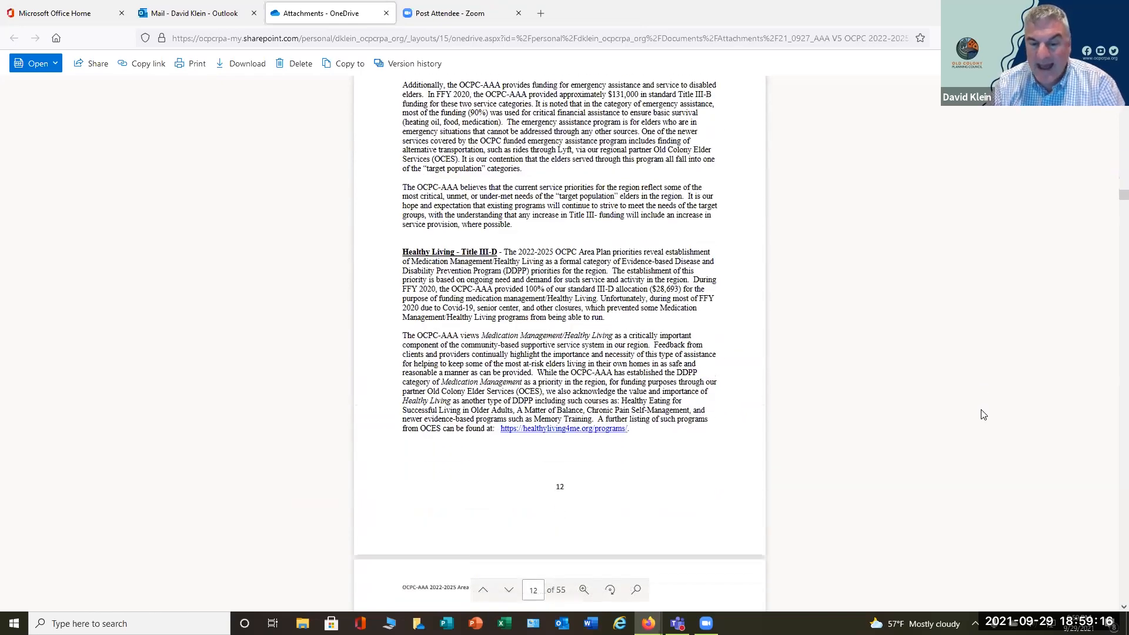
scroll("down", 3)
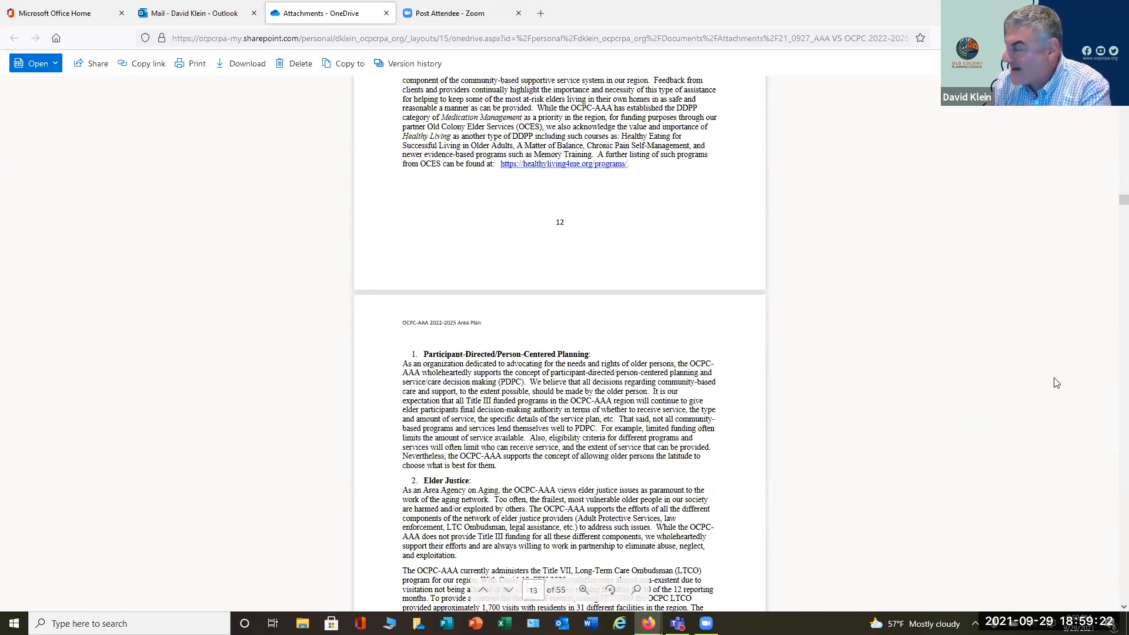
mouse_move(1025, 412)
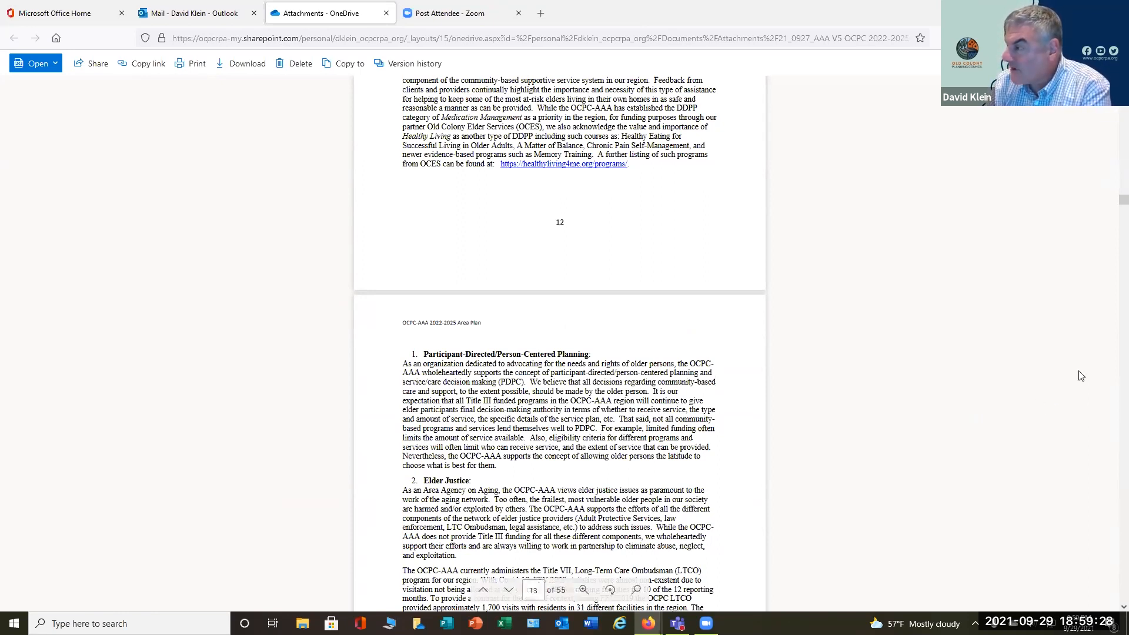
mouse_move(982, 401)
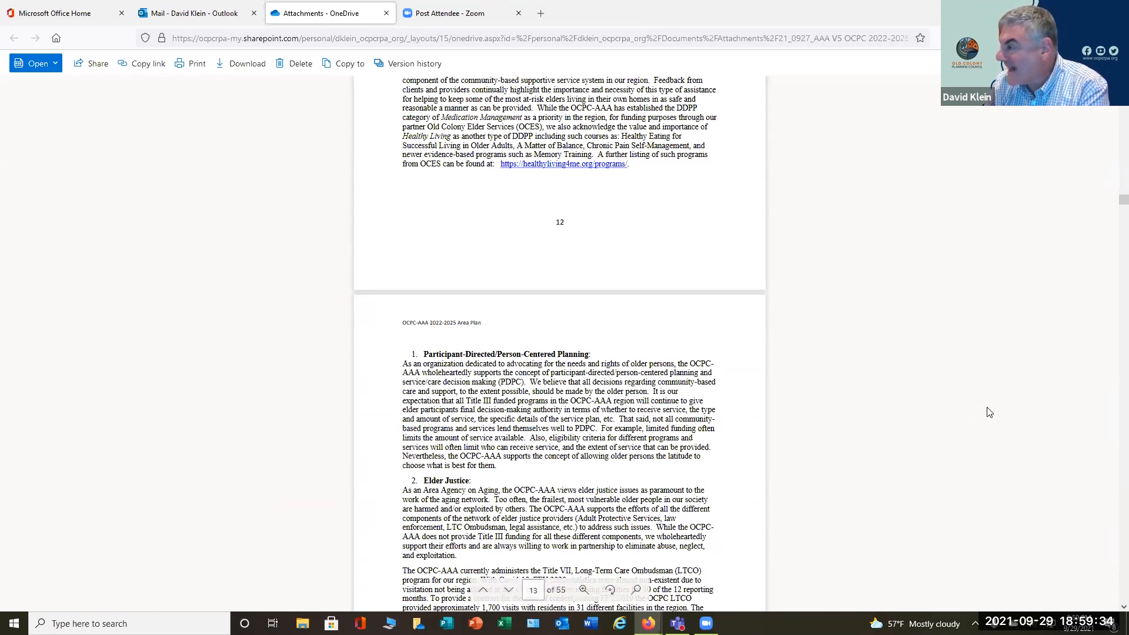
mouse_move(957, 397)
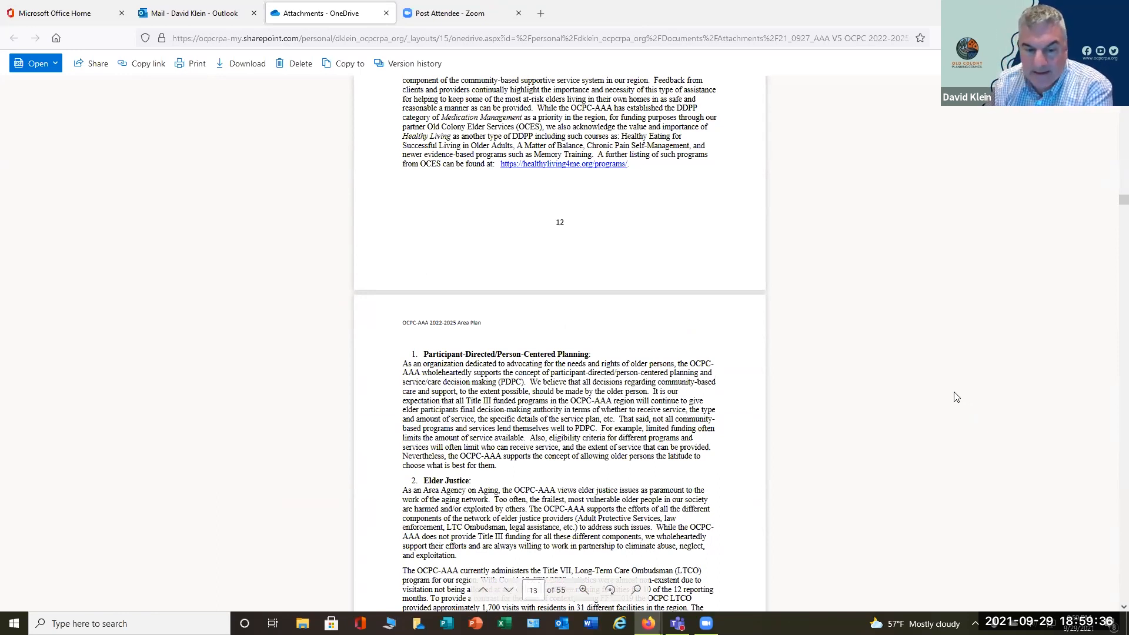
Step: Scroll from page 14 past the signed assurances to page 34 on target population funding
scroll("down", 3)
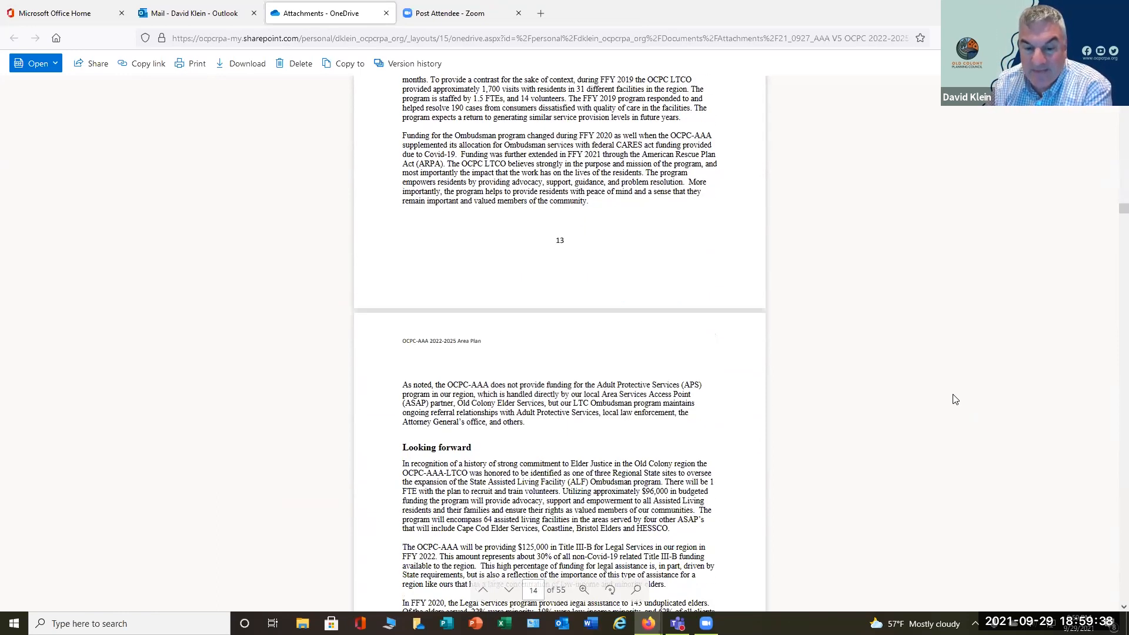
scroll("down", 3)
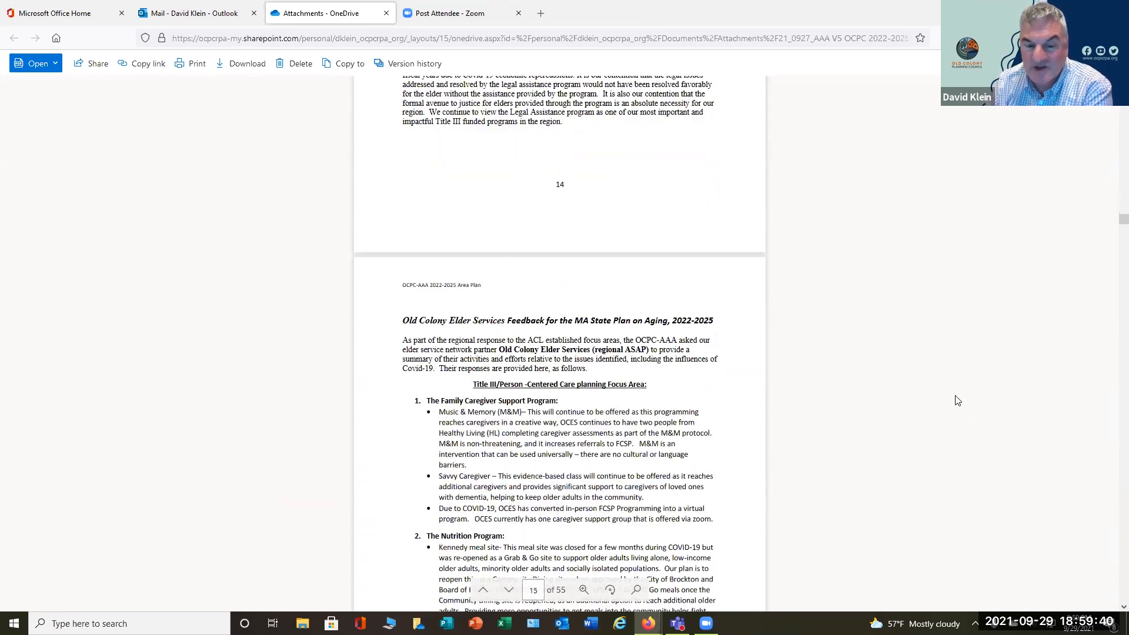
scroll("down", 3)
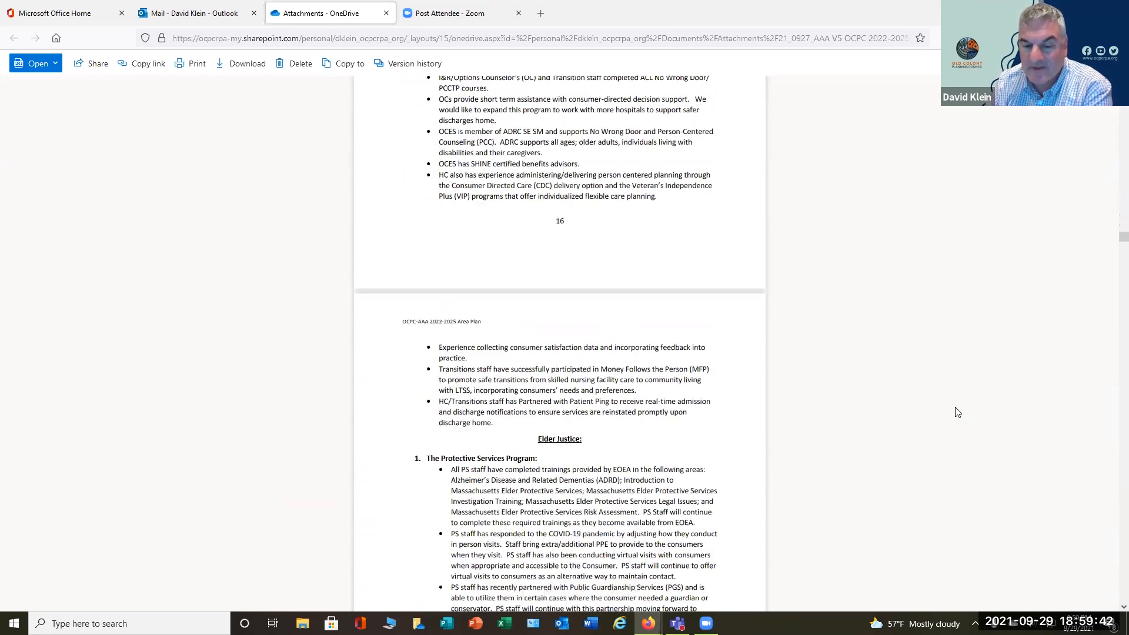
scroll("down", 3)
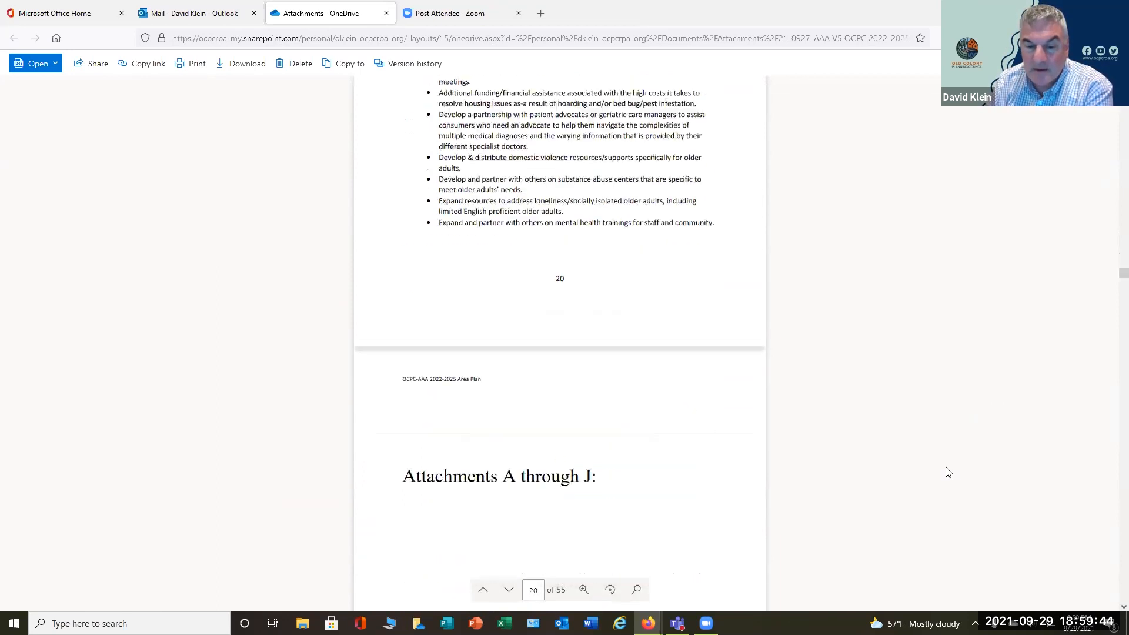
scroll("down", 3)
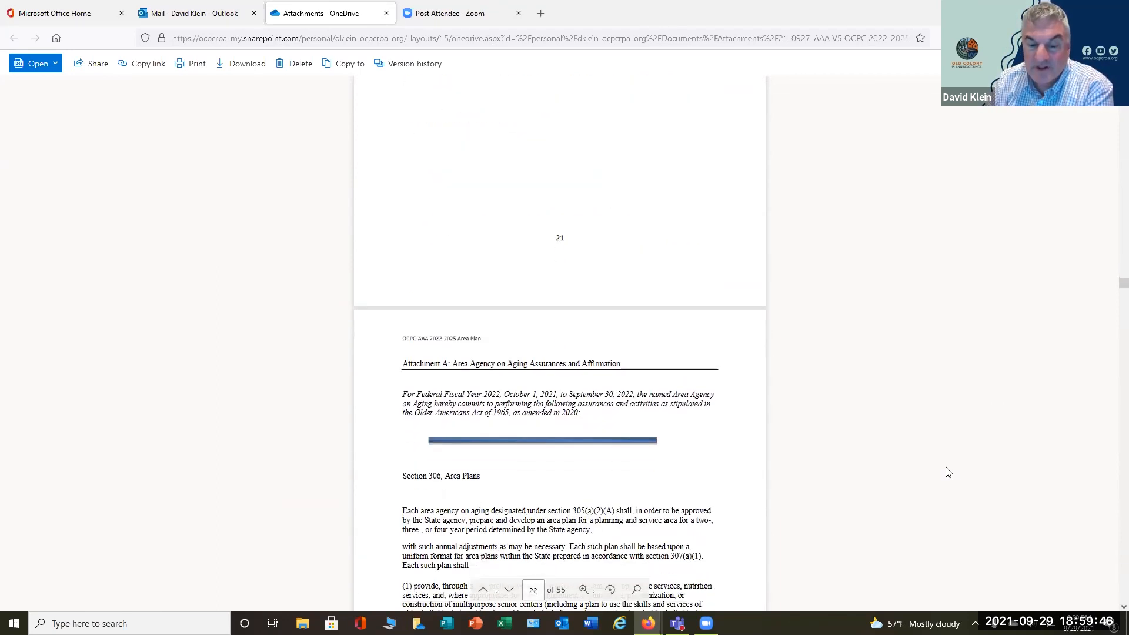
scroll("down", 3)
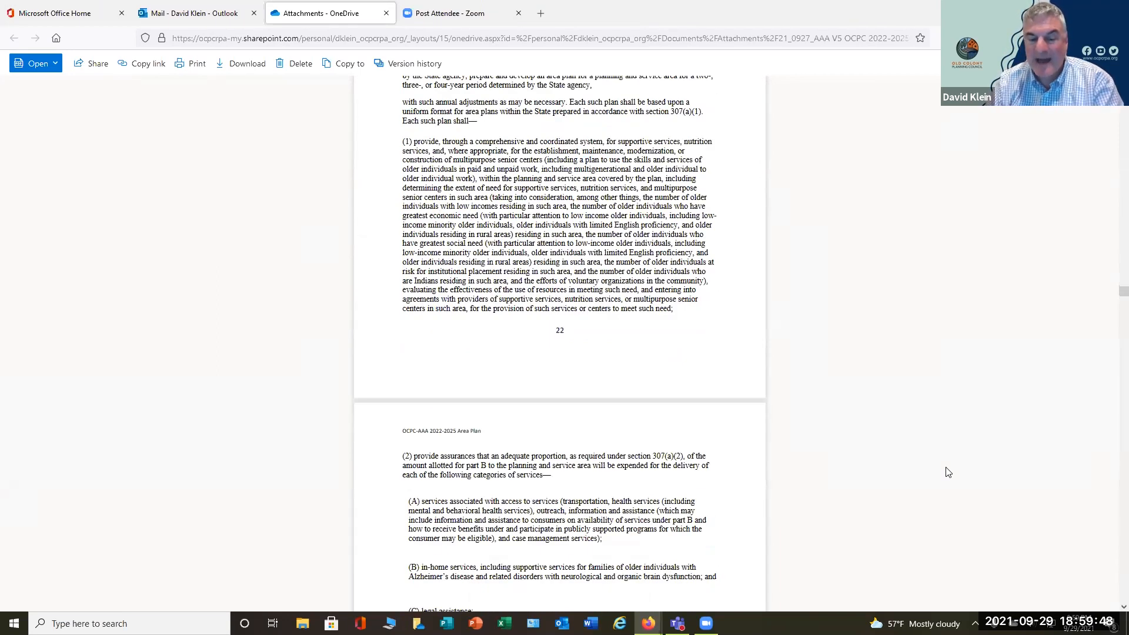
scroll("down", 3)
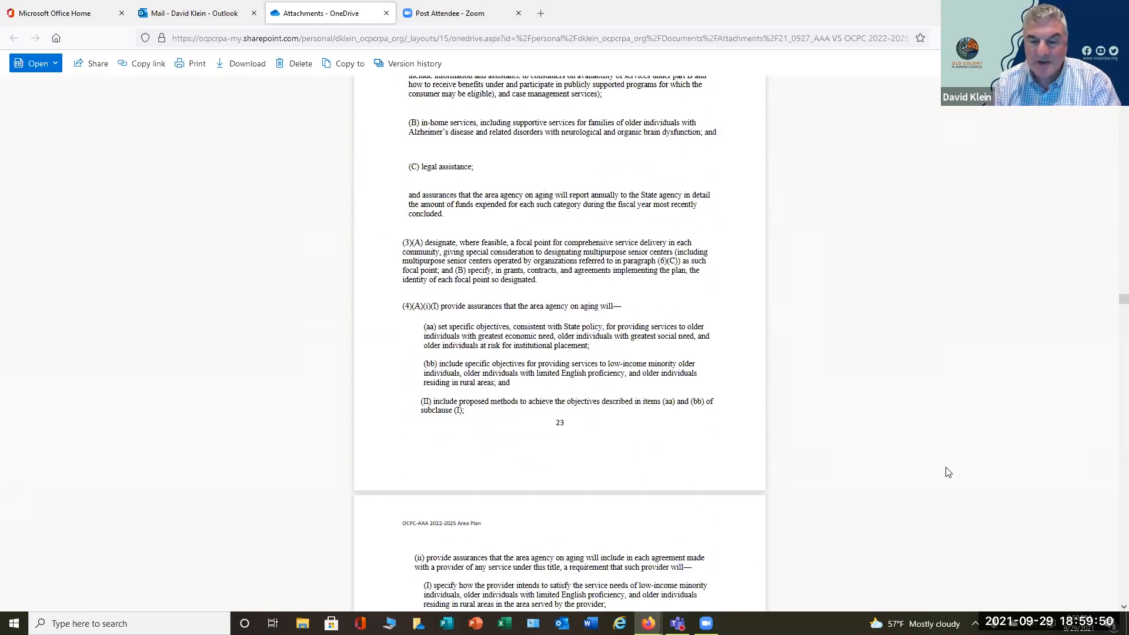
scroll("down", 3)
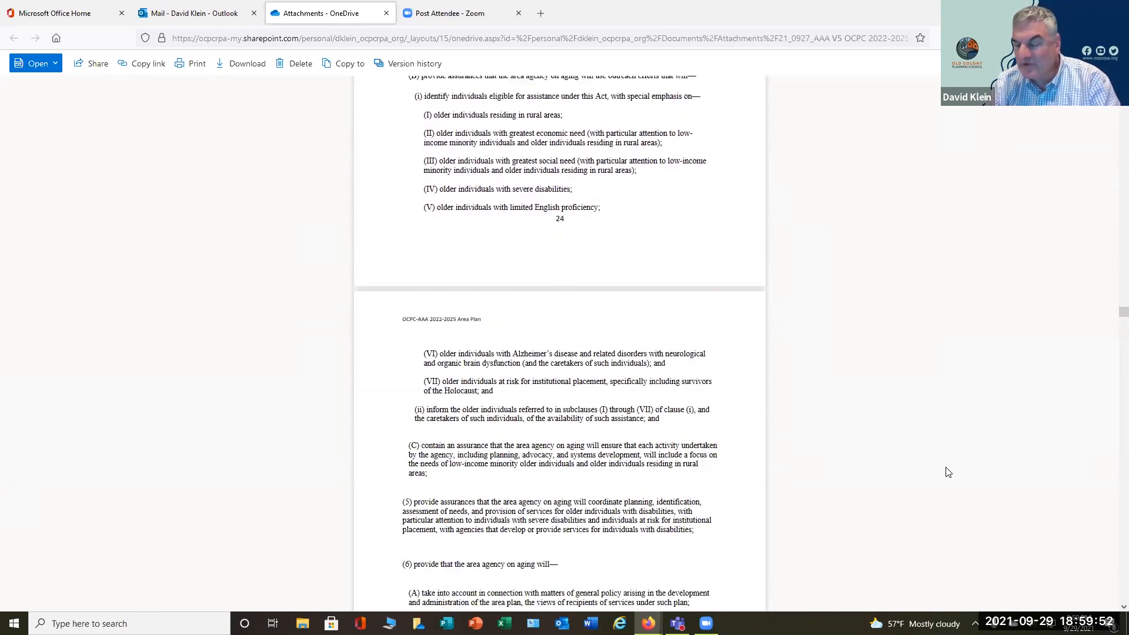
scroll("down", 3)
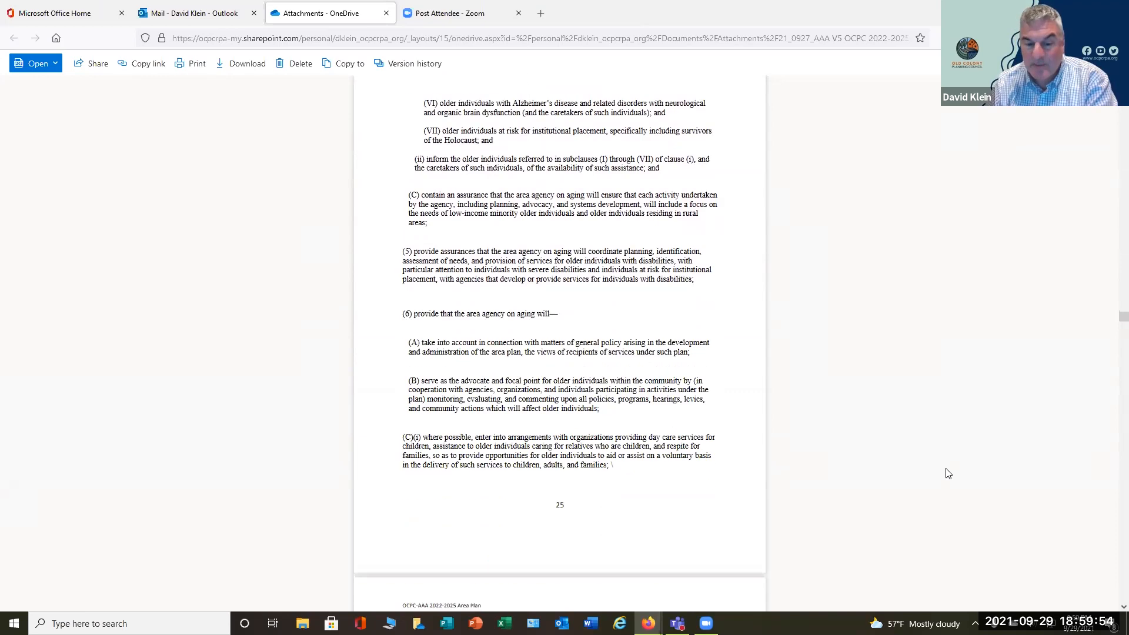
scroll("down", 3)
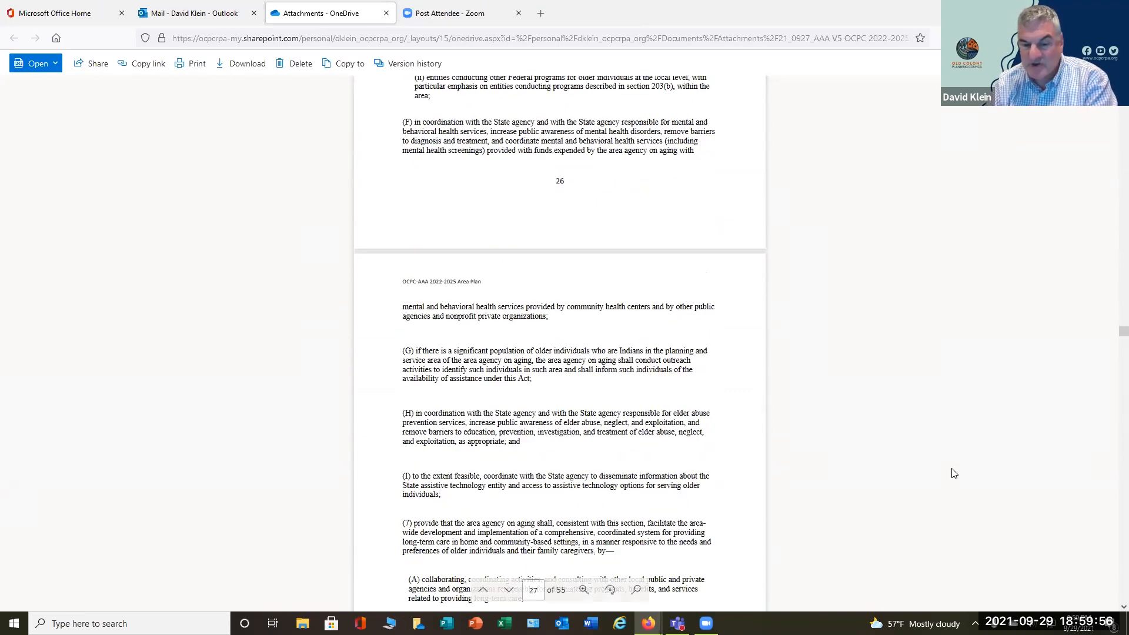
scroll("down", 3)
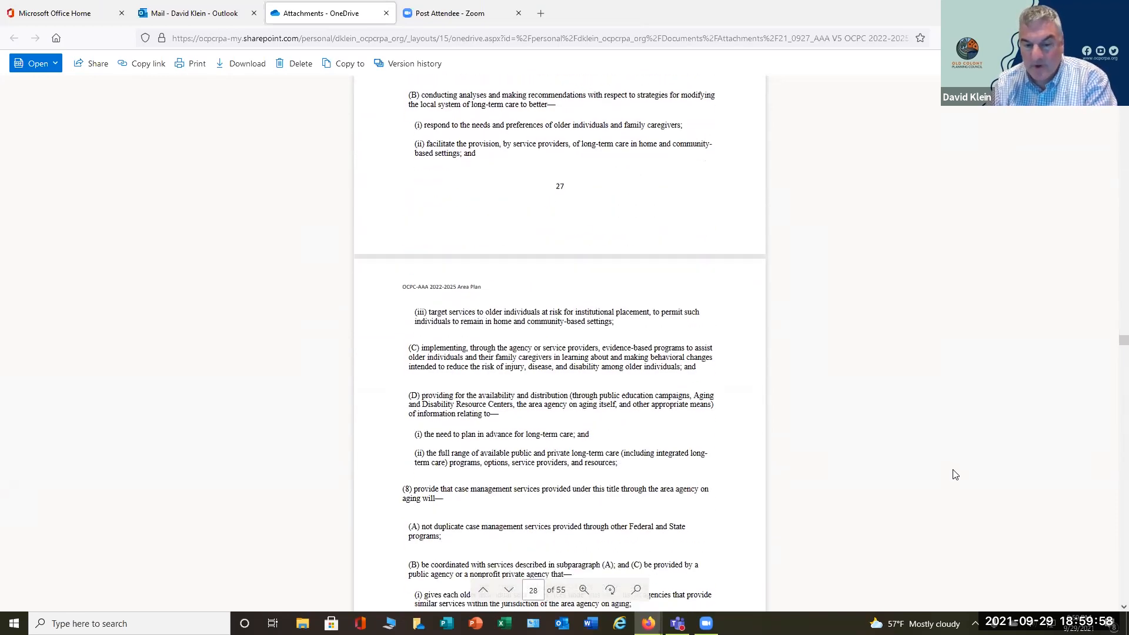
scroll("down", 3)
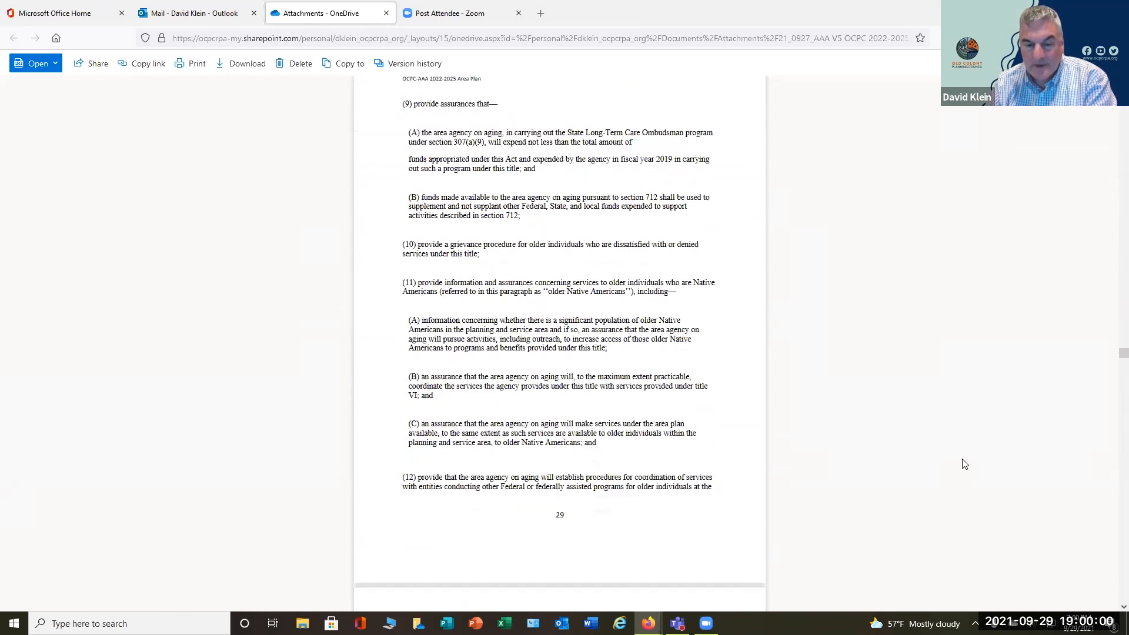
scroll("down", 3)
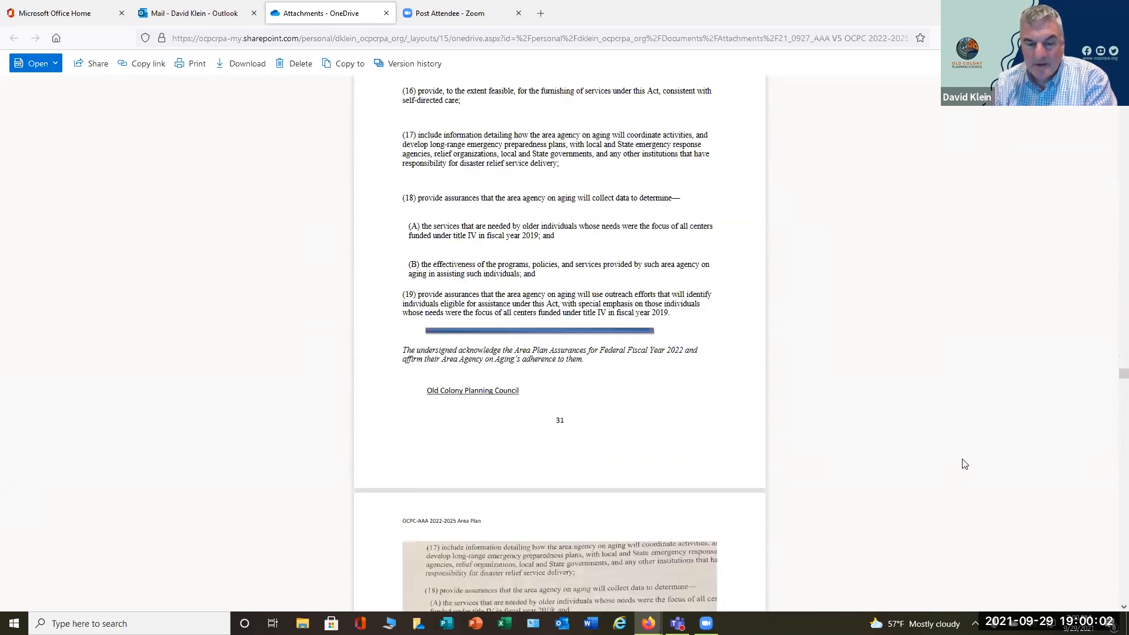
scroll("down", 3)
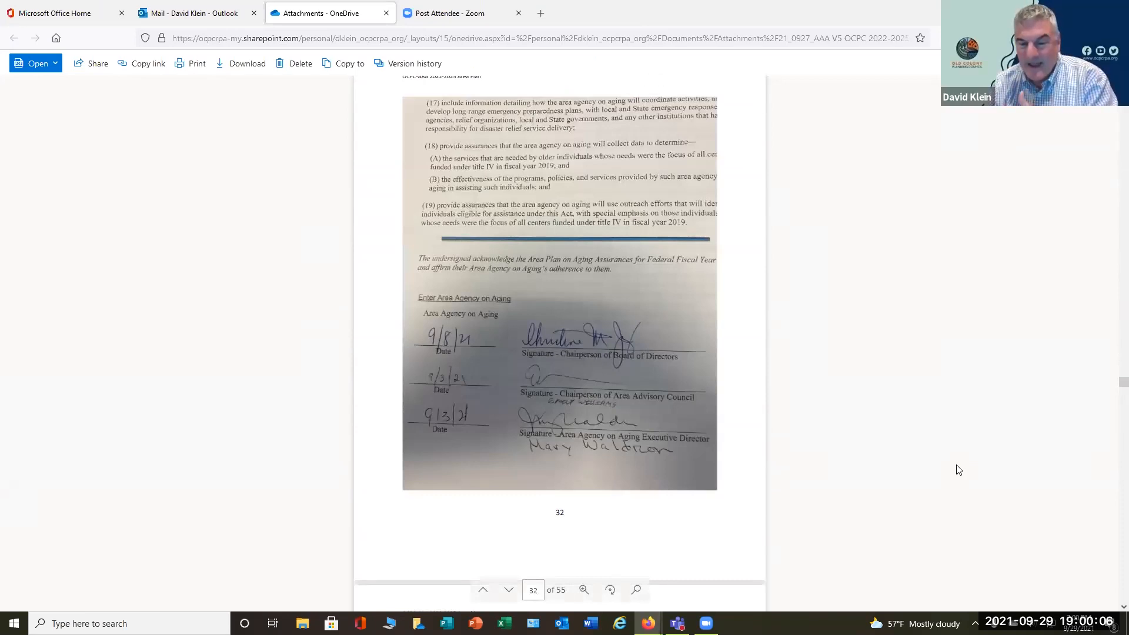
mouse_move(979, 471)
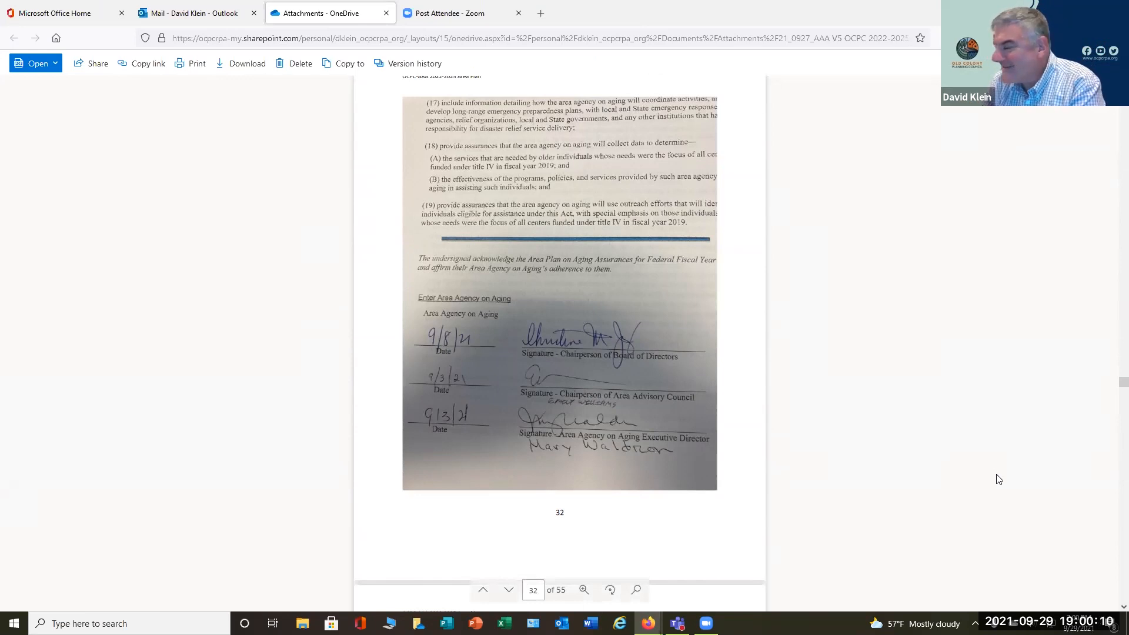
scroll("up", 3)
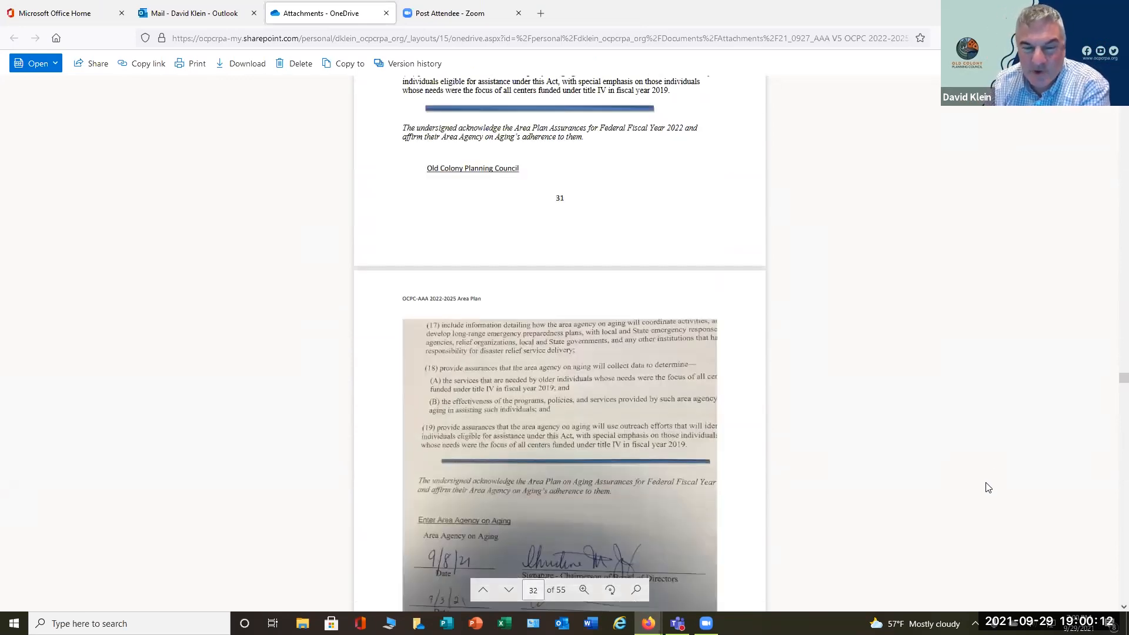
scroll("up", 3)
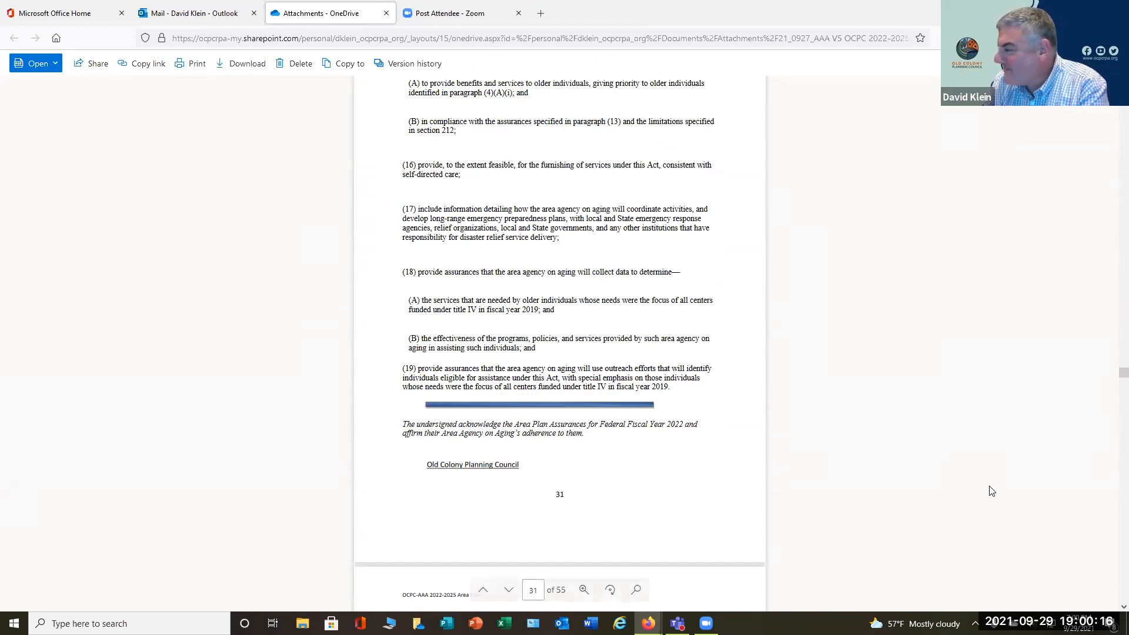
mouse_move(1074, 453)
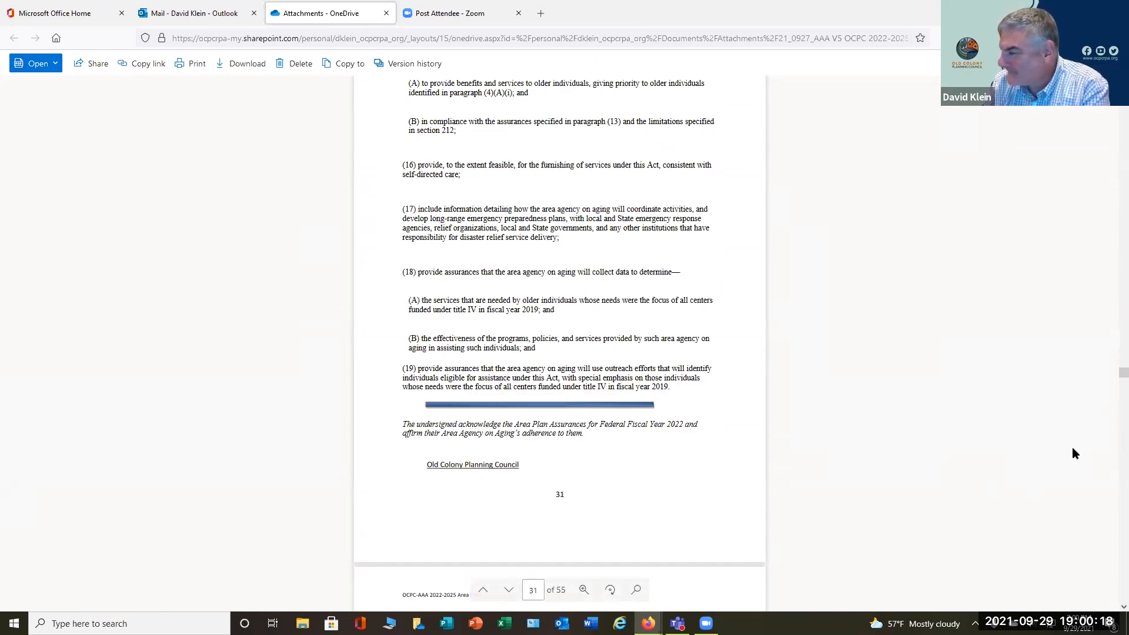
scroll("down", 3)
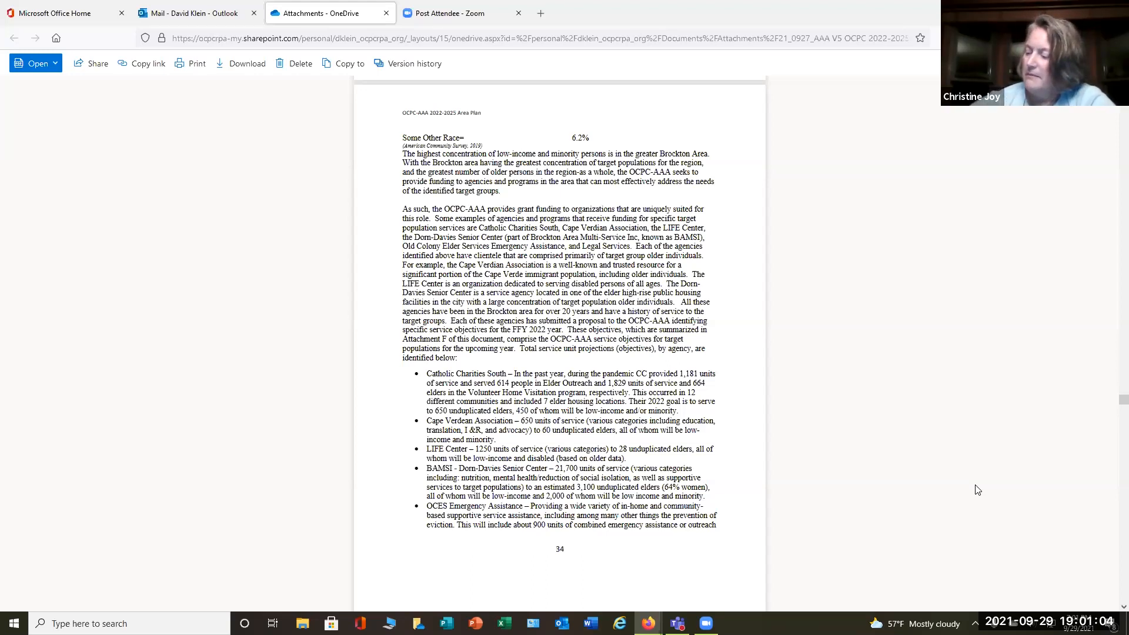
Step: Scroll to page 39, then jump back to the Old Colony Planning Council cover page
scroll("down", 3)
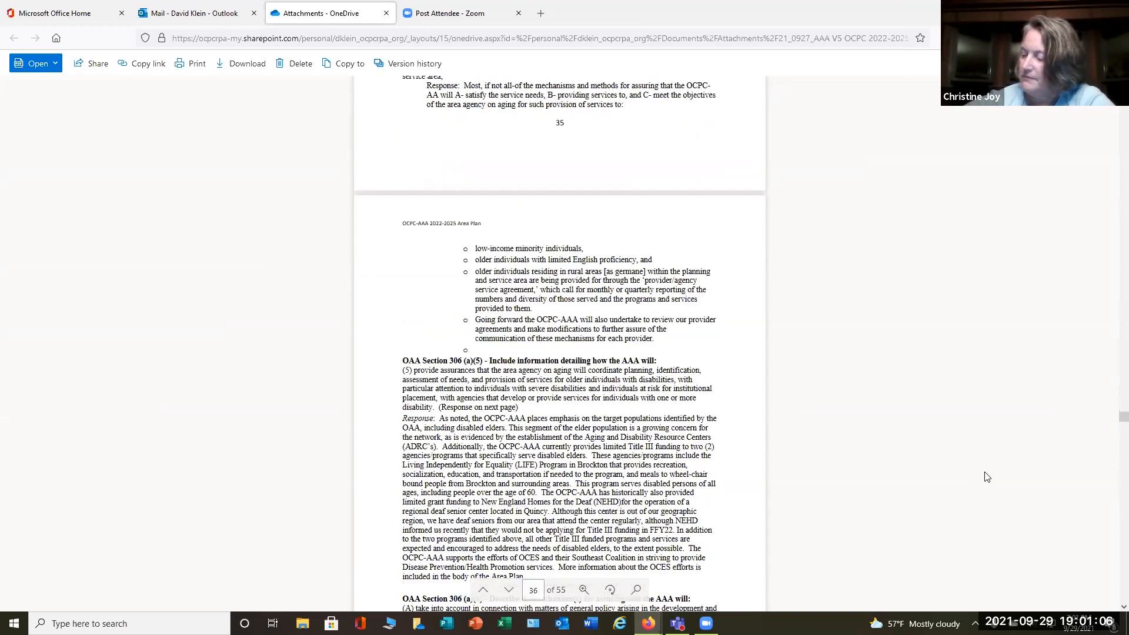
scroll("down", 3)
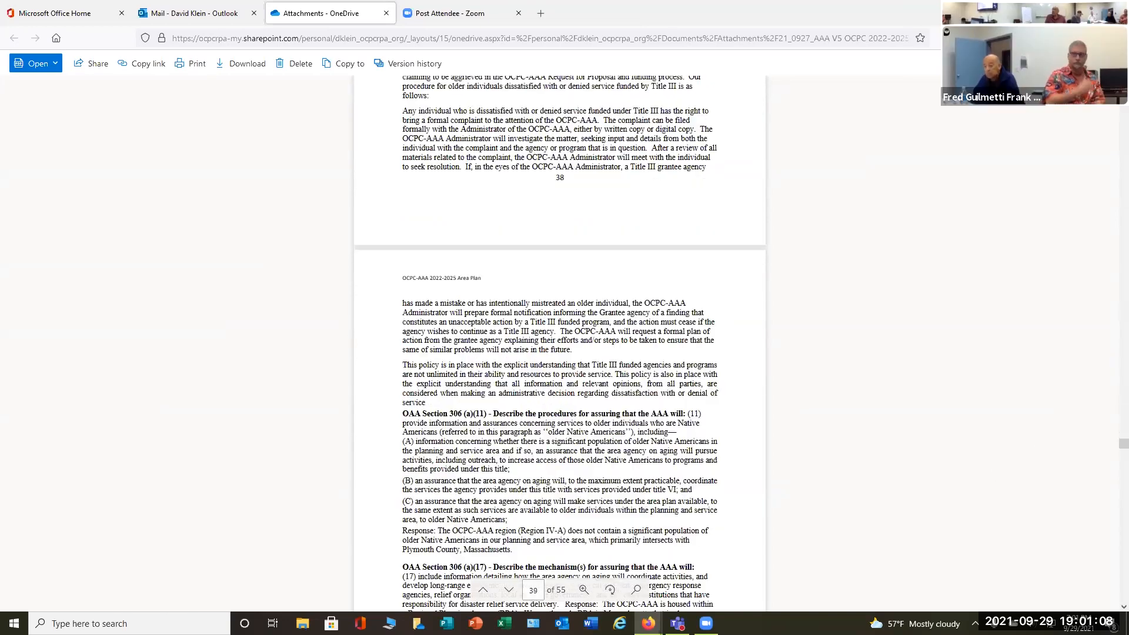
scroll("up", 3)
type("2")
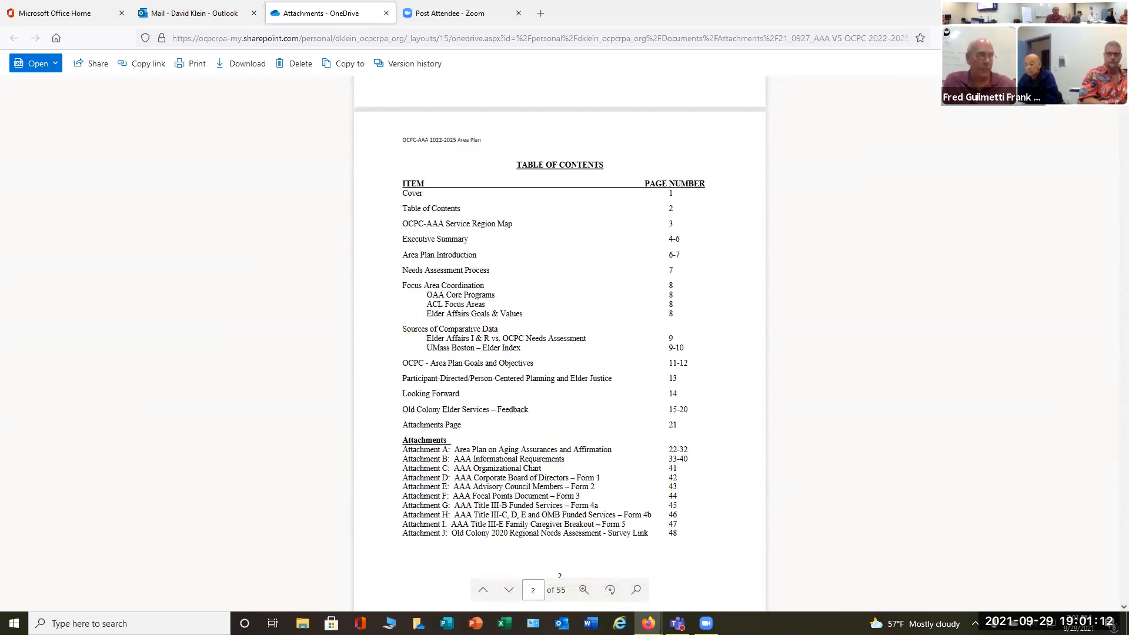
left_click(484, 590)
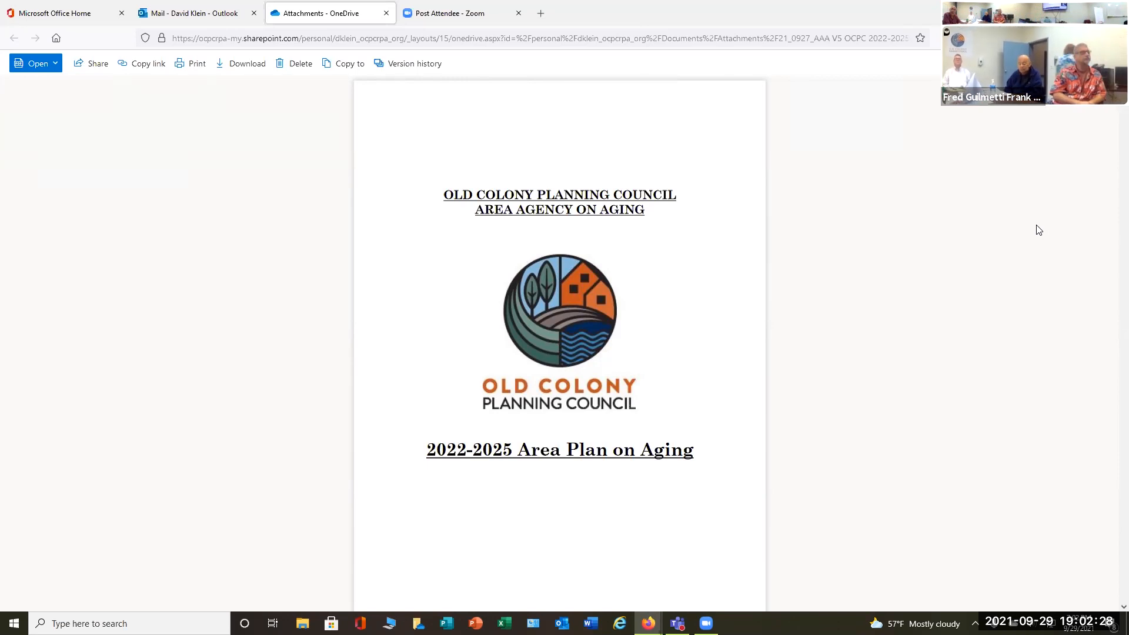
Step: Scroll past the table of contents to page 5's Needs Assessment and Area Plan Goals
scroll("down", 3)
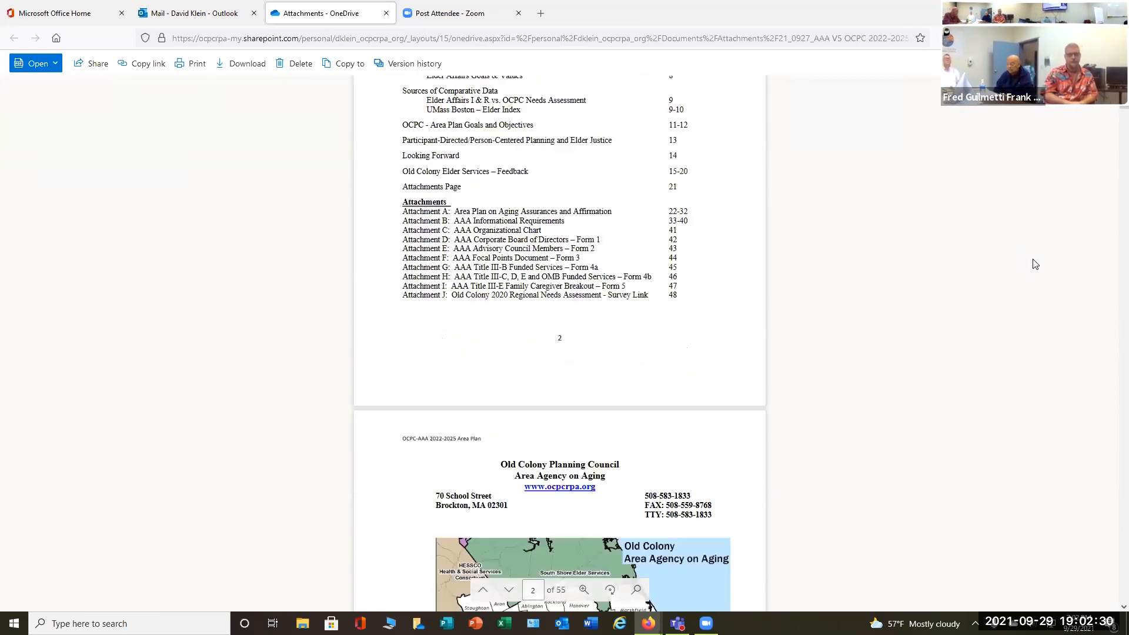
scroll("down", 3)
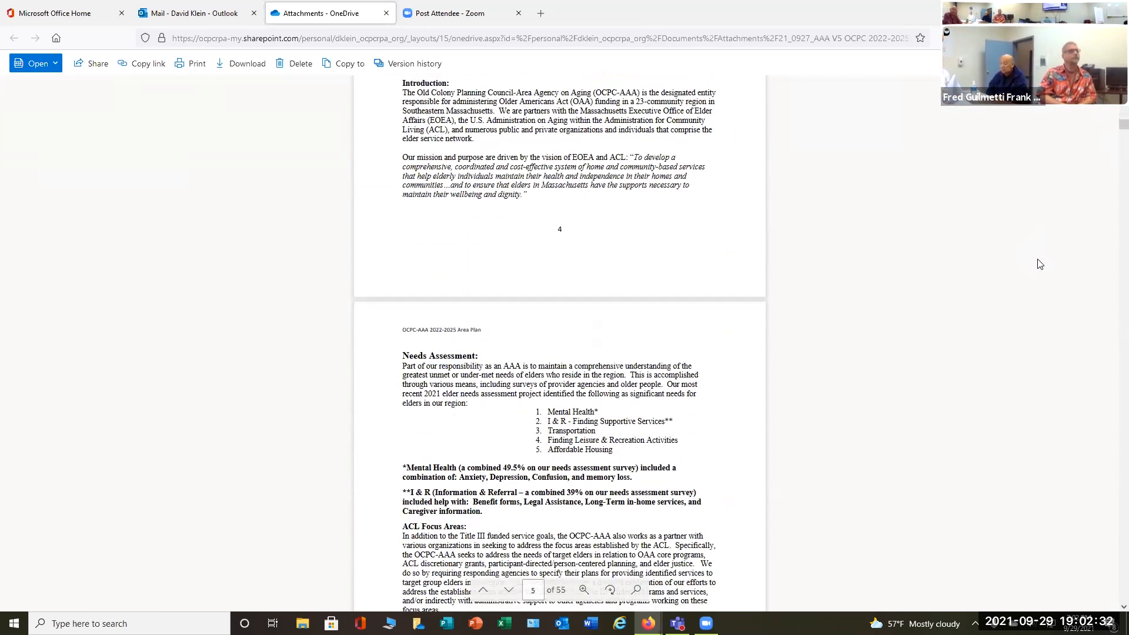
scroll("down", 3)
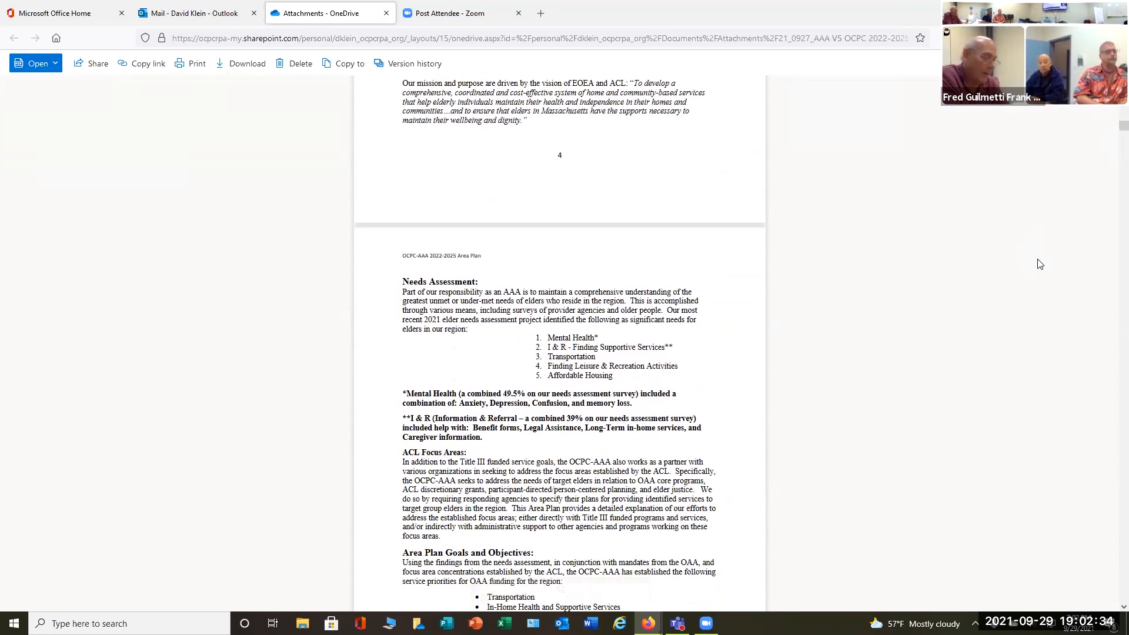
scroll("down", 3)
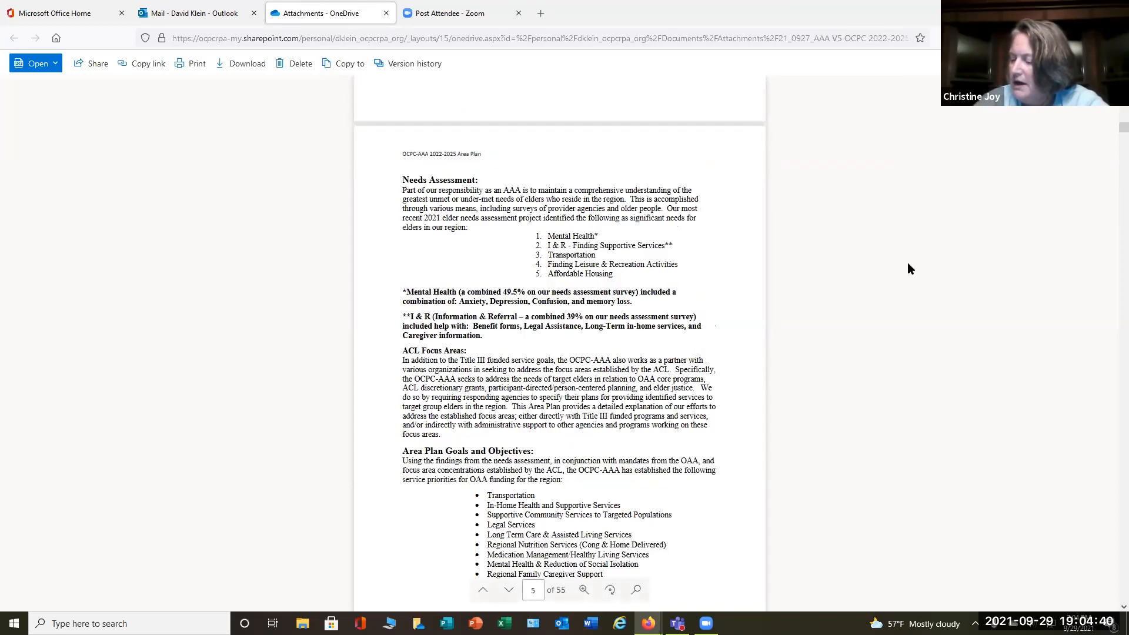
scroll("up", 3)
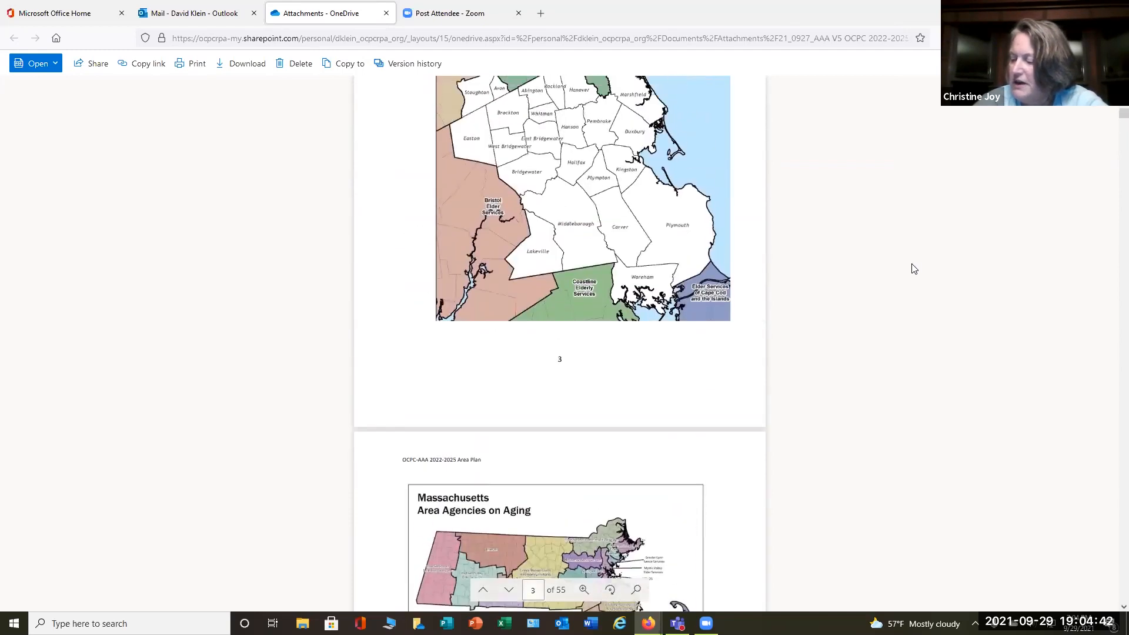
scroll("up", 3)
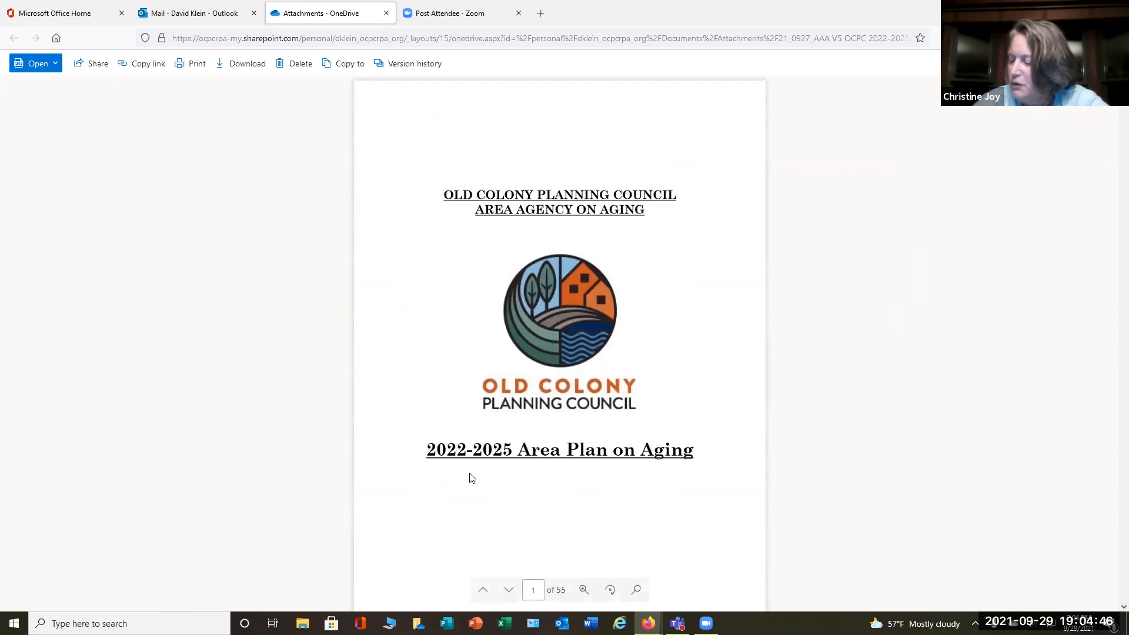
mouse_move(481, 476)
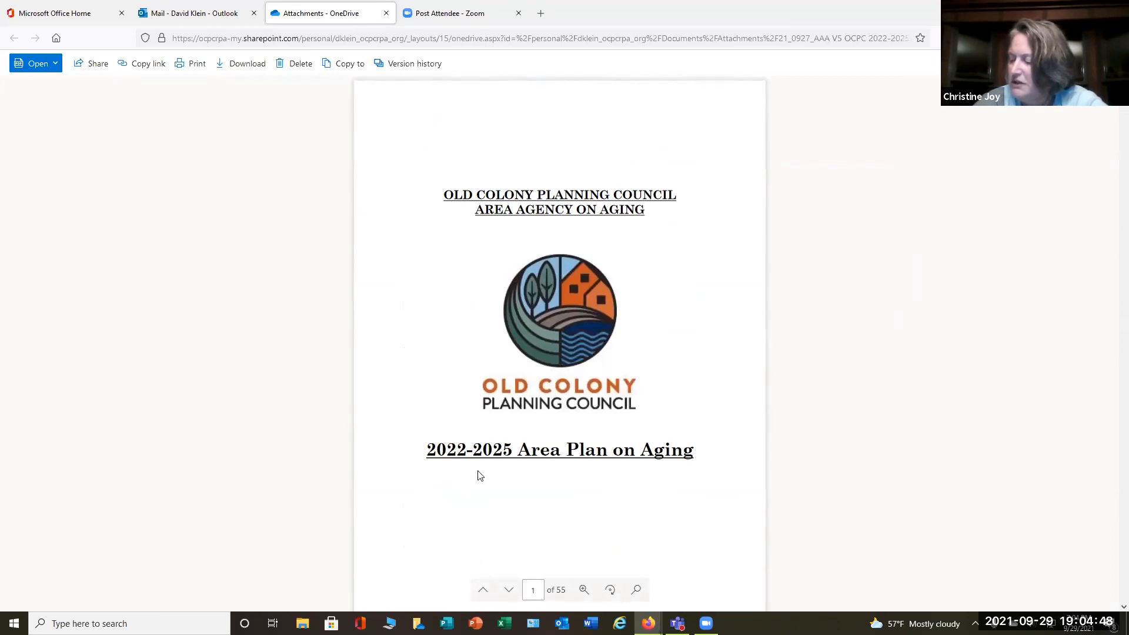
mouse_move(672, 477)
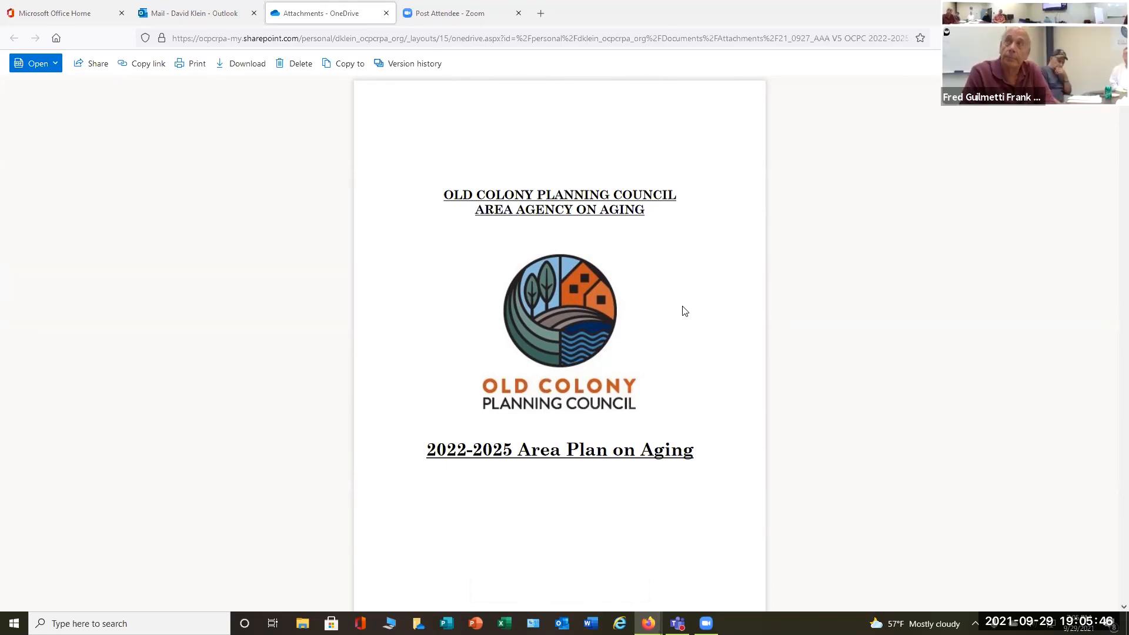
Step: Show the staff report at page 24 on the MPO signatory paragraph, keeping 200% zoom
left_click(237, 13)
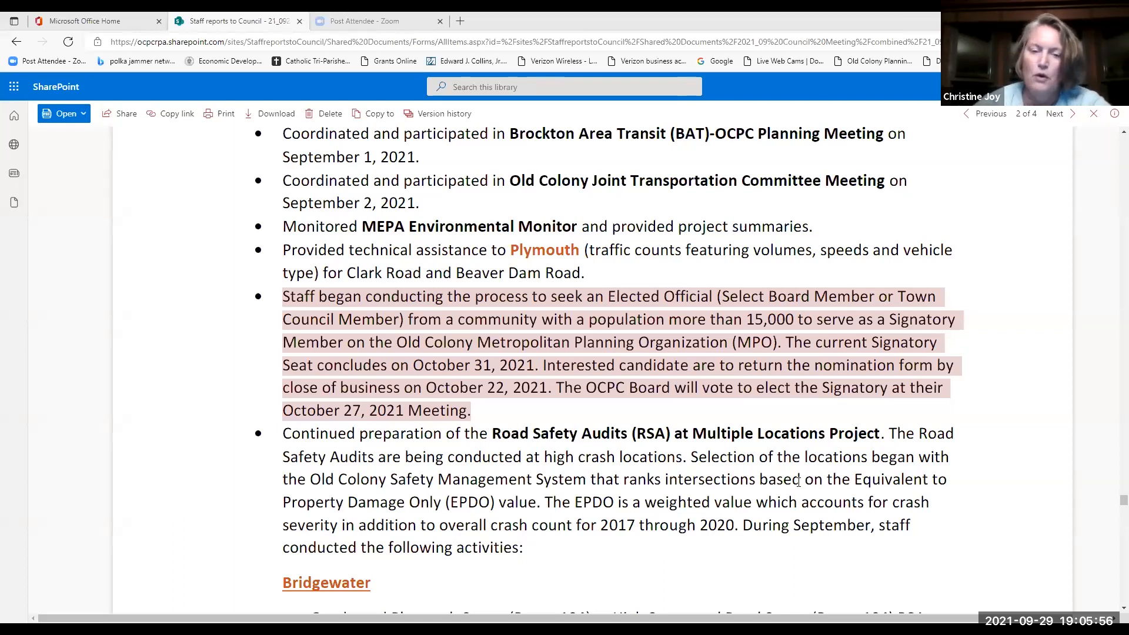
mouse_move(981, 372)
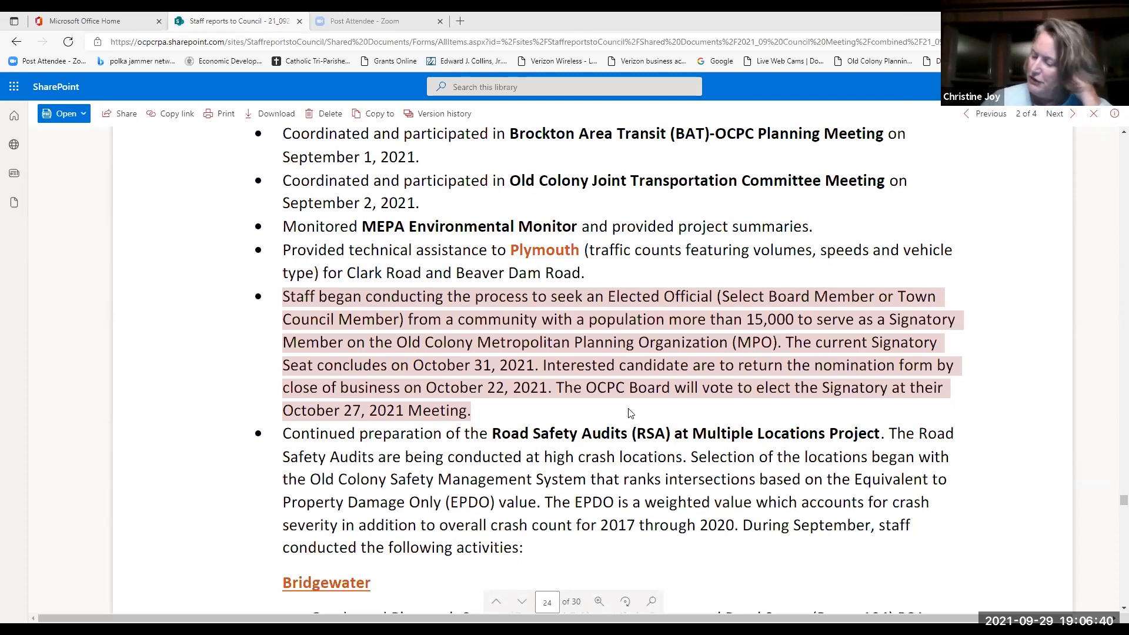
mouse_move(623, 537)
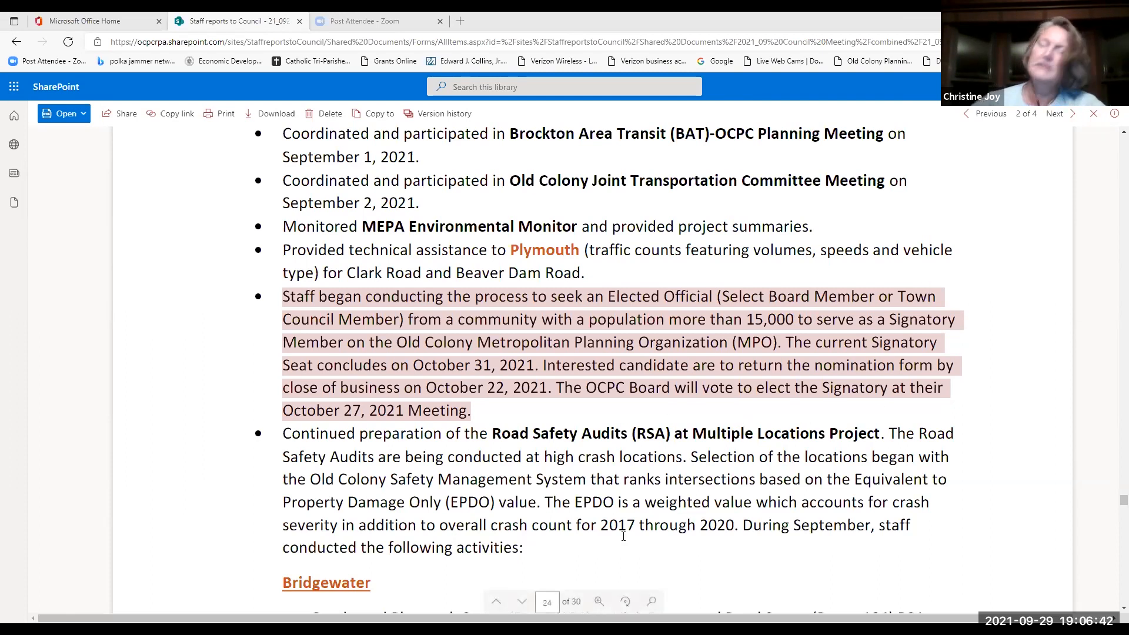
left_click(599, 601)
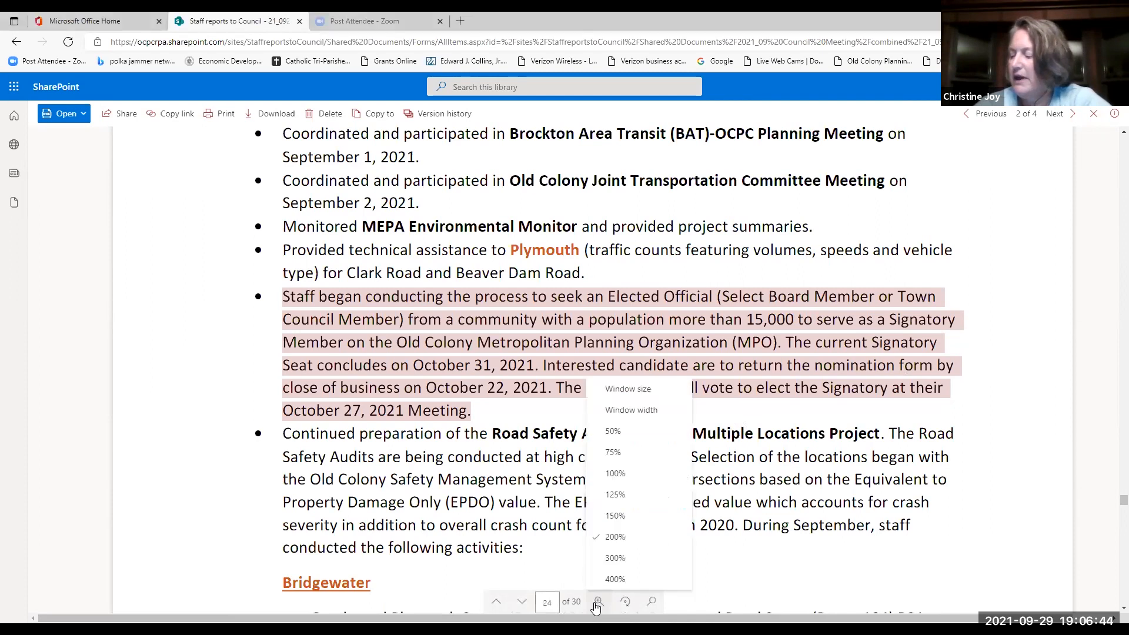
left_click(596, 603)
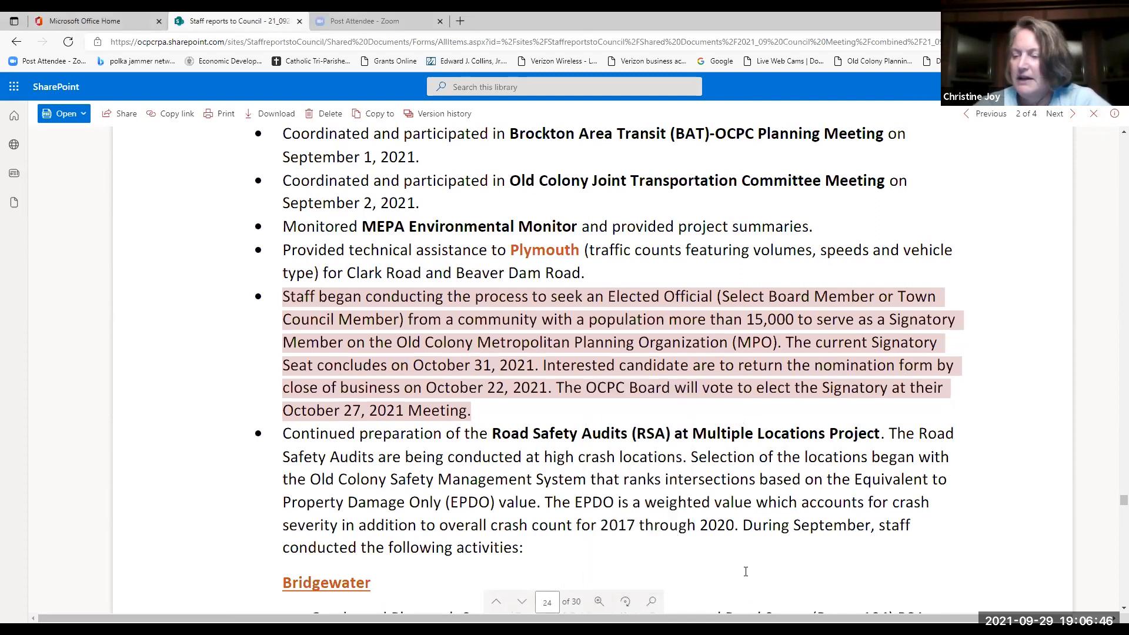
mouse_move(747, 577)
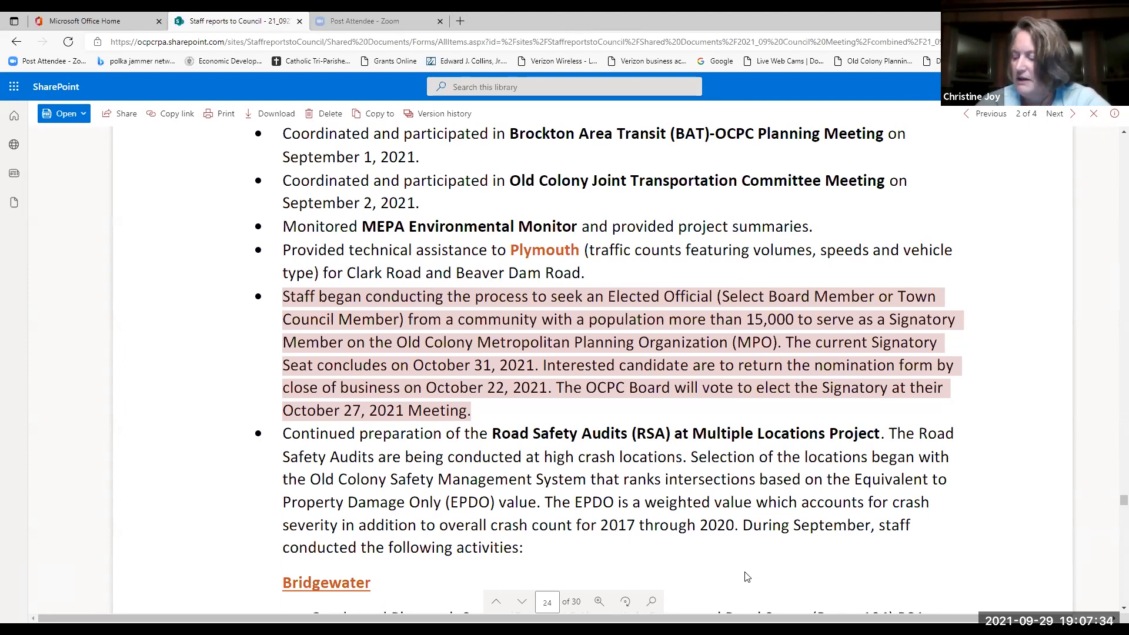
mouse_move(967, 189)
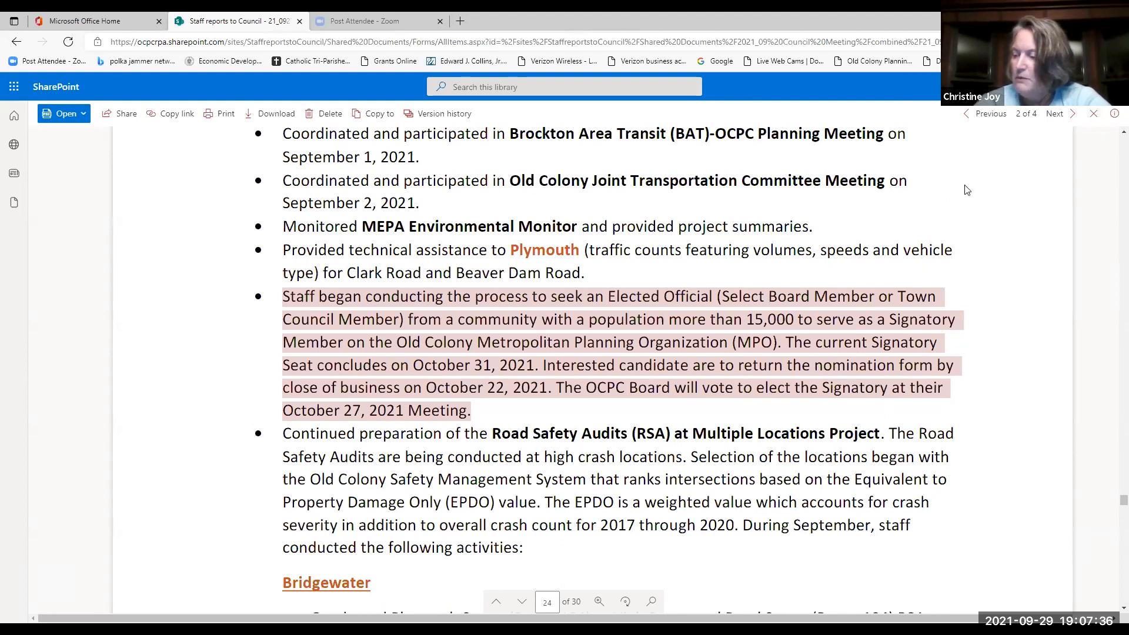
mouse_move(972, 319)
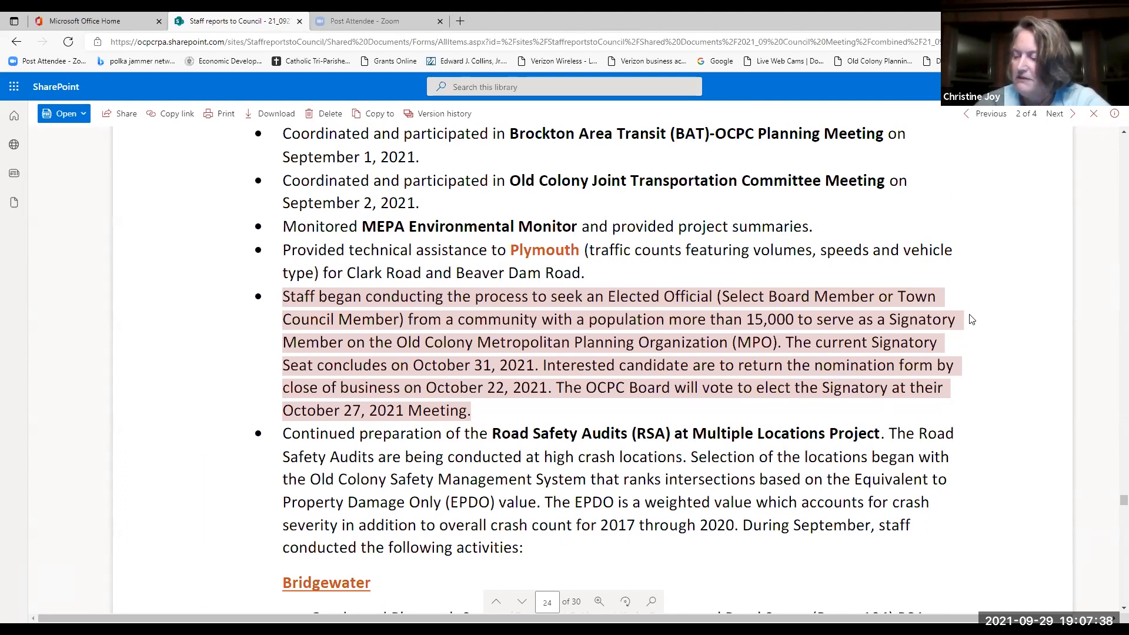
mouse_move(949, 277)
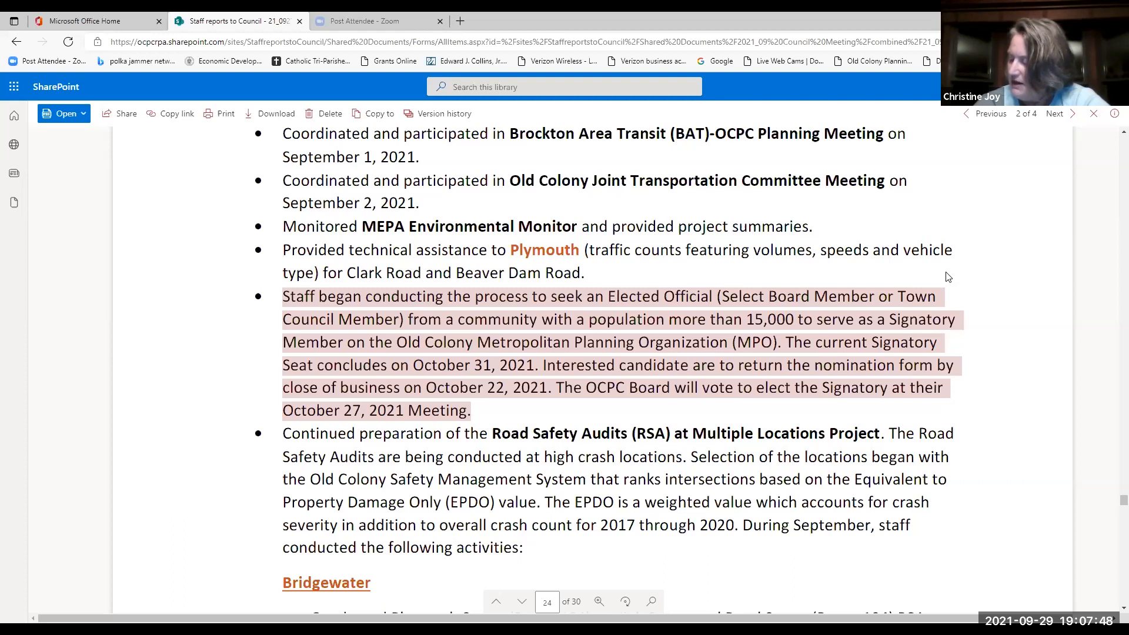
mouse_move(789, 329)
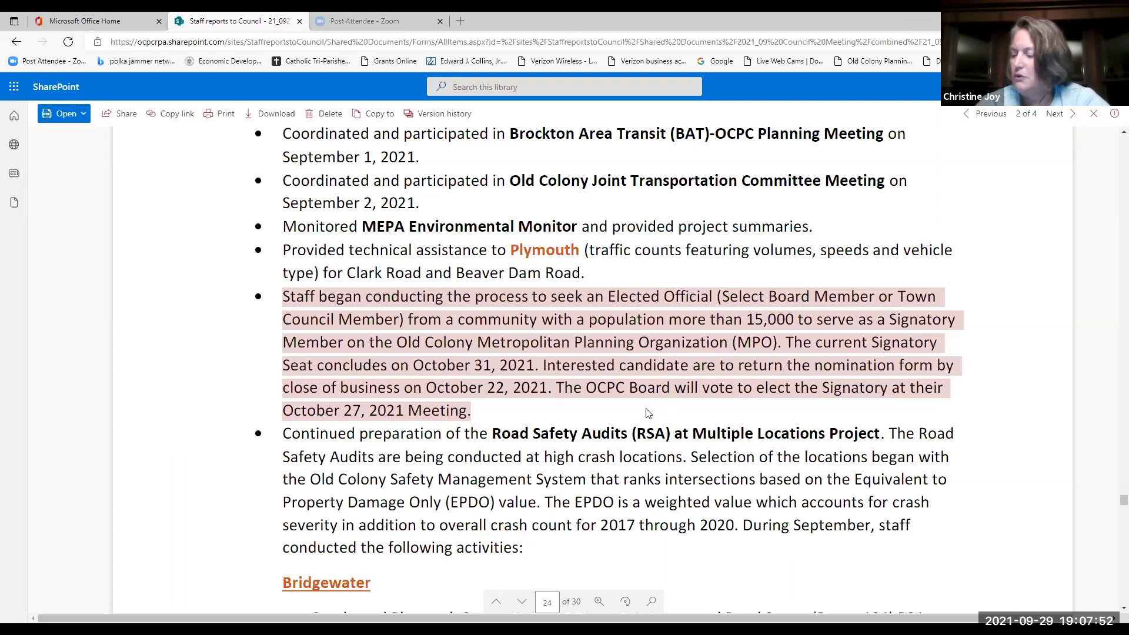
mouse_move(643, 418)
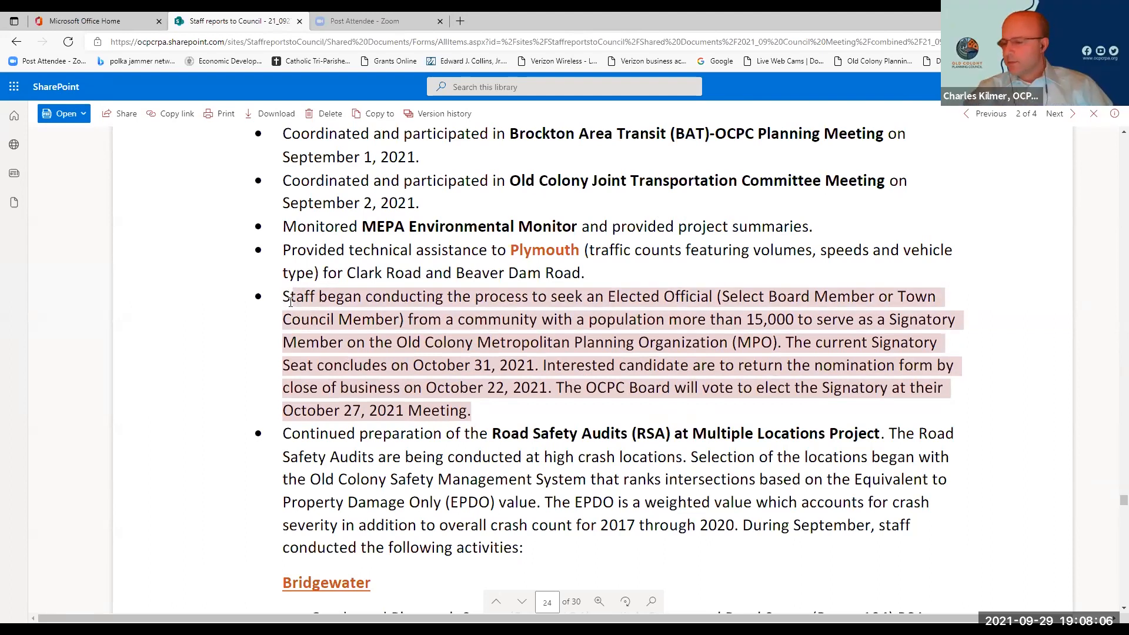
mouse_move(733, 418)
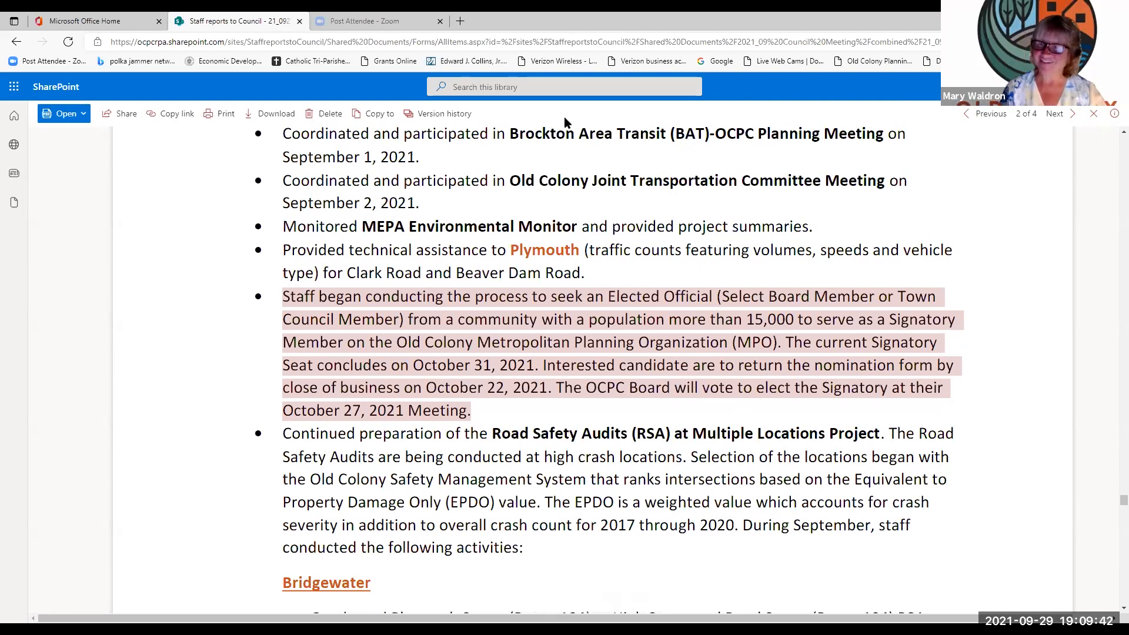
mouse_move(896, 140)
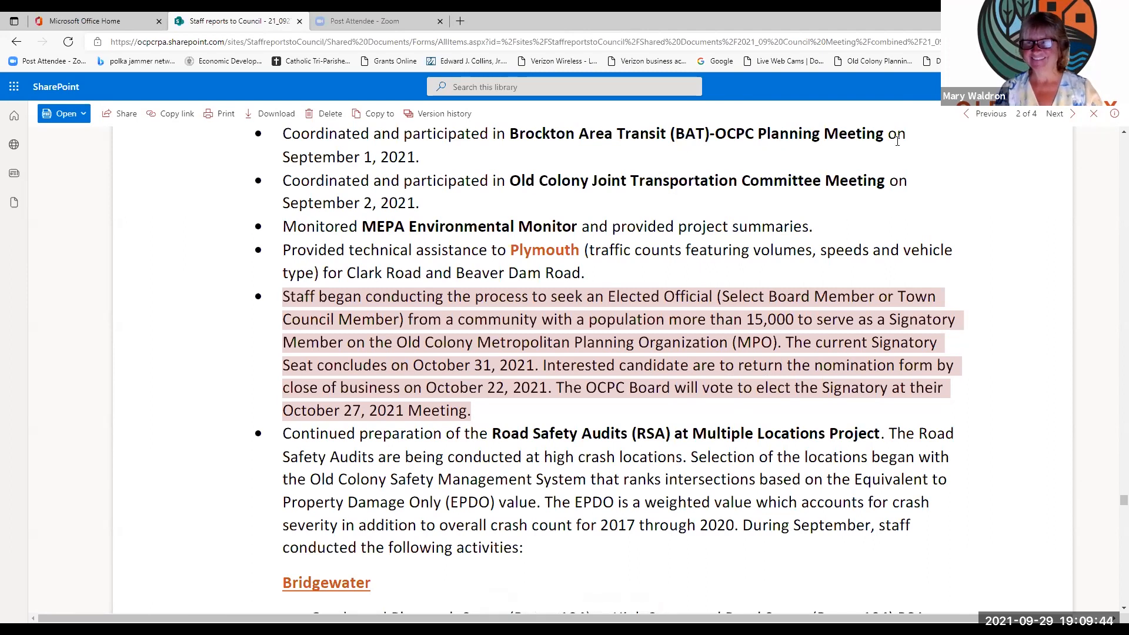